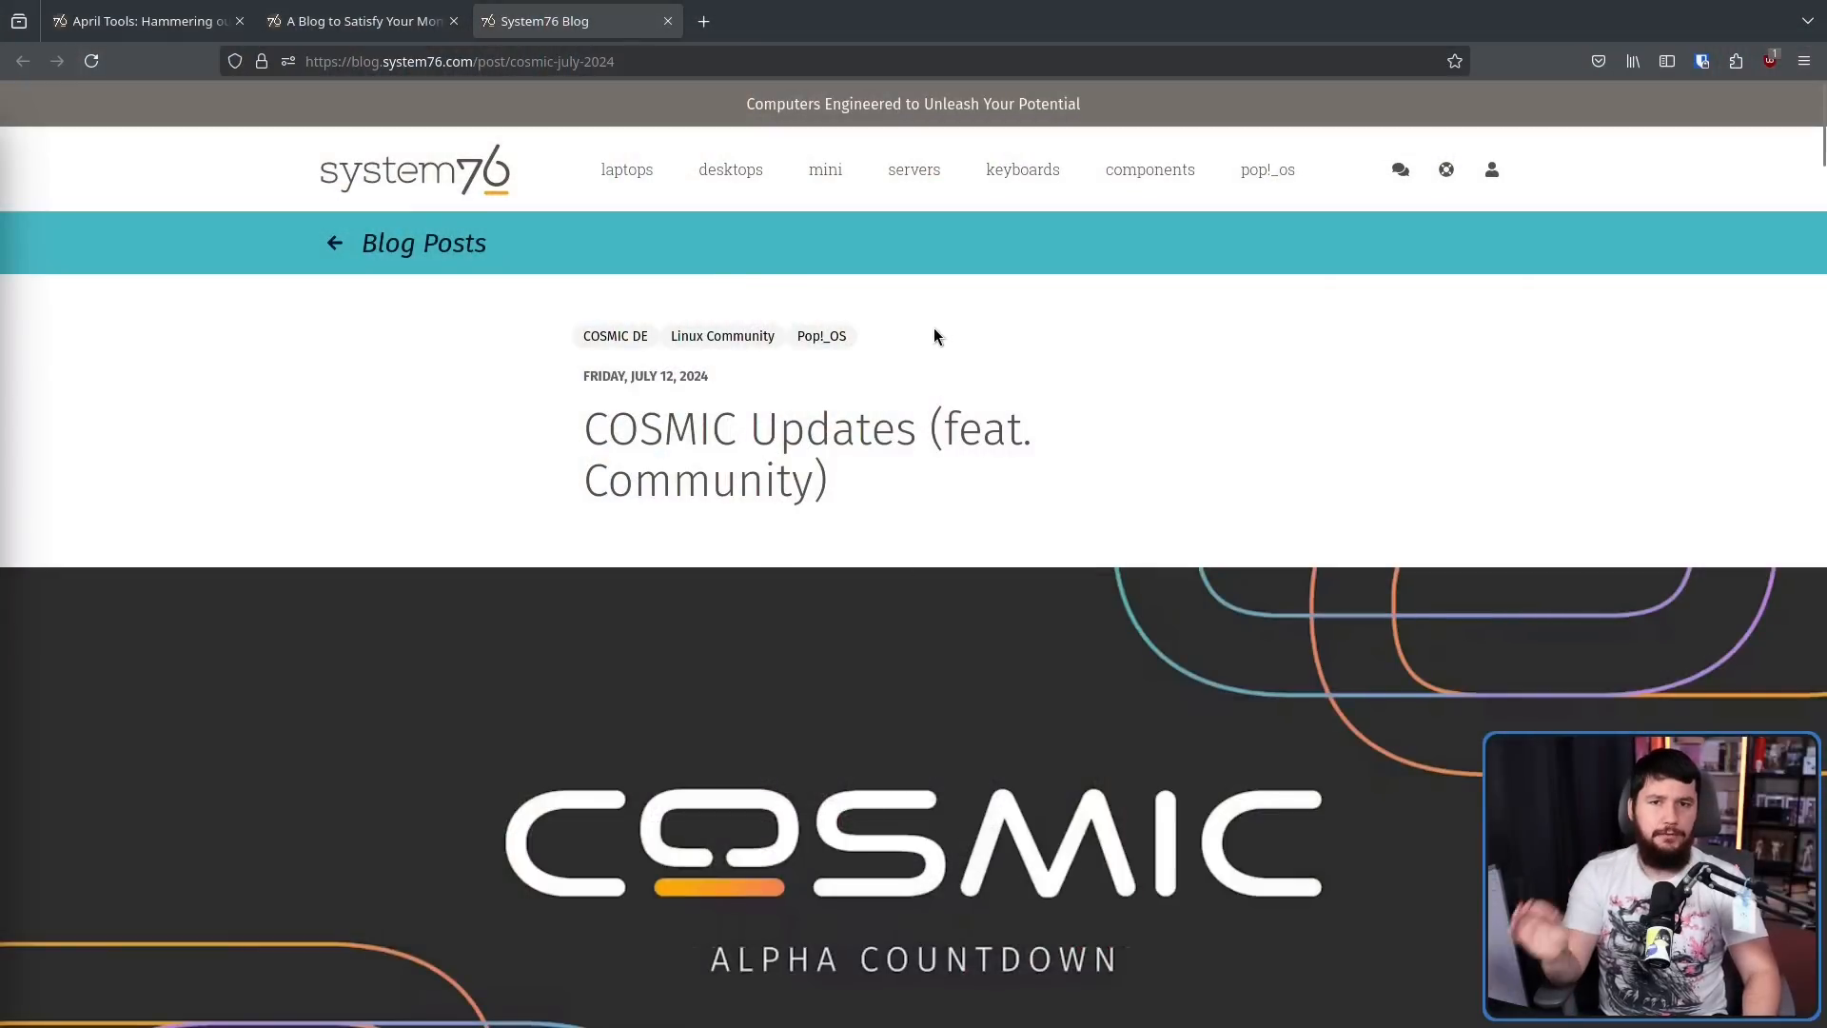
mouse_move(942, 390)
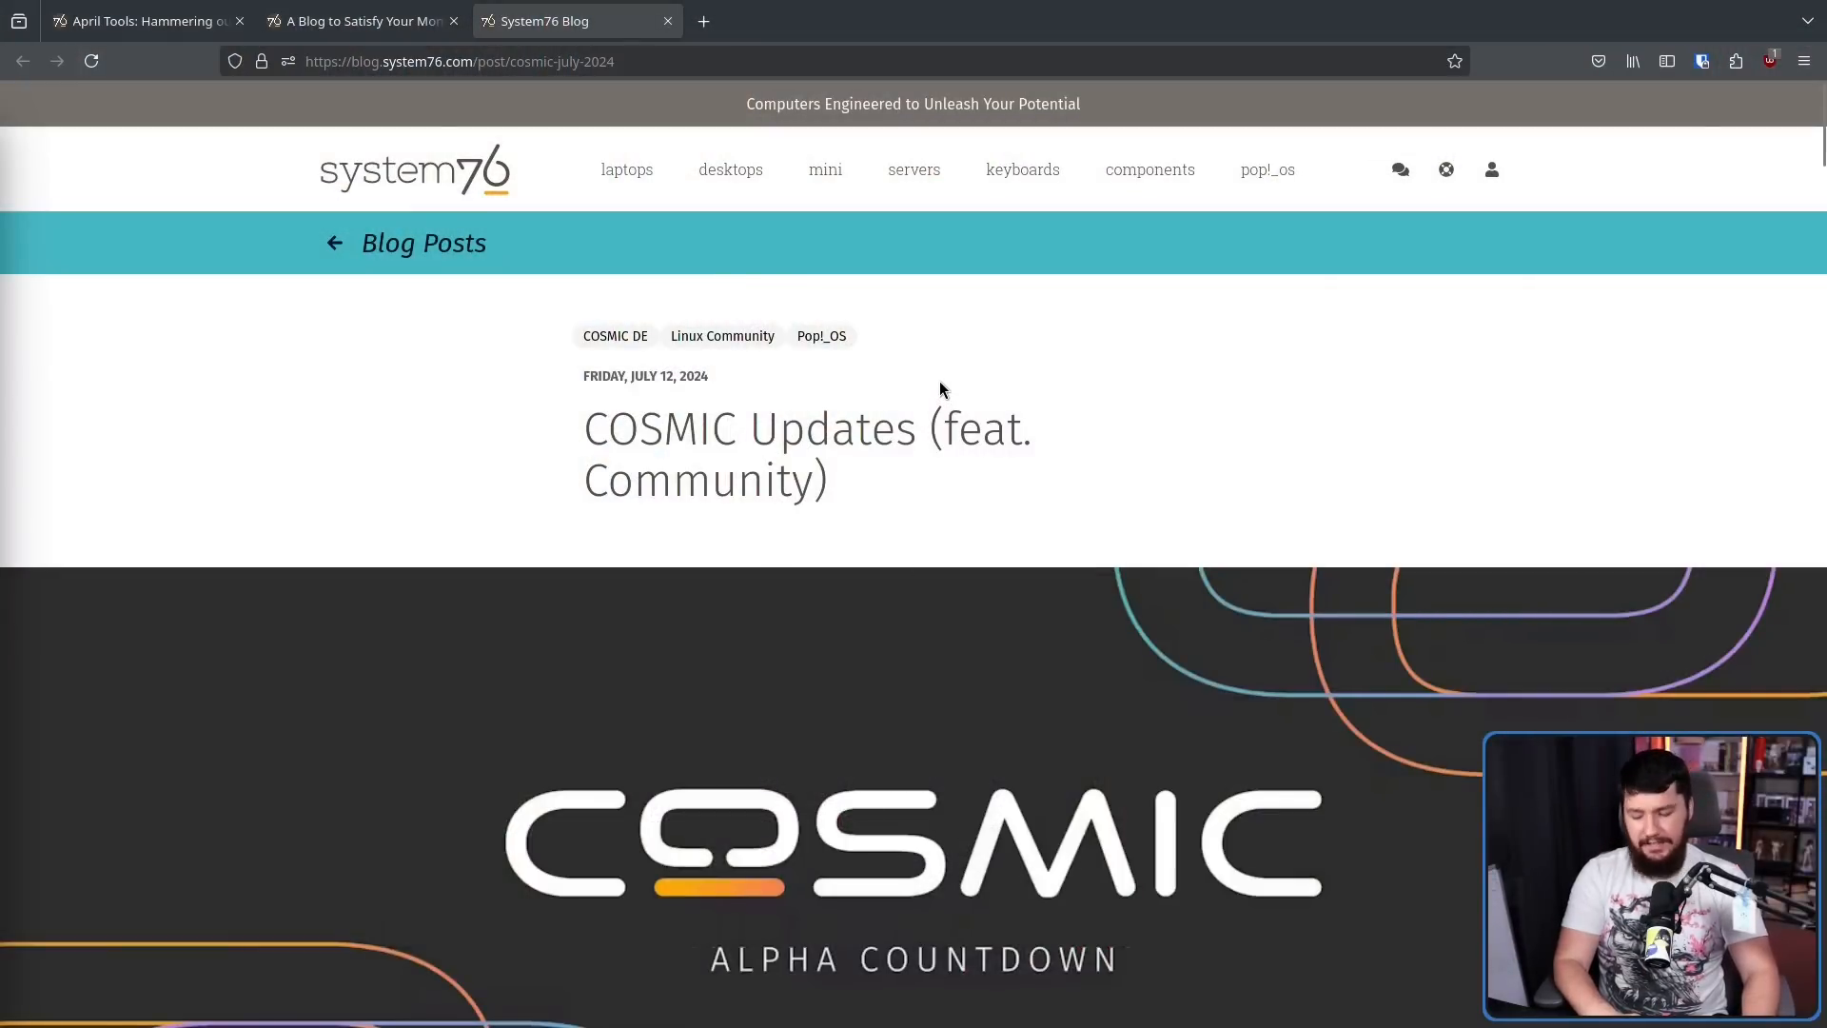
mouse_move(933, 360)
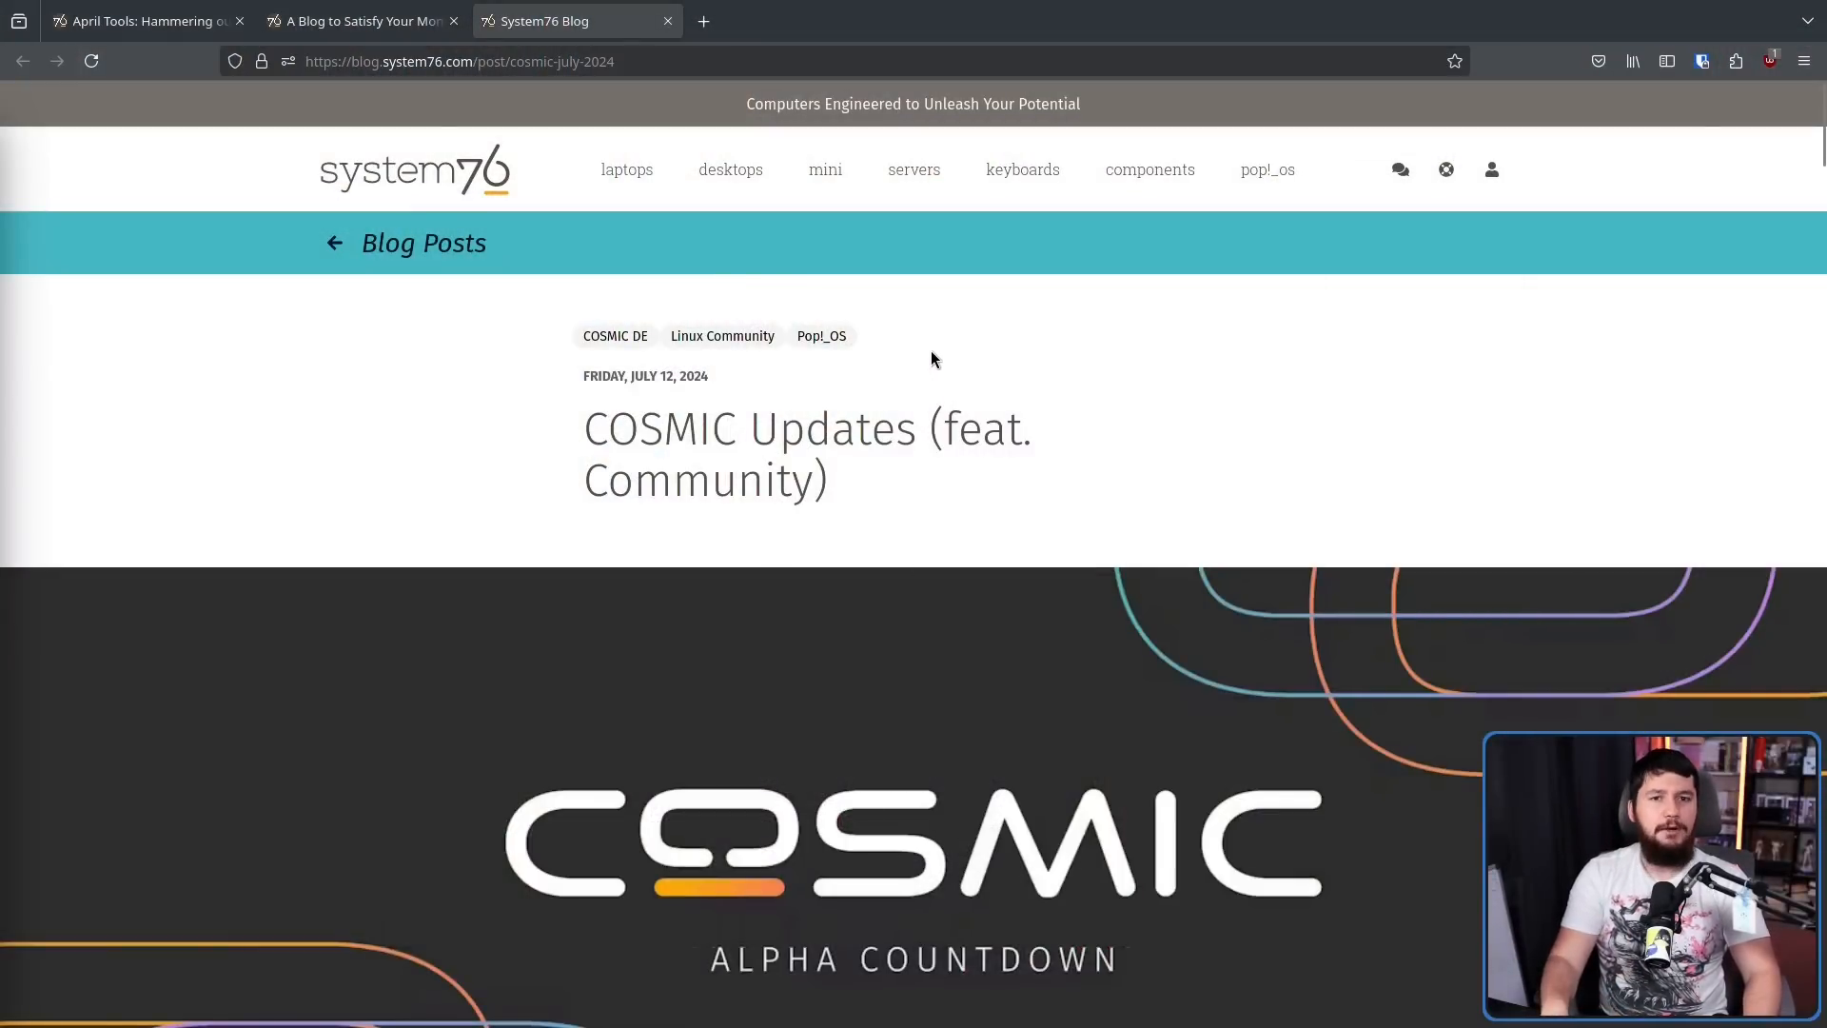
Switch to the April Tools post and highlight its Pop!_OS 22.04 LTS updates text
click(139, 21)
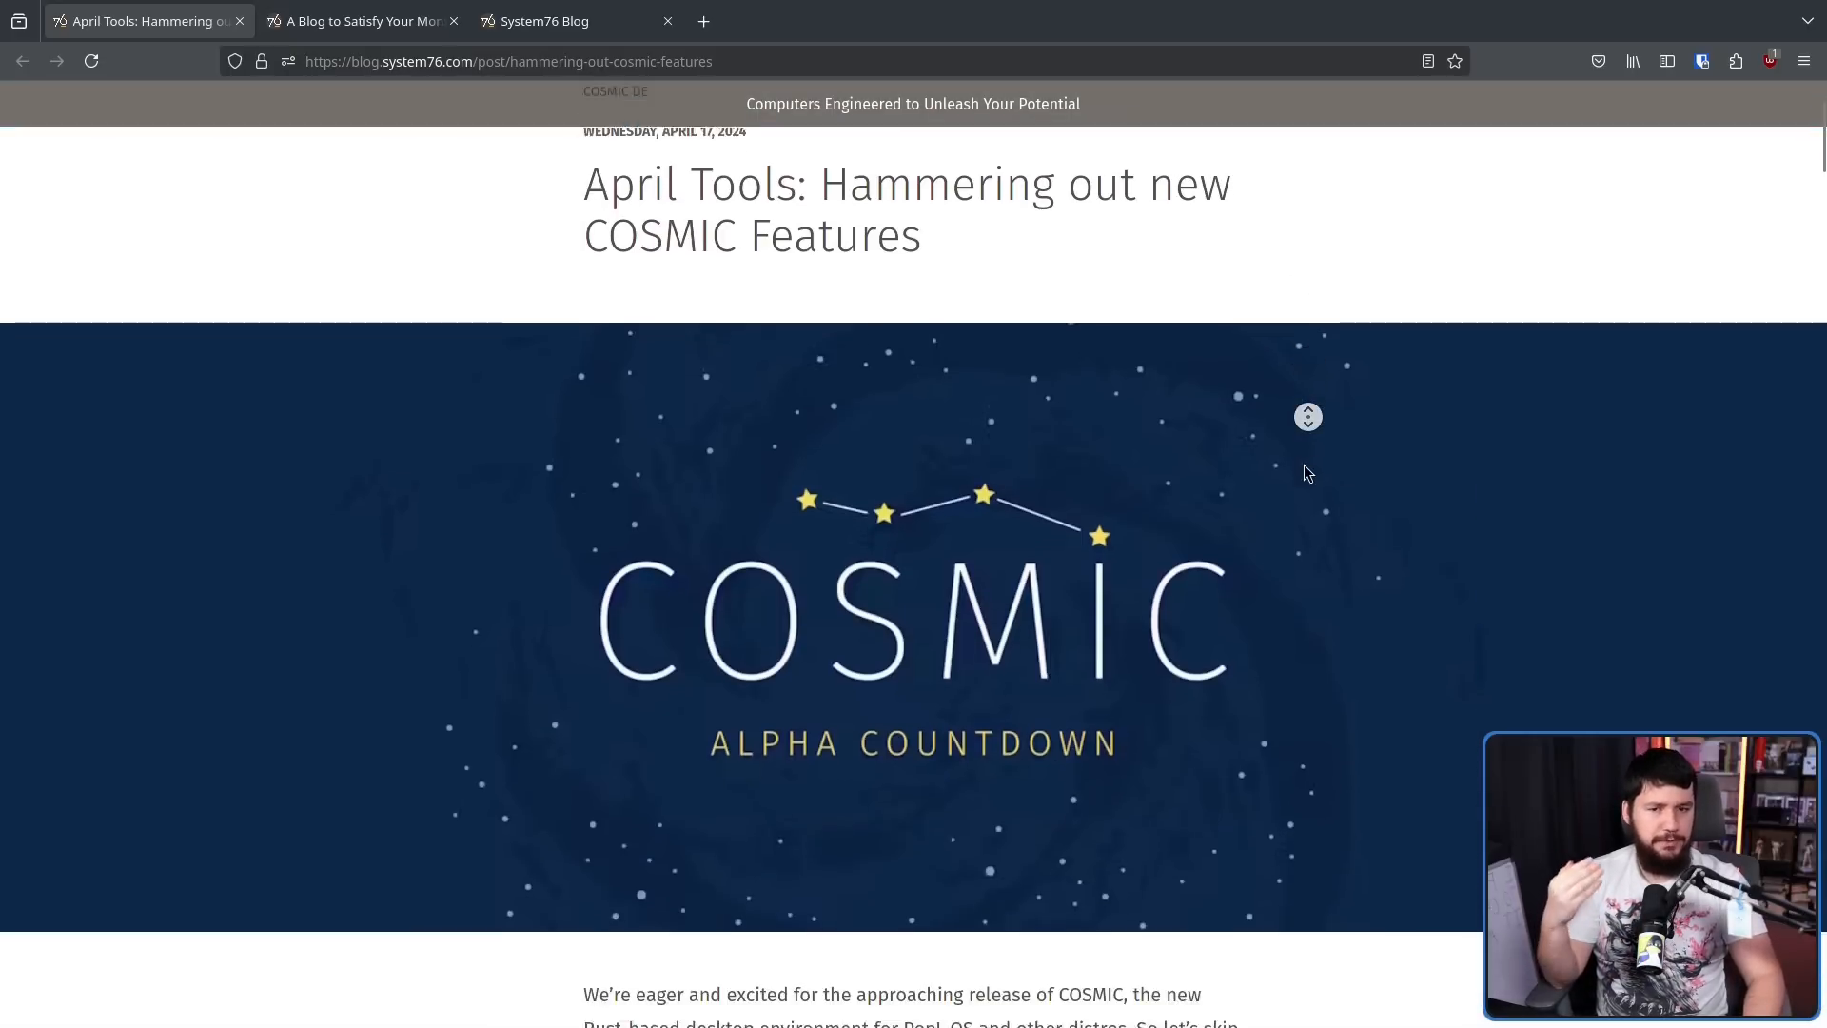
scroll(down, 3)
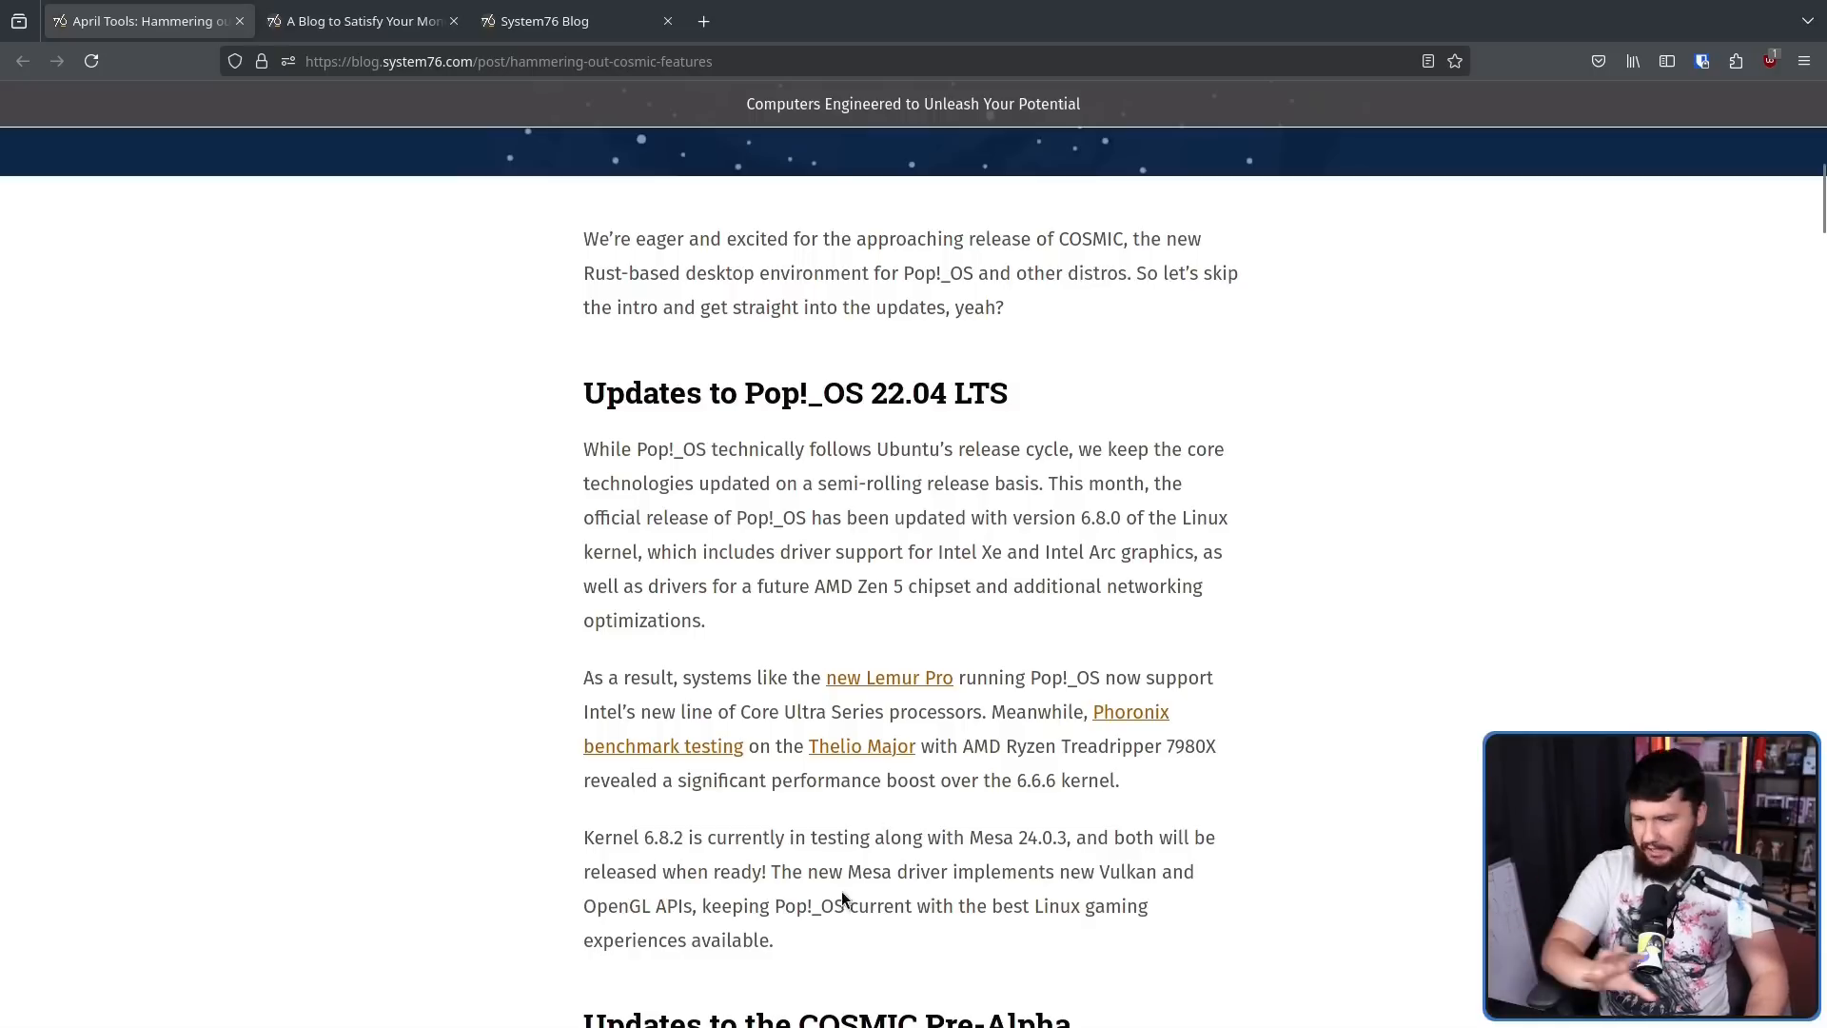
drag(583, 393, 773, 941)
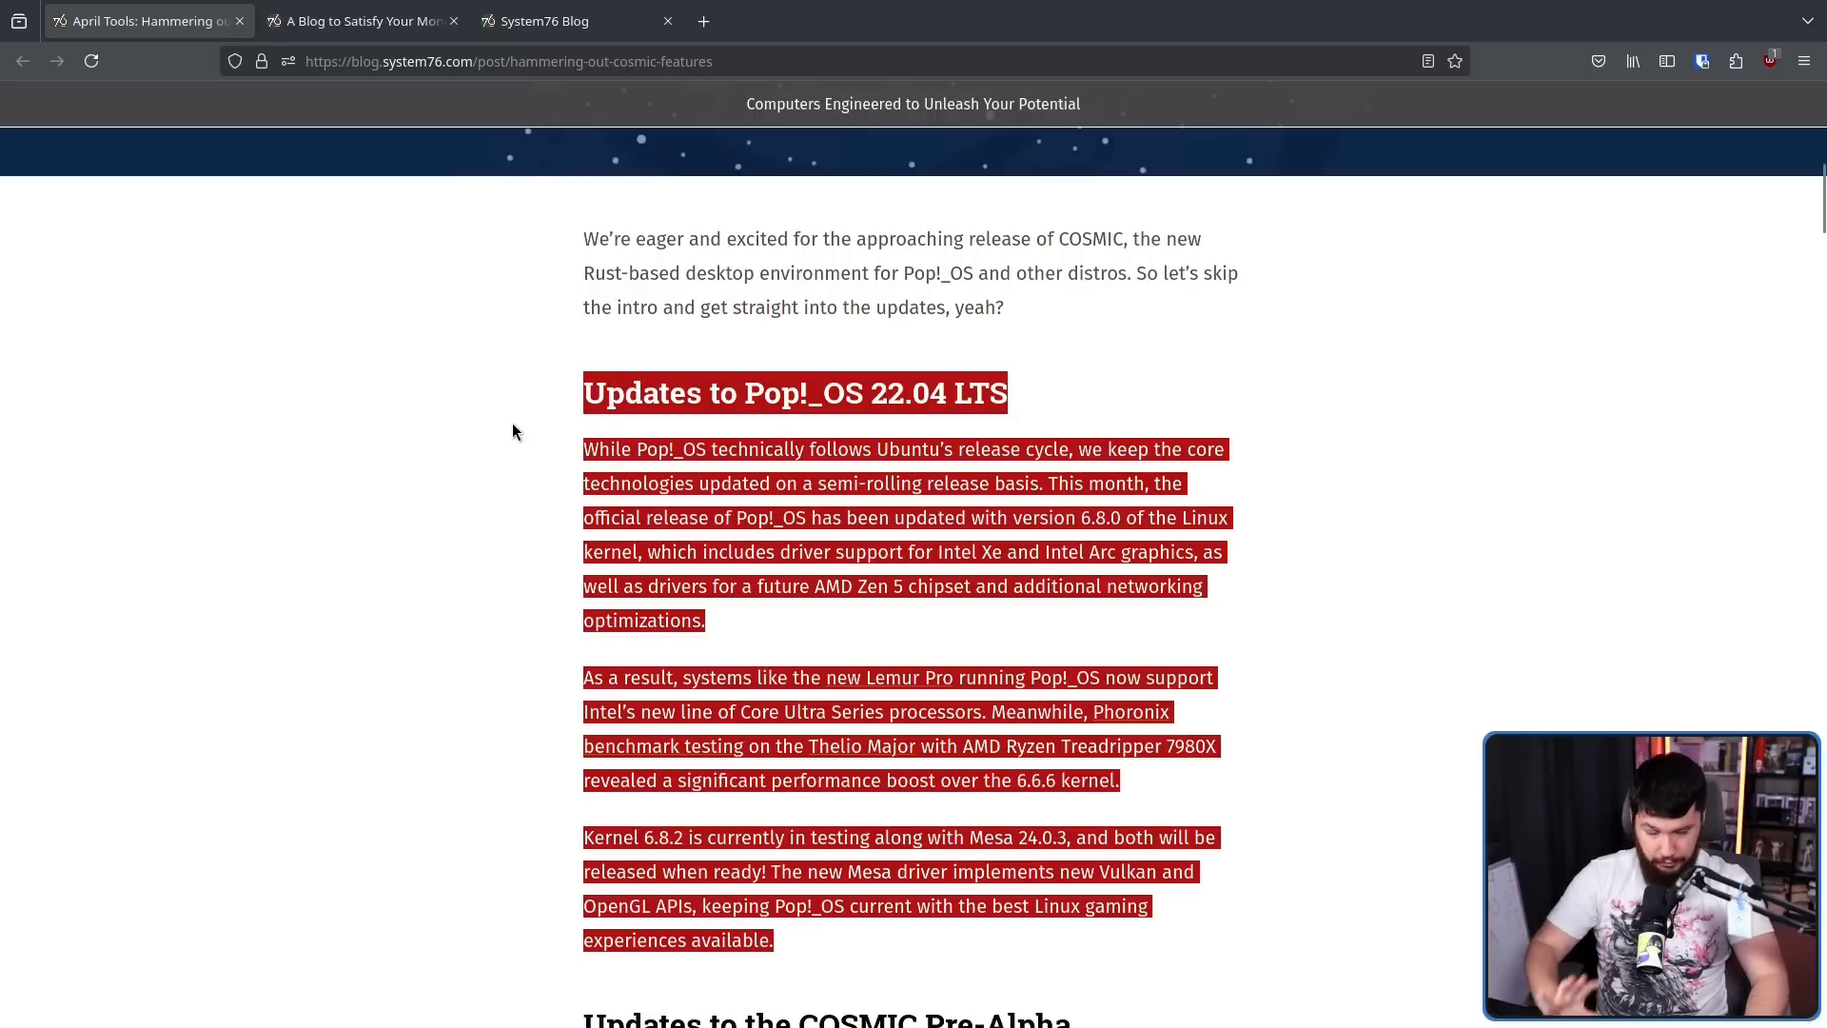
Scroll the April post down to the COSMIC Pre-Alpha Theming paragraph and screenshot
scroll(down, 3)
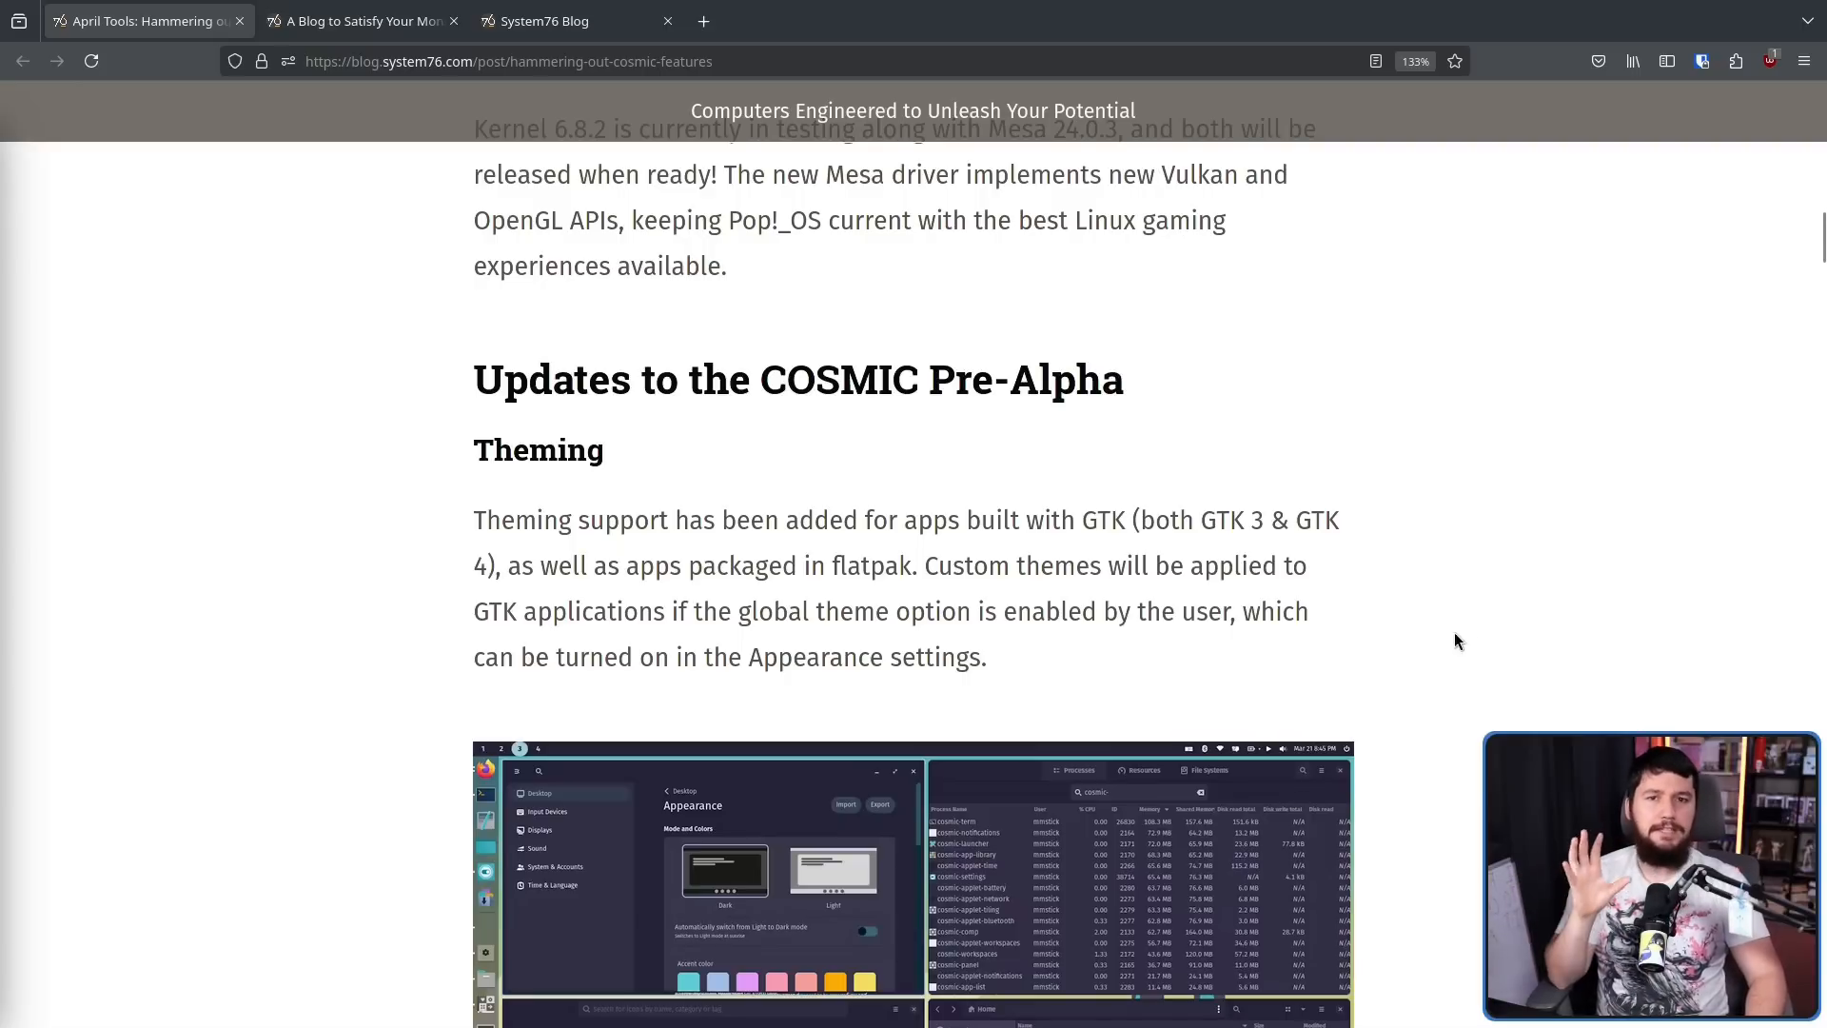
mouse_move(1507, 630)
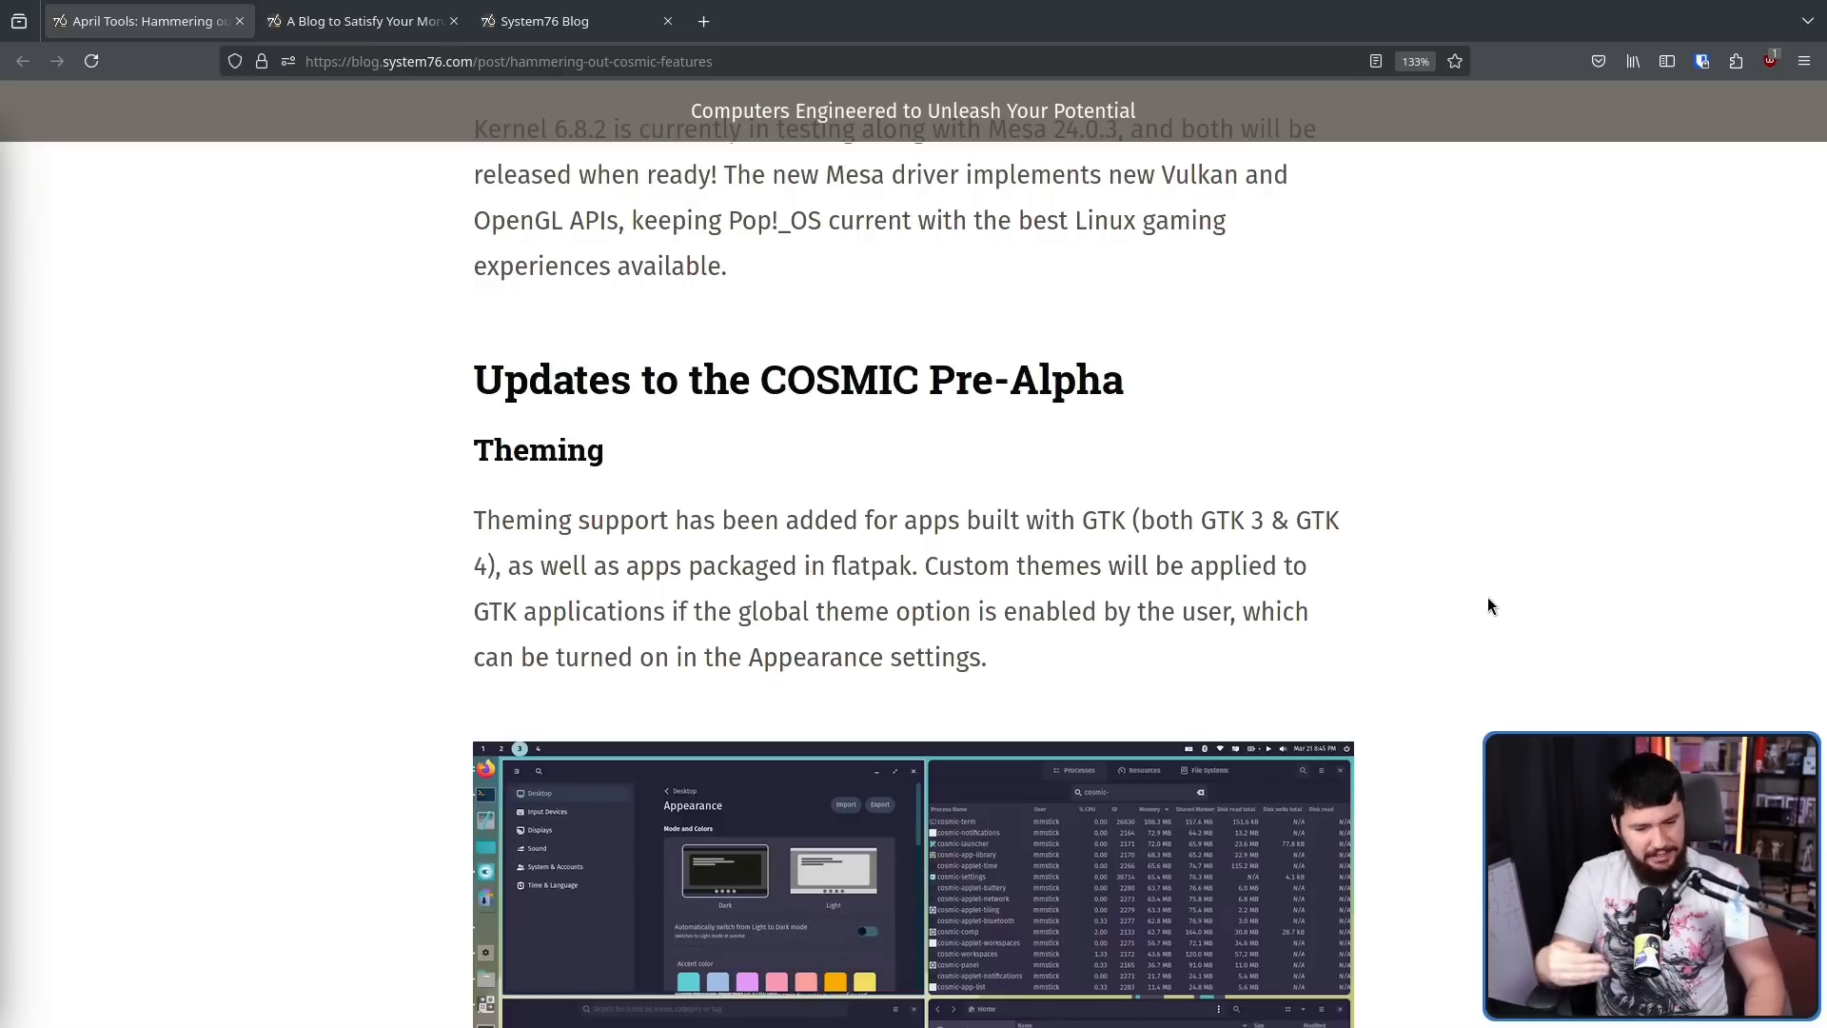
mouse_move(1489, 594)
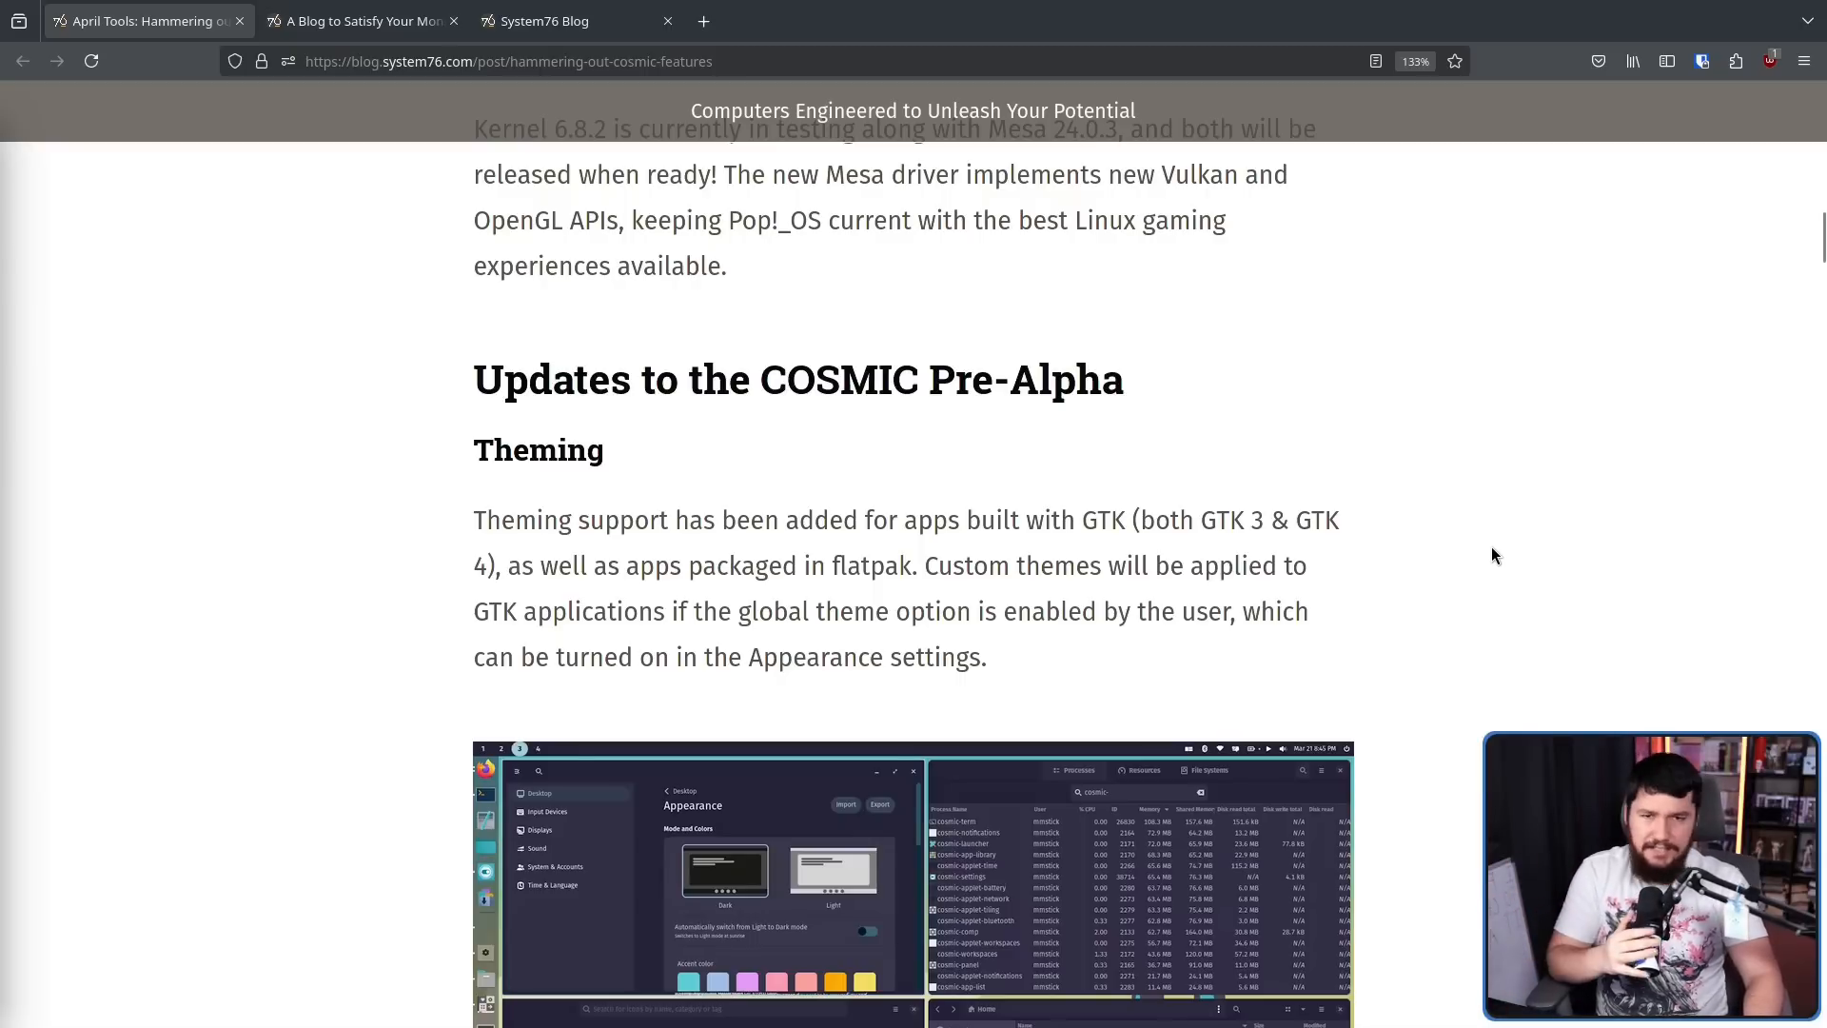
mouse_move(1504, 552)
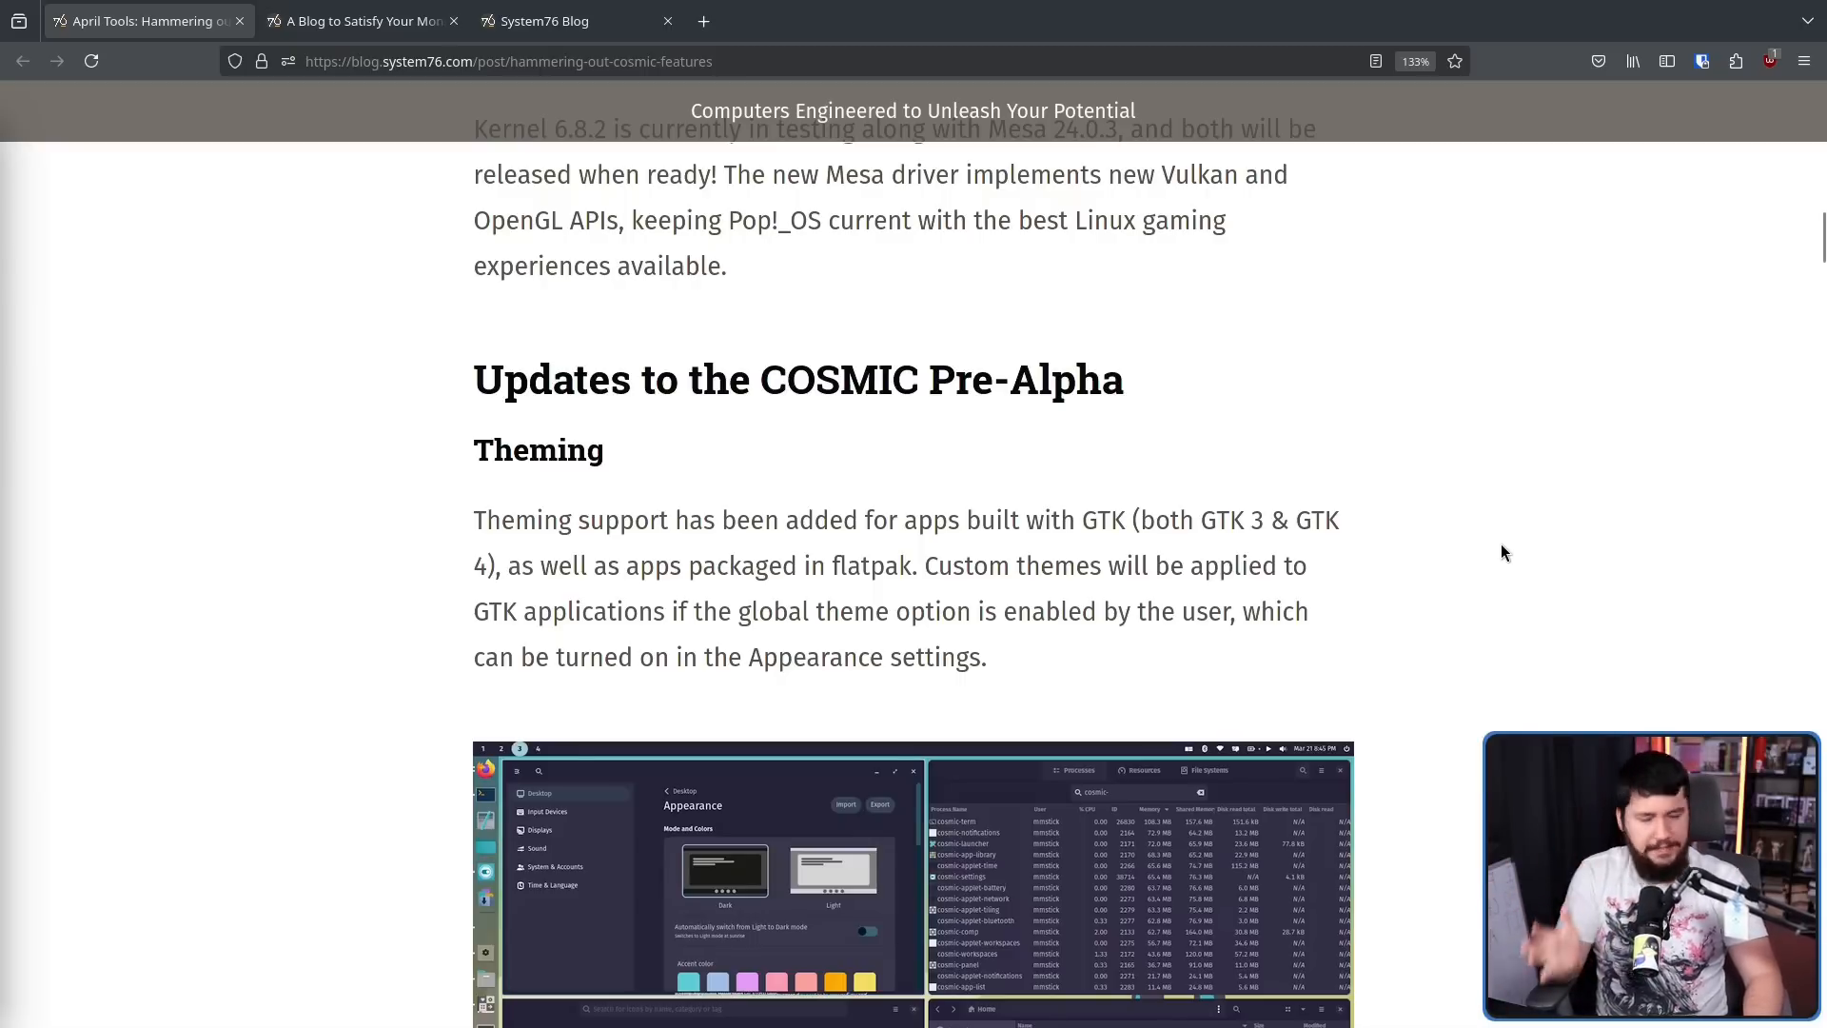
mouse_move(1530, 546)
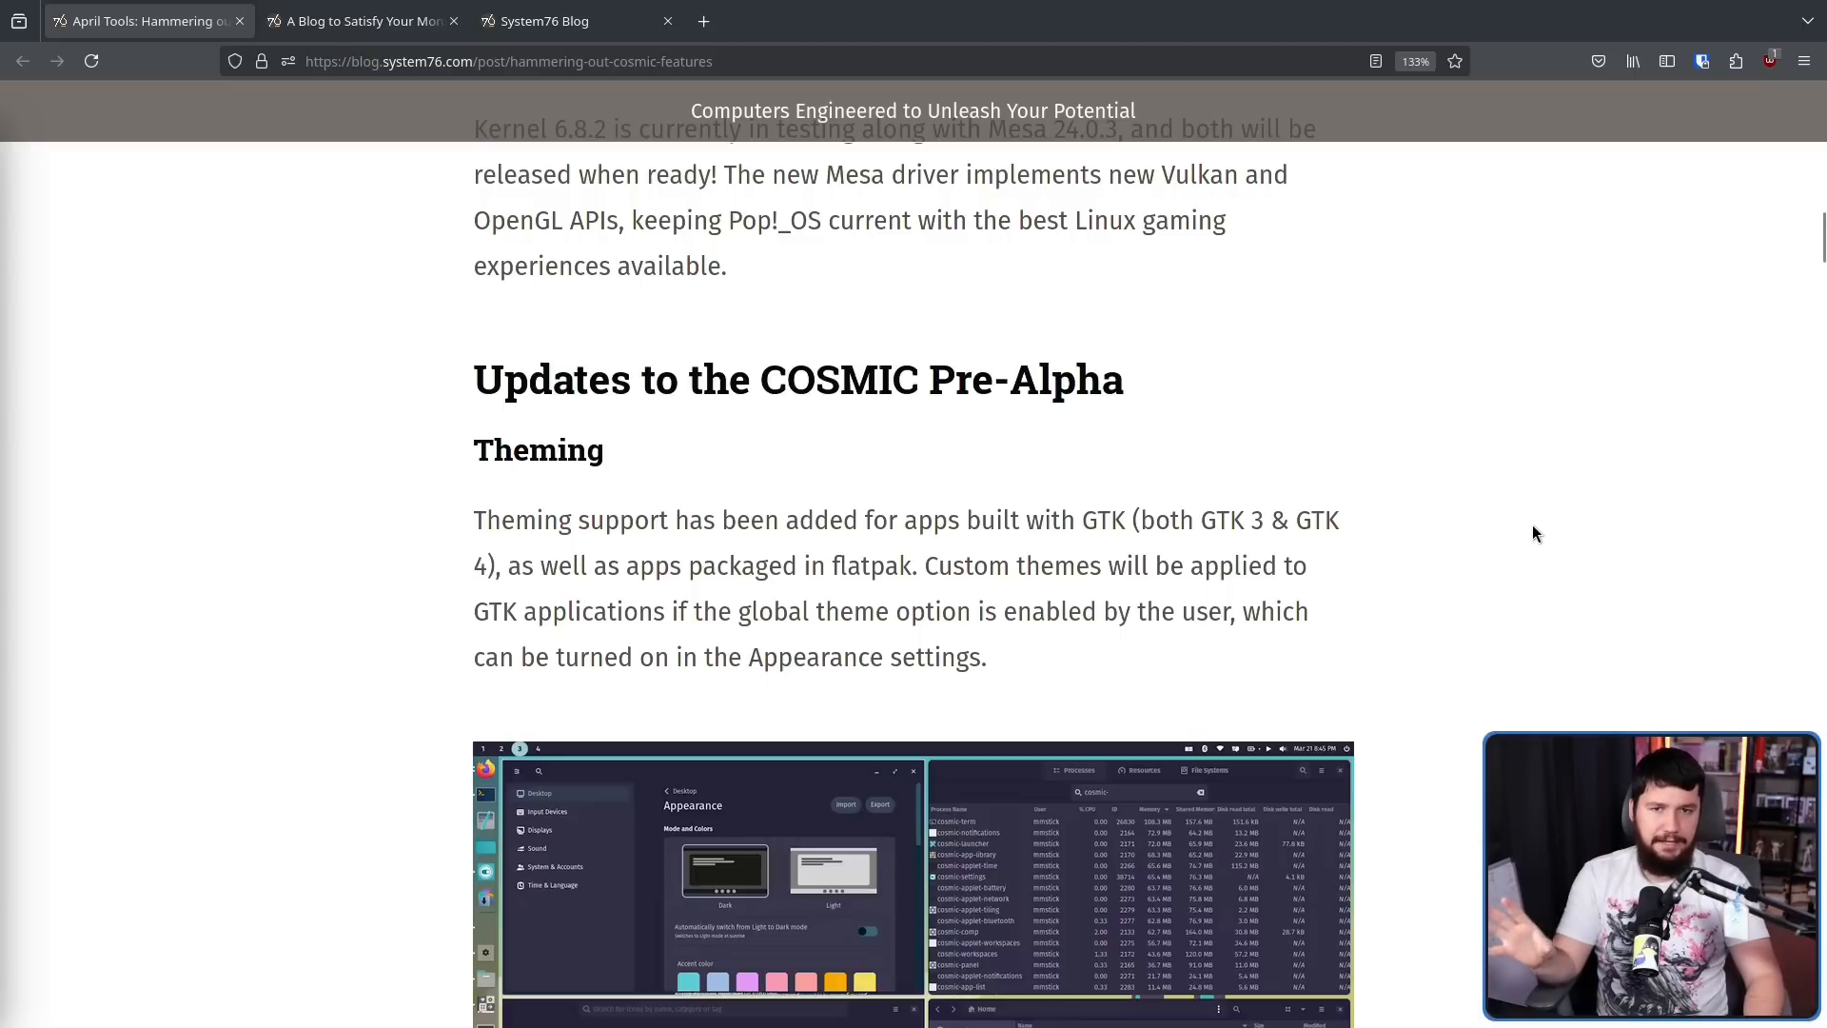
mouse_move(1545, 531)
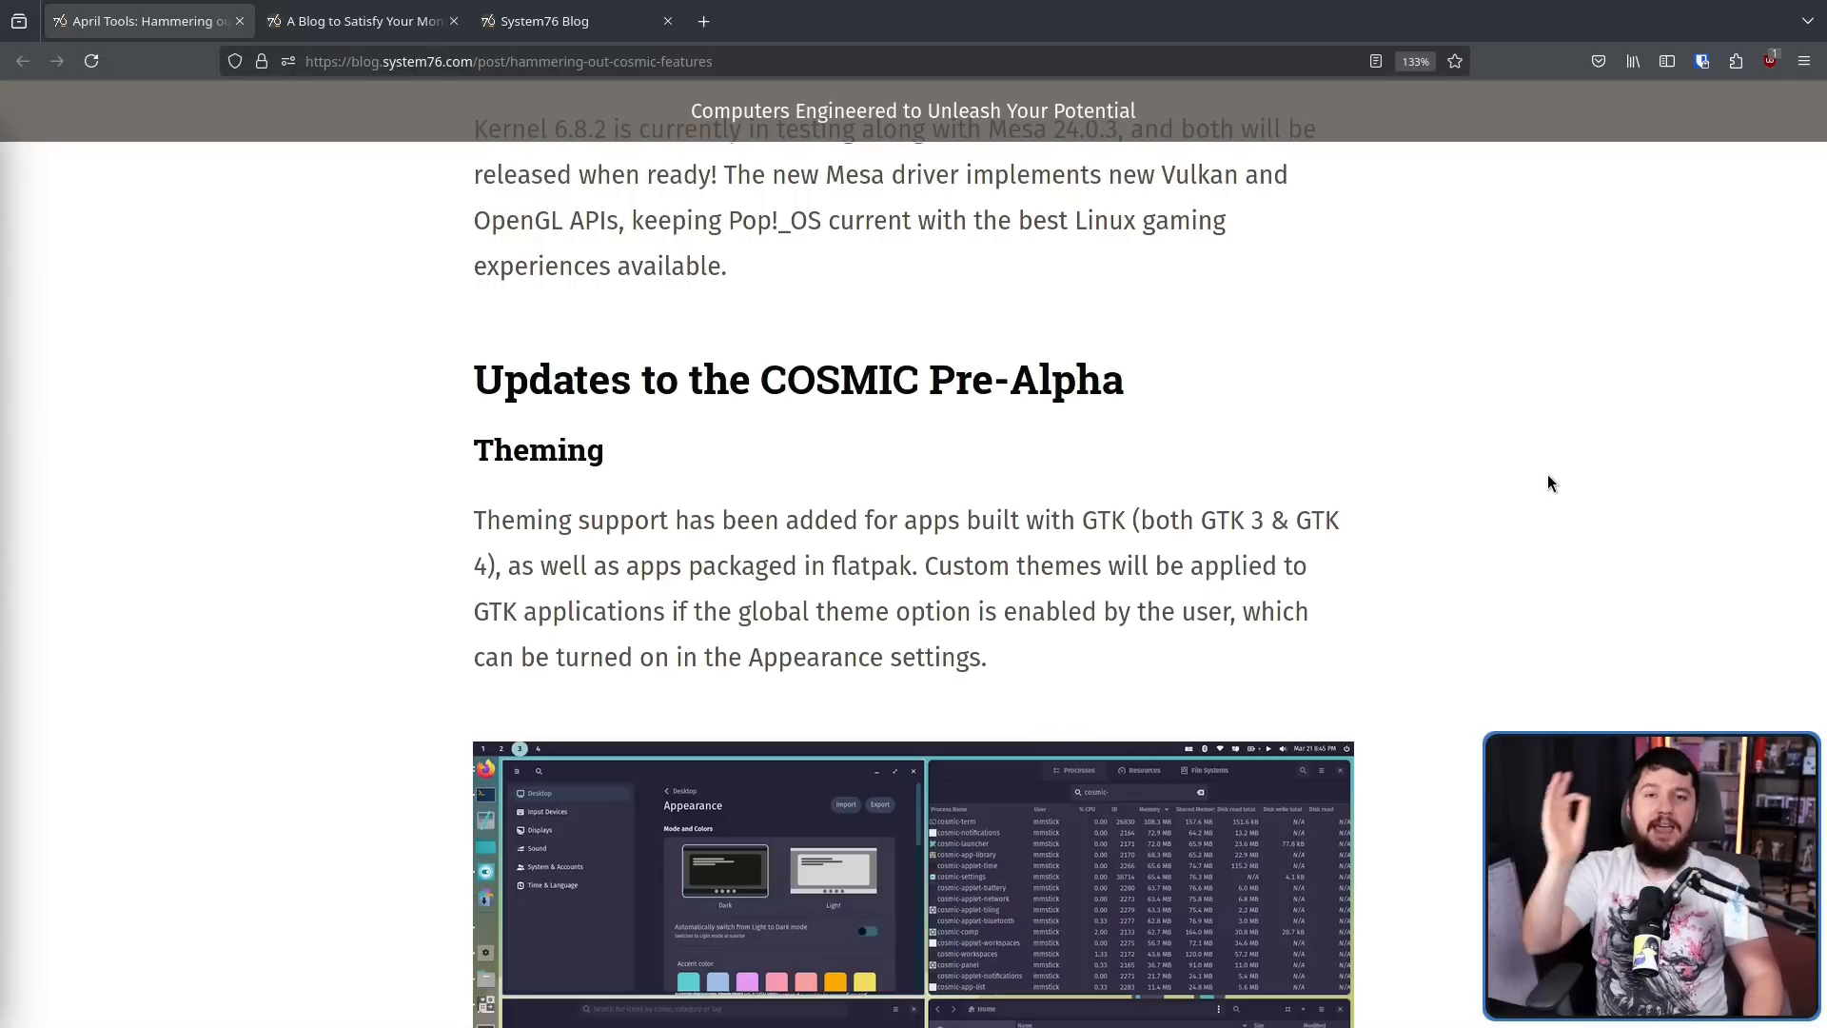
mouse_move(778, 554)
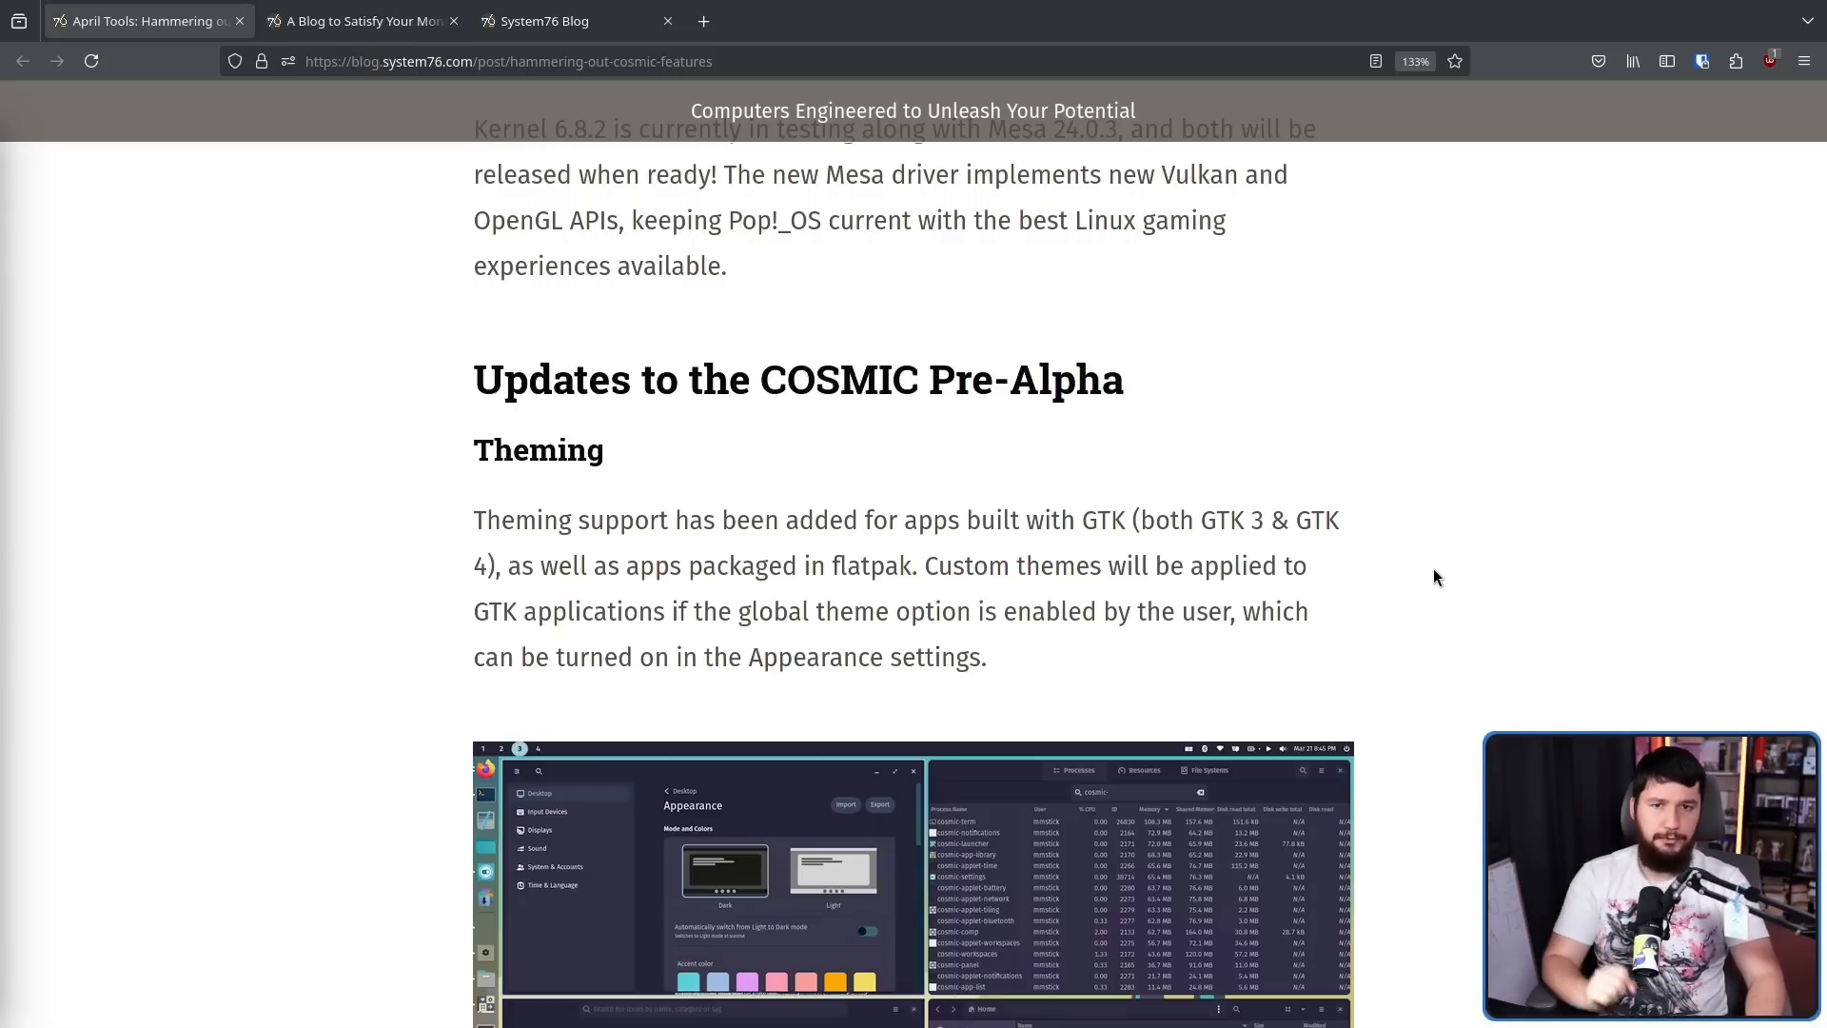
mouse_move(1469, 641)
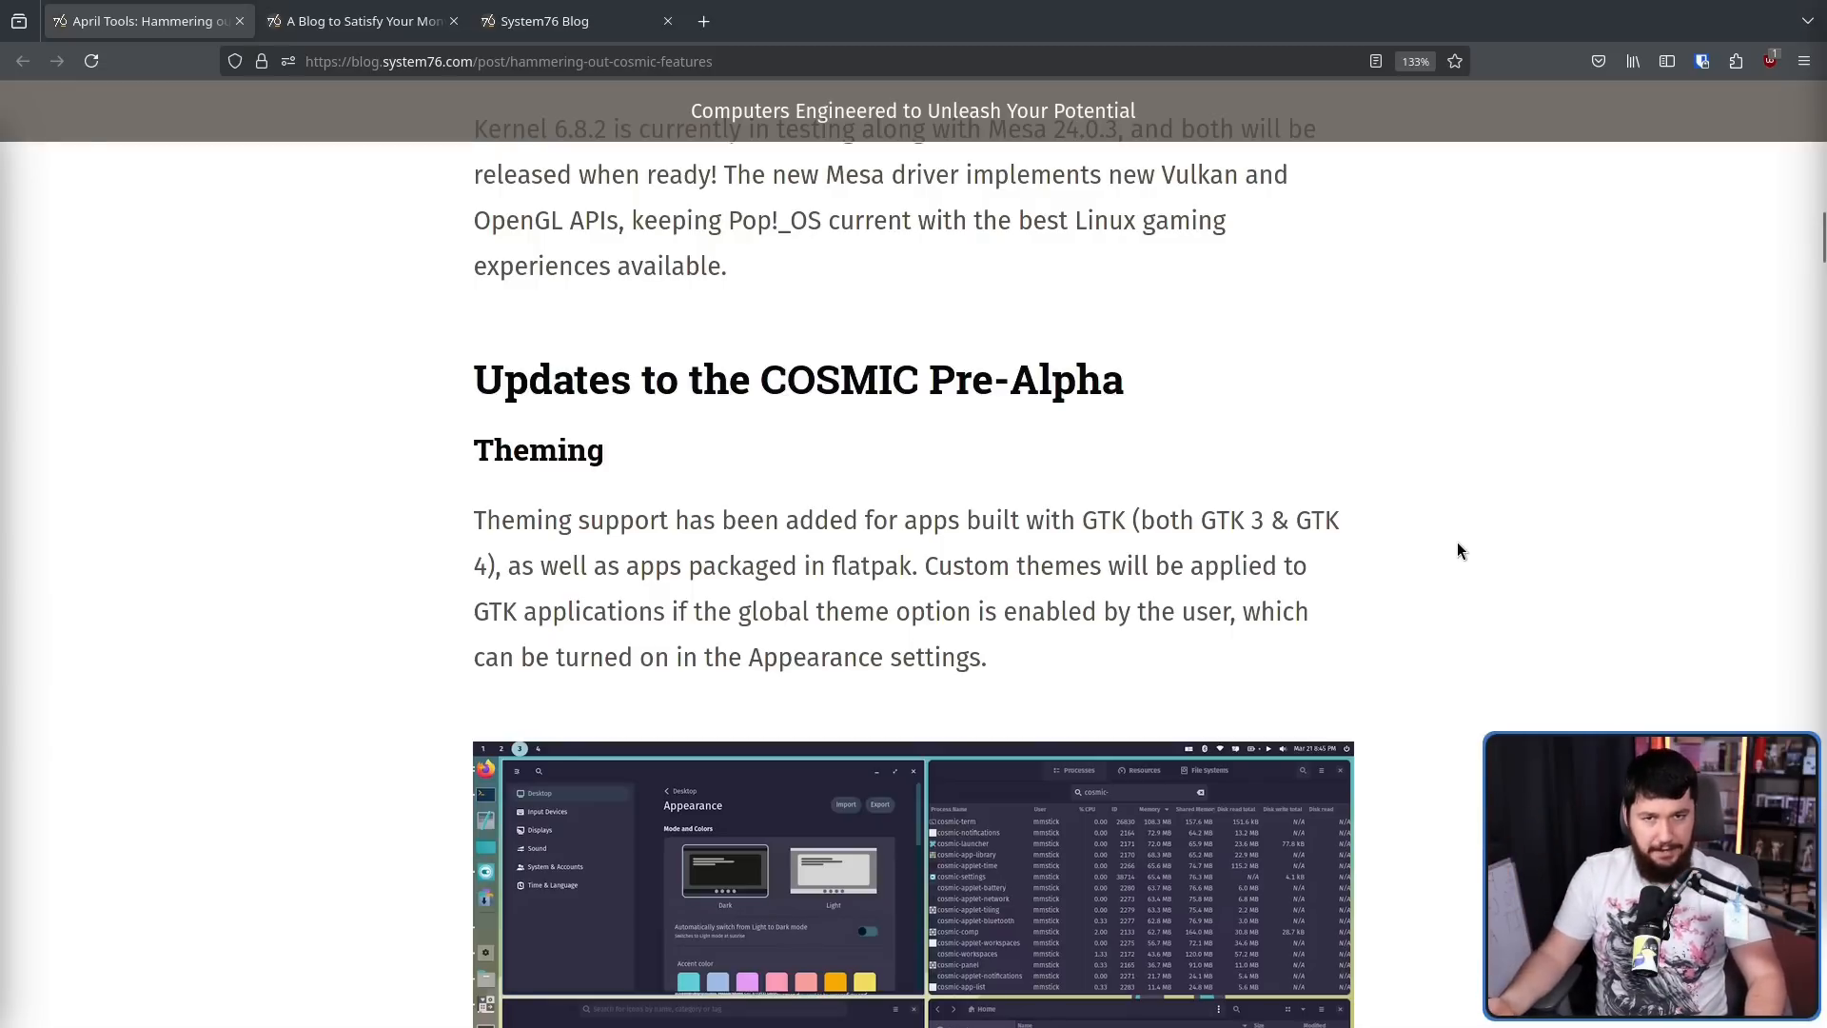
Read down through theming, icon themes and New COSMIC App Store to Simplified Window Movement
scroll(down, 3)
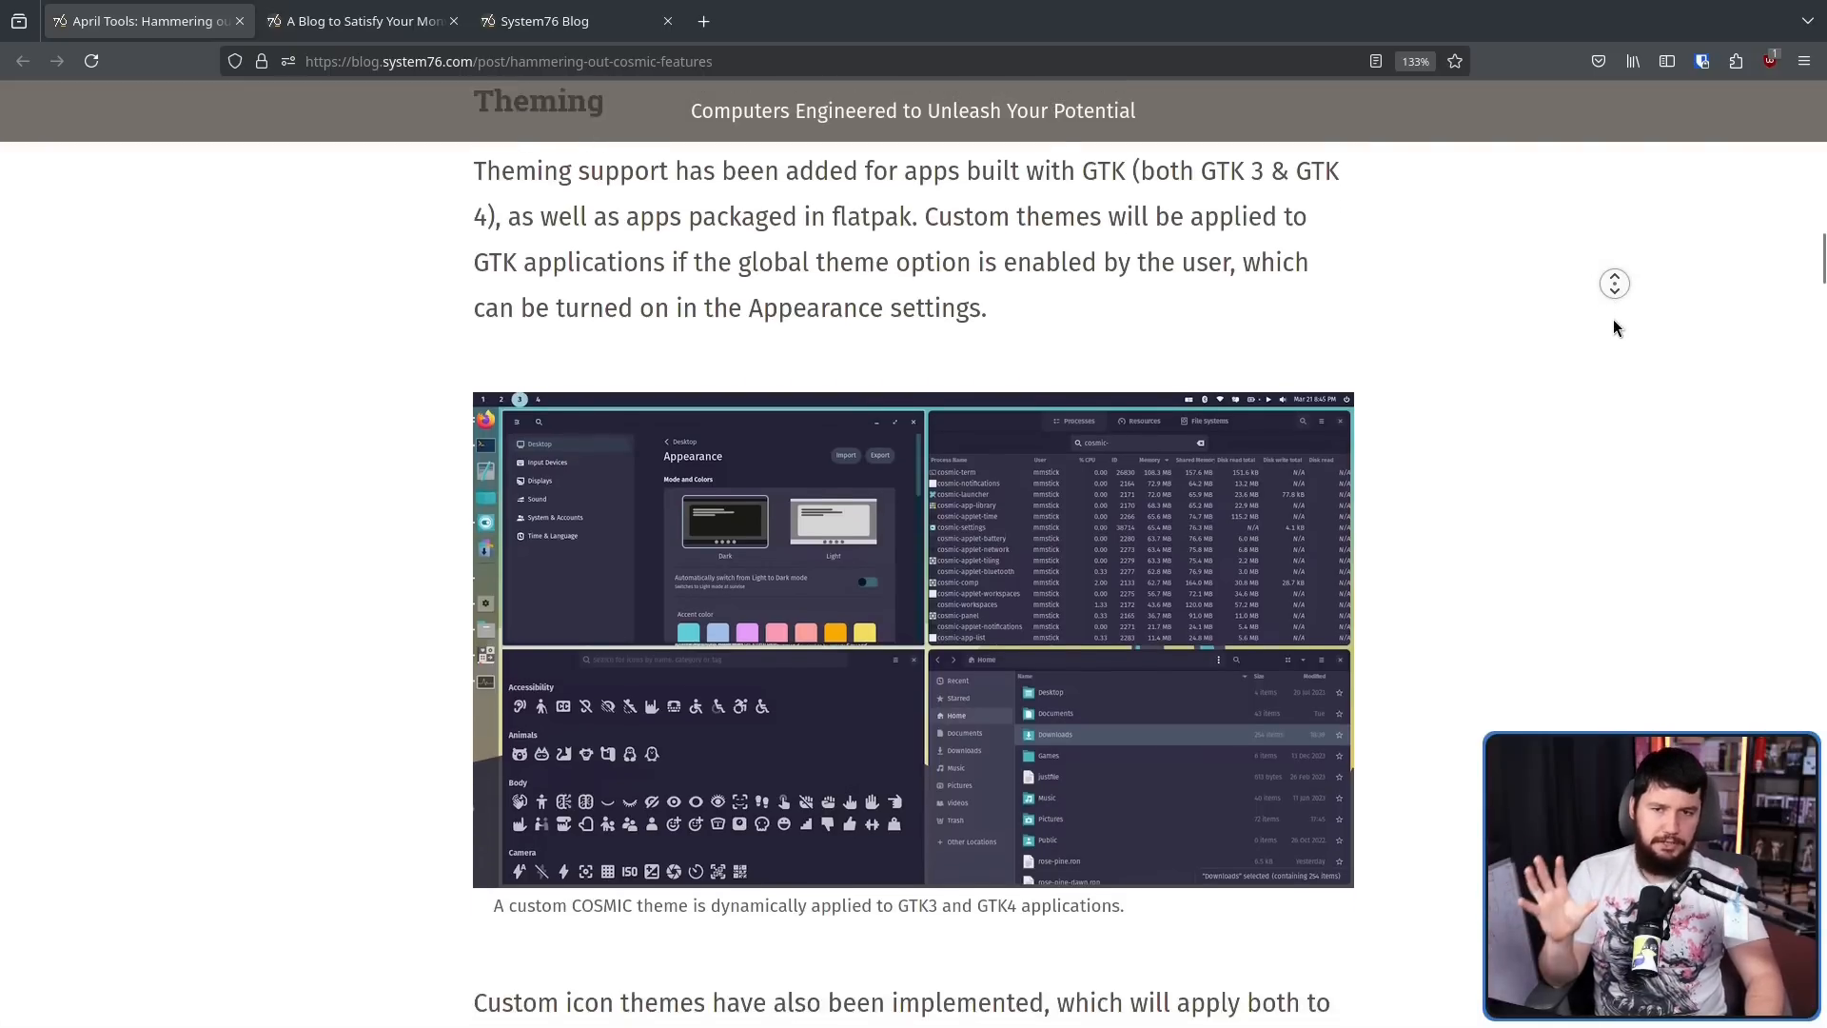
scroll(down, 3)
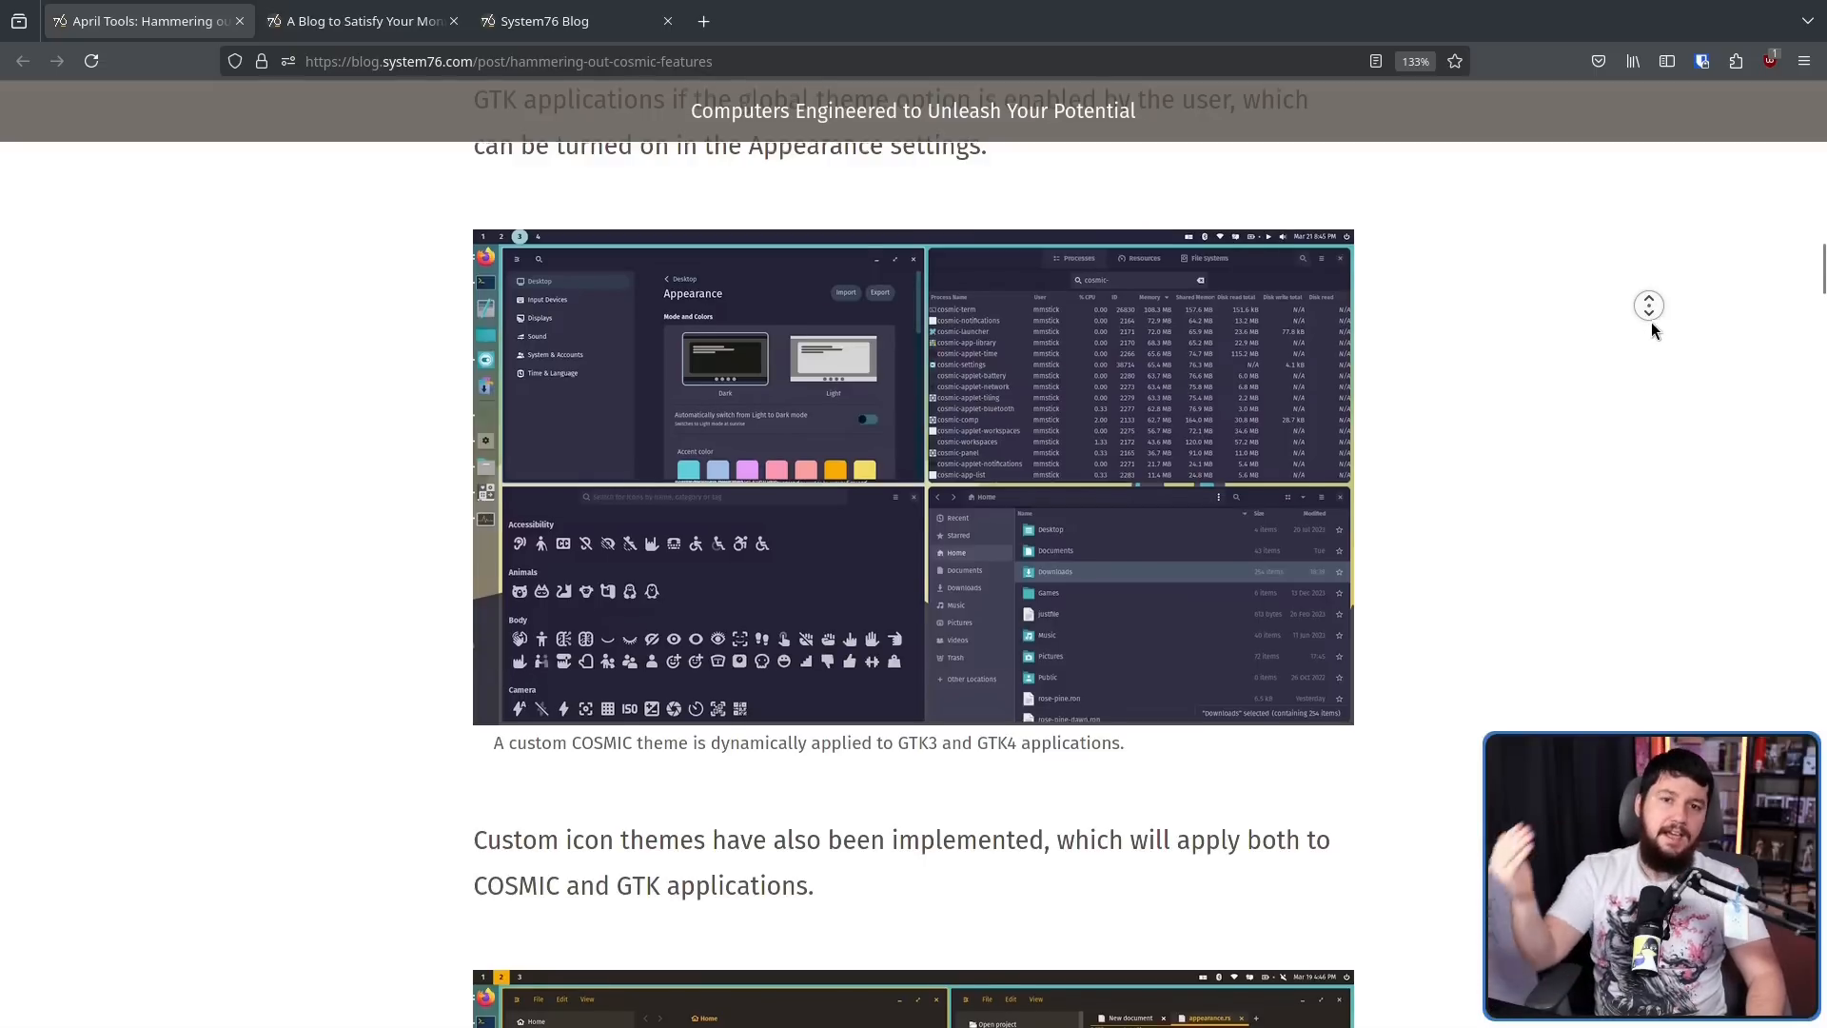
scroll(down, 3)
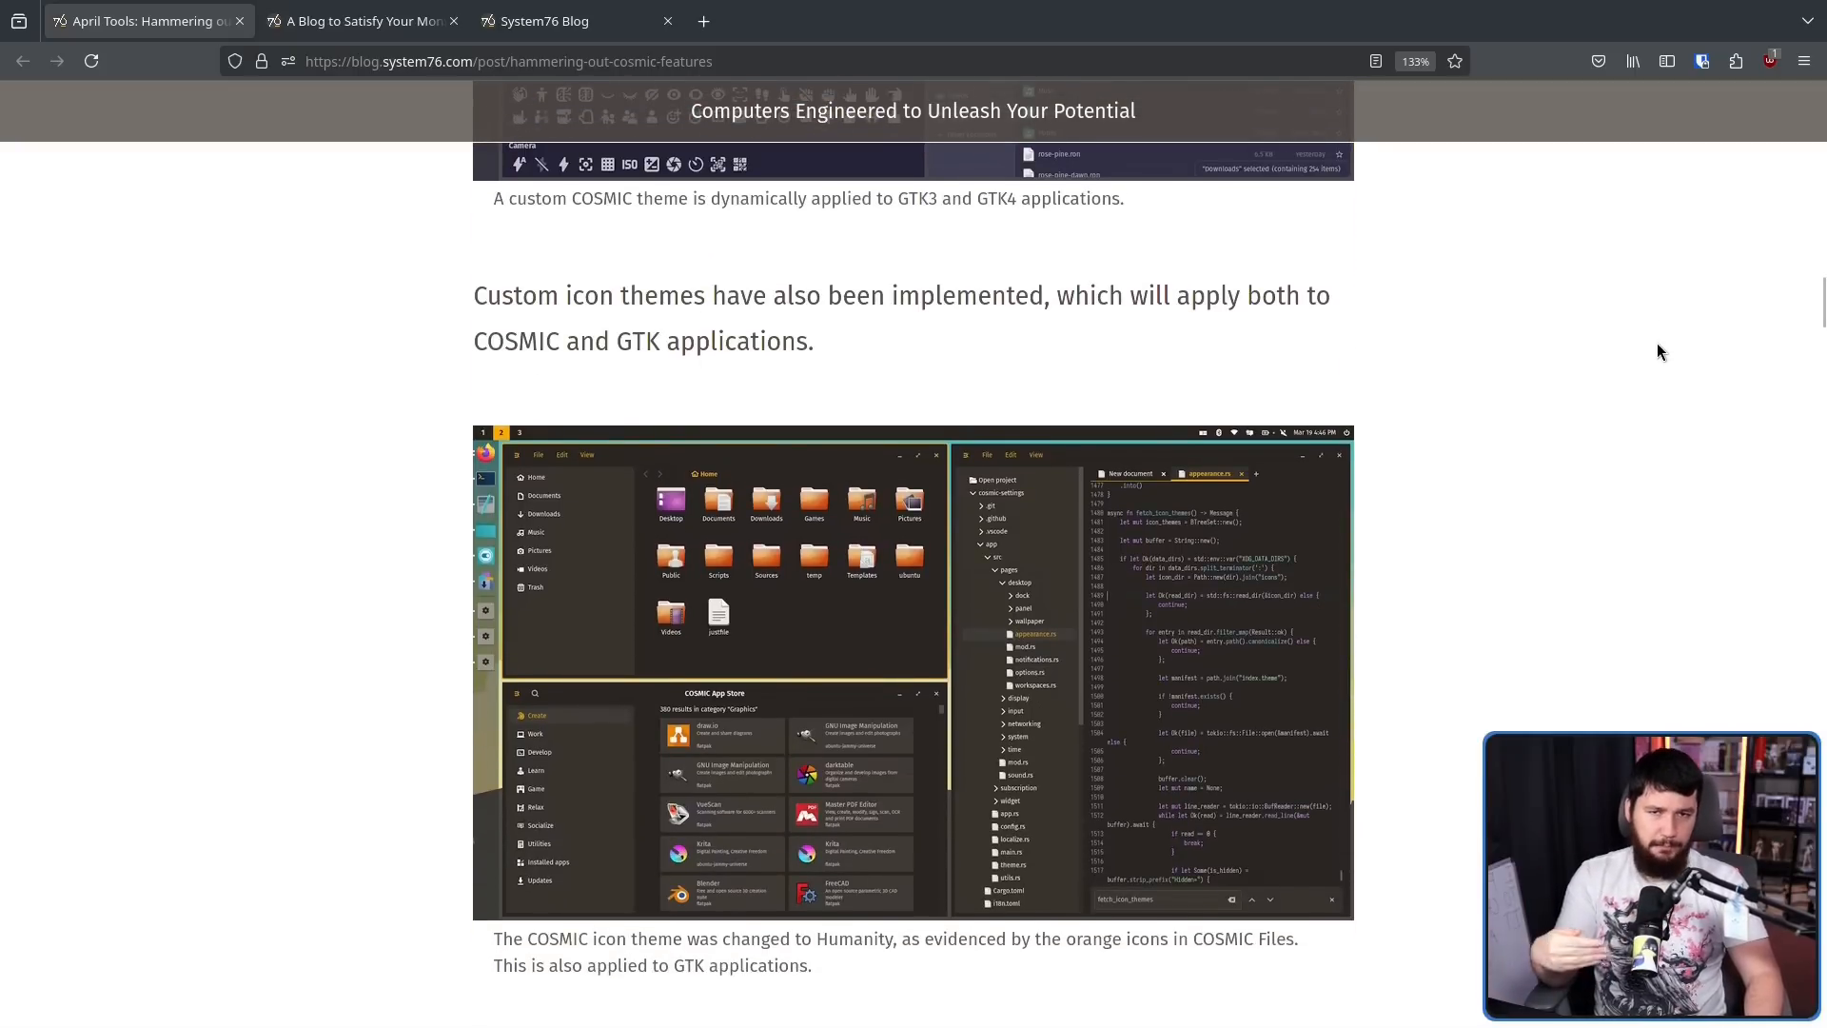
mouse_move(1668, 342)
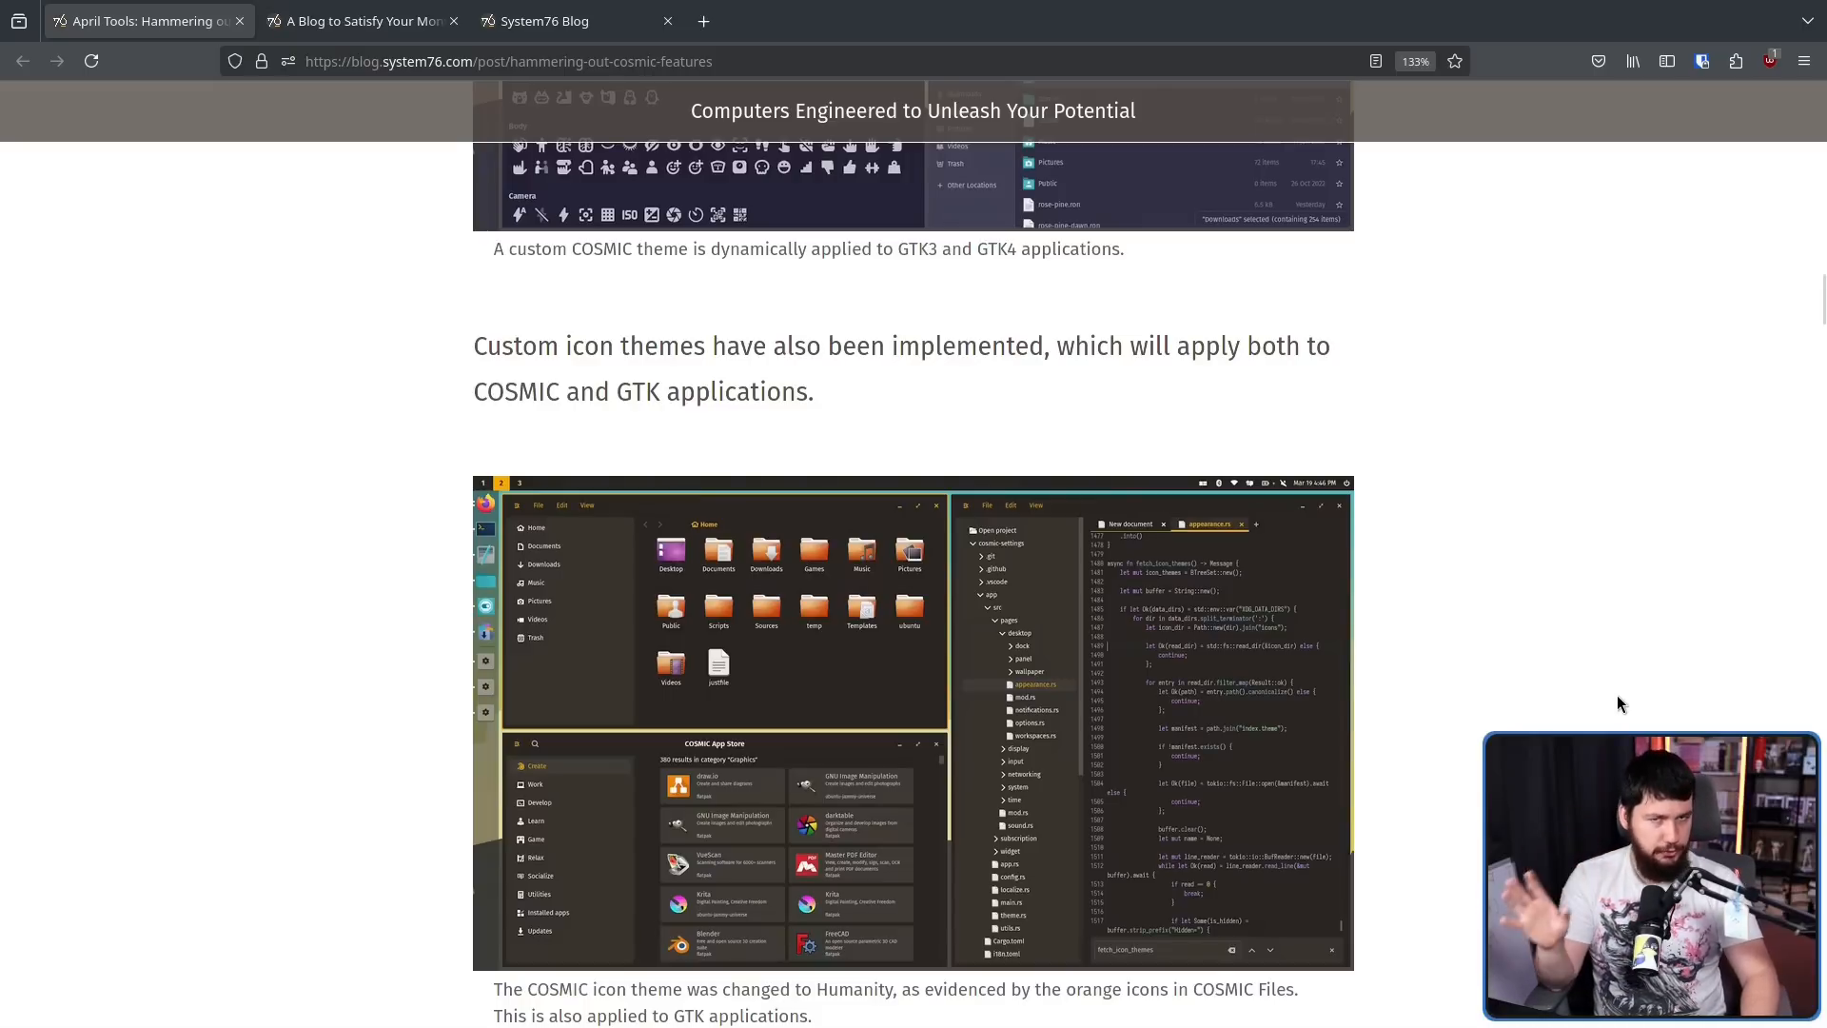
mouse_move(1581, 636)
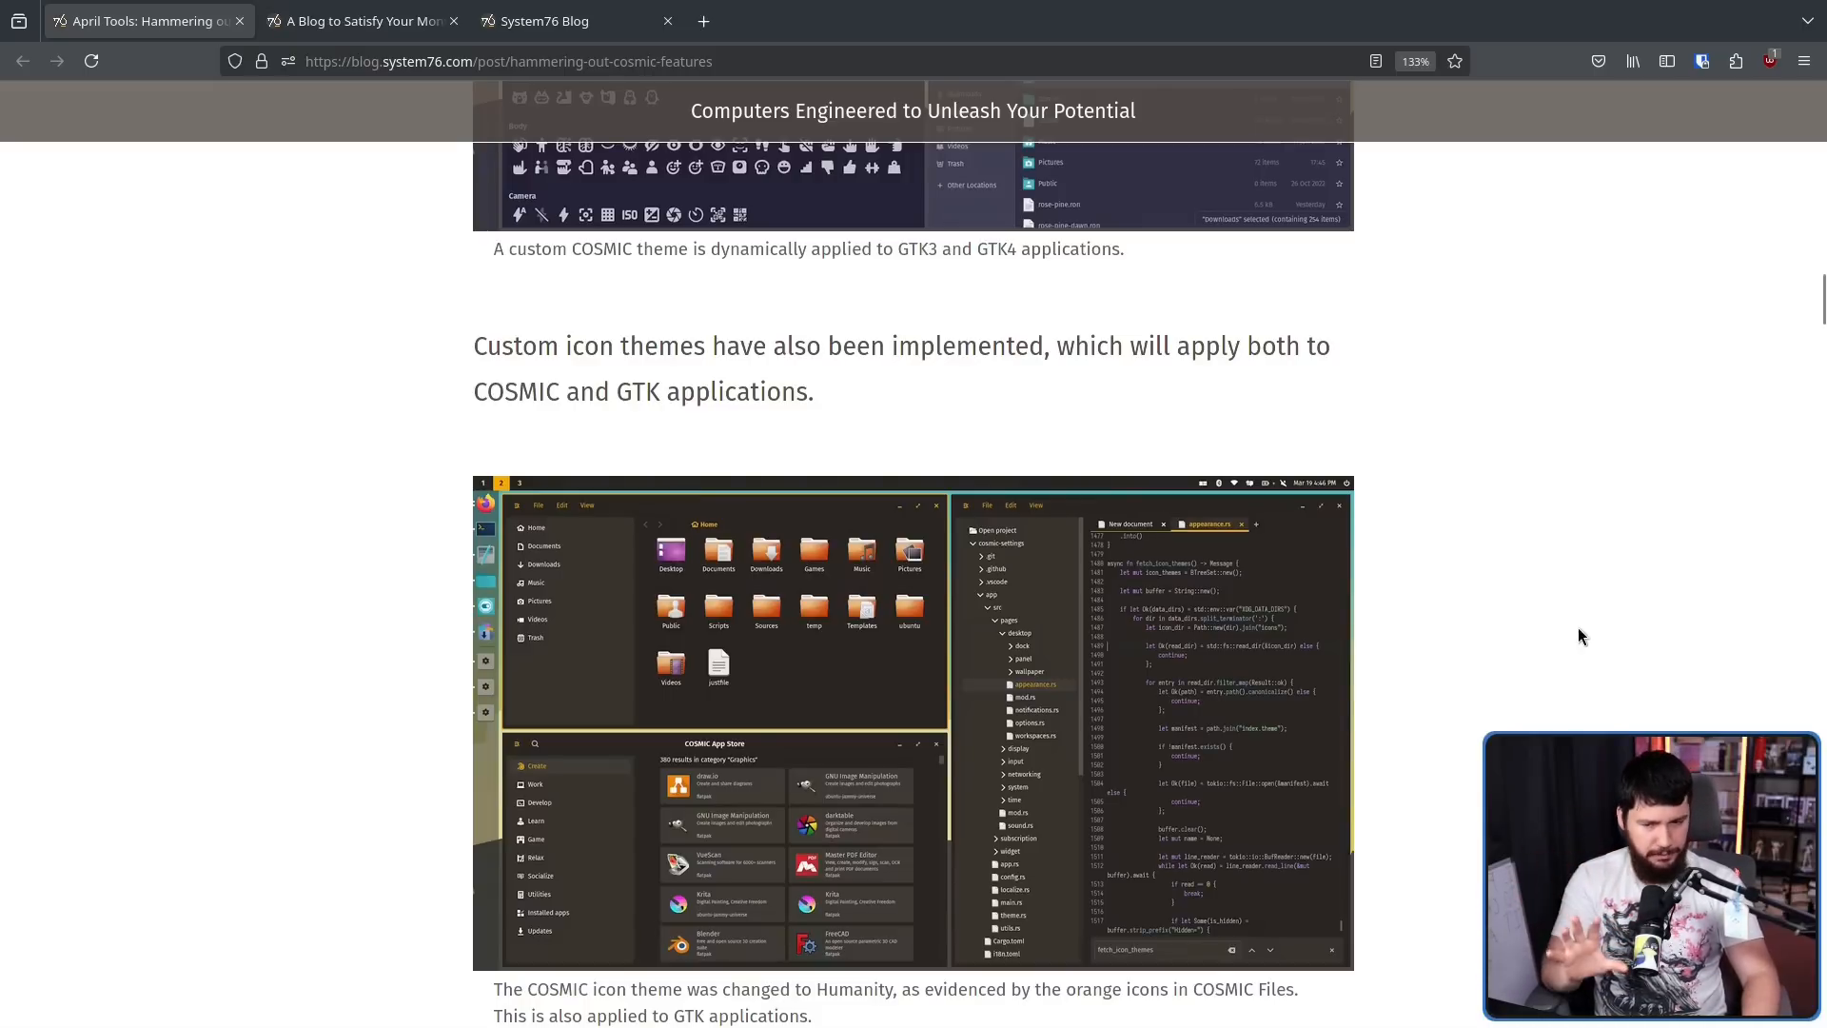
scroll(down, 3)
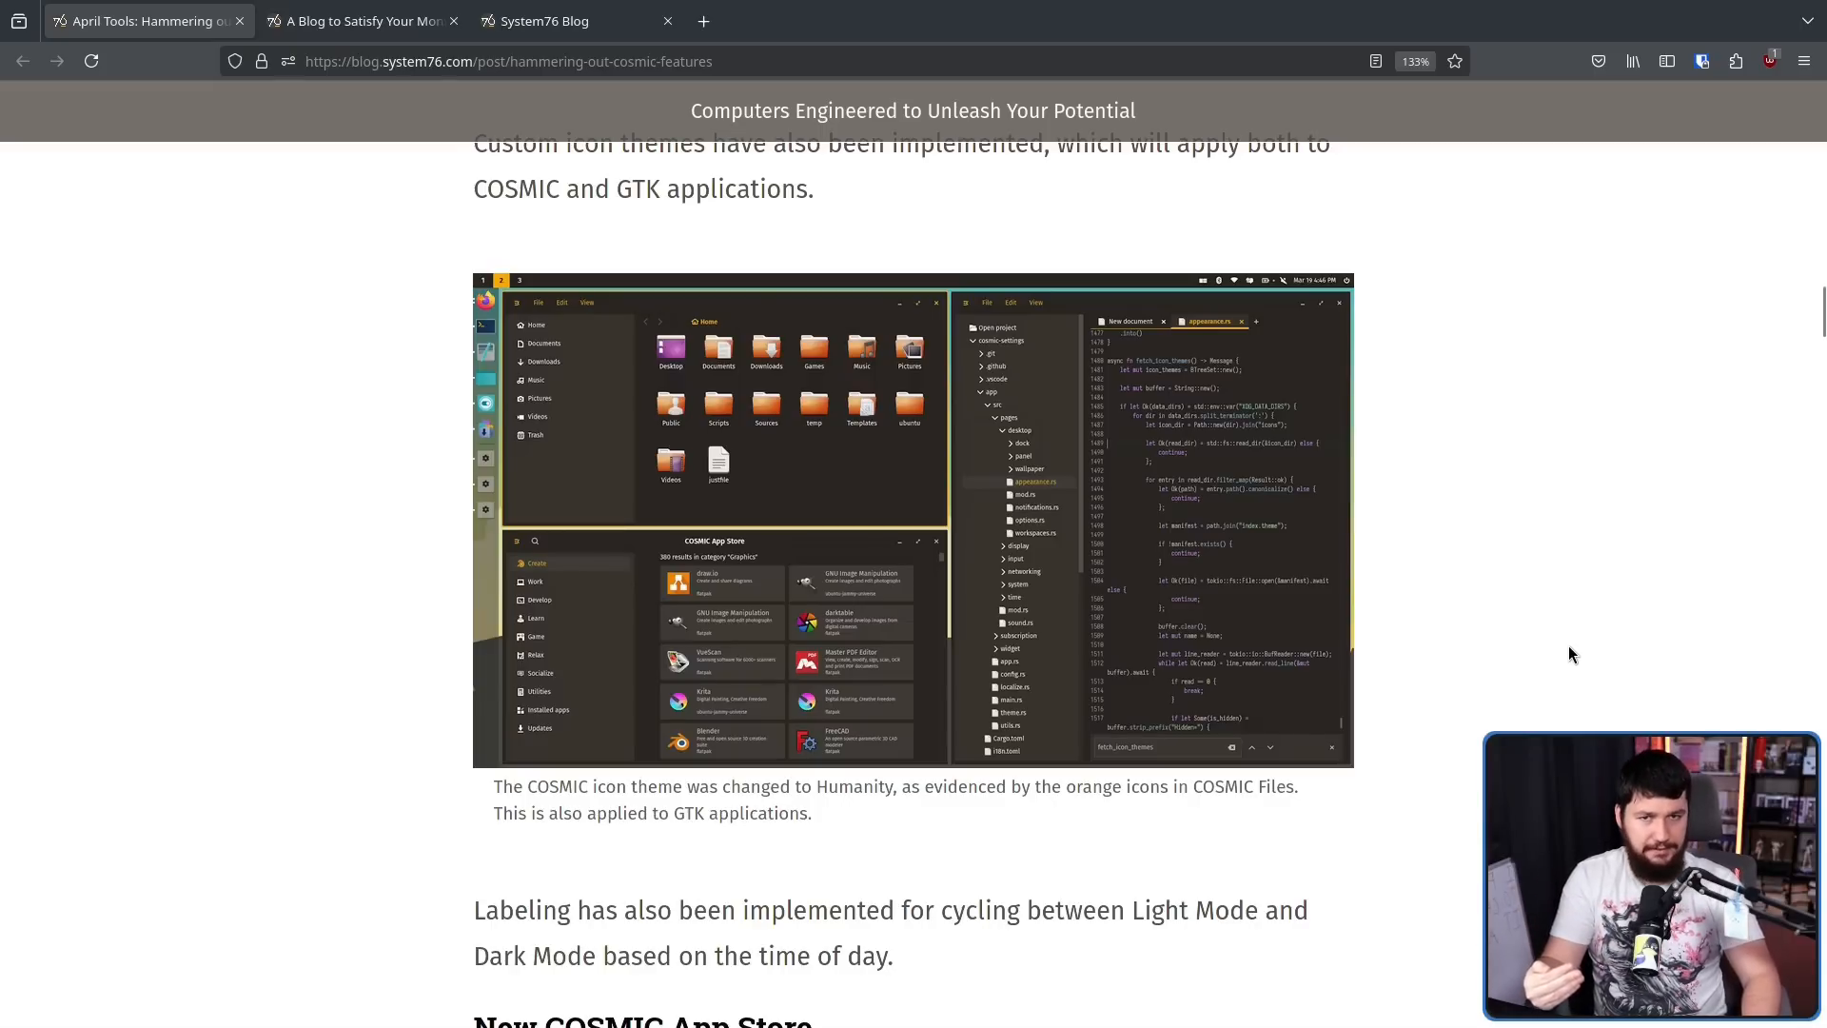
scroll(down, 3)
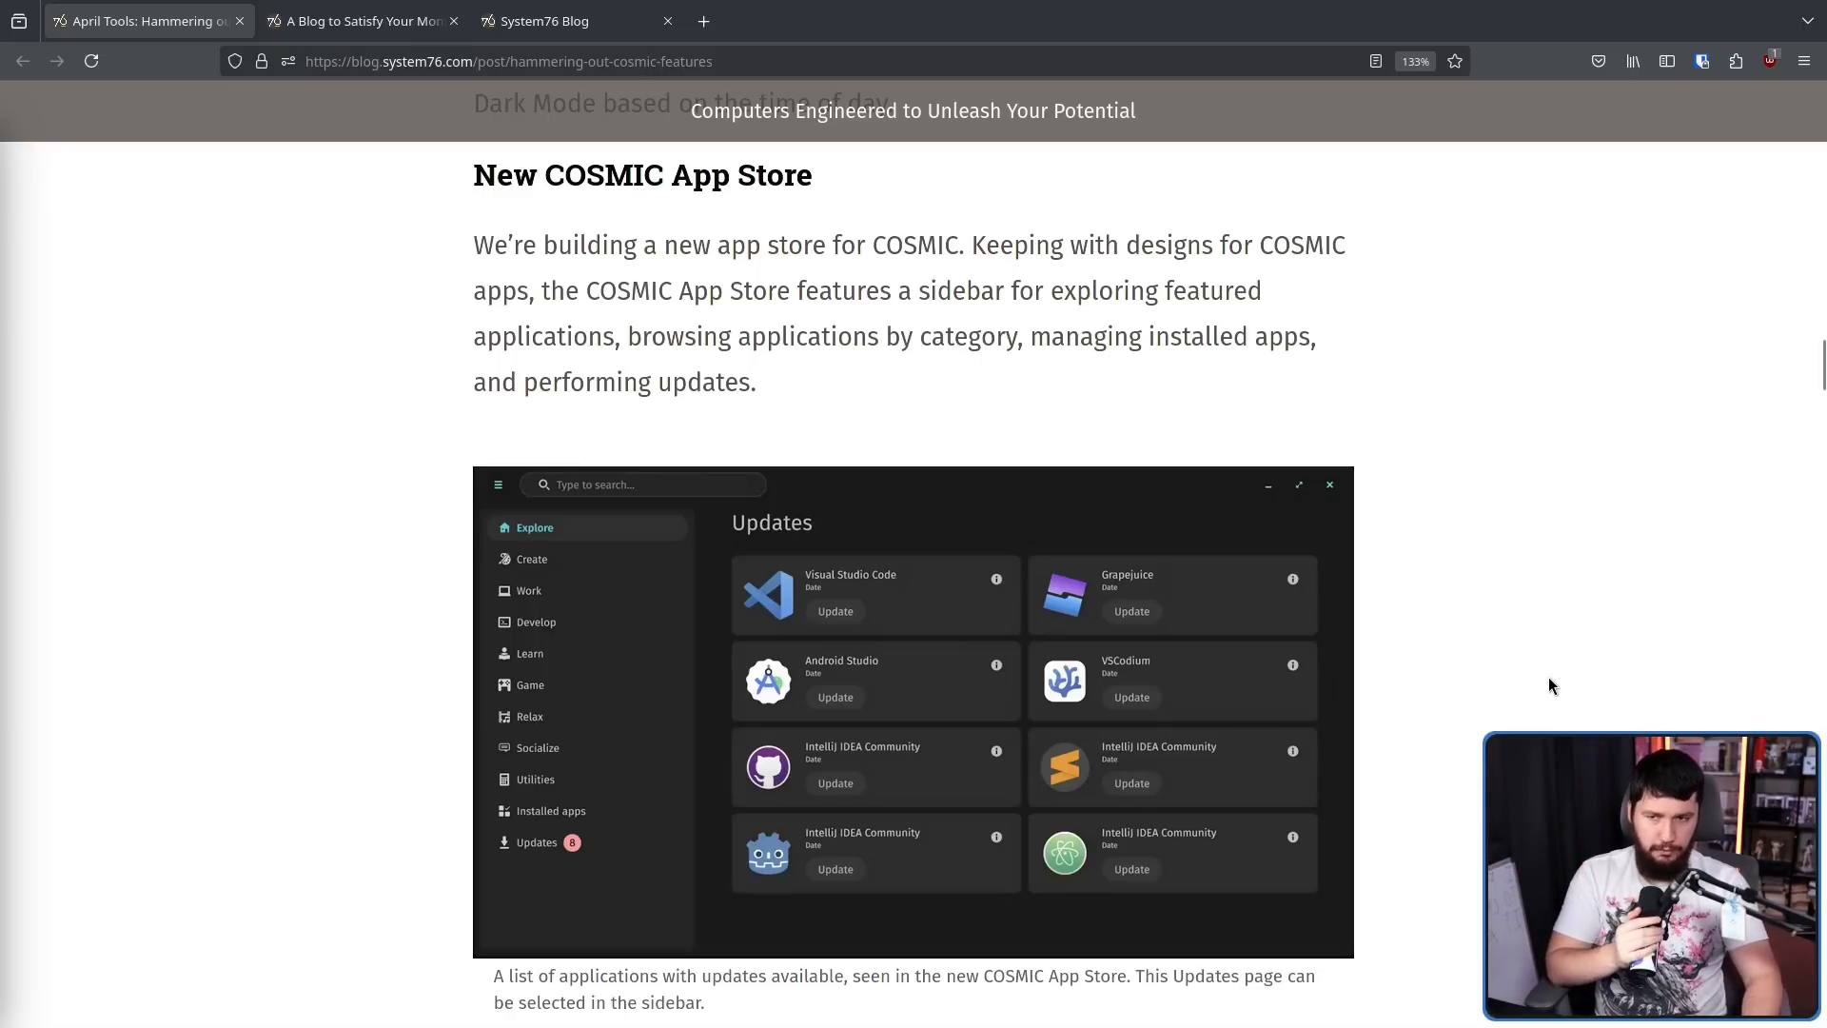
mouse_move(1516, 668)
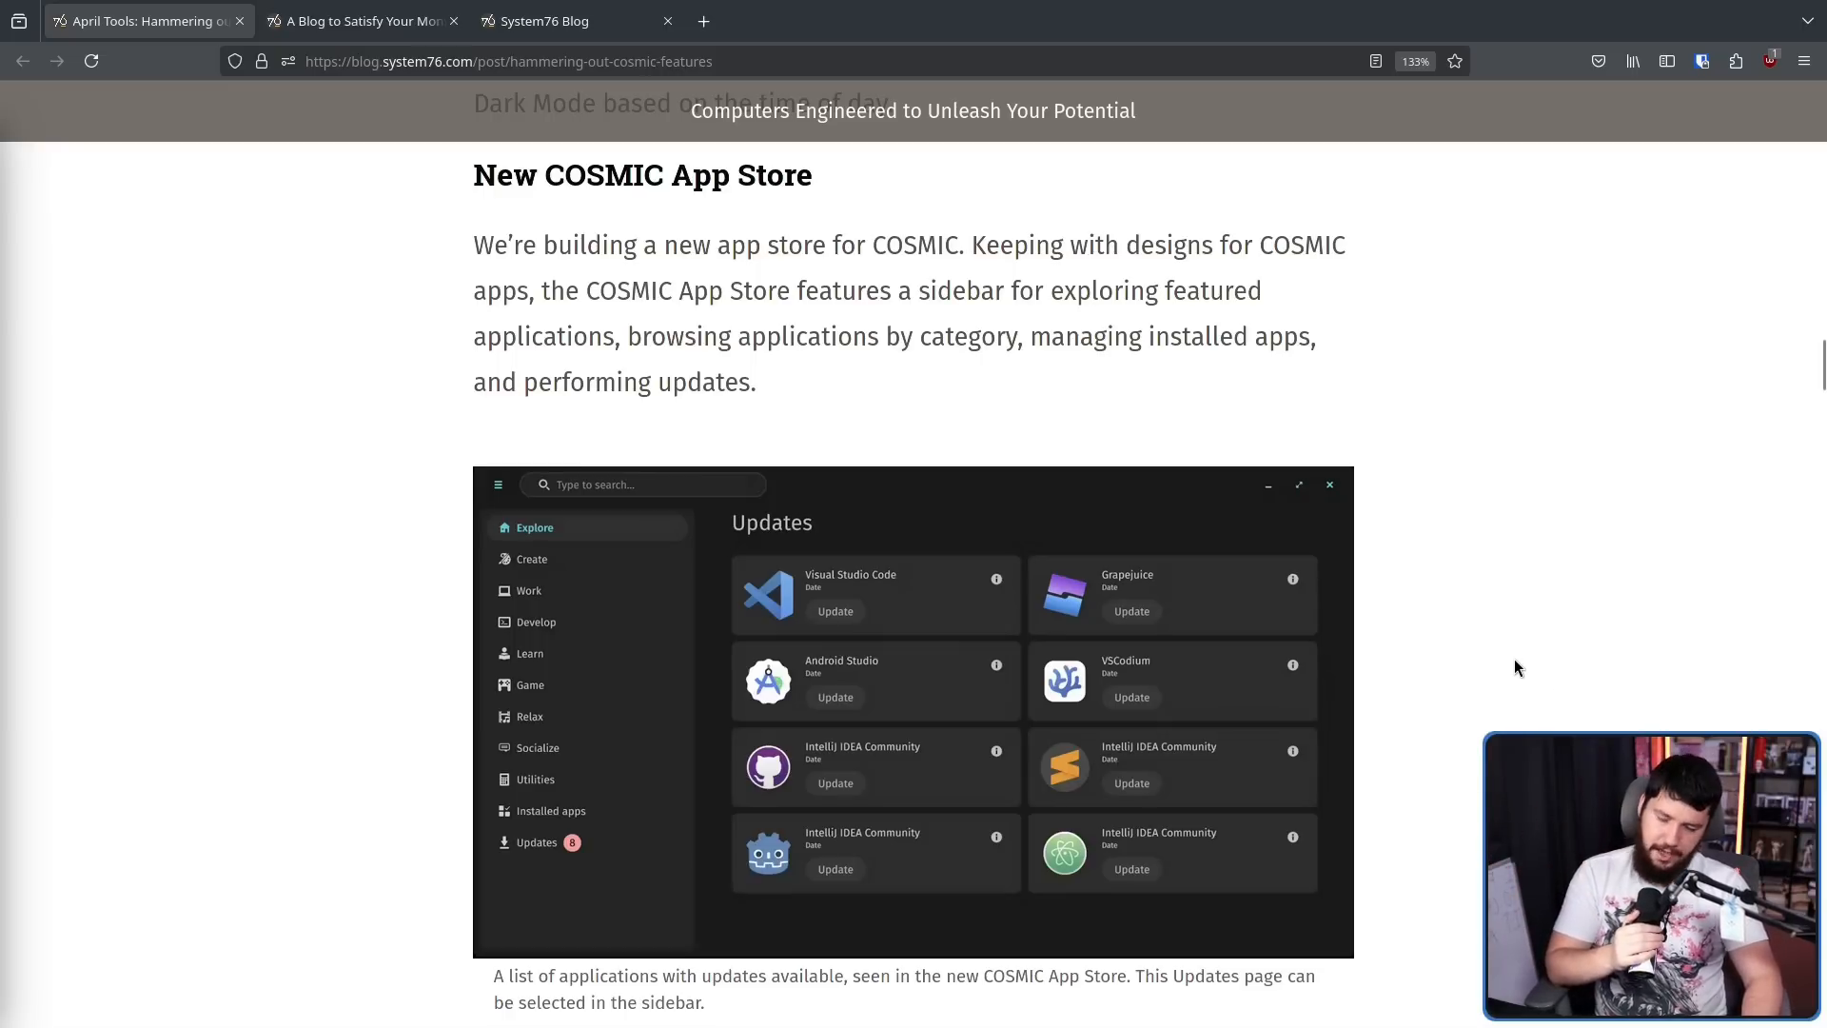
mouse_move(1507, 645)
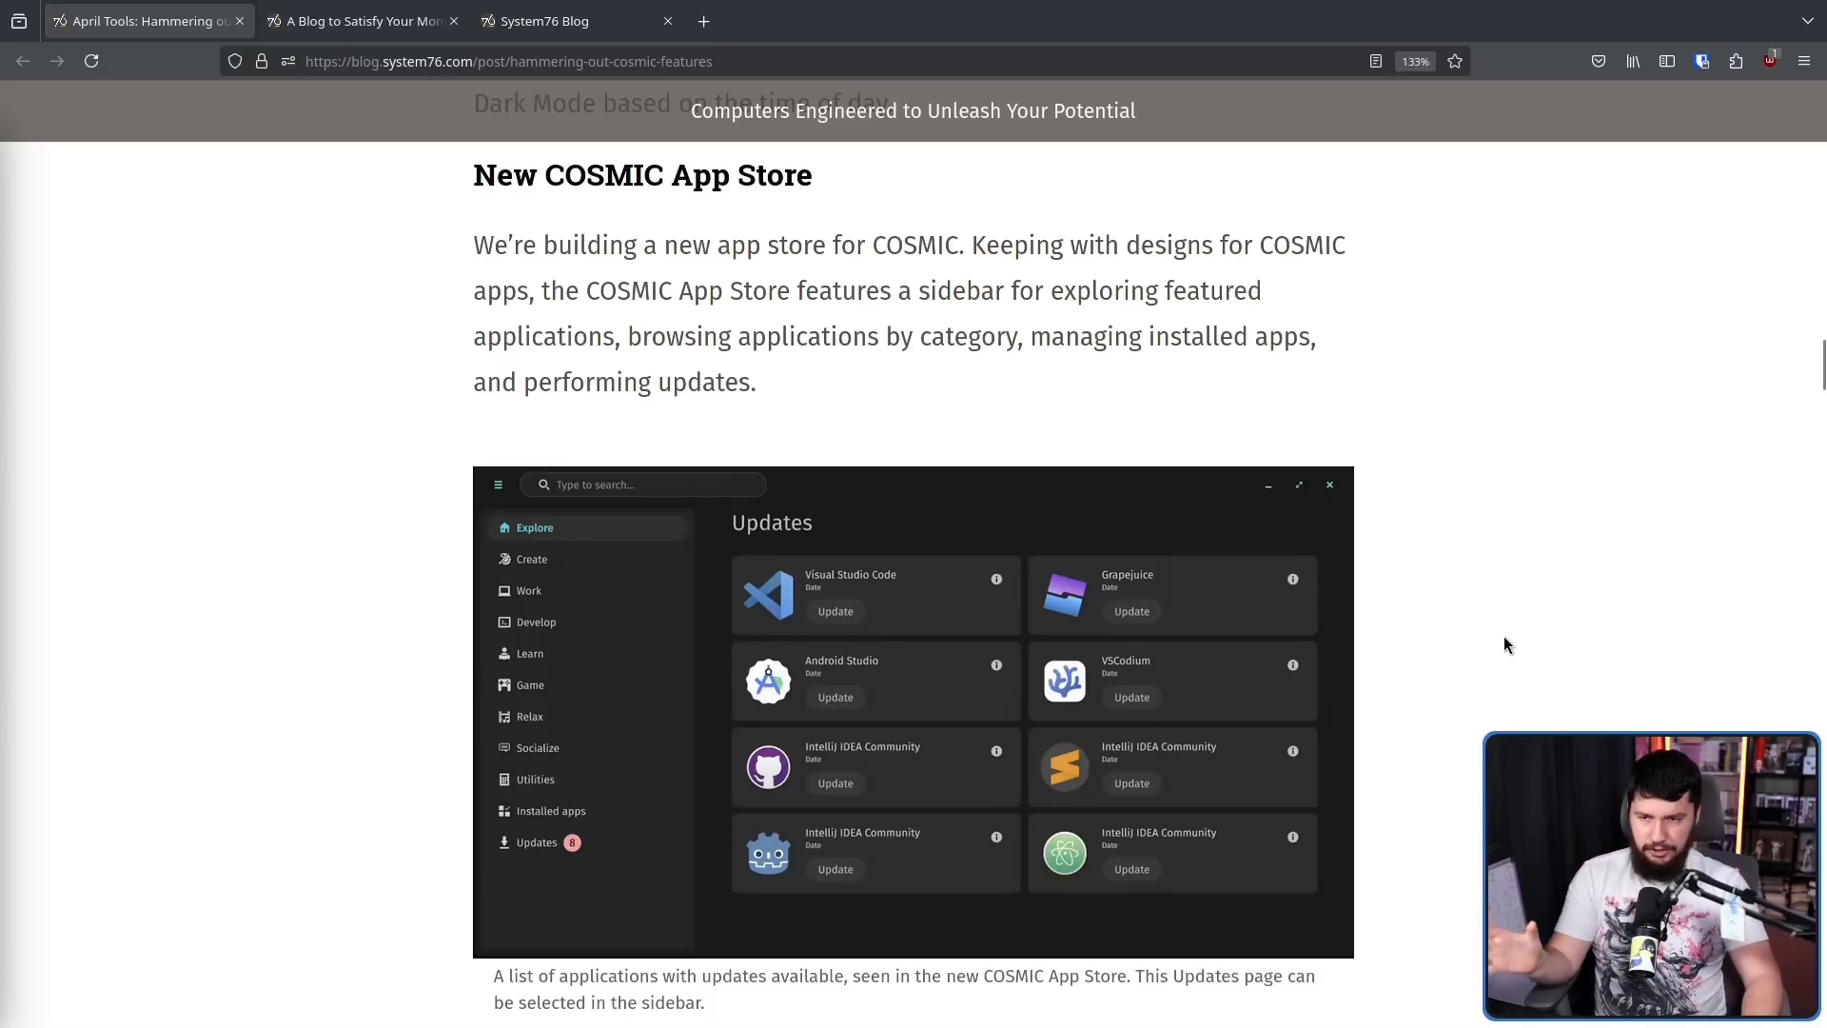
mouse_move(1506, 651)
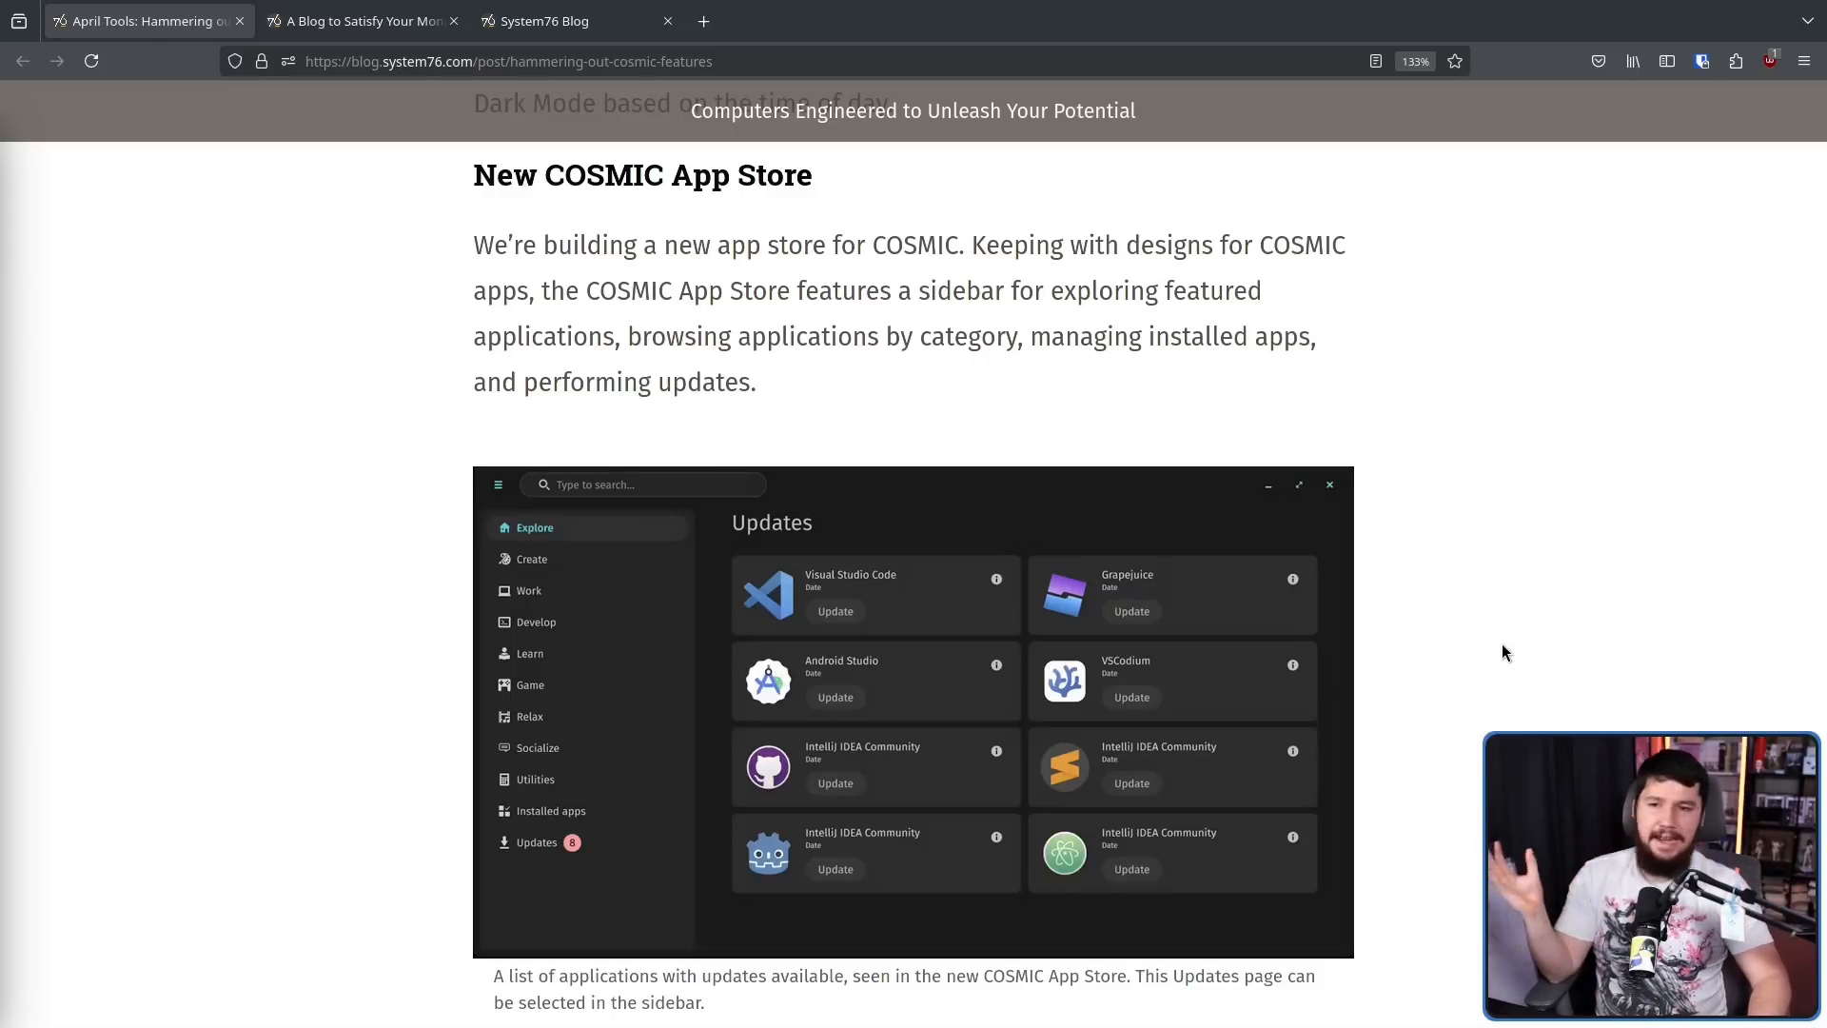
mouse_move(1509, 630)
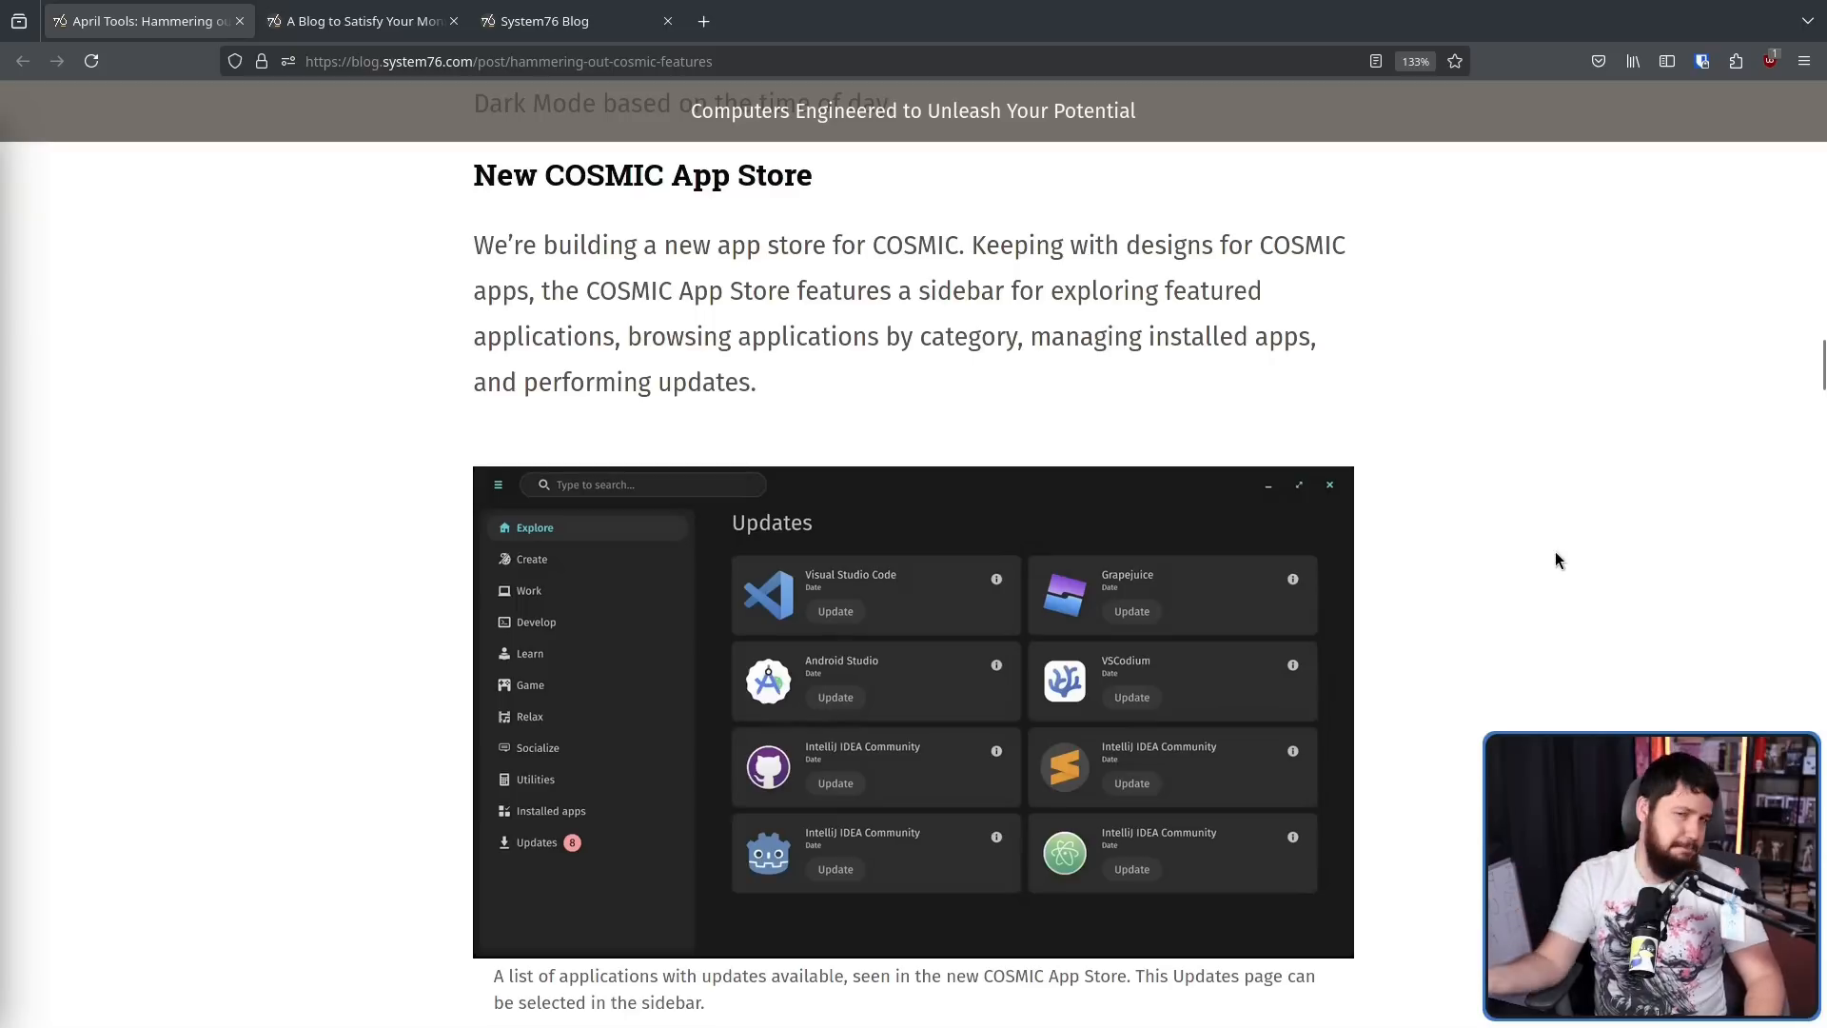
mouse_move(1597, 538)
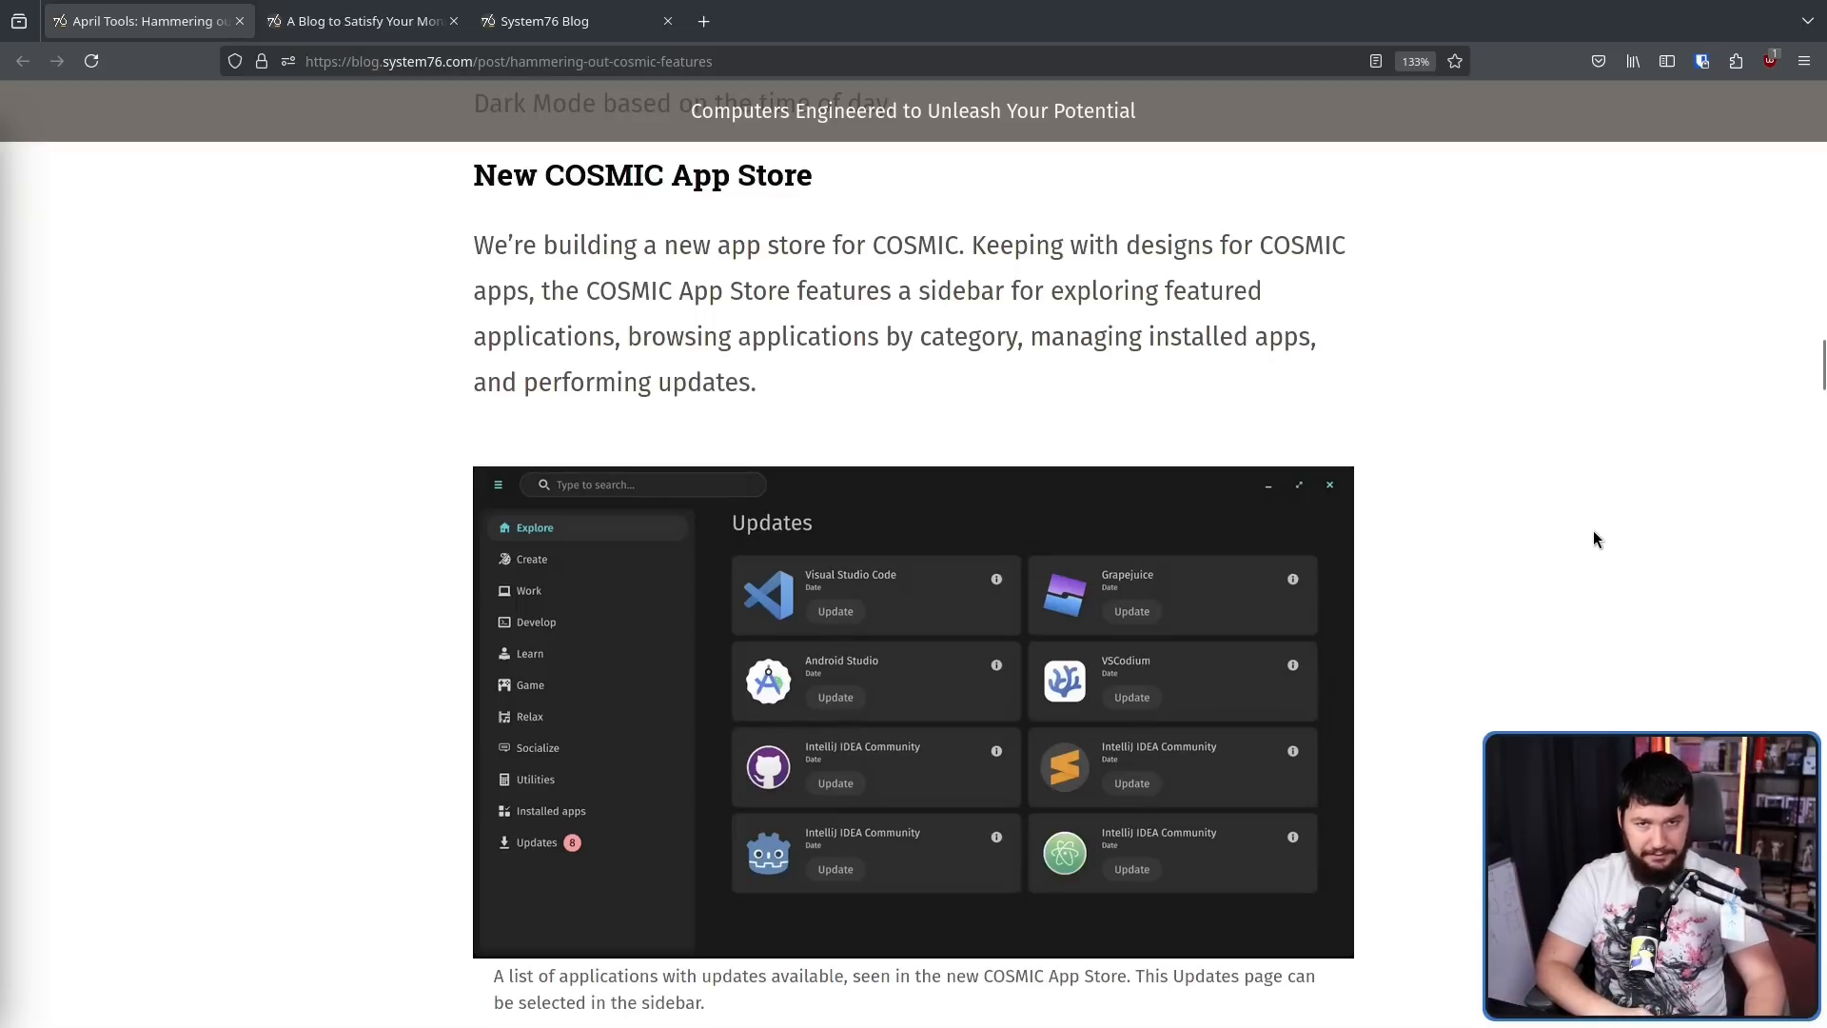
mouse_move(1521, 558)
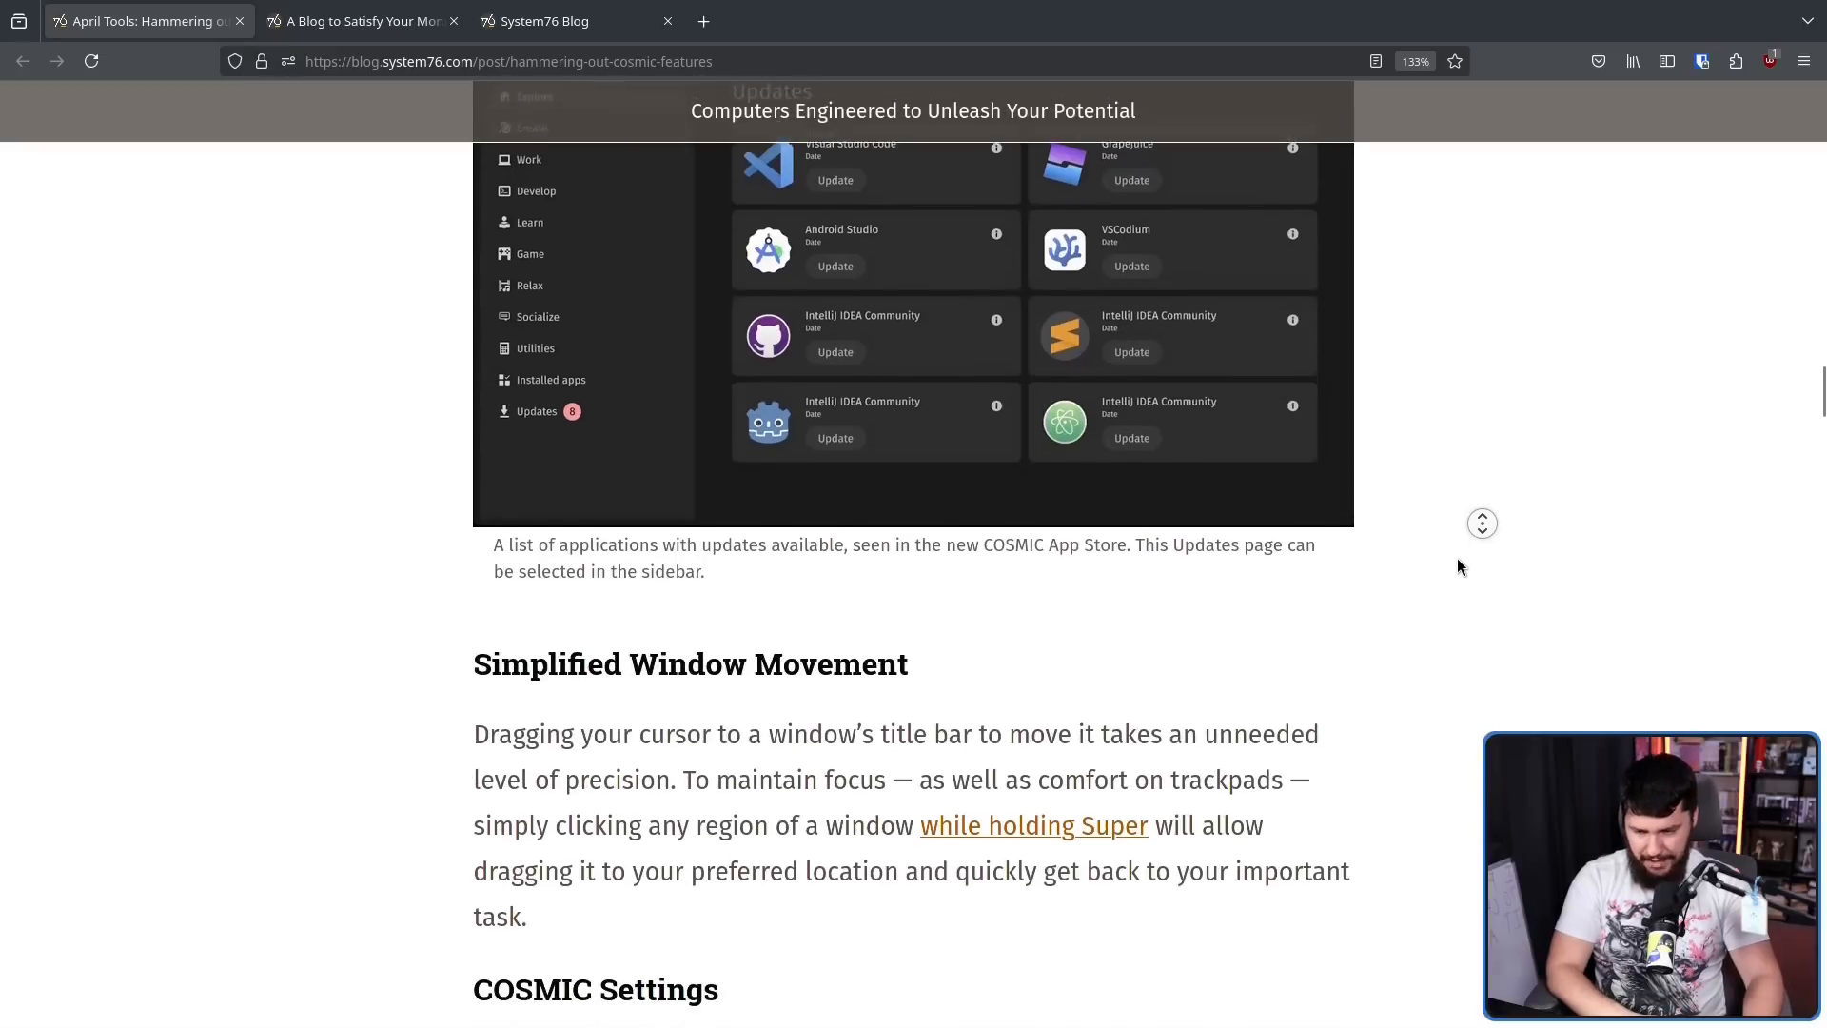
scroll(down, 3)
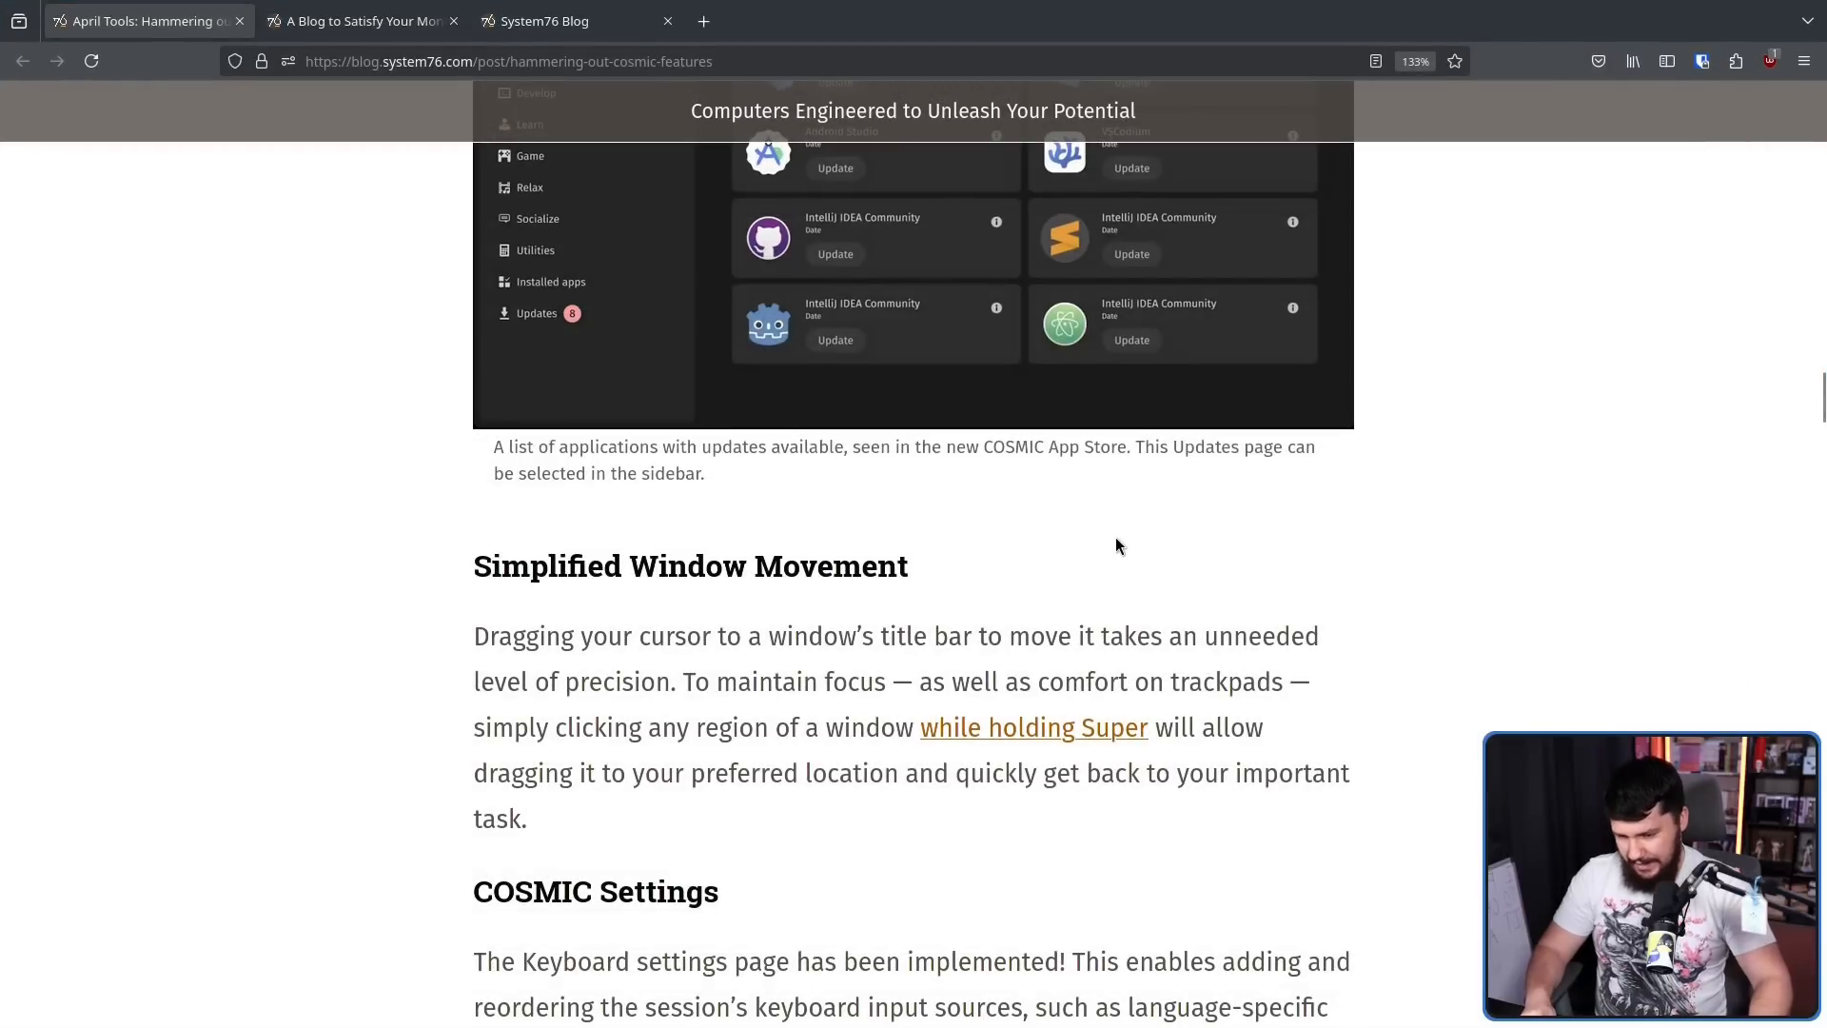
mouse_move(1070, 516)
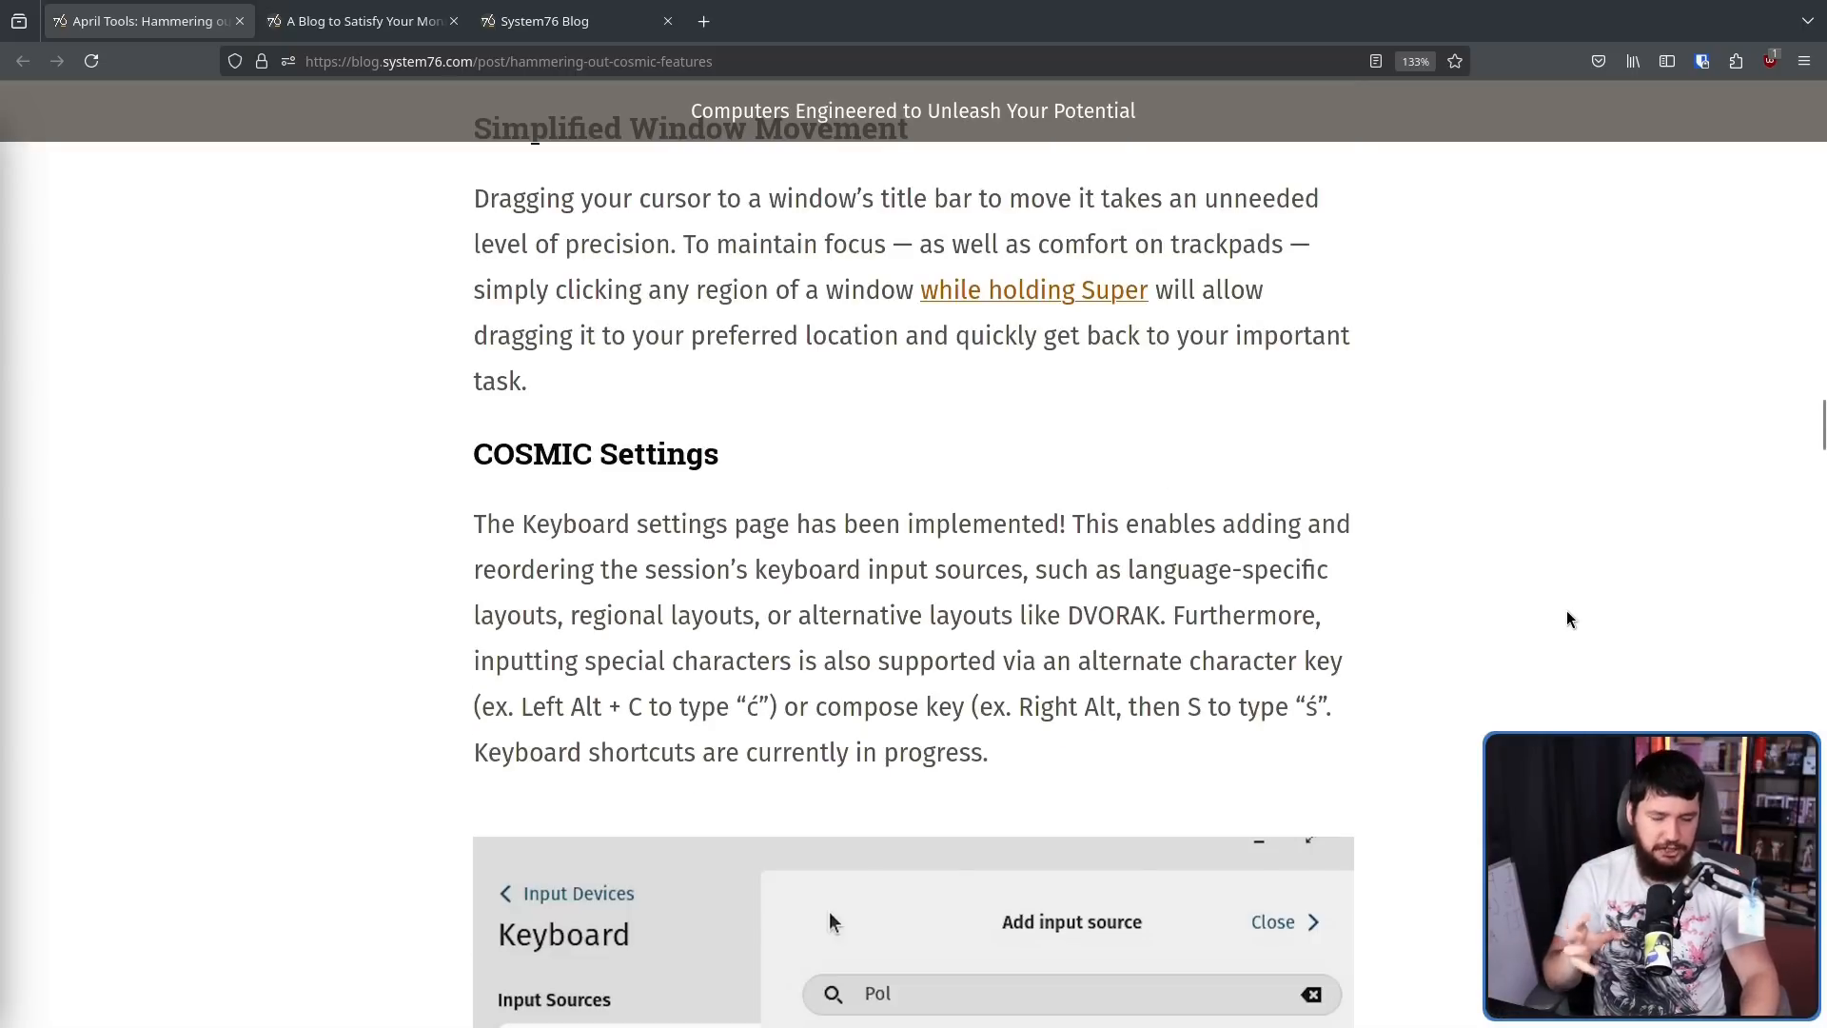
mouse_move(1570, 588)
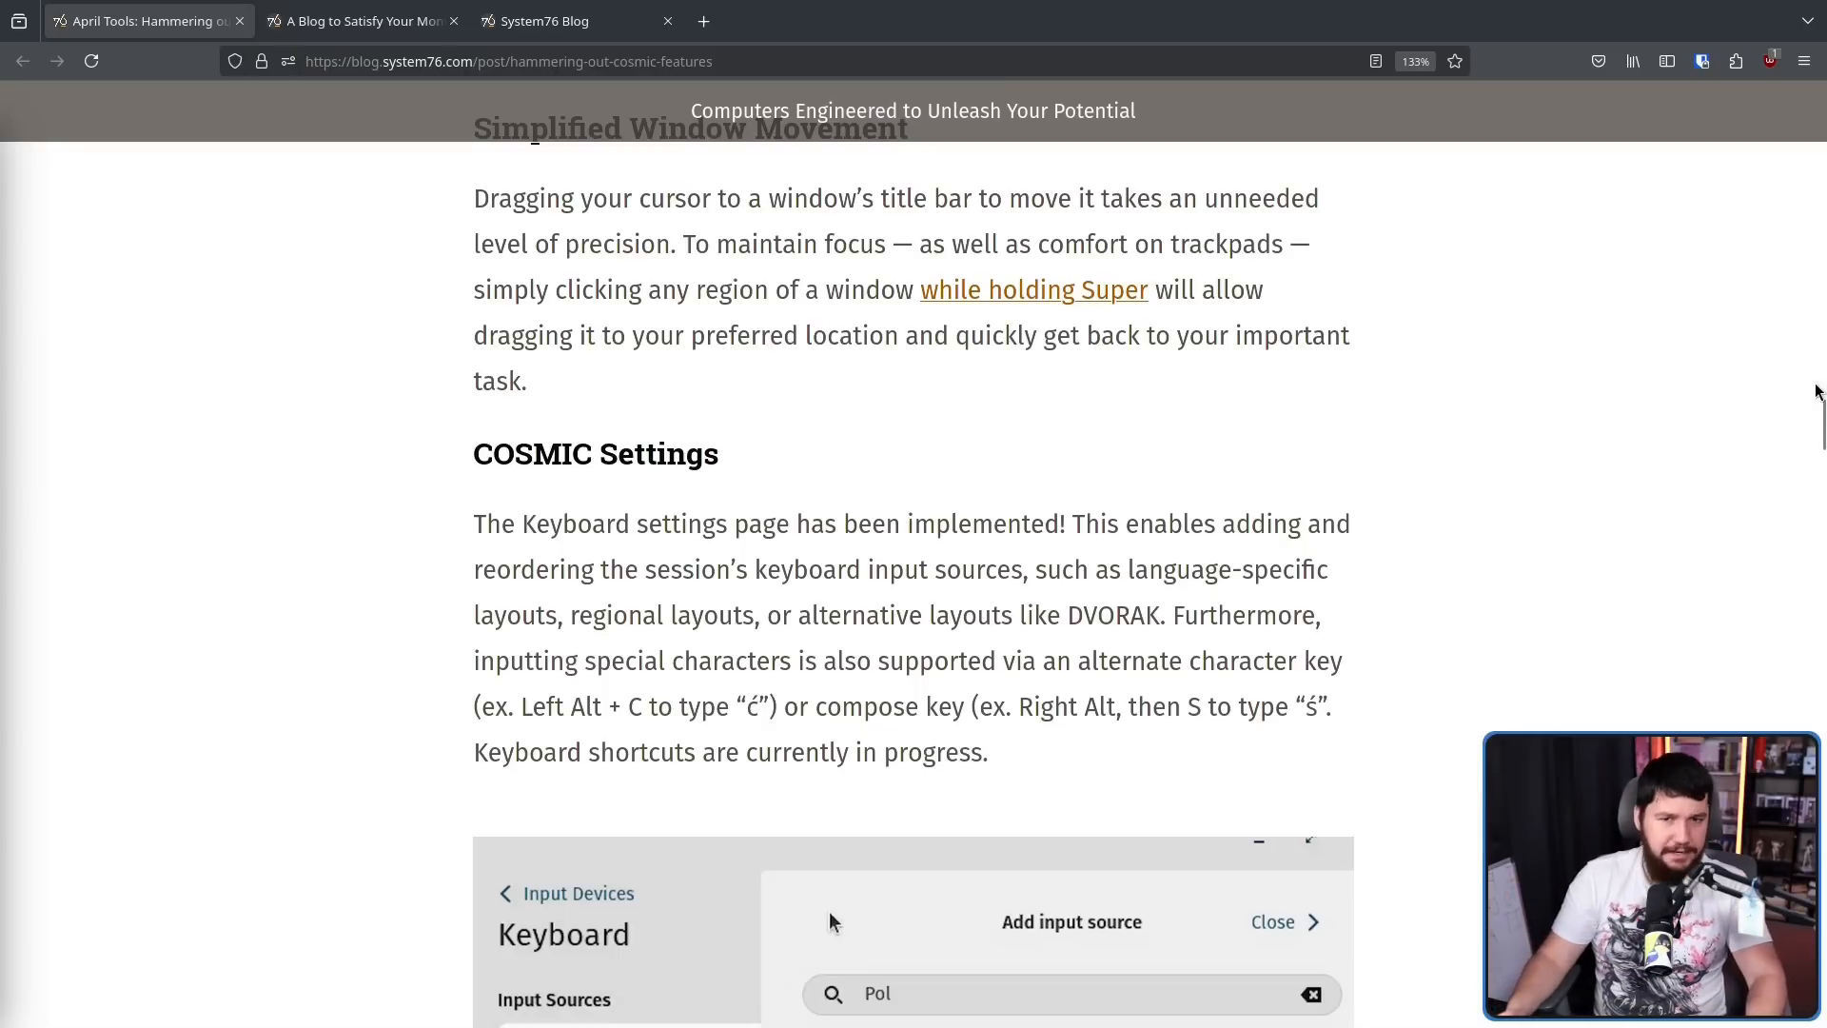
mouse_move(1711, 451)
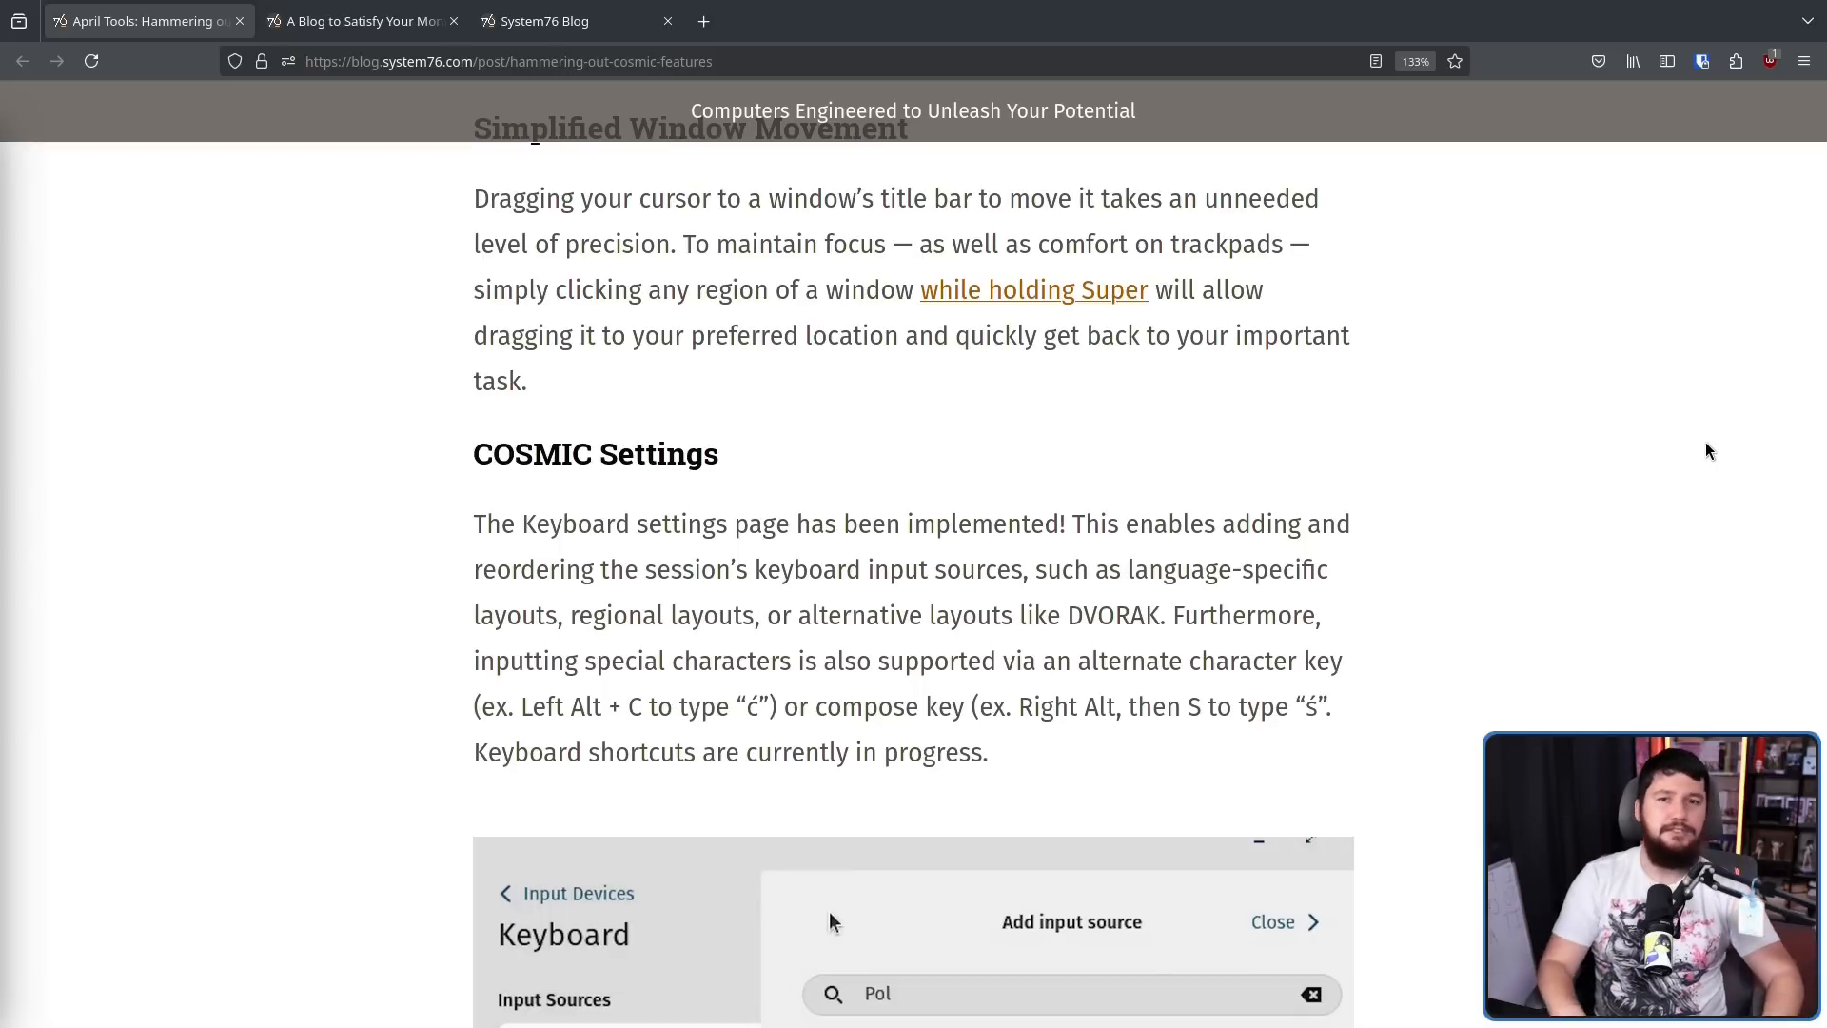
scroll(down, 3)
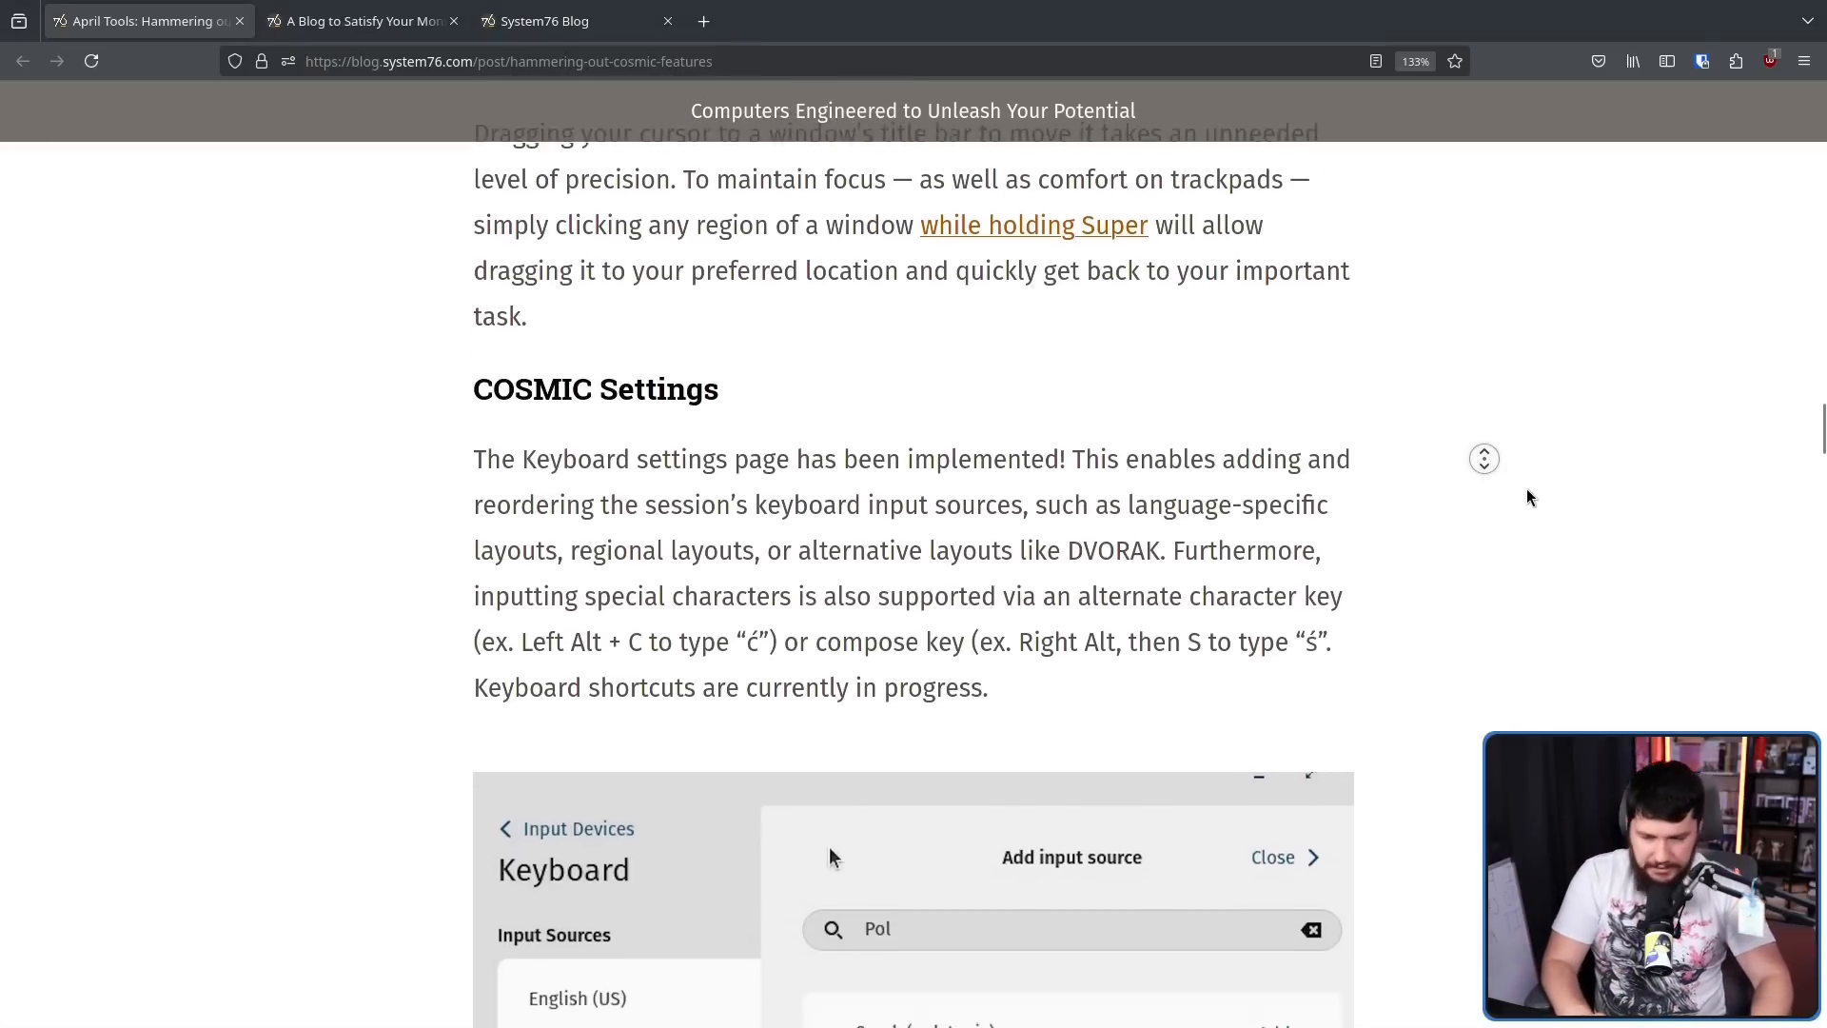
scroll(down, 3)
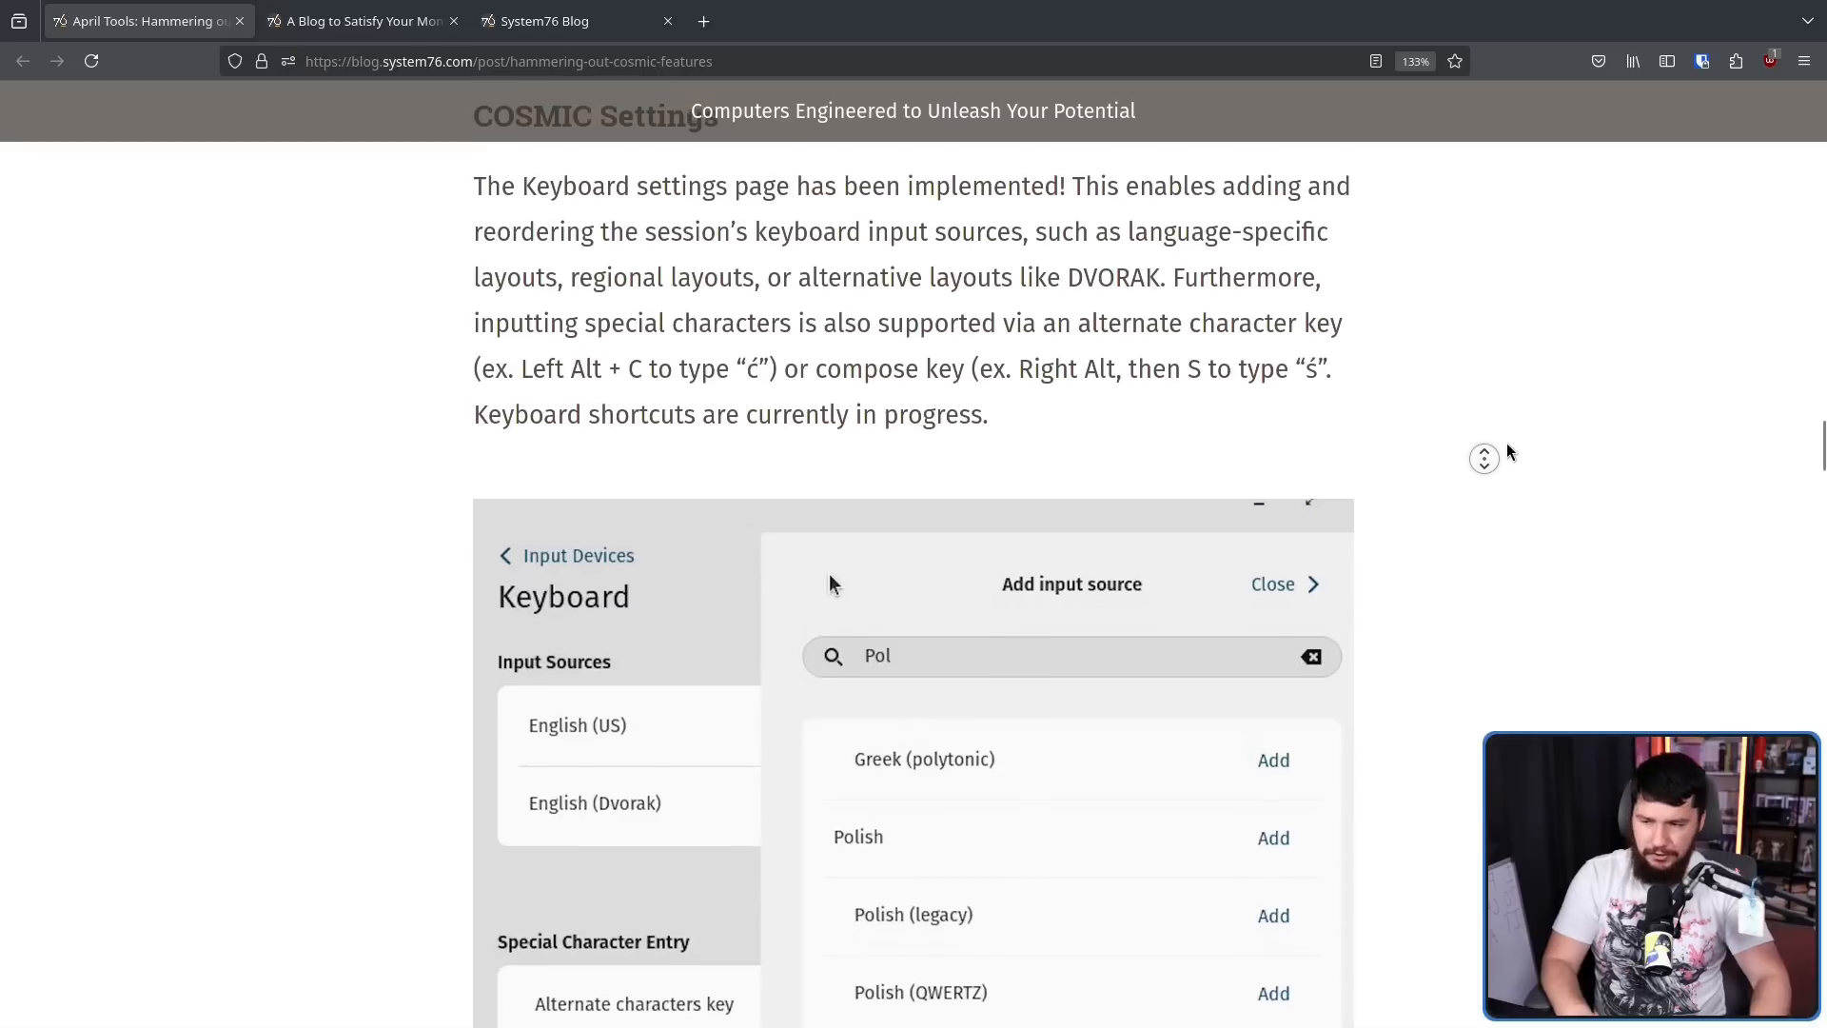
scroll(down, 3)
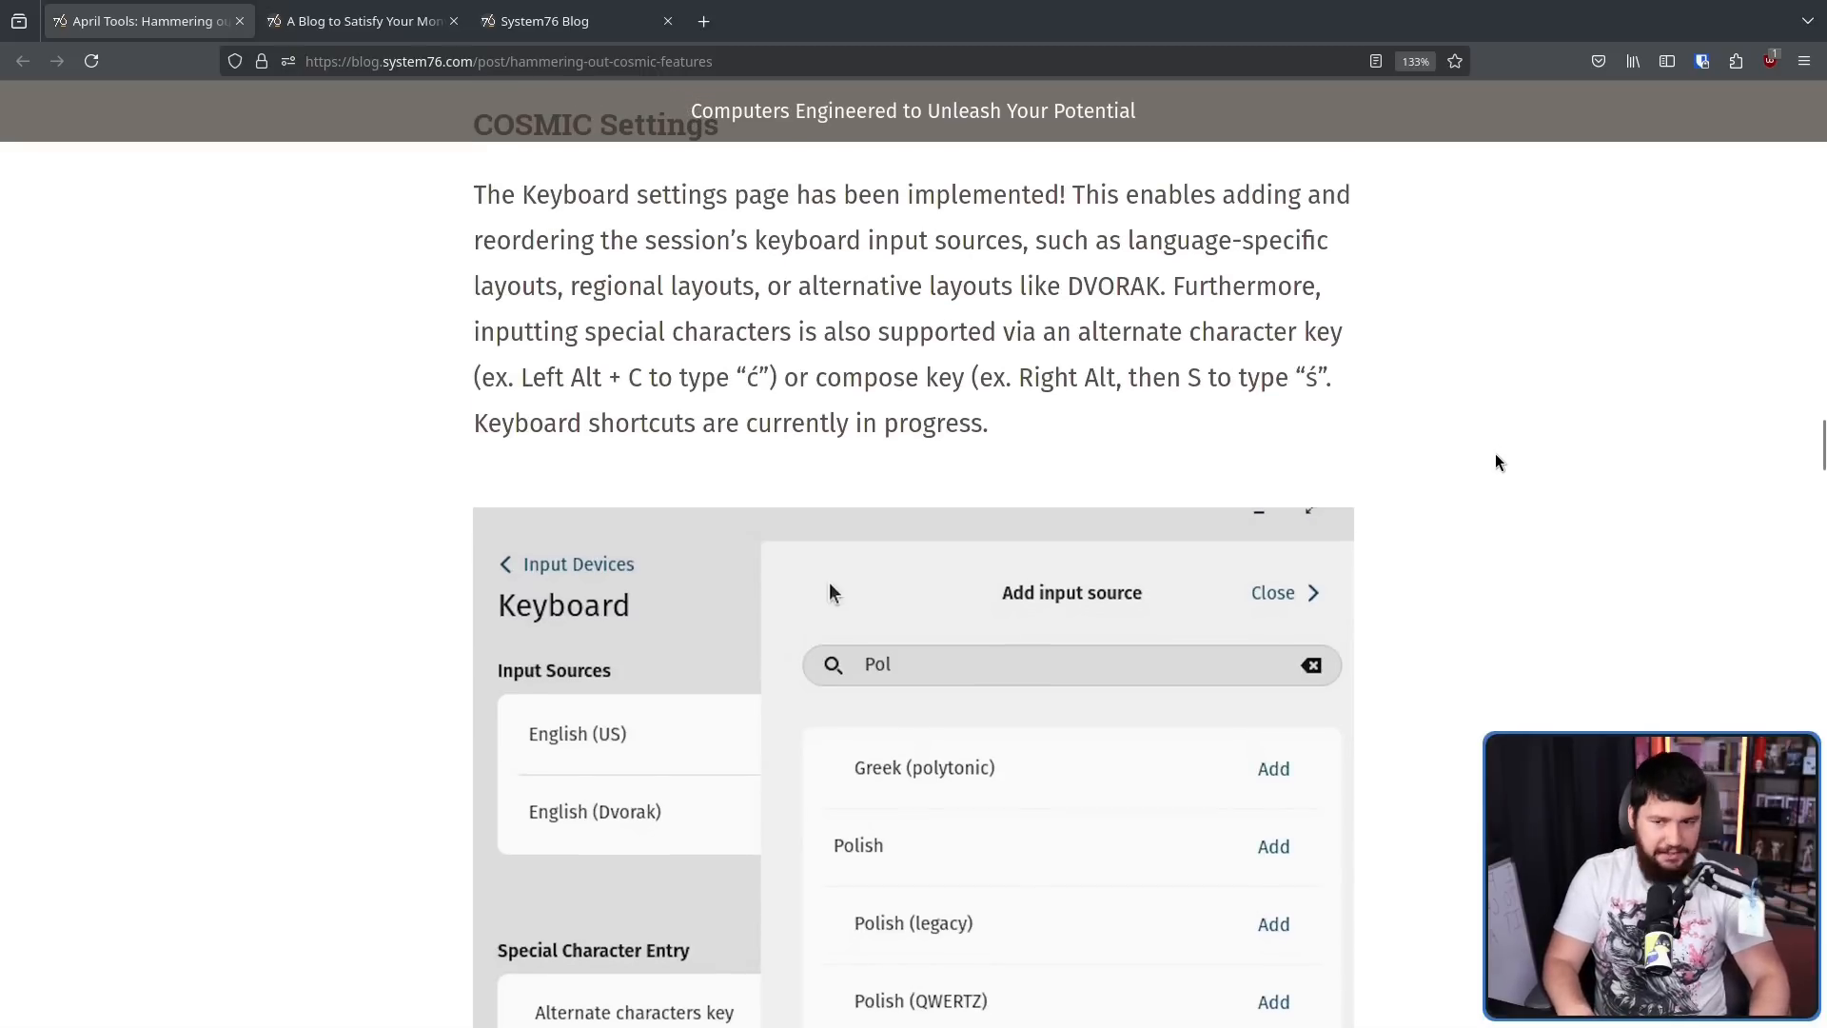
mouse_move(1555, 394)
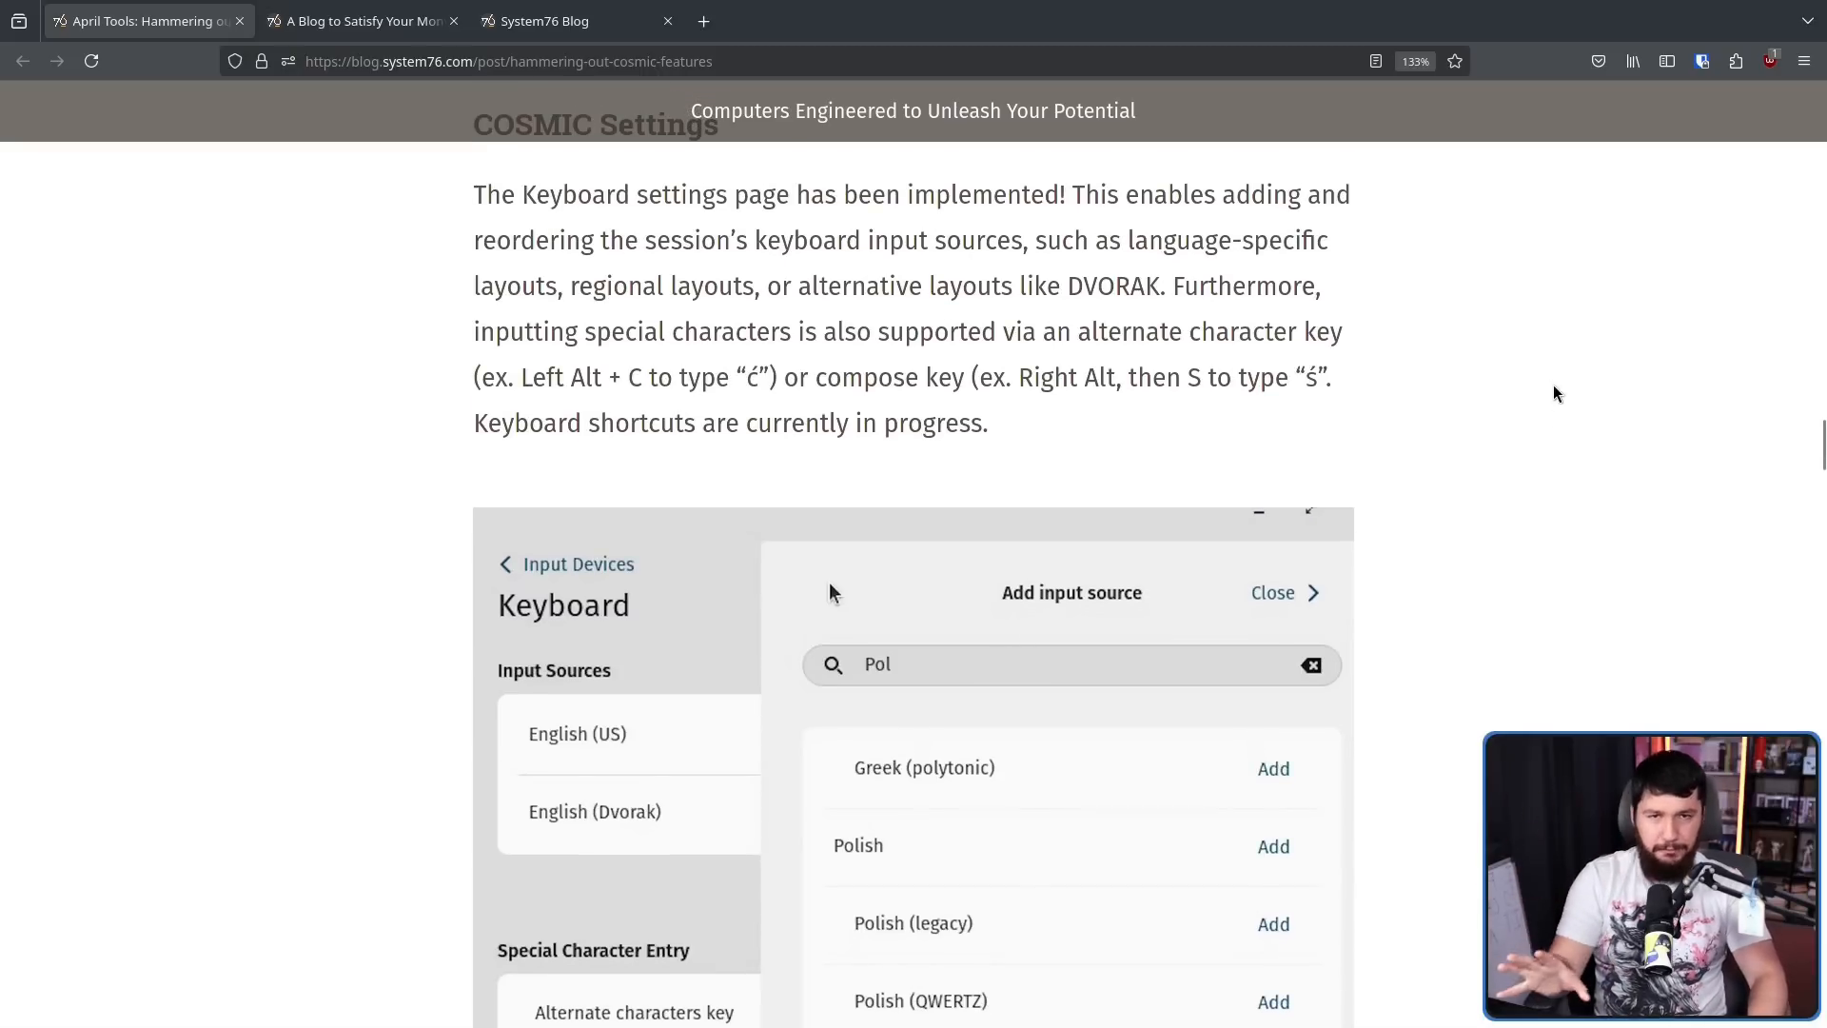
mouse_move(1550, 495)
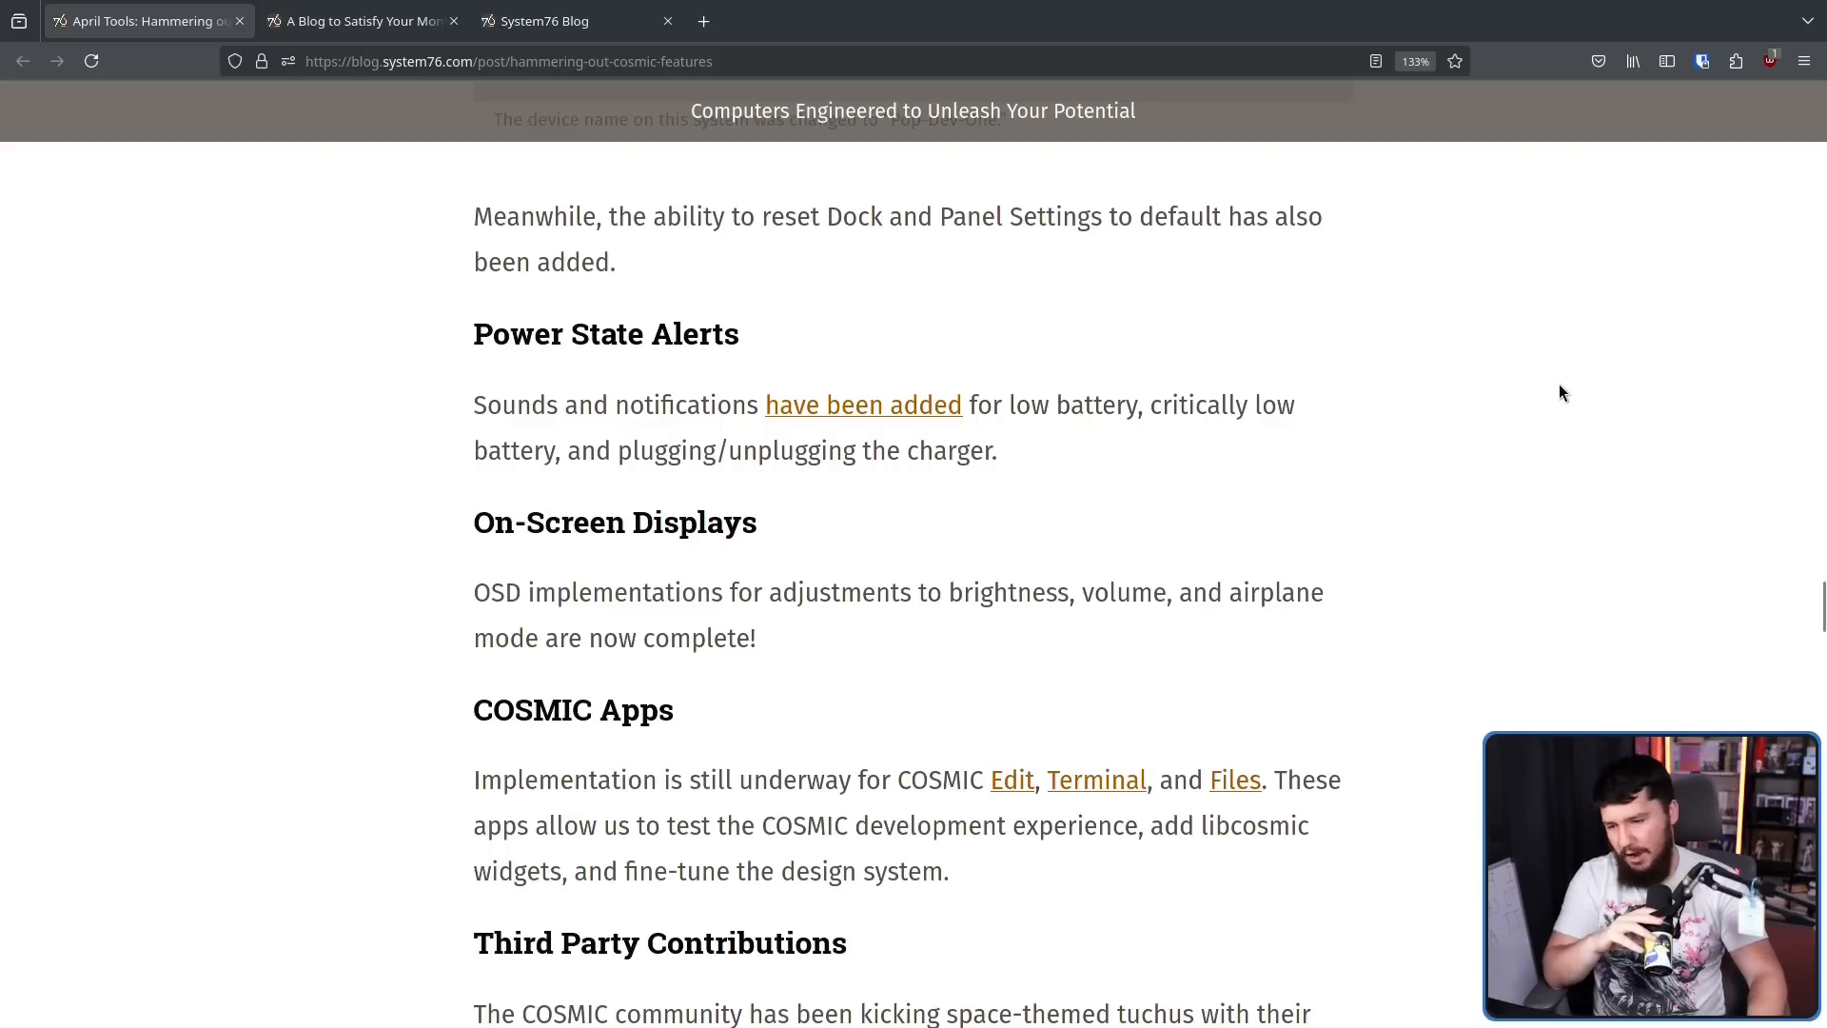
mouse_move(1591, 383)
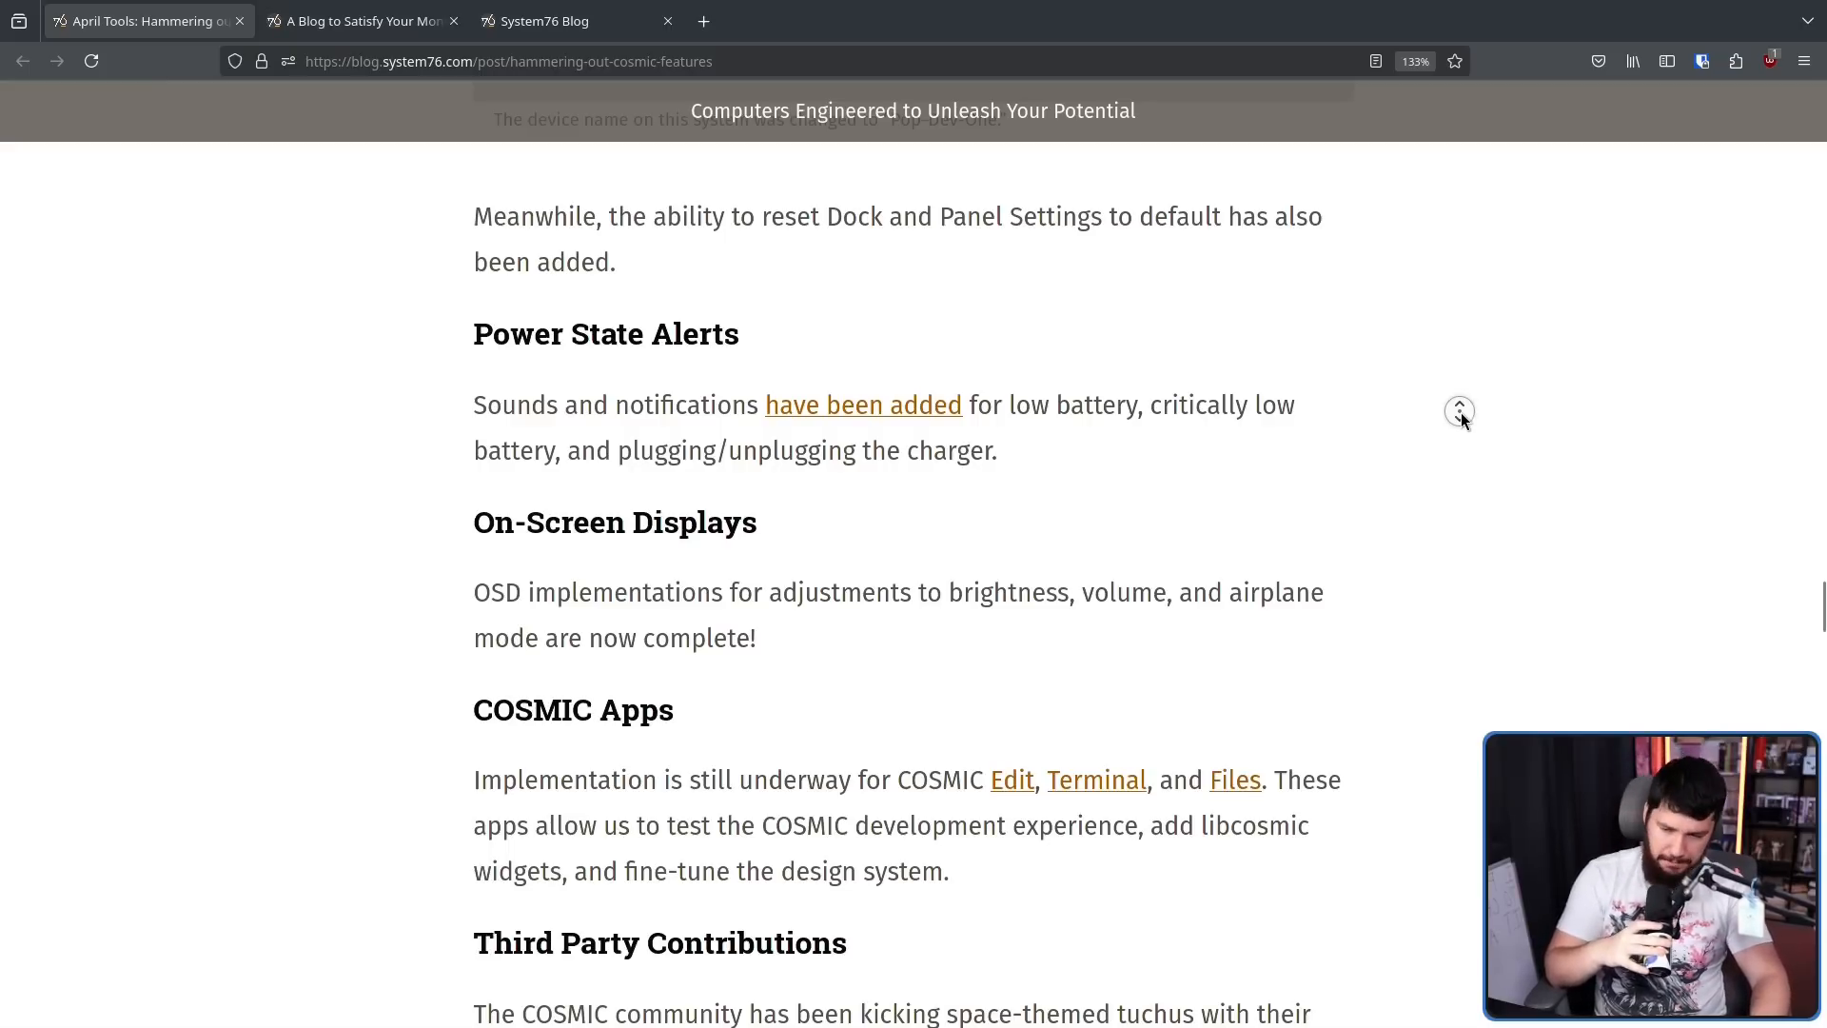
scroll(down, 3)
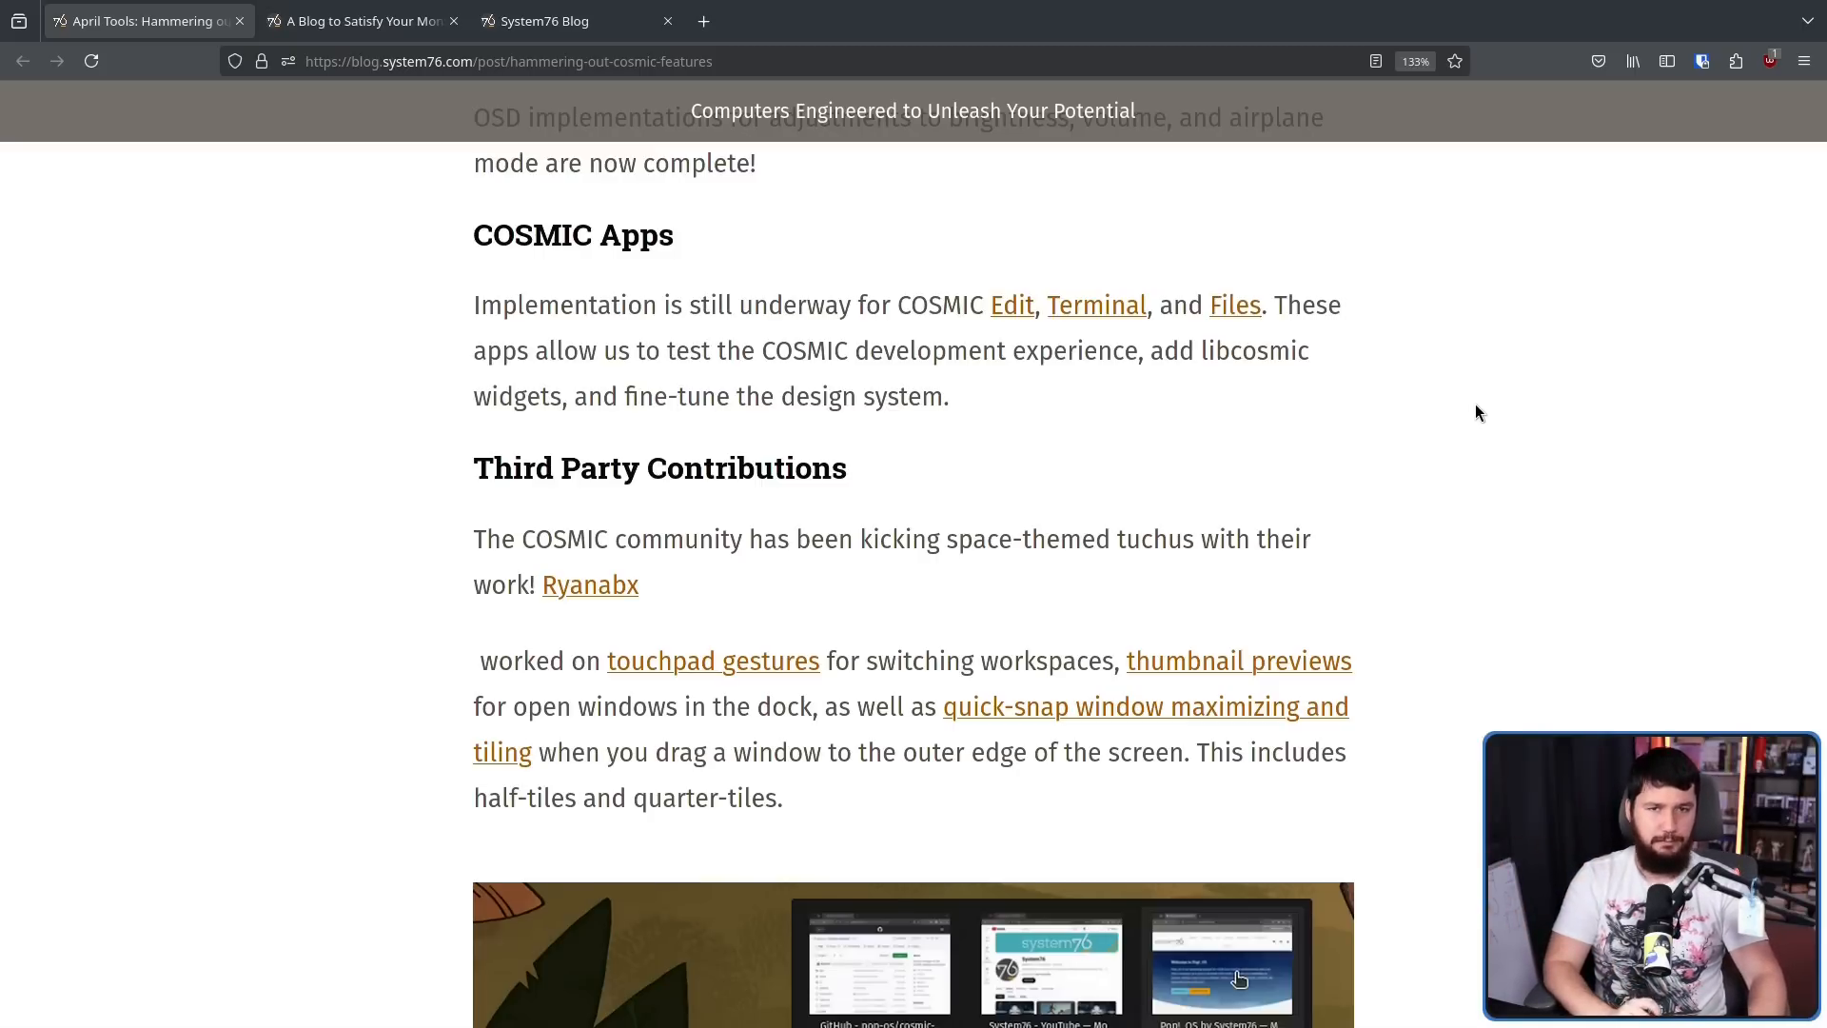
scroll(down, 3)
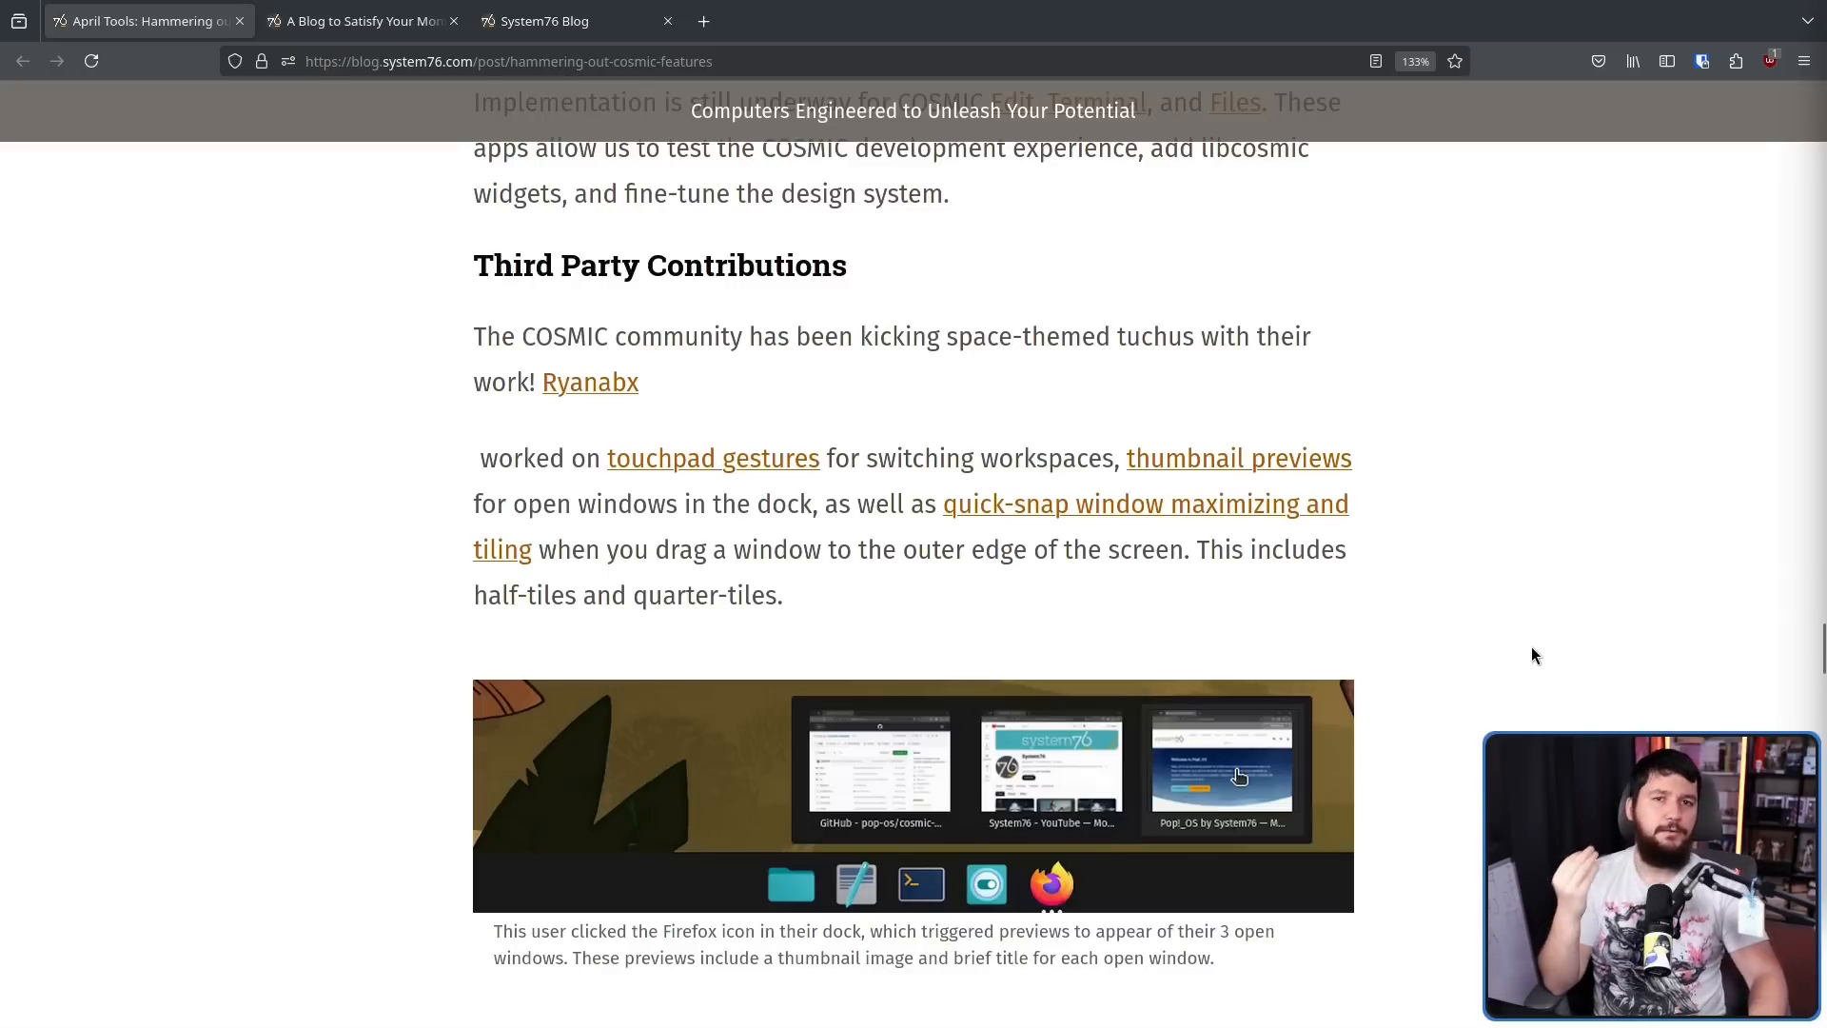
mouse_move(1507, 559)
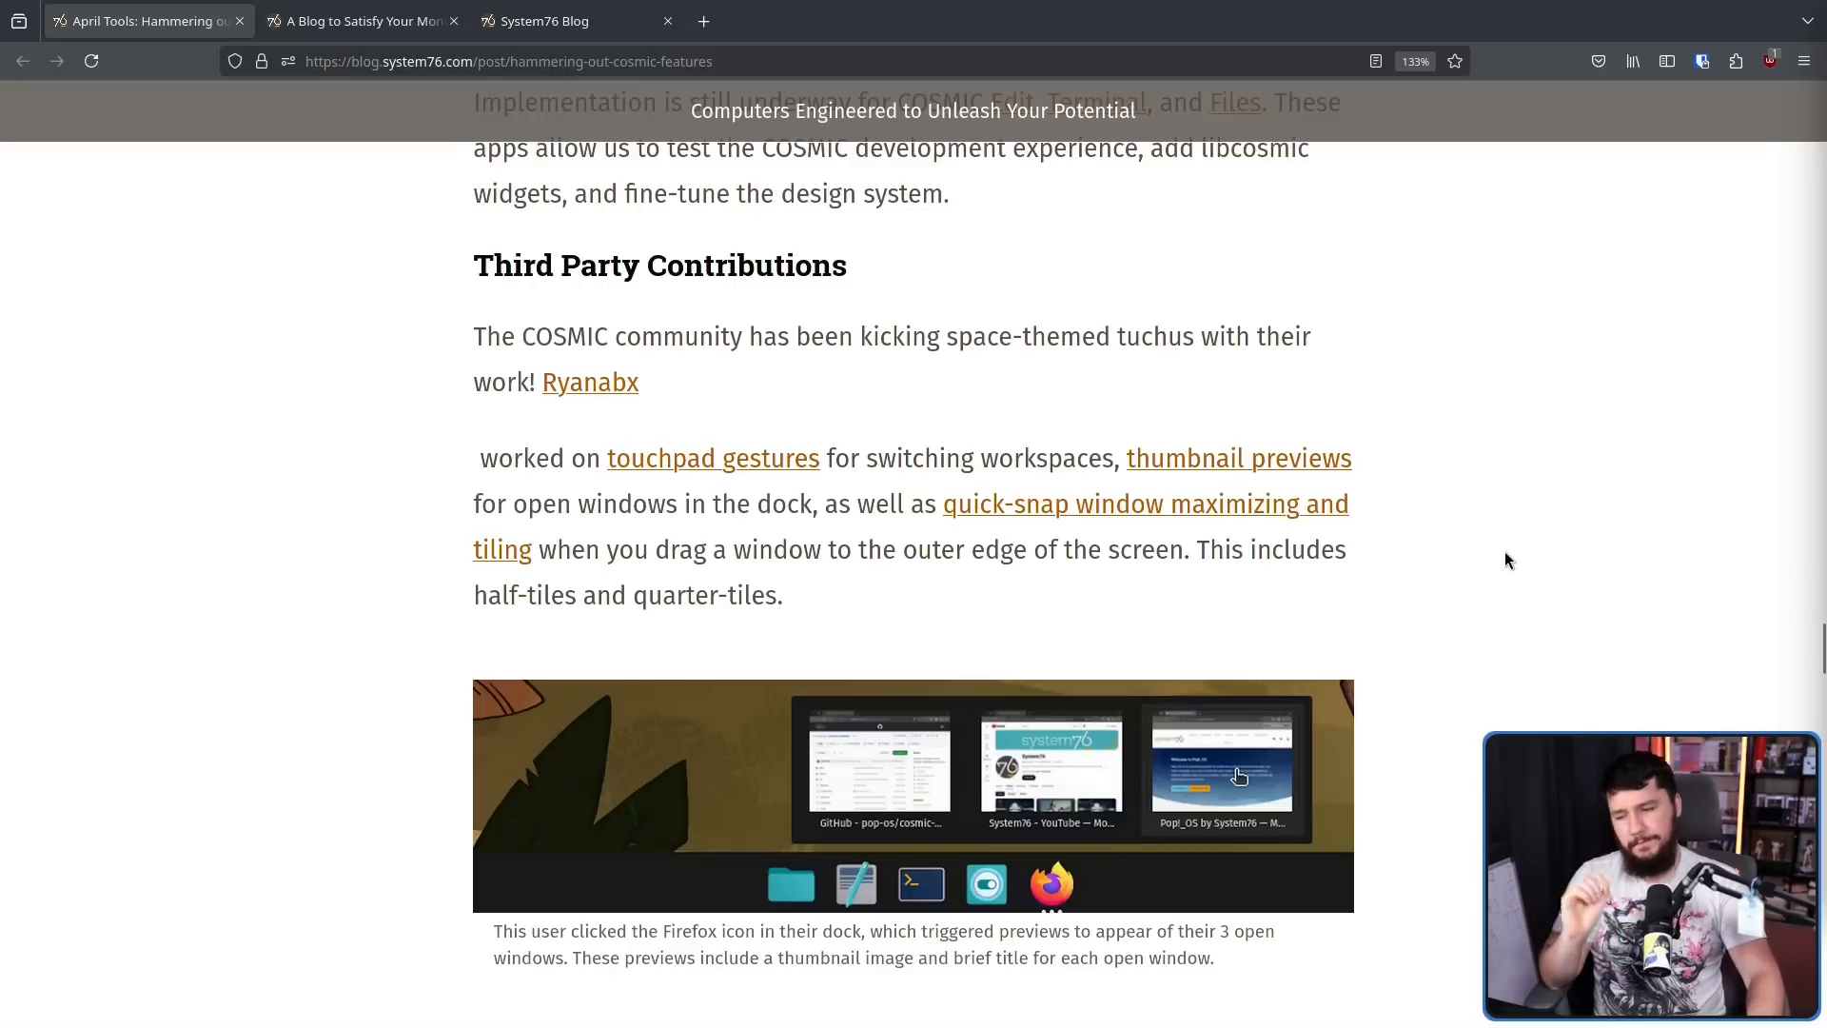
mouse_move(1502, 542)
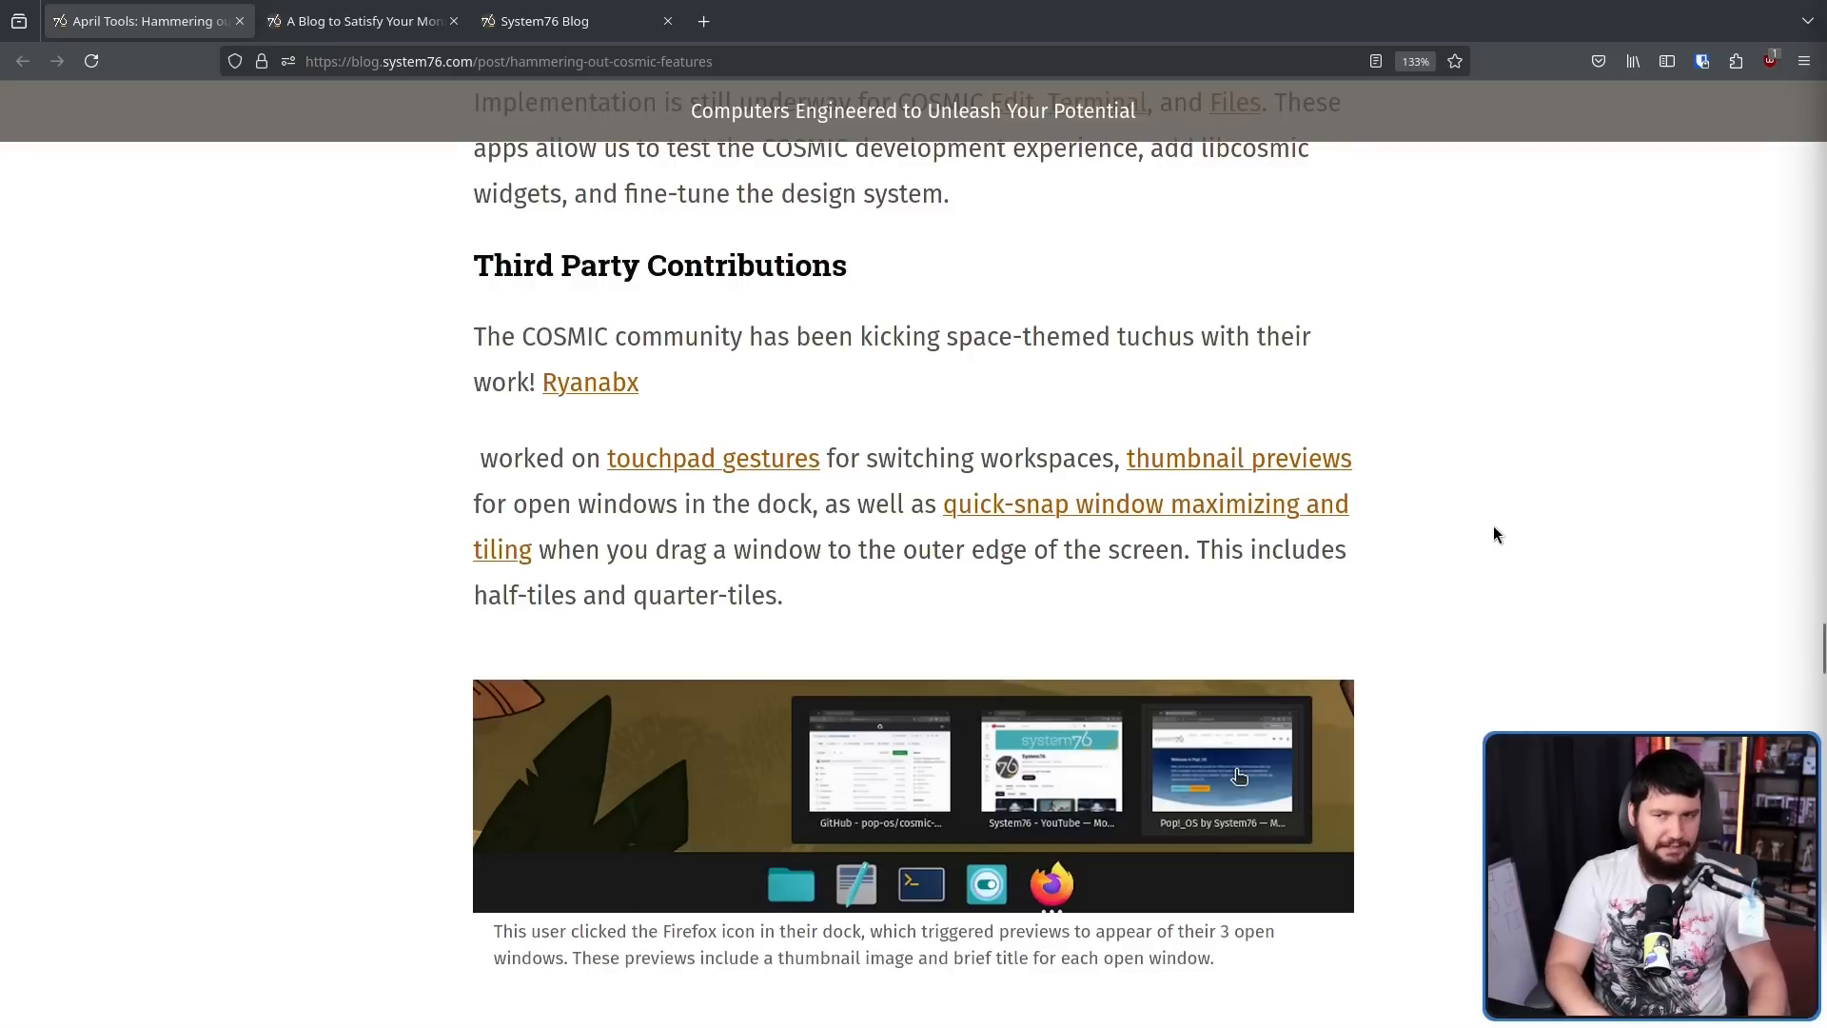
mouse_move(738, 438)
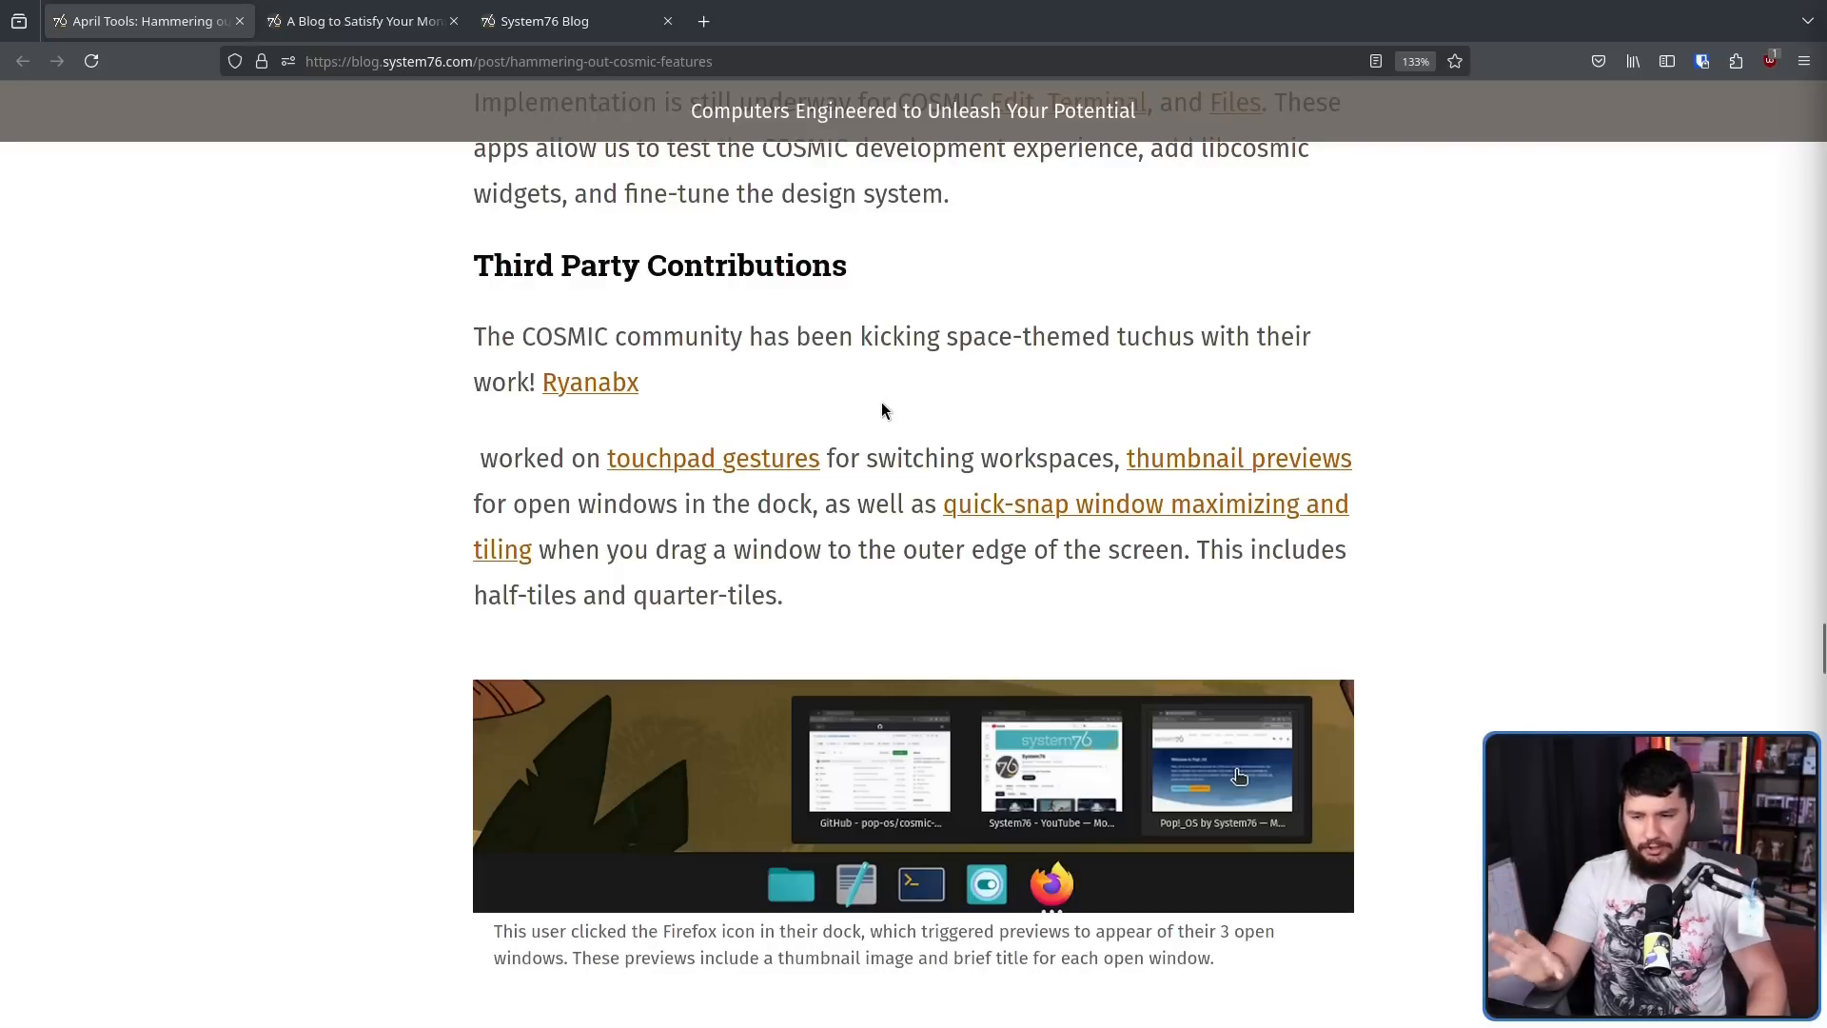
mouse_move(898, 426)
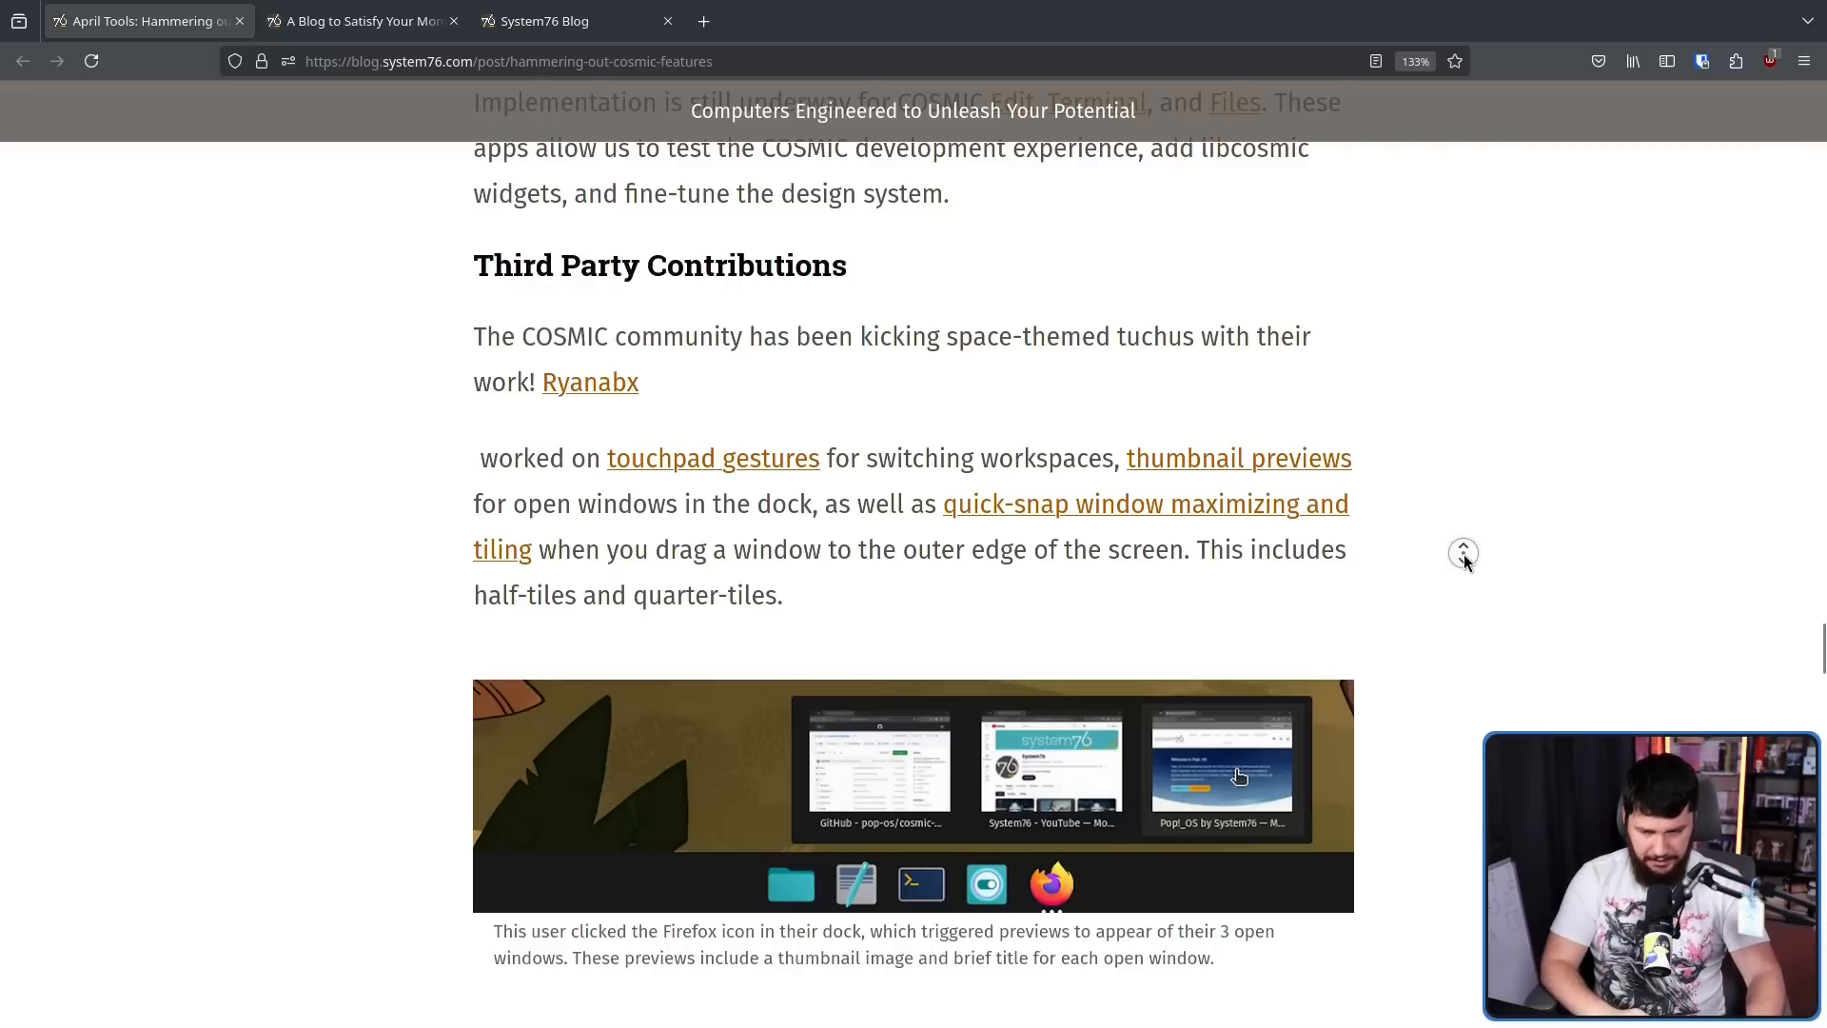
scroll(down, 3)
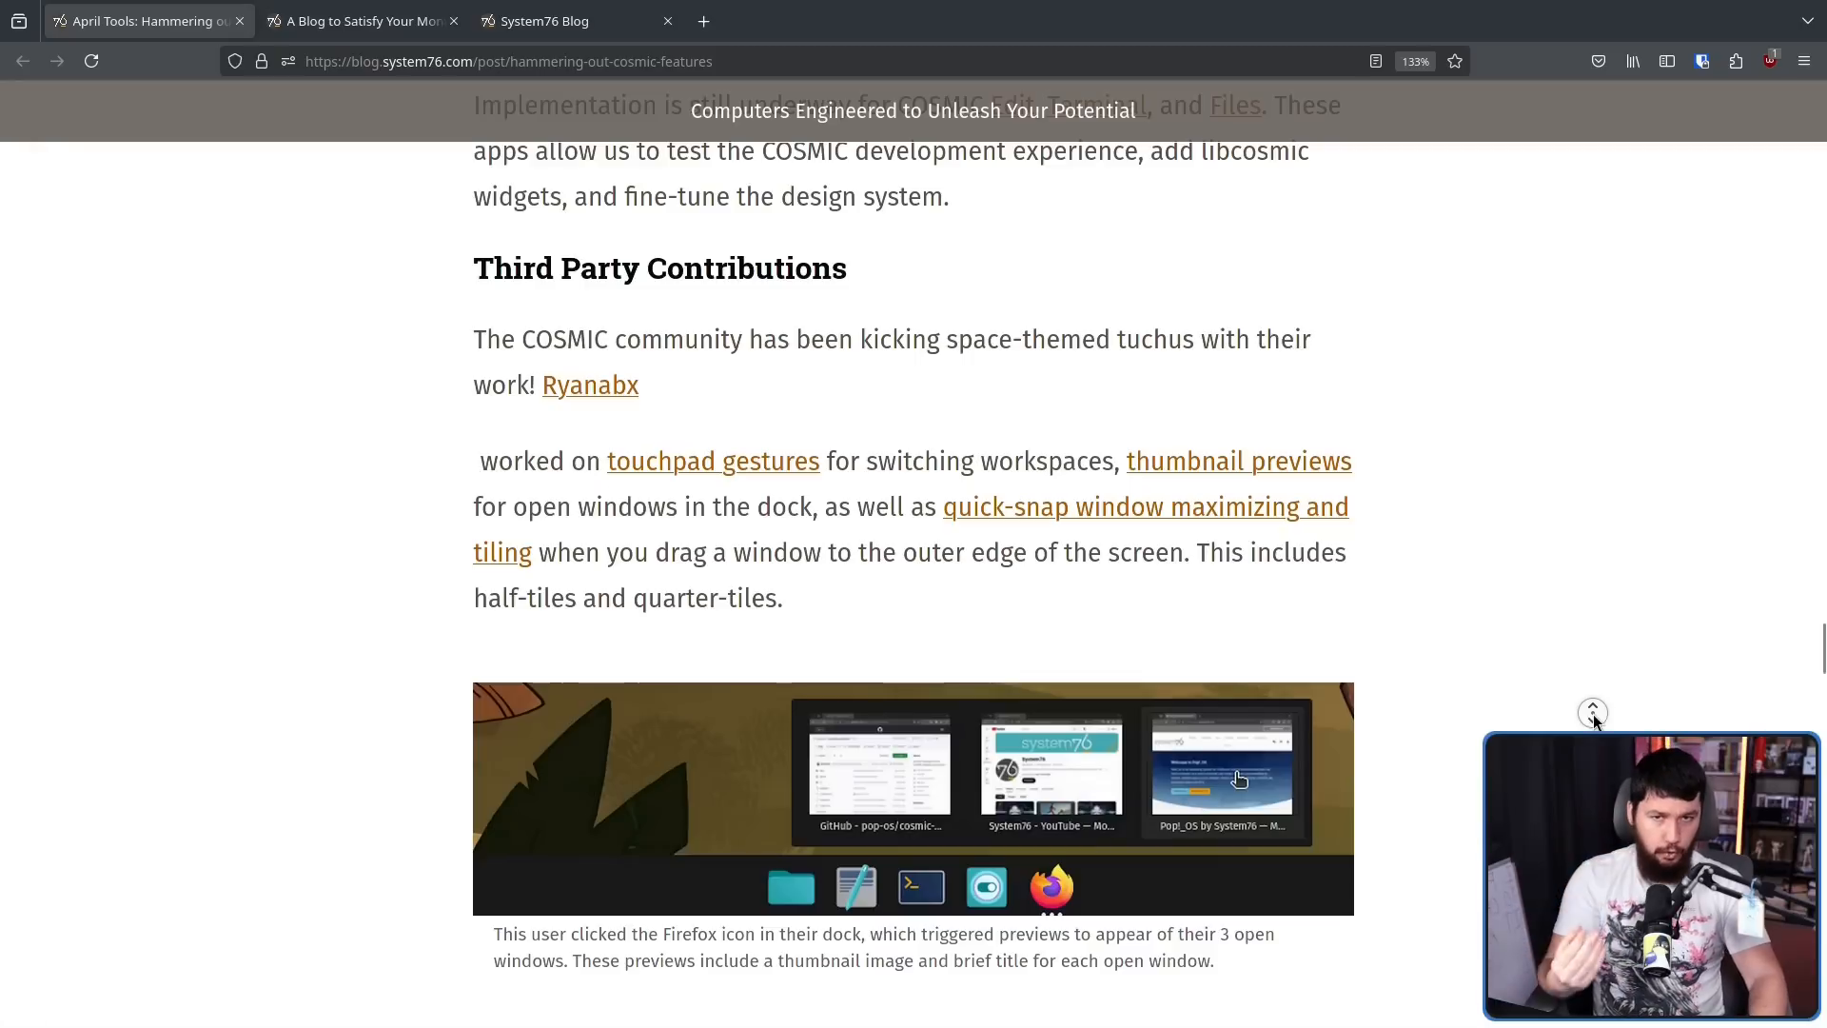
scroll(down, 3)
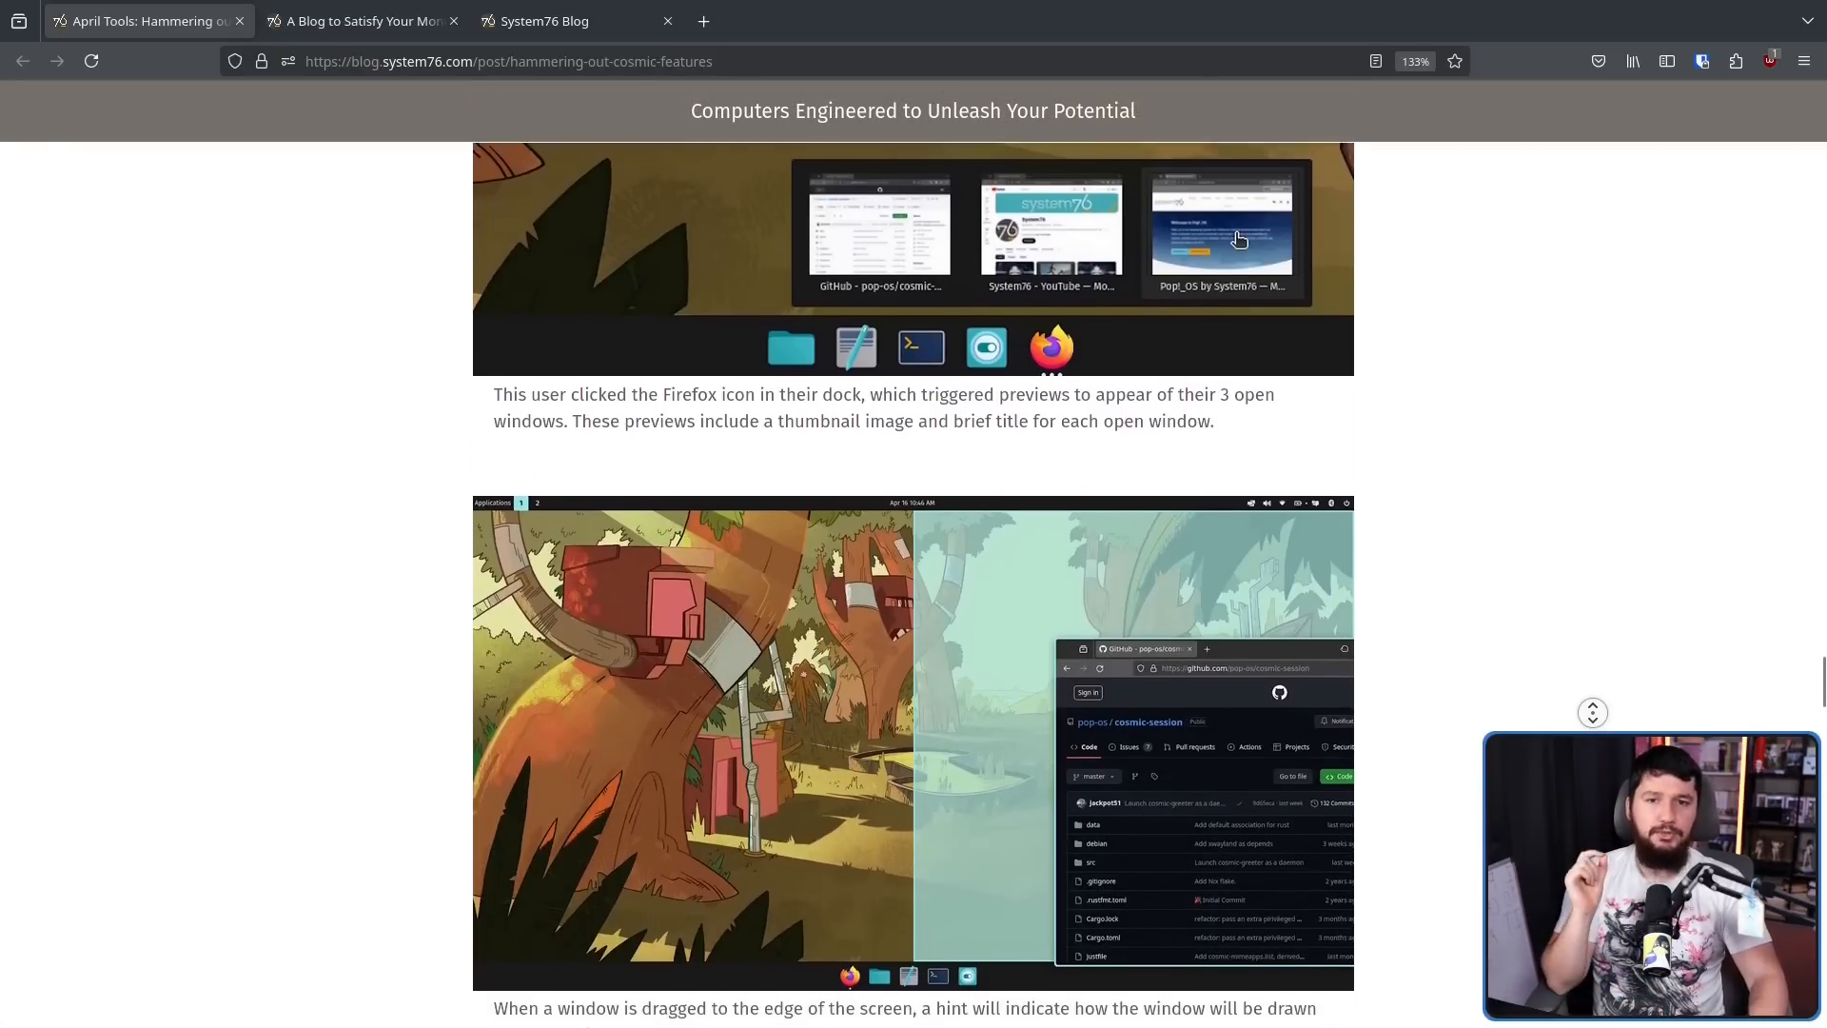
scroll(down, 3)
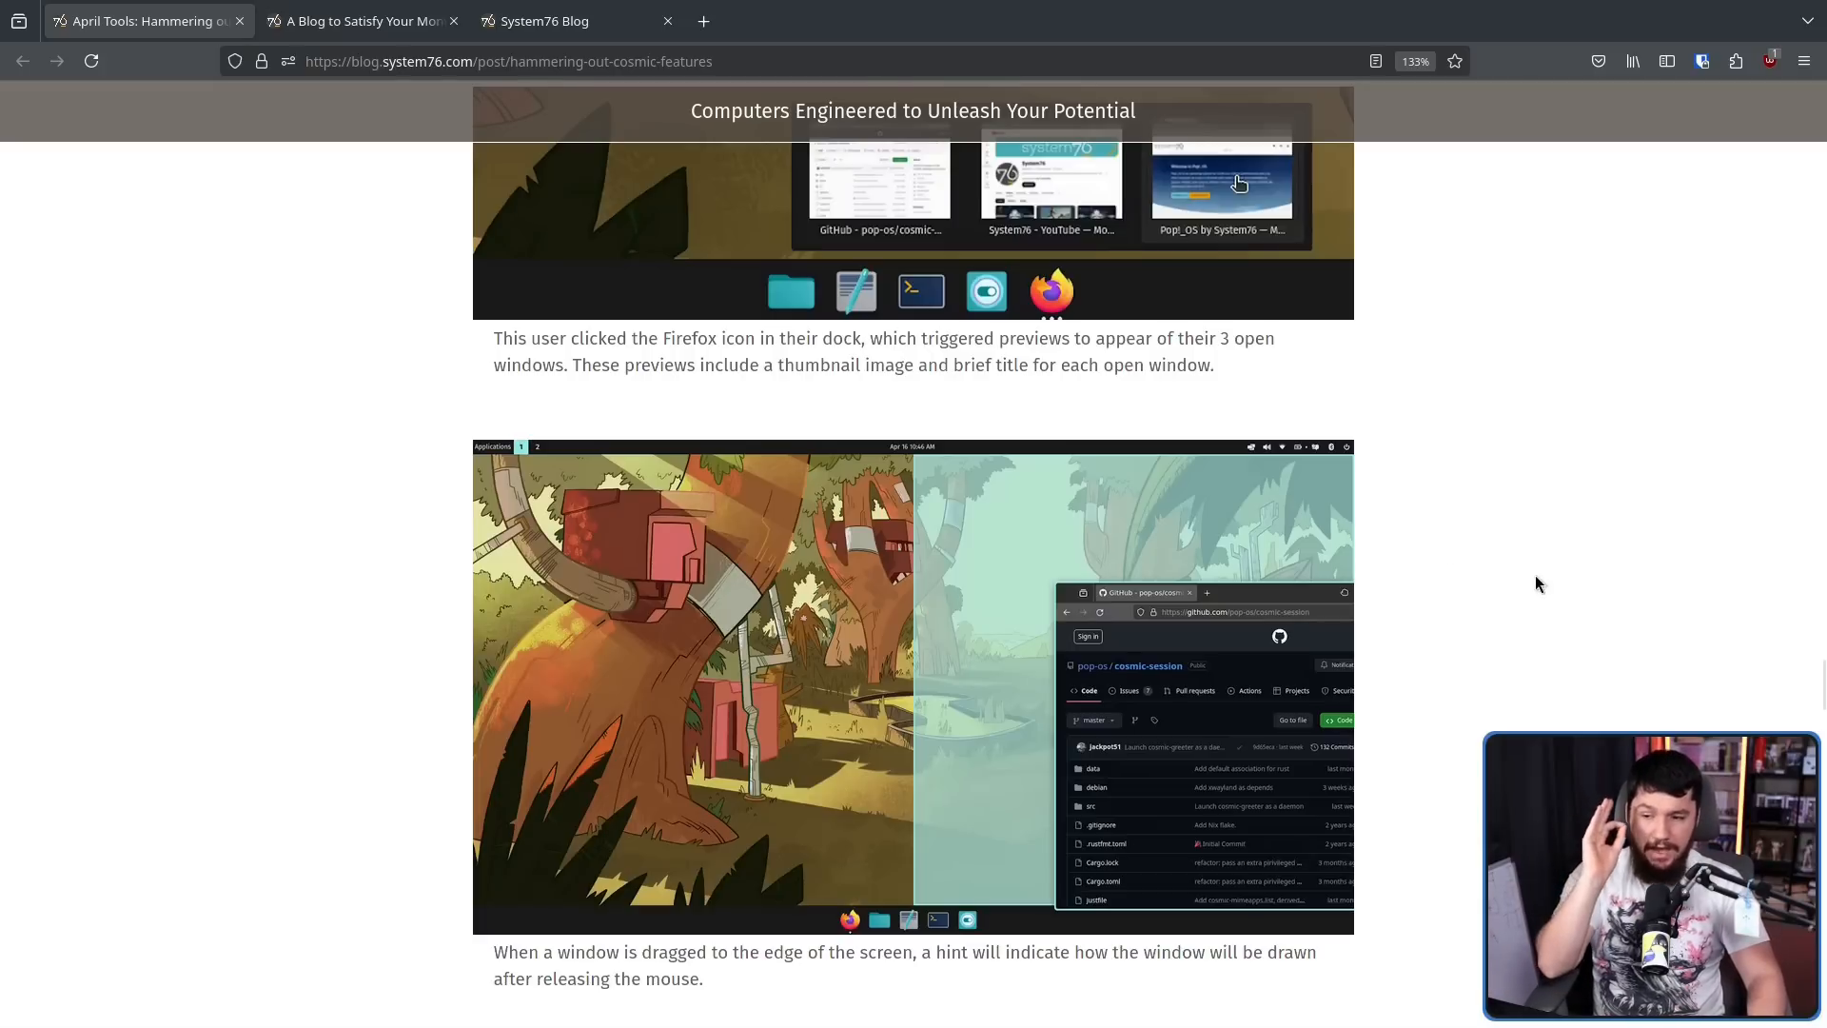
mouse_move(1376, 548)
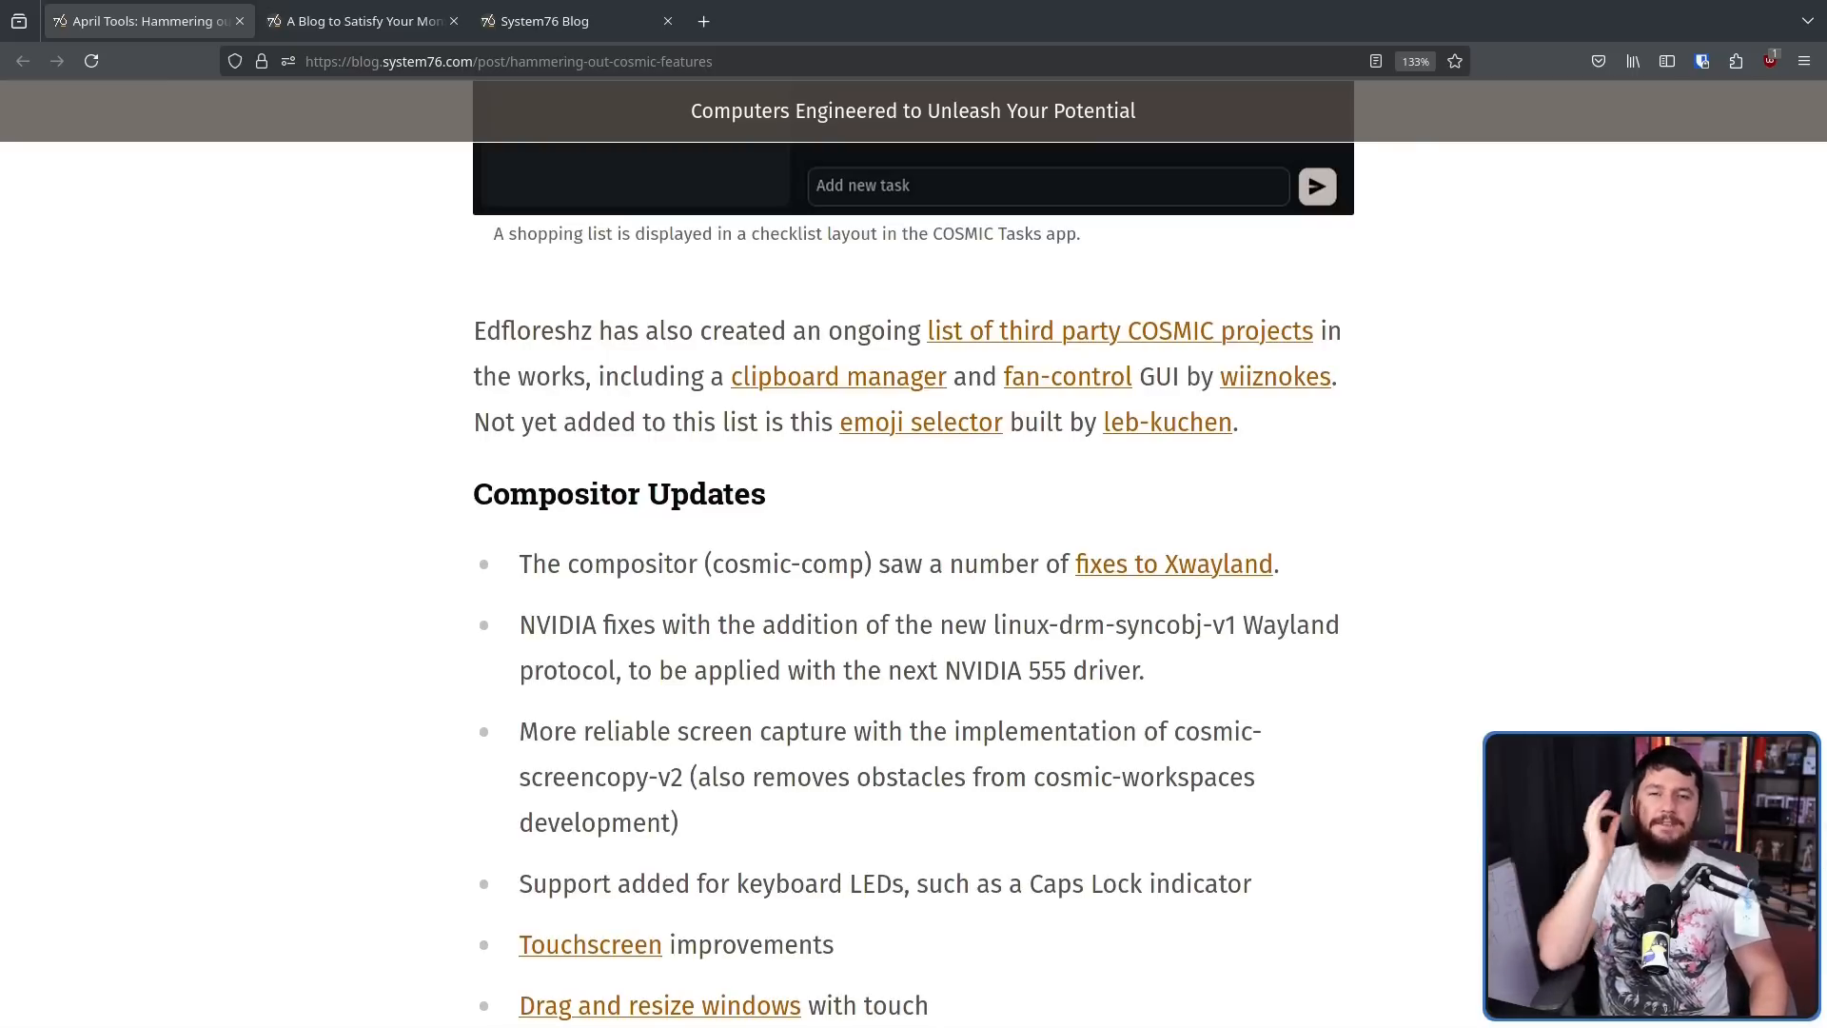
mouse_move(1671, 689)
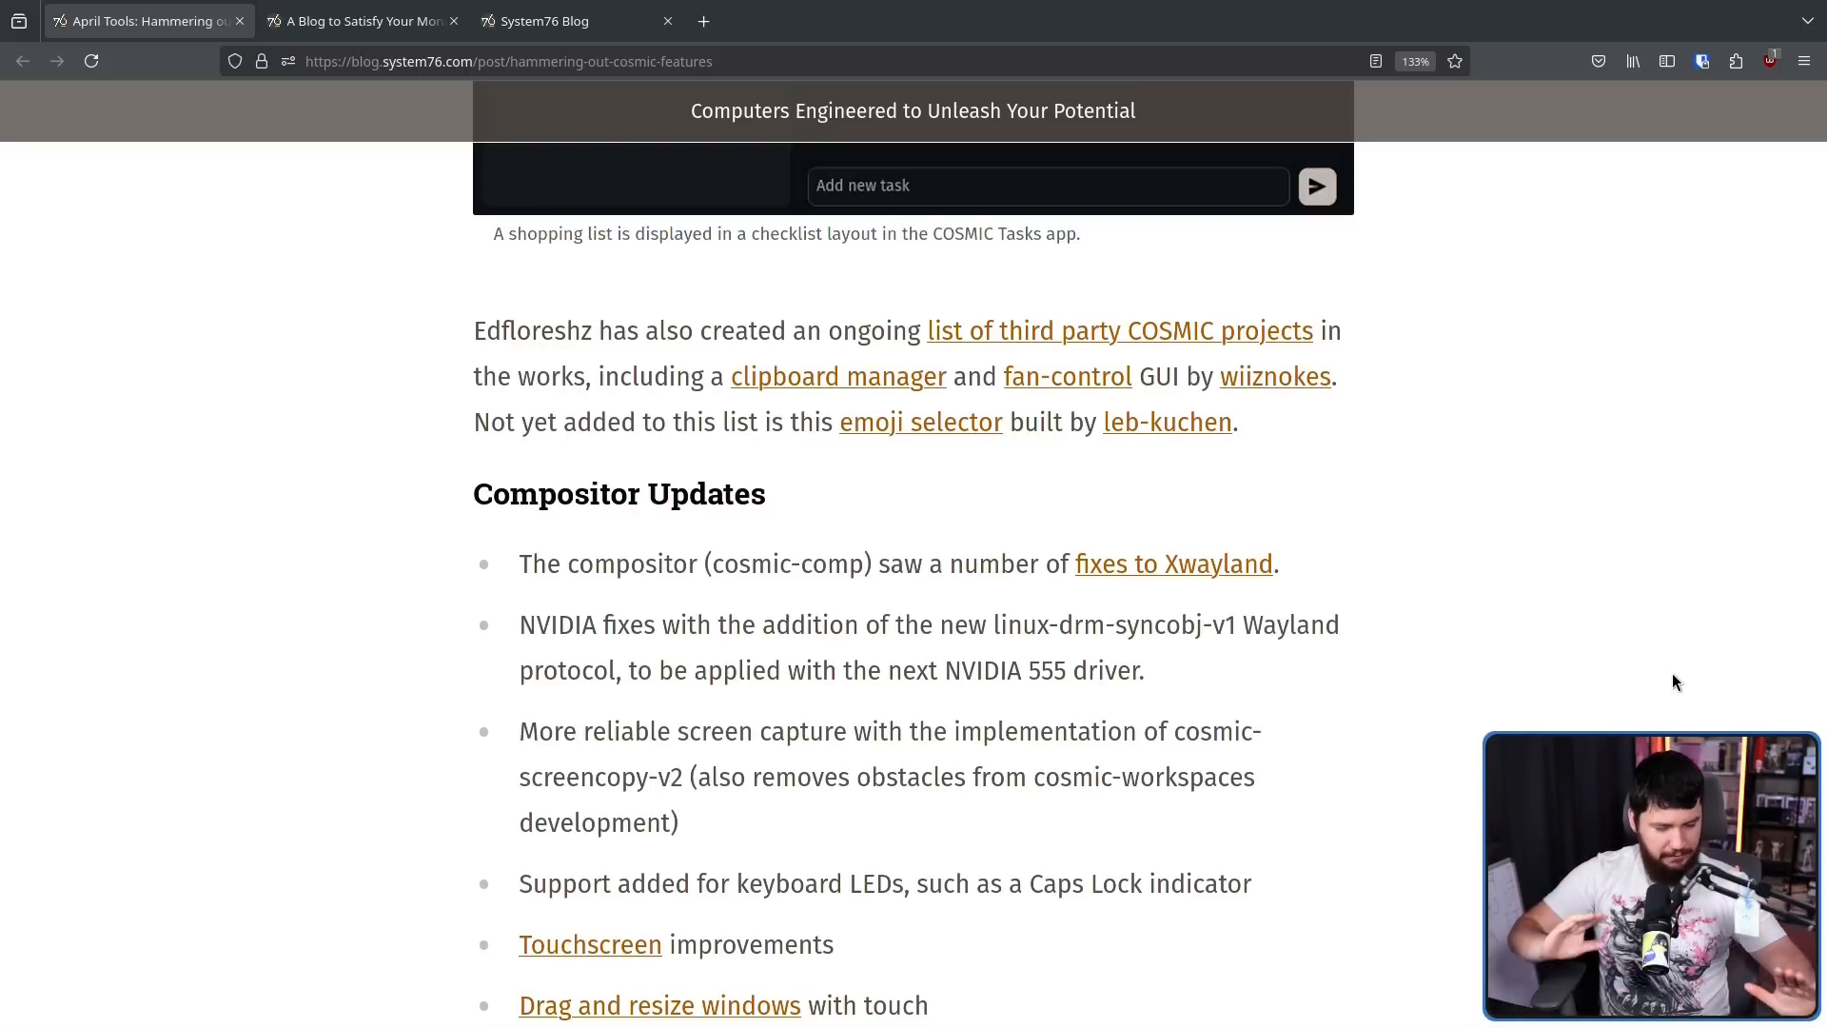
scroll(down, 3)
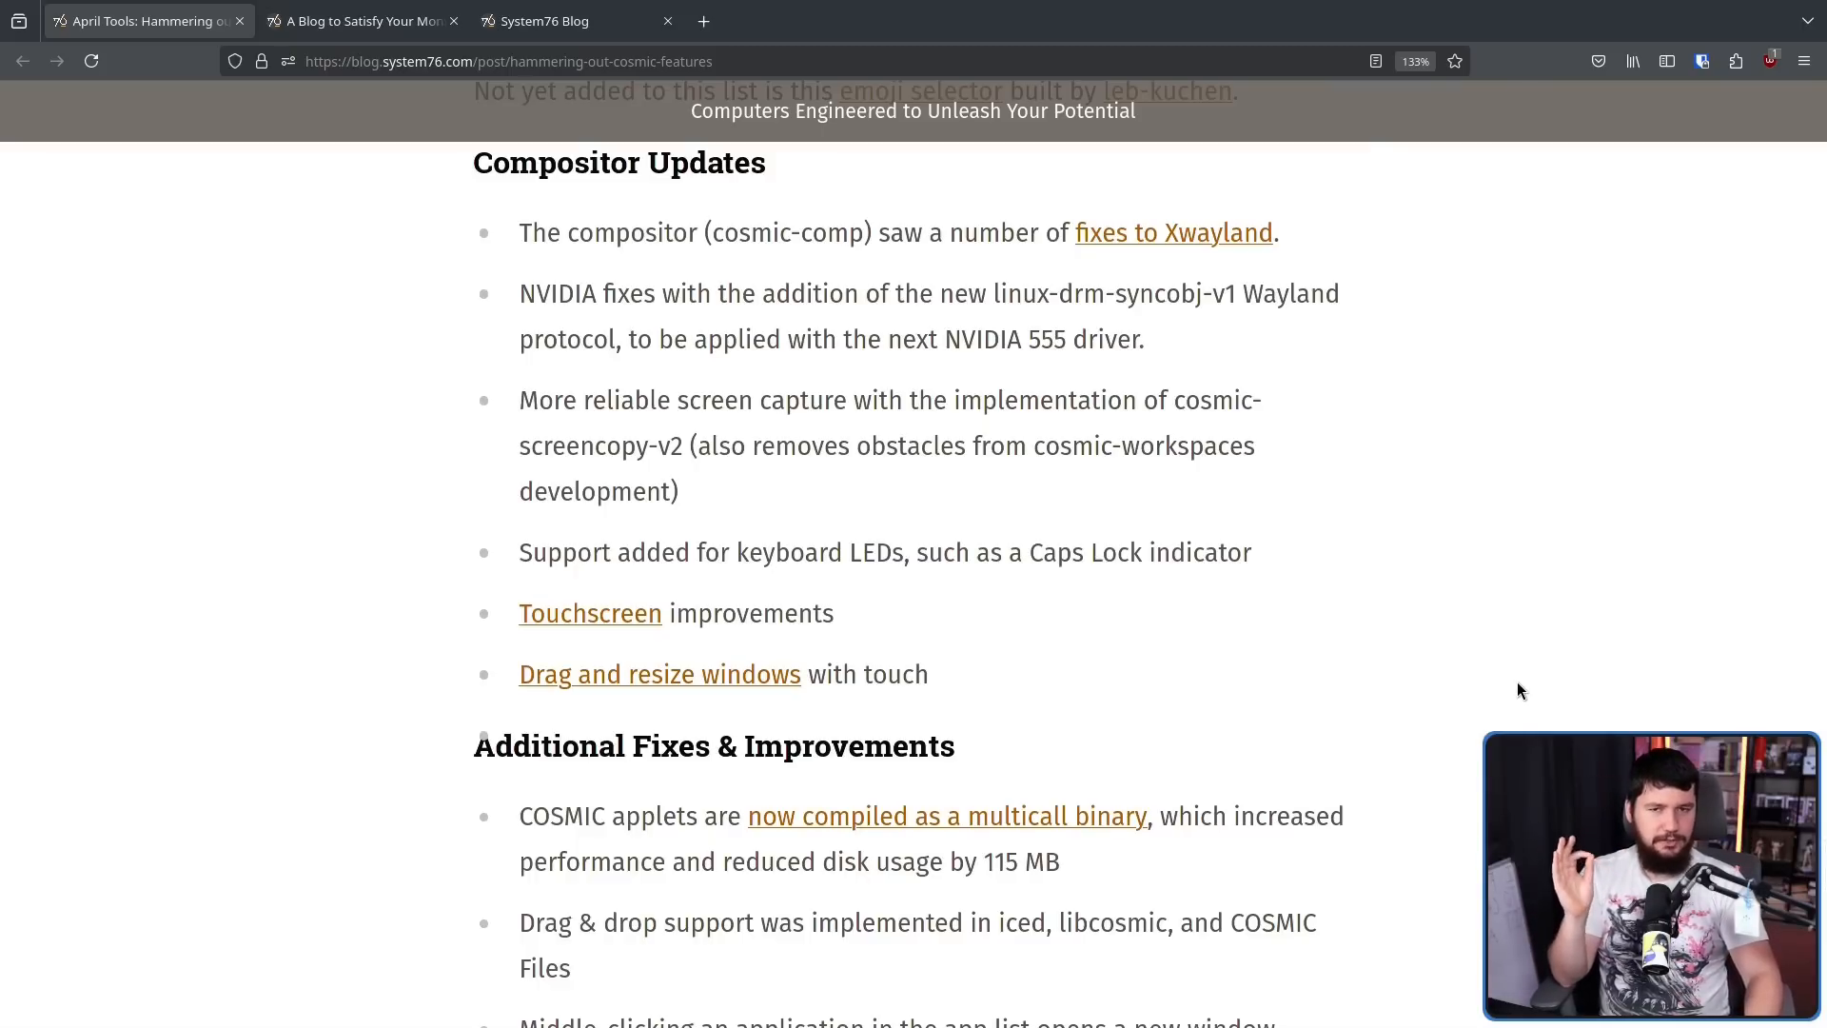
Read down to the Additional Fixes & Improvements list and Preliminary performance comparisons
scroll(down, 3)
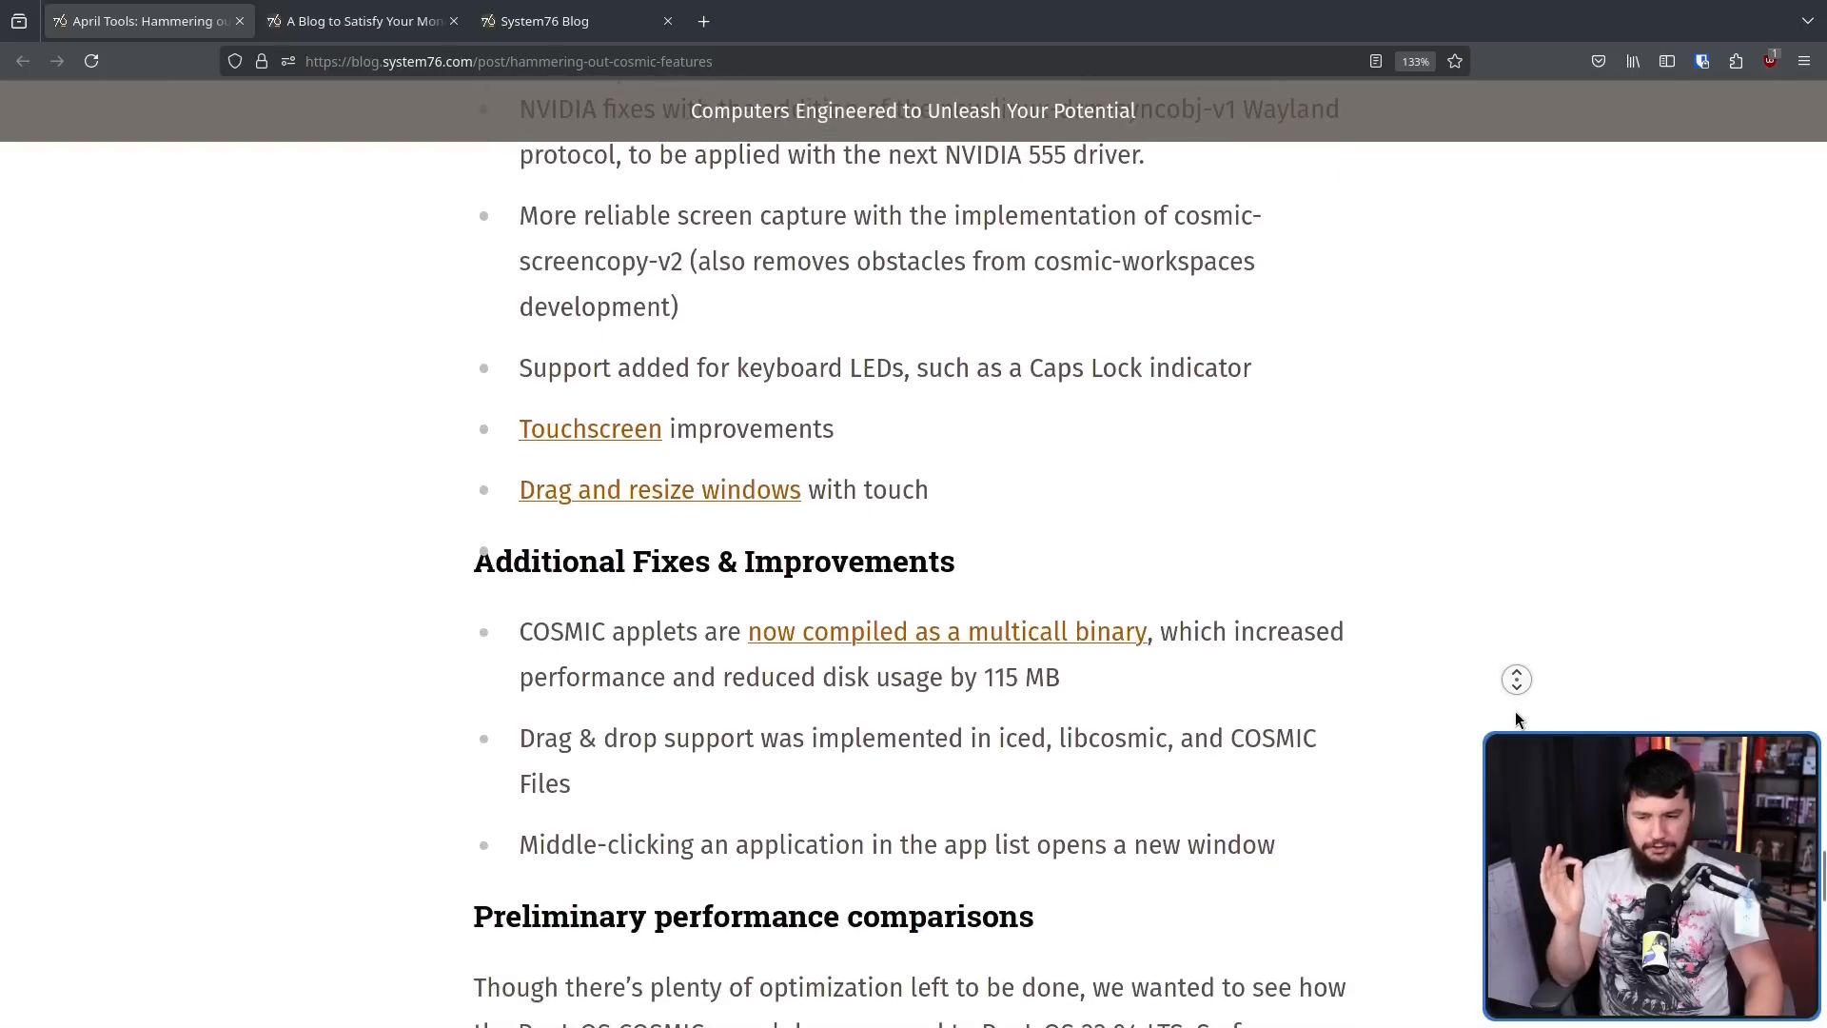
scroll(down, 3)
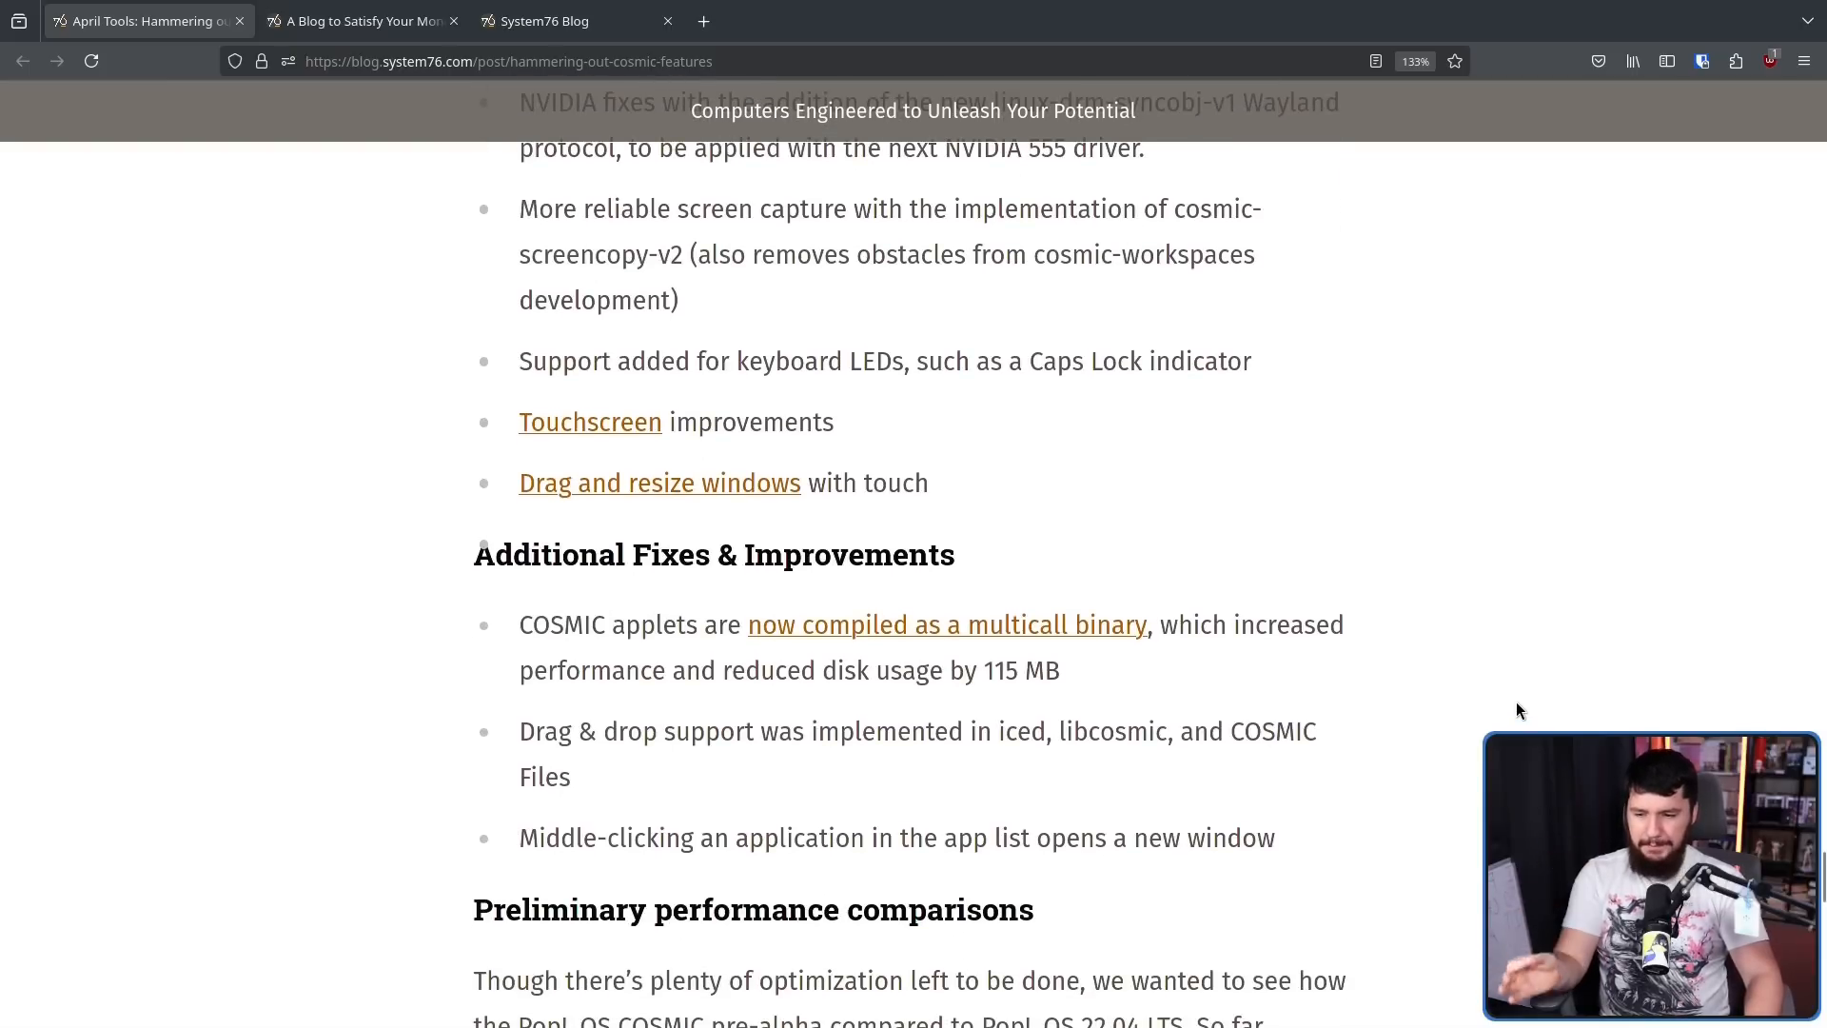
mouse_move(1503, 699)
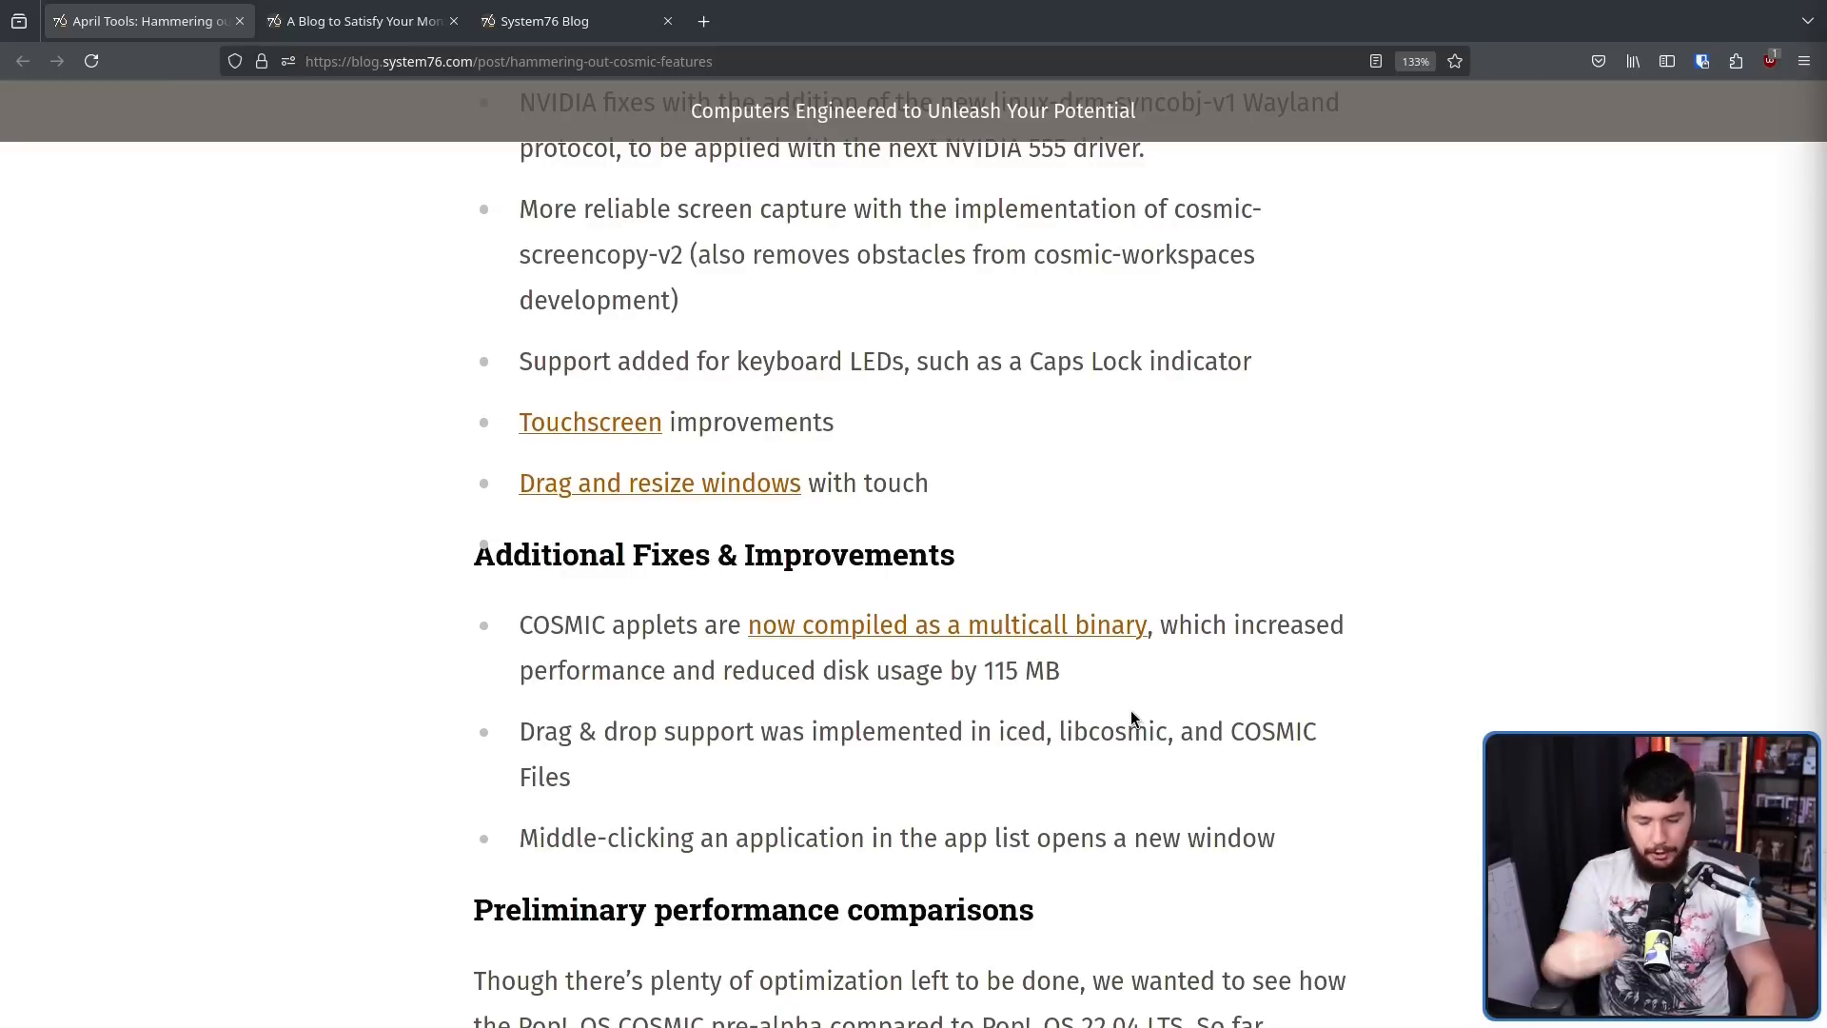
mouse_move(1138, 702)
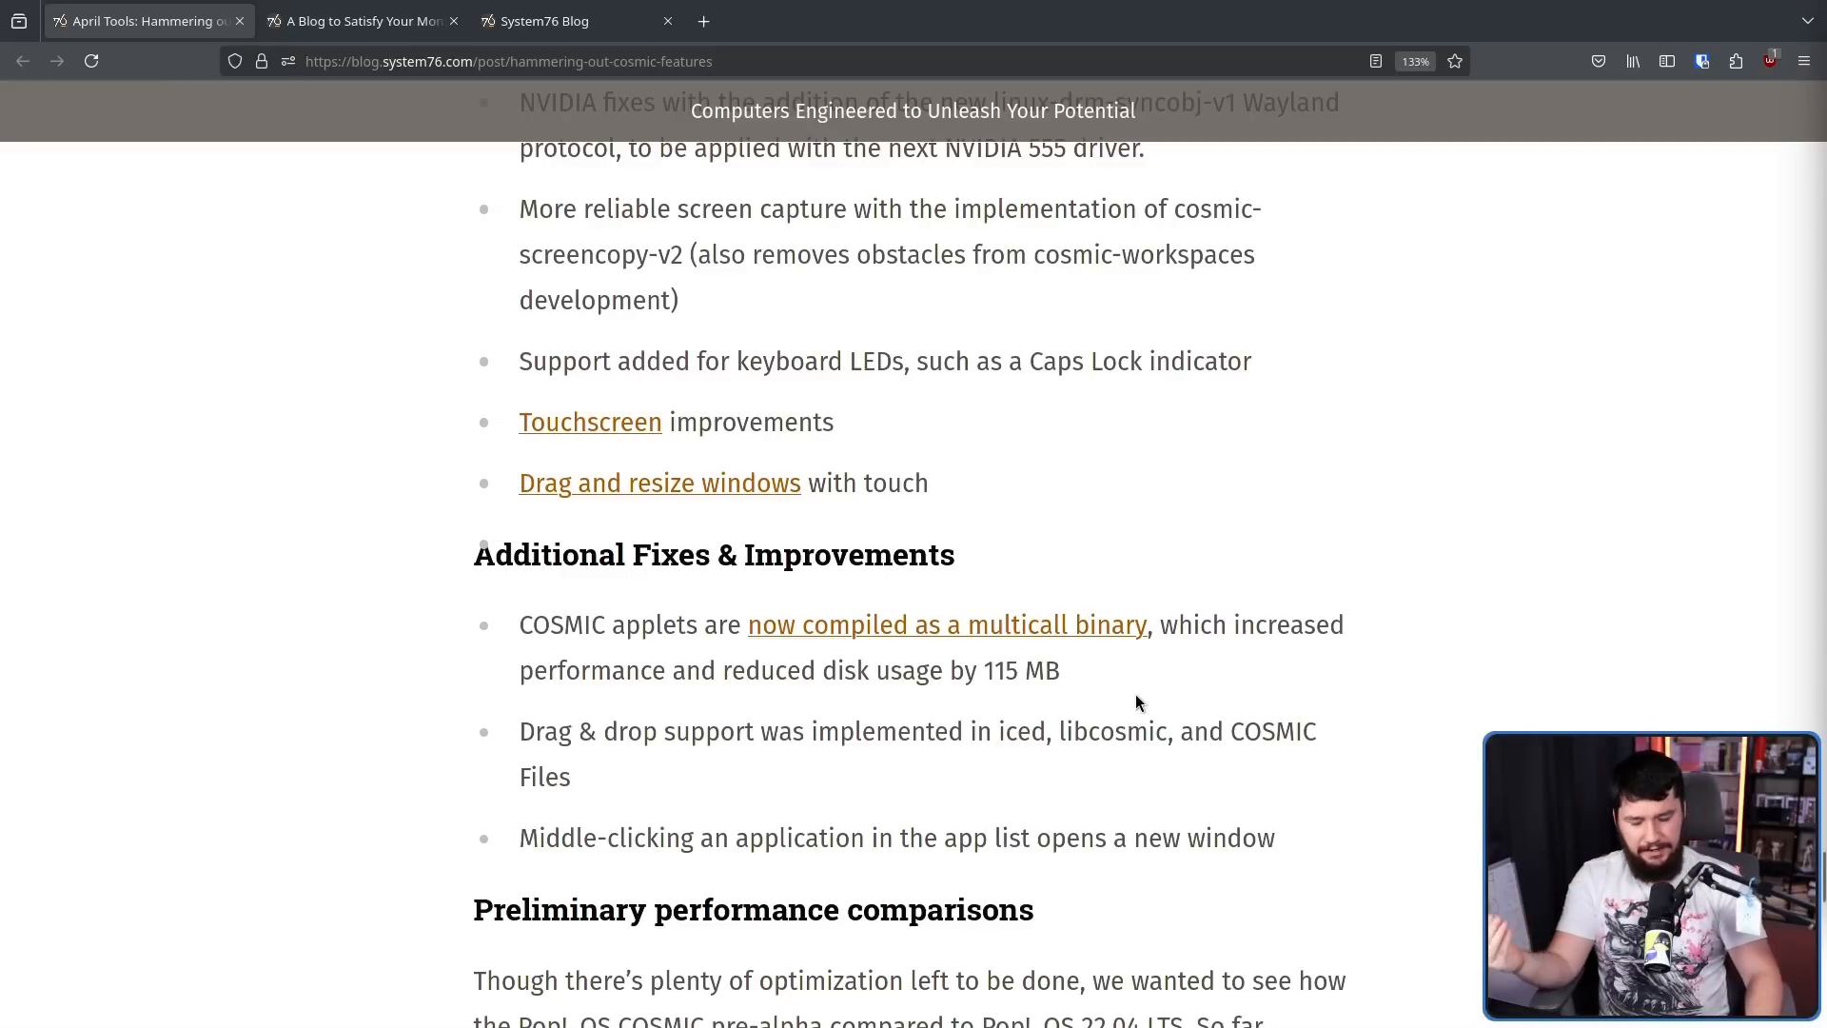
mouse_move(1574, 638)
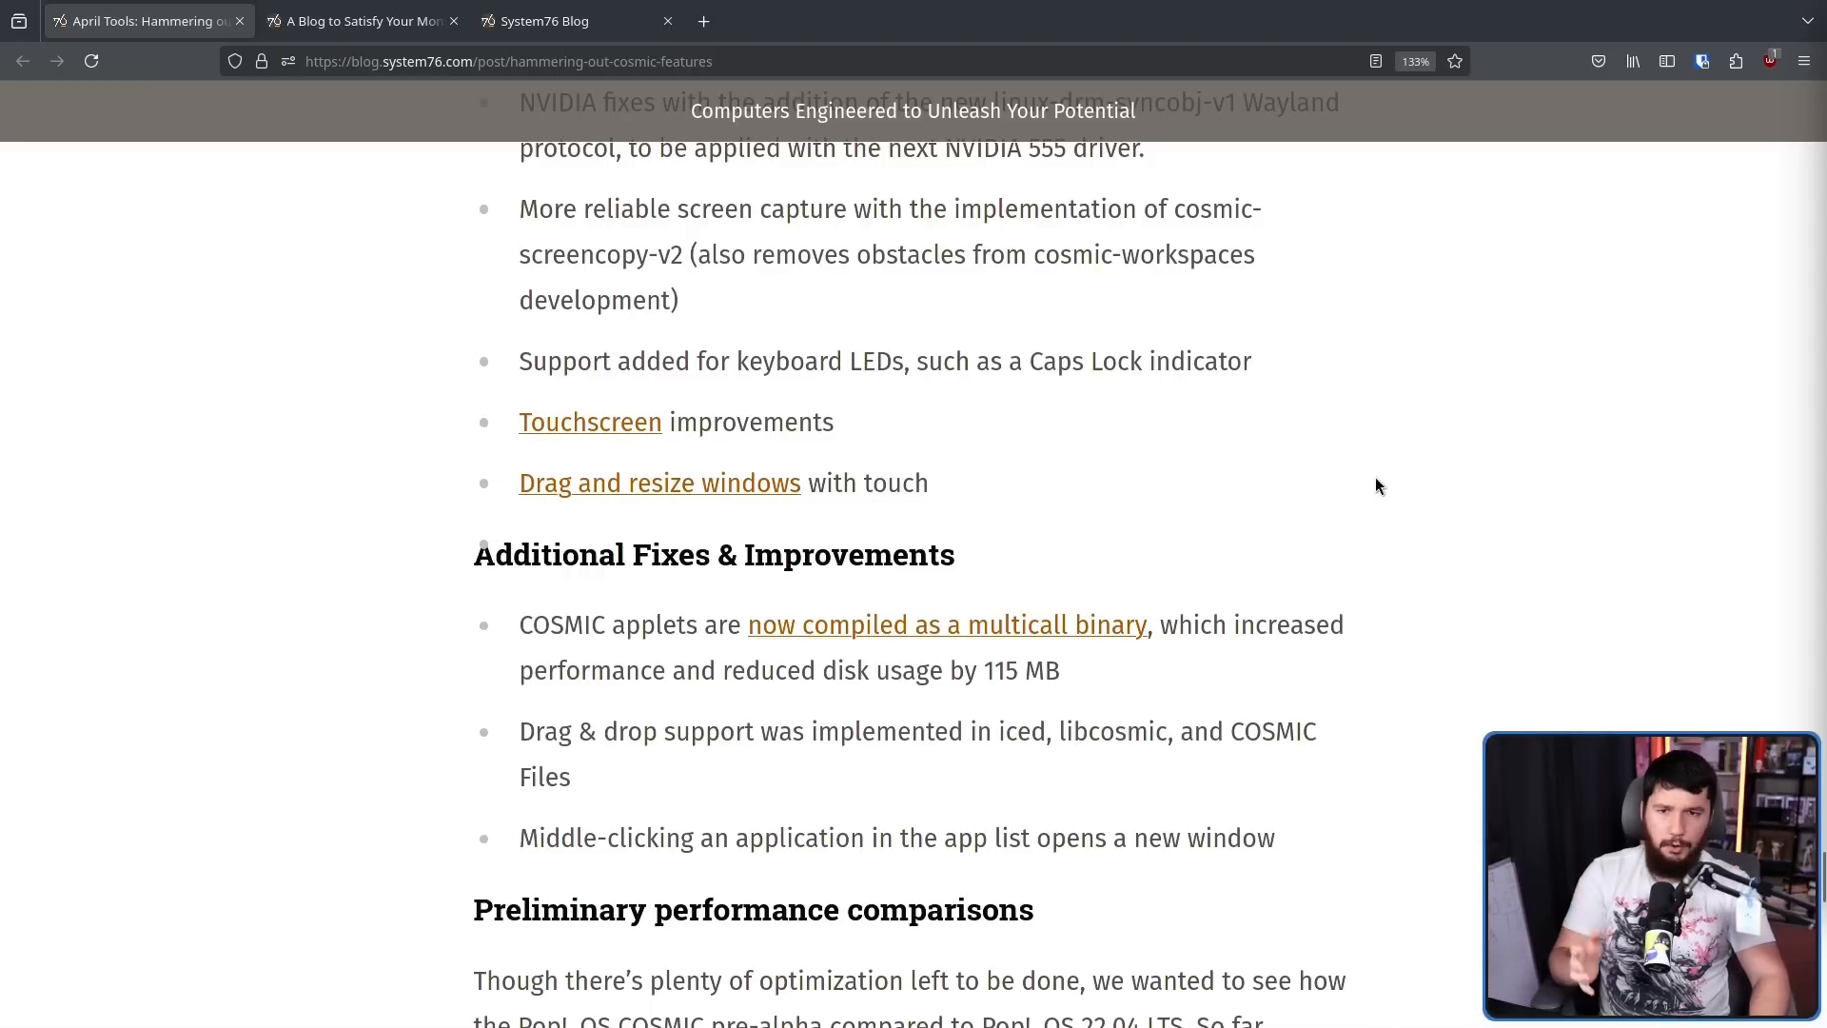
mouse_move(1355, 470)
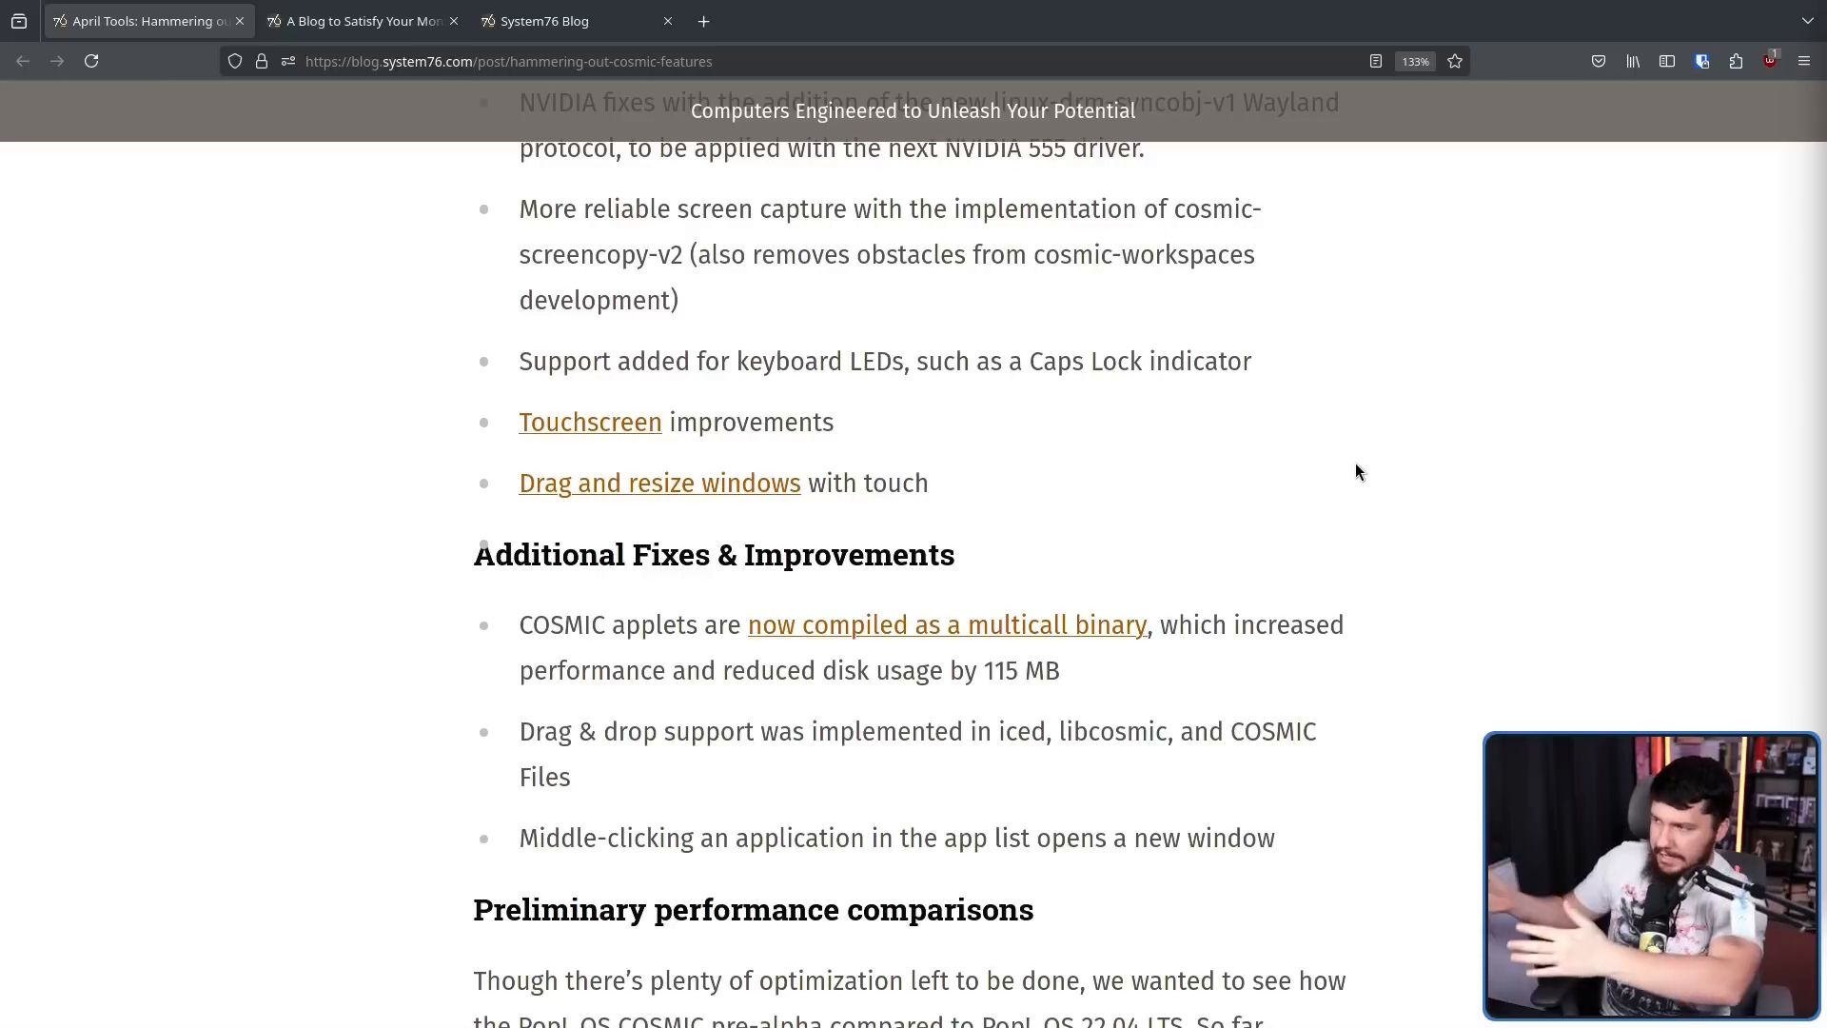
mouse_move(1355, 568)
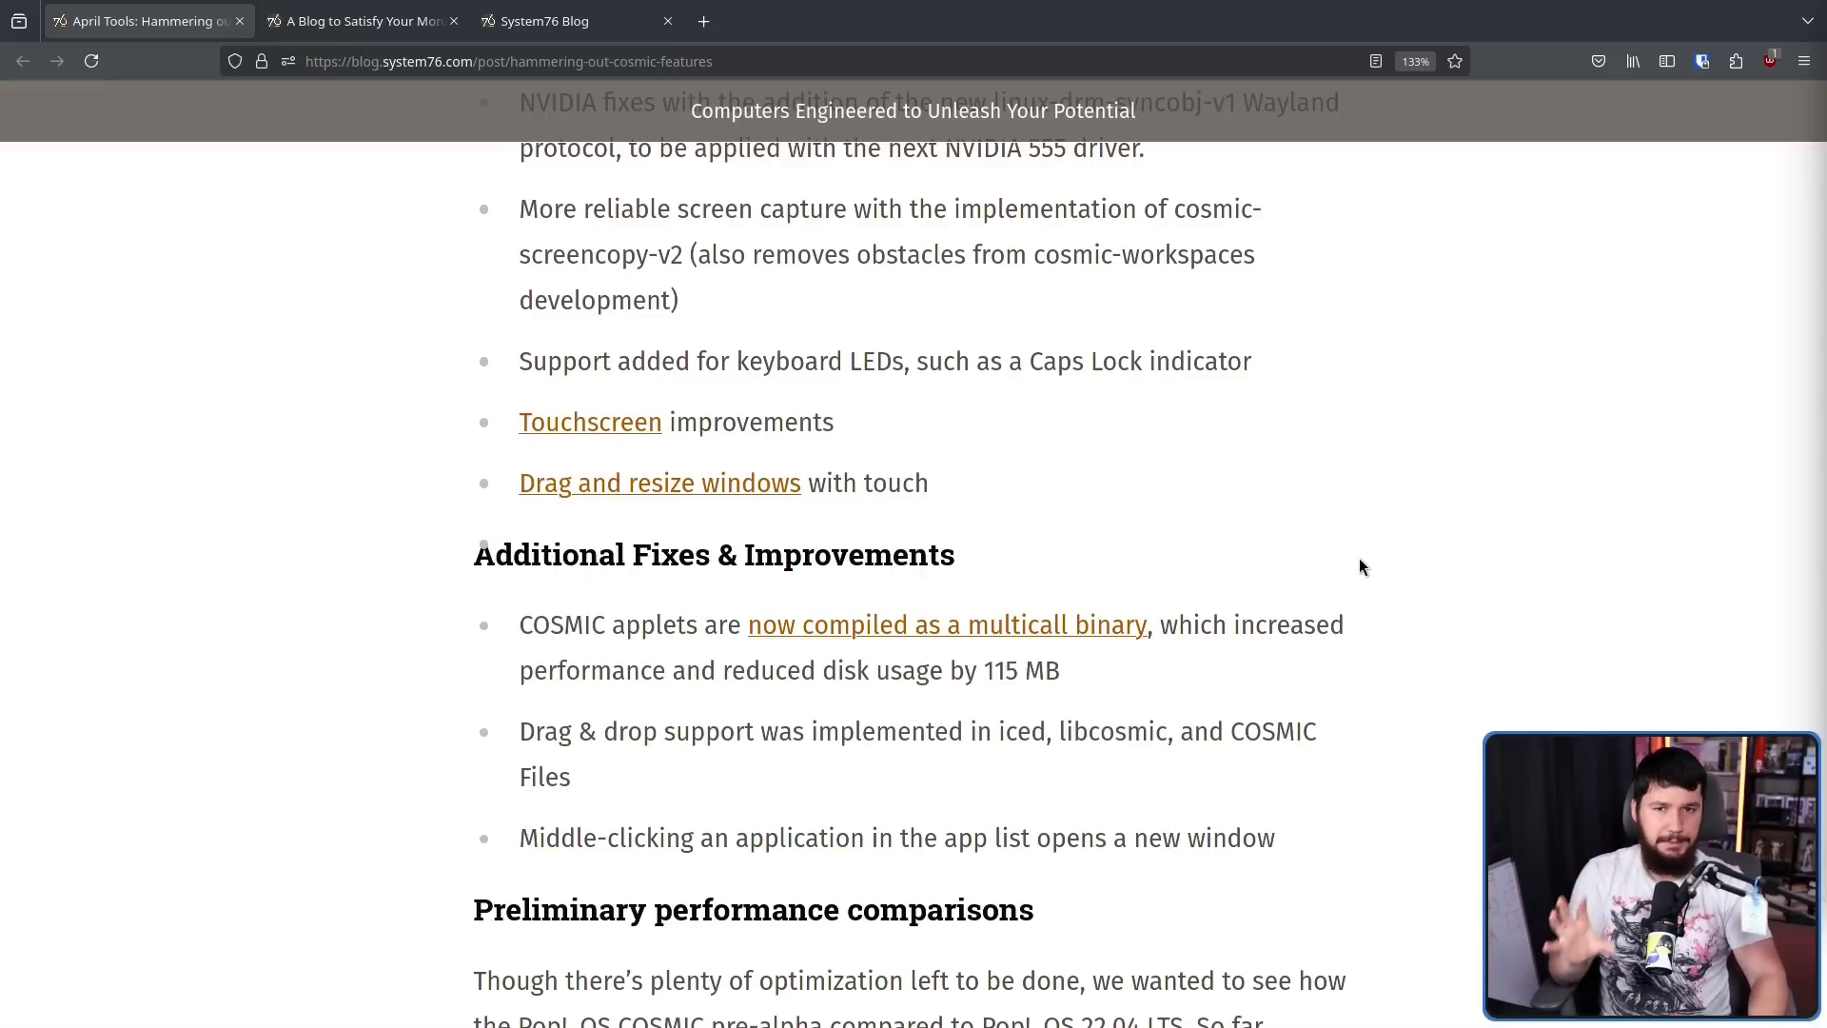
mouse_move(1467, 611)
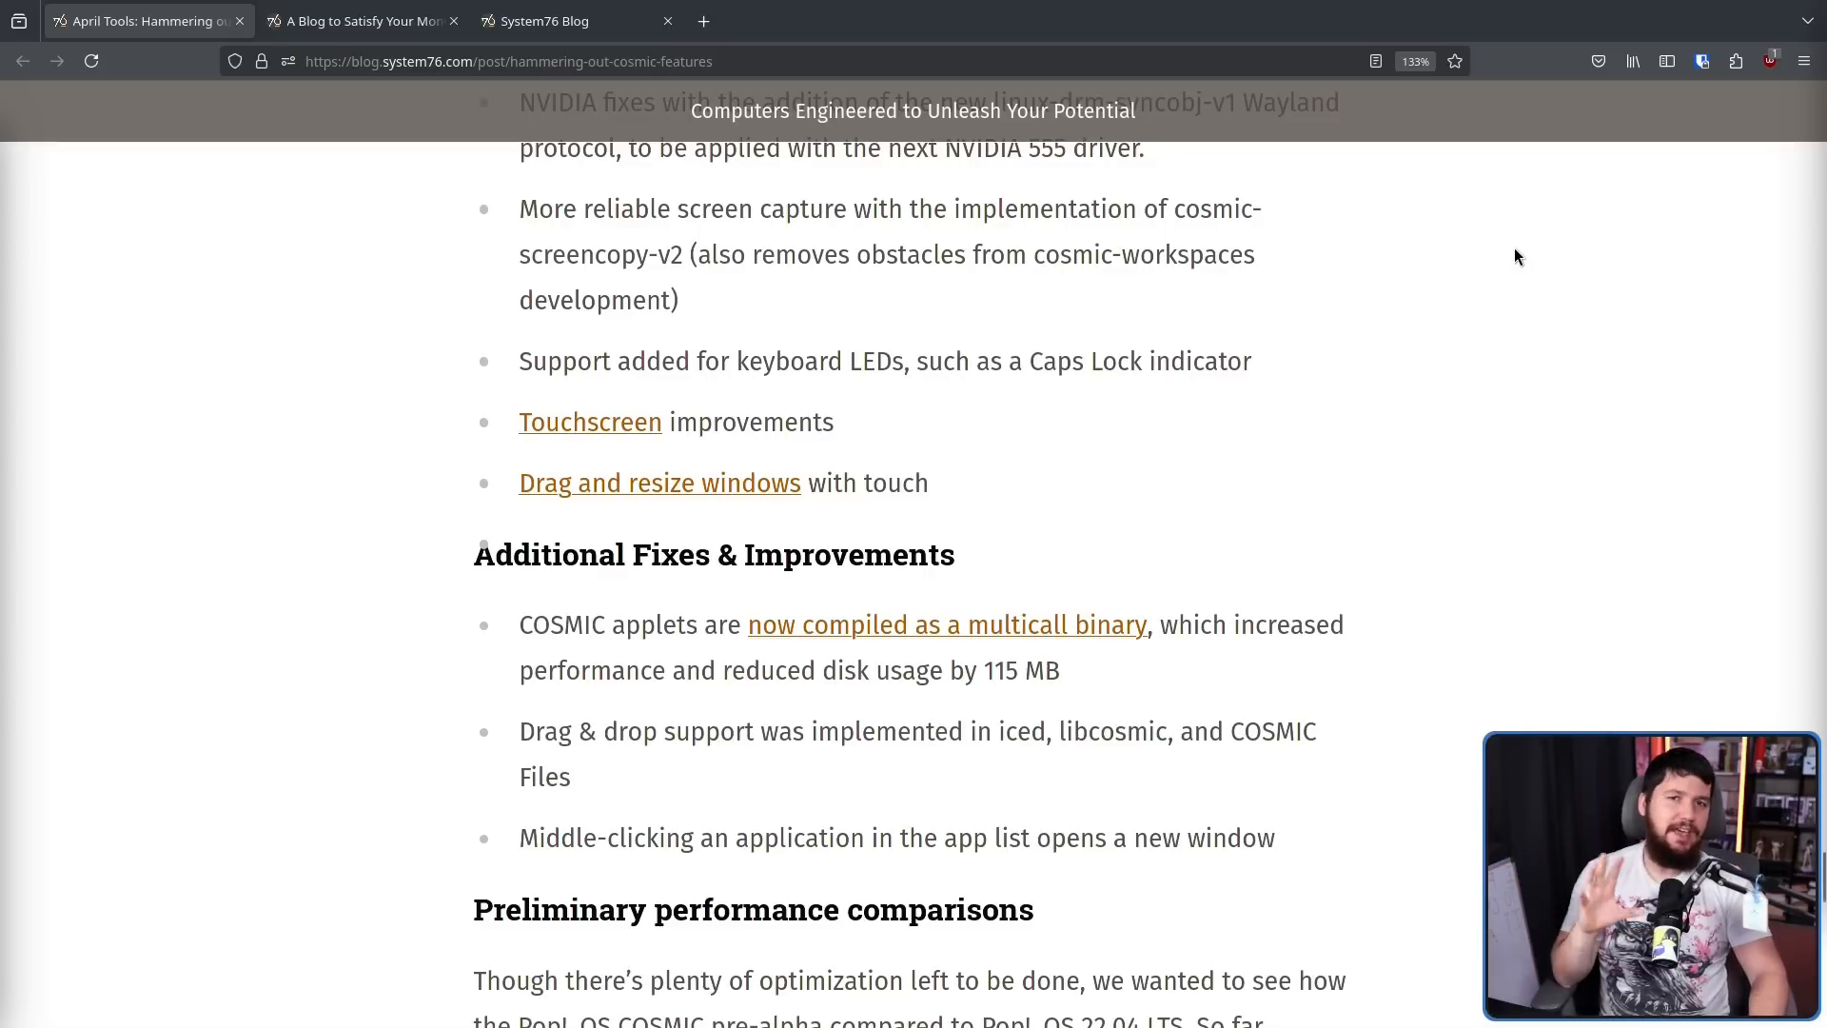
mouse_move(1530, 272)
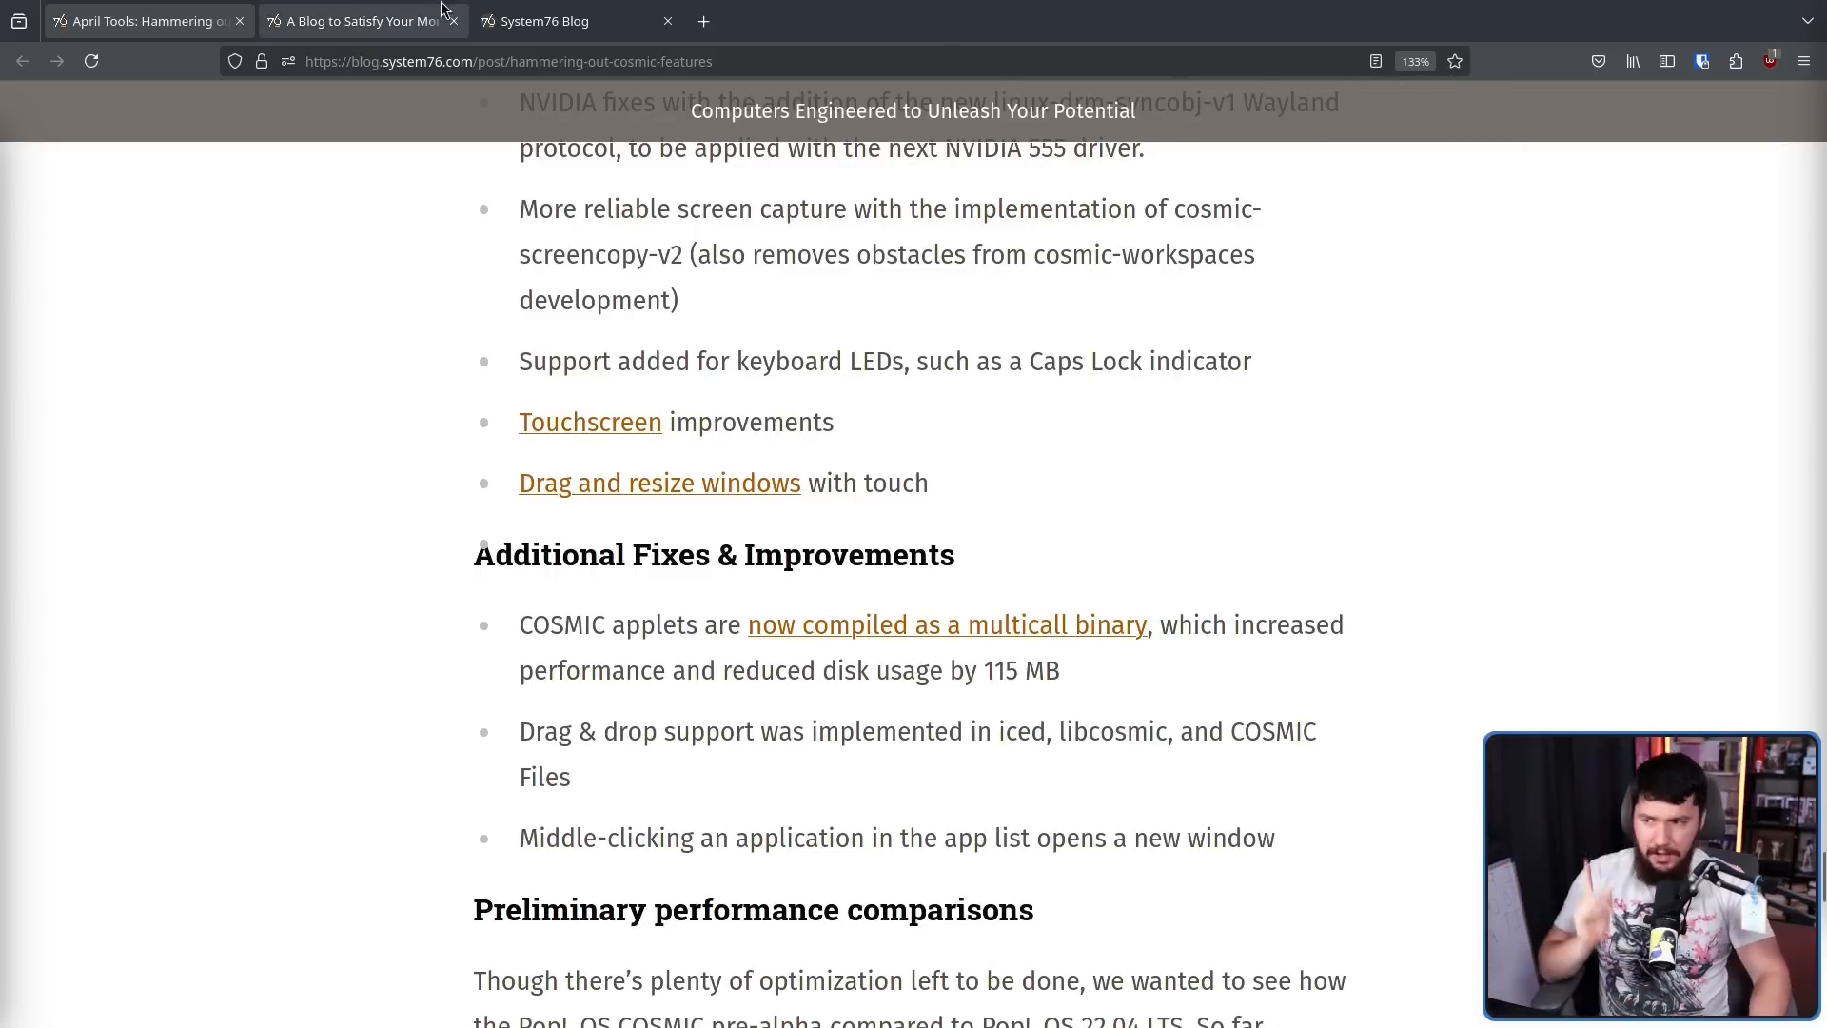
Switch to the May COSMIC Fix(es) post and highlight the display mirroring progress sentence
click(356, 21)
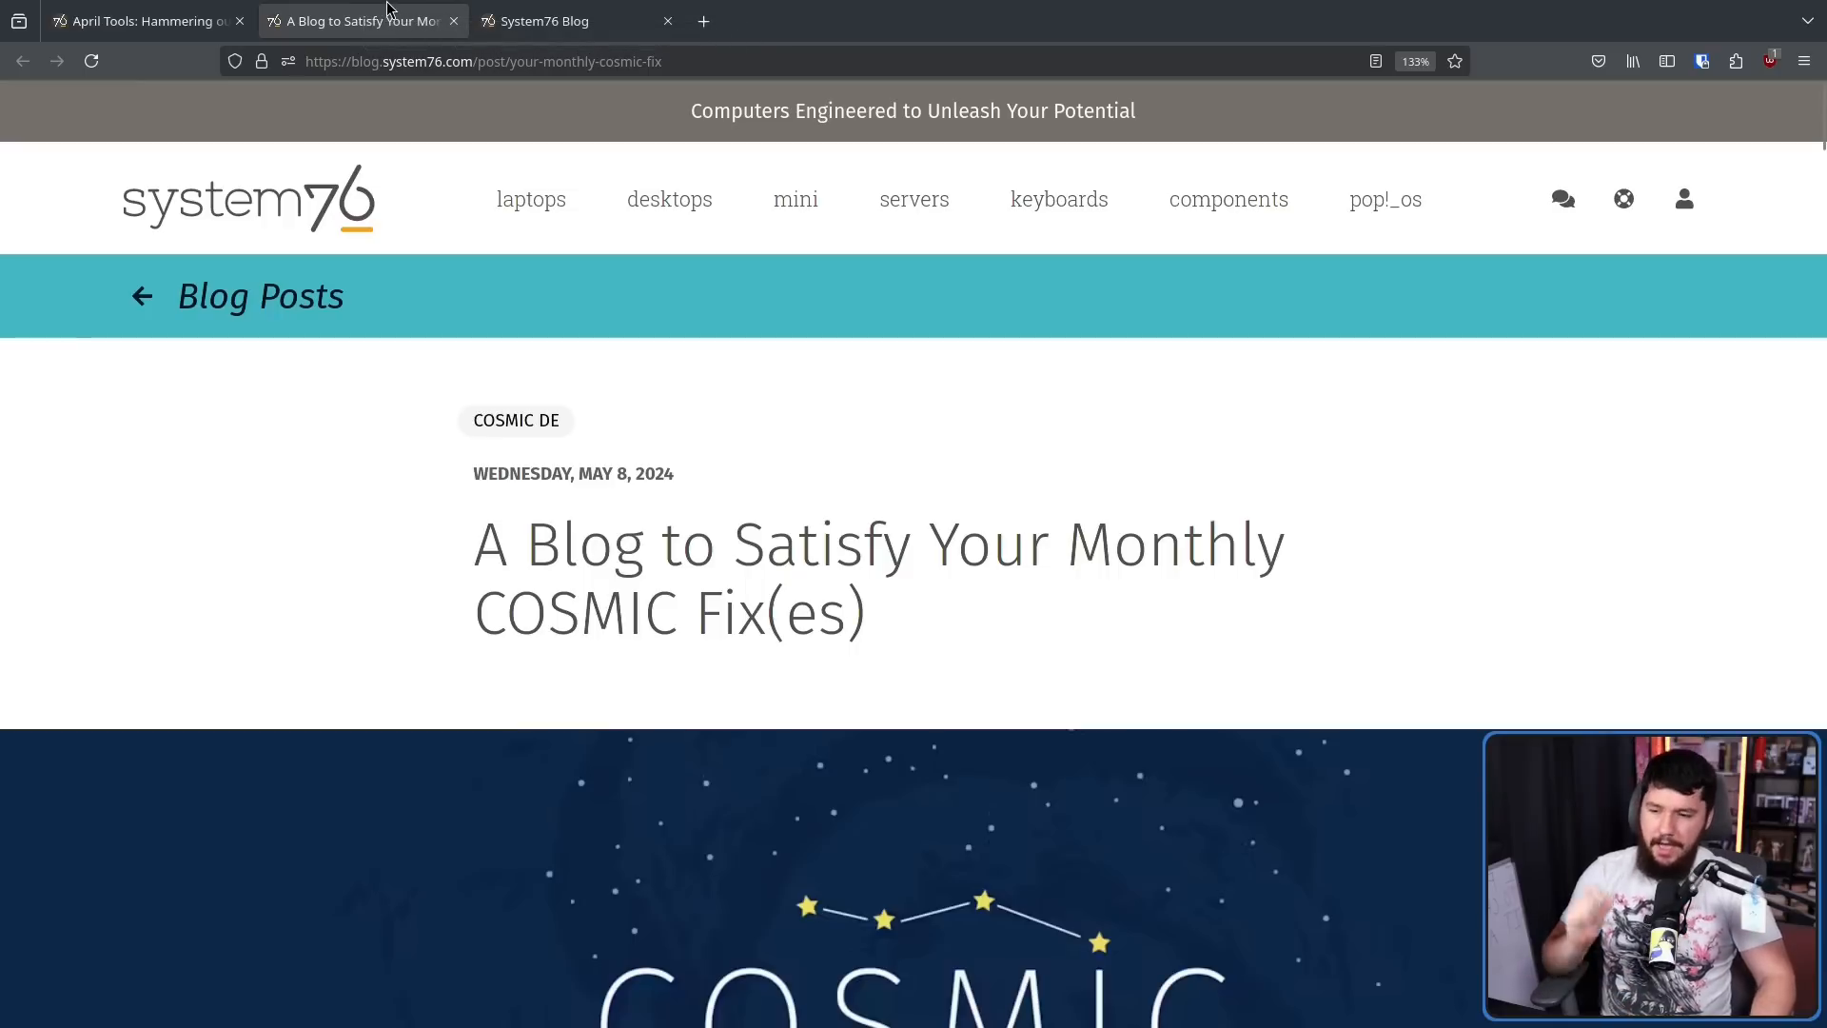
mouse_move(1125, 36)
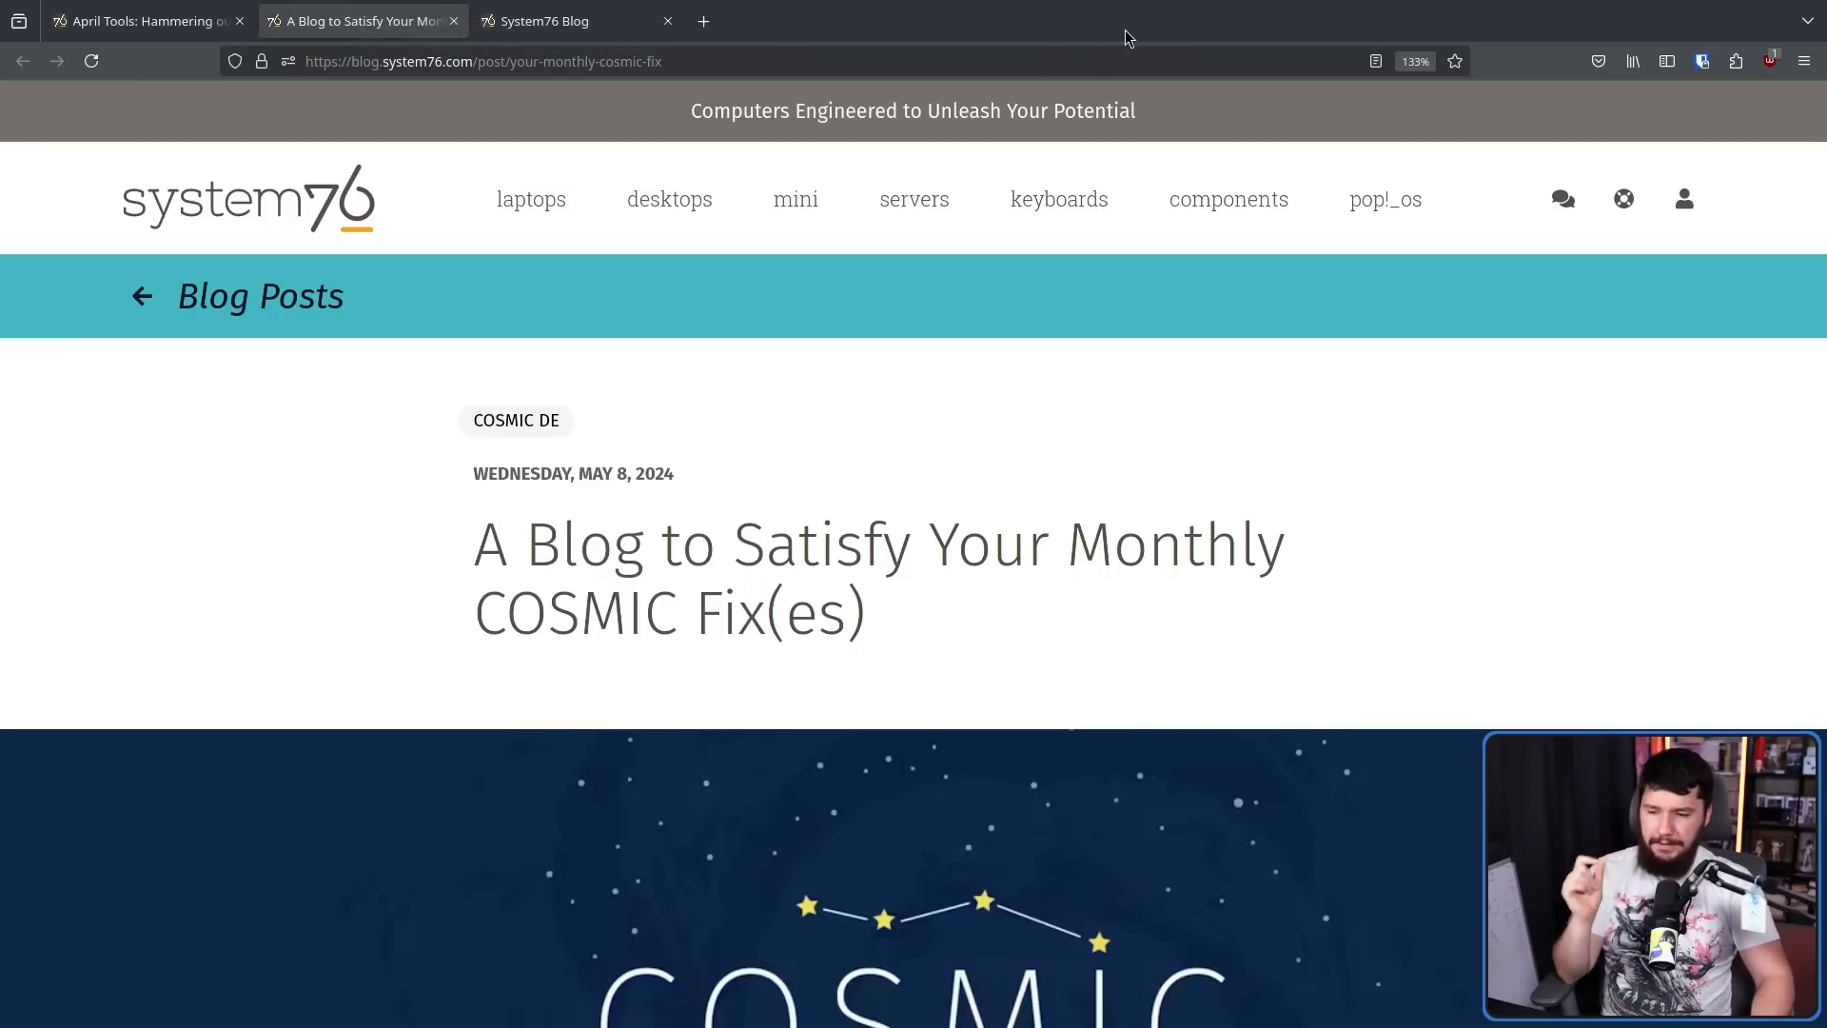
scroll(down, 3)
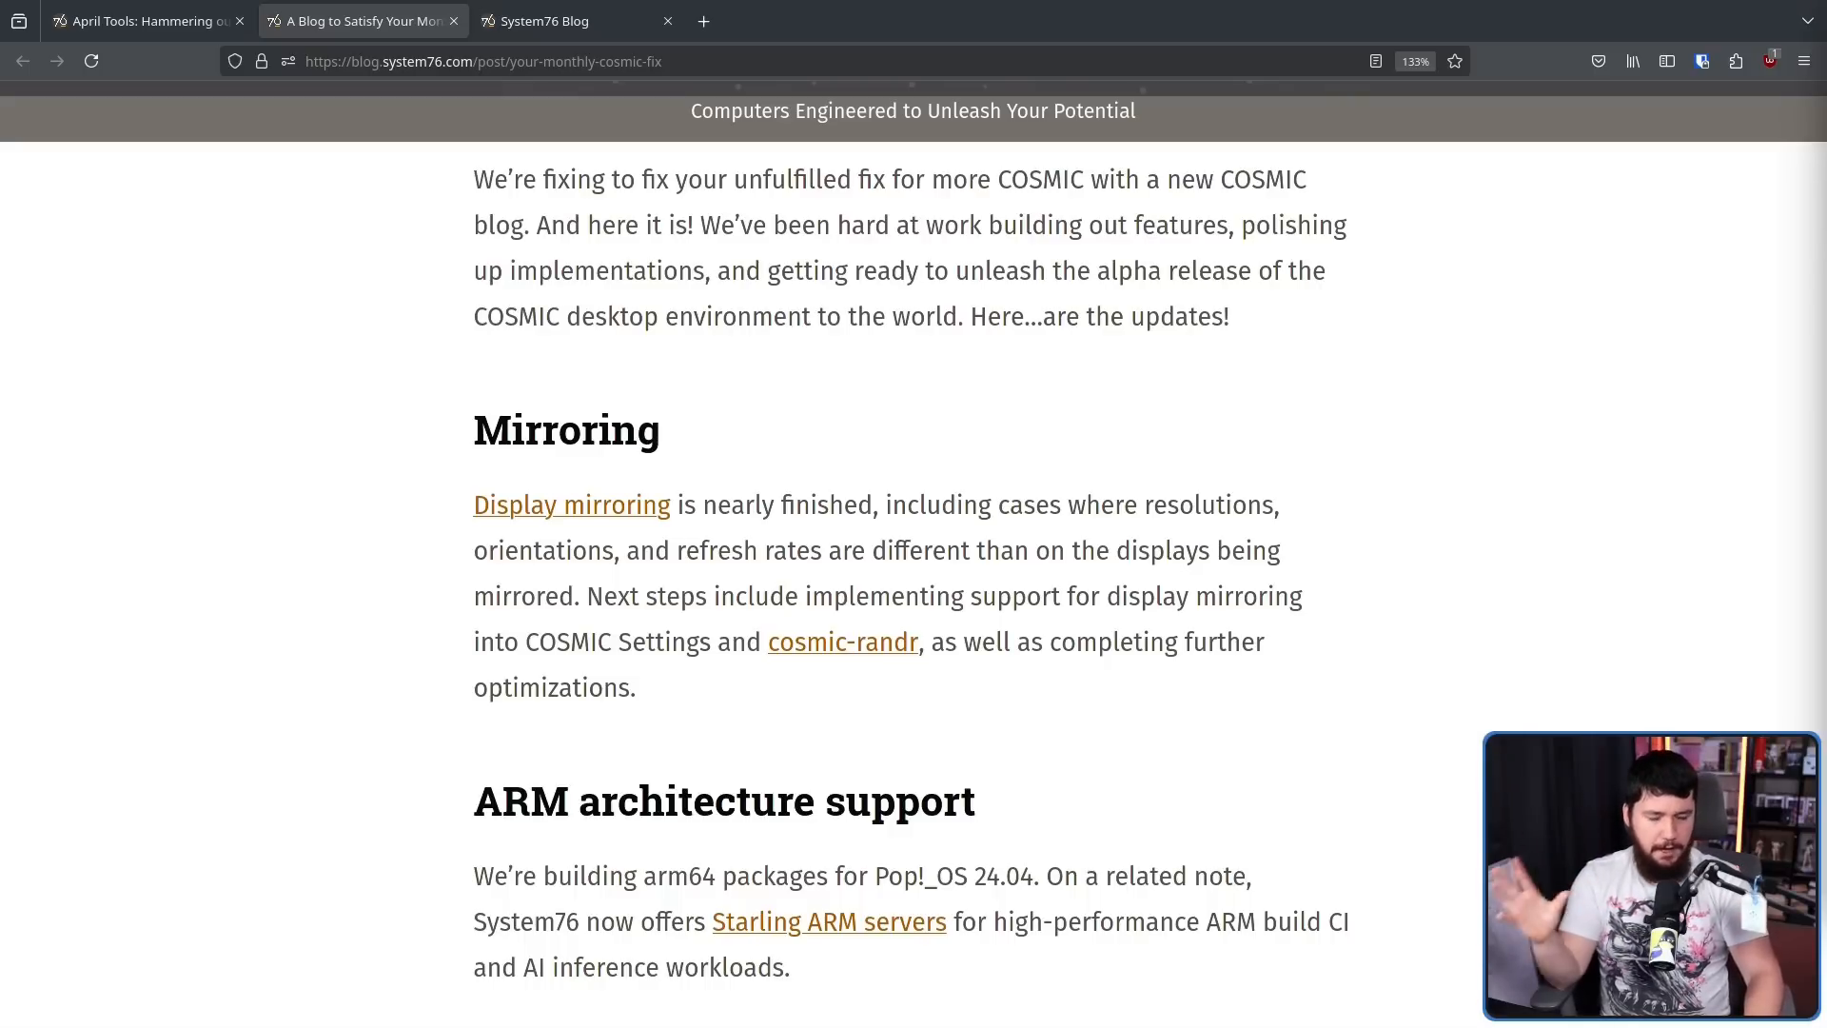
mouse_move(557, 542)
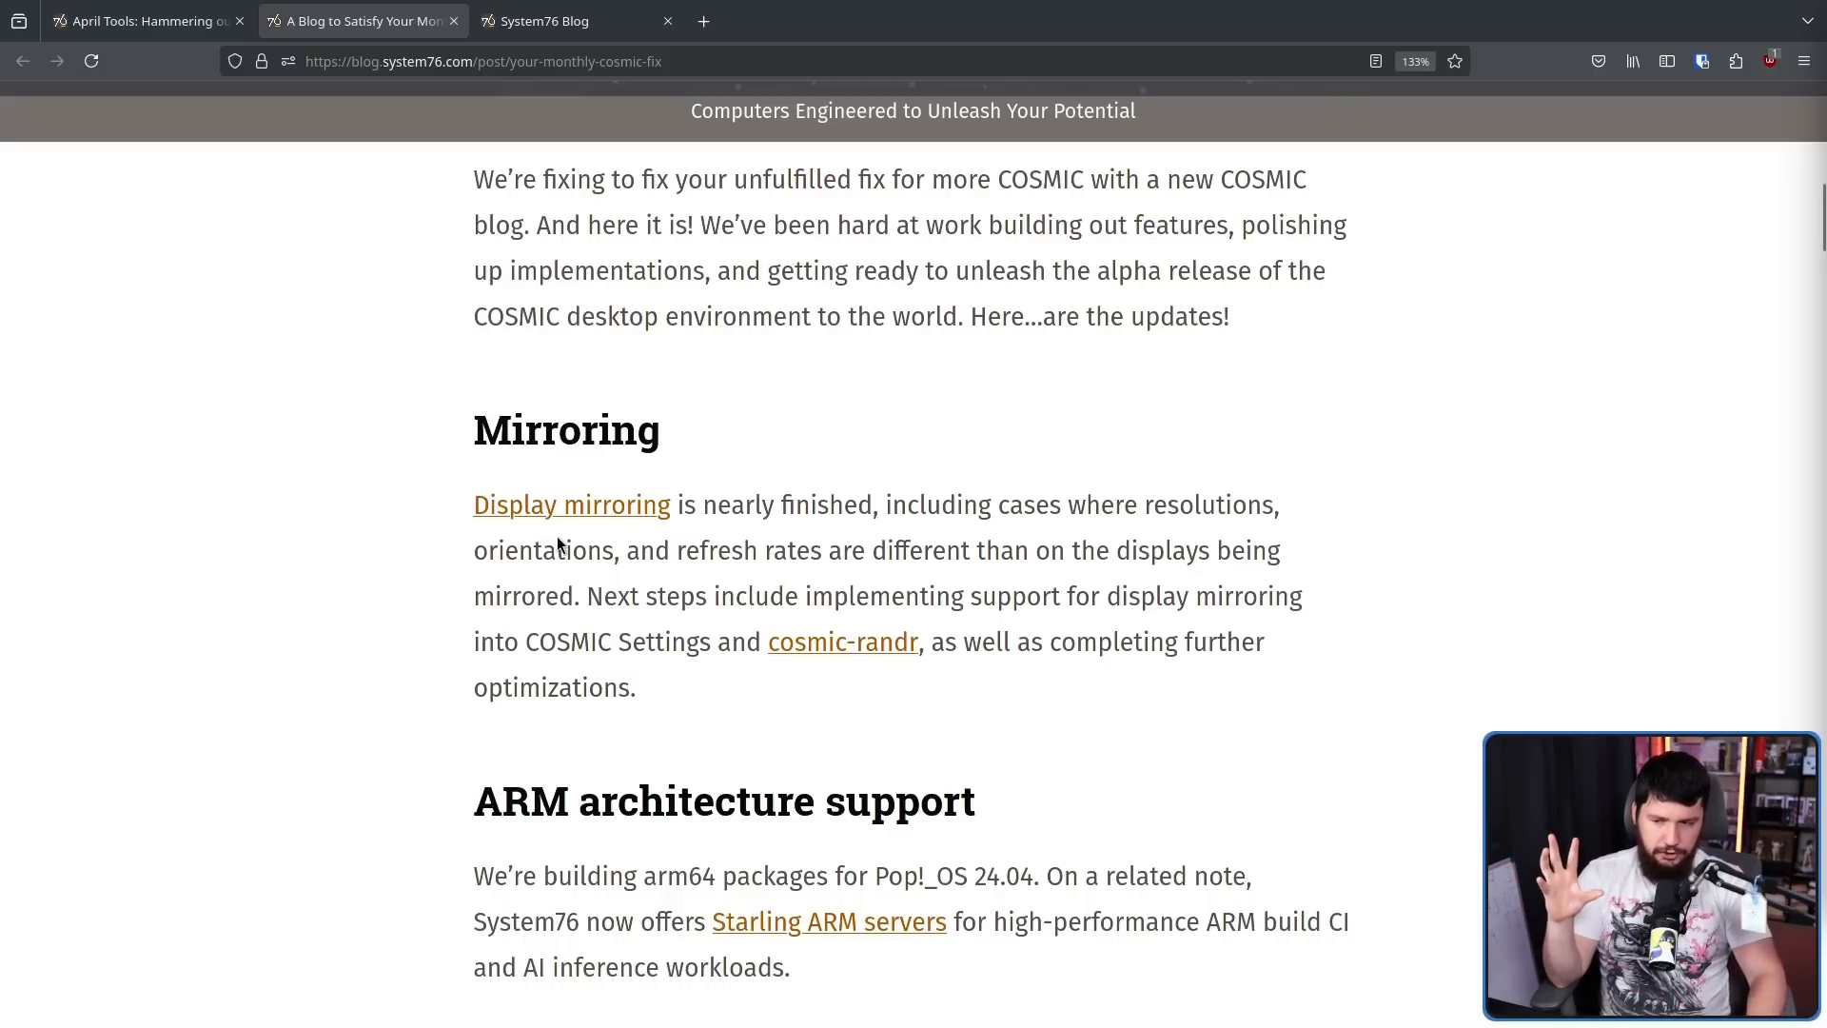
mouse_move(573, 533)
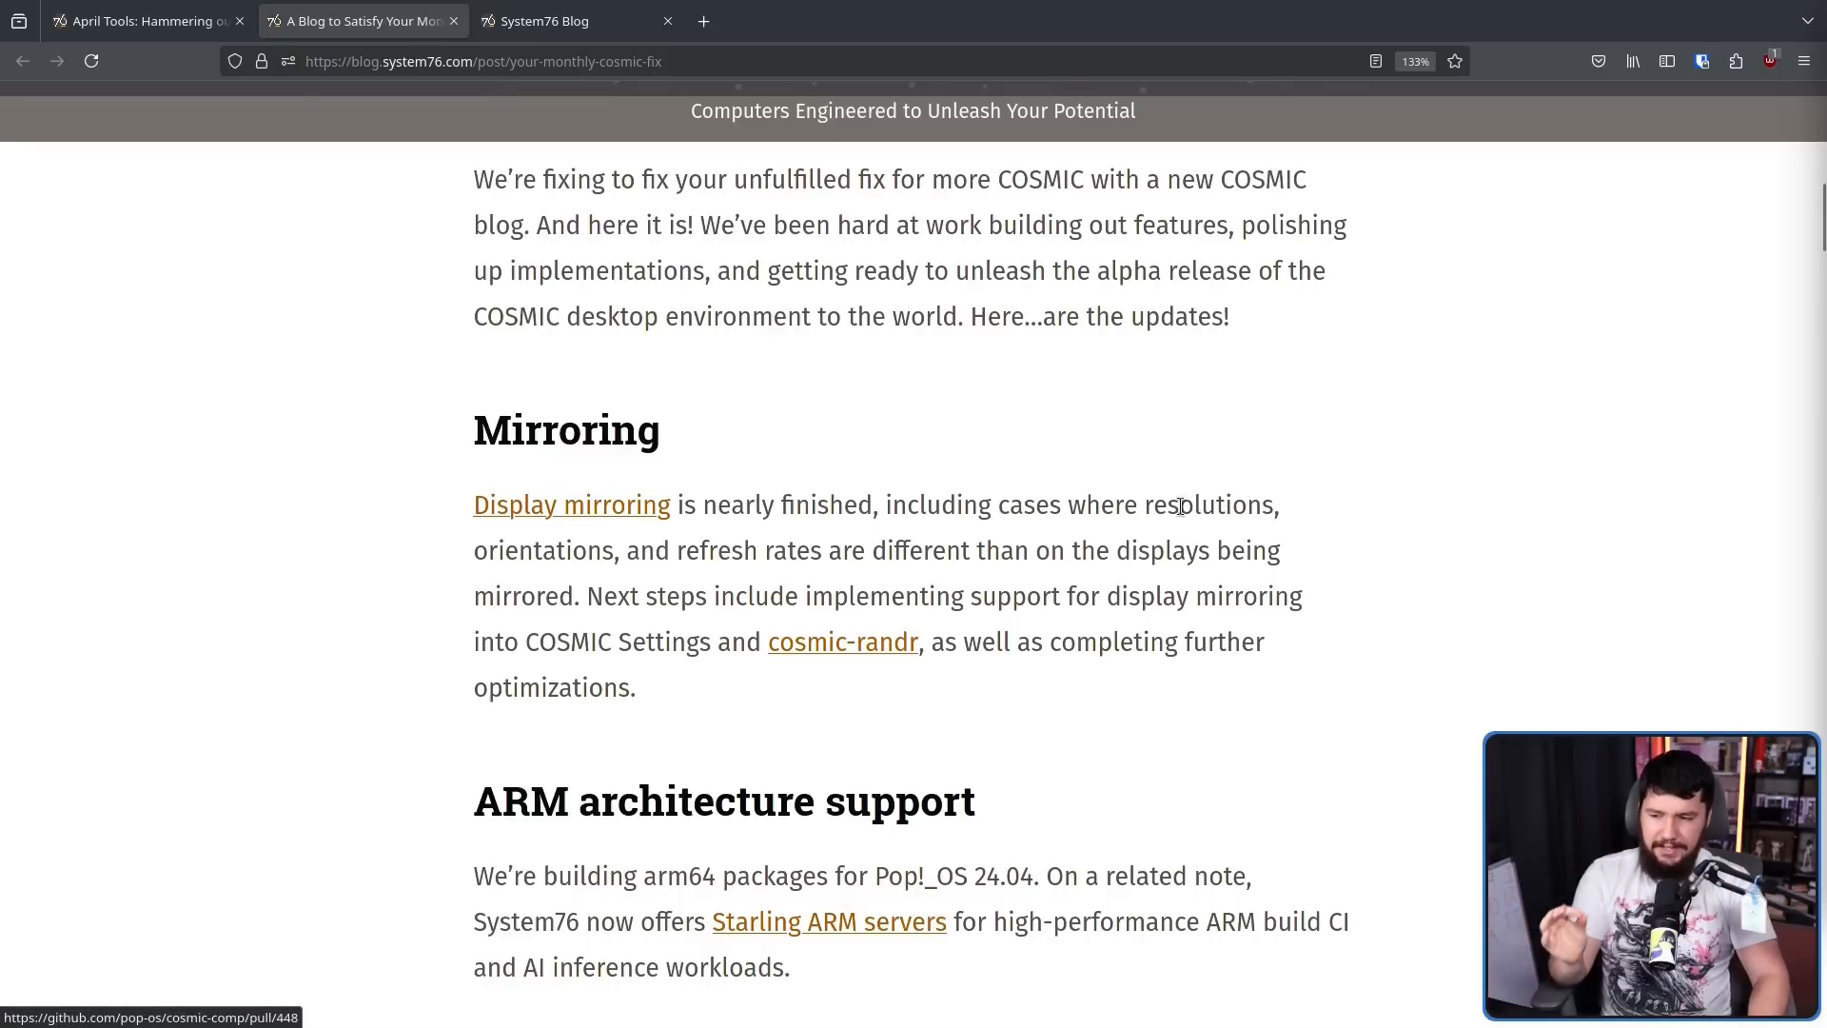
mouse_move(1281, 510)
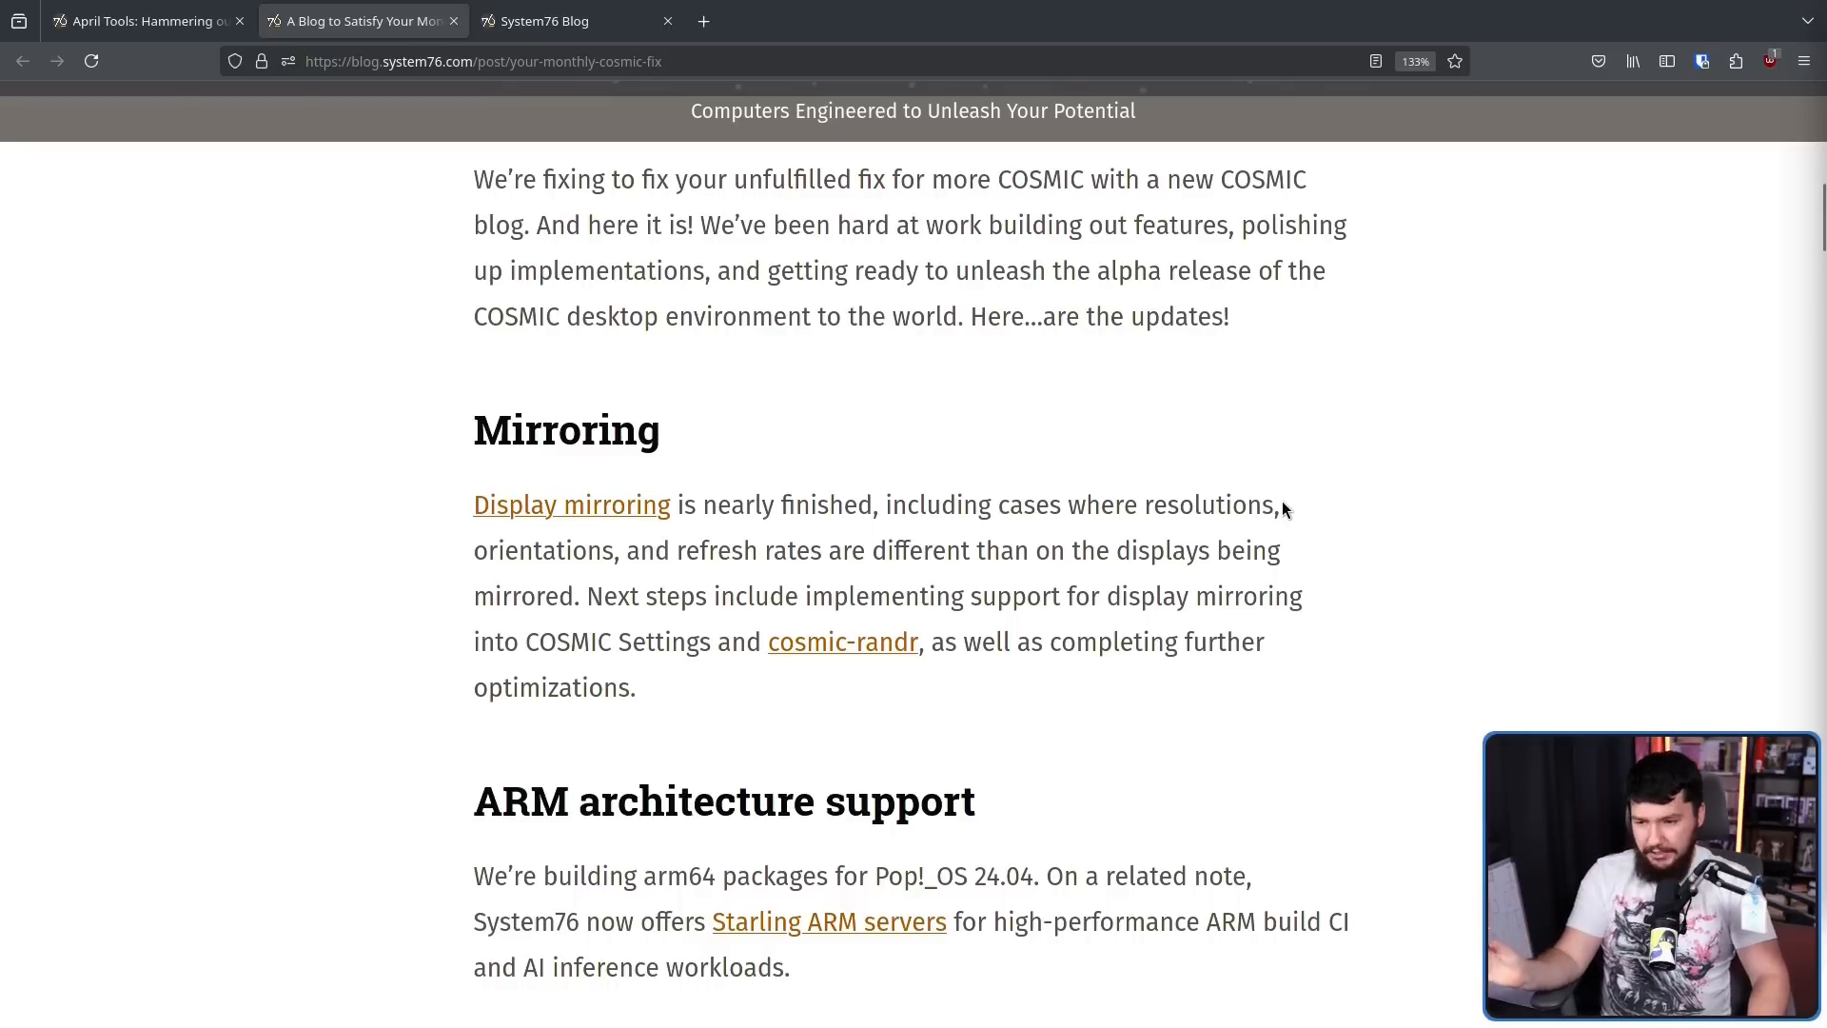
mouse_move(1275, 487)
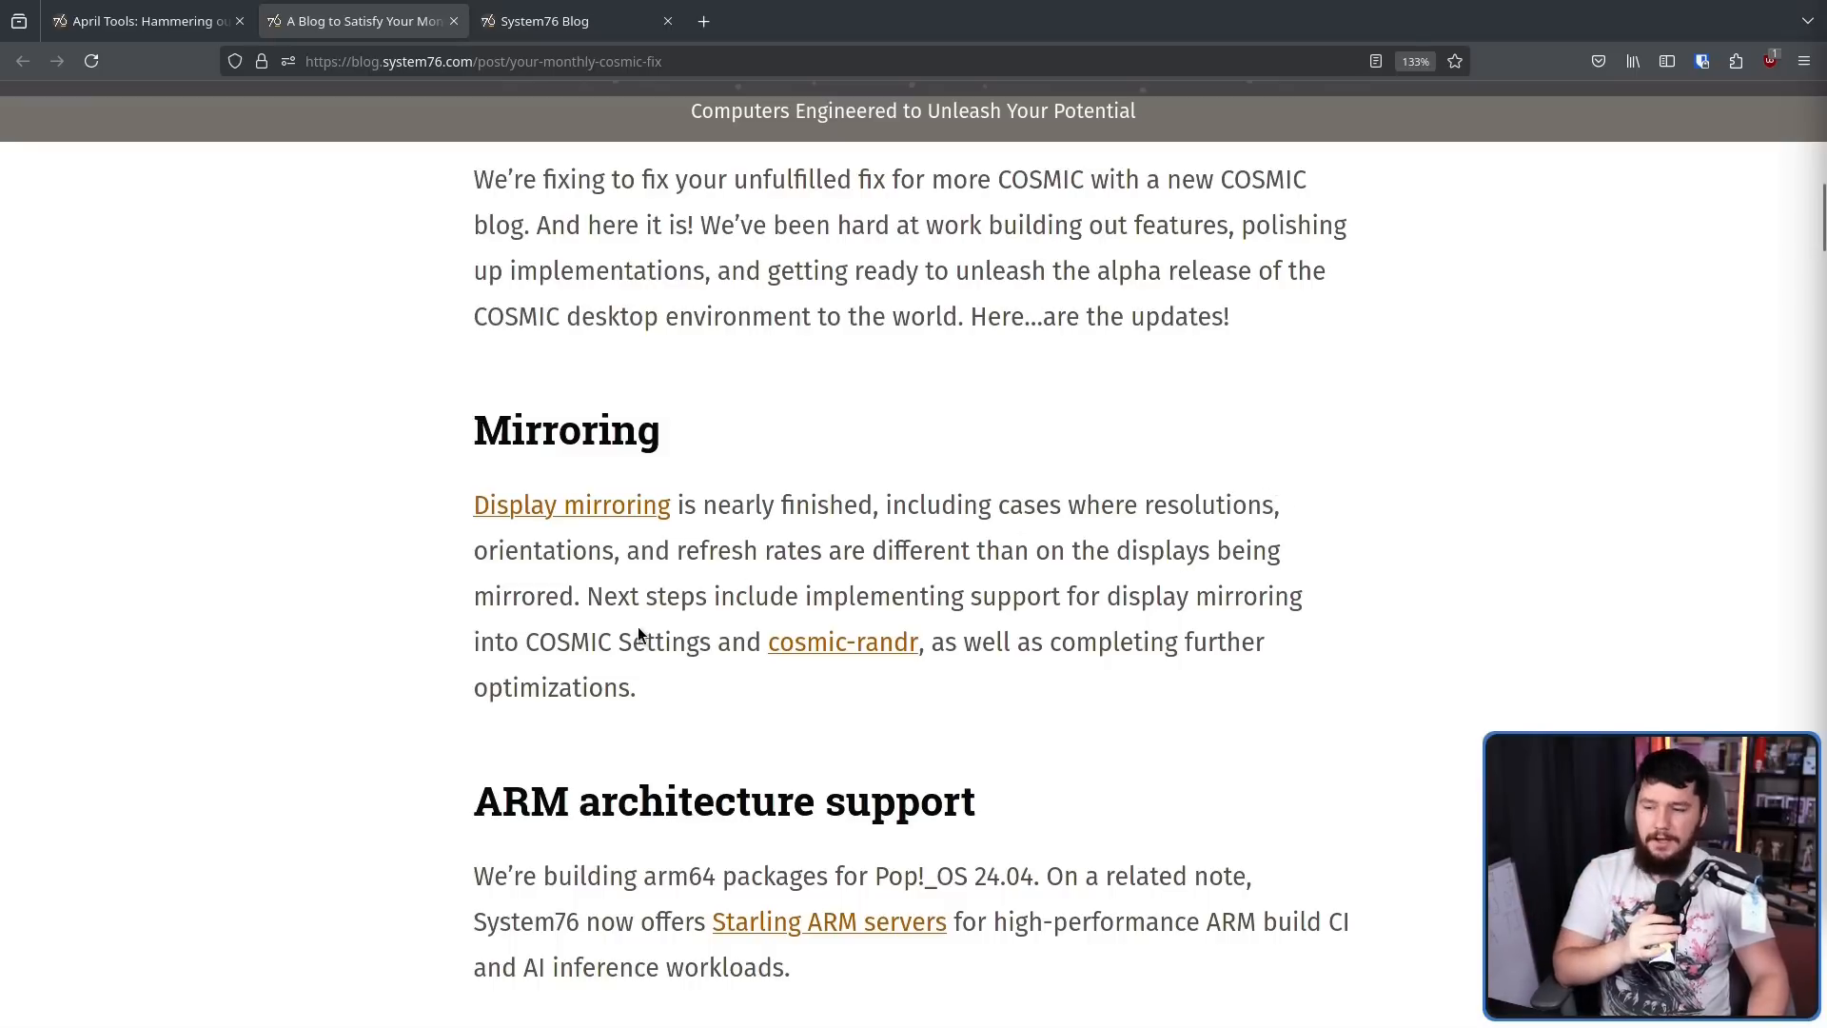
drag(474, 504, 575, 596)
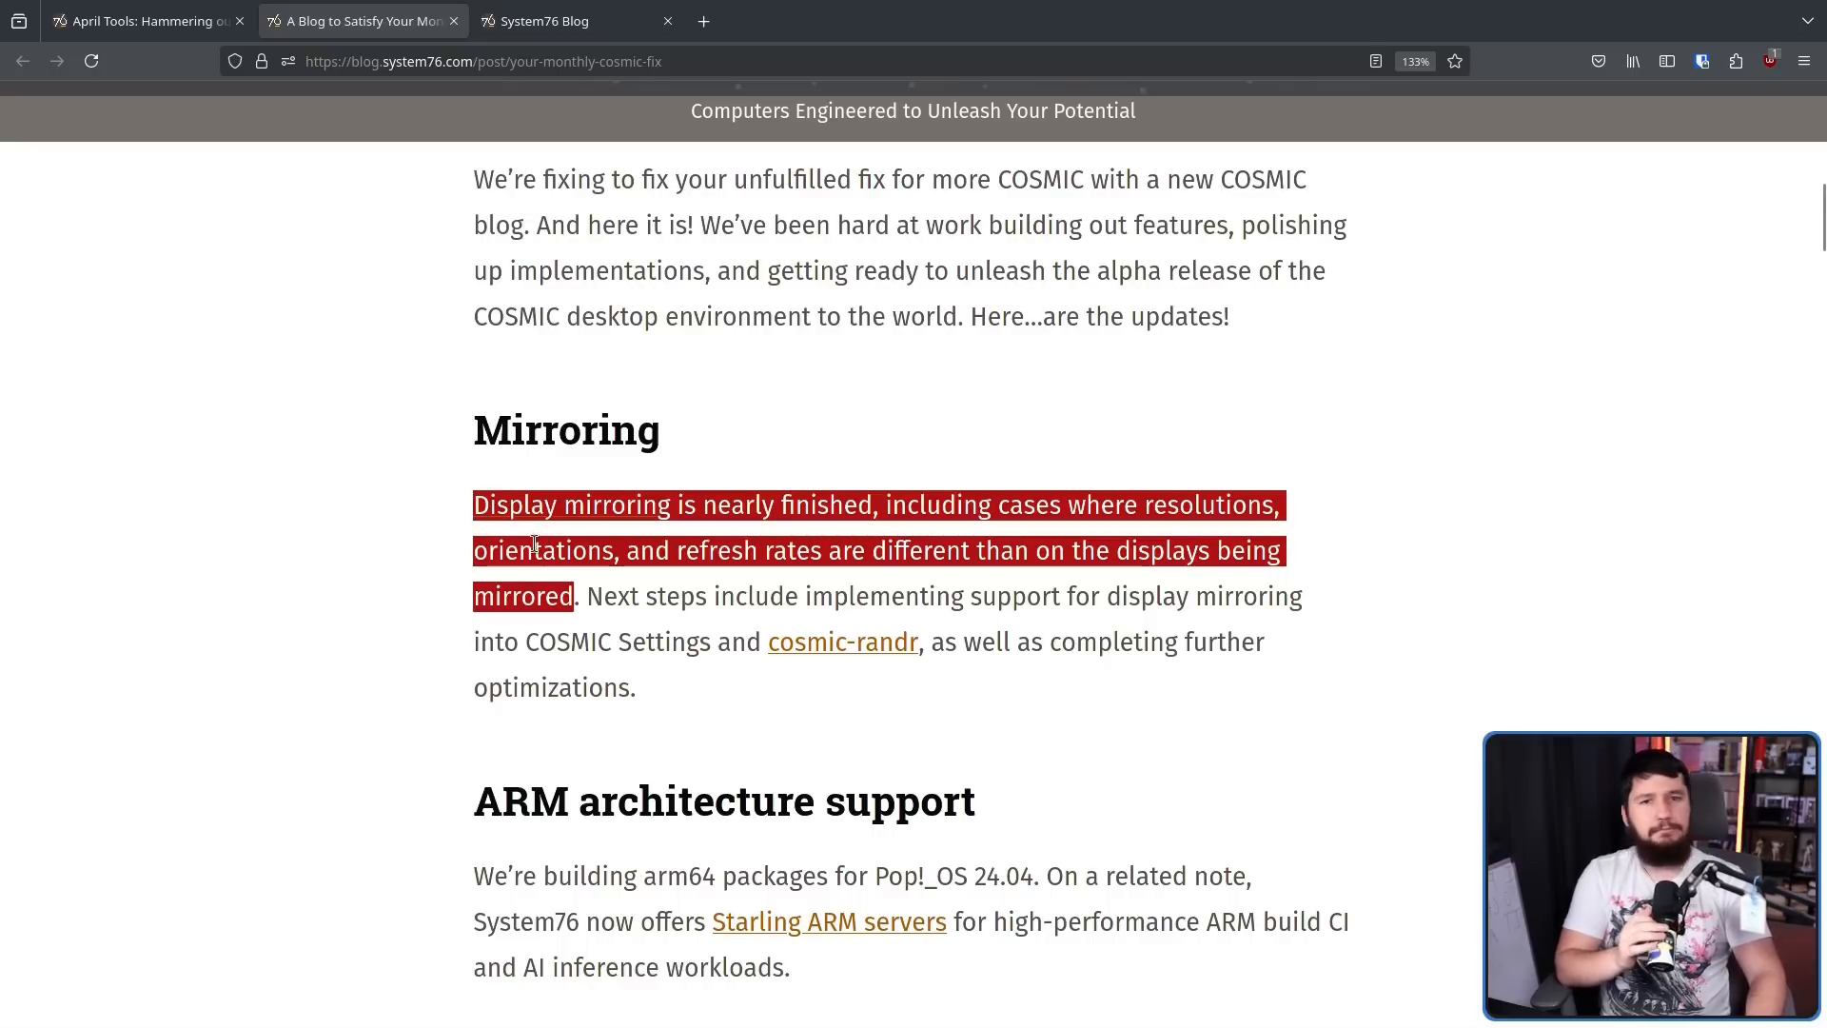
mouse_move(625, 540)
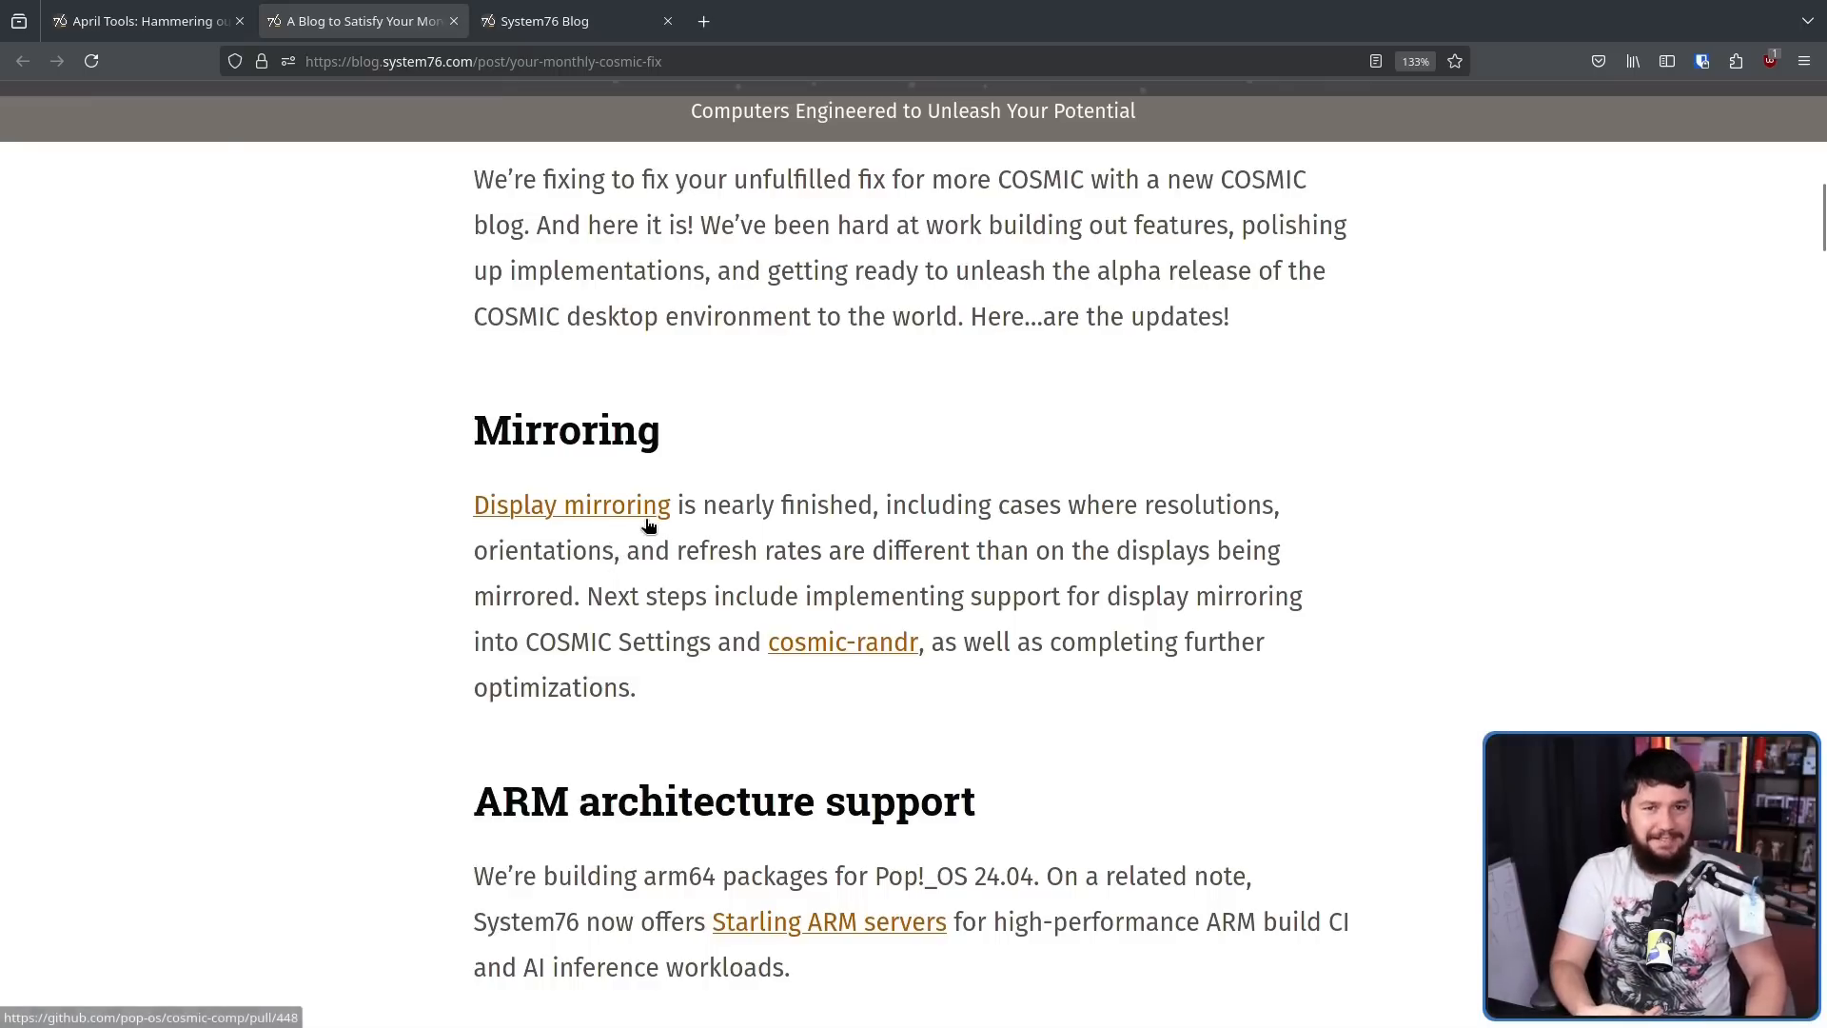
Read past ARM architecture support to the COSMIC App Store section and its screenshot
scroll(down, 3)
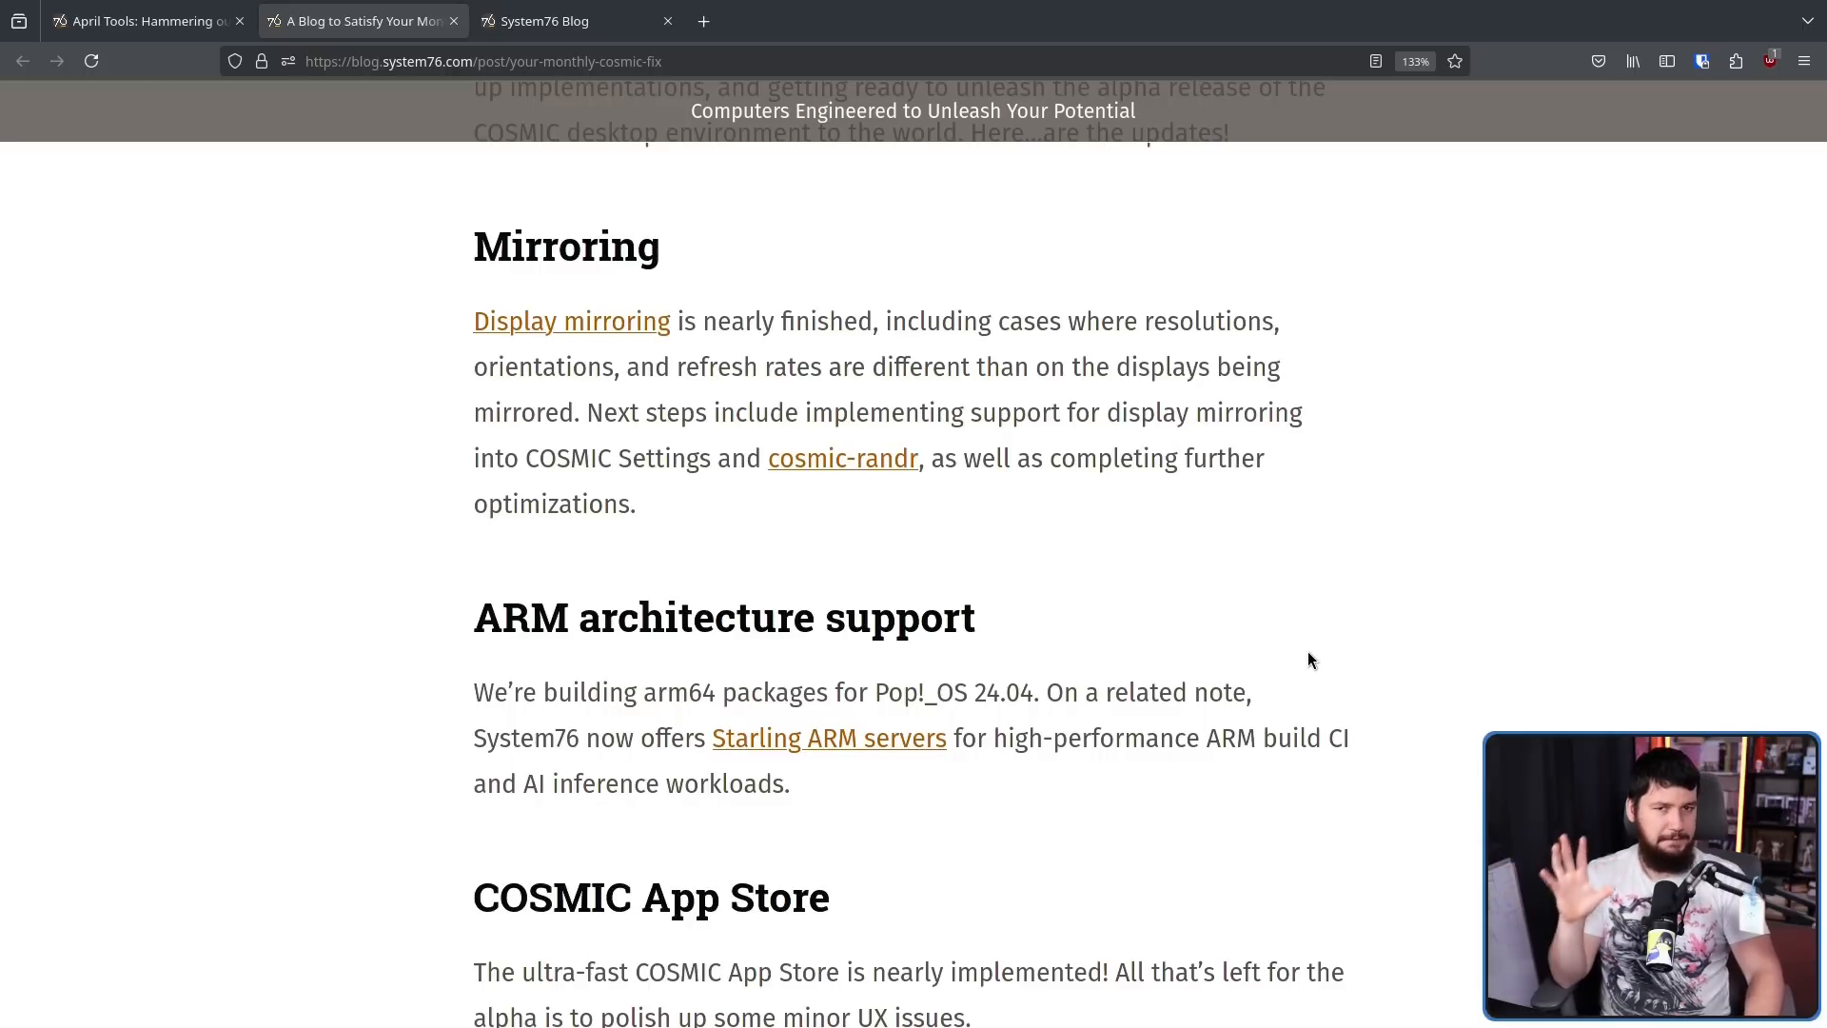
mouse_move(1298, 629)
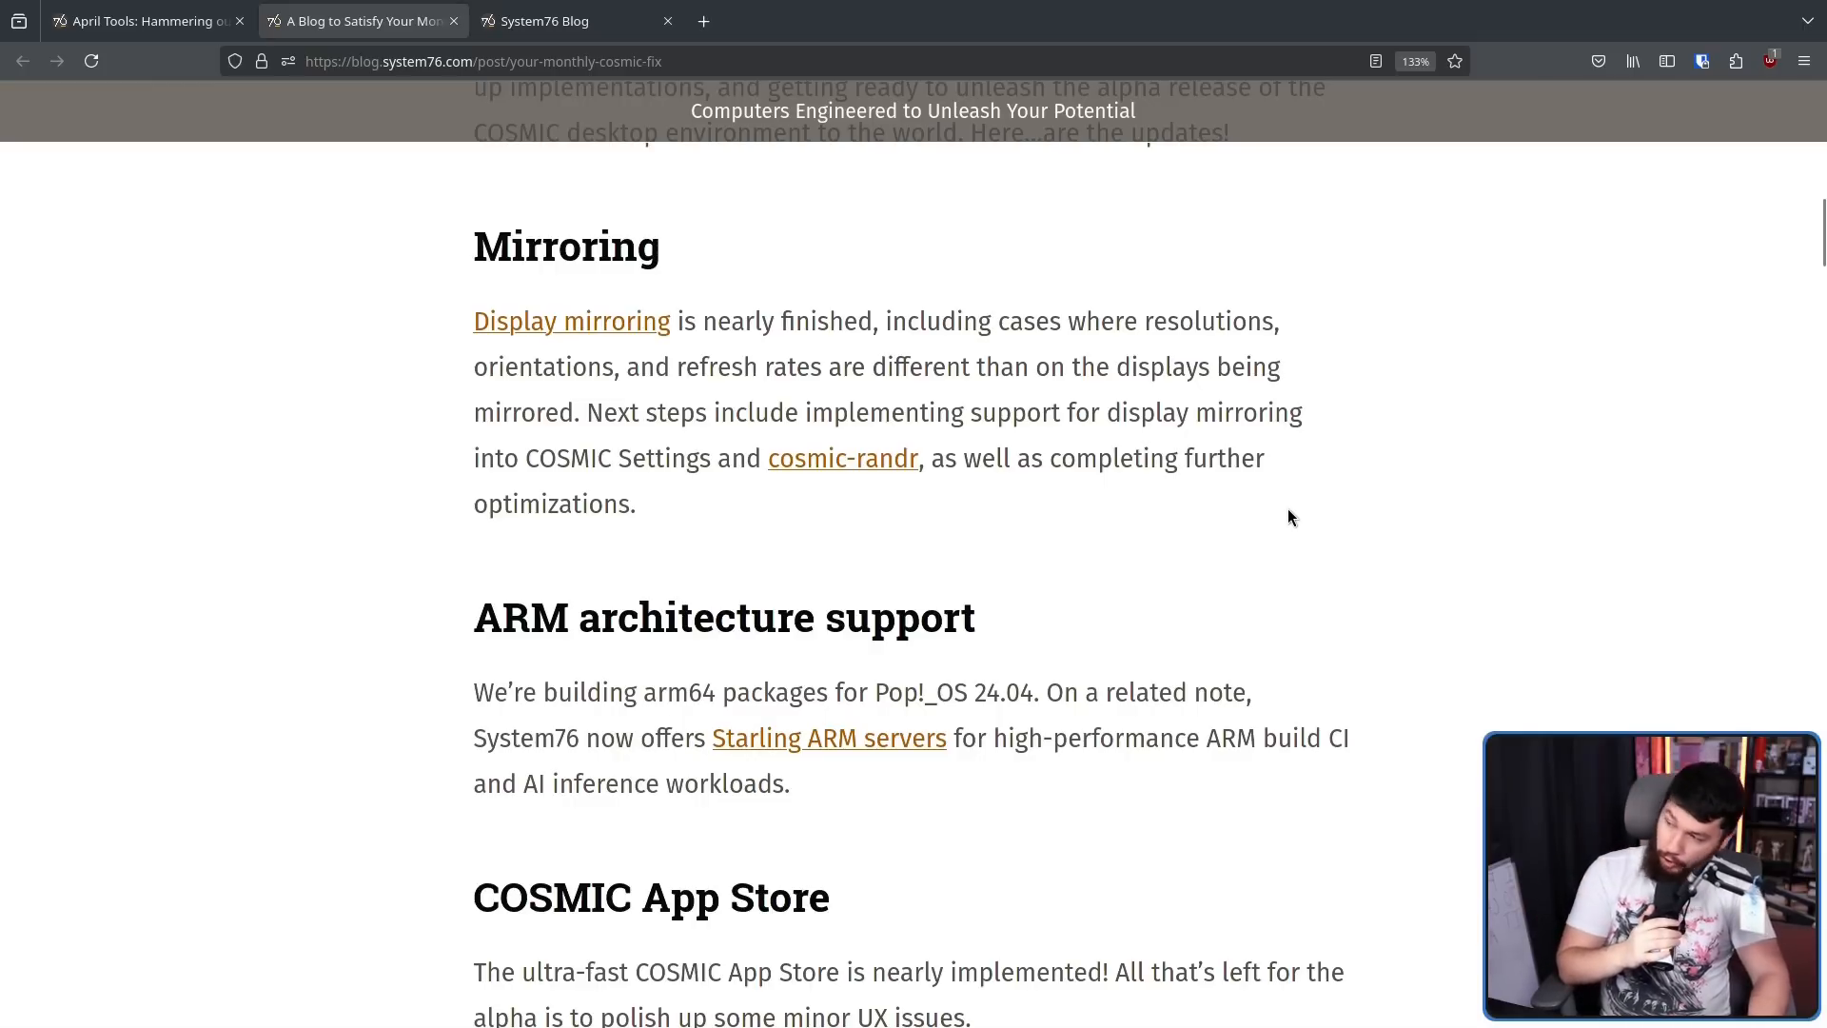
mouse_move(1281, 489)
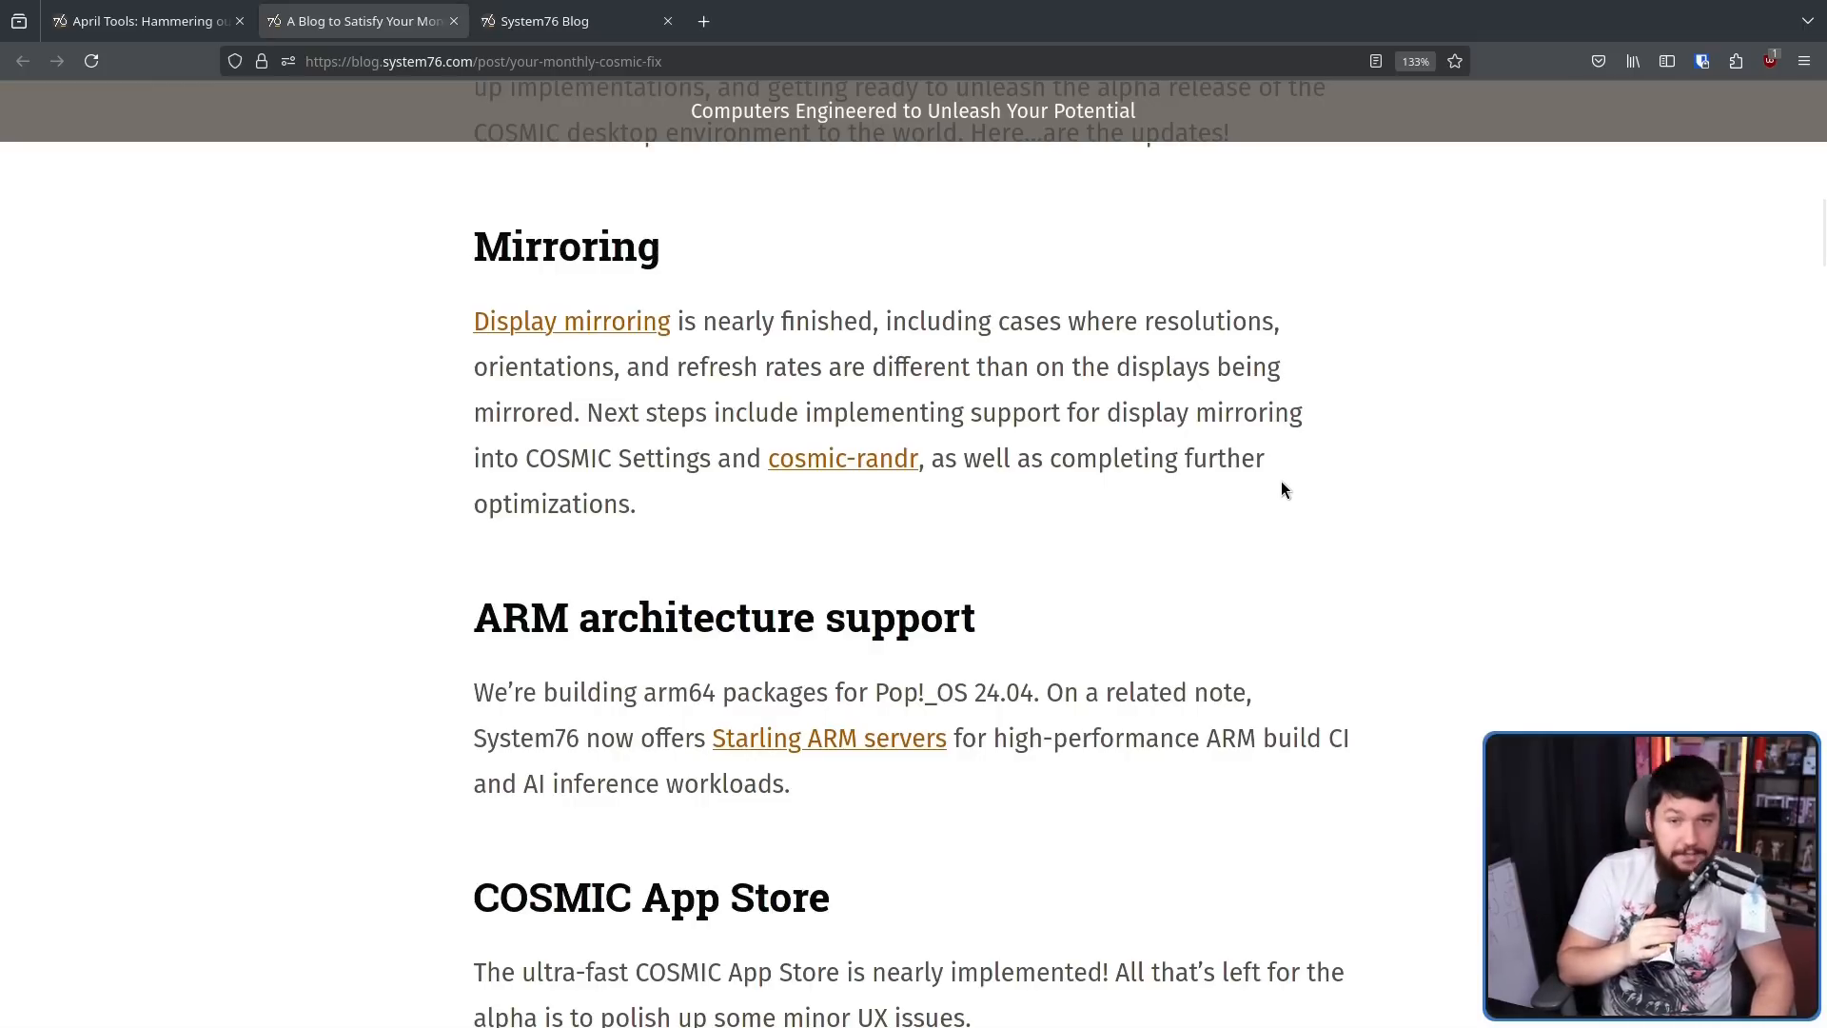
scroll(down, 3)
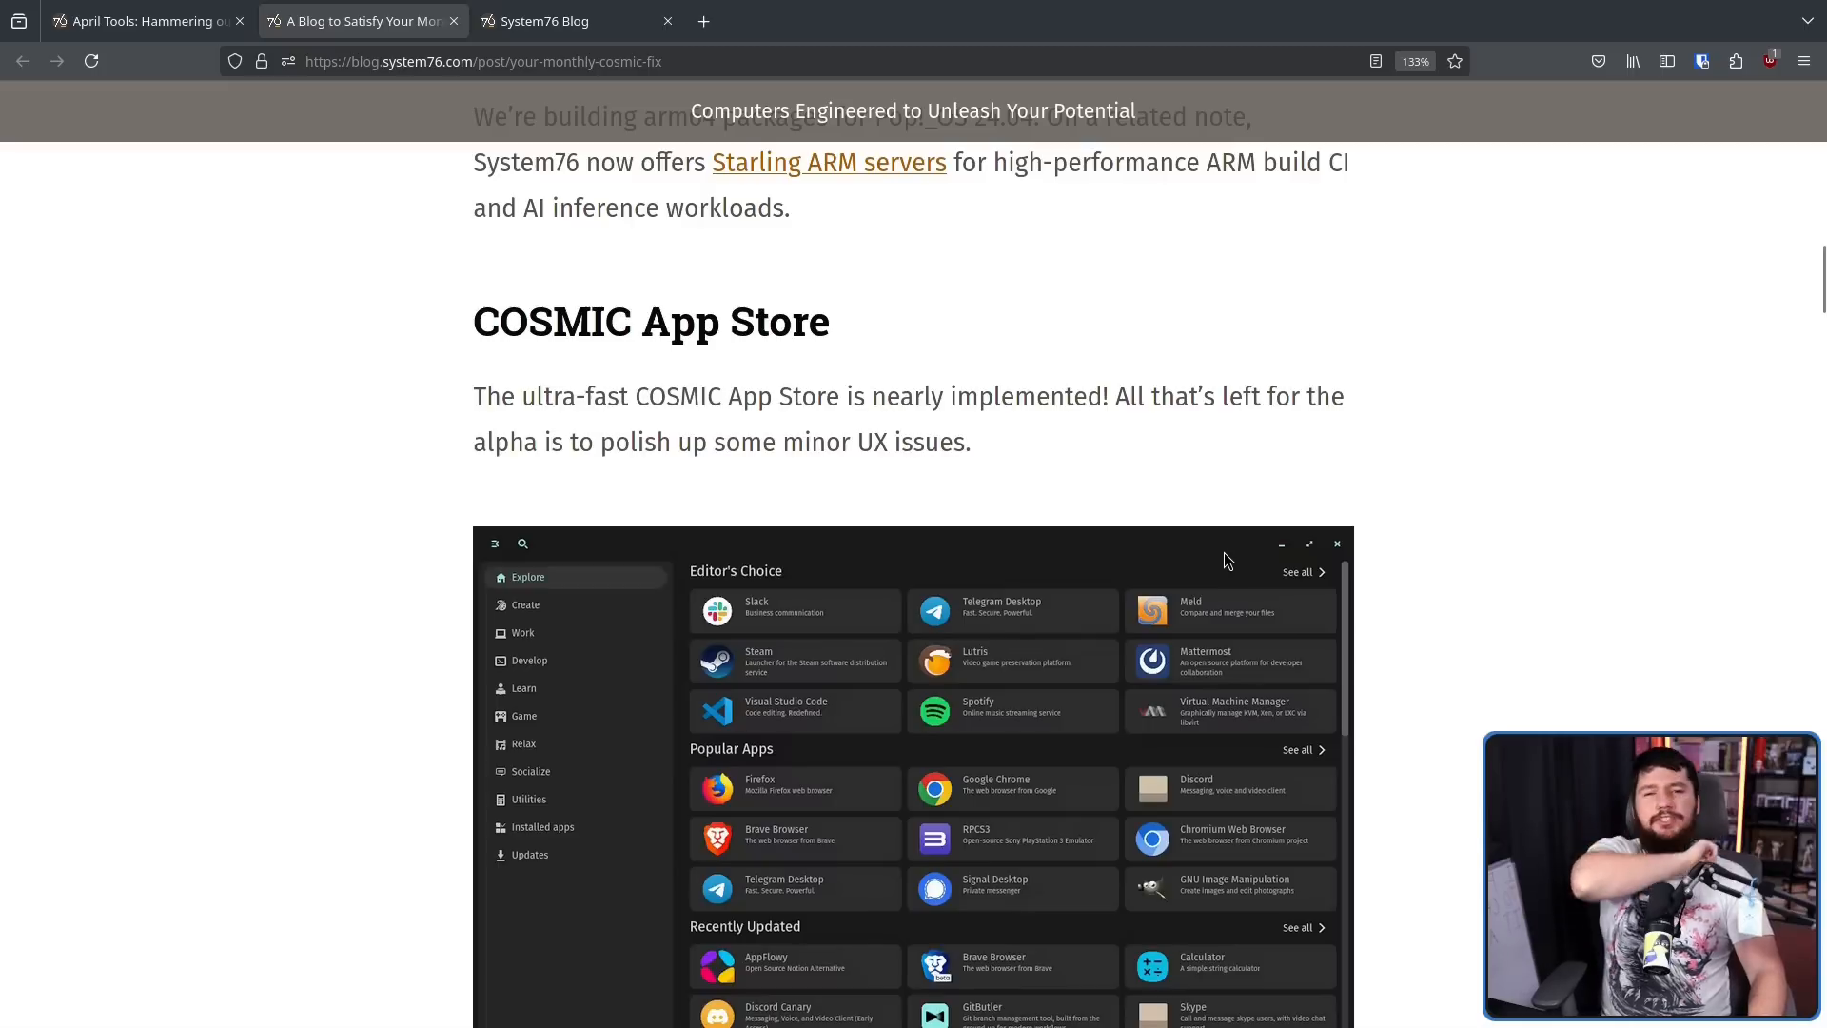
mouse_move(1229, 525)
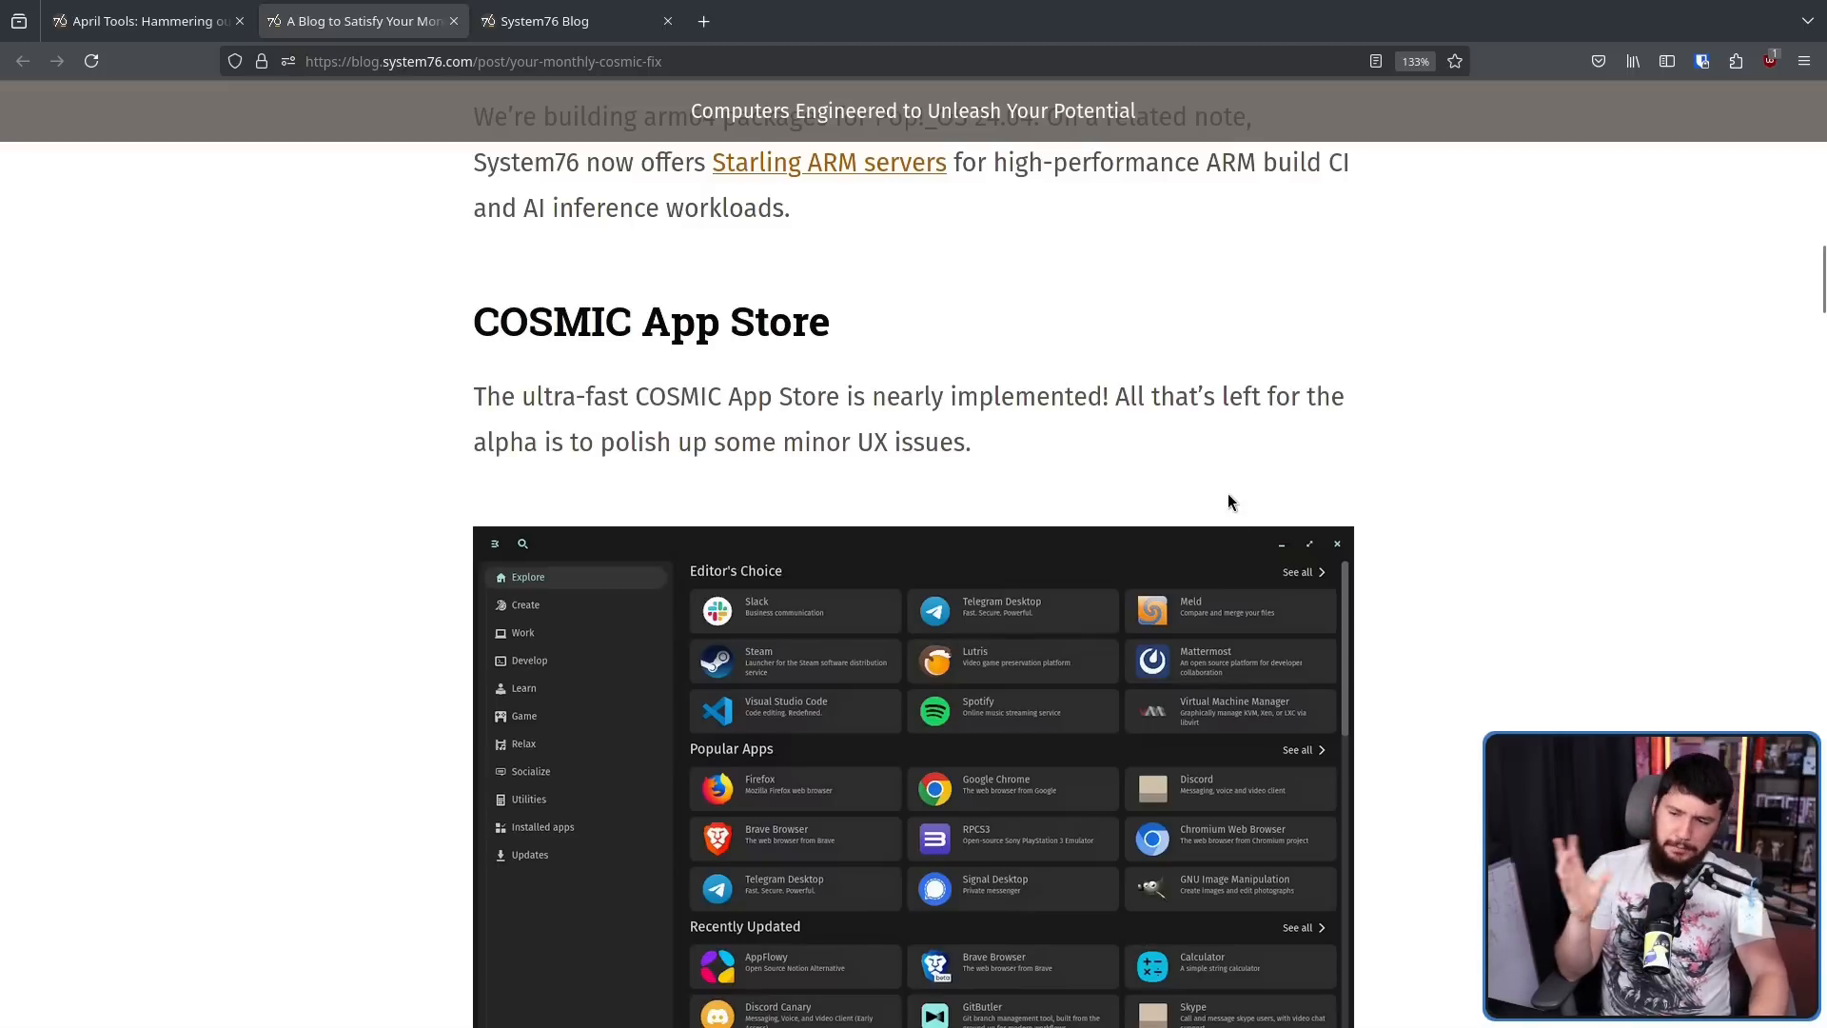
scroll(down, 3)
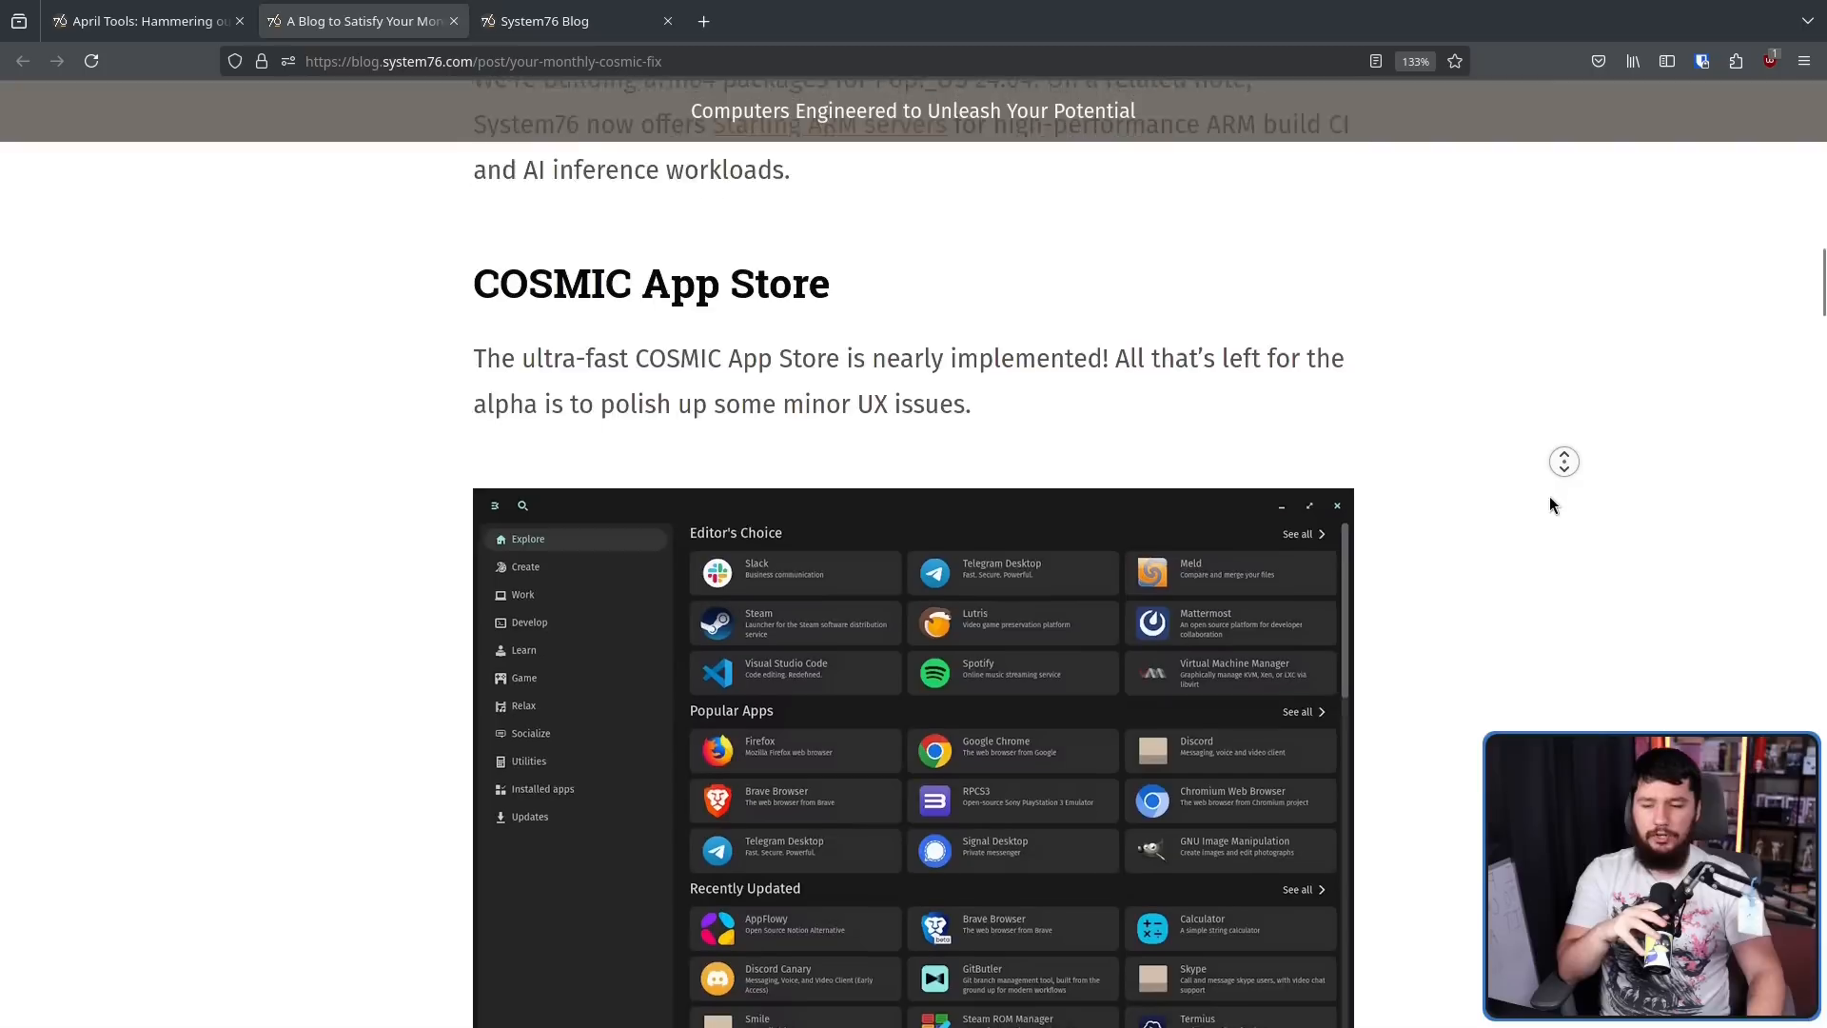
Open the COSMIC App Store screenshot full-size in two new tabs via Open Image in New Tab
right_click(1224, 478)
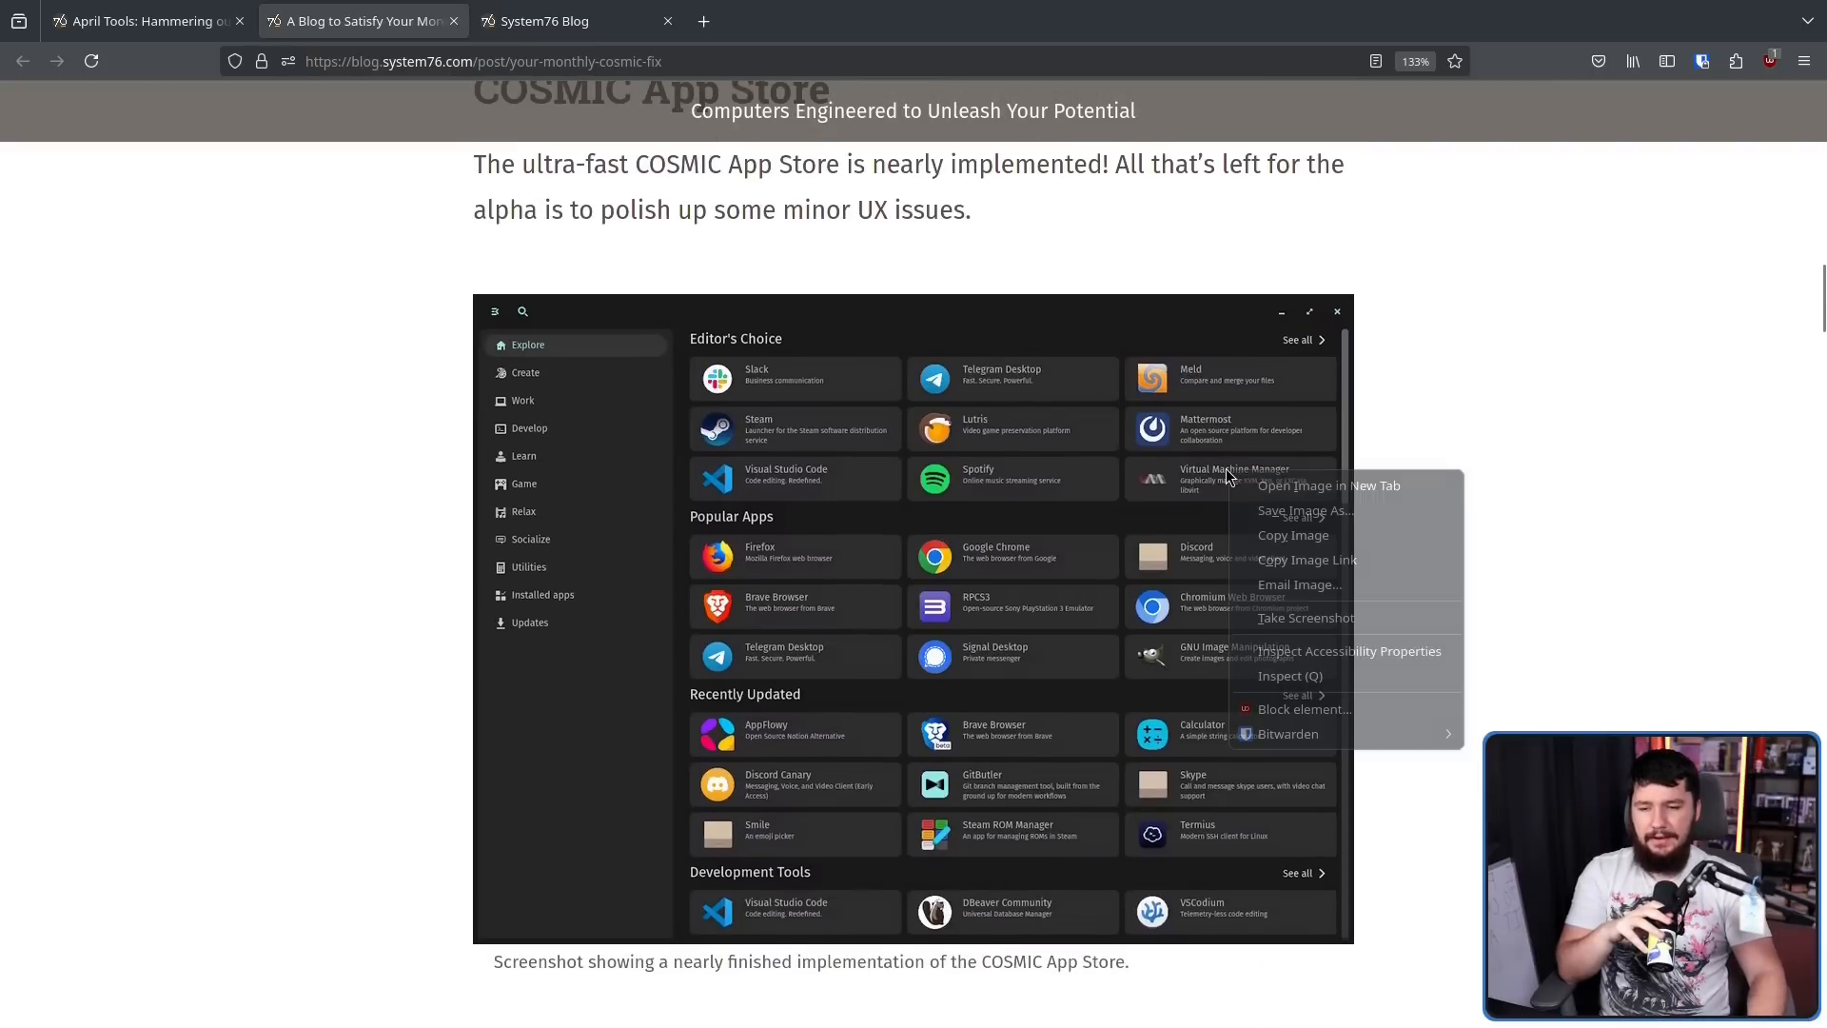
click(1328, 485)
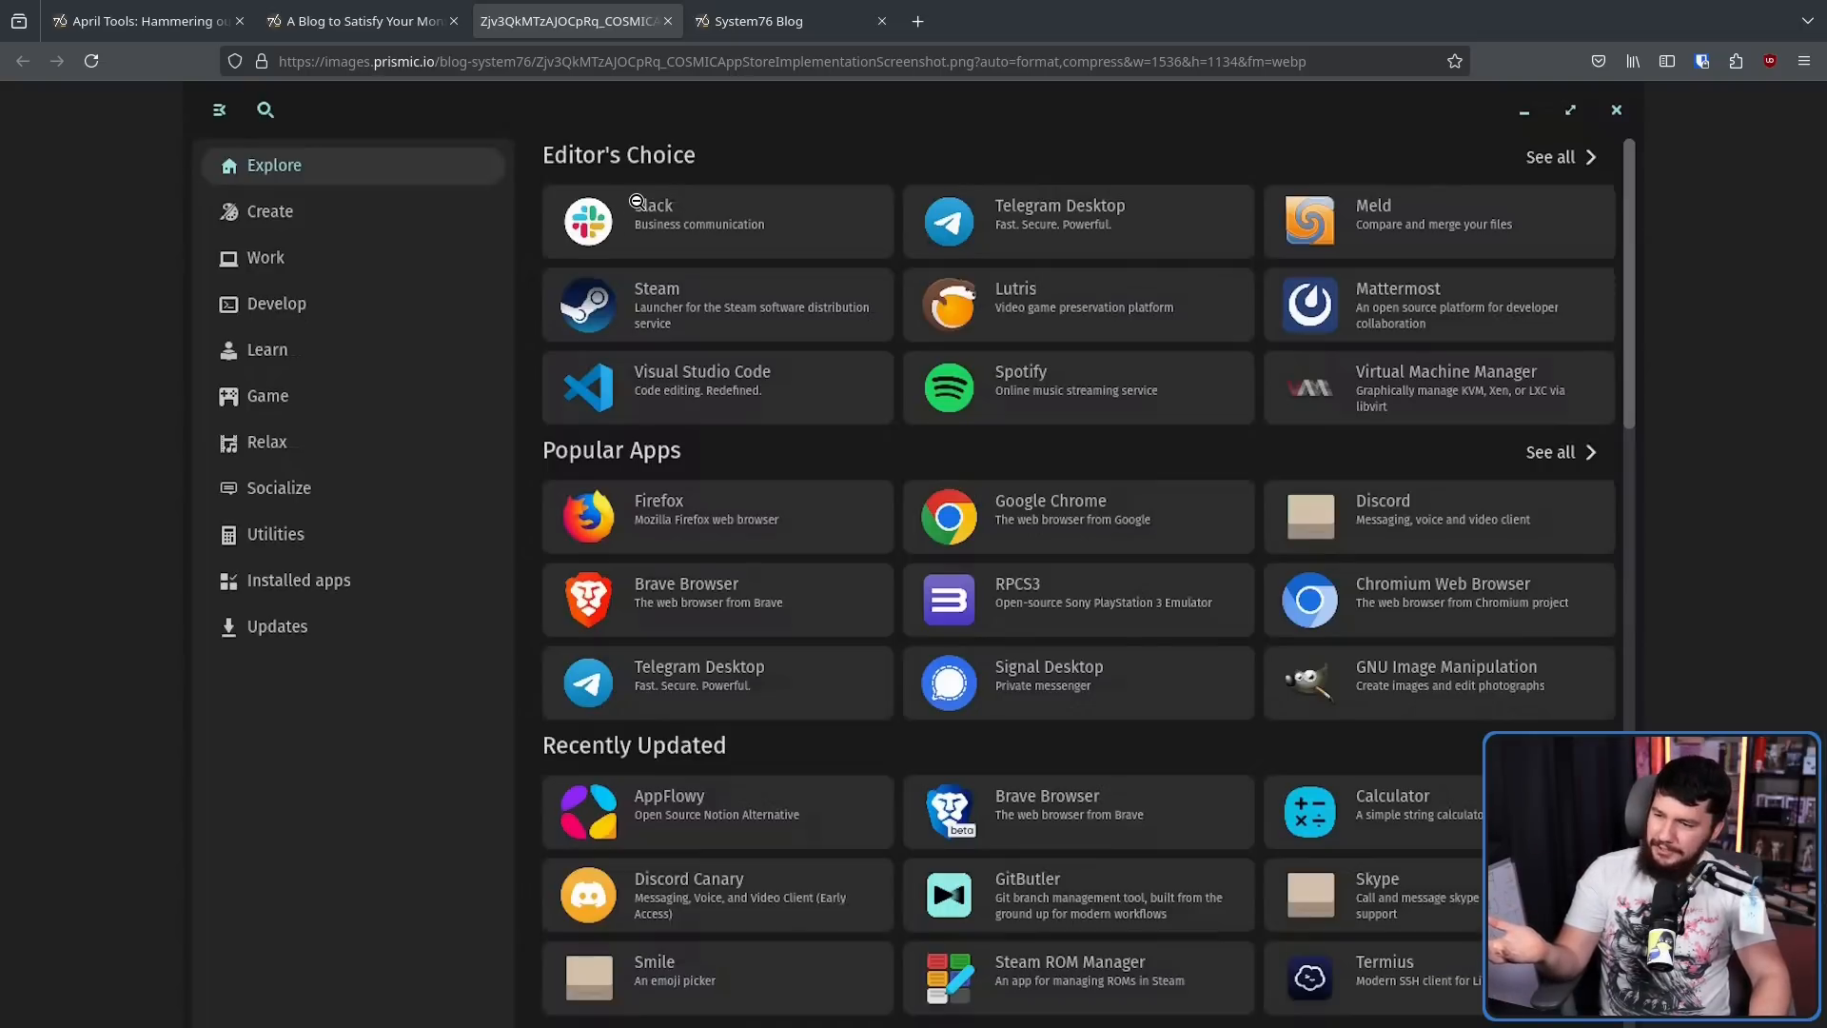
mouse_move(651, 246)
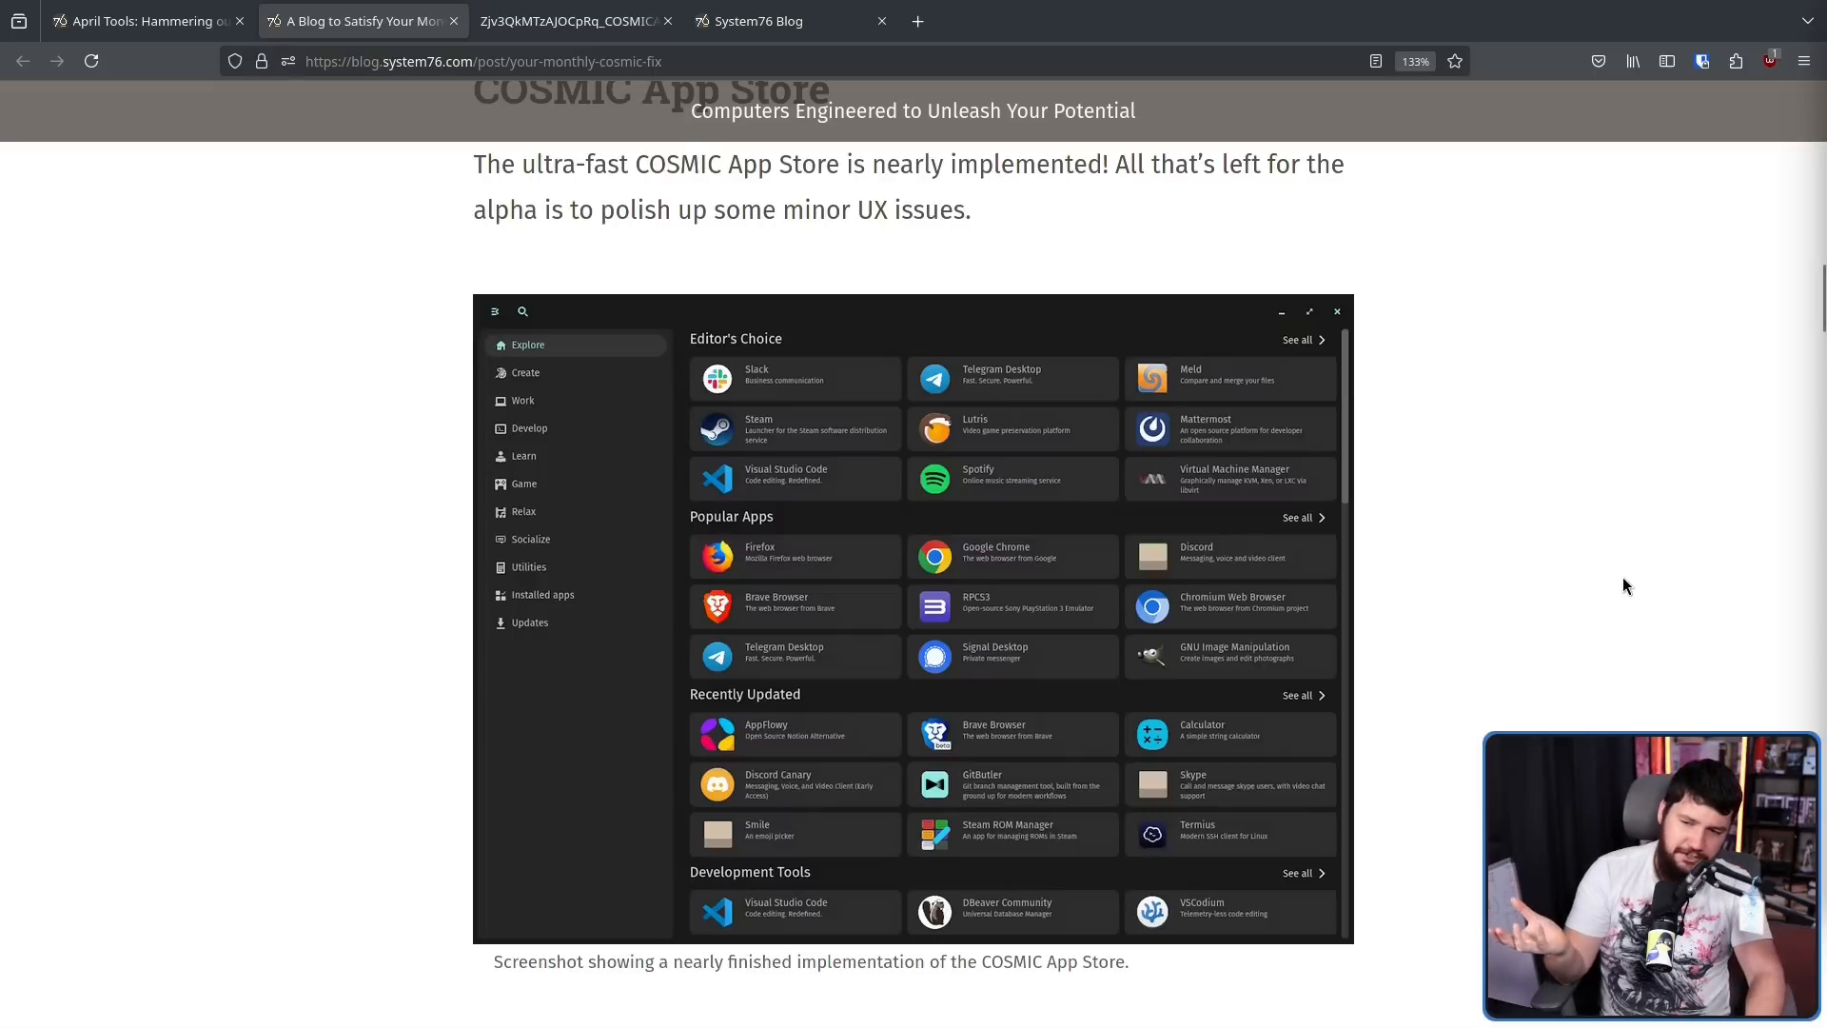
right_click(950, 432)
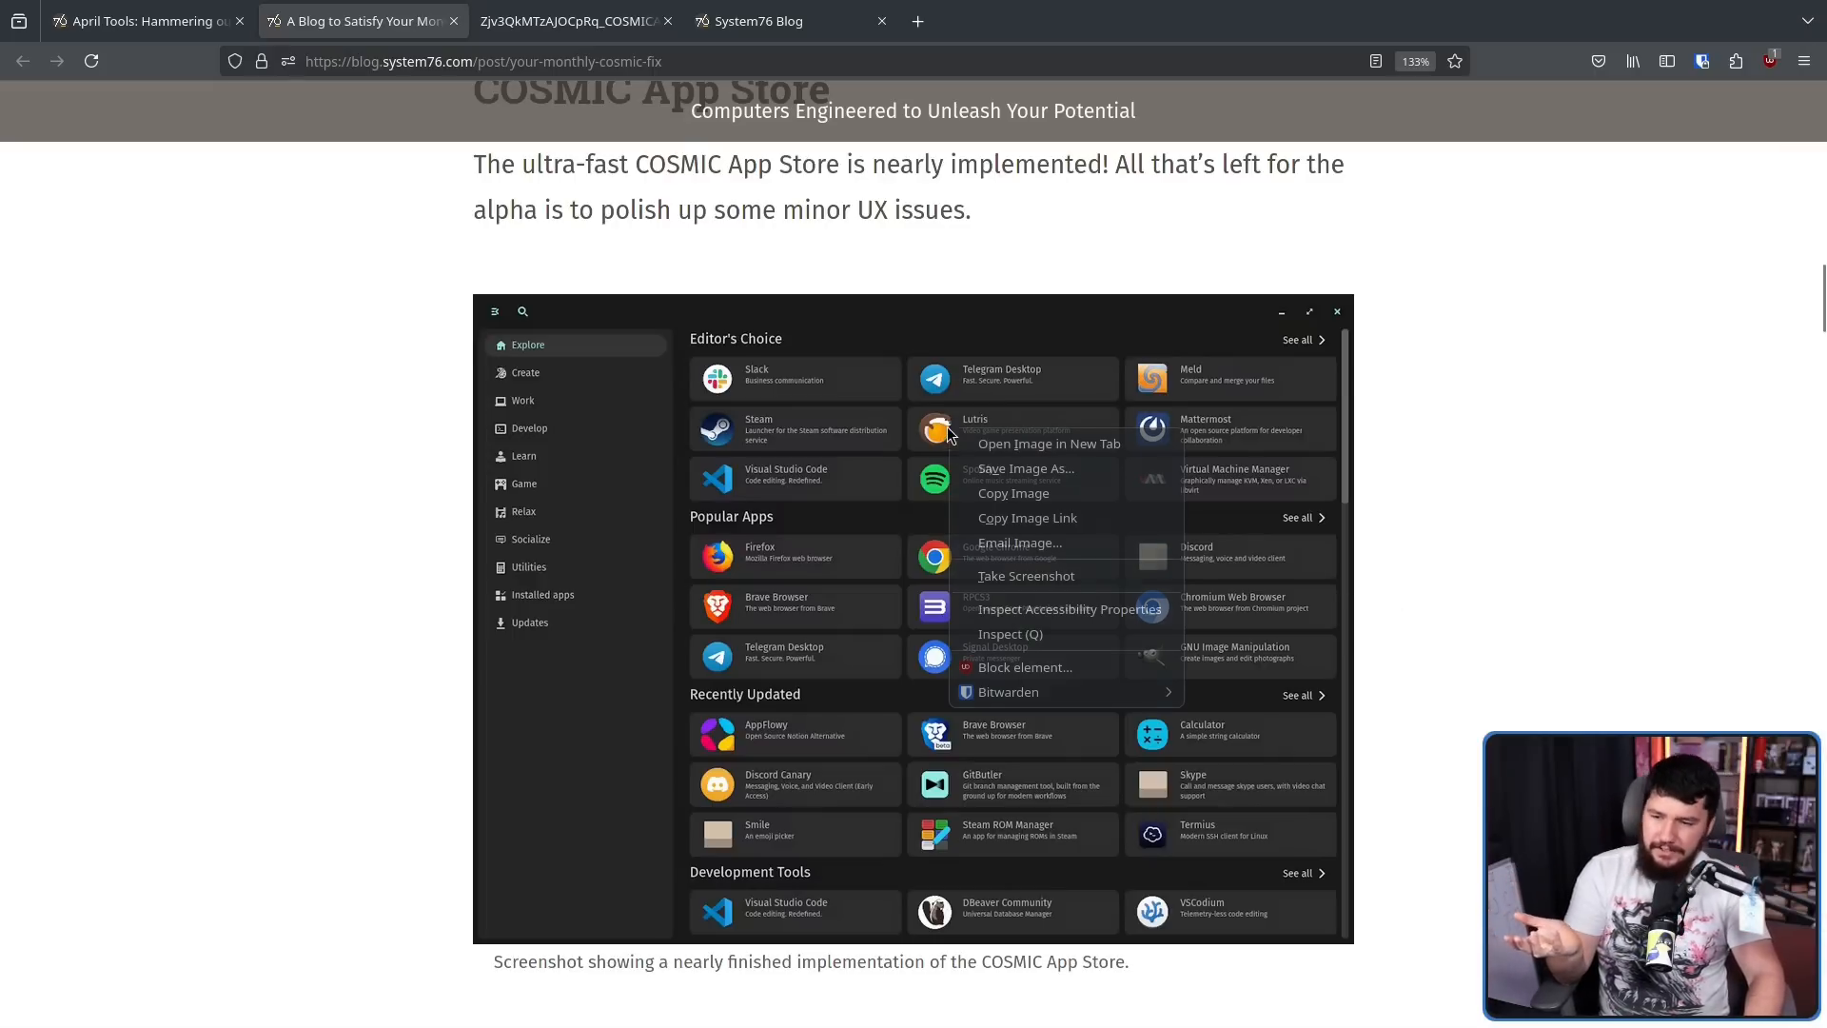
click(1046, 443)
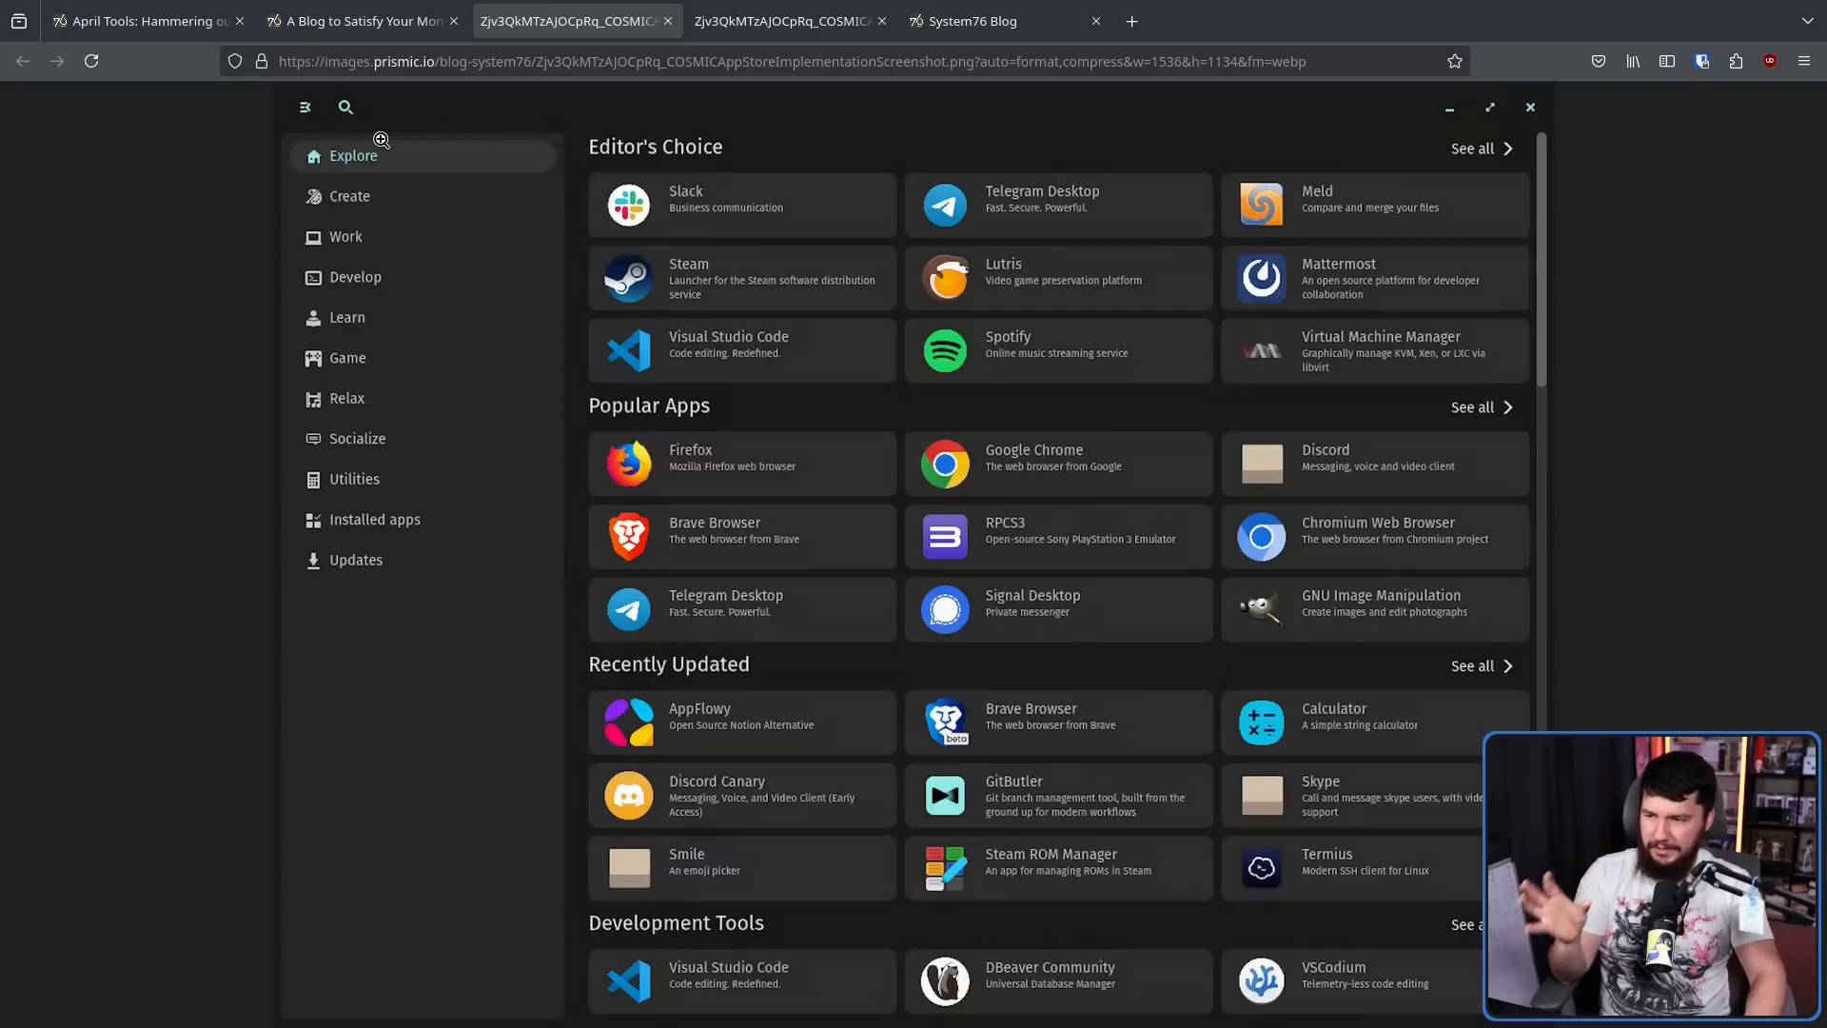
mouse_move(339, 156)
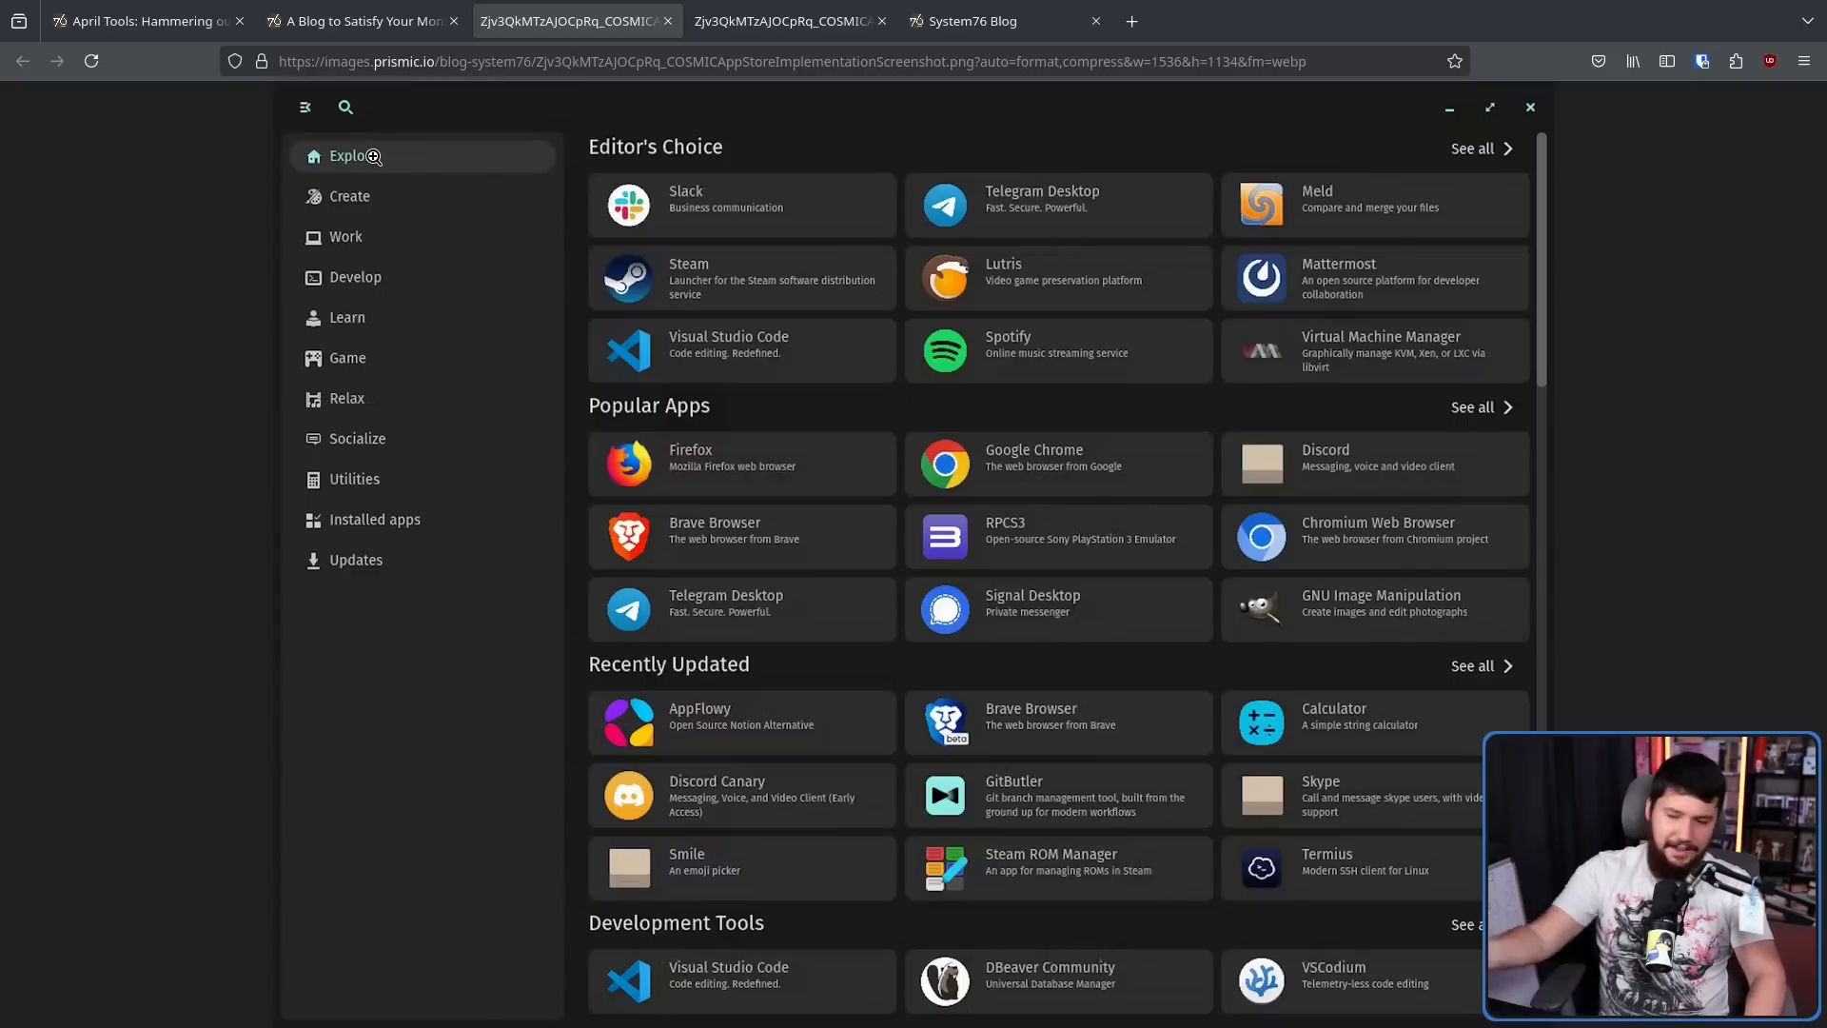
mouse_move(388, 173)
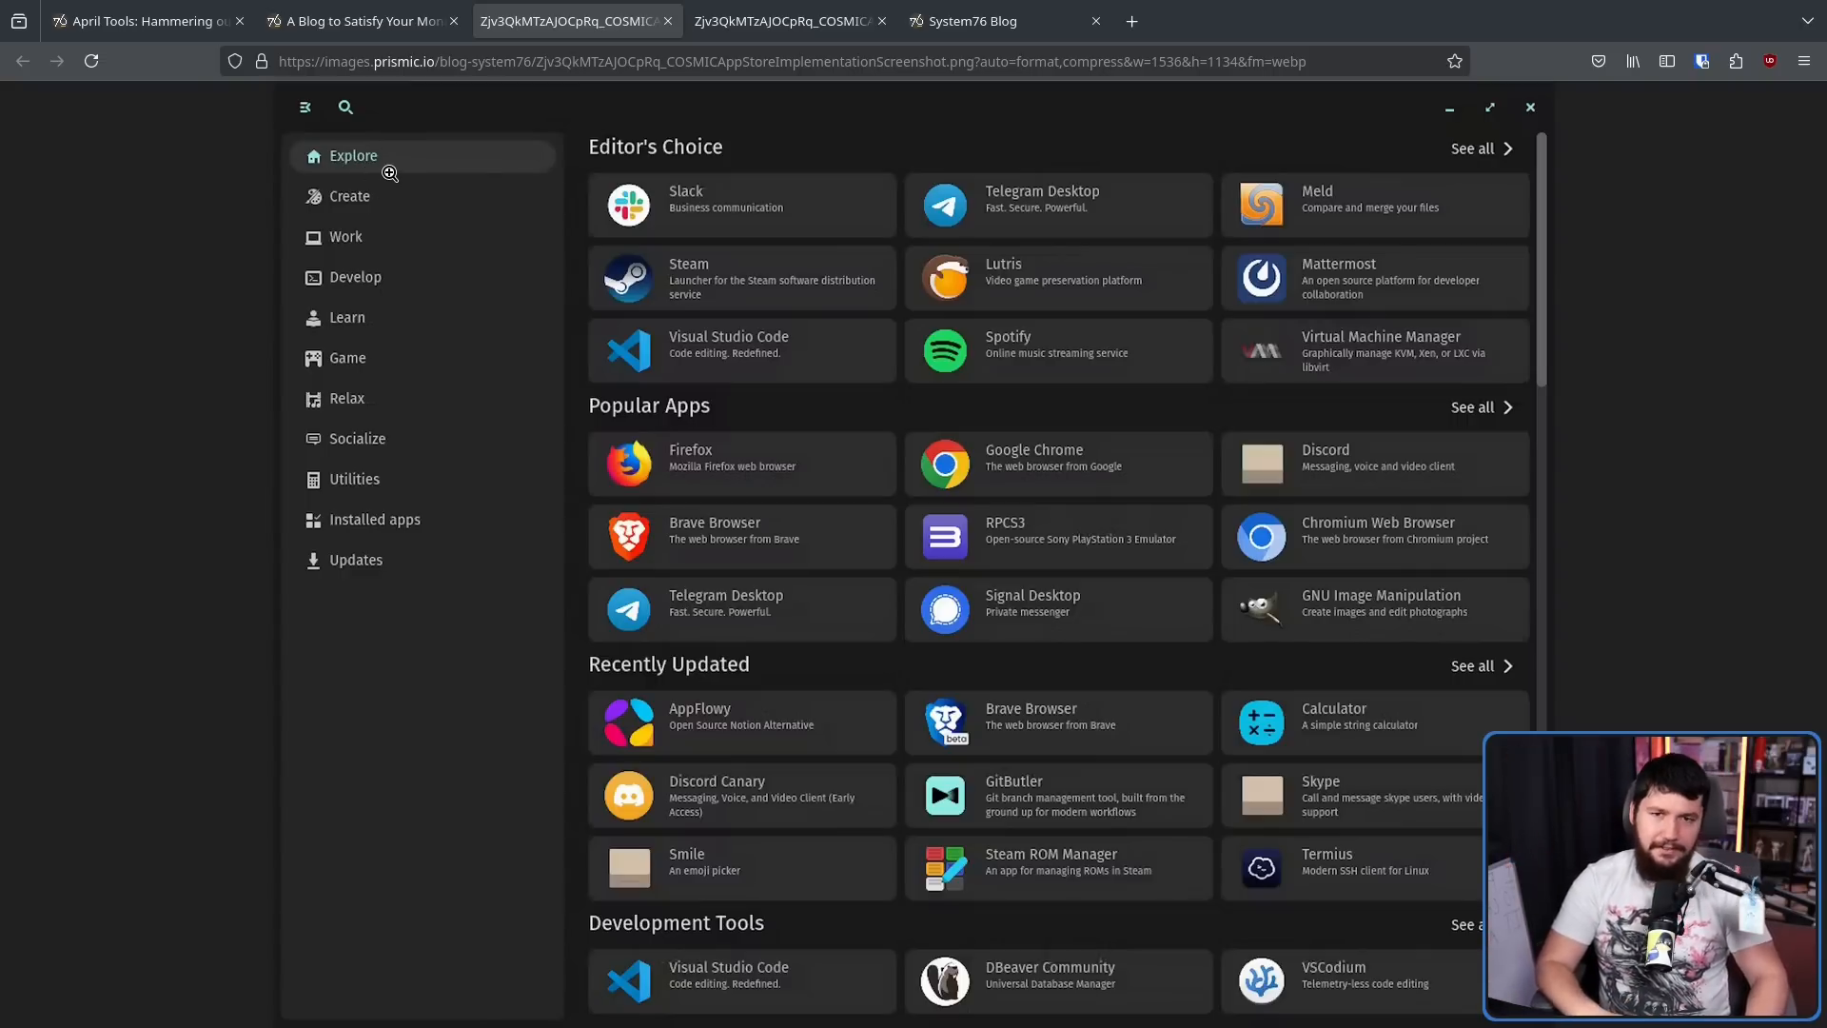
Back in the May post, mark Carl Richell's App Store quote, then the COSMIC Files GVfs sentence
click(362, 21)
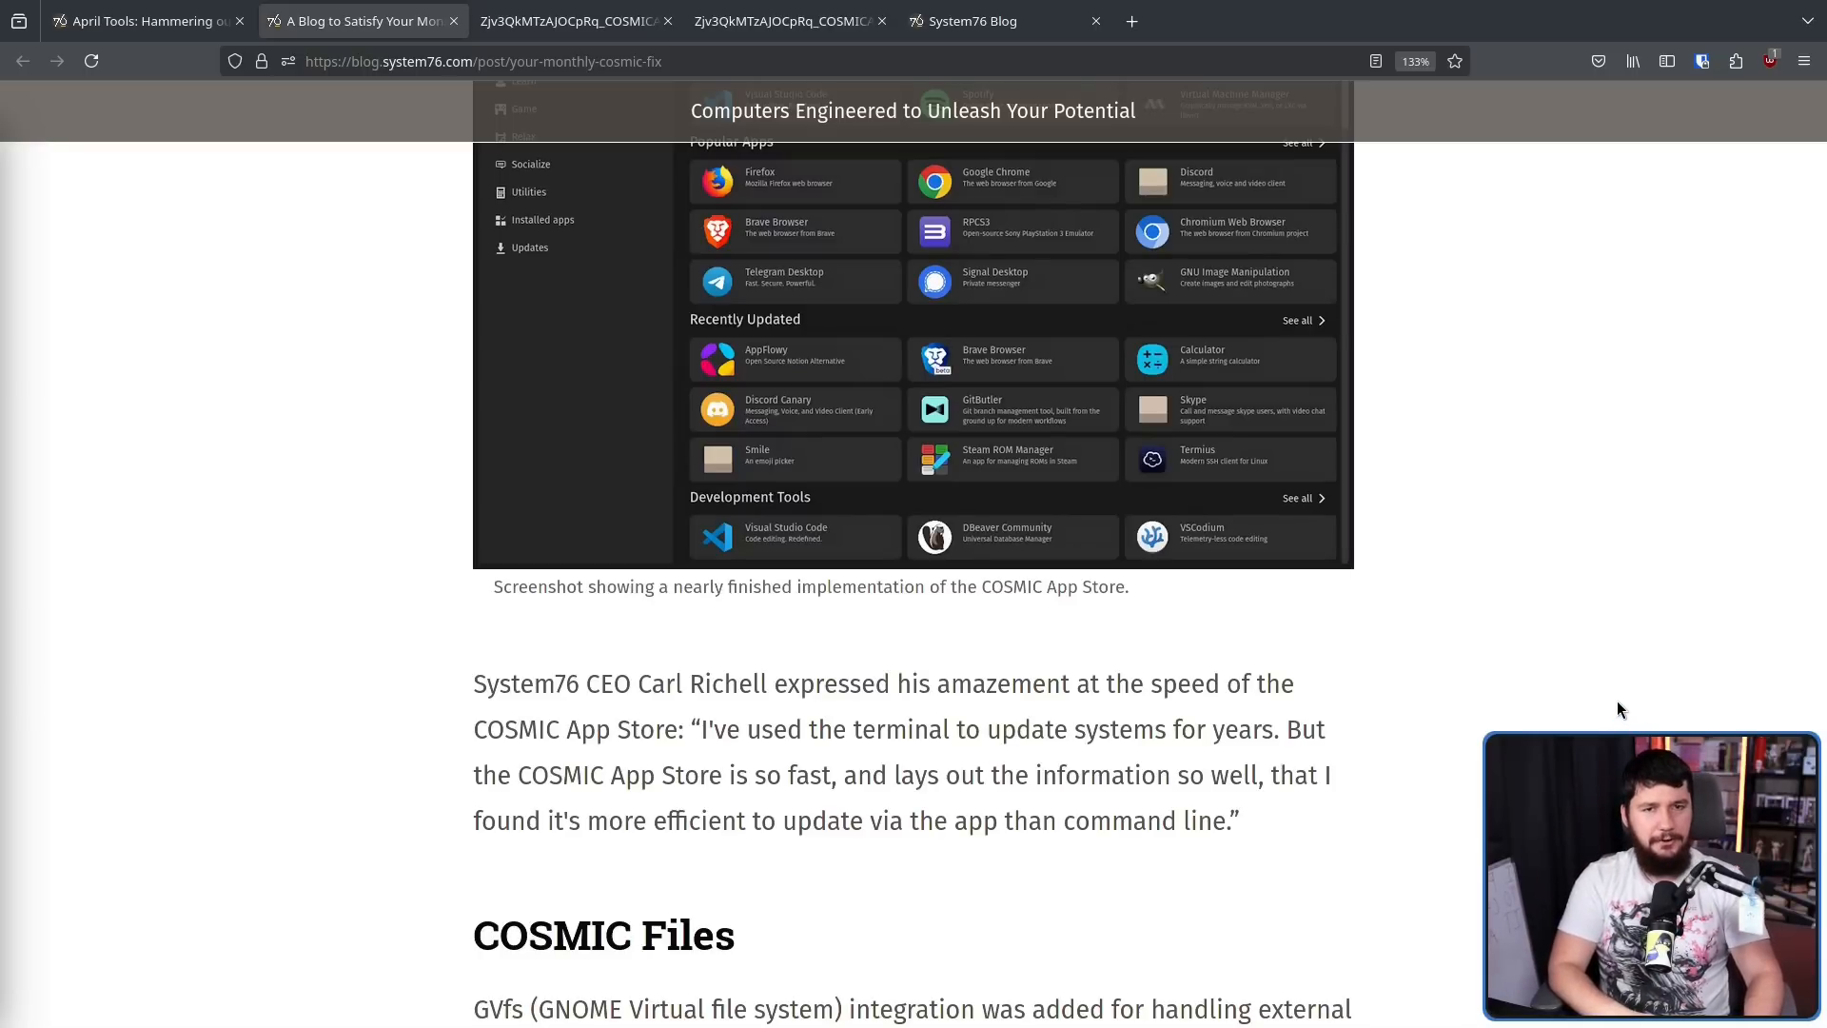
mouse_move(1387, 459)
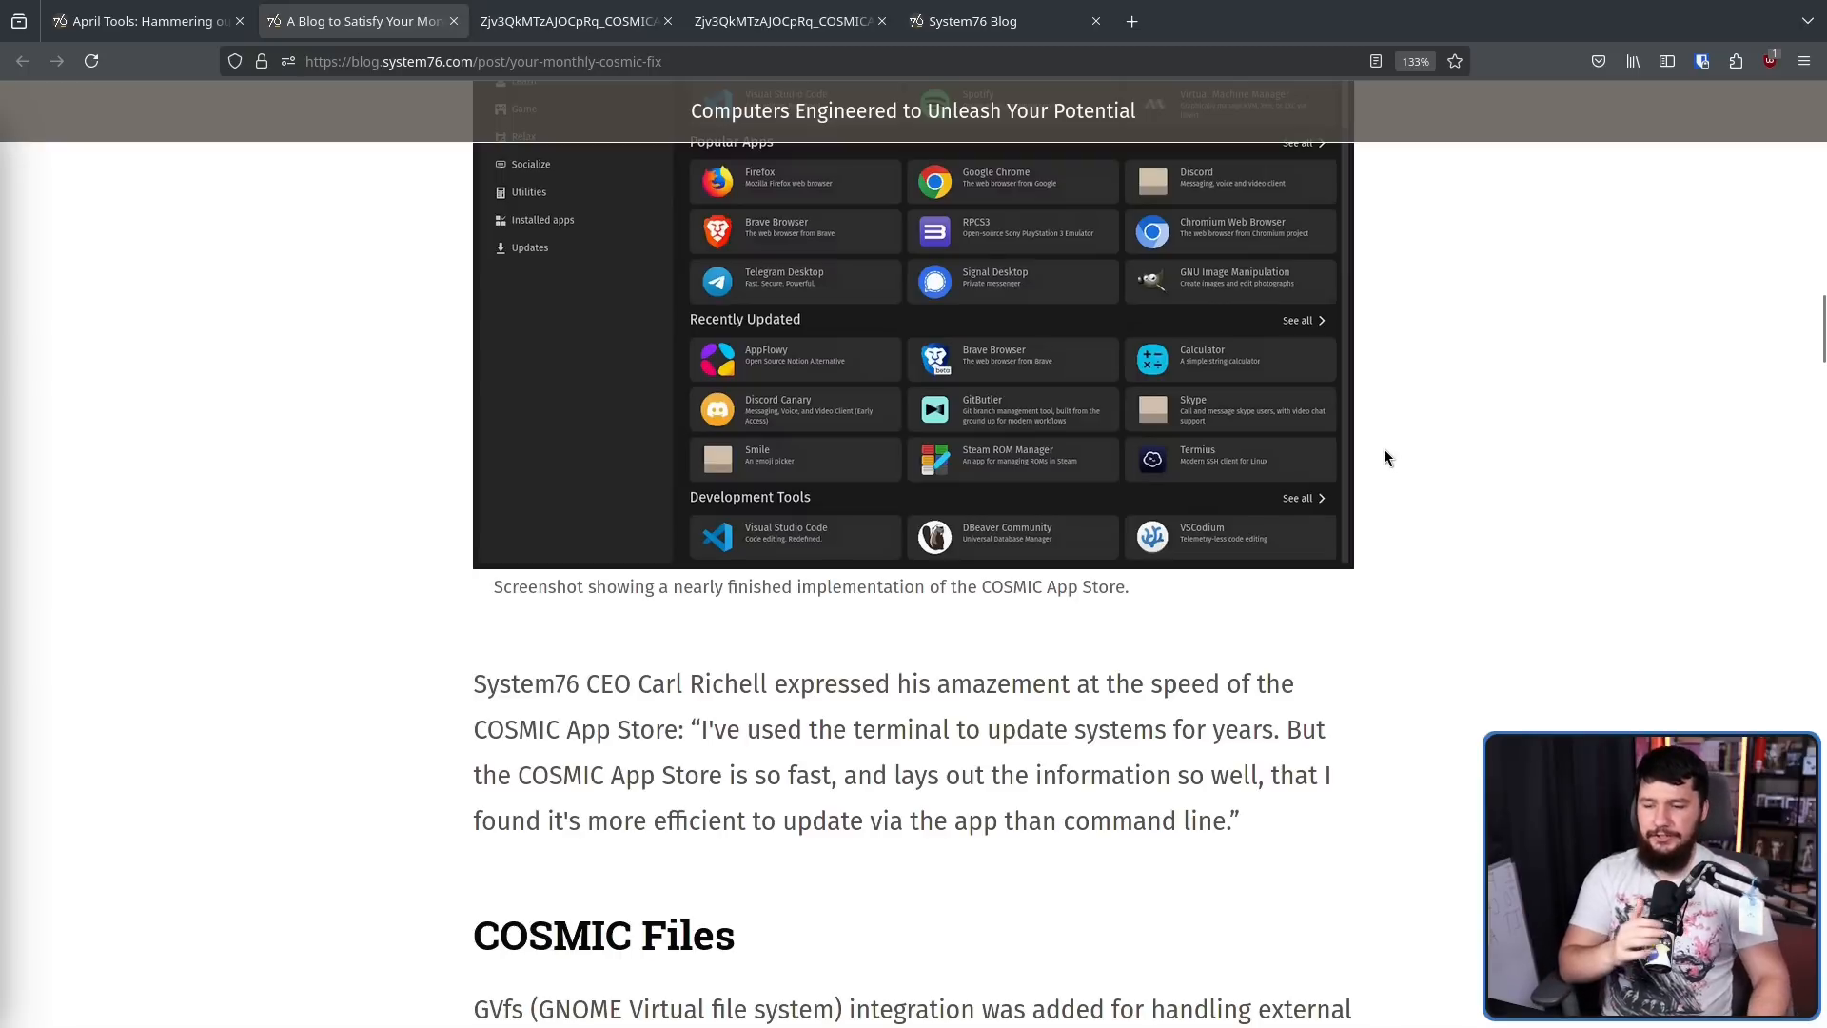
mouse_move(1408, 451)
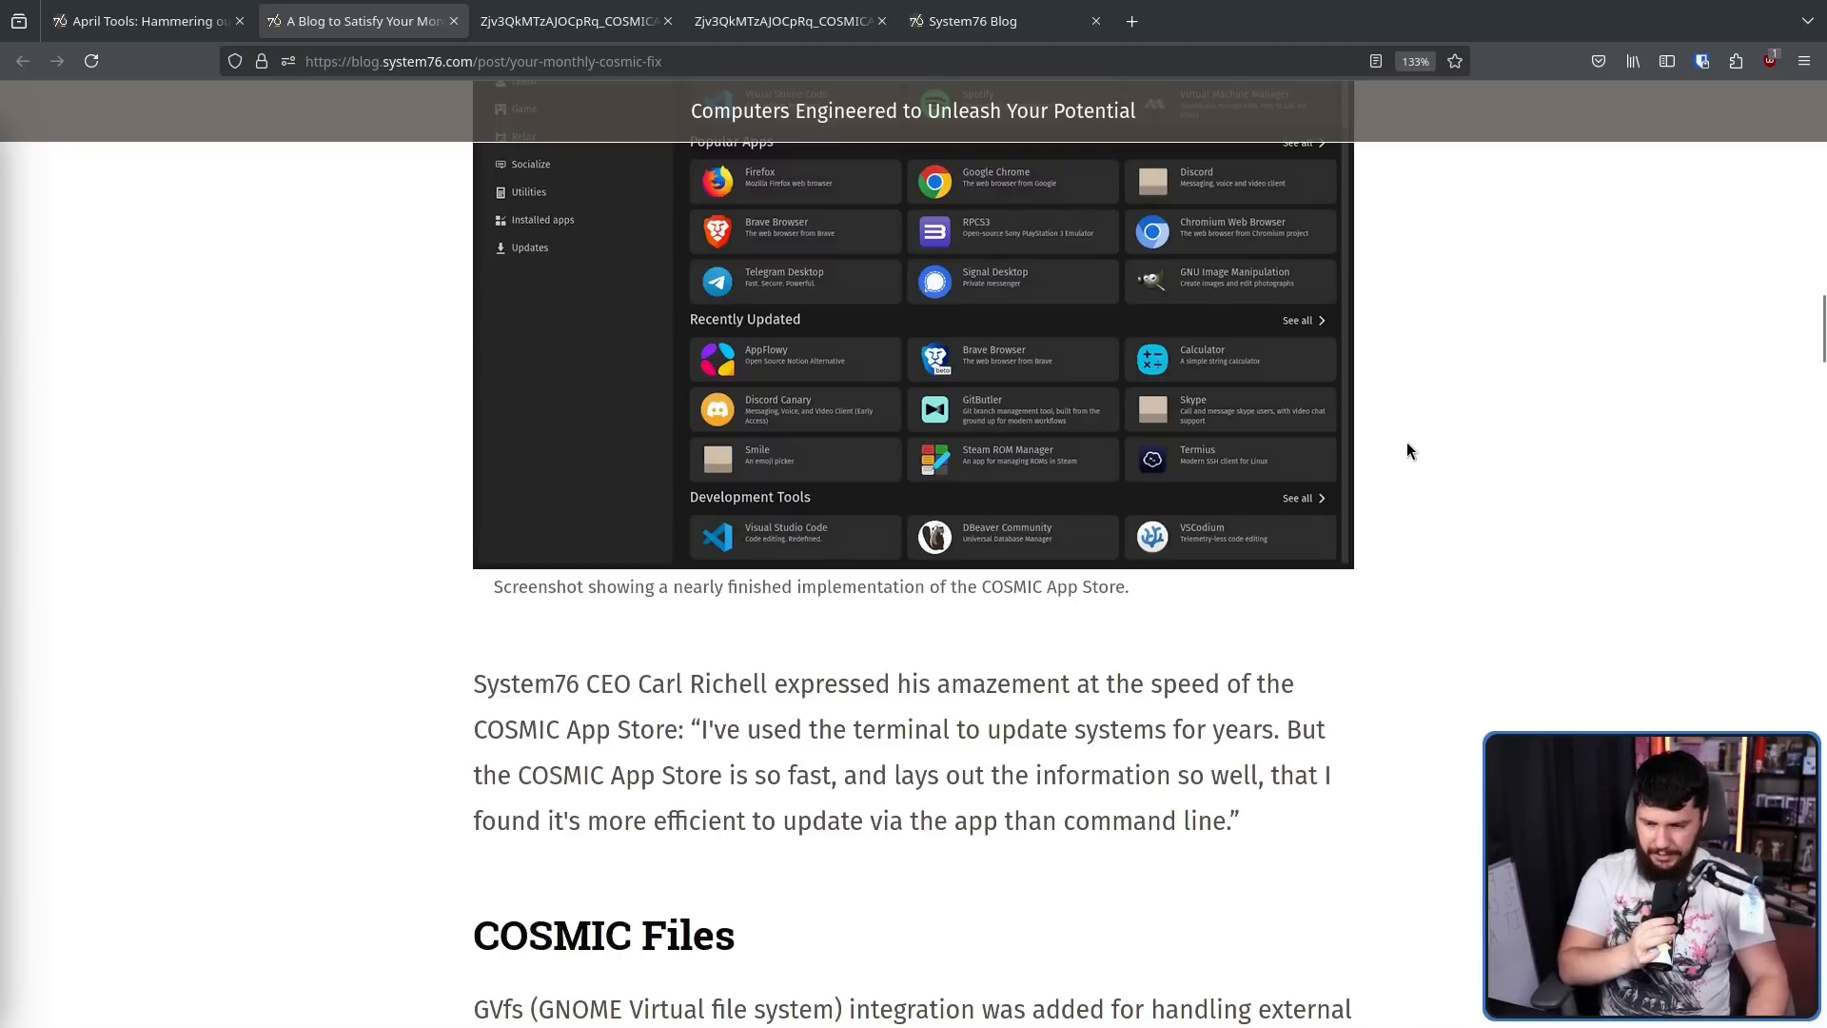
mouse_move(1374, 454)
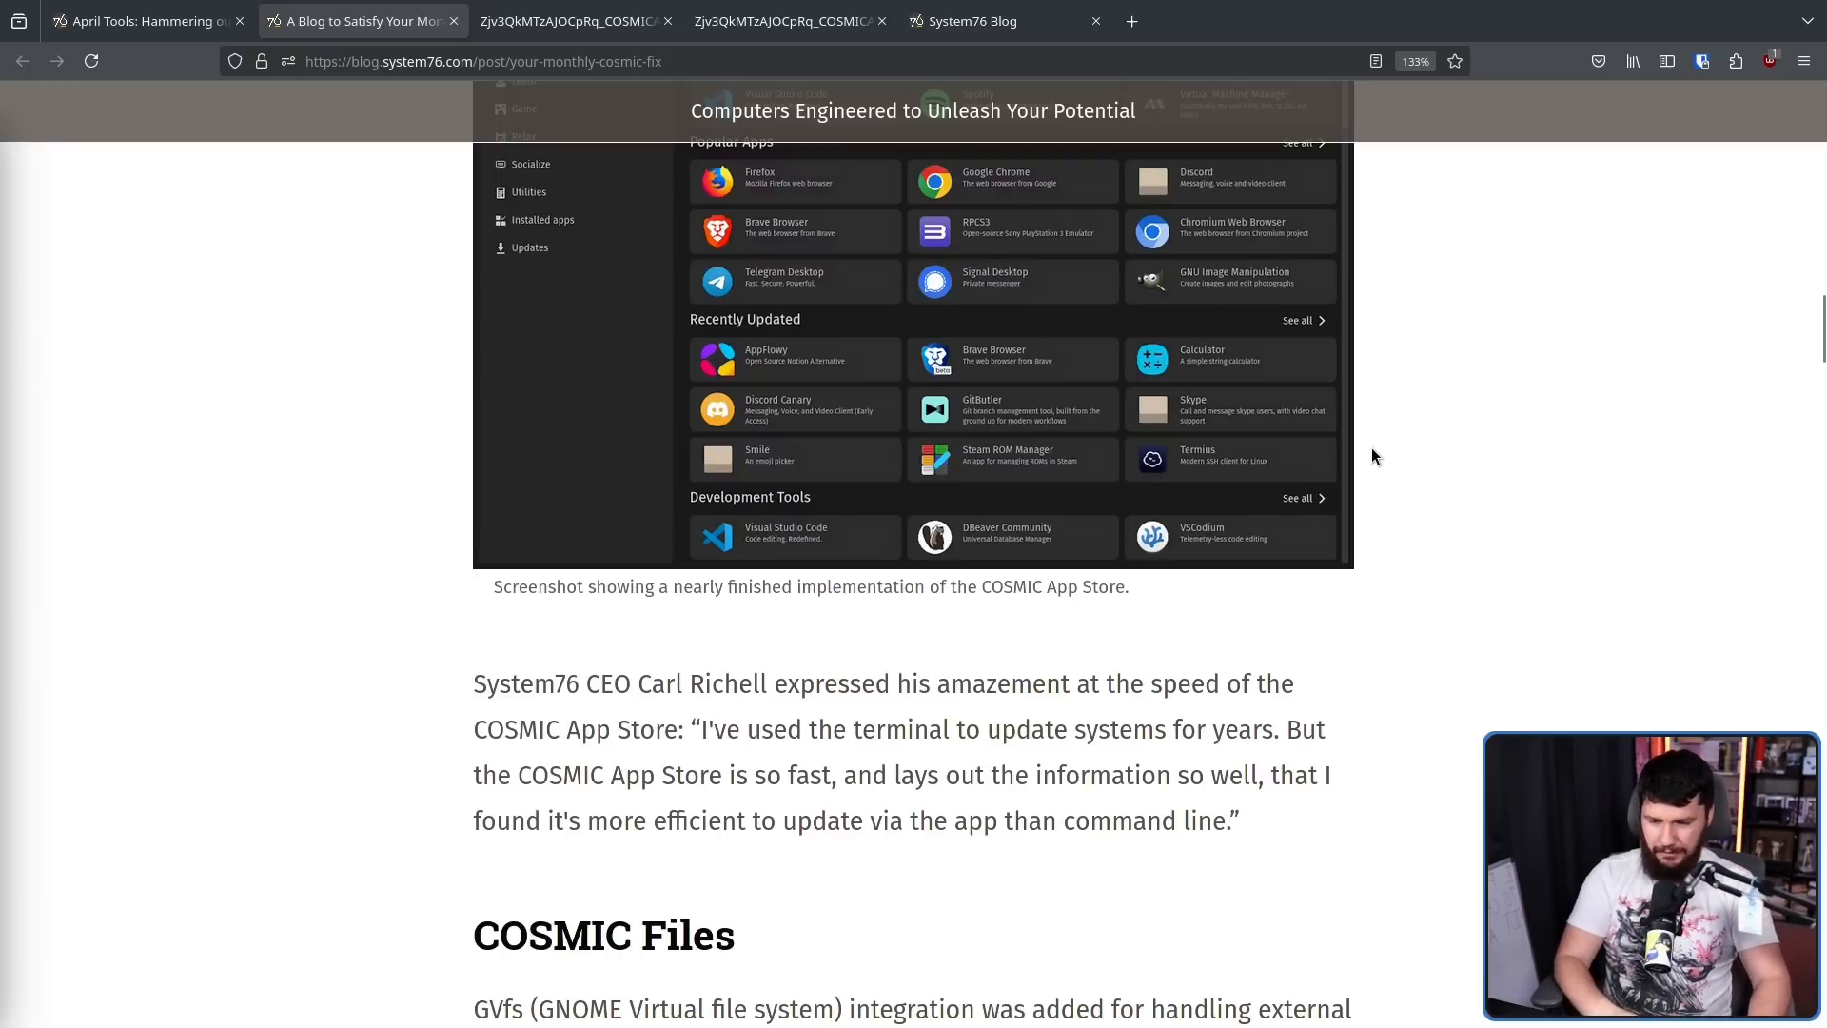
mouse_move(1359, 453)
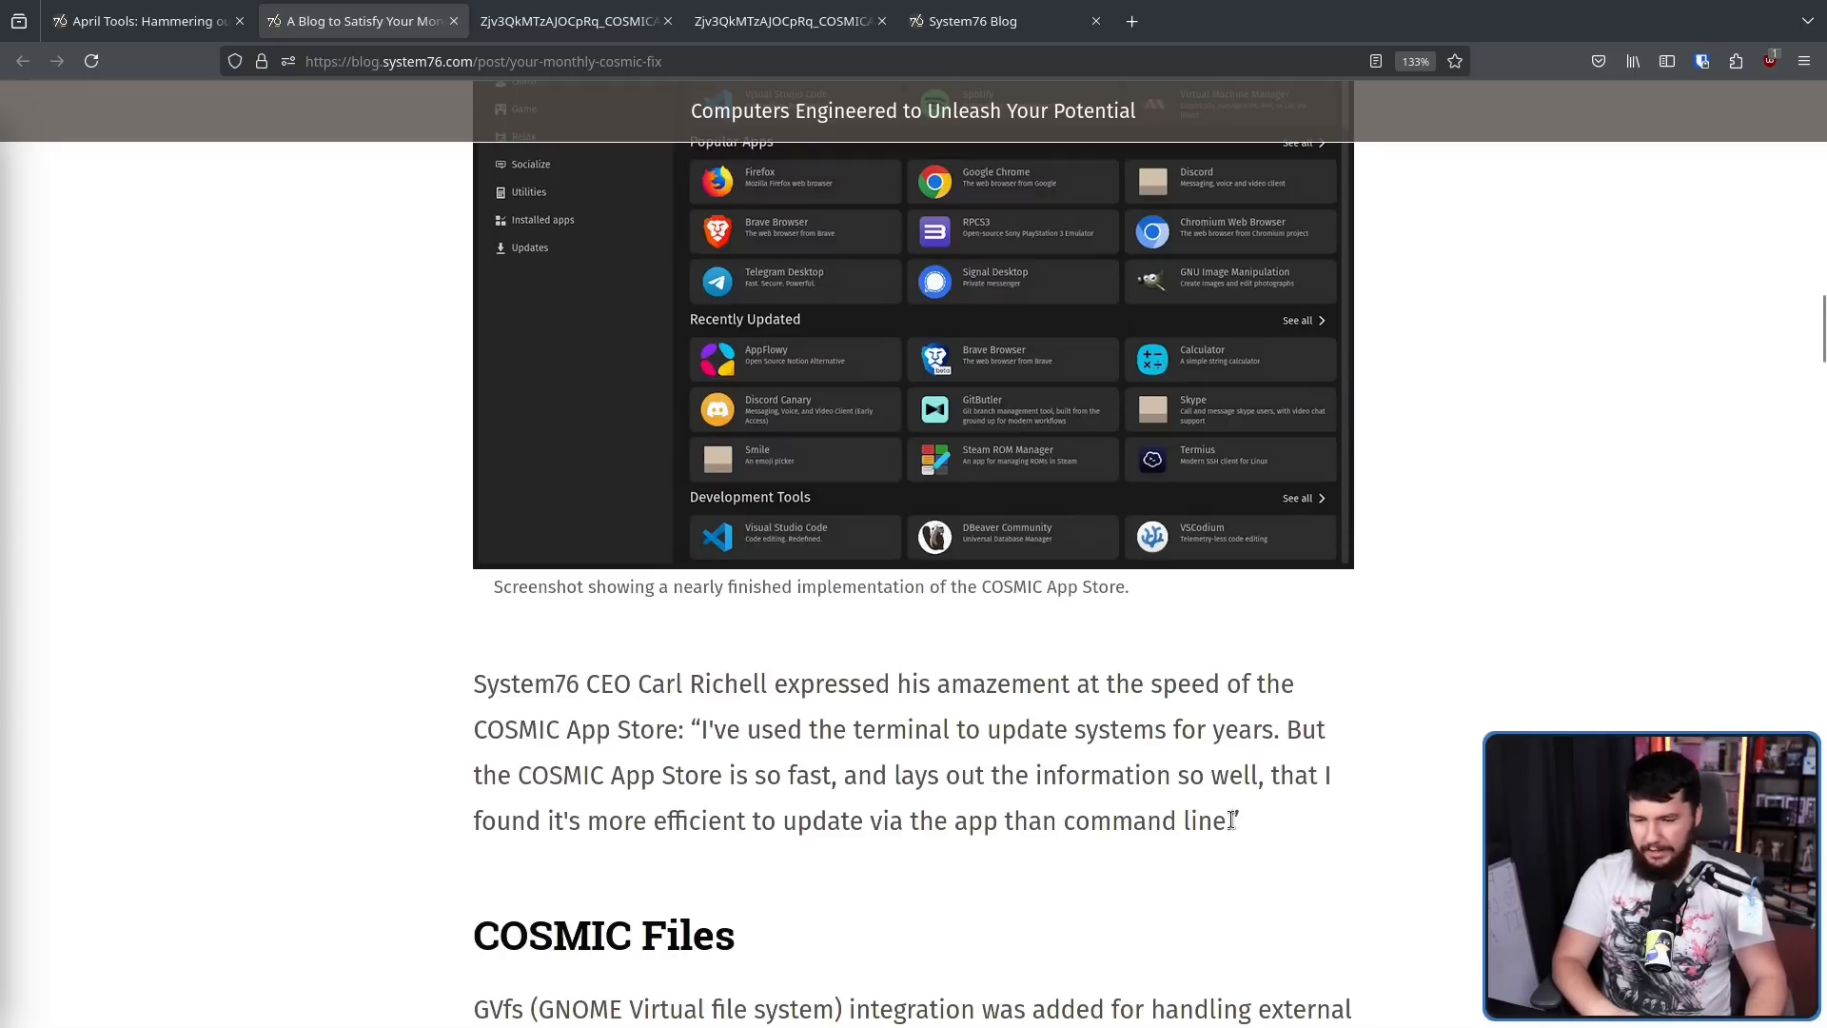
drag(697, 729, 1235, 820)
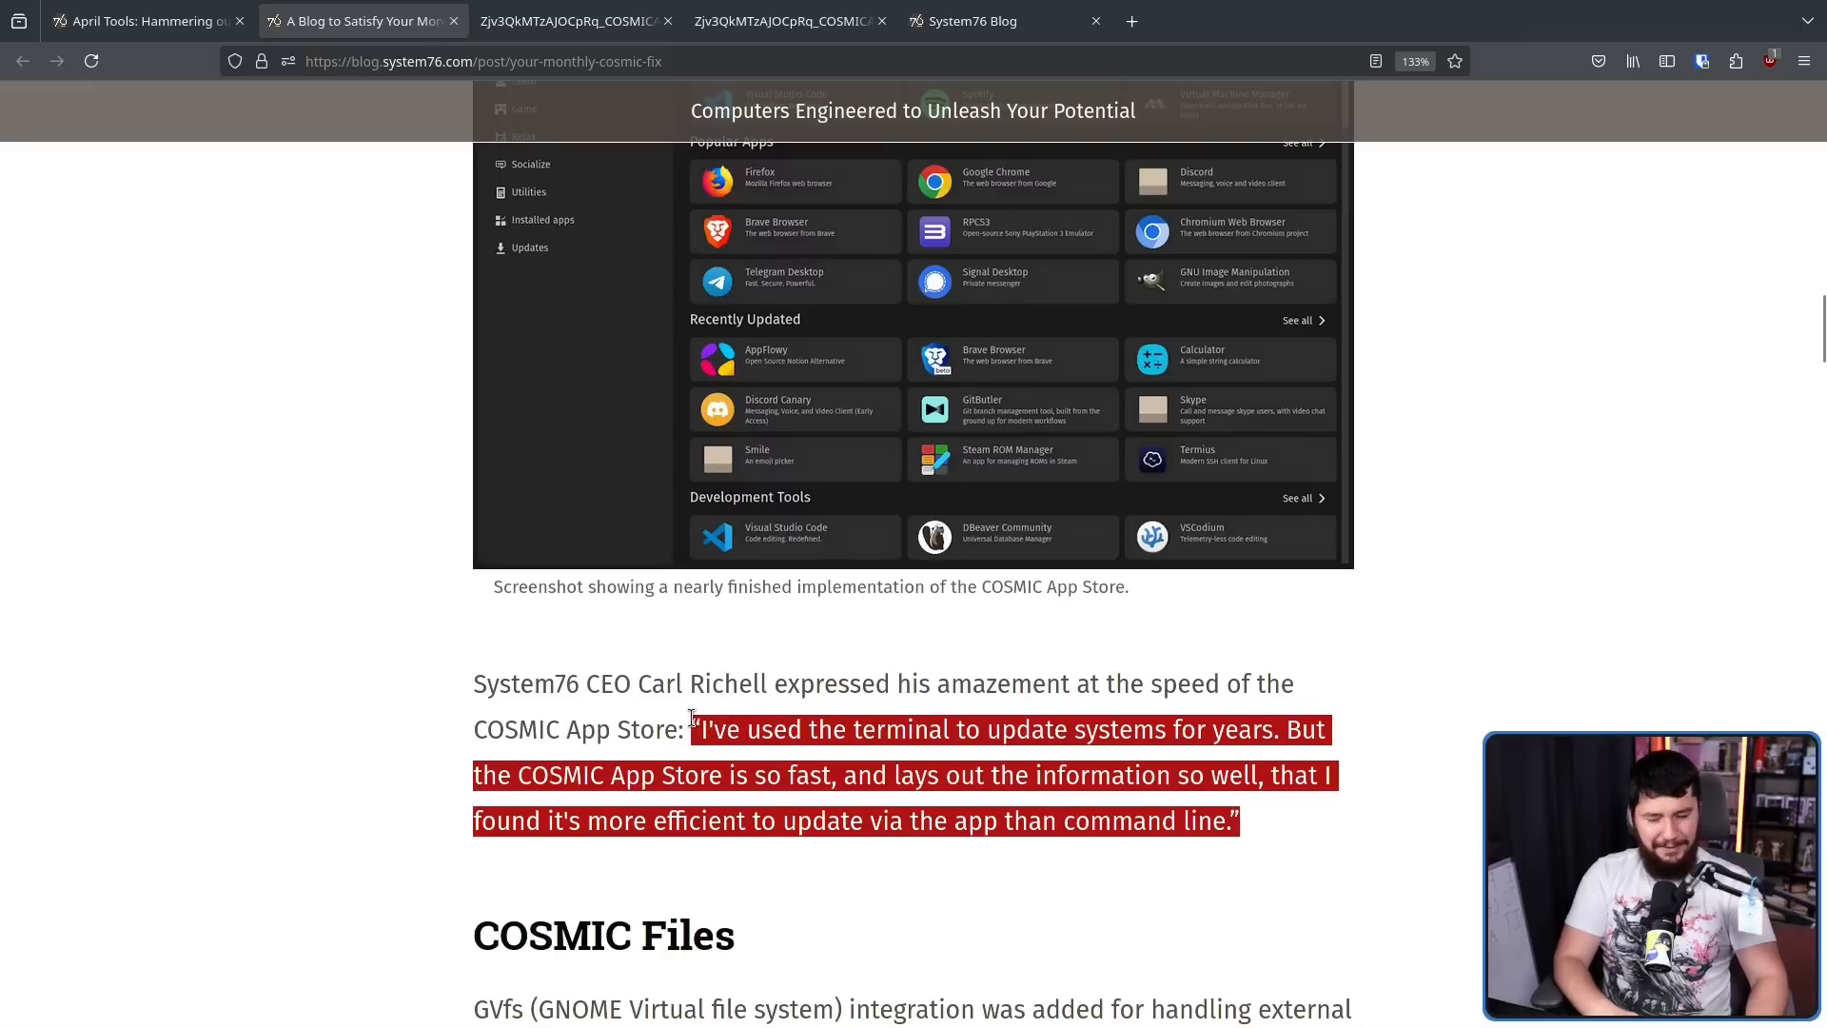
click(790, 683)
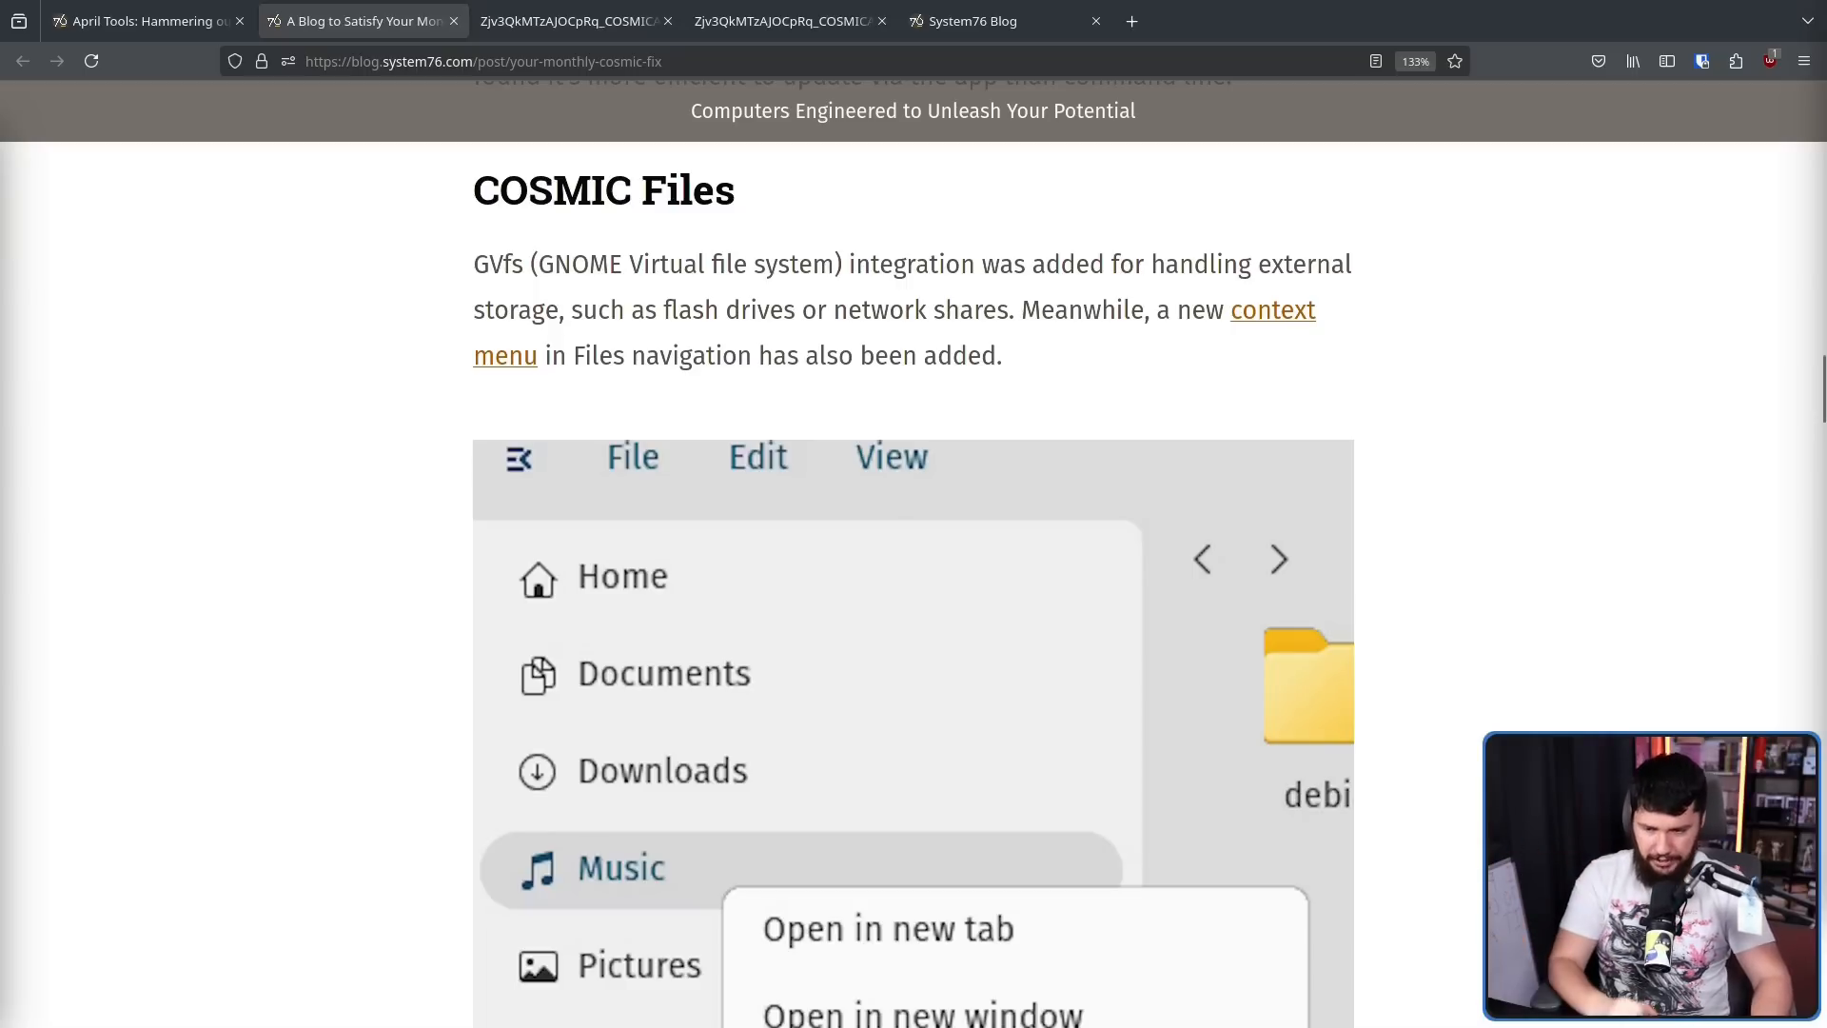
mouse_move(999, 316)
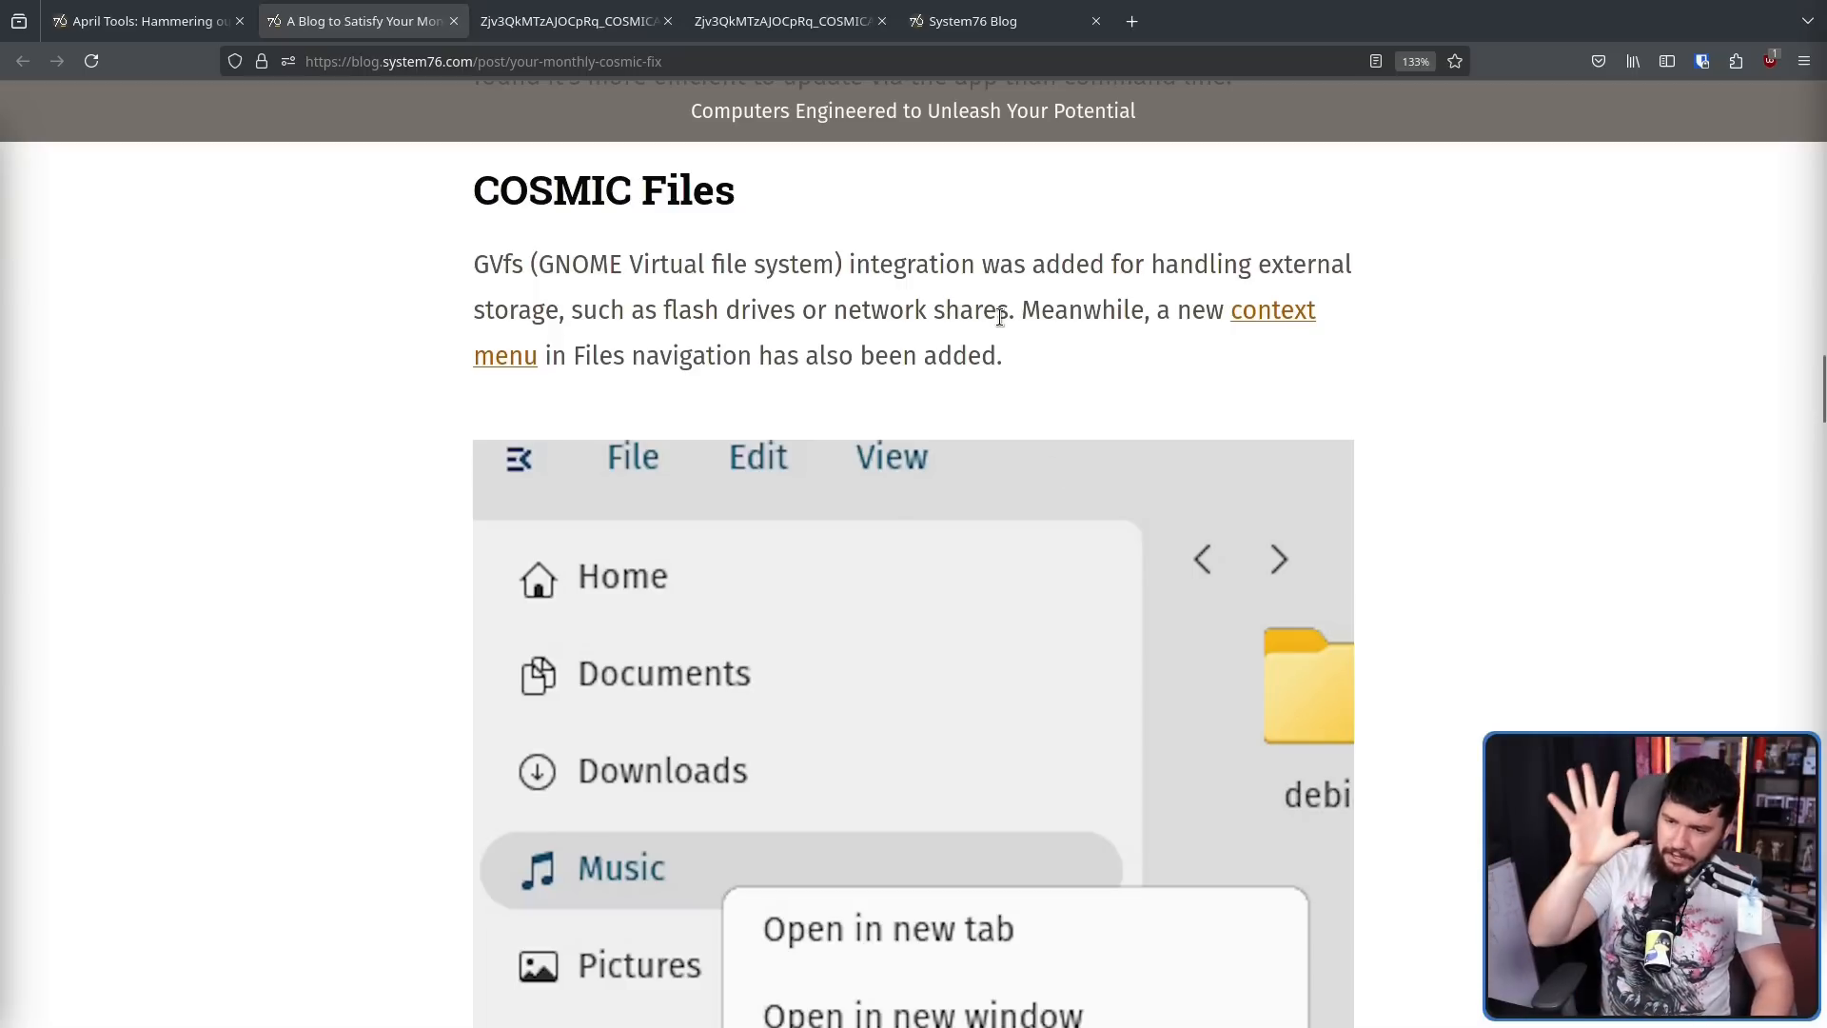
drag(668, 262, 1009, 310)
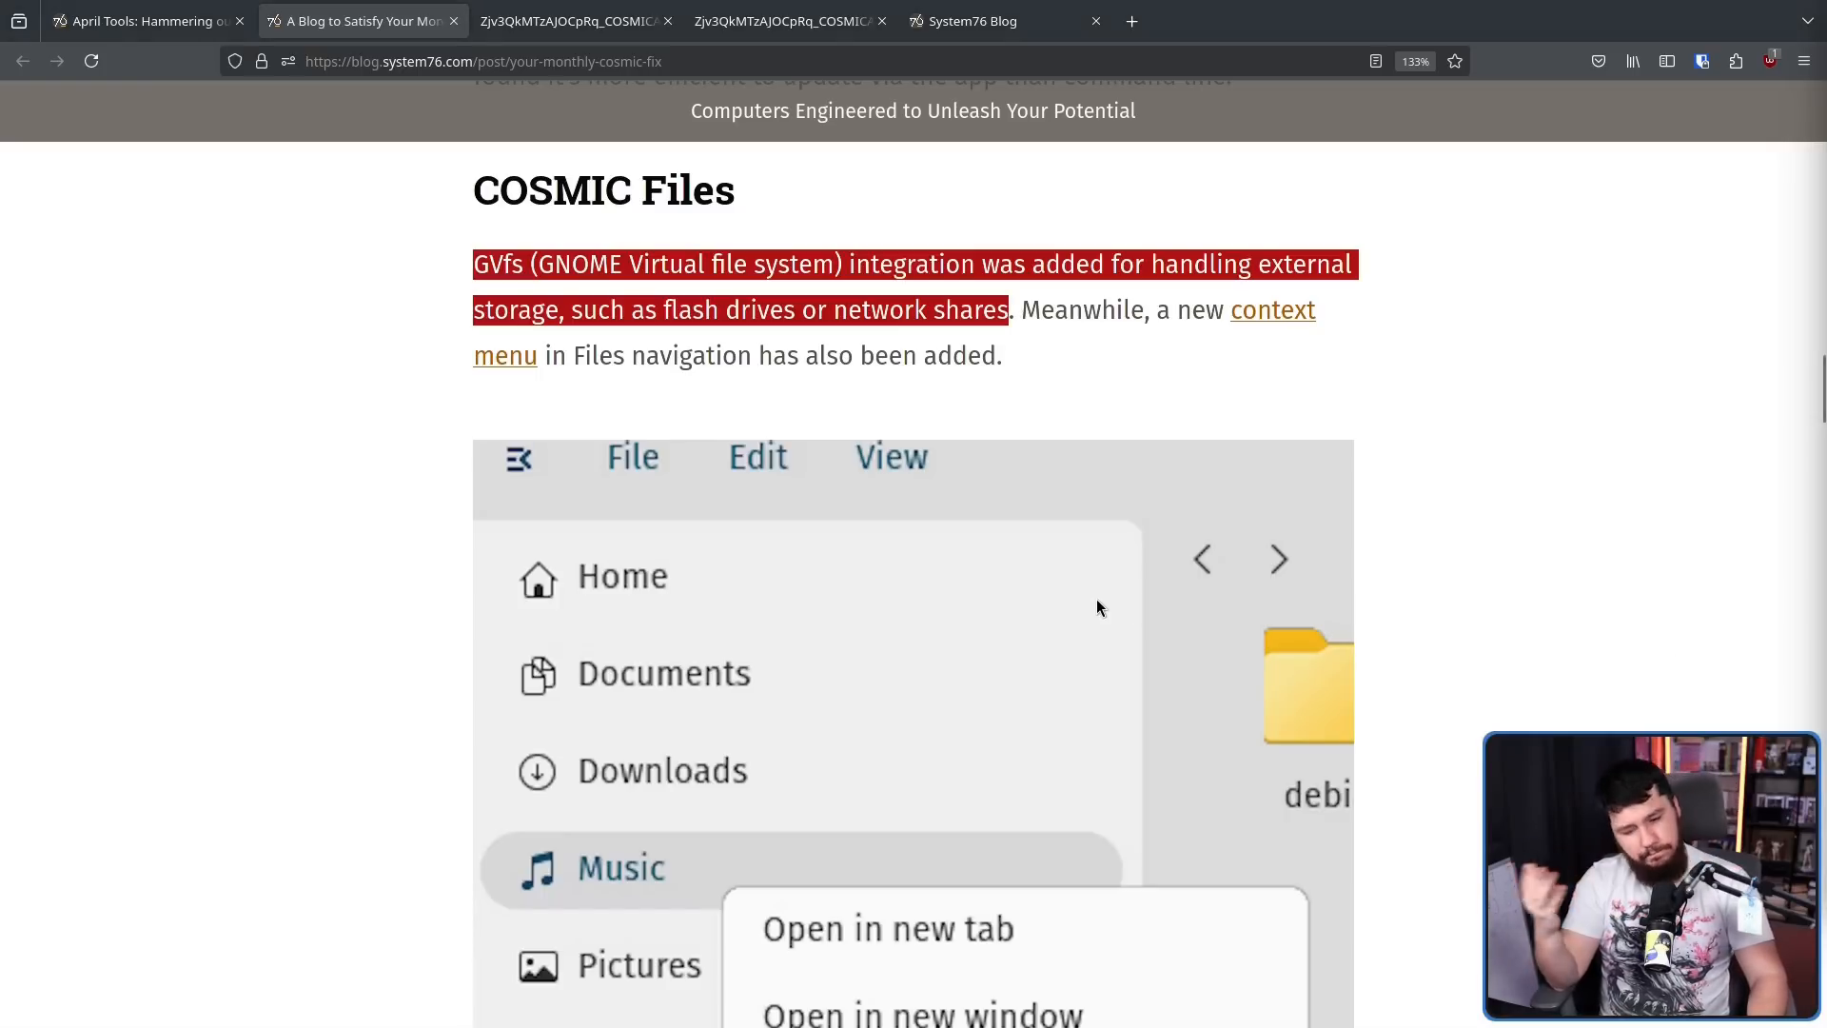
mouse_move(1072, 548)
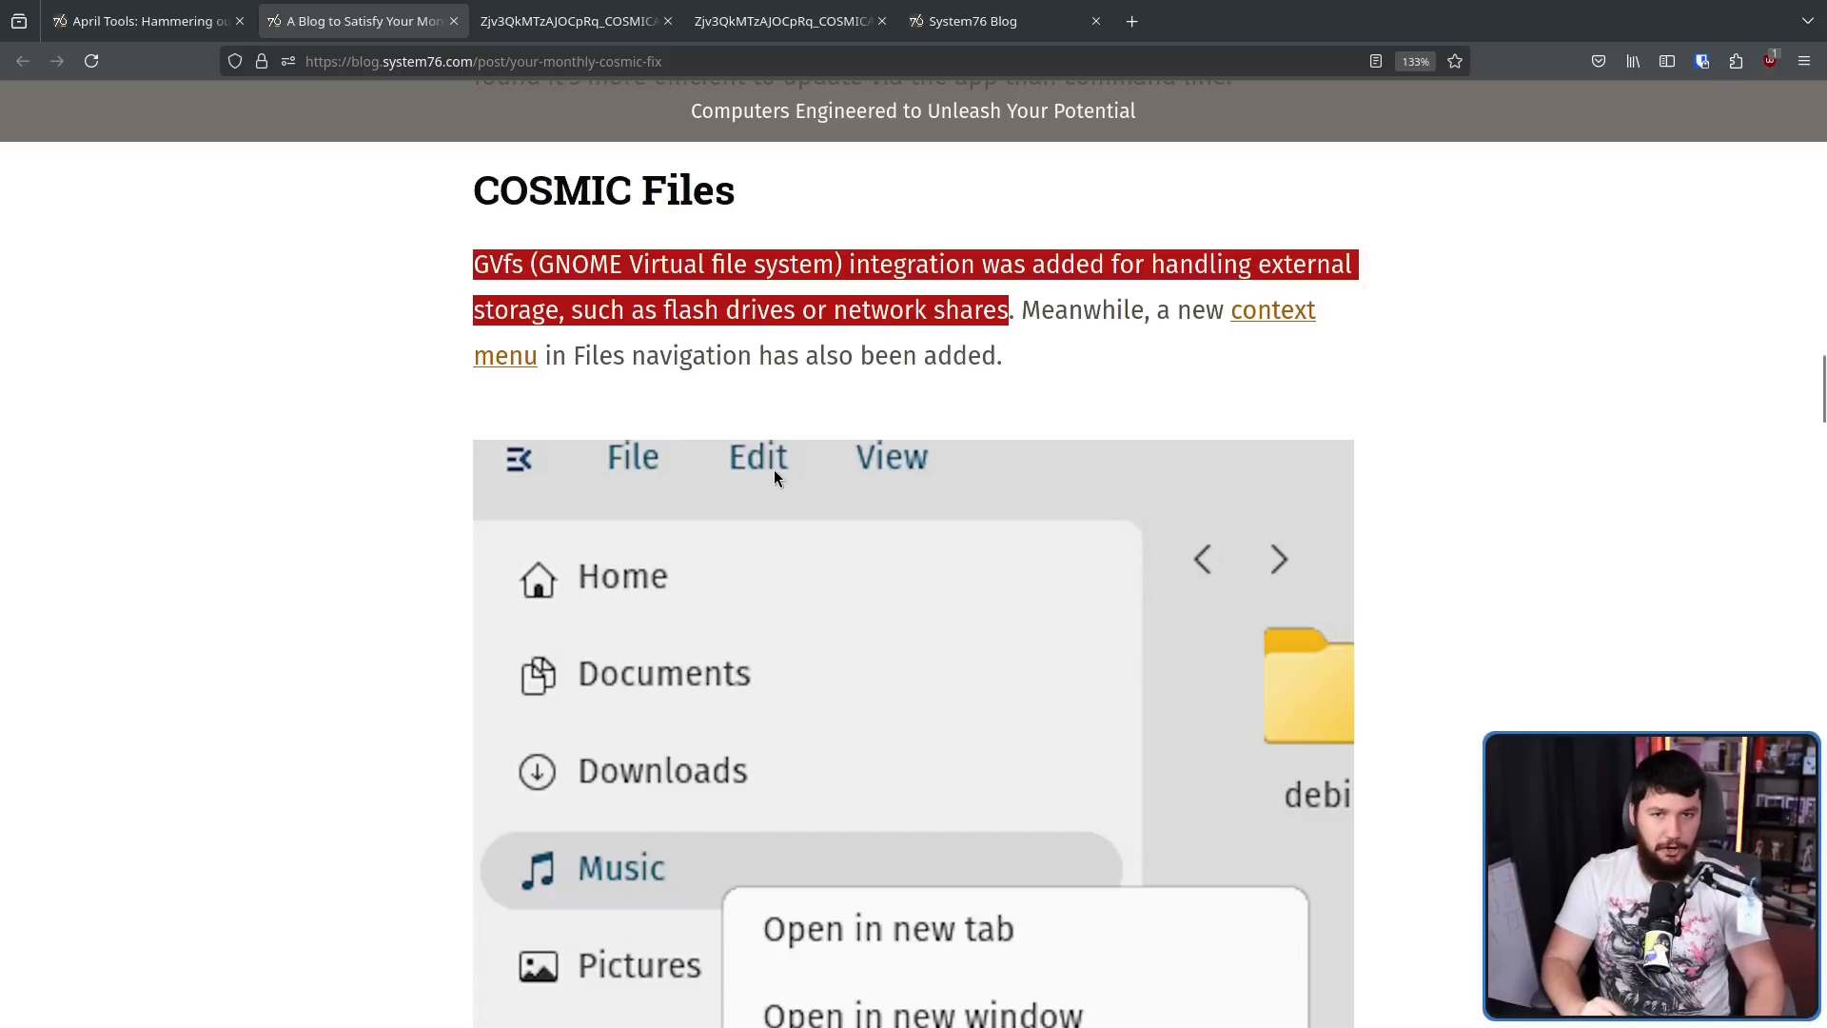
Read through COSMIC Greeter and Edit notes to the Libcosmic and Theming Fixes sections
scroll(down, 3)
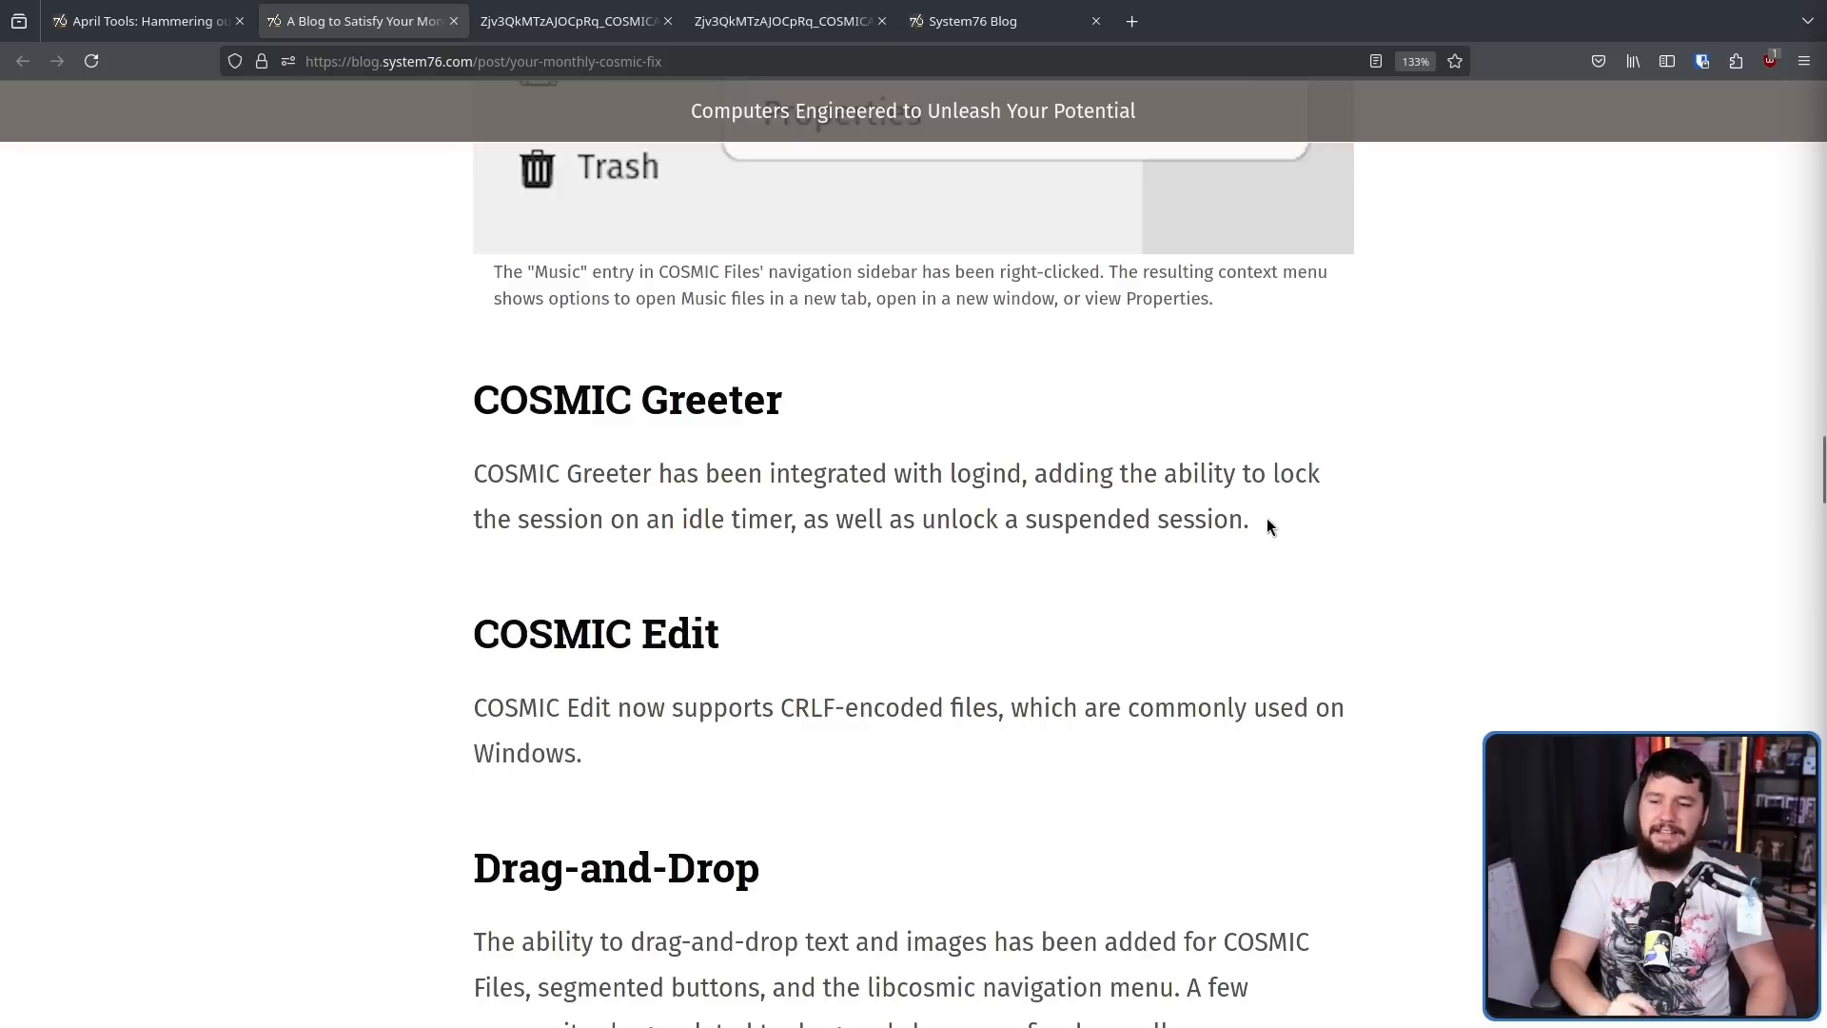
drag(472, 397, 1248, 518)
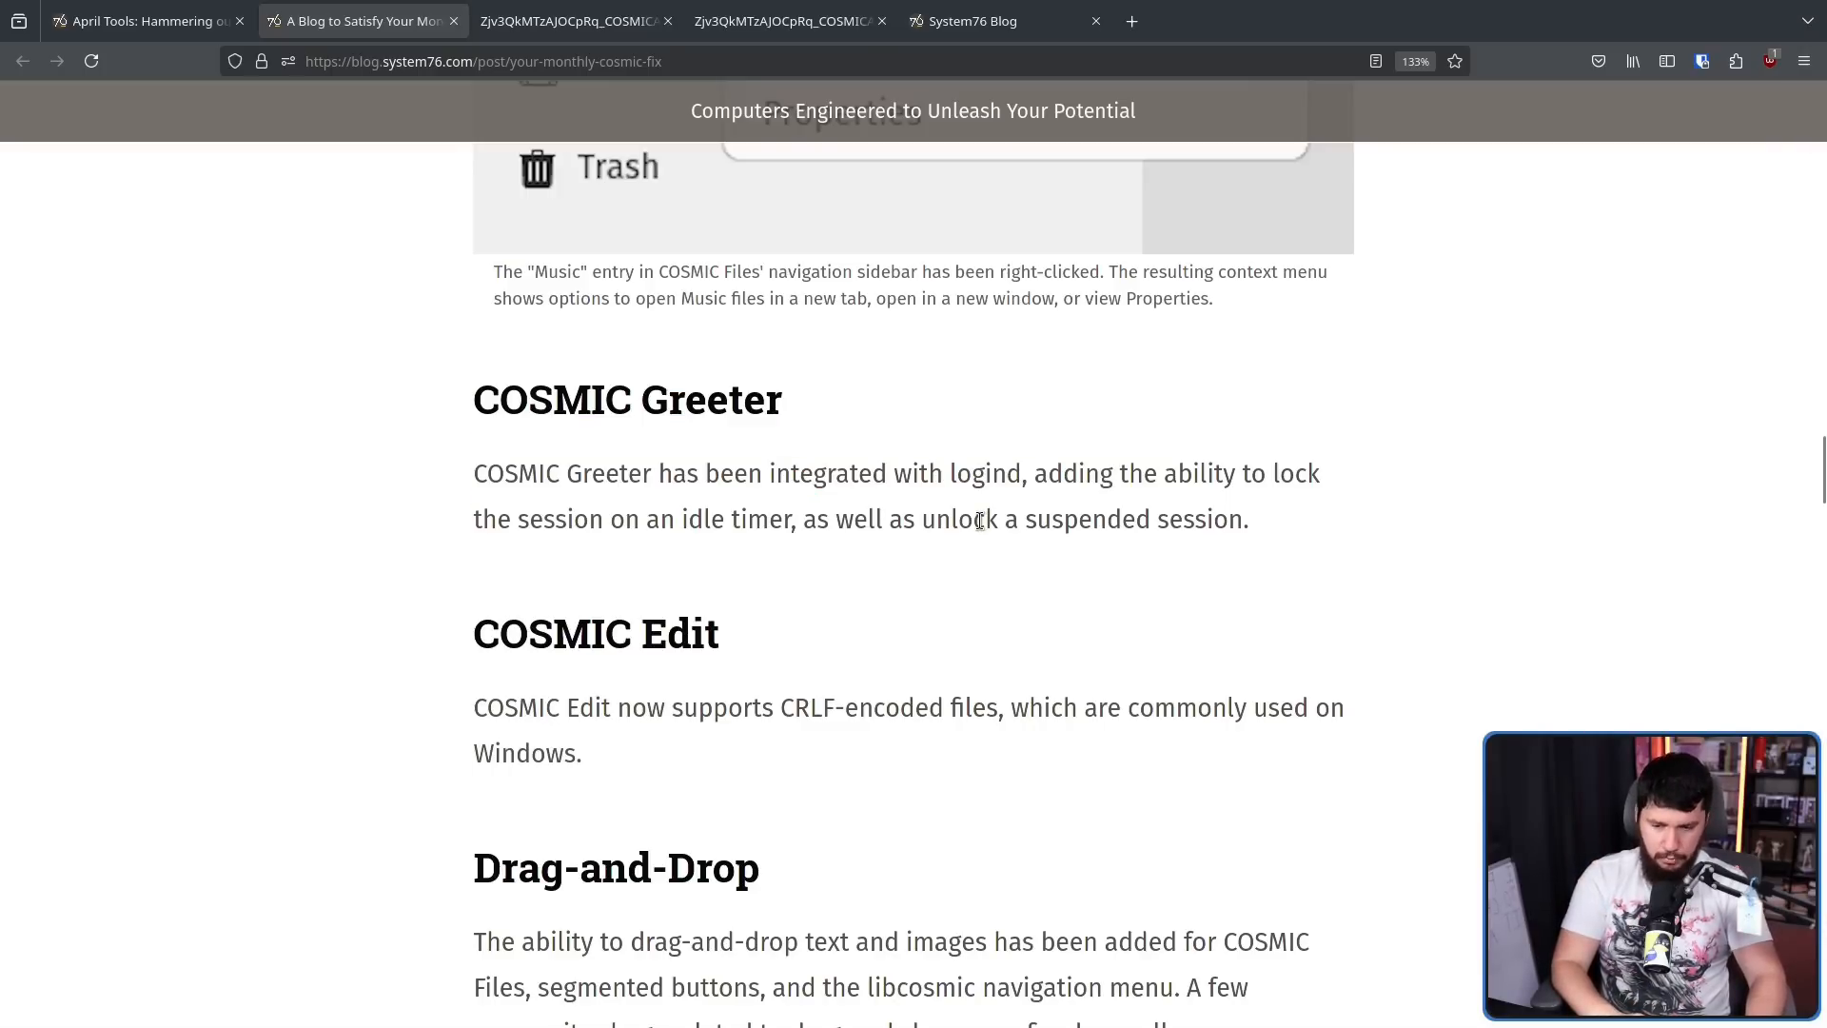
scroll(down, 3)
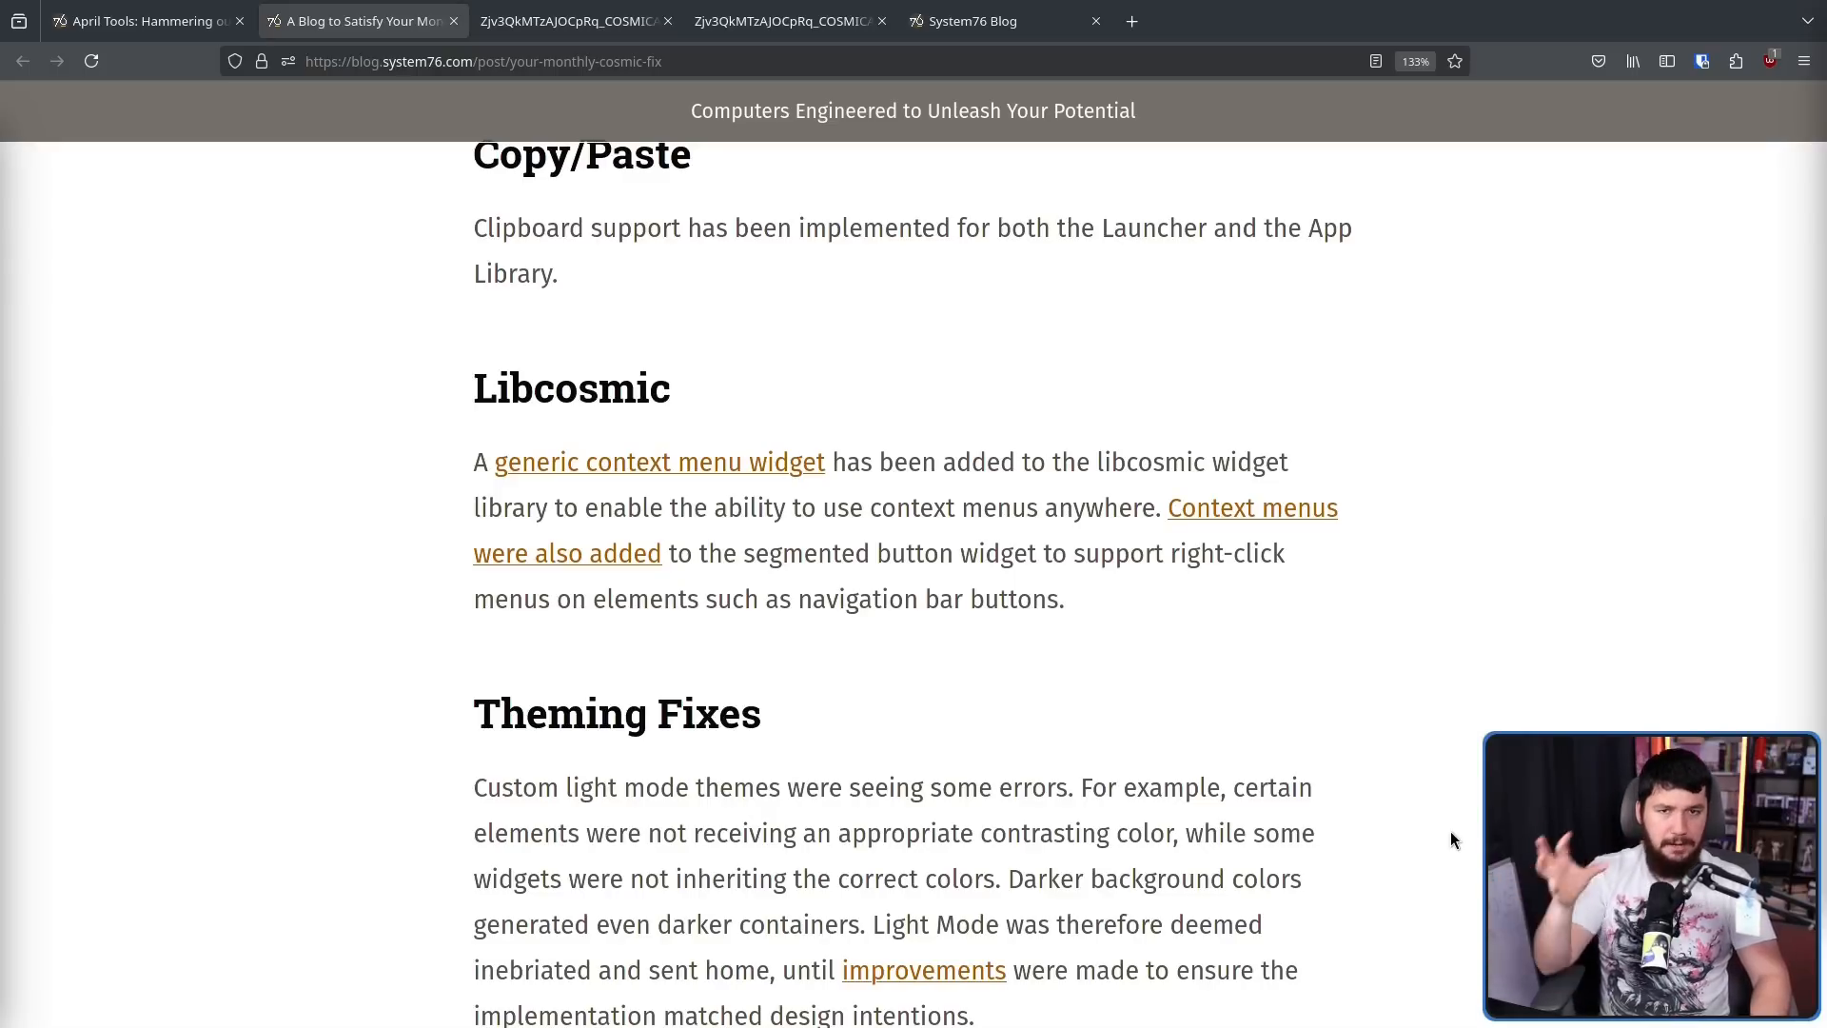
mouse_move(1444, 844)
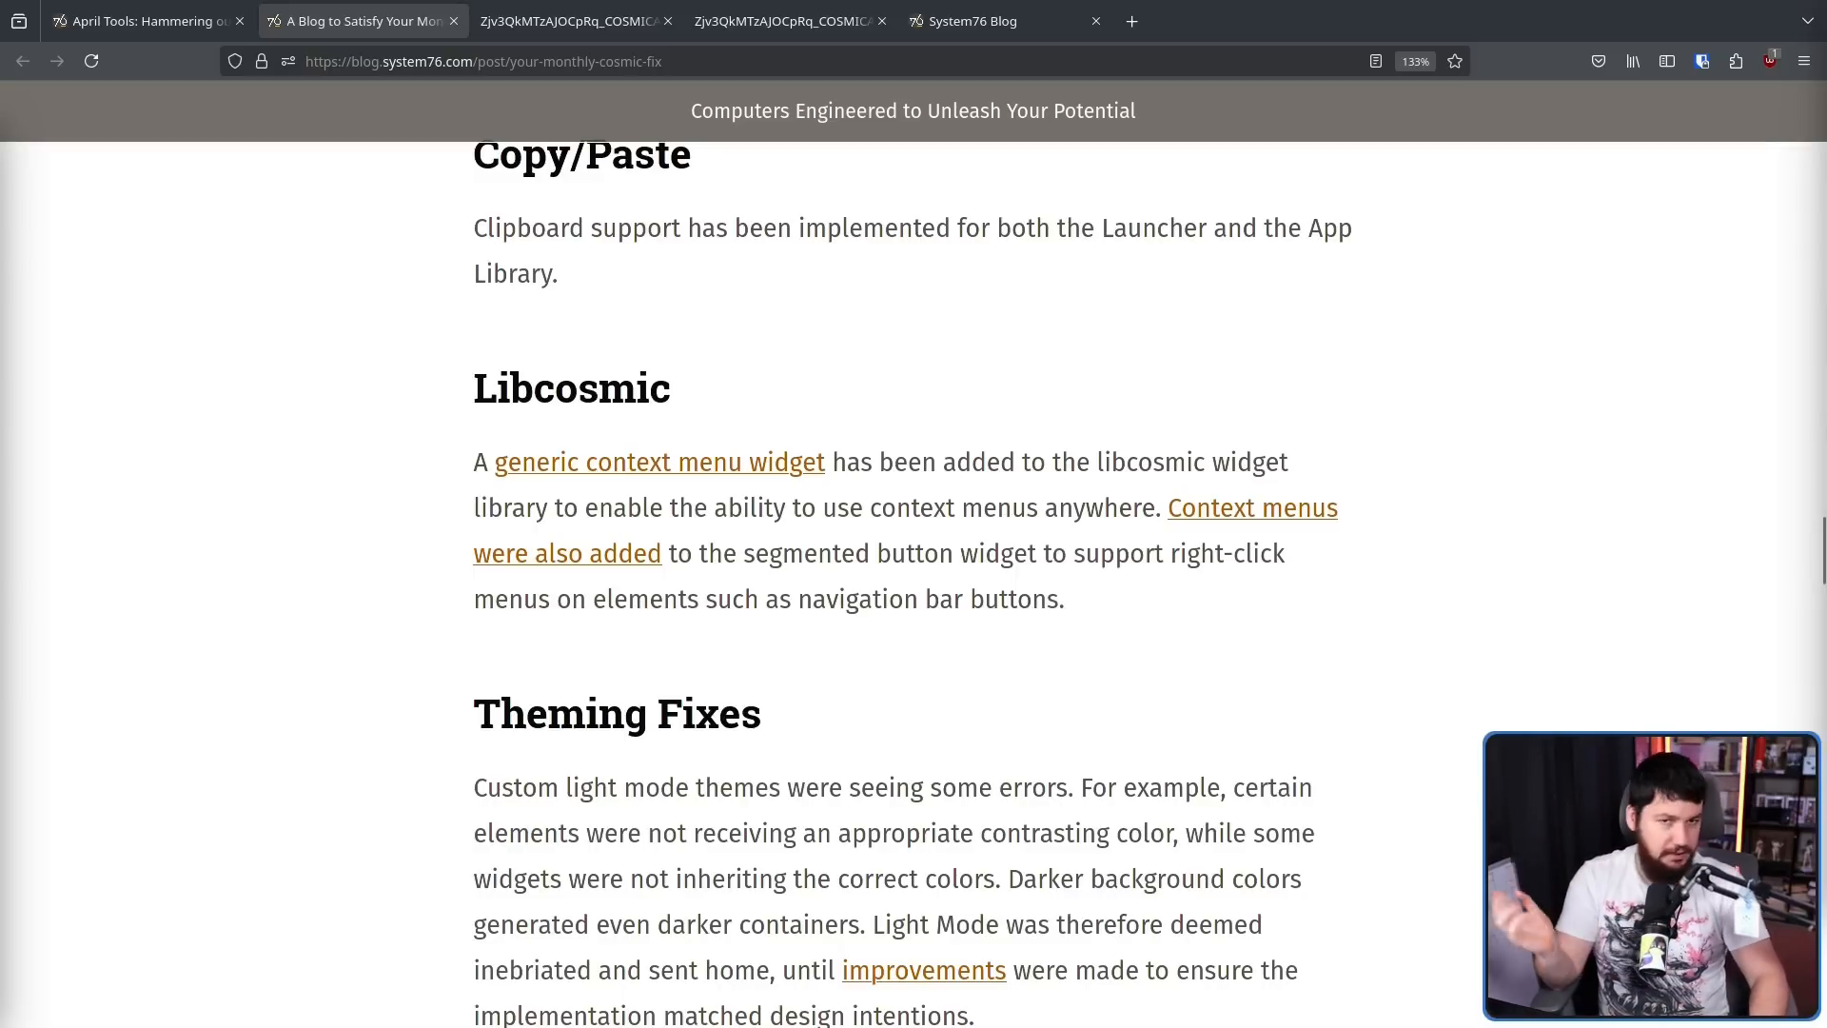
Read down to More Fixes and mark the passwordless wireless networks applet fix
scroll(down, 3)
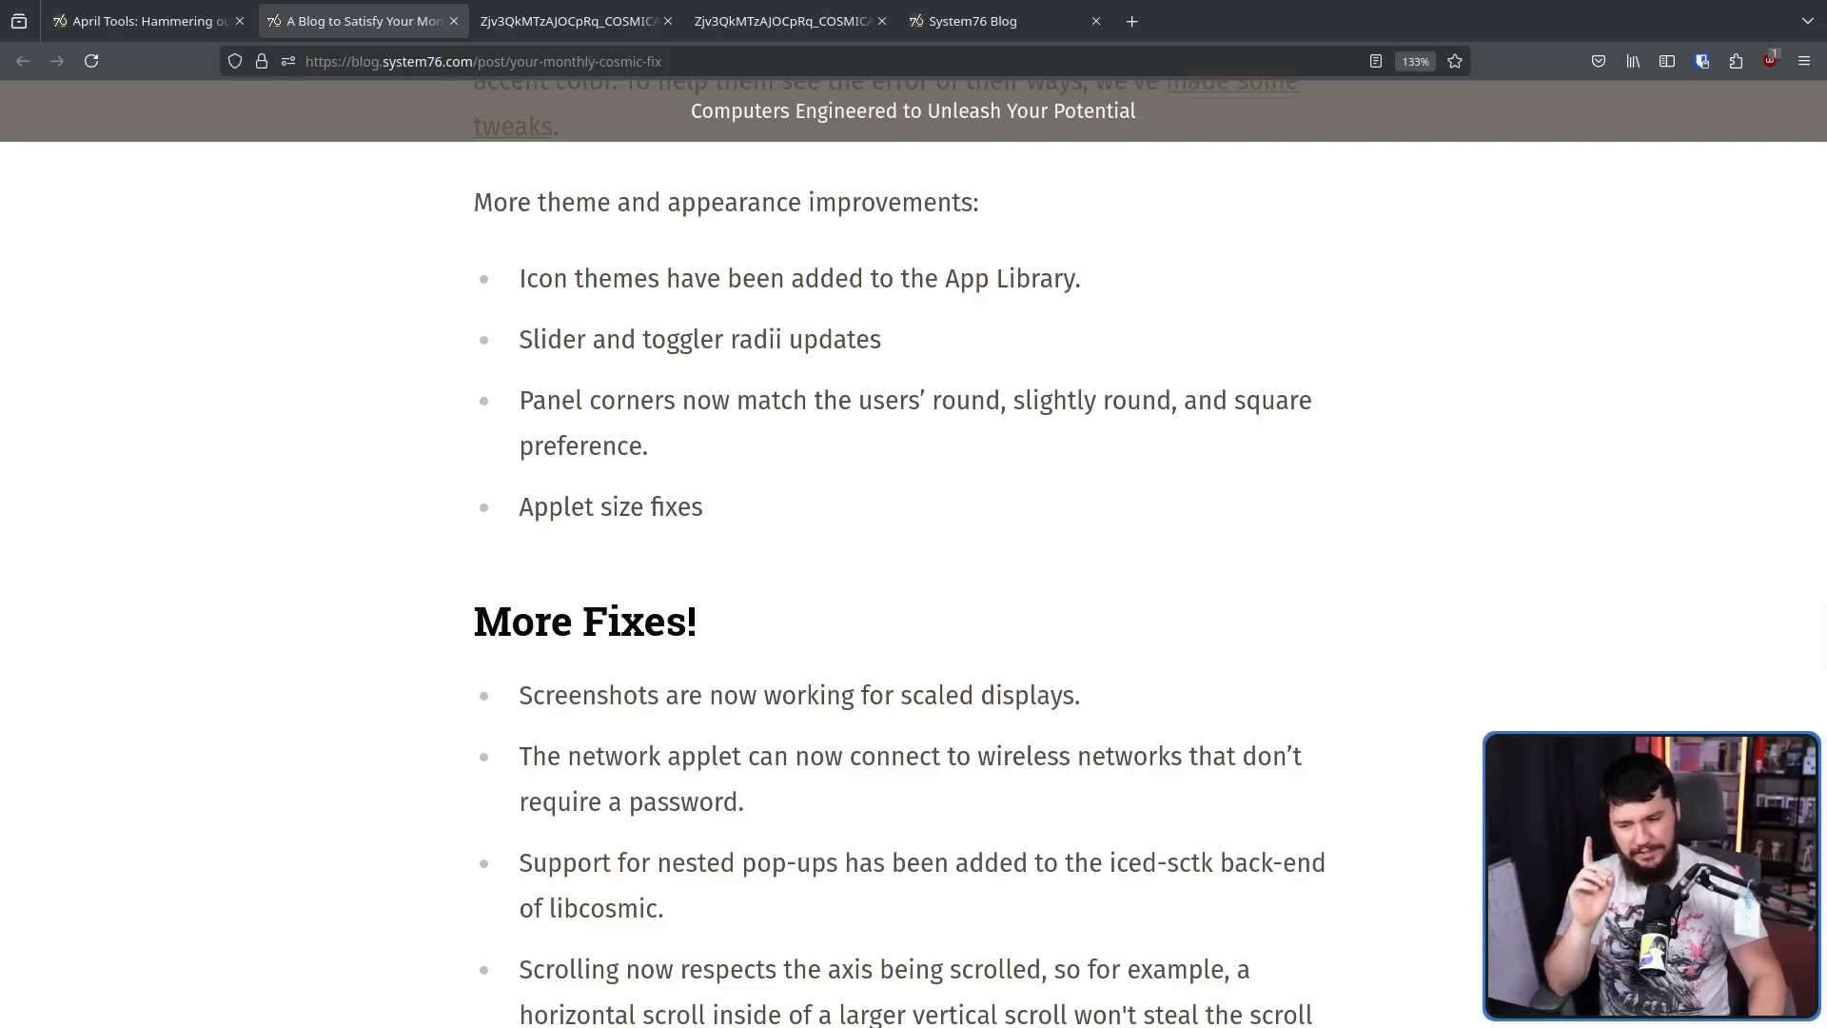
scroll(down, 3)
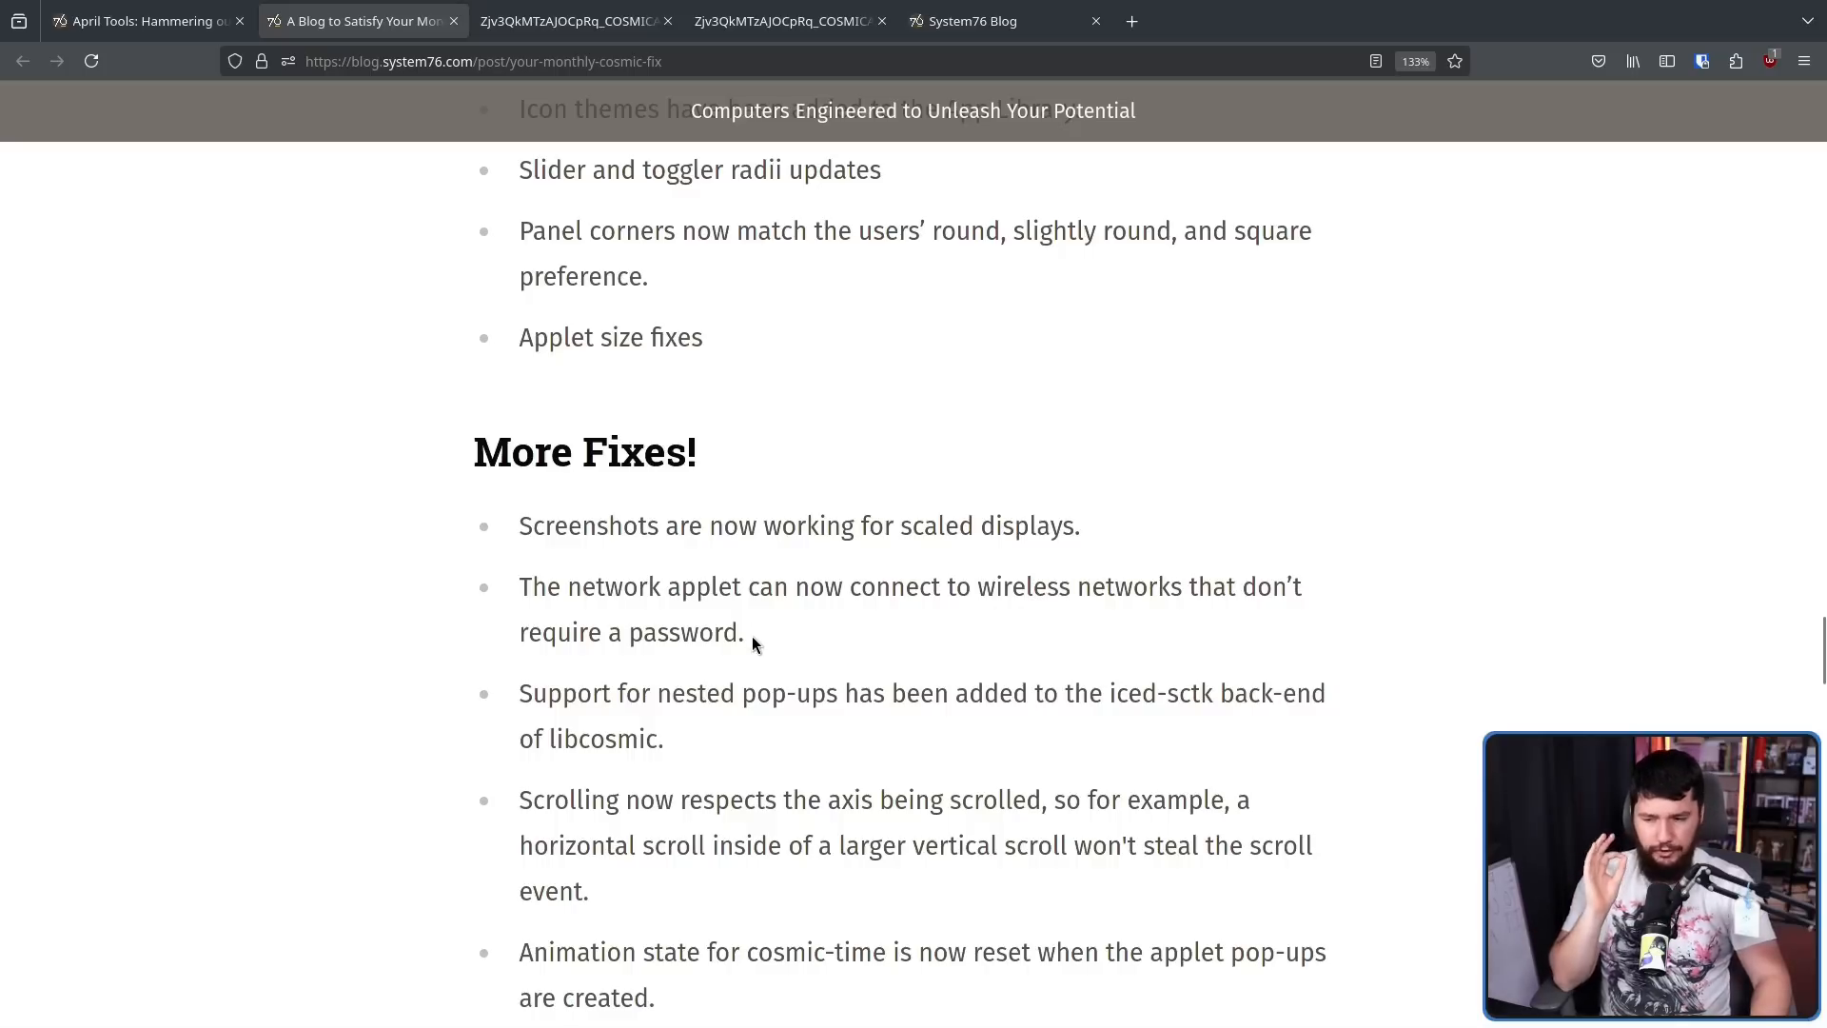
drag(520, 586, 742, 632)
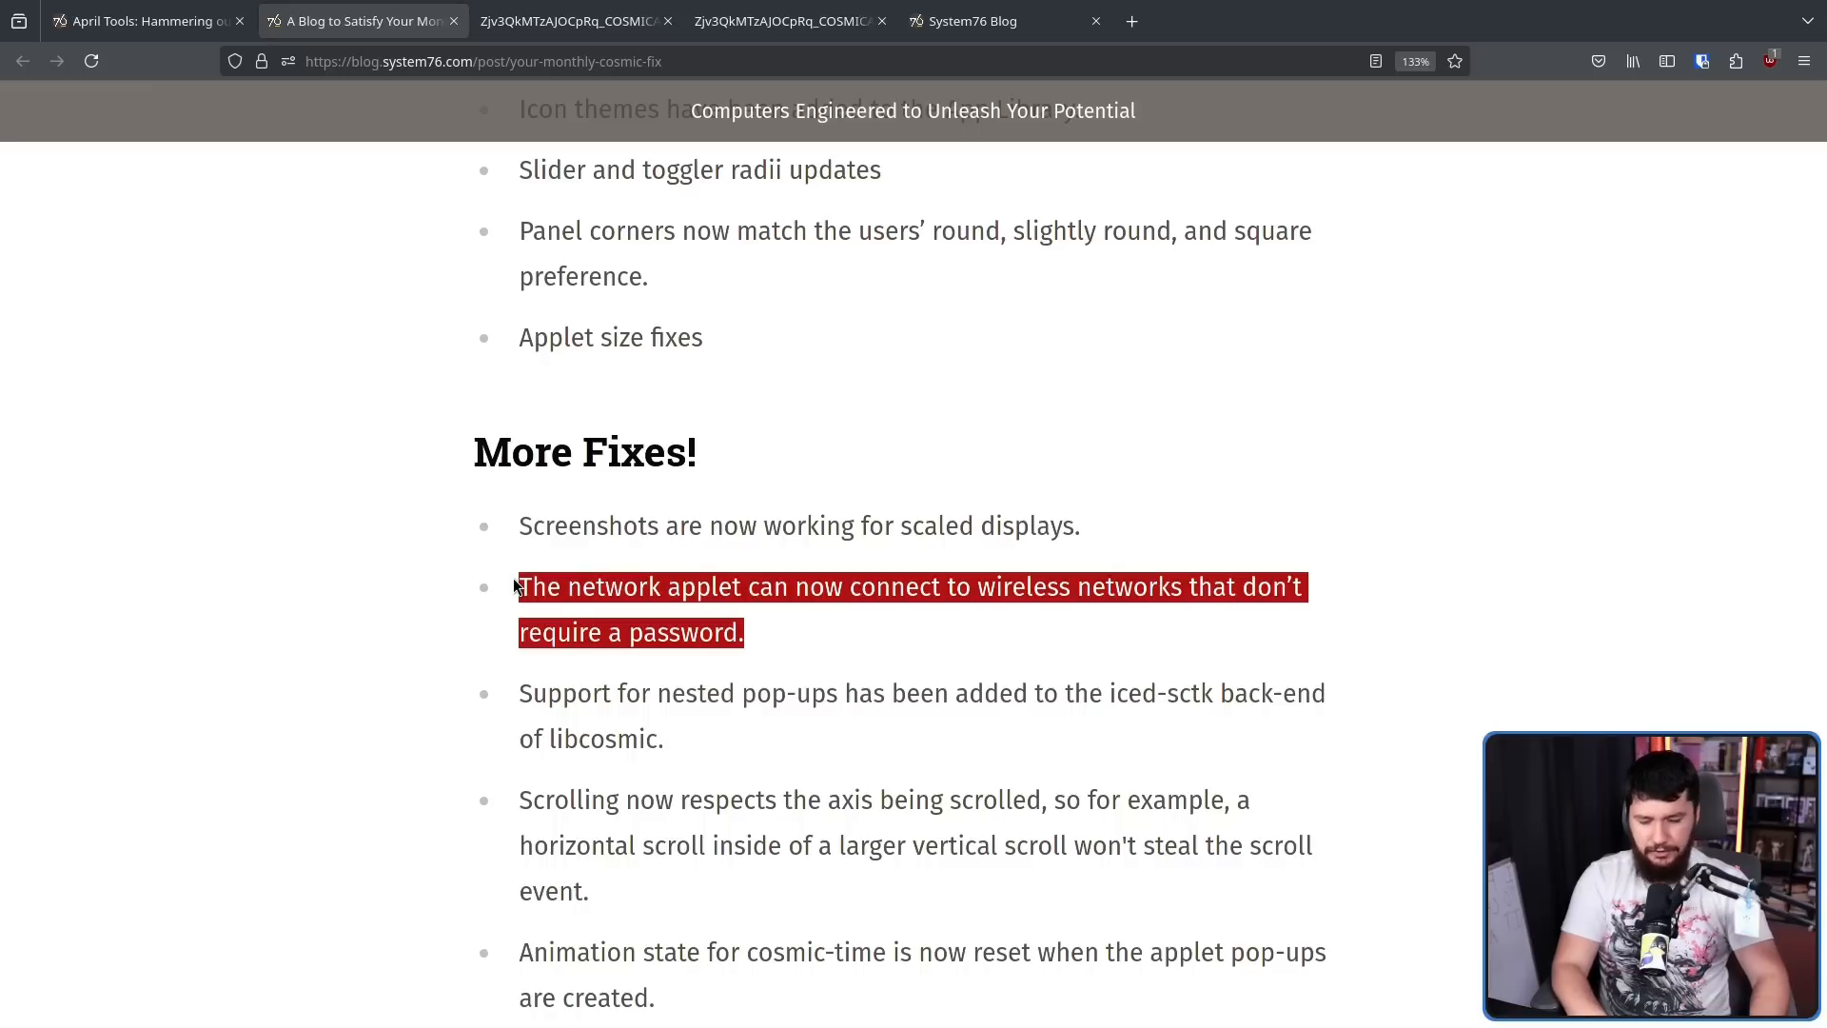
mouse_move(976, 623)
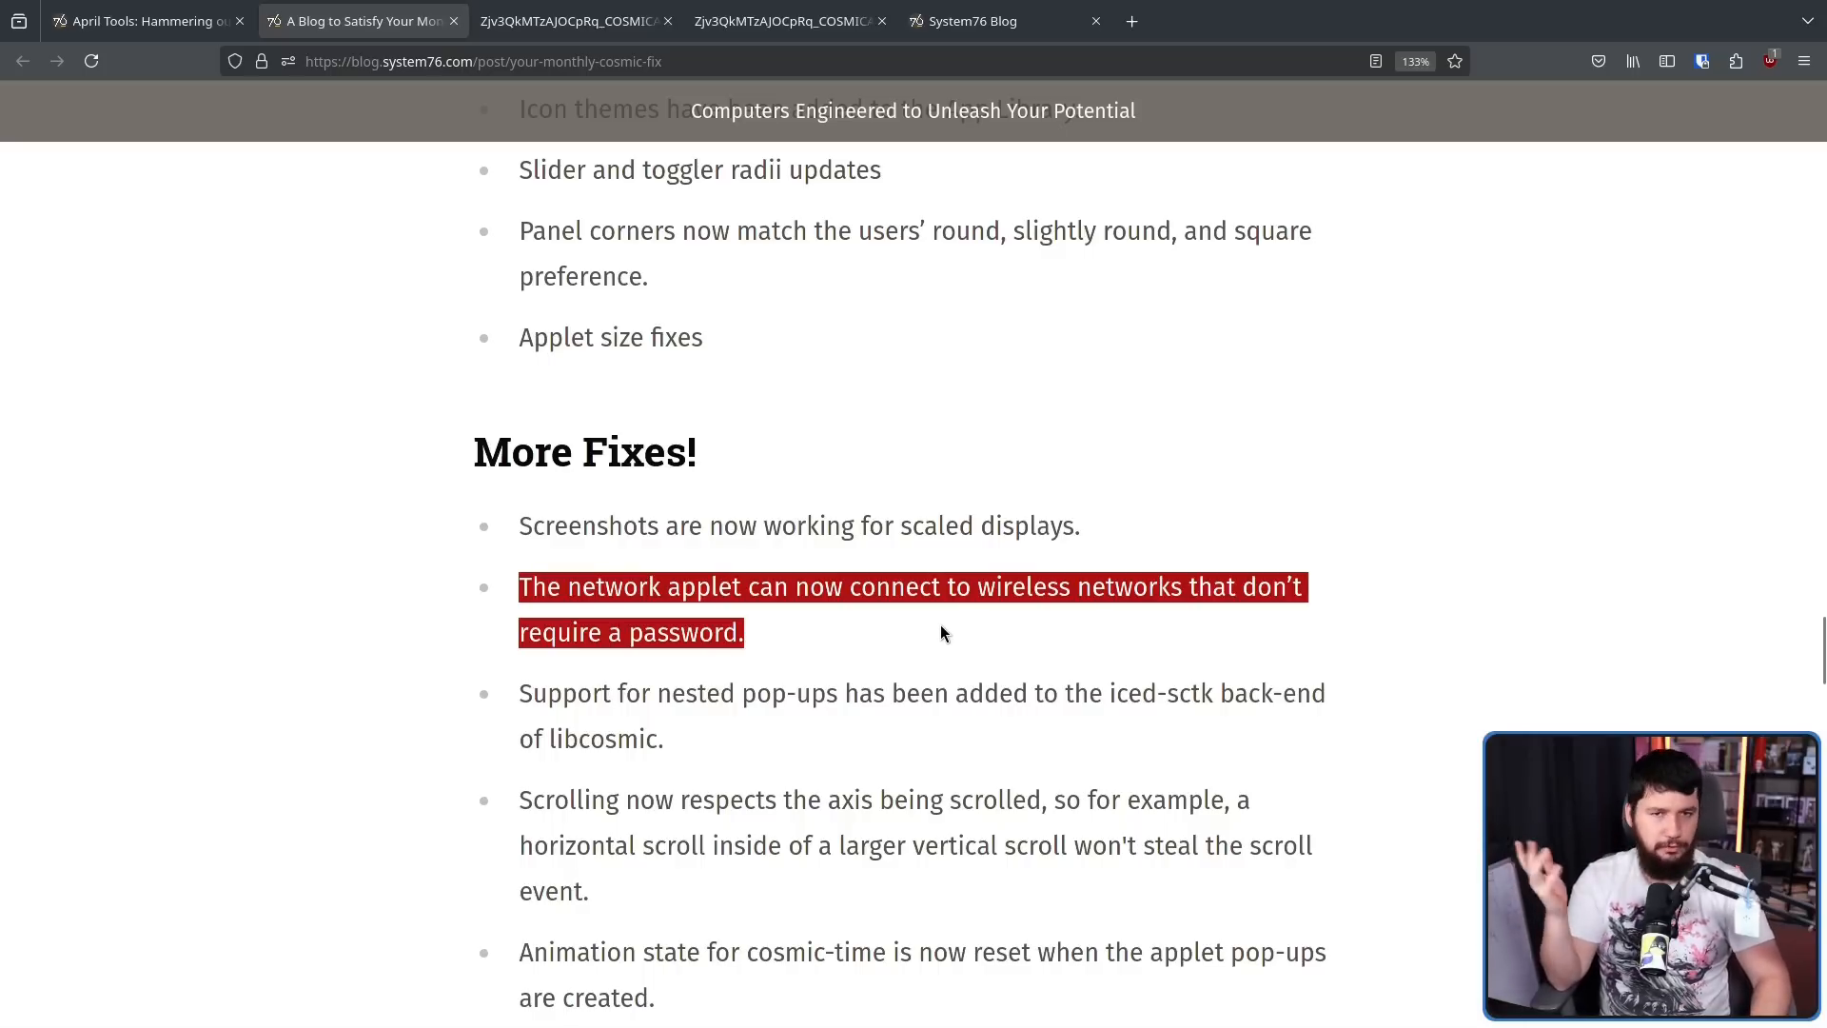
mouse_move(927, 637)
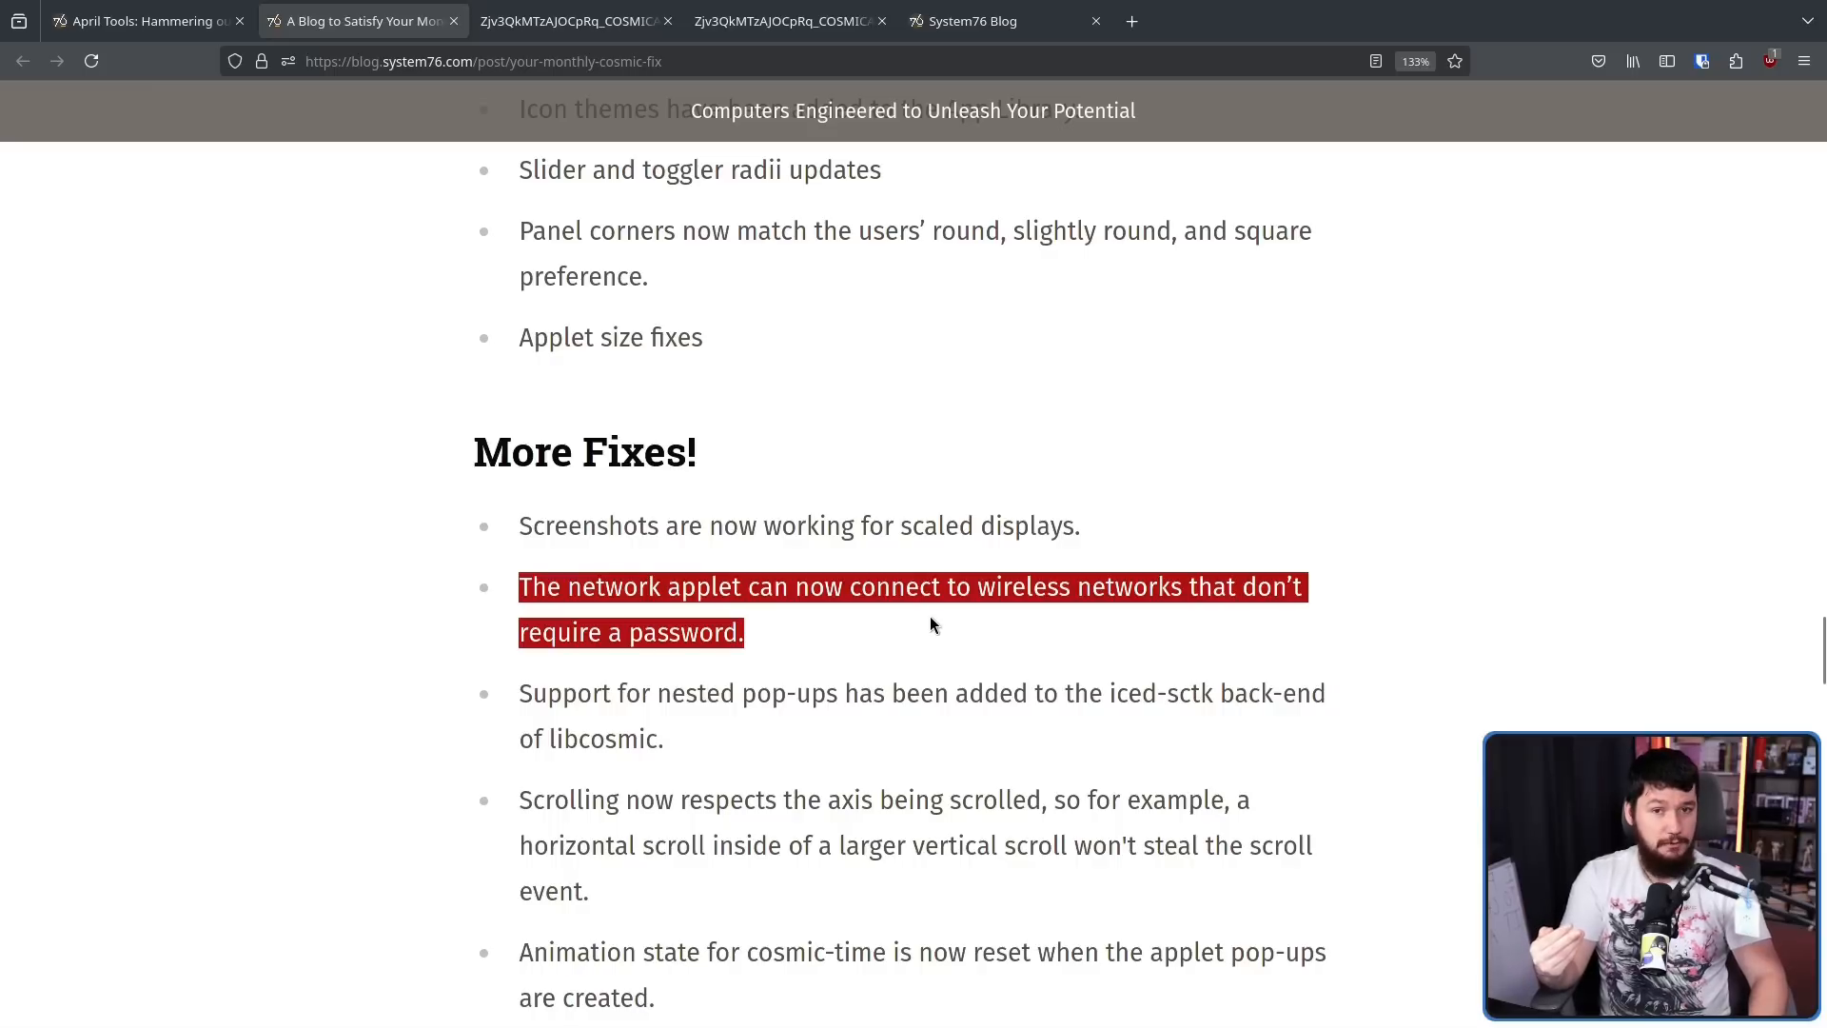
mouse_move(903, 651)
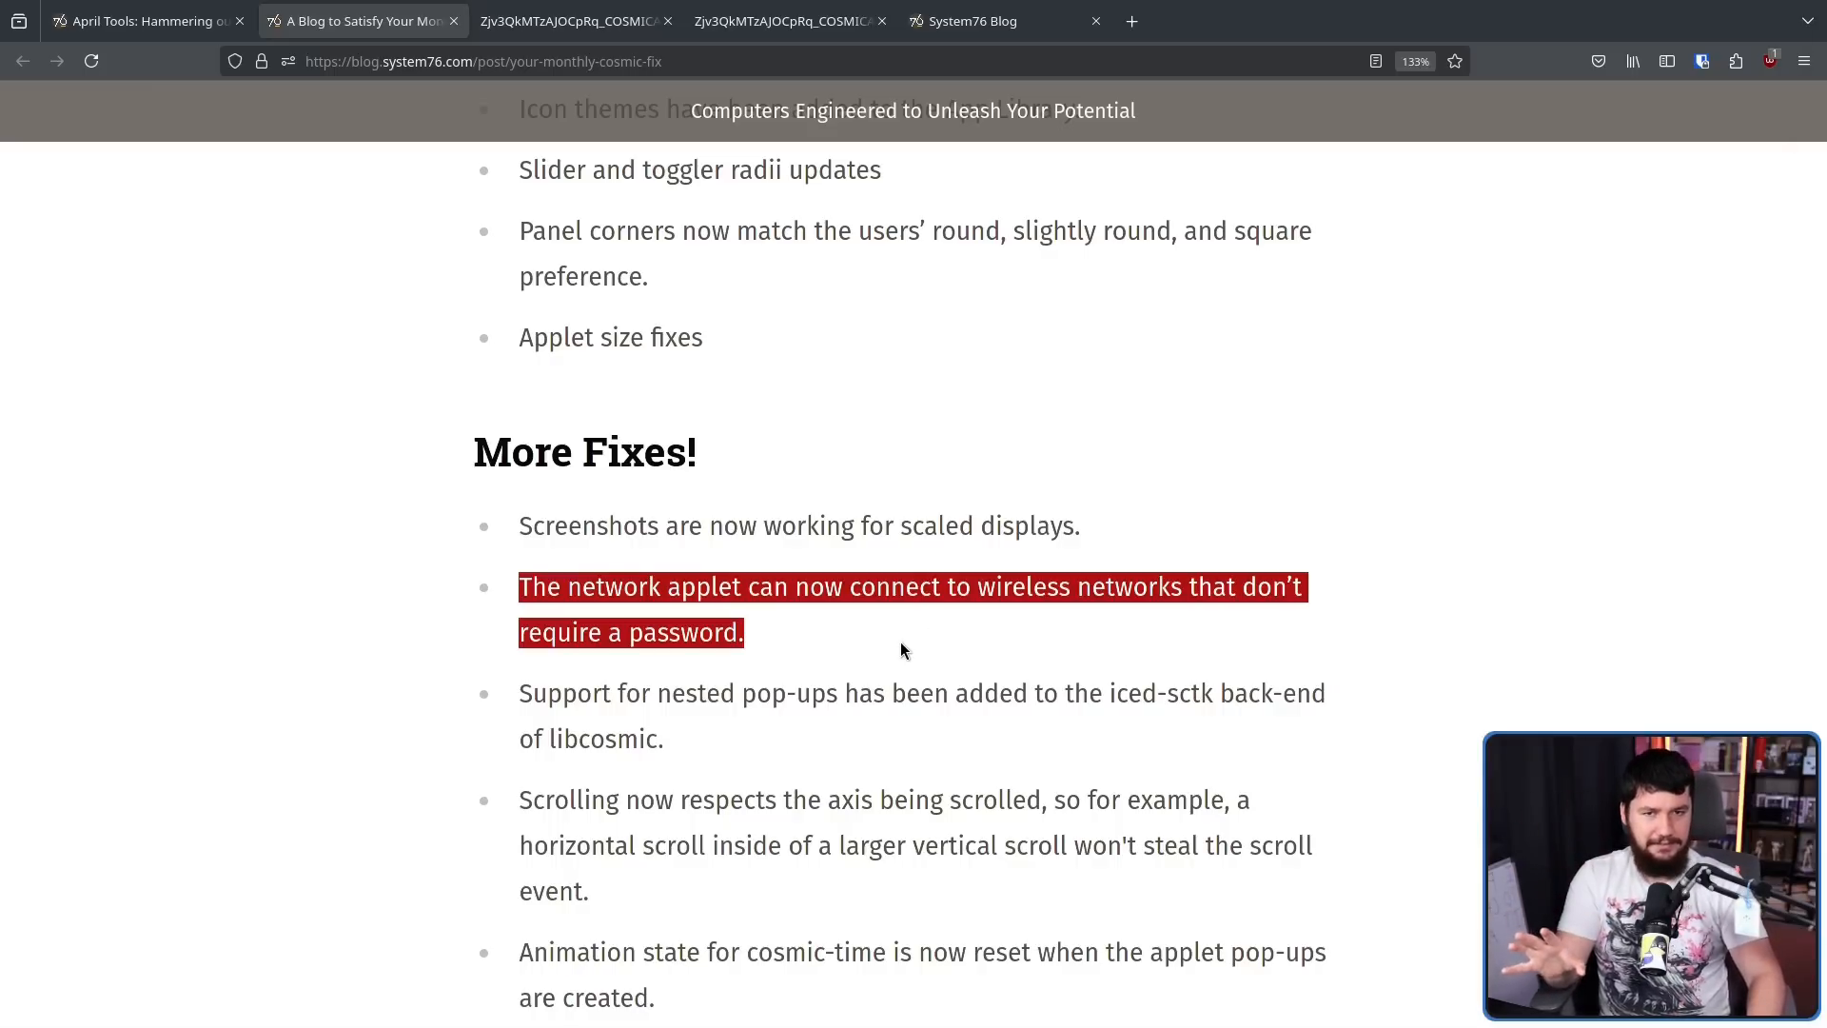
mouse_move(1327, 651)
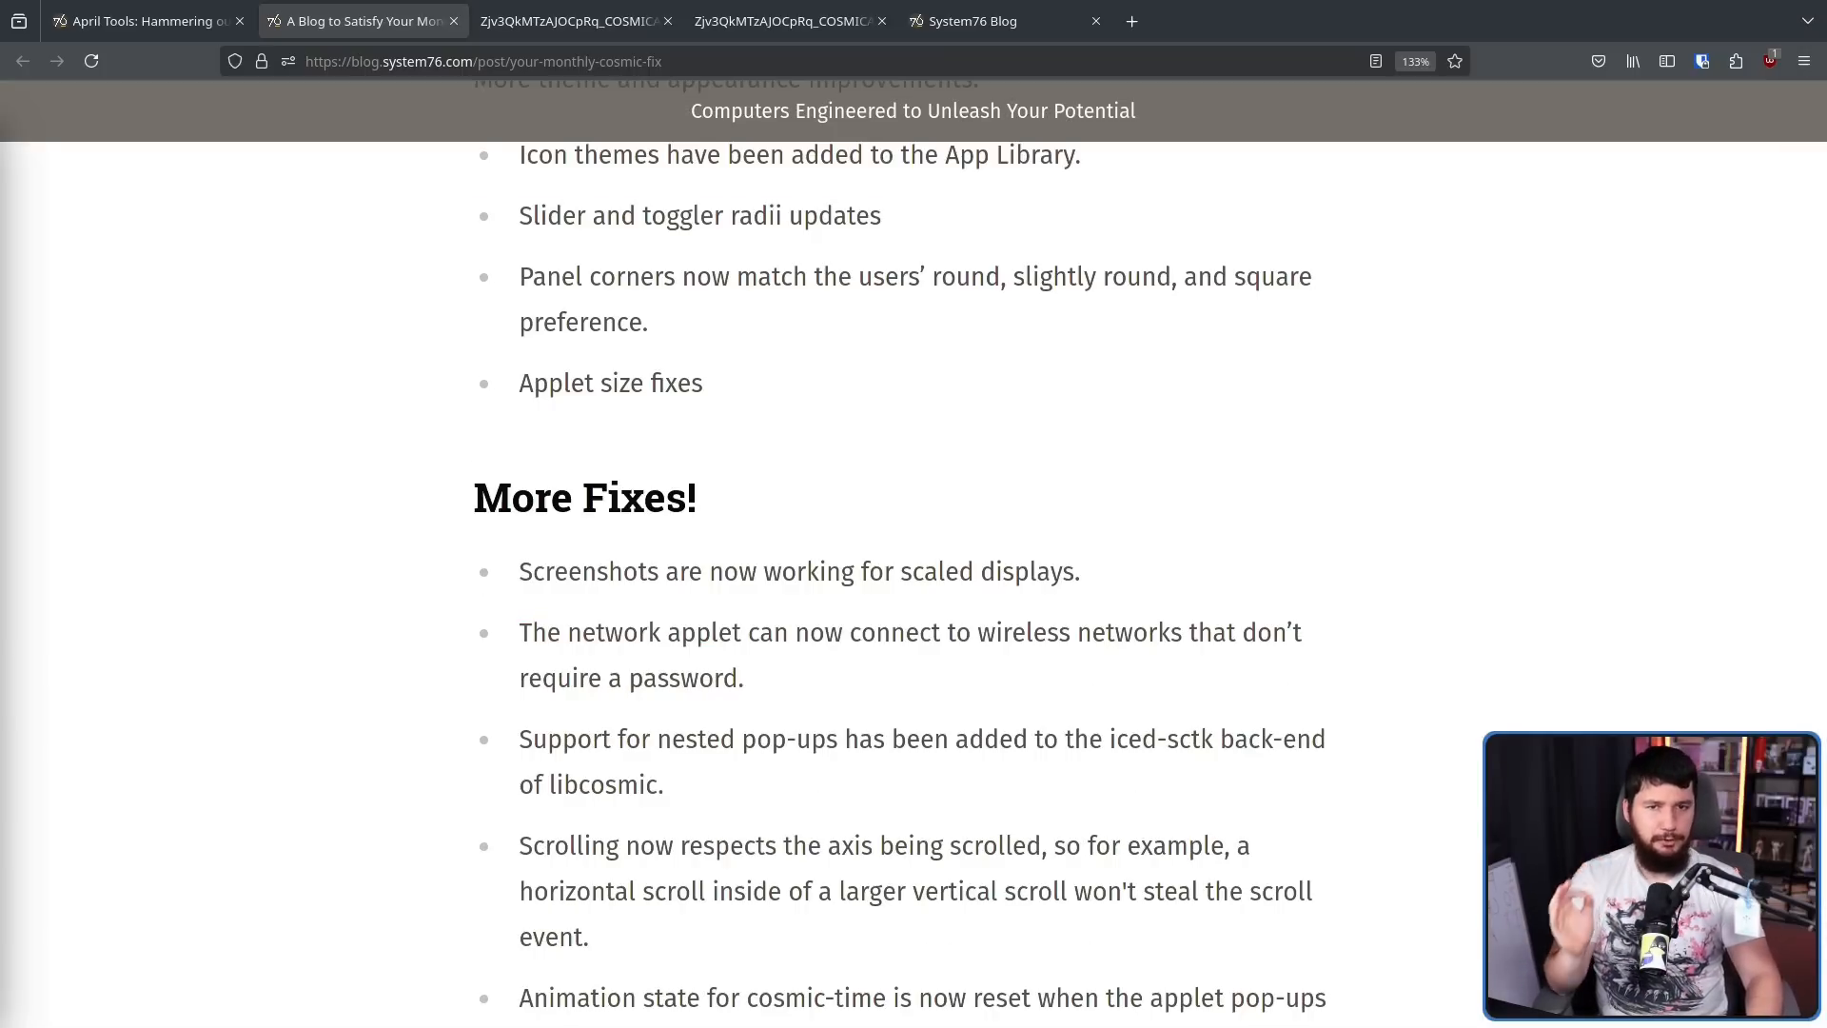
Scroll the May post past Compositor Fixes to the COSMIC Community section
scroll(down, 3)
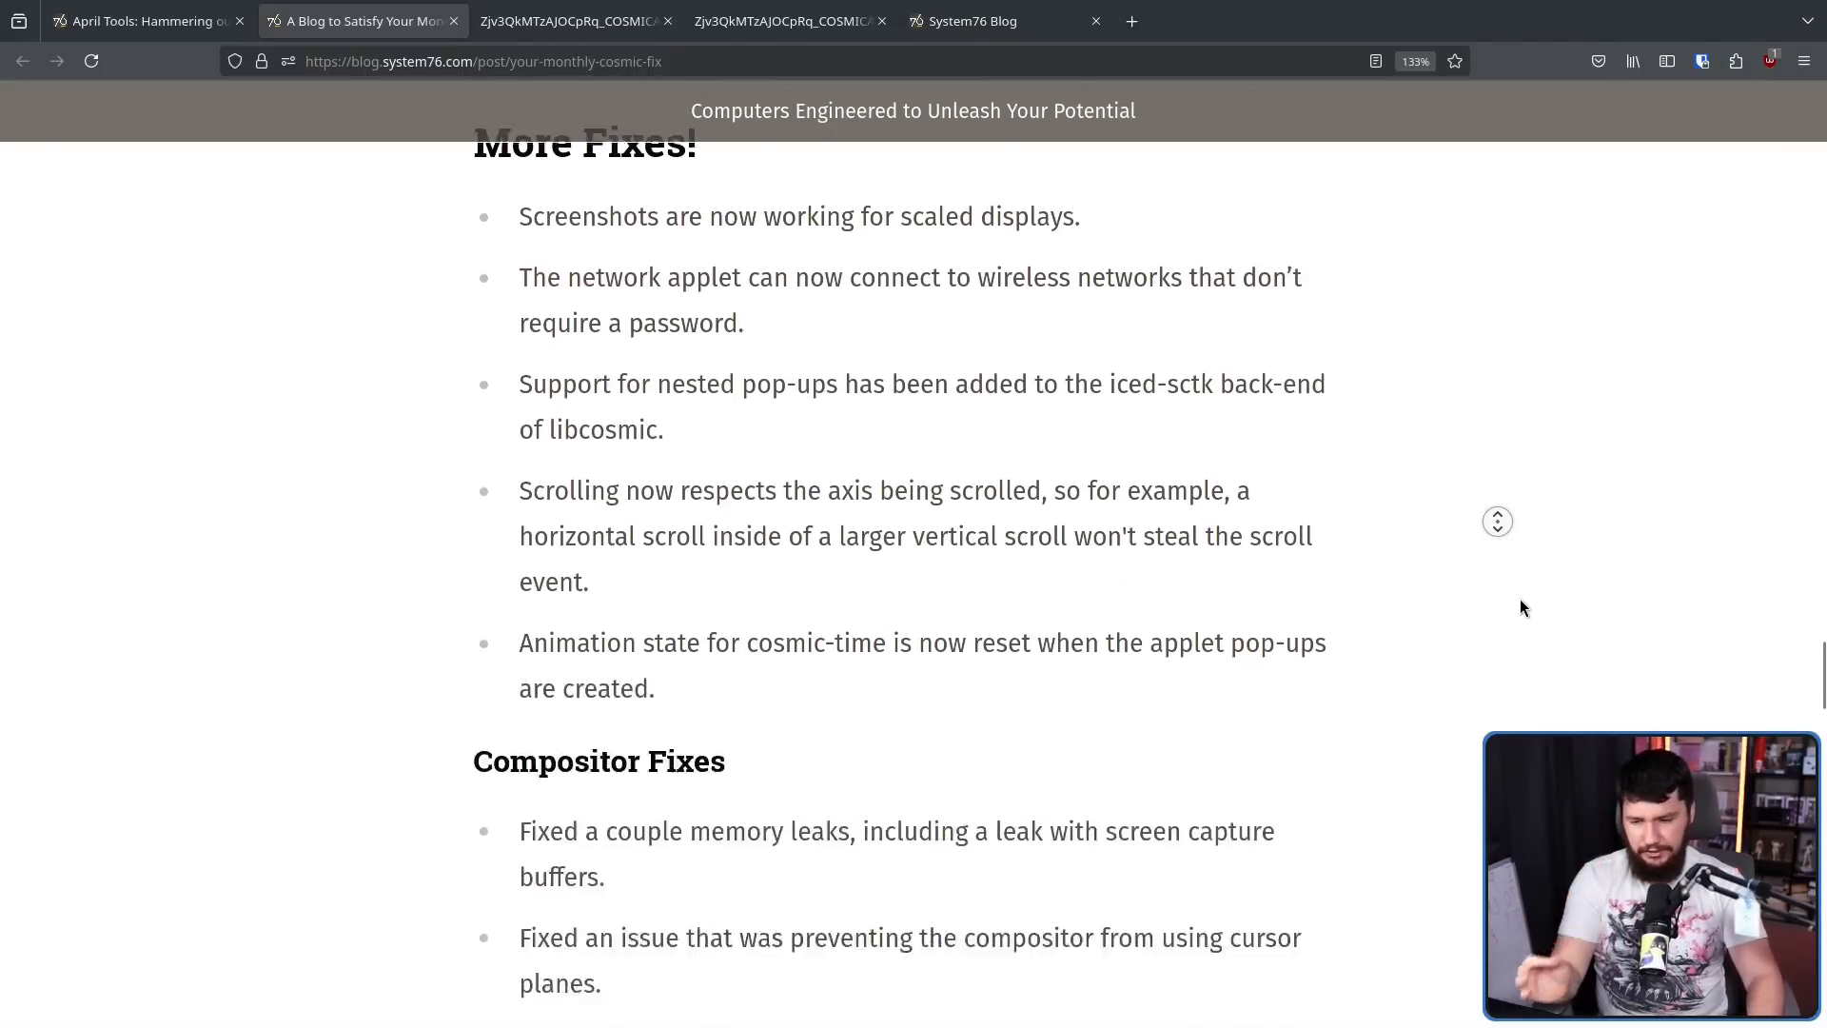
scroll(down, 3)
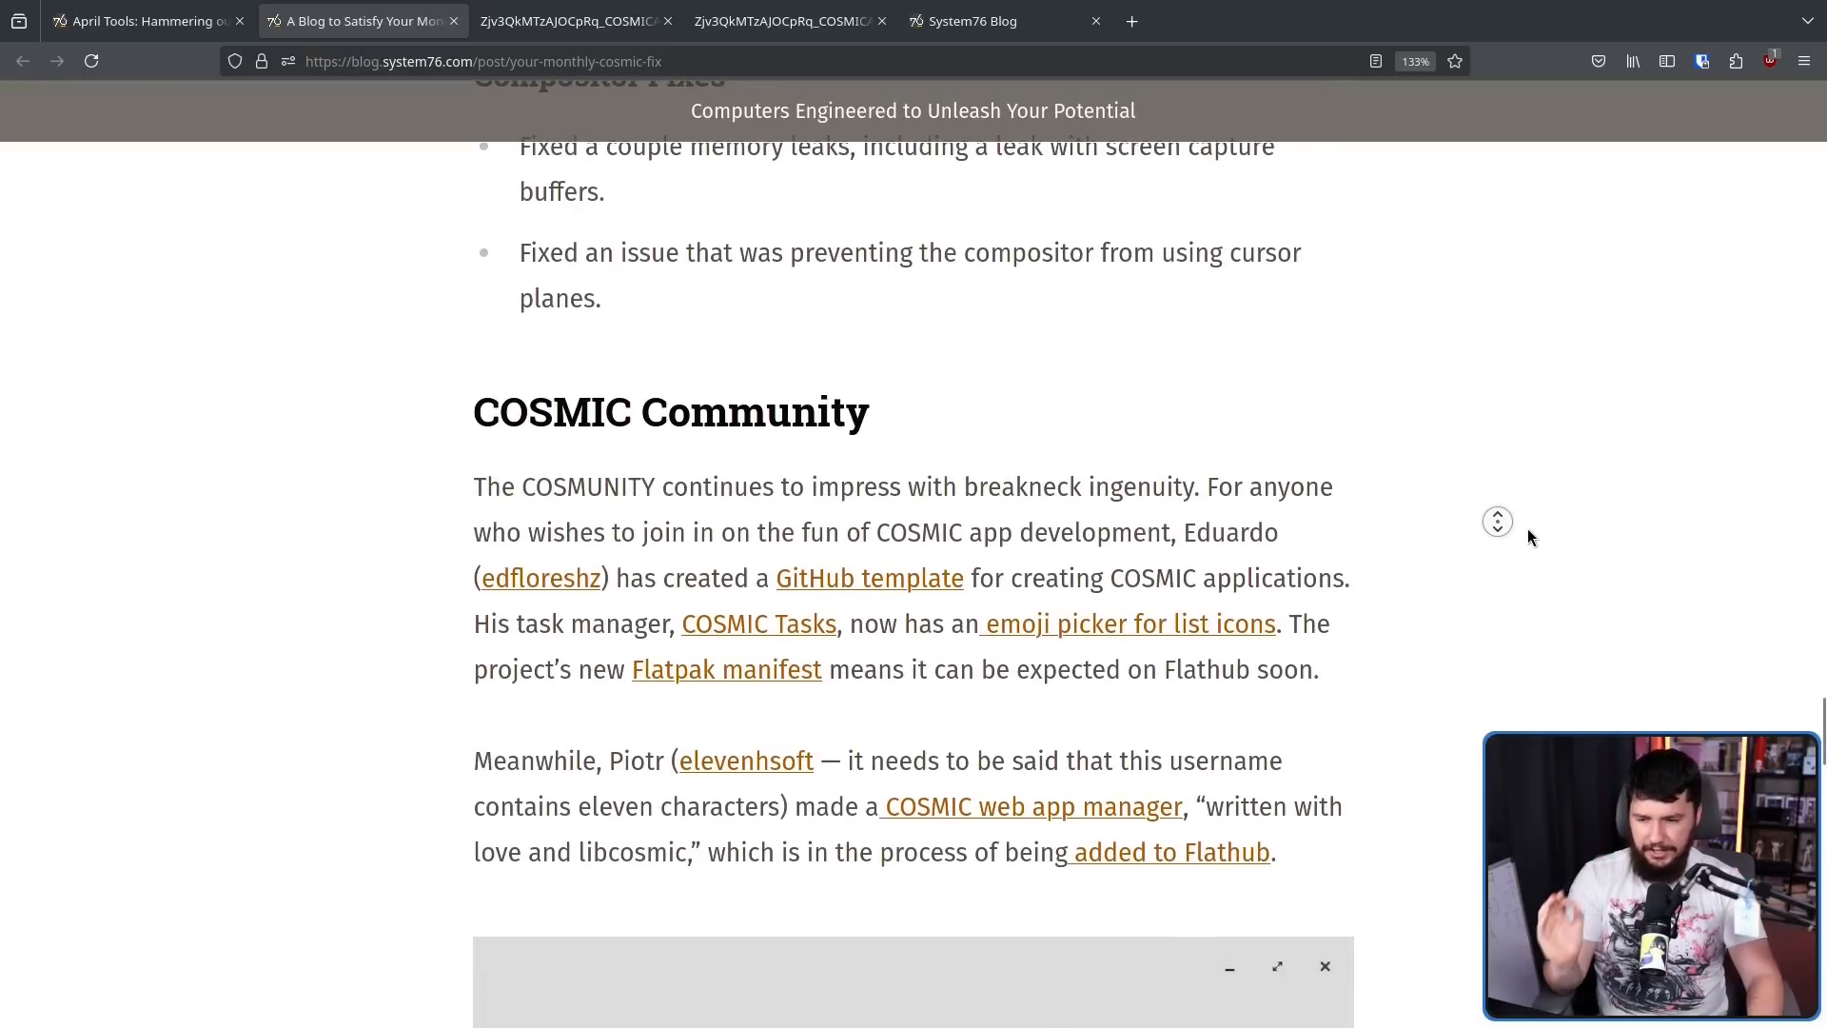
mouse_move(1531, 533)
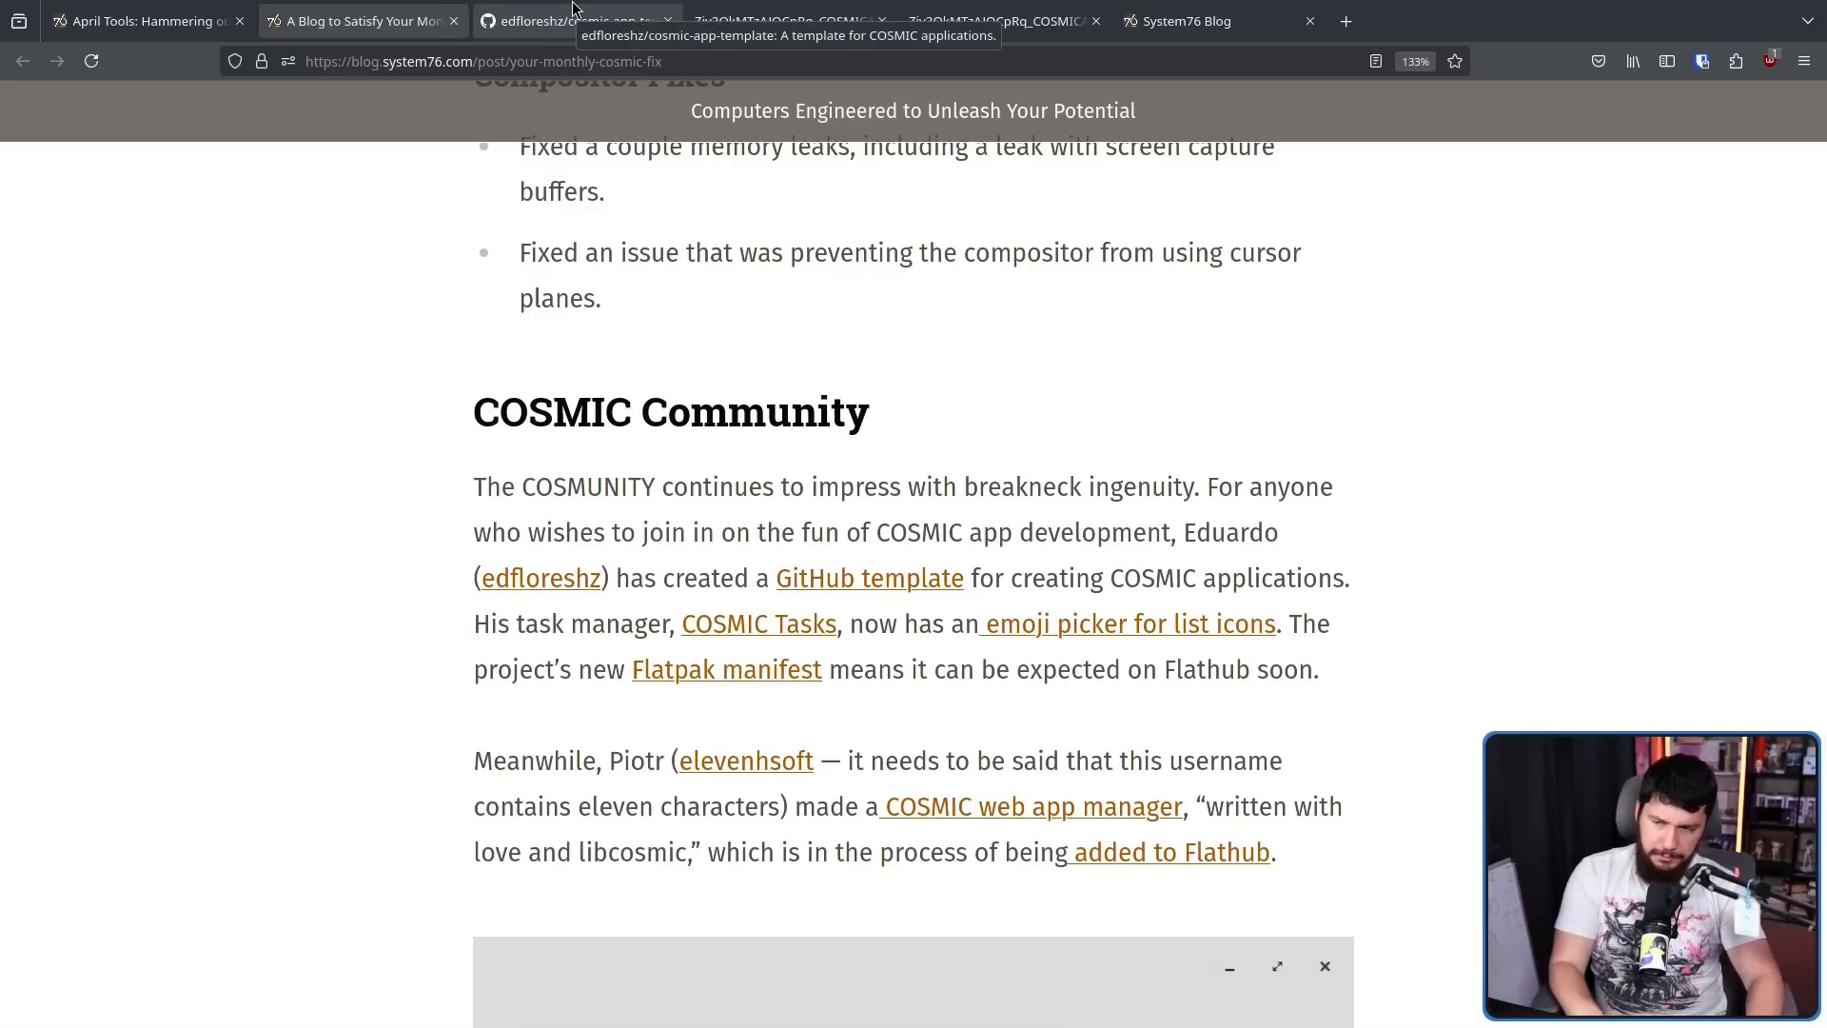
View the COSMIC app template and WebApps repos, open the icon picker screenshot in a tab, return to the blog
click(571, 21)
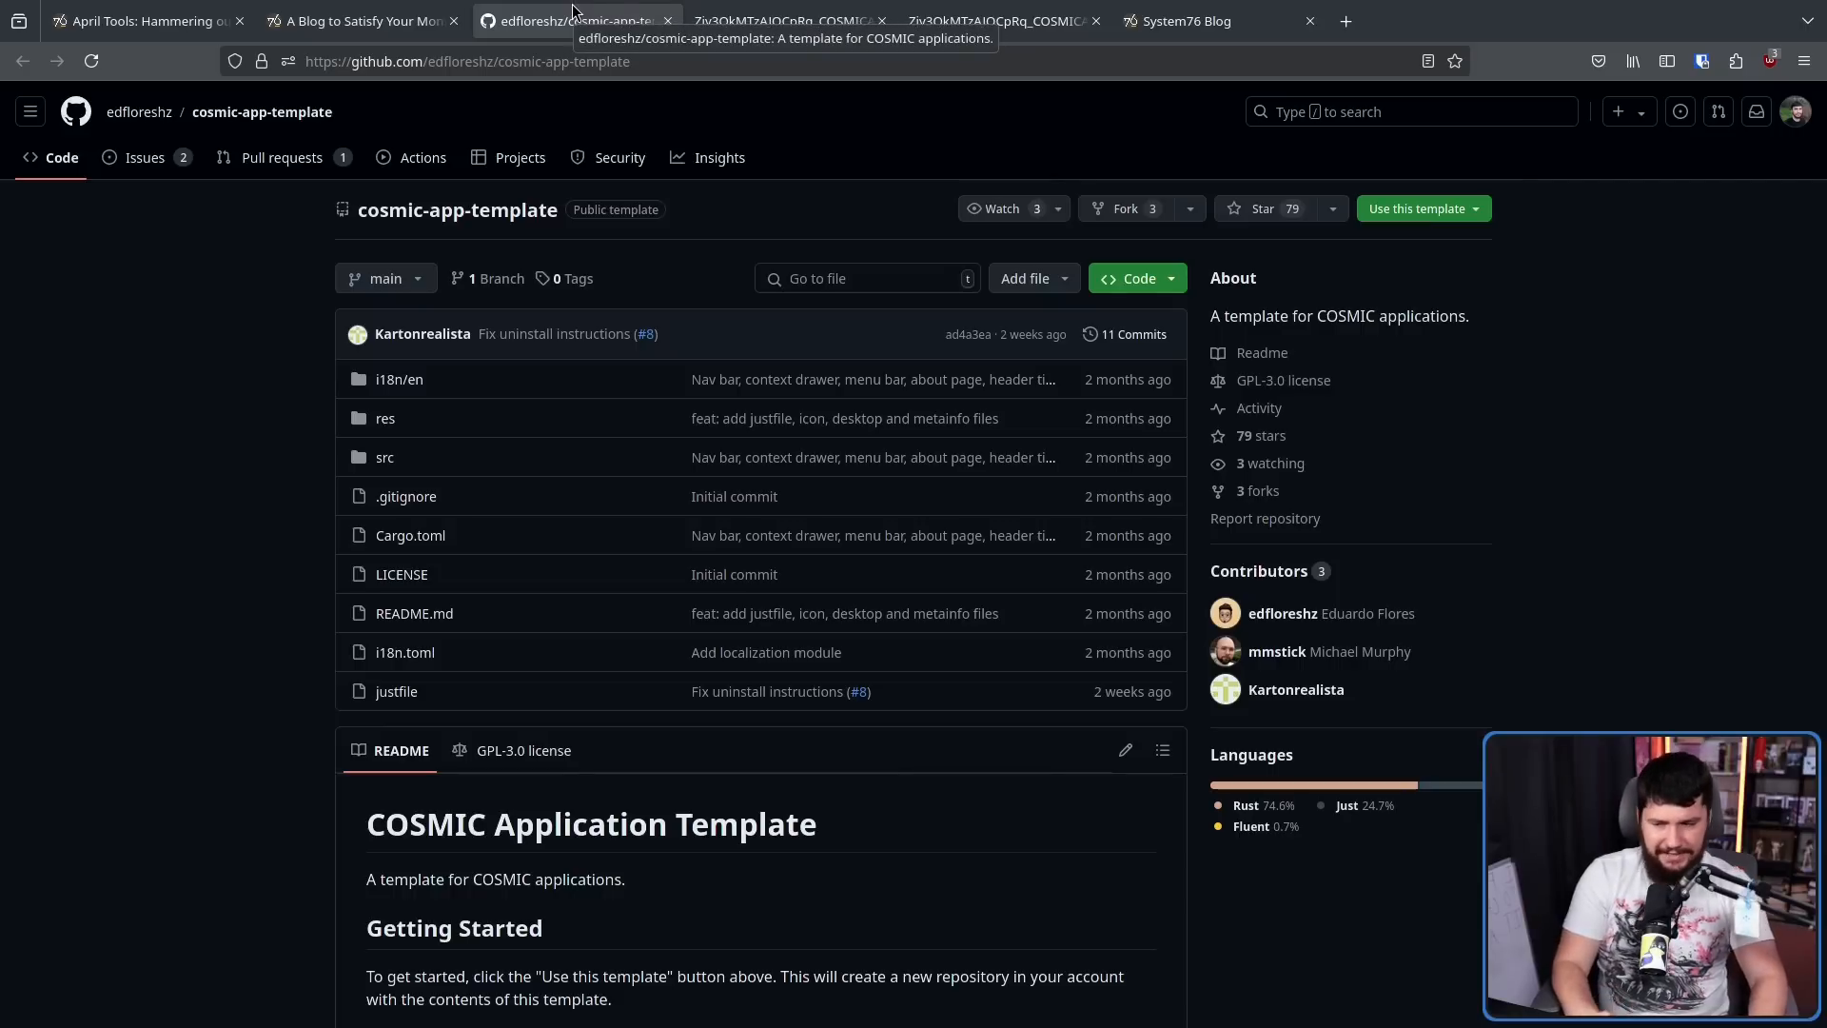
mouse_move(647, 126)
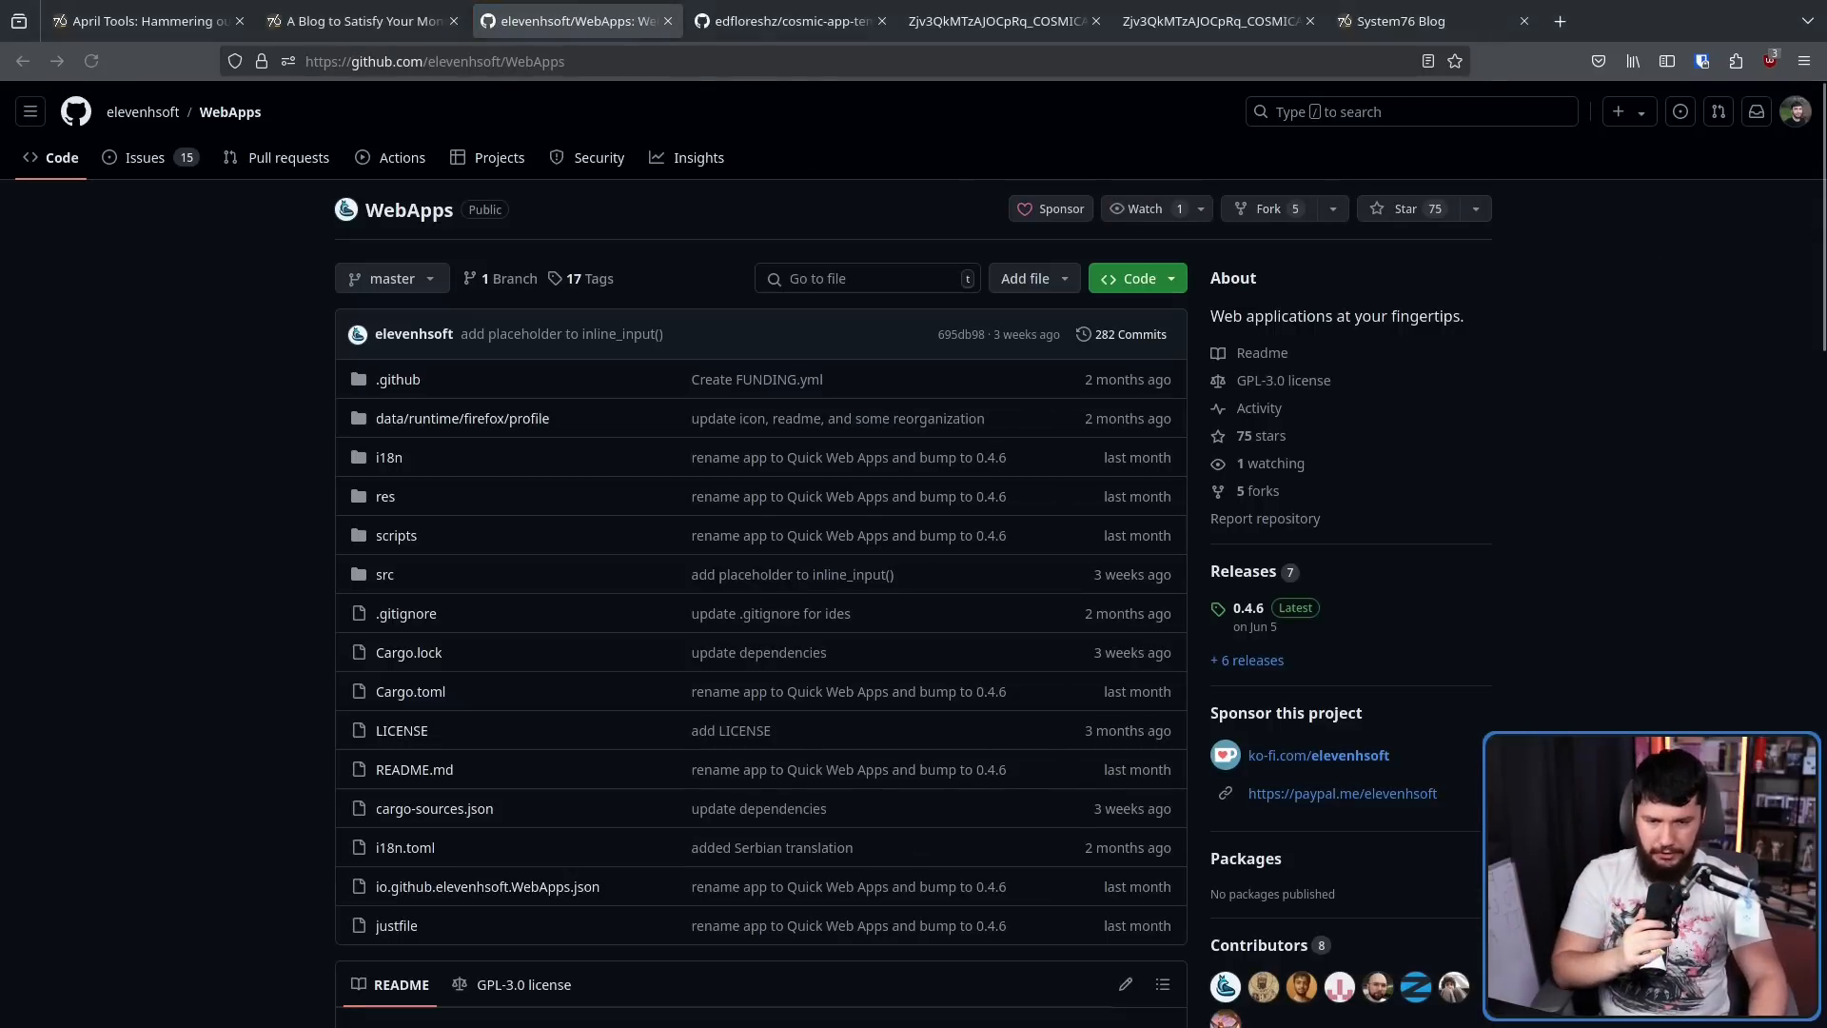
scroll(down, 3)
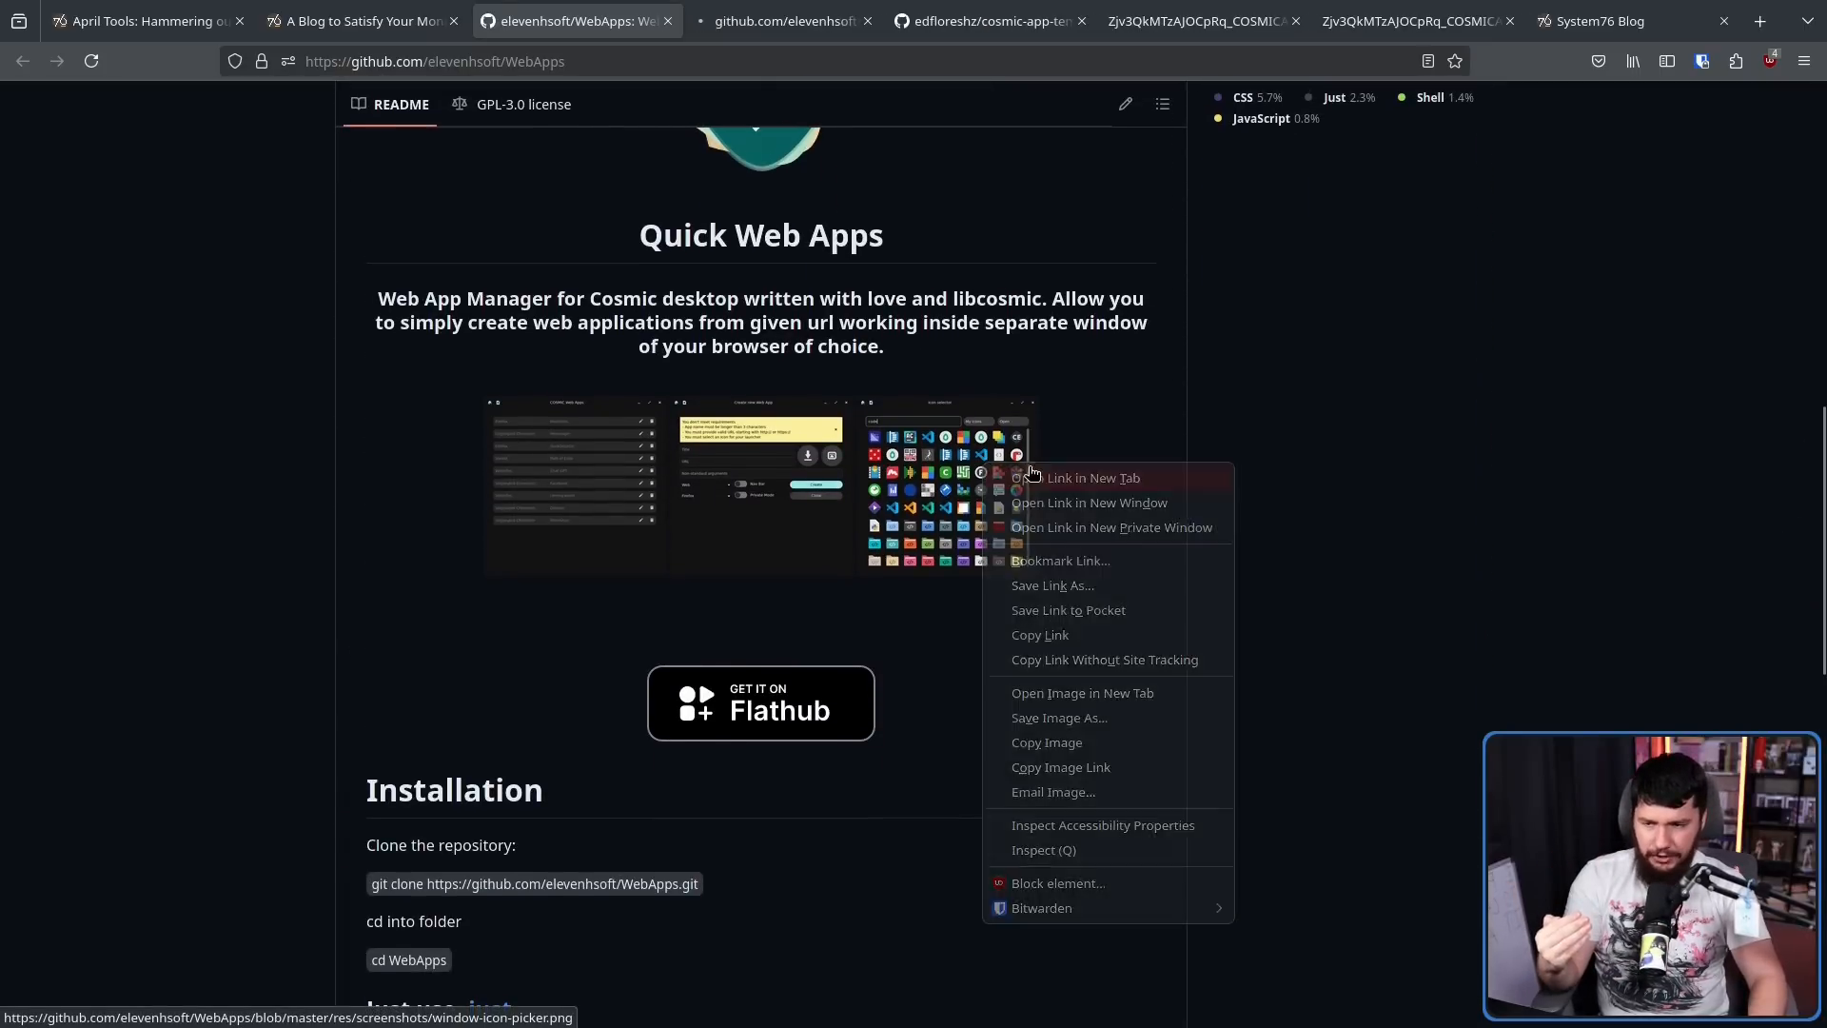
click(1085, 476)
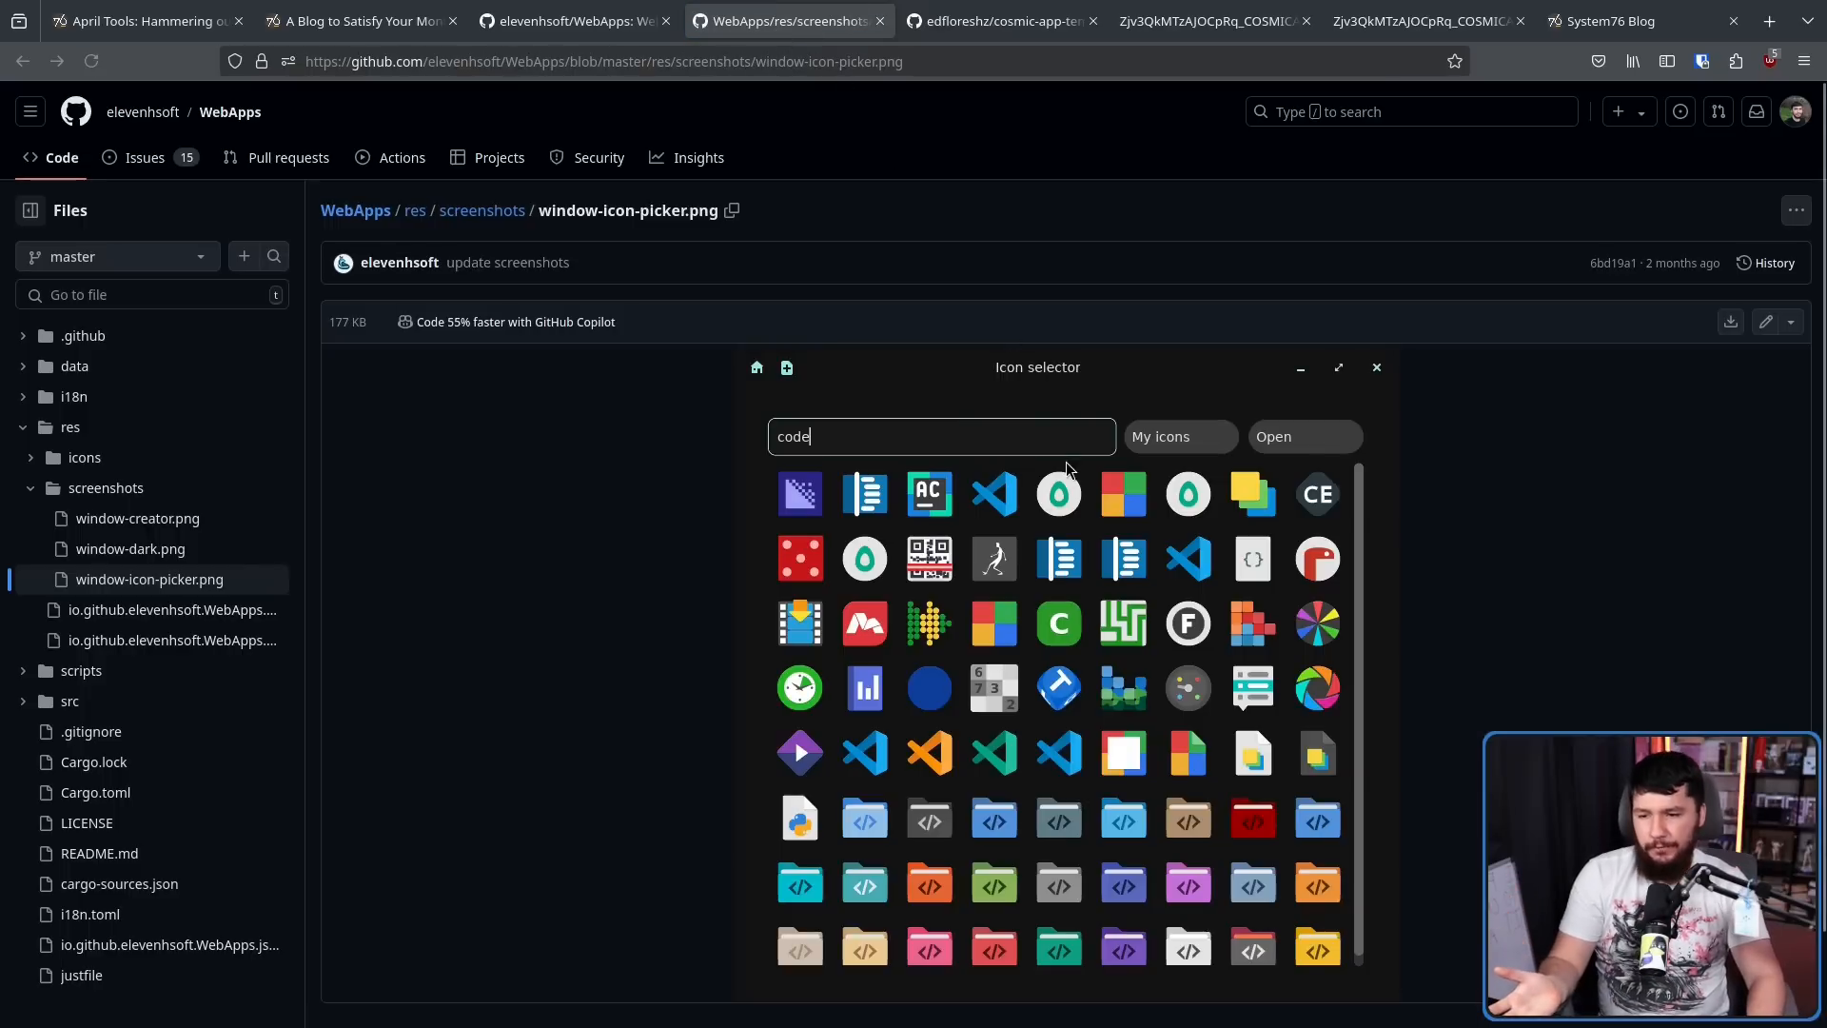
mouse_move(1113, 464)
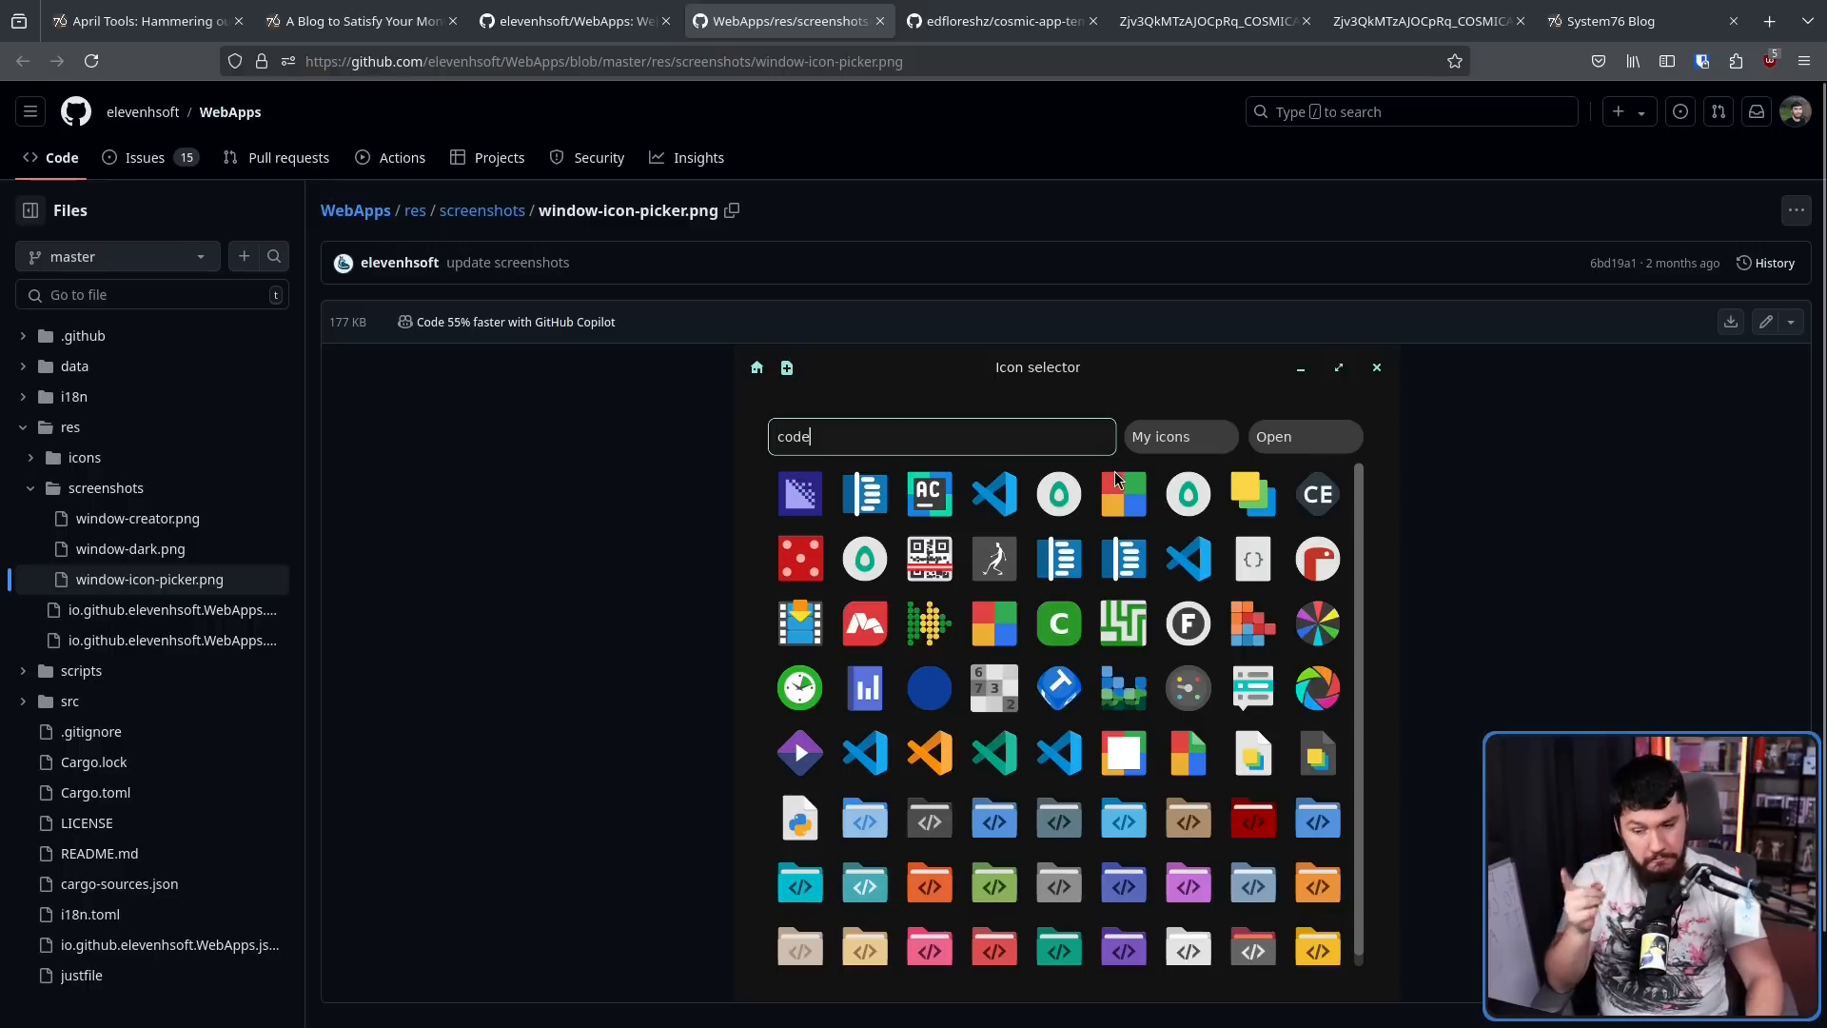
click(362, 21)
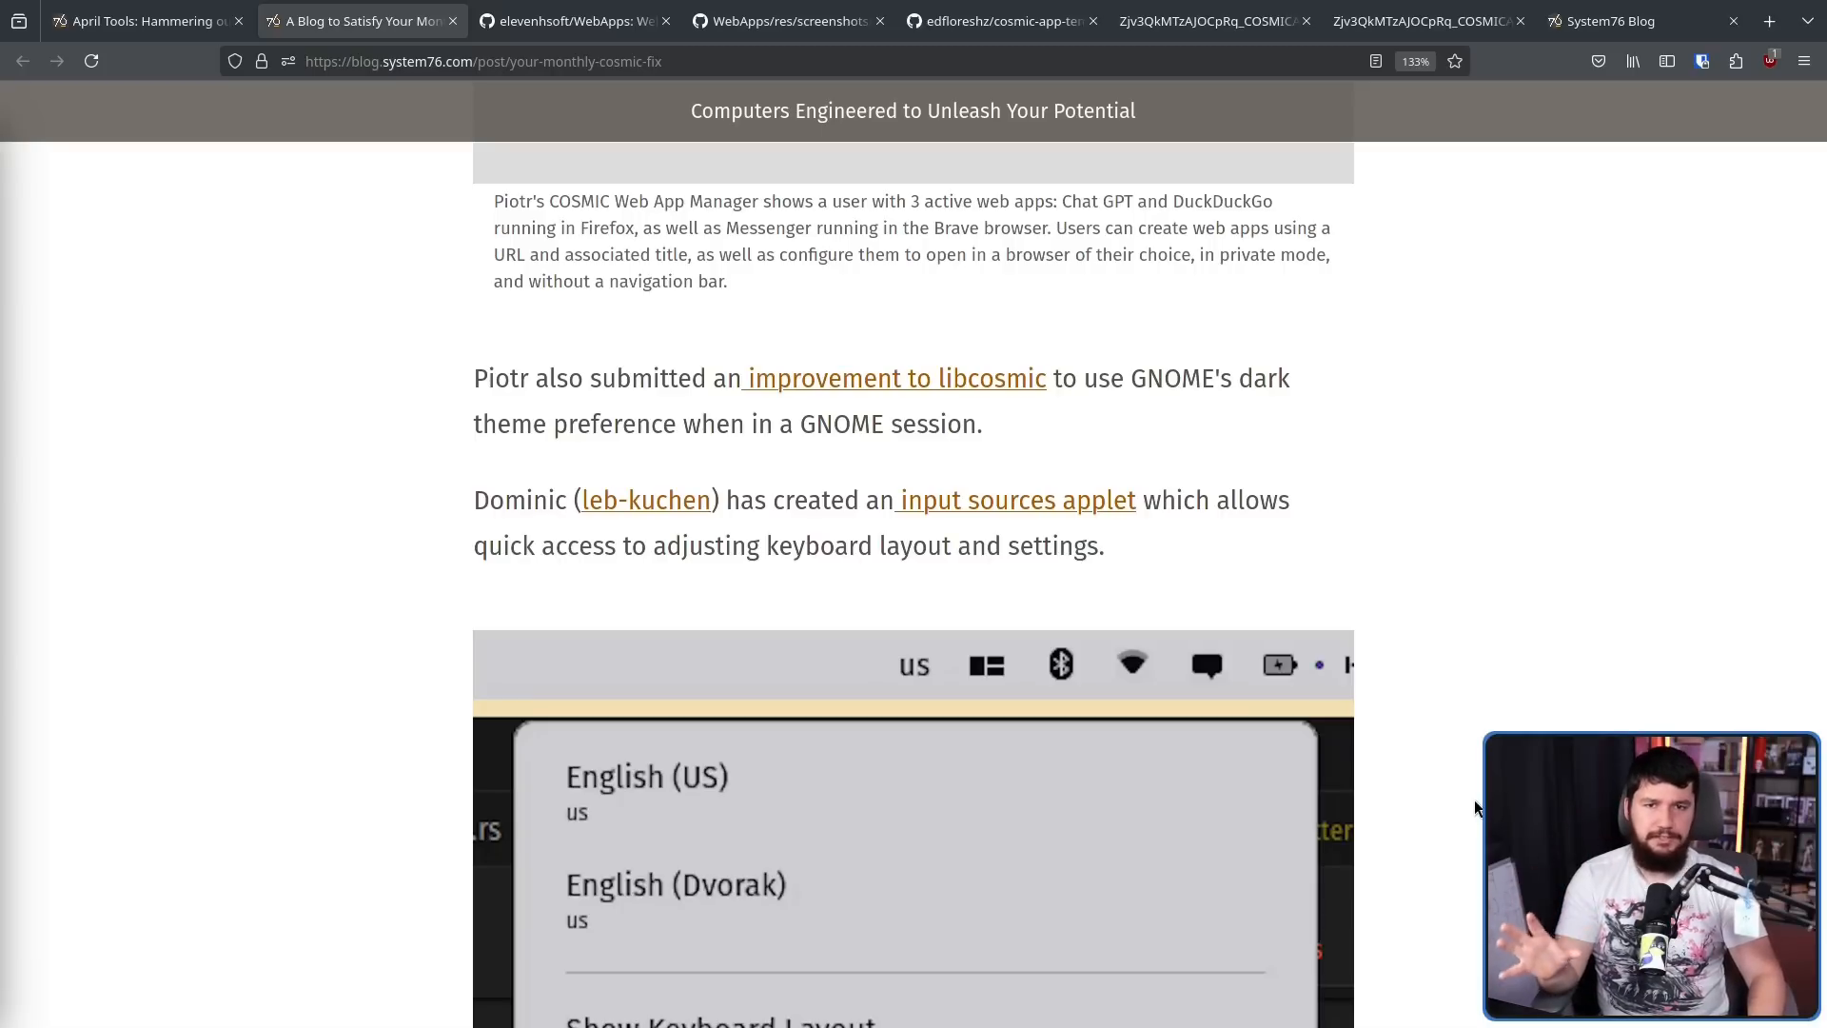
mouse_move(1450, 582)
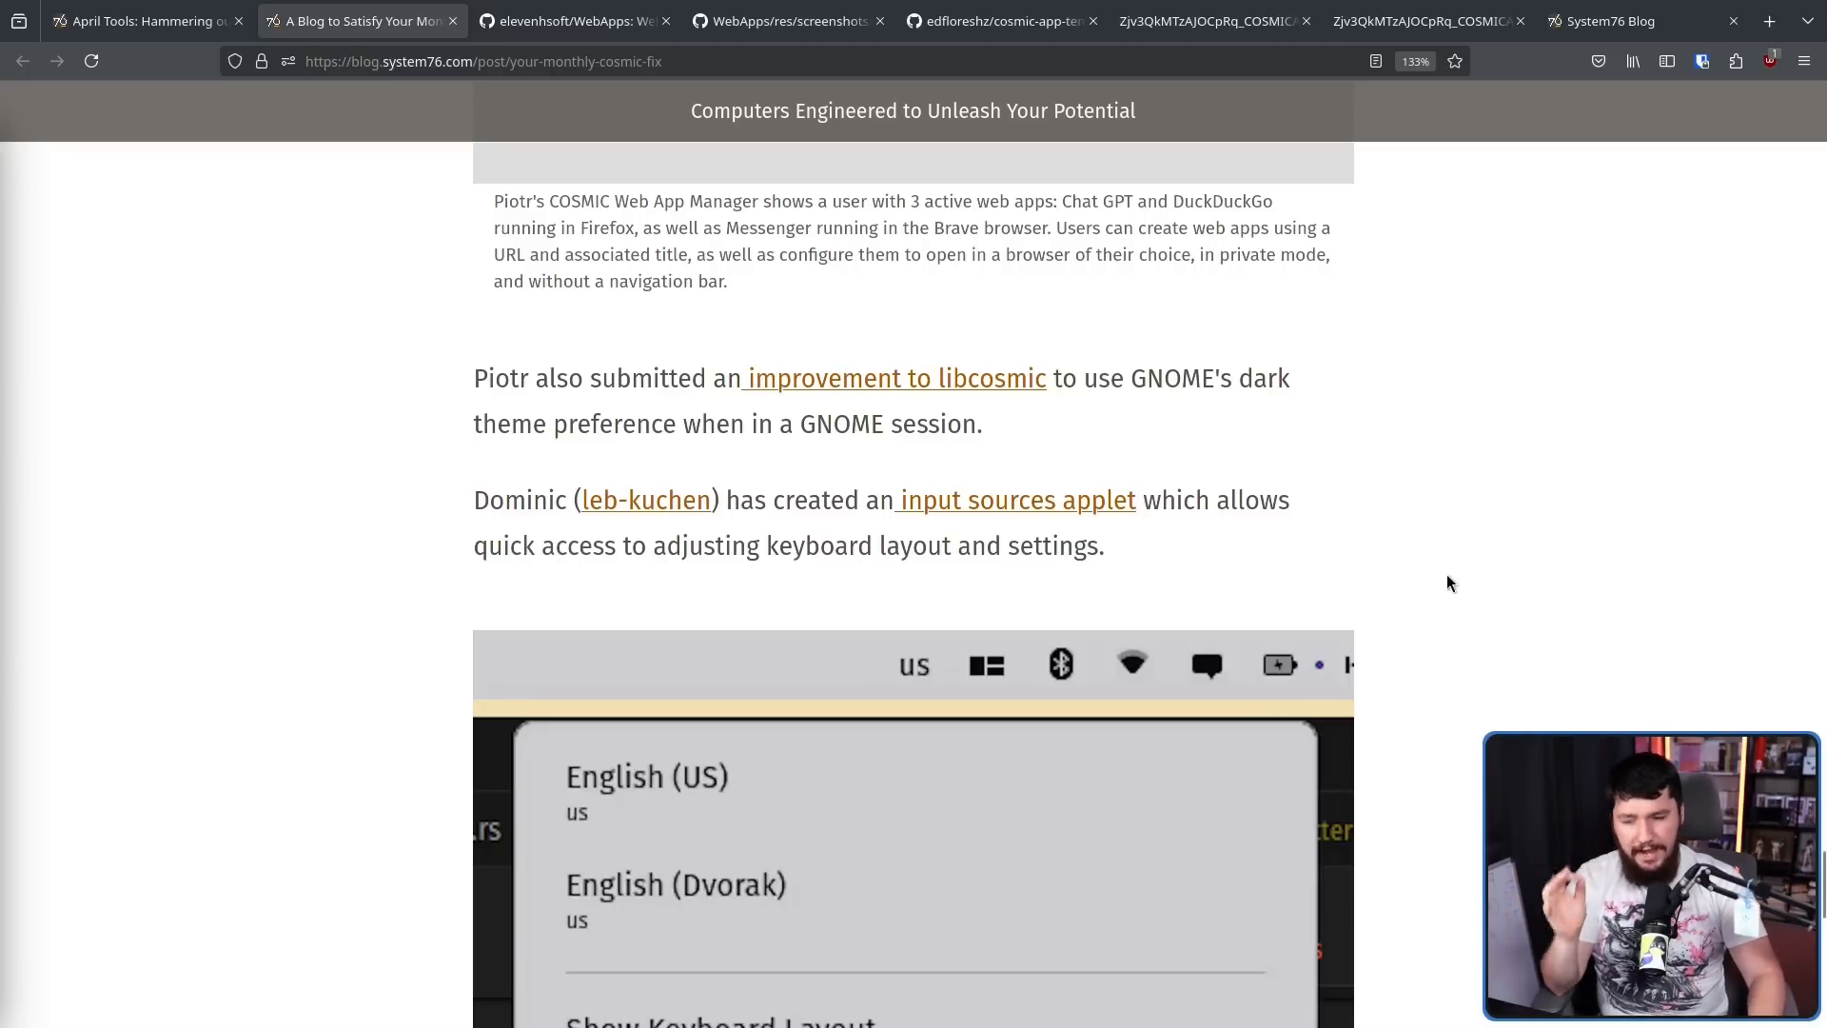
Scroll to Dominic's input sources applet paragraph and its keyboard layout screenshot
scroll(down, 3)
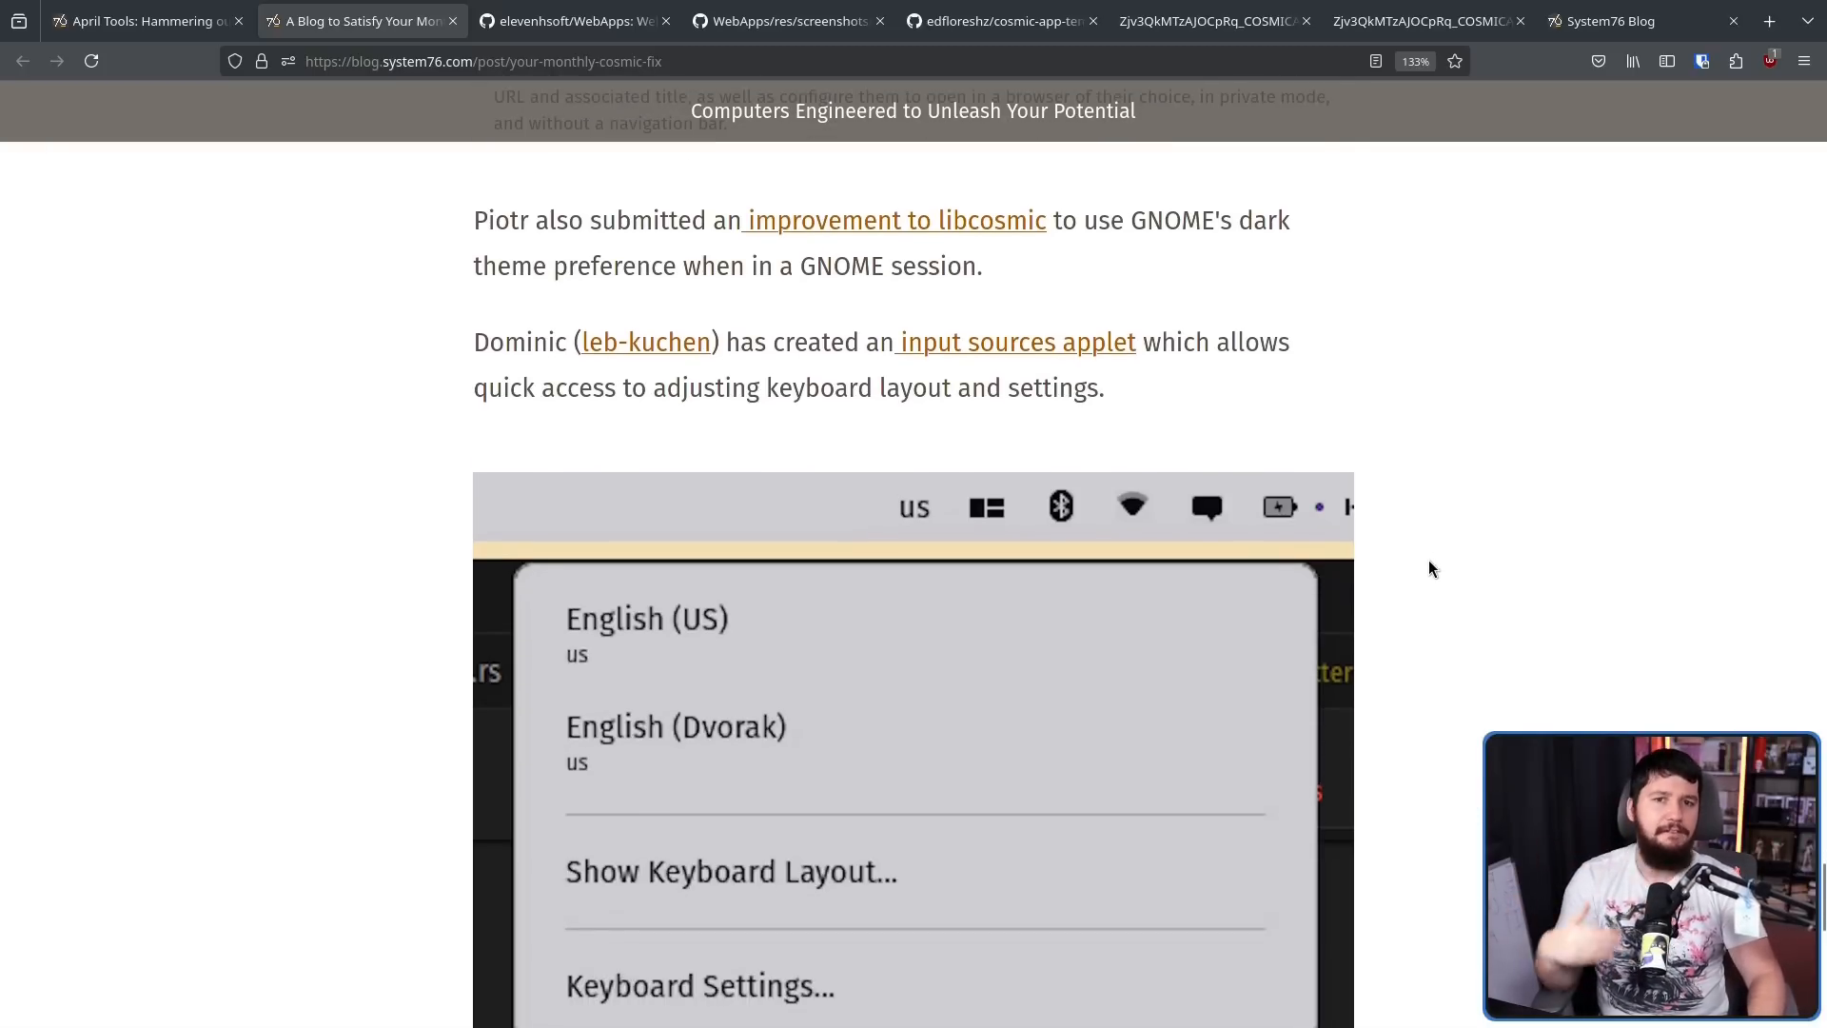
mouse_move(1607, 719)
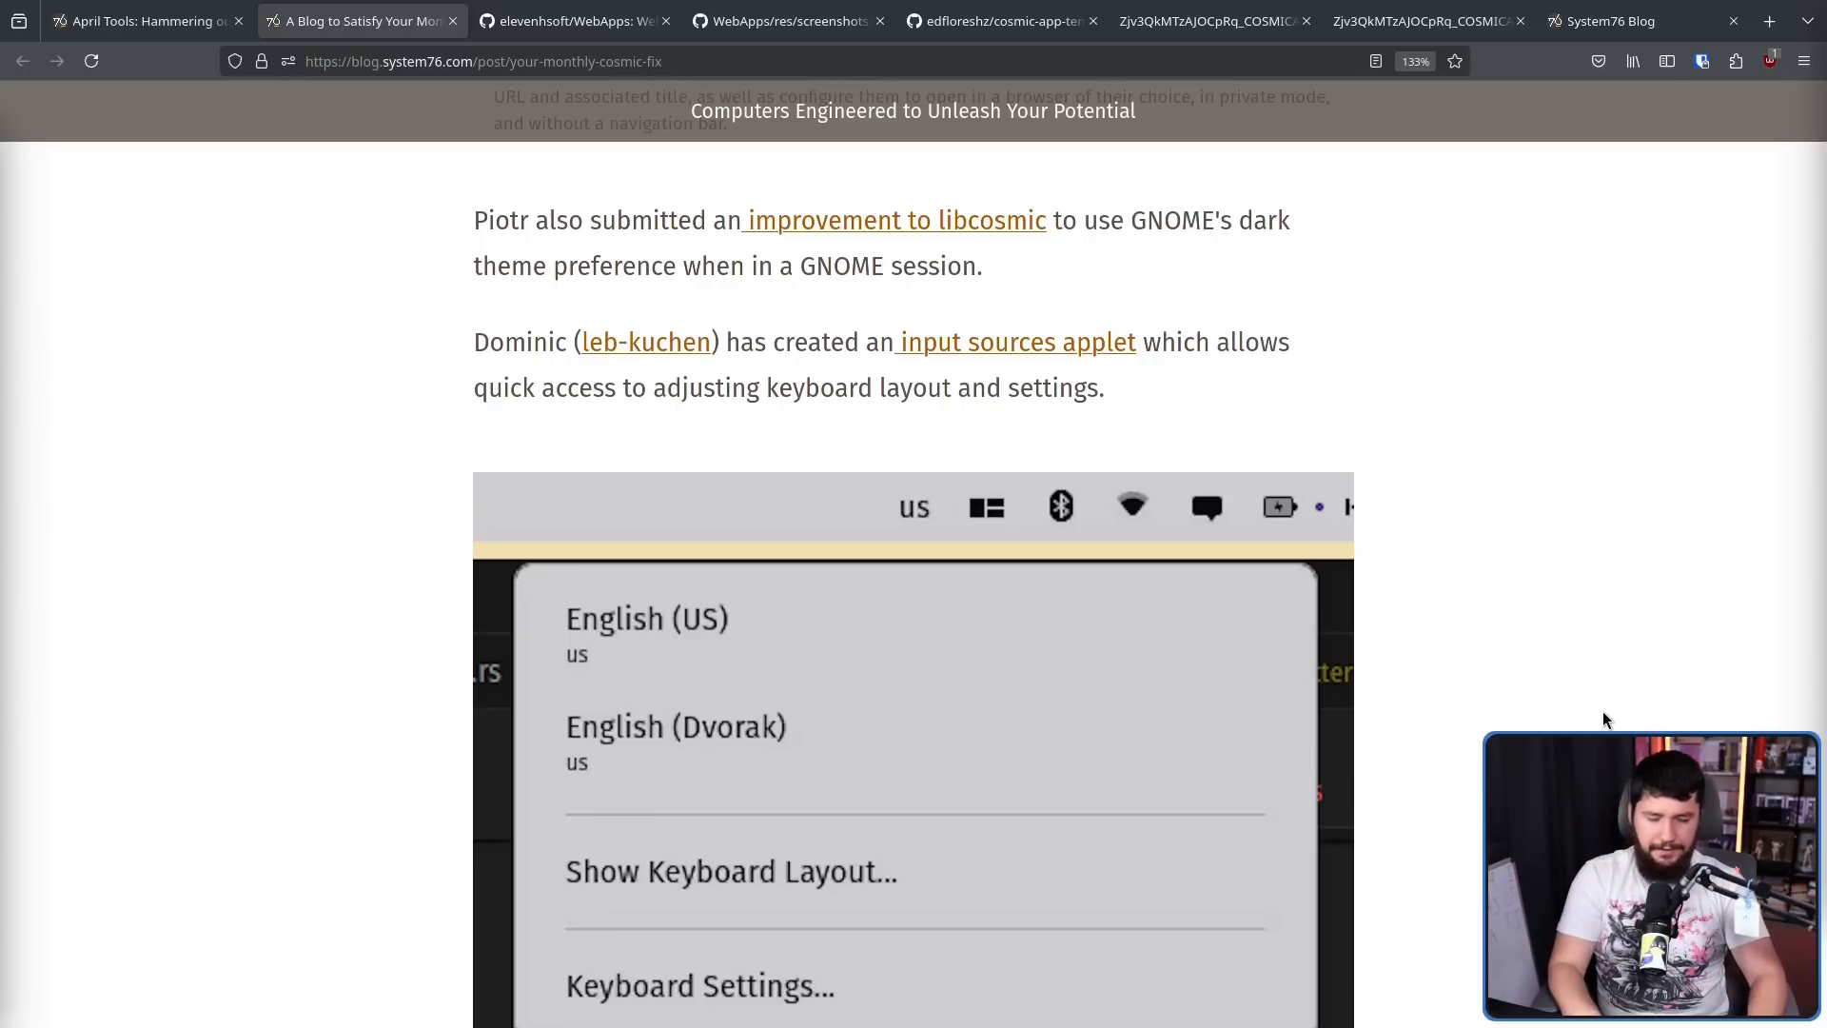
mouse_move(1593, 714)
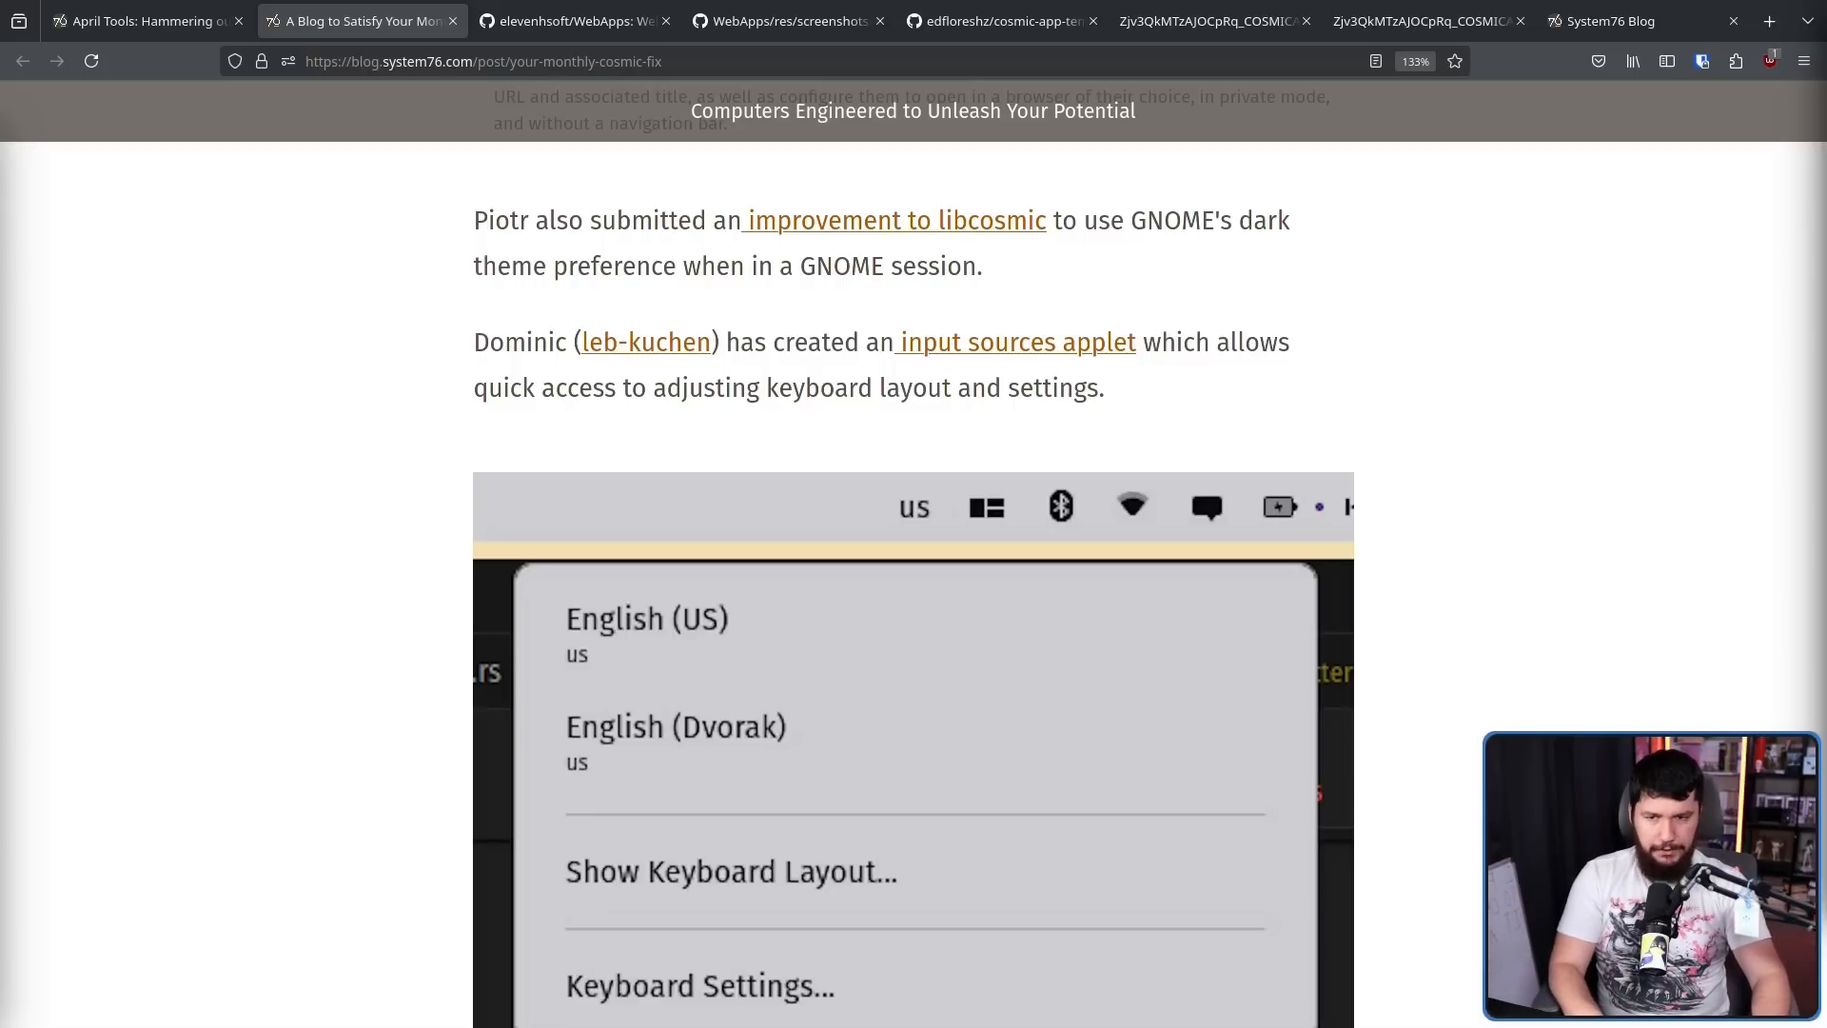
mouse_move(729, 234)
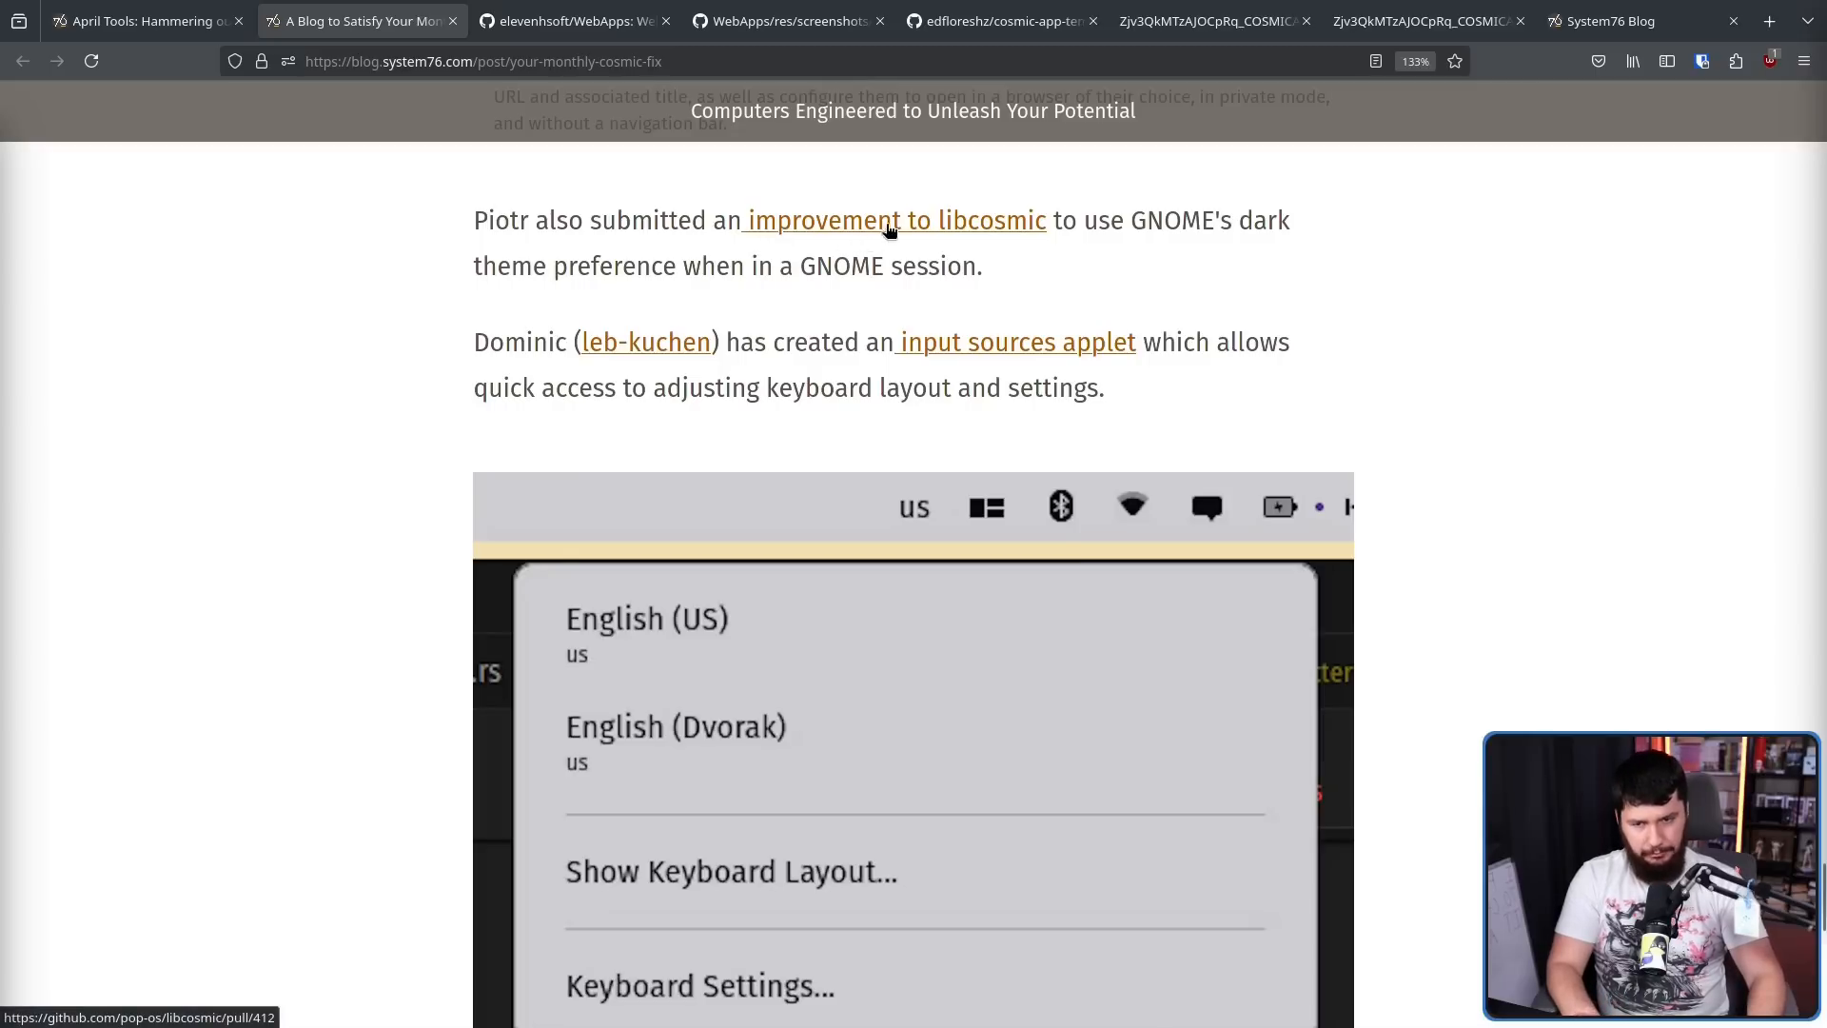
mouse_move(1620, 21)
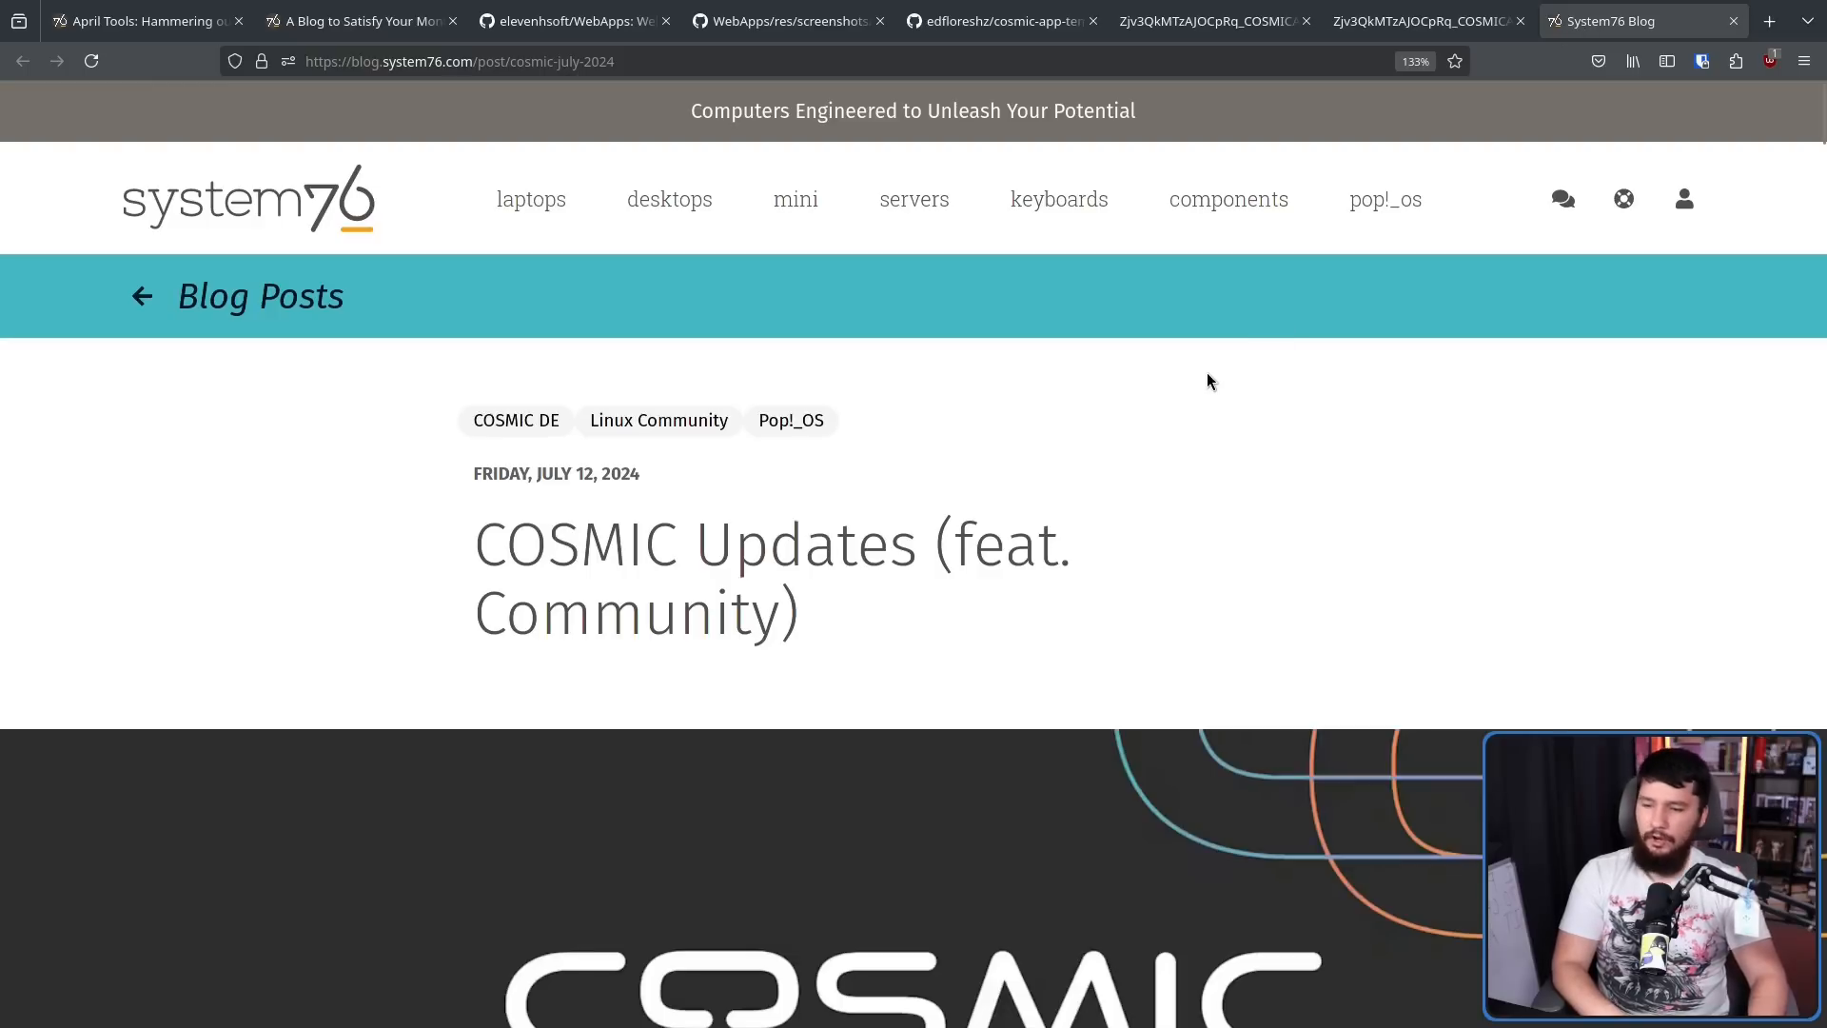
mouse_move(1191, 474)
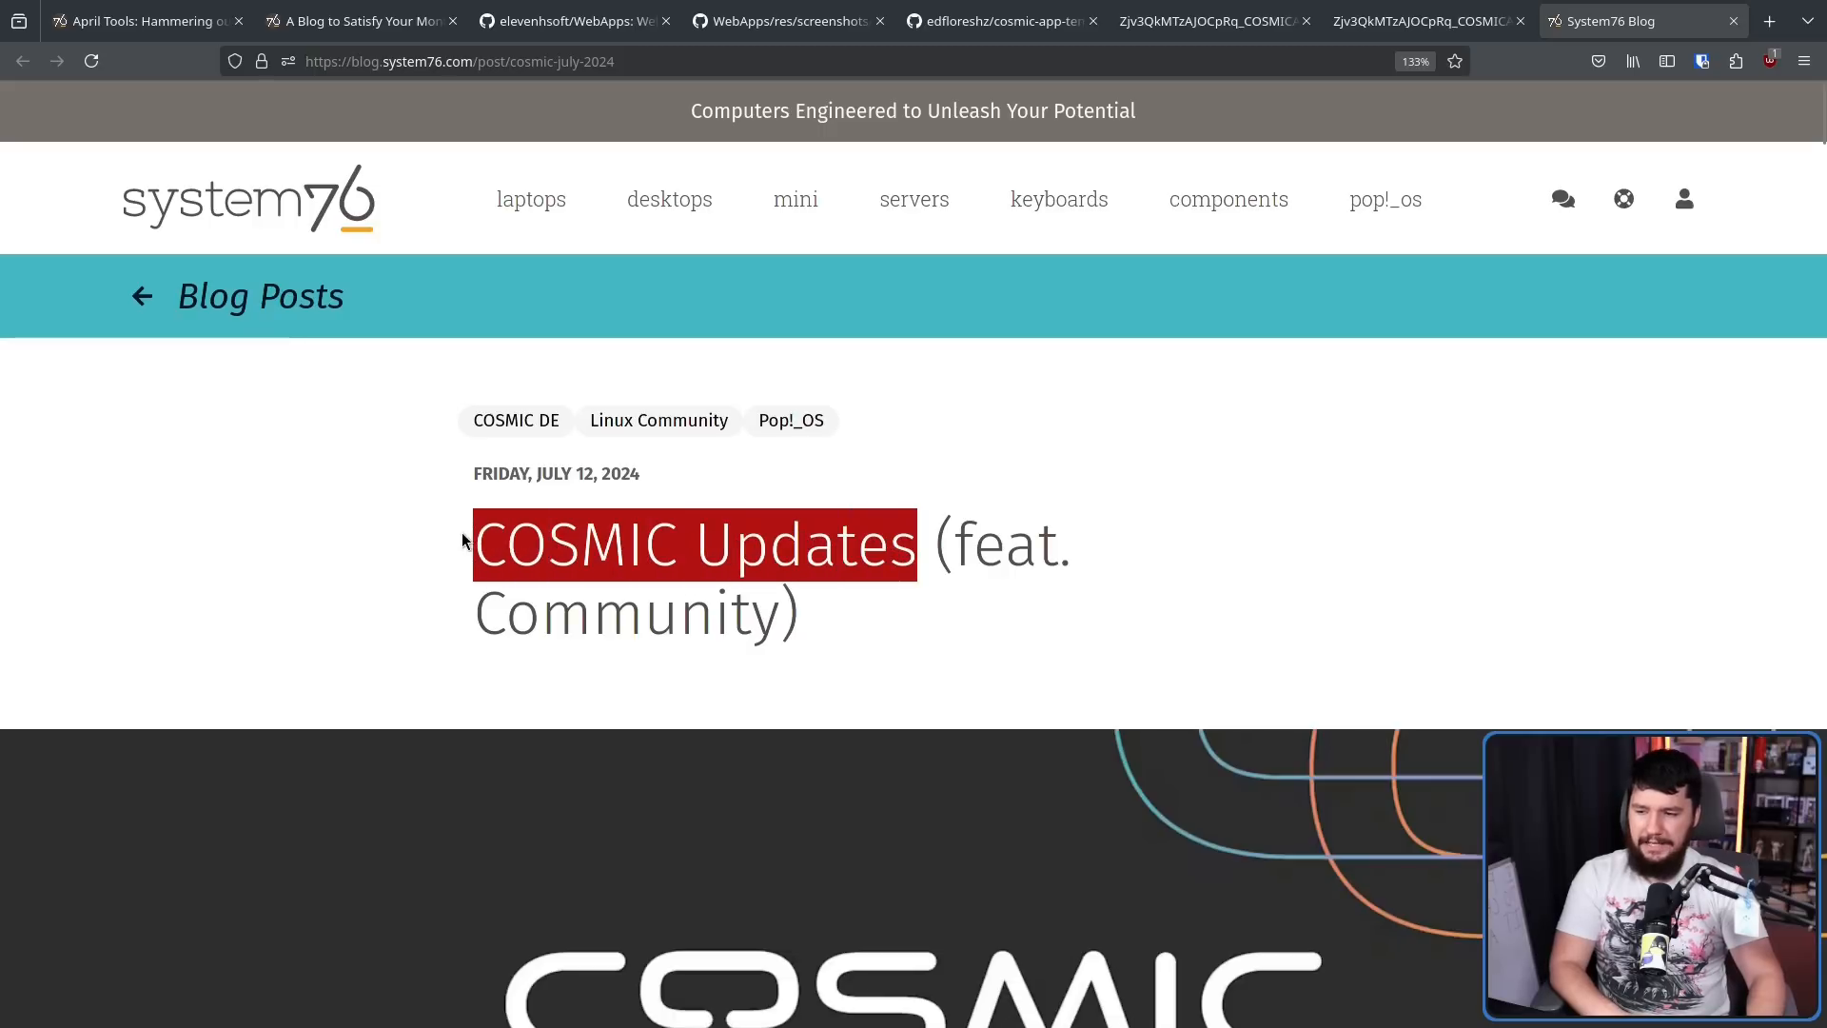
Scroll to Inactive Window Styling and open its screenshot full-size in a new tab
scroll(down, 3)
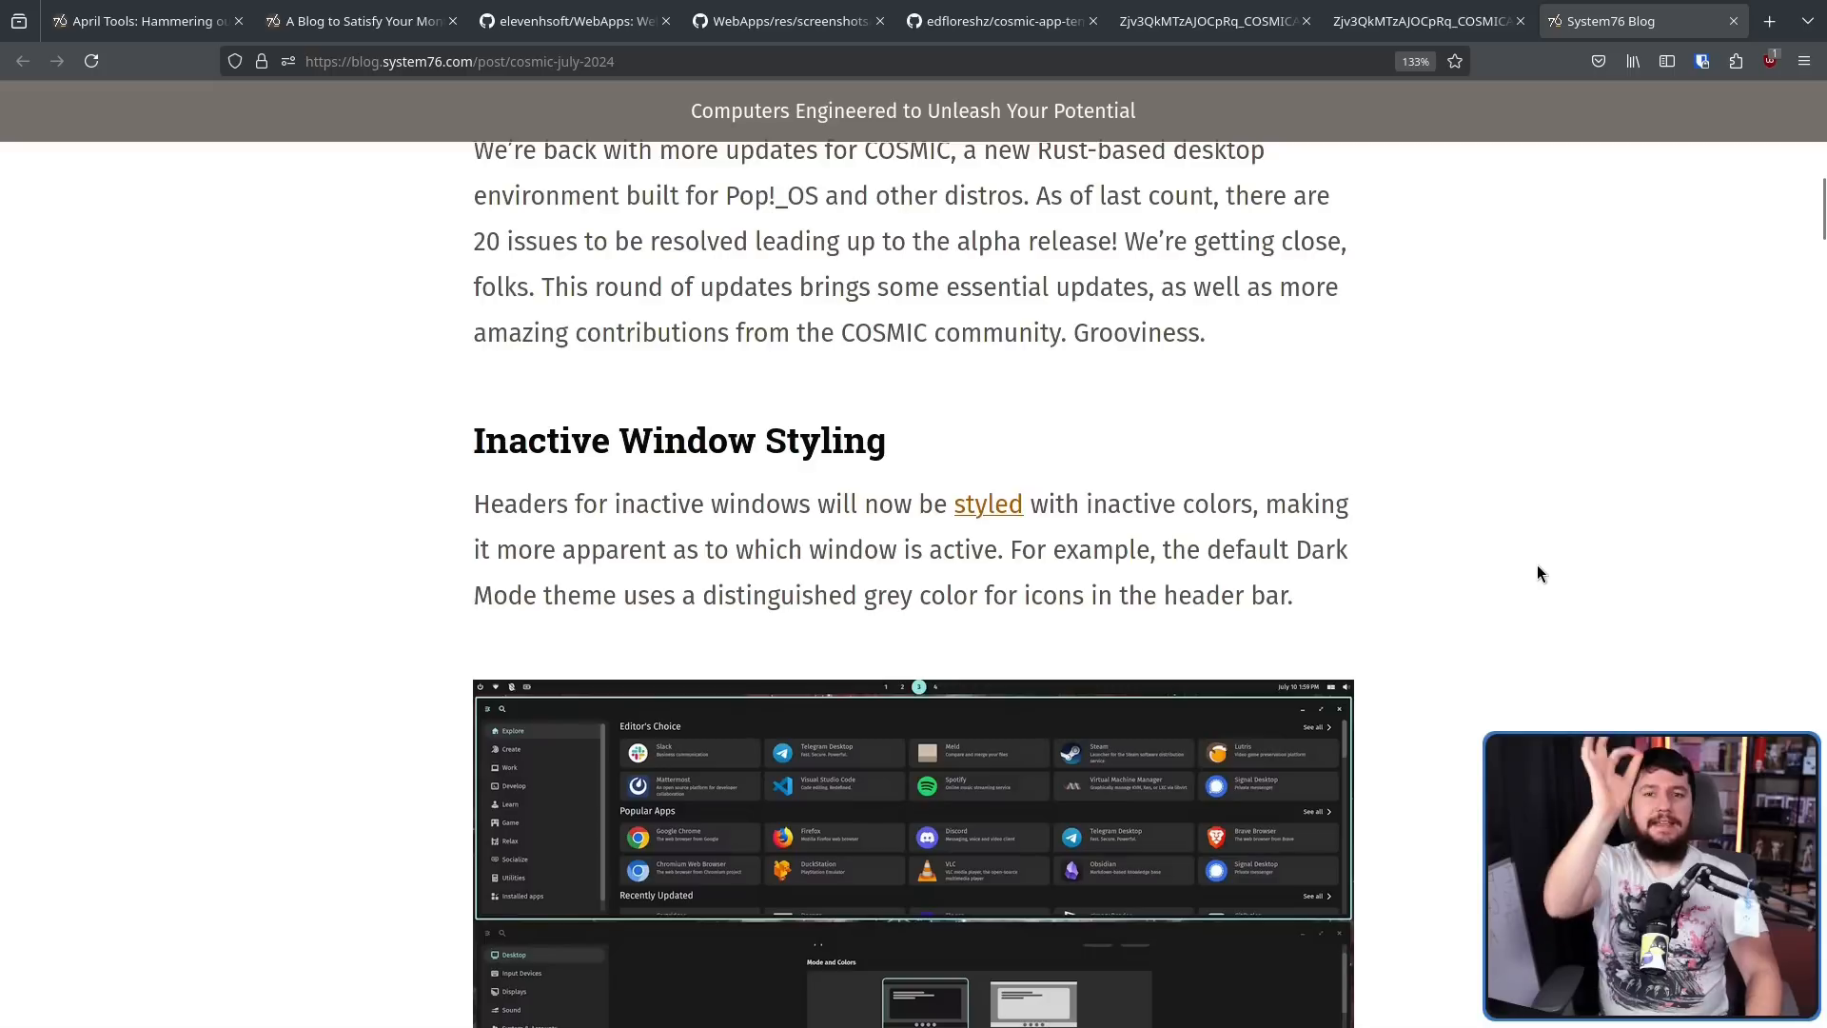
mouse_move(1254, 675)
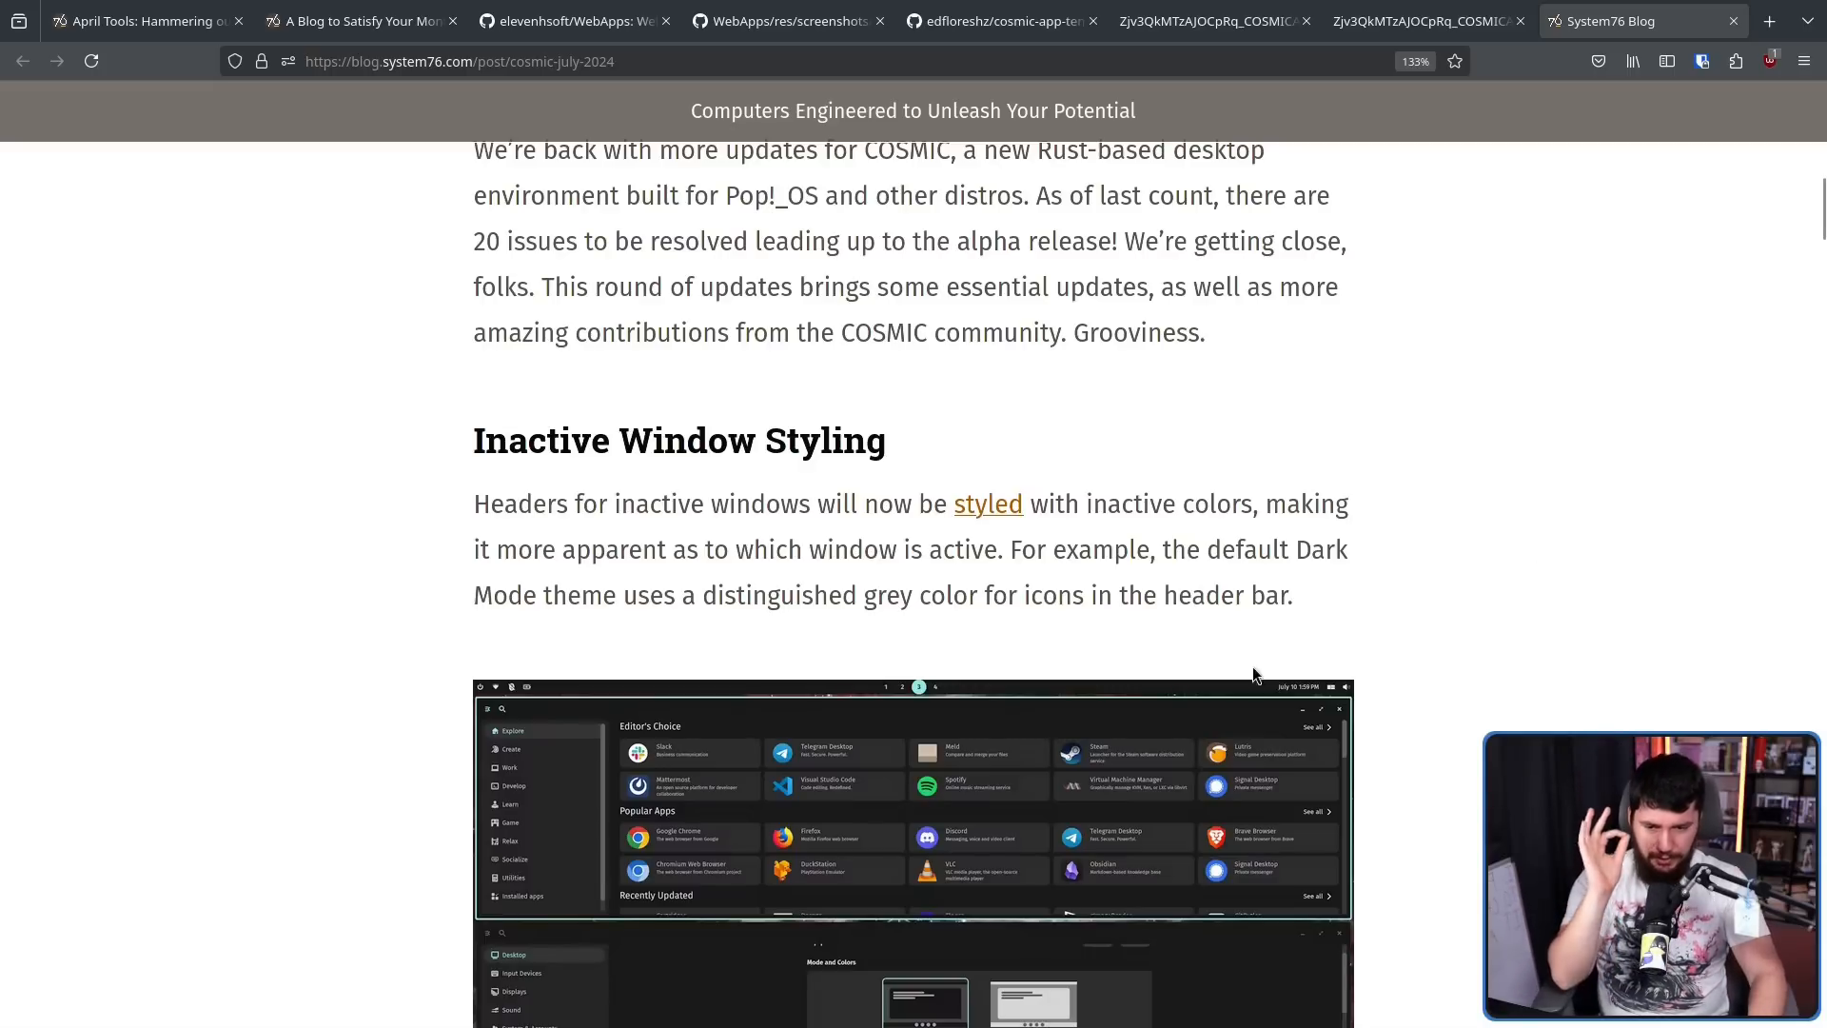
click(1768, 21)
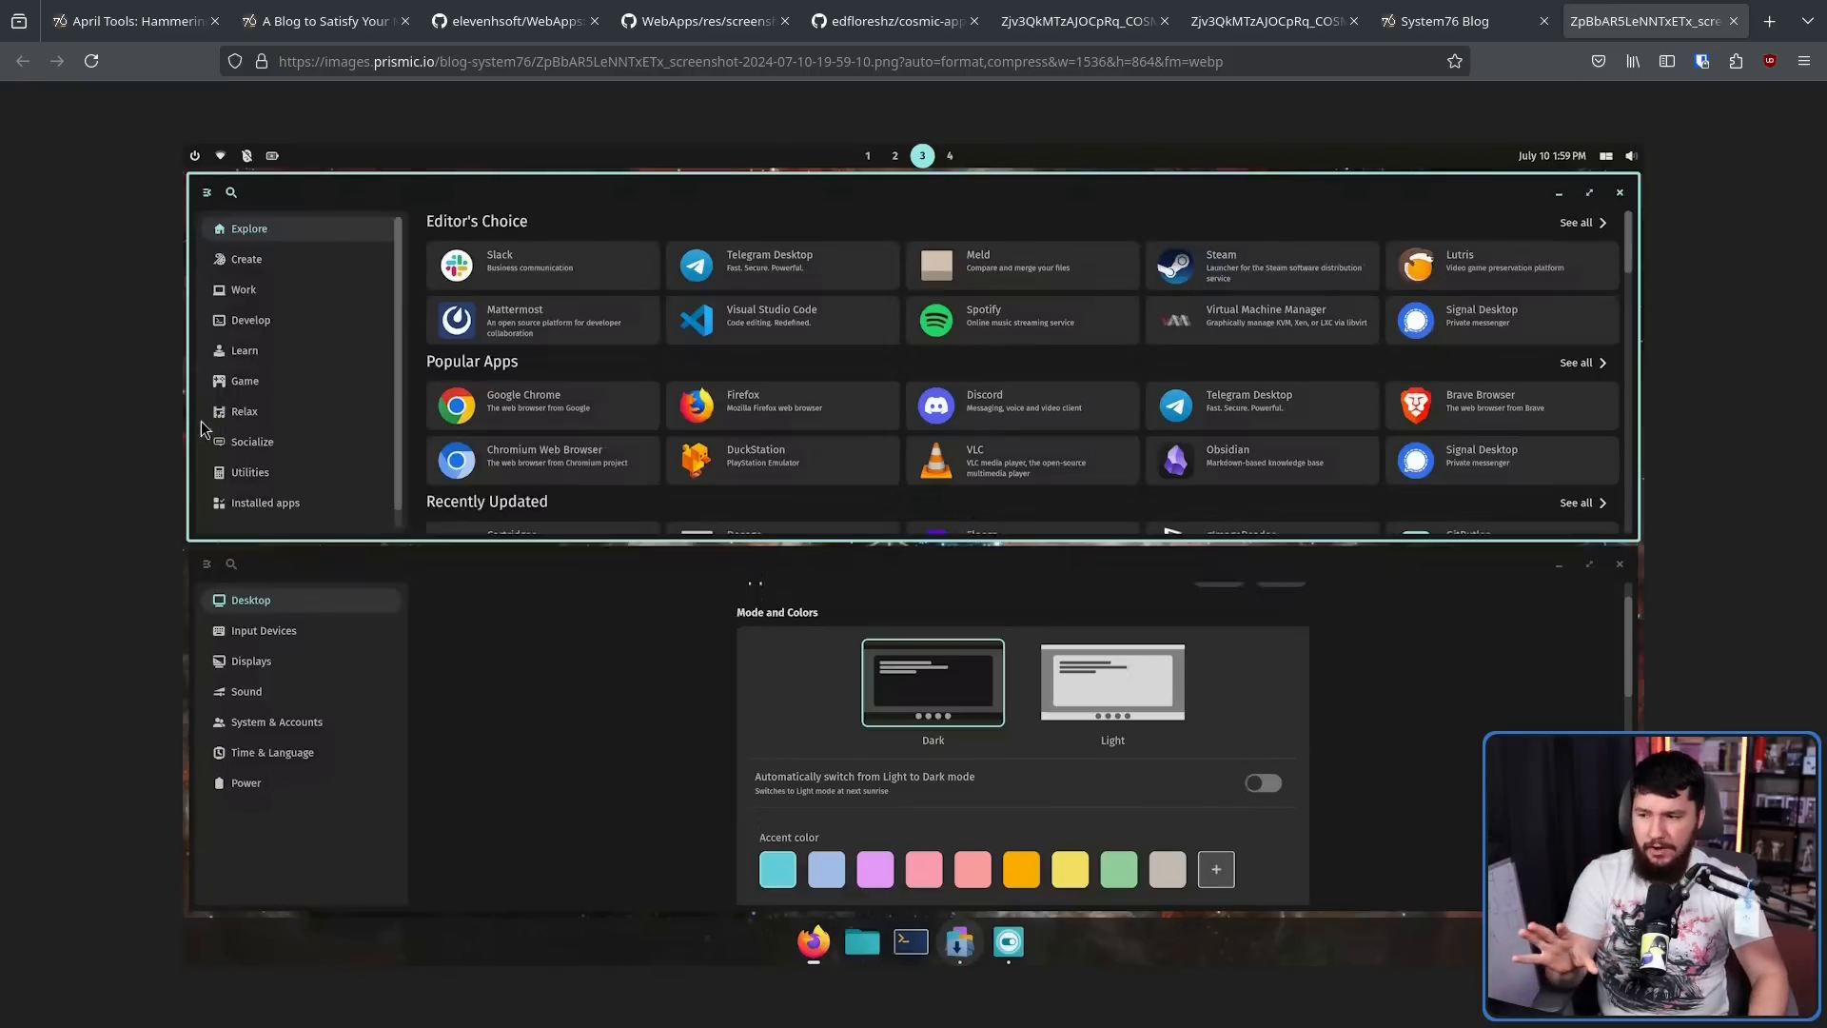
mouse_move(1555, 407)
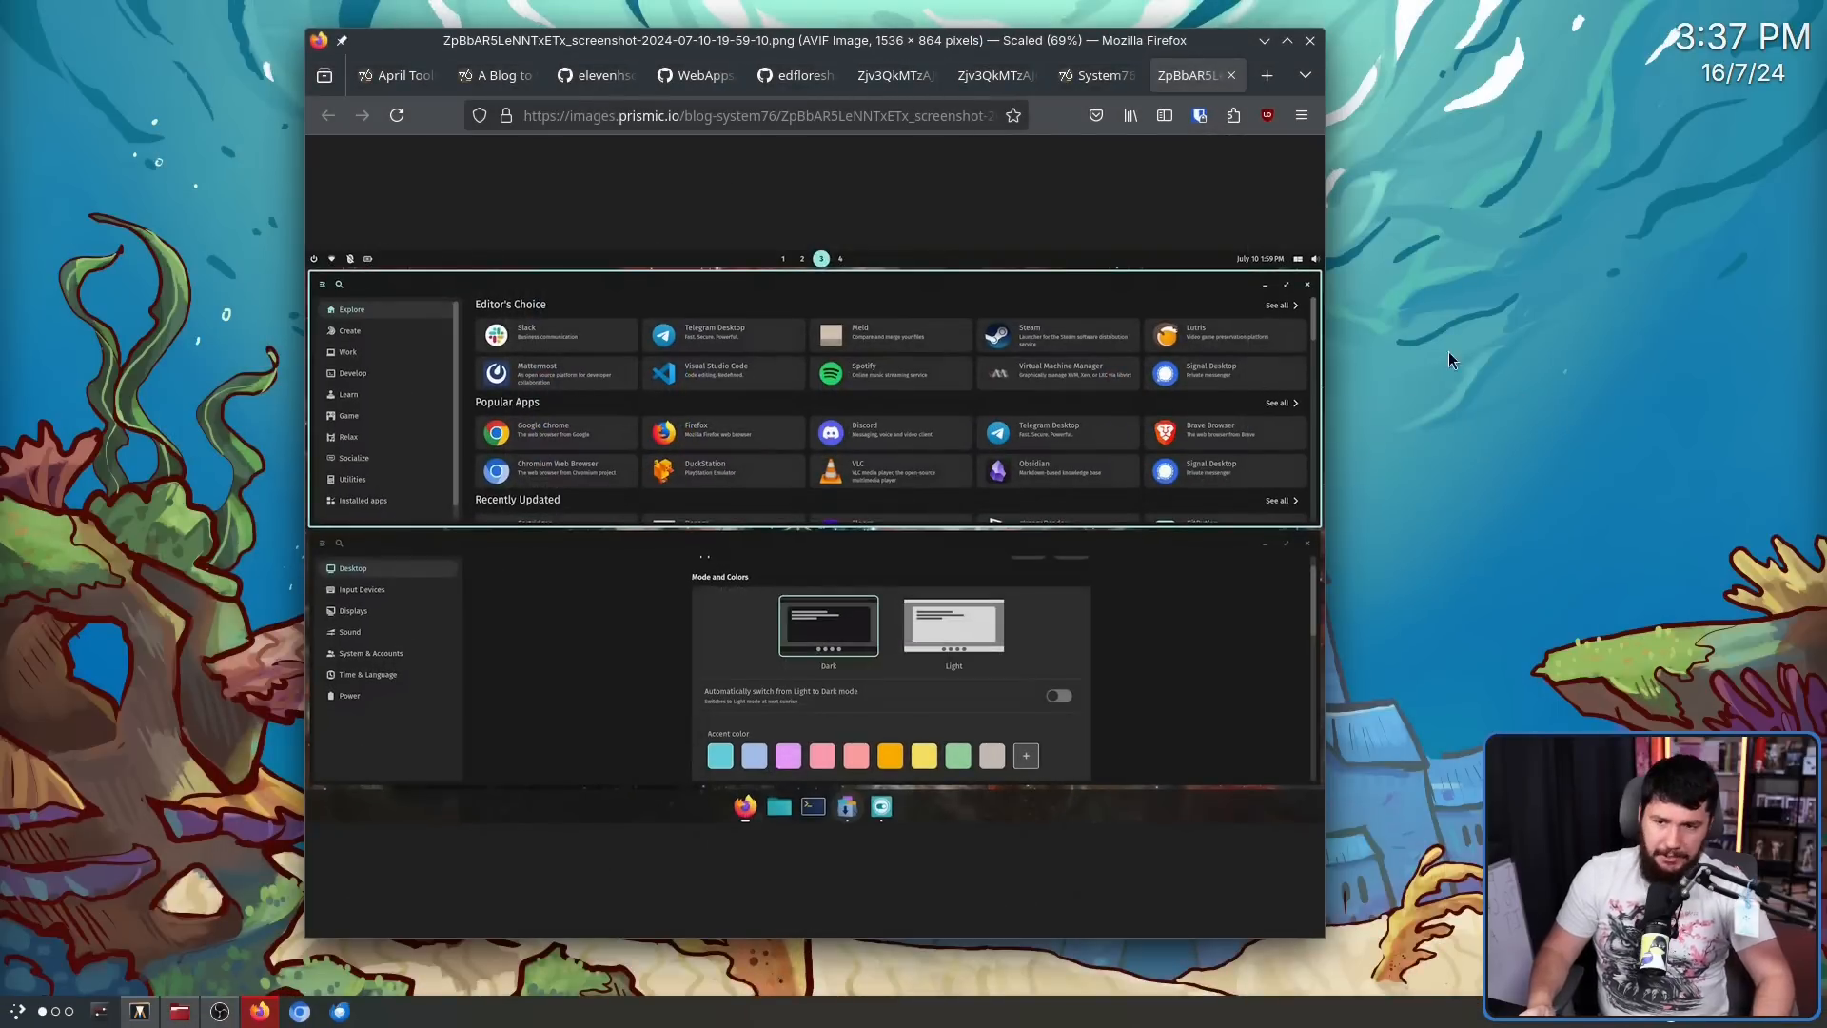
mouse_move(1081, 446)
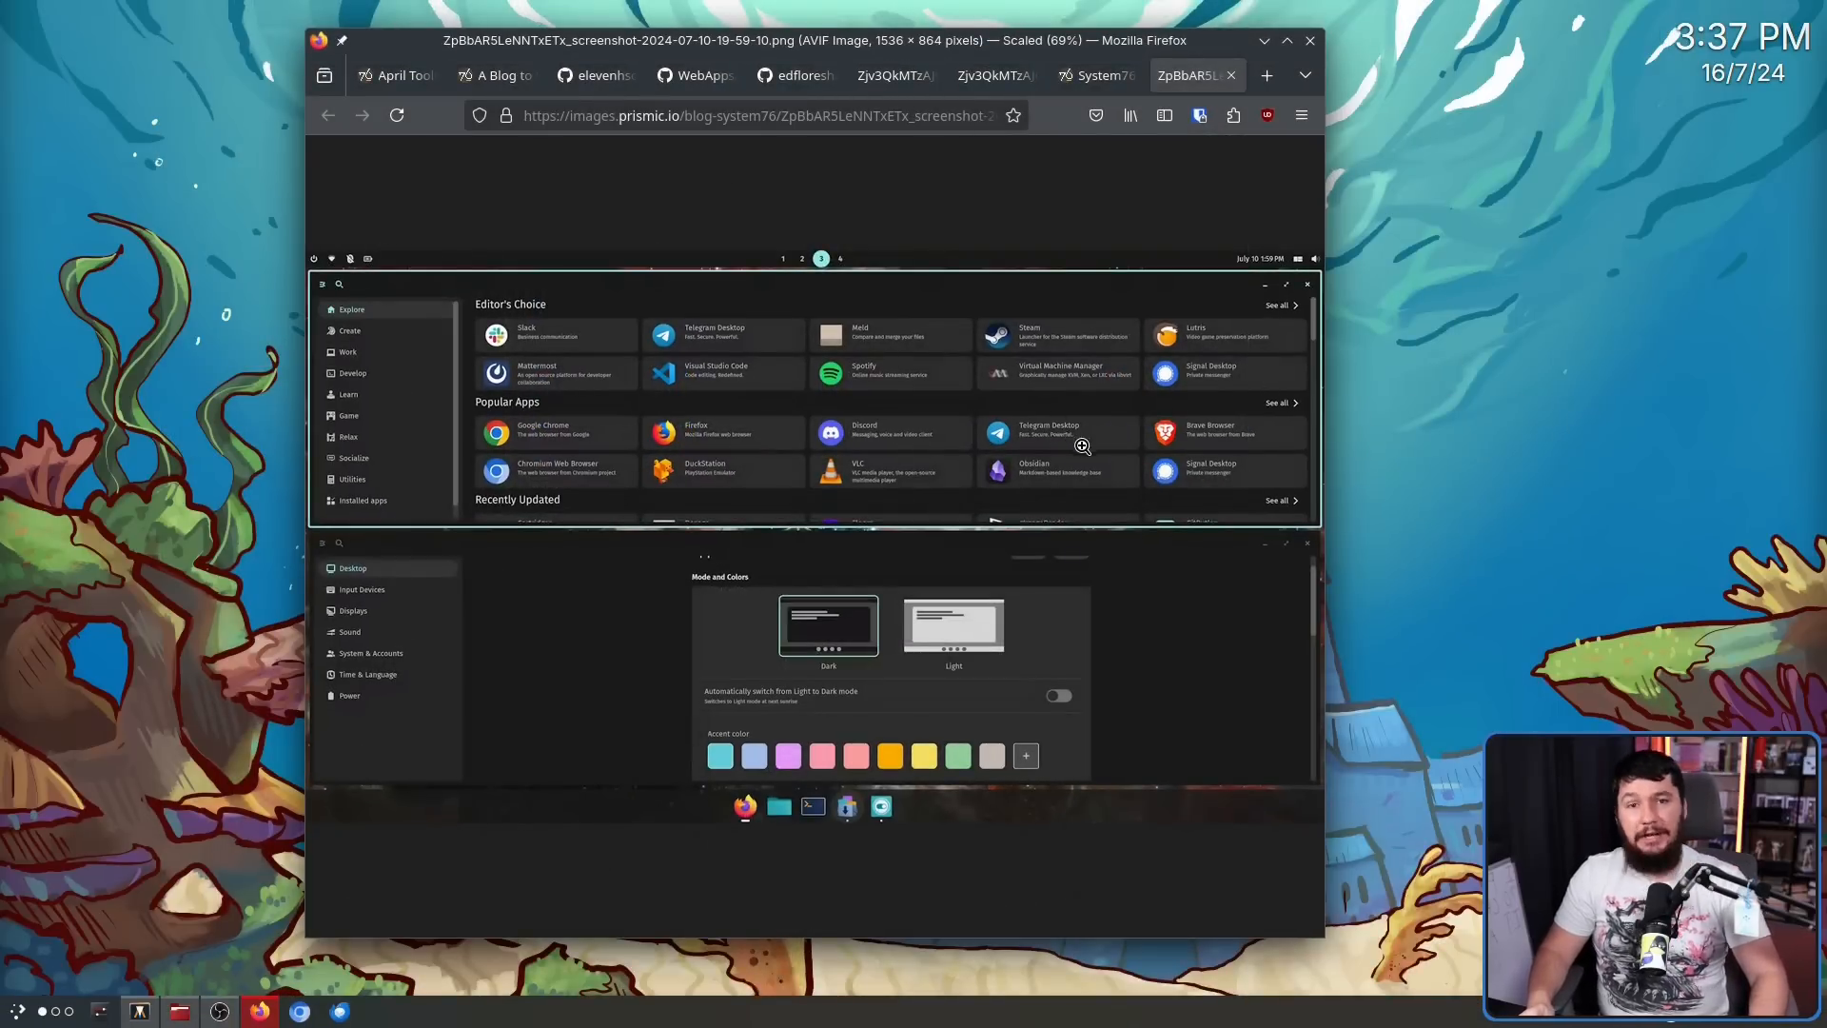
mouse_move(1014, 476)
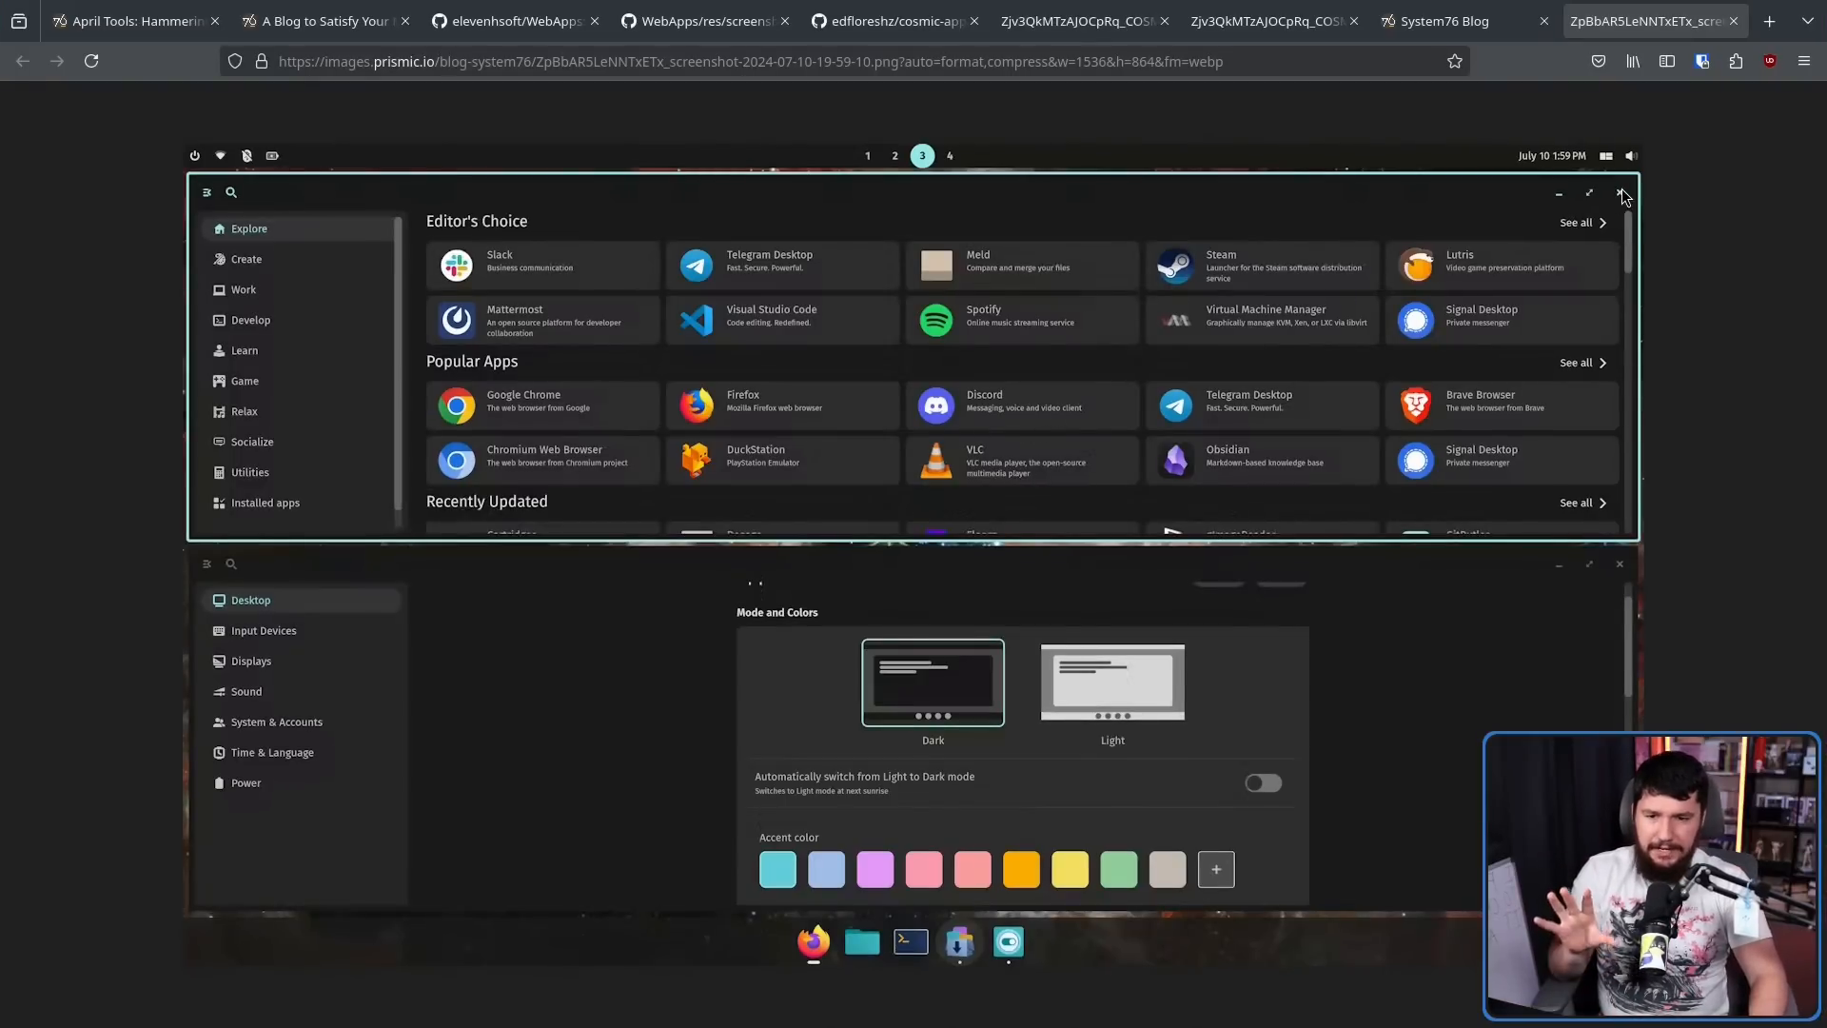
mouse_move(1258, 195)
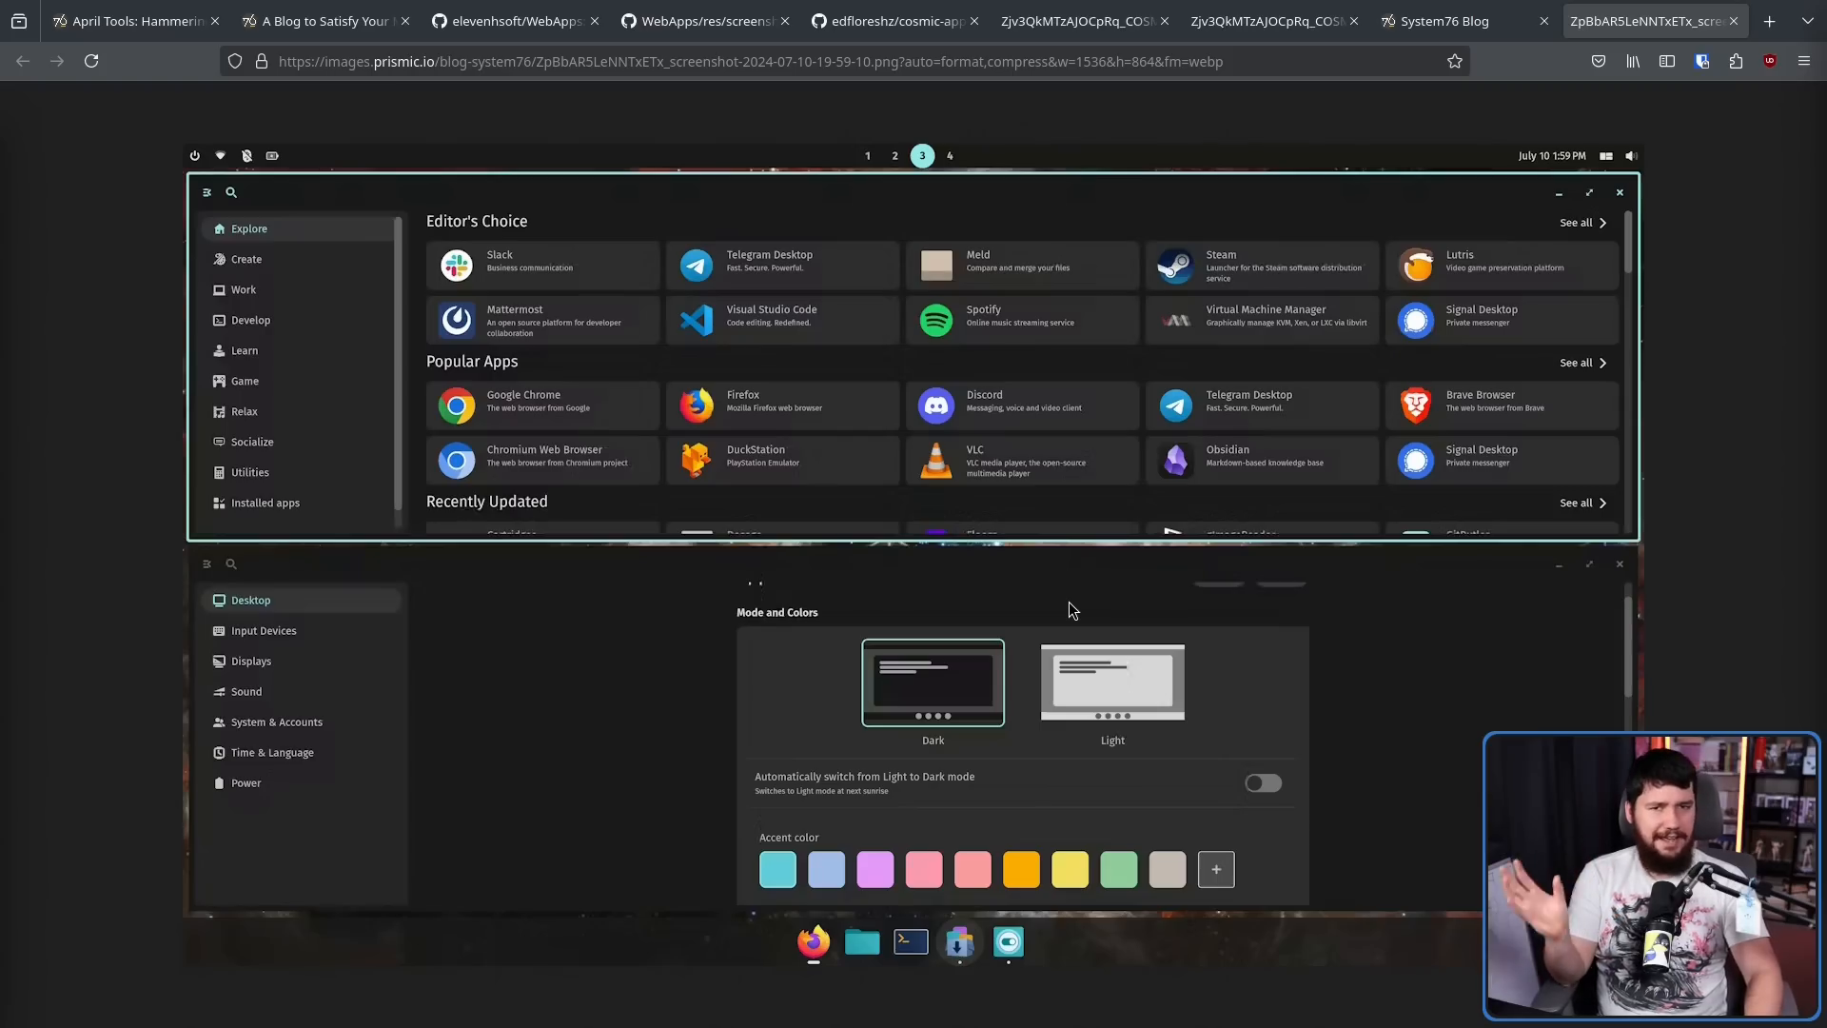
mouse_move(1062, 598)
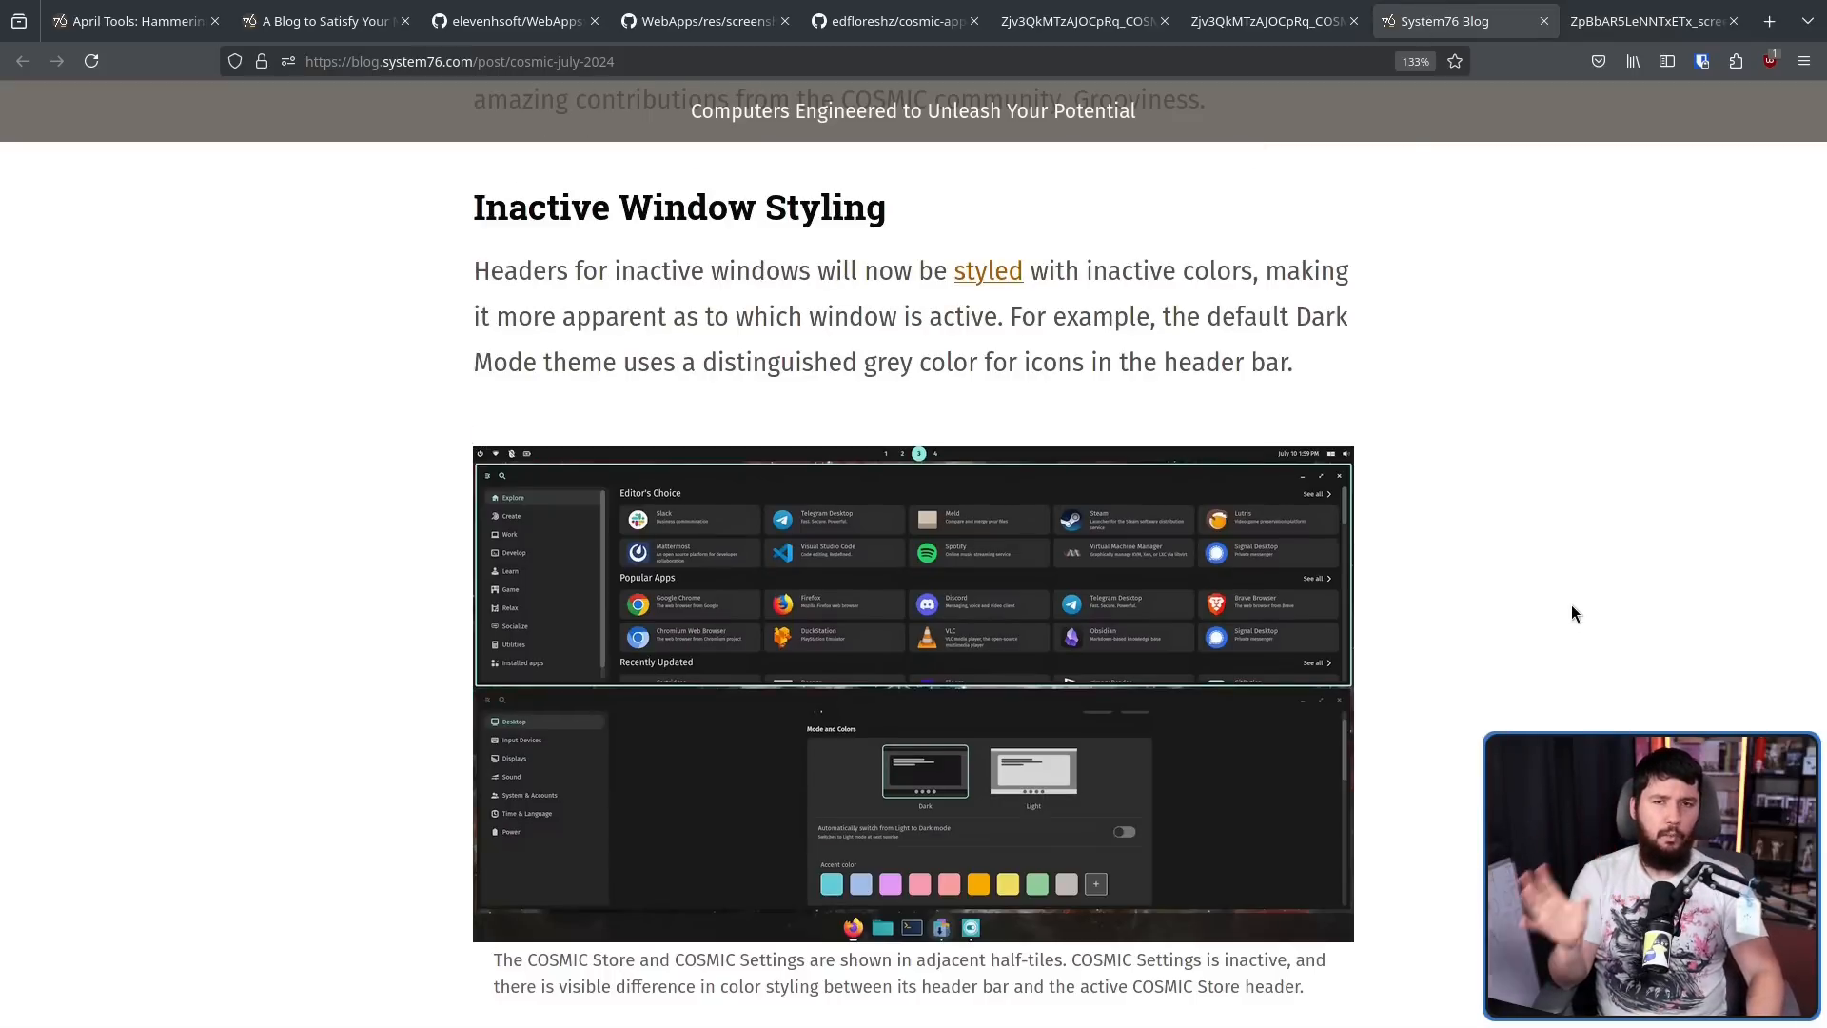
mouse_move(1639, 526)
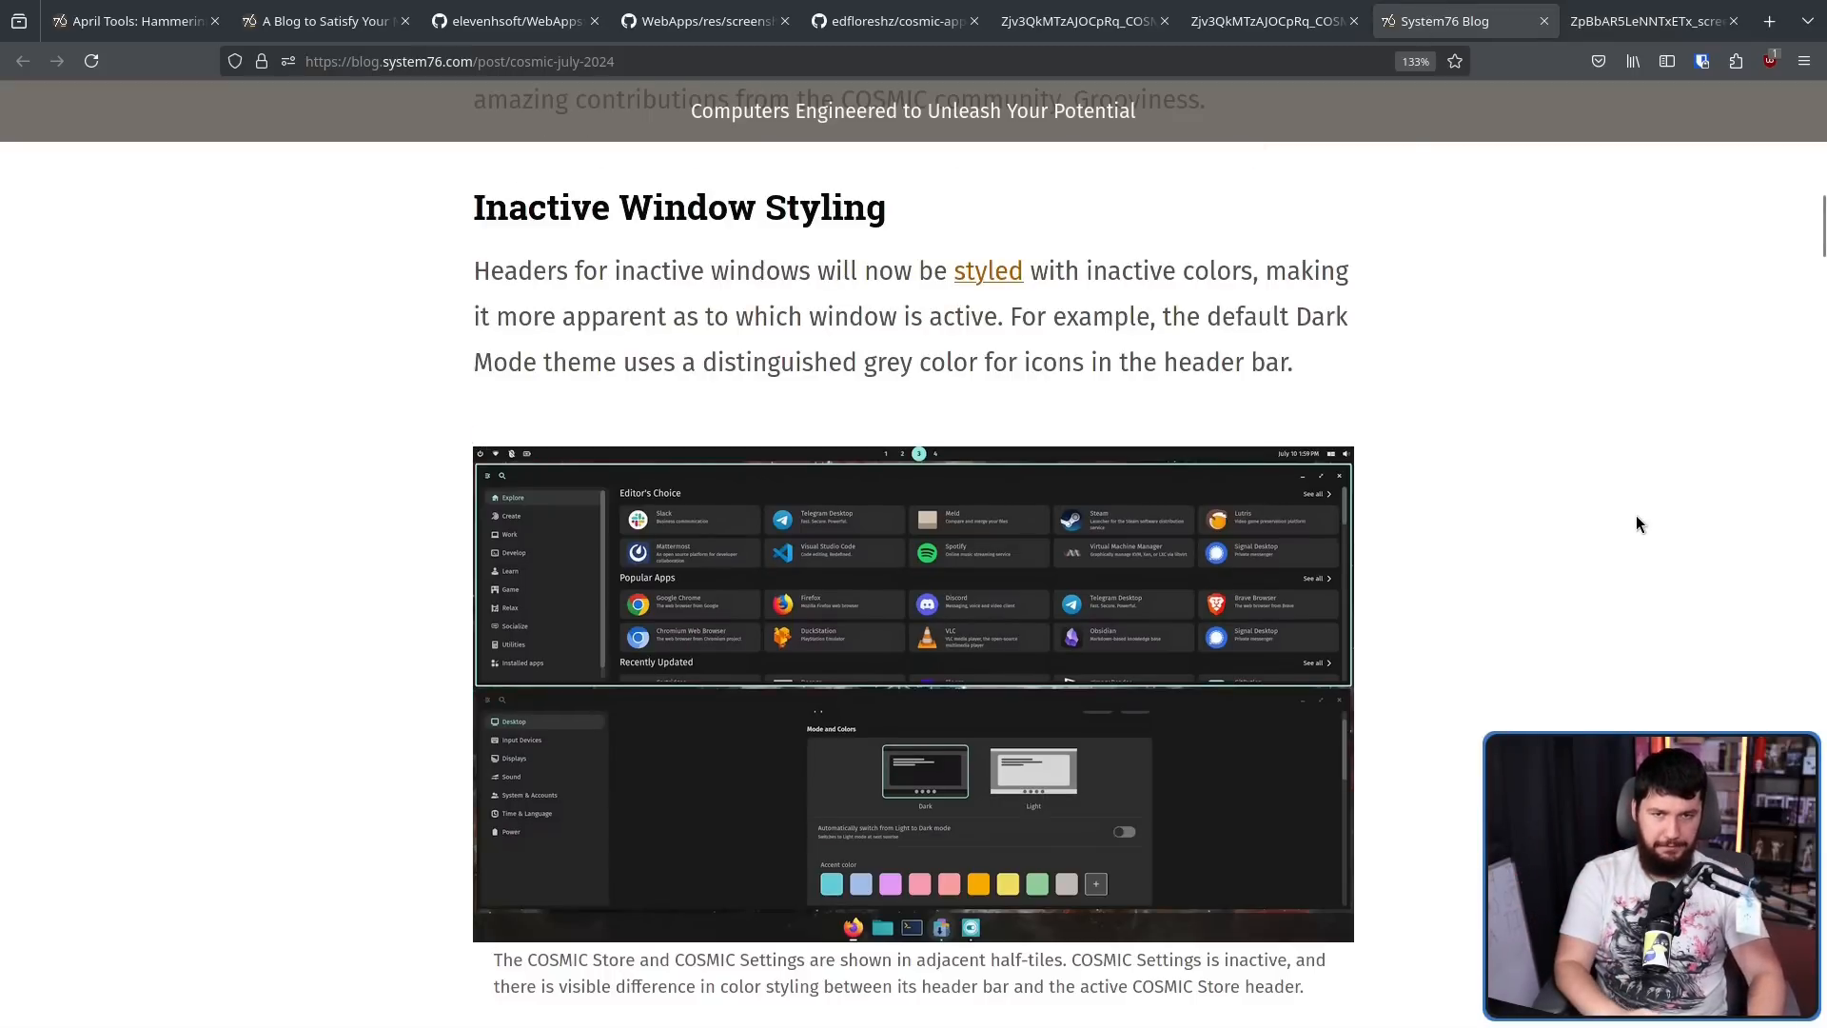
Scroll the July post down to the Custom Keyboard Shortcuts section and its Replace Shortcut screenshot
scroll(down, 3)
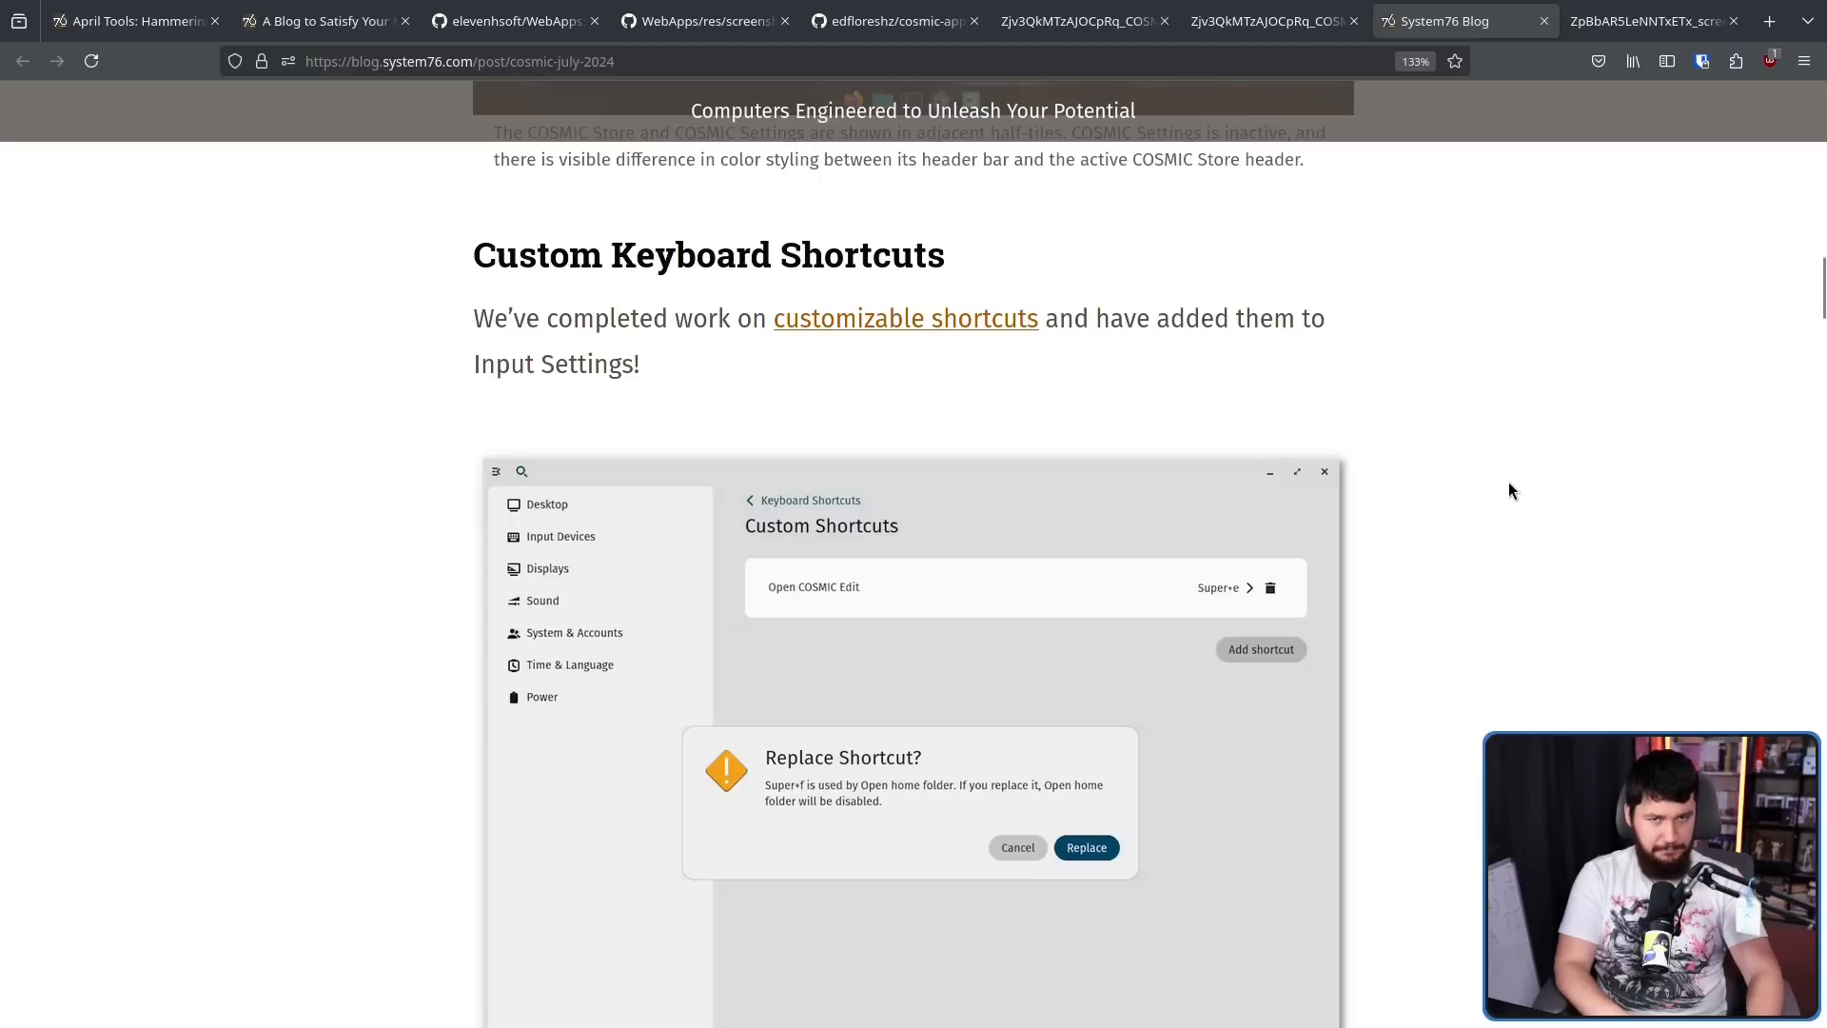
mouse_move(1496, 516)
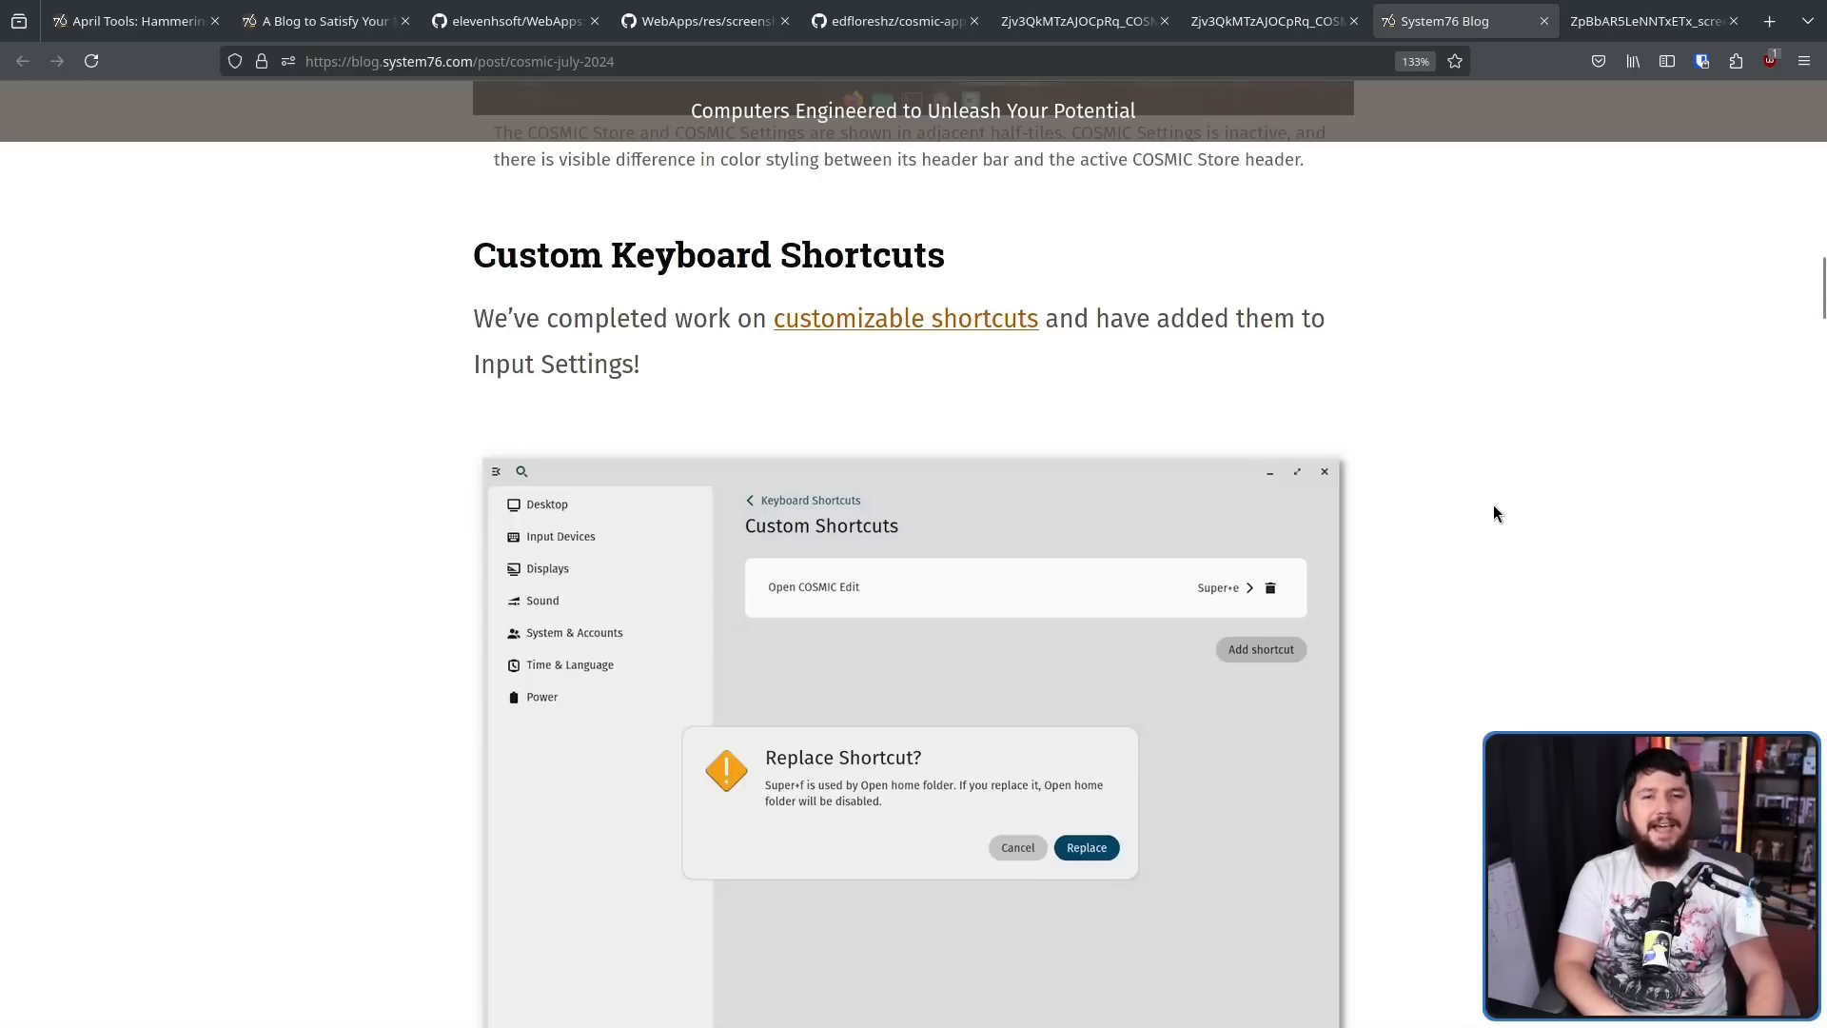
mouse_move(1486, 539)
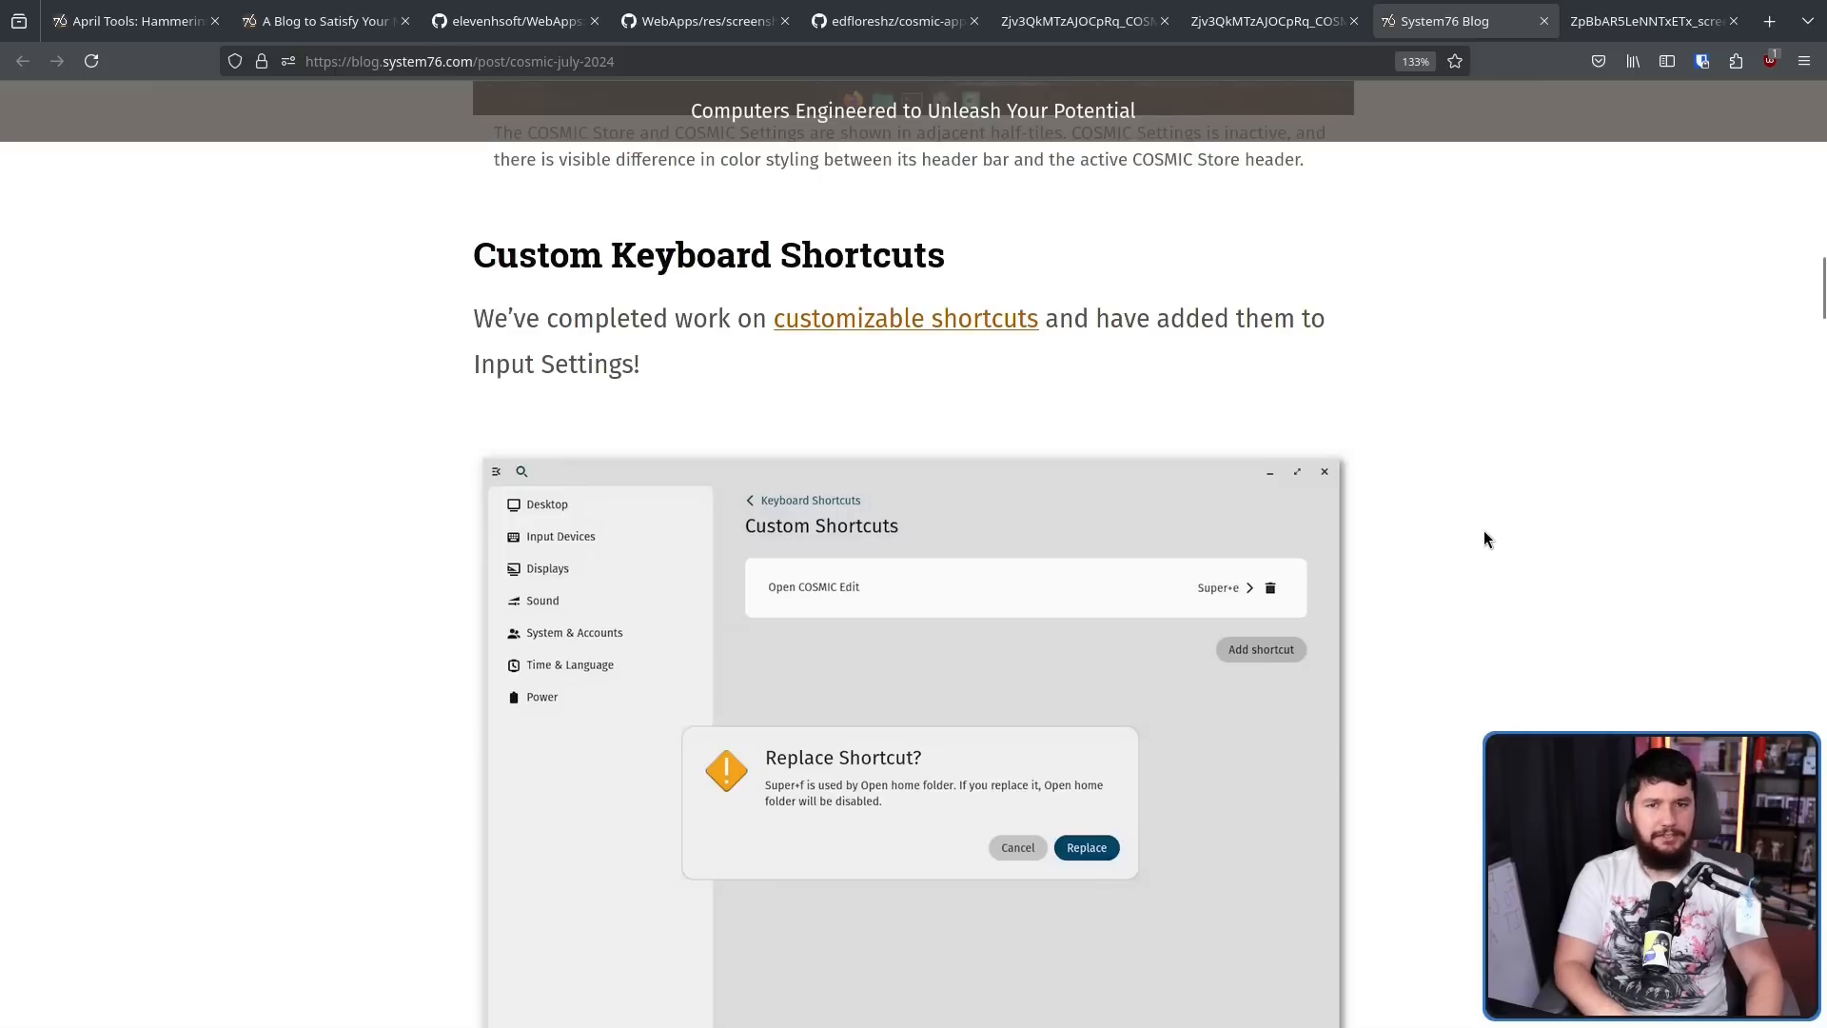
mouse_move(1408, 531)
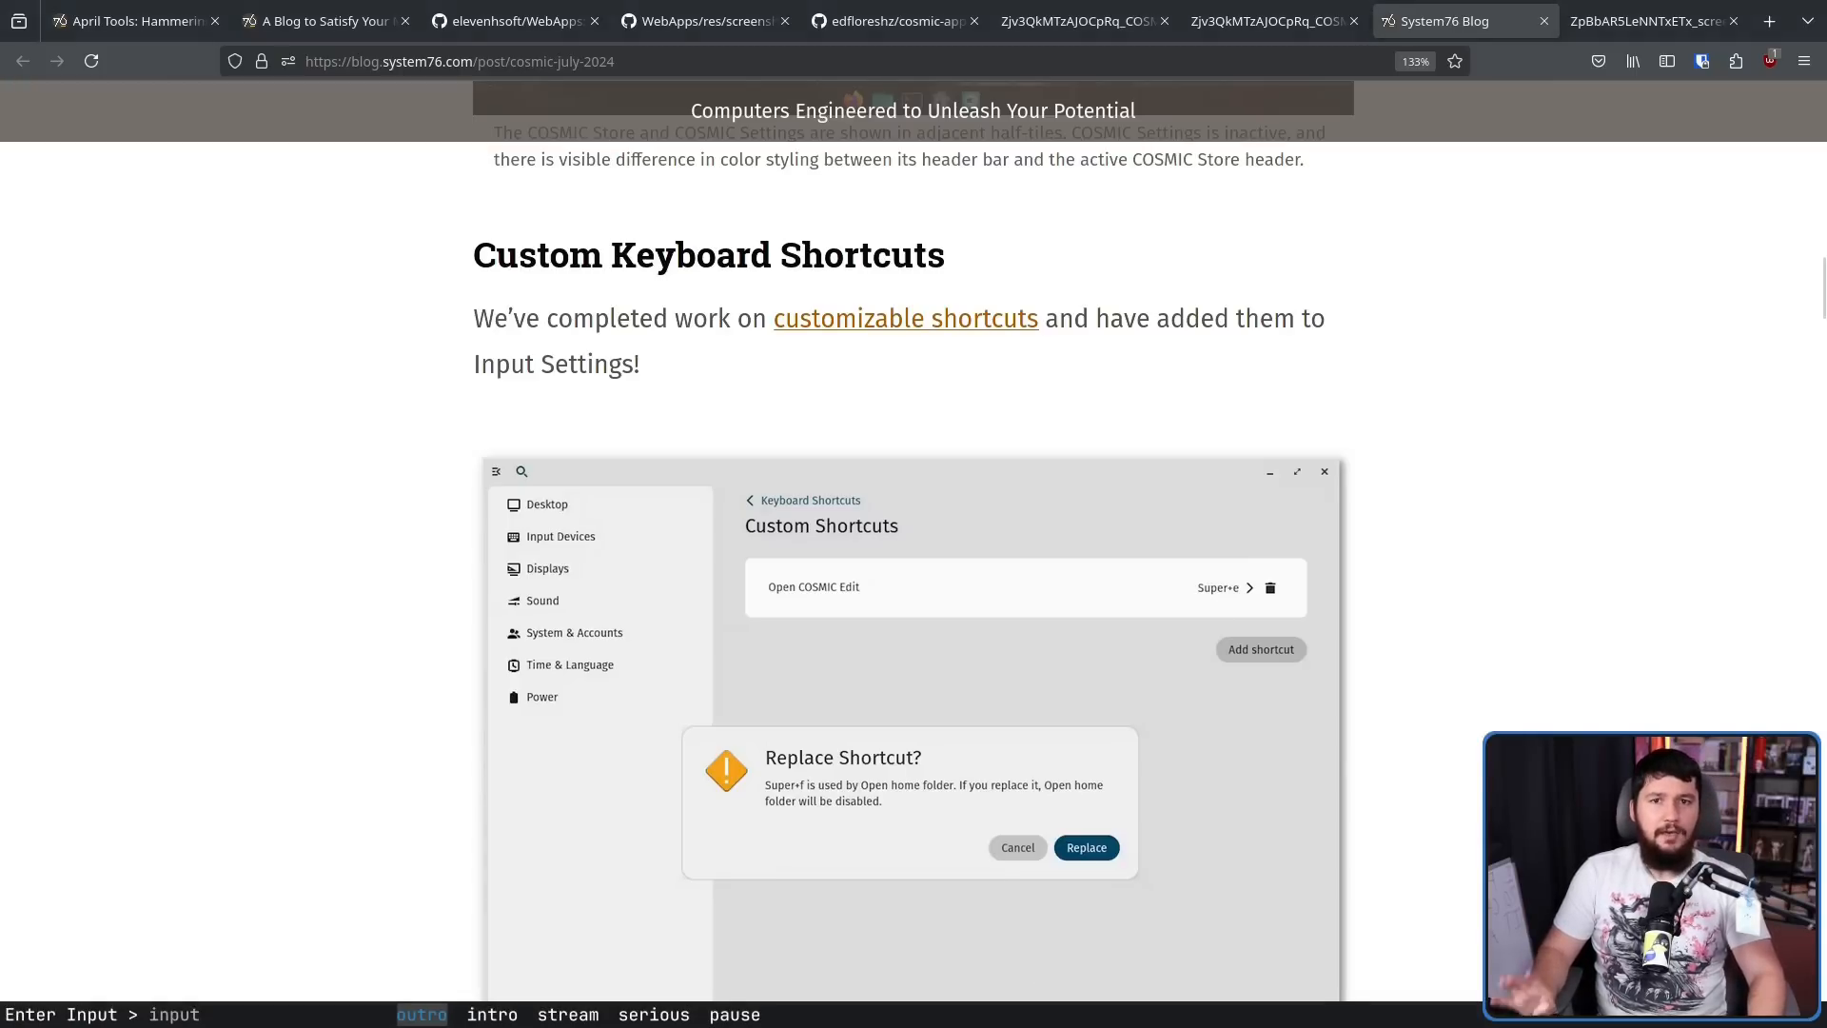
mouse_move(1408, 453)
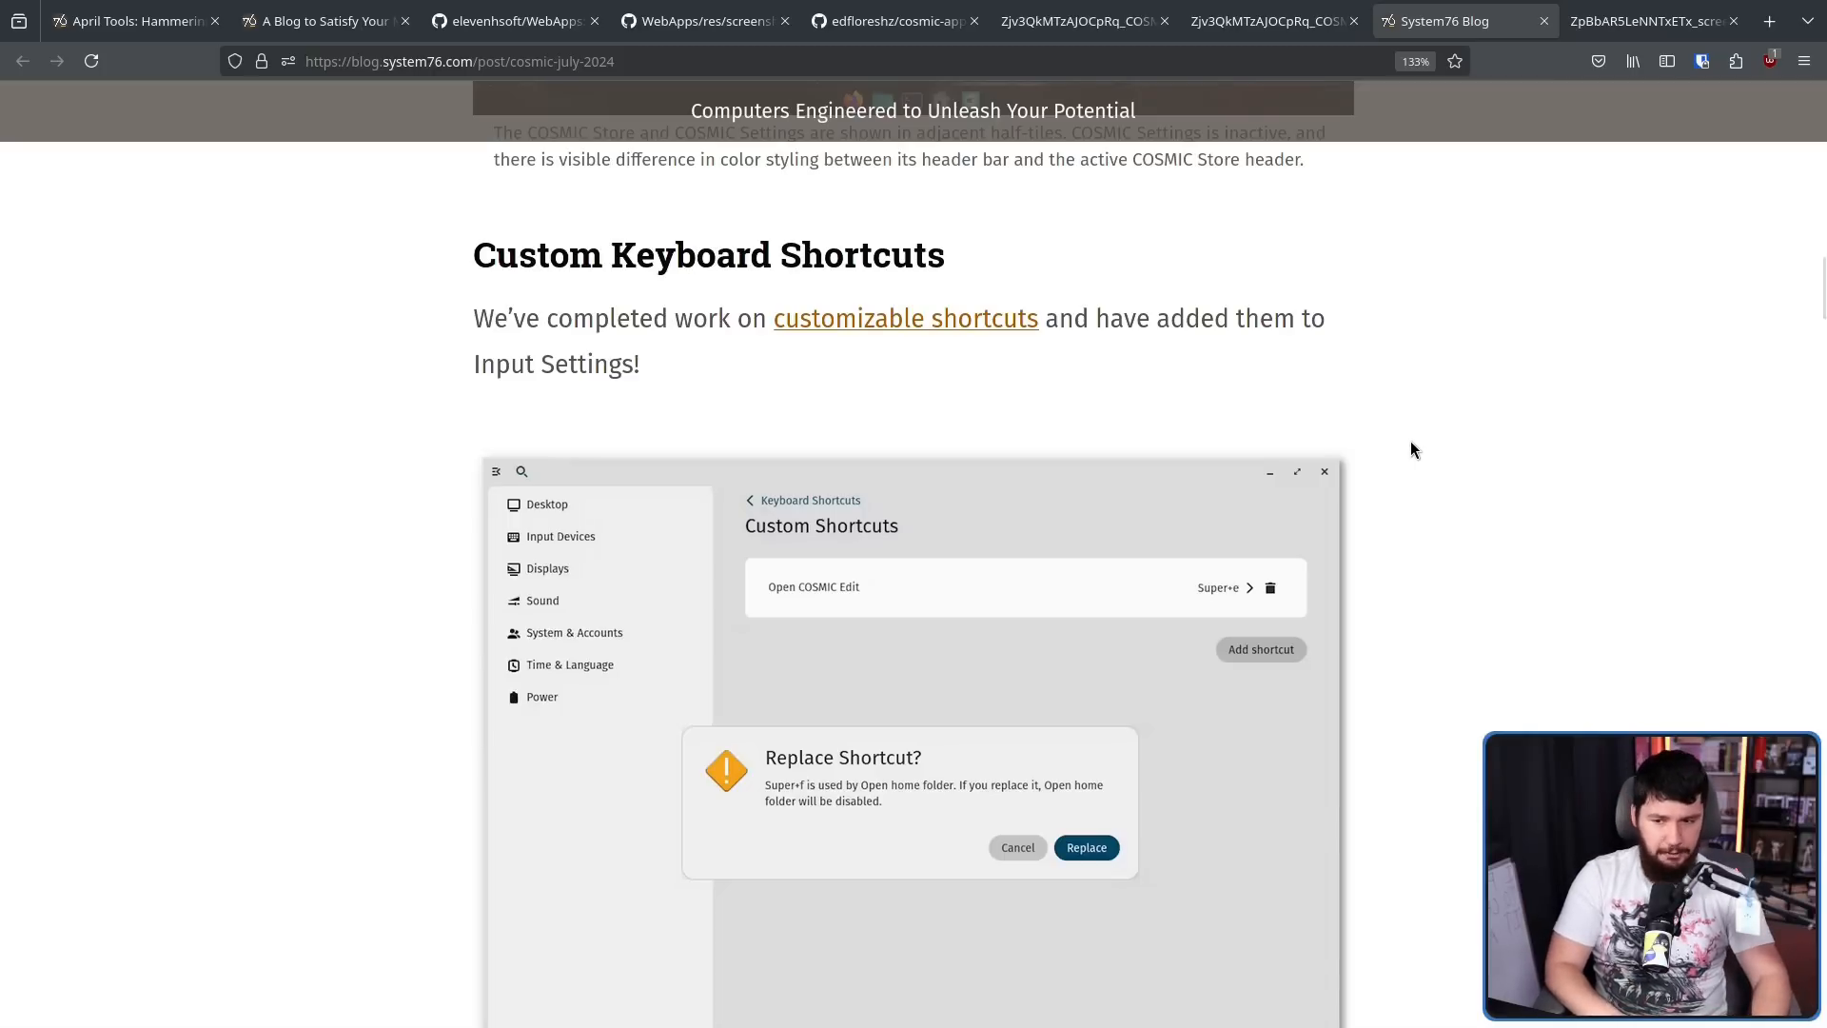
mouse_move(1435, 449)
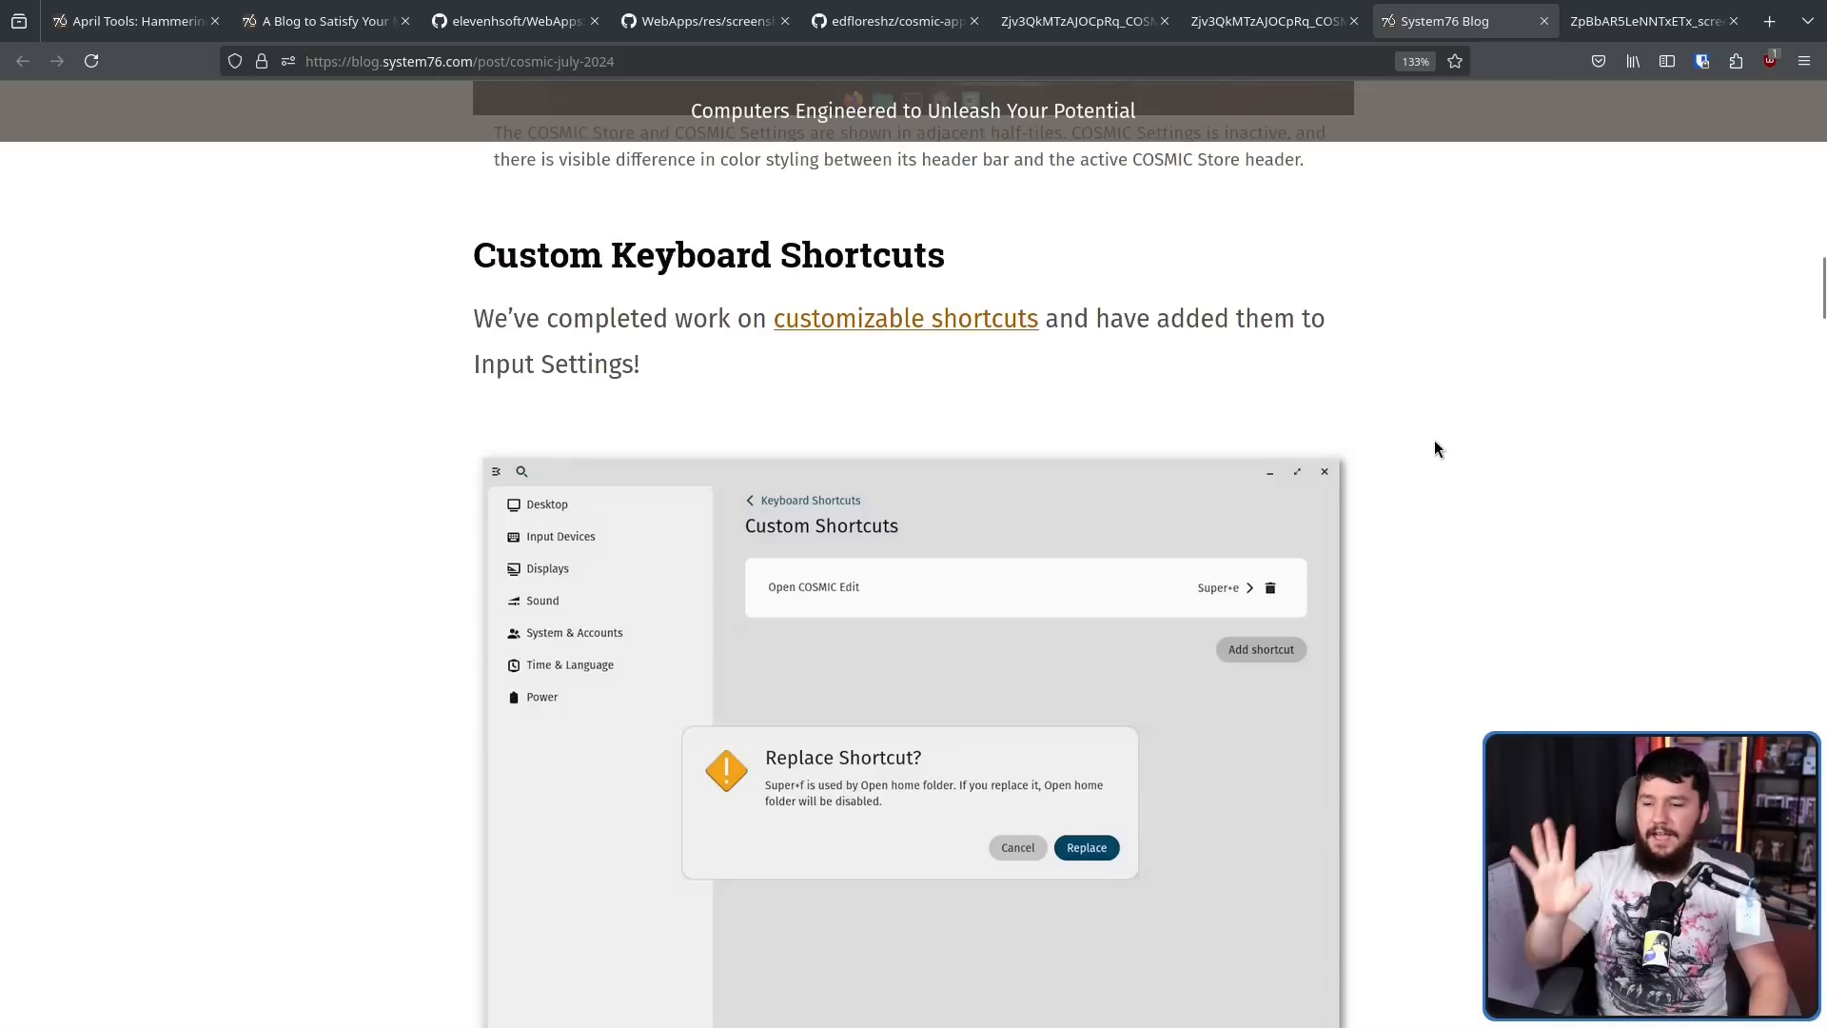
scroll(down, 3)
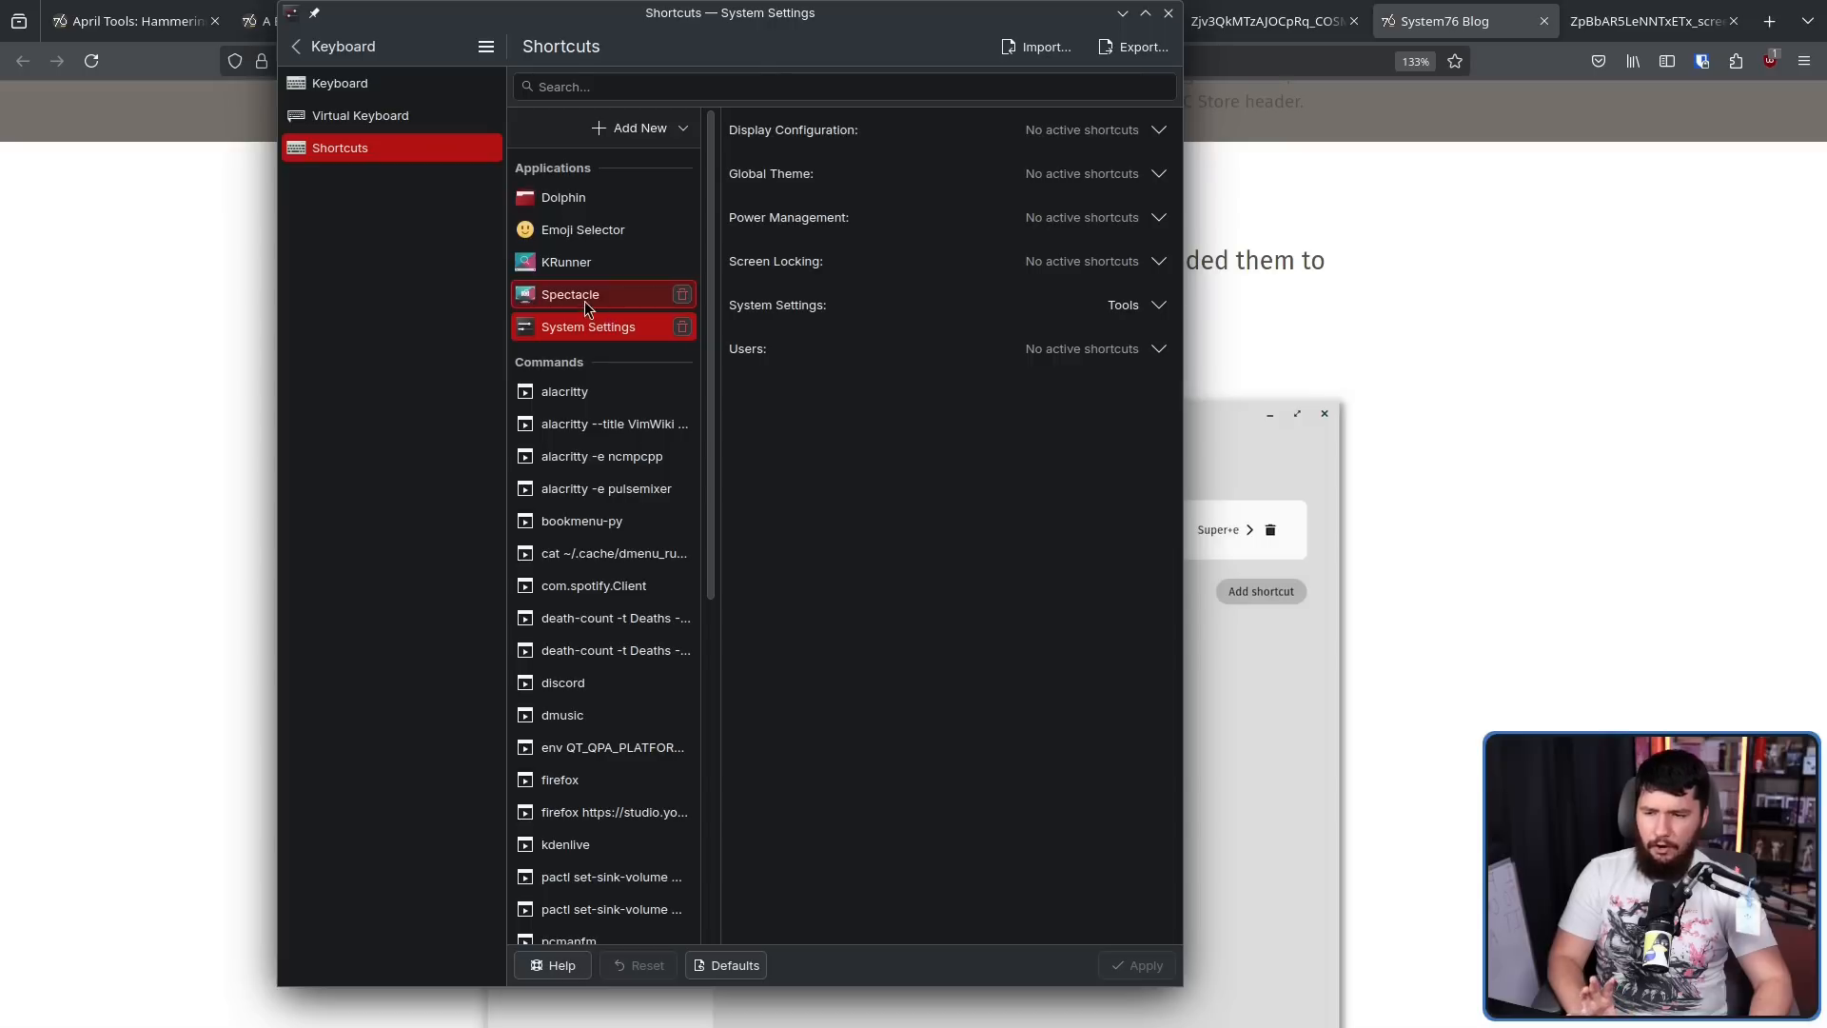
Inspect an application's and a system service's shortcuts in KDE Plasma Shortcuts, including Dolphin's Meta+E
click(563, 196)
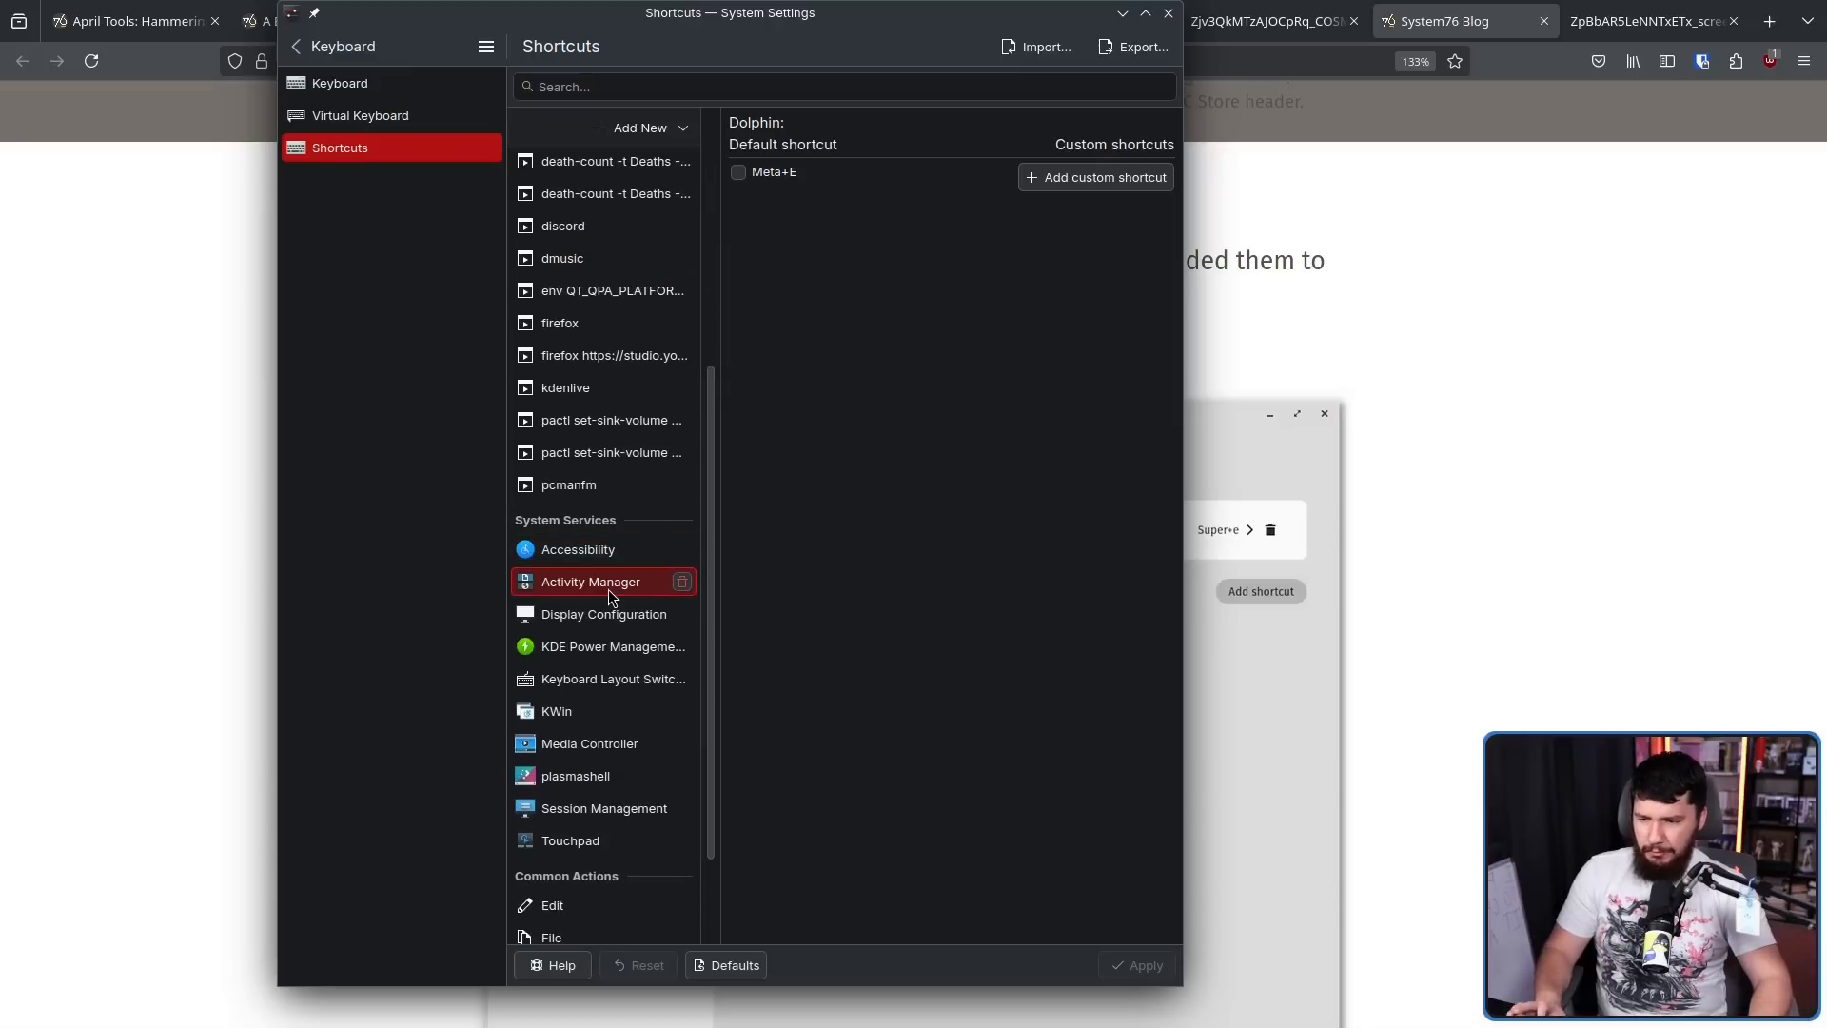
click(603, 645)
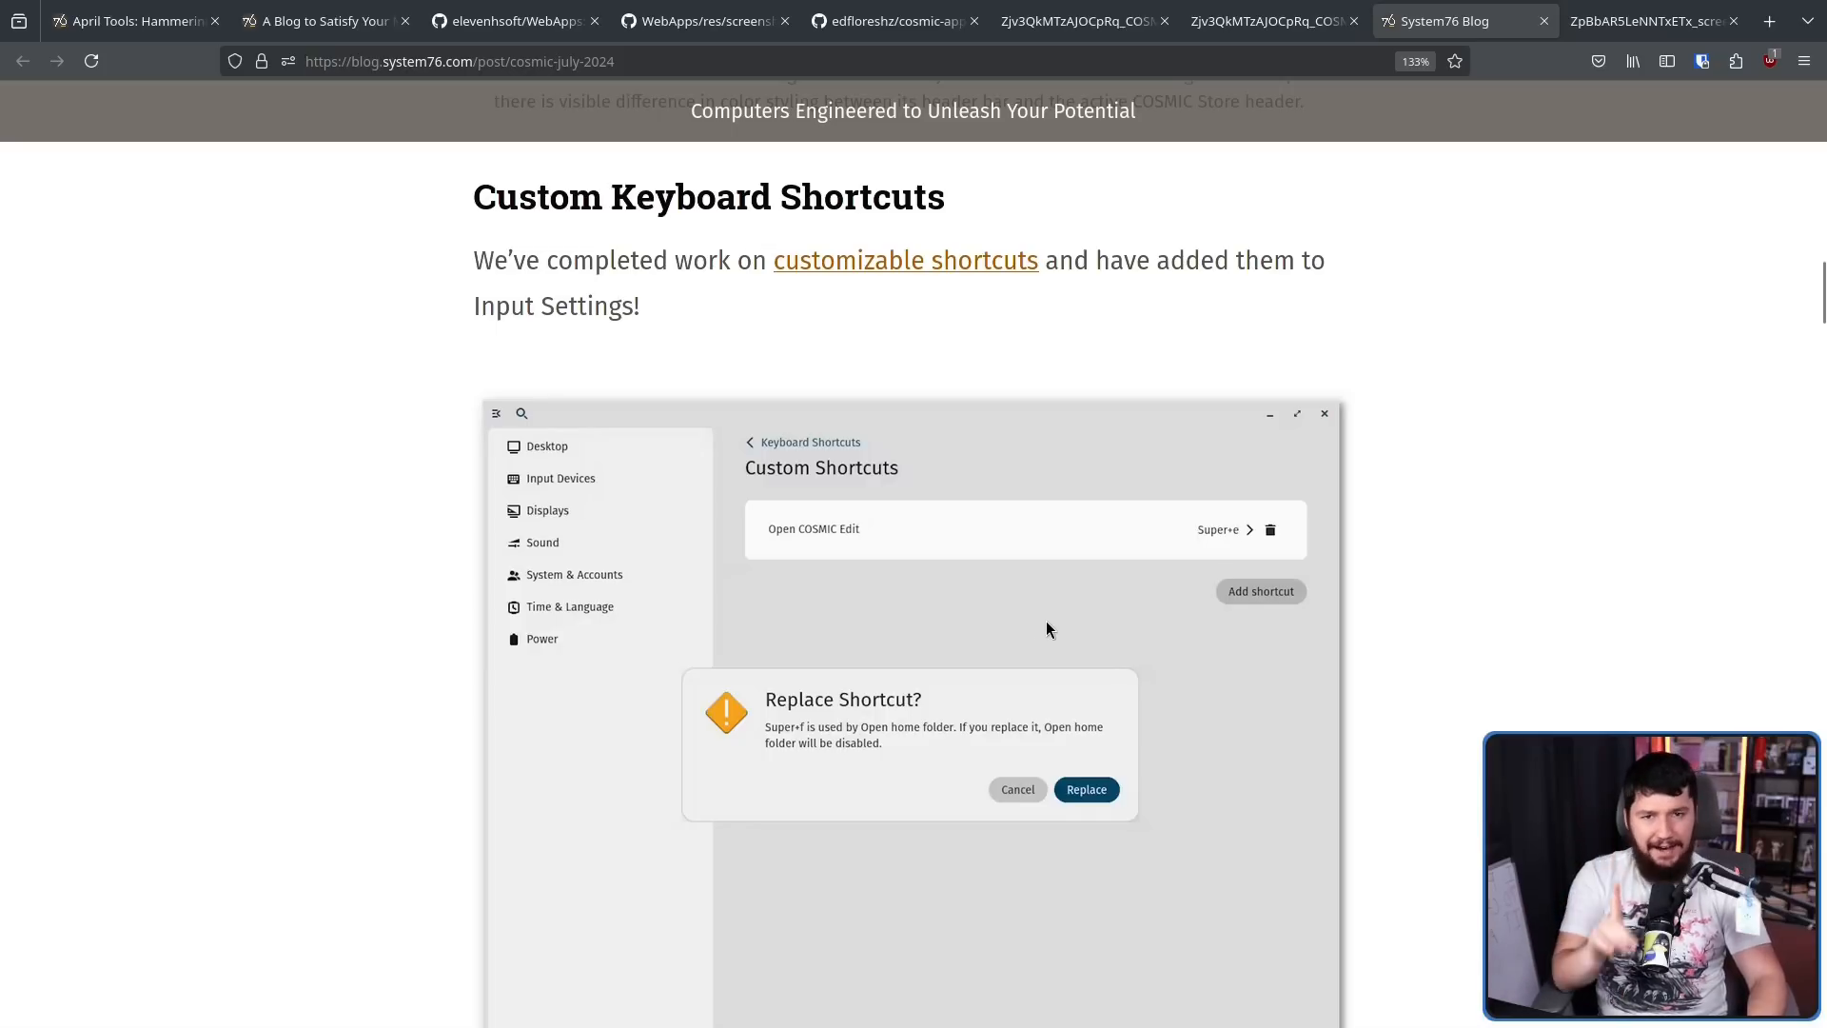
Scroll to the Super+Tab section and open its window-switcher screenshot in a new tab
scroll(down, 3)
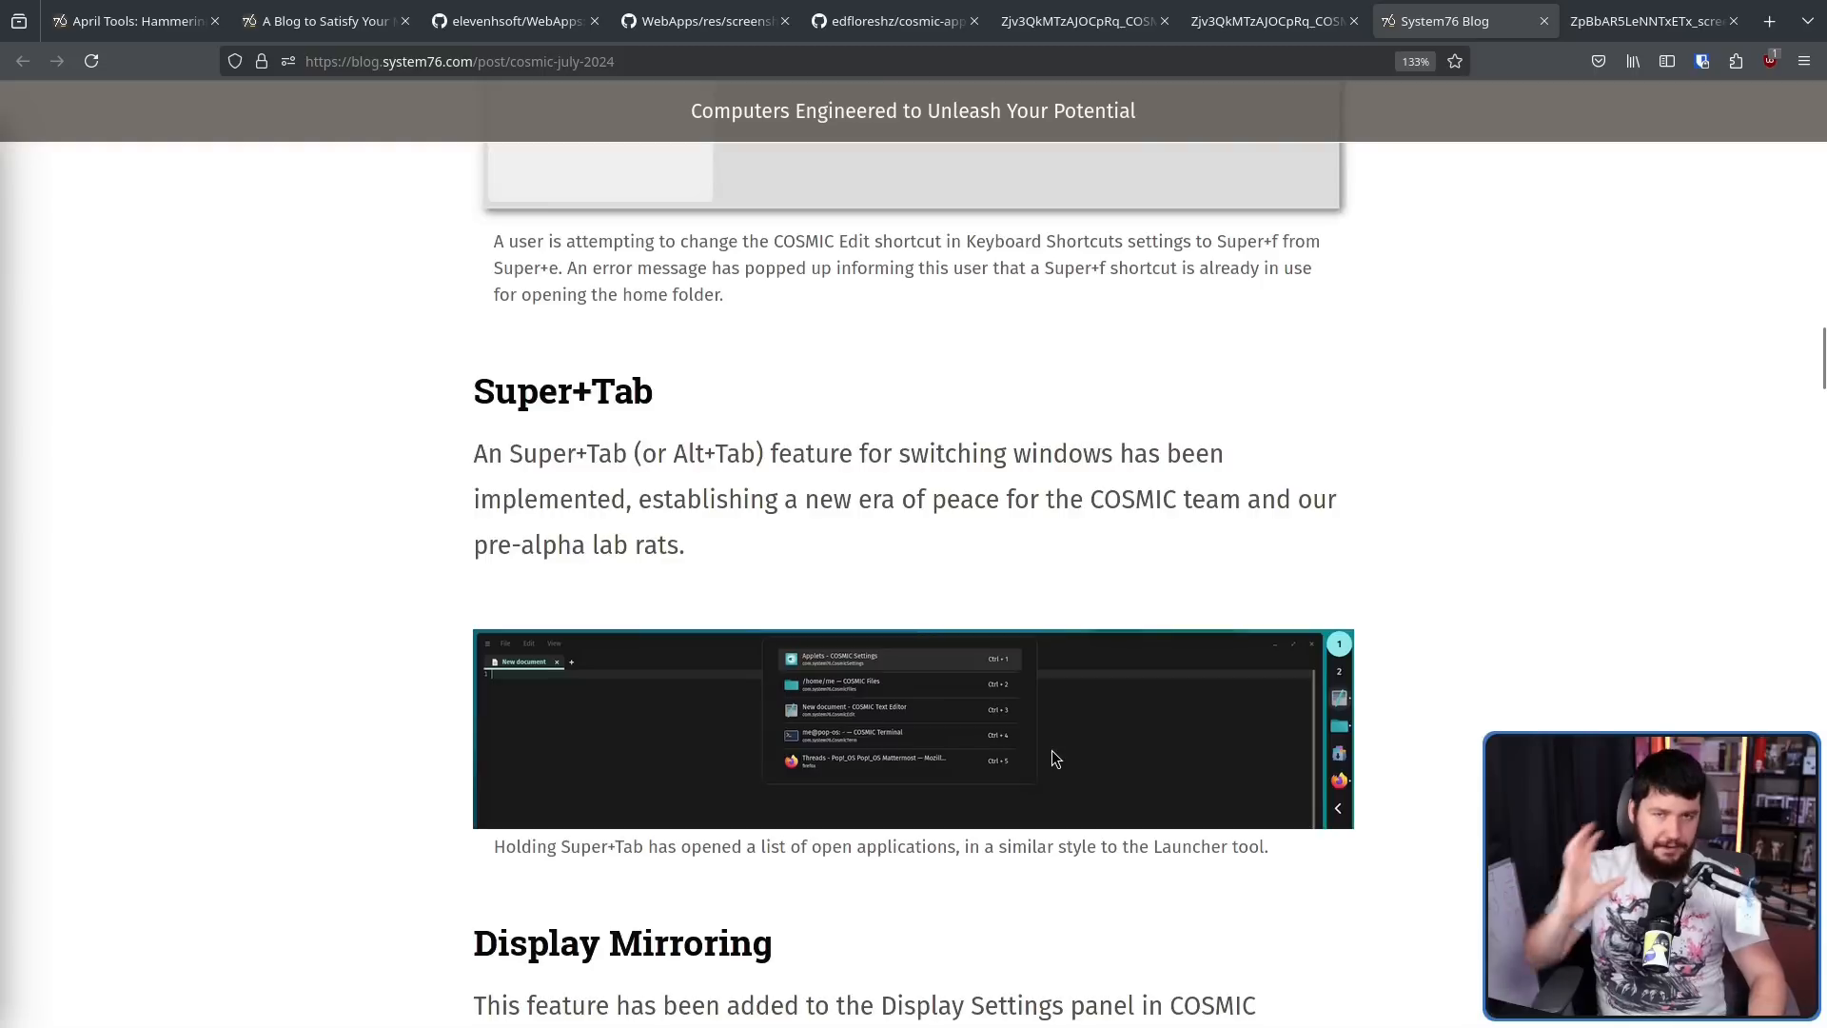
mouse_move(1043, 755)
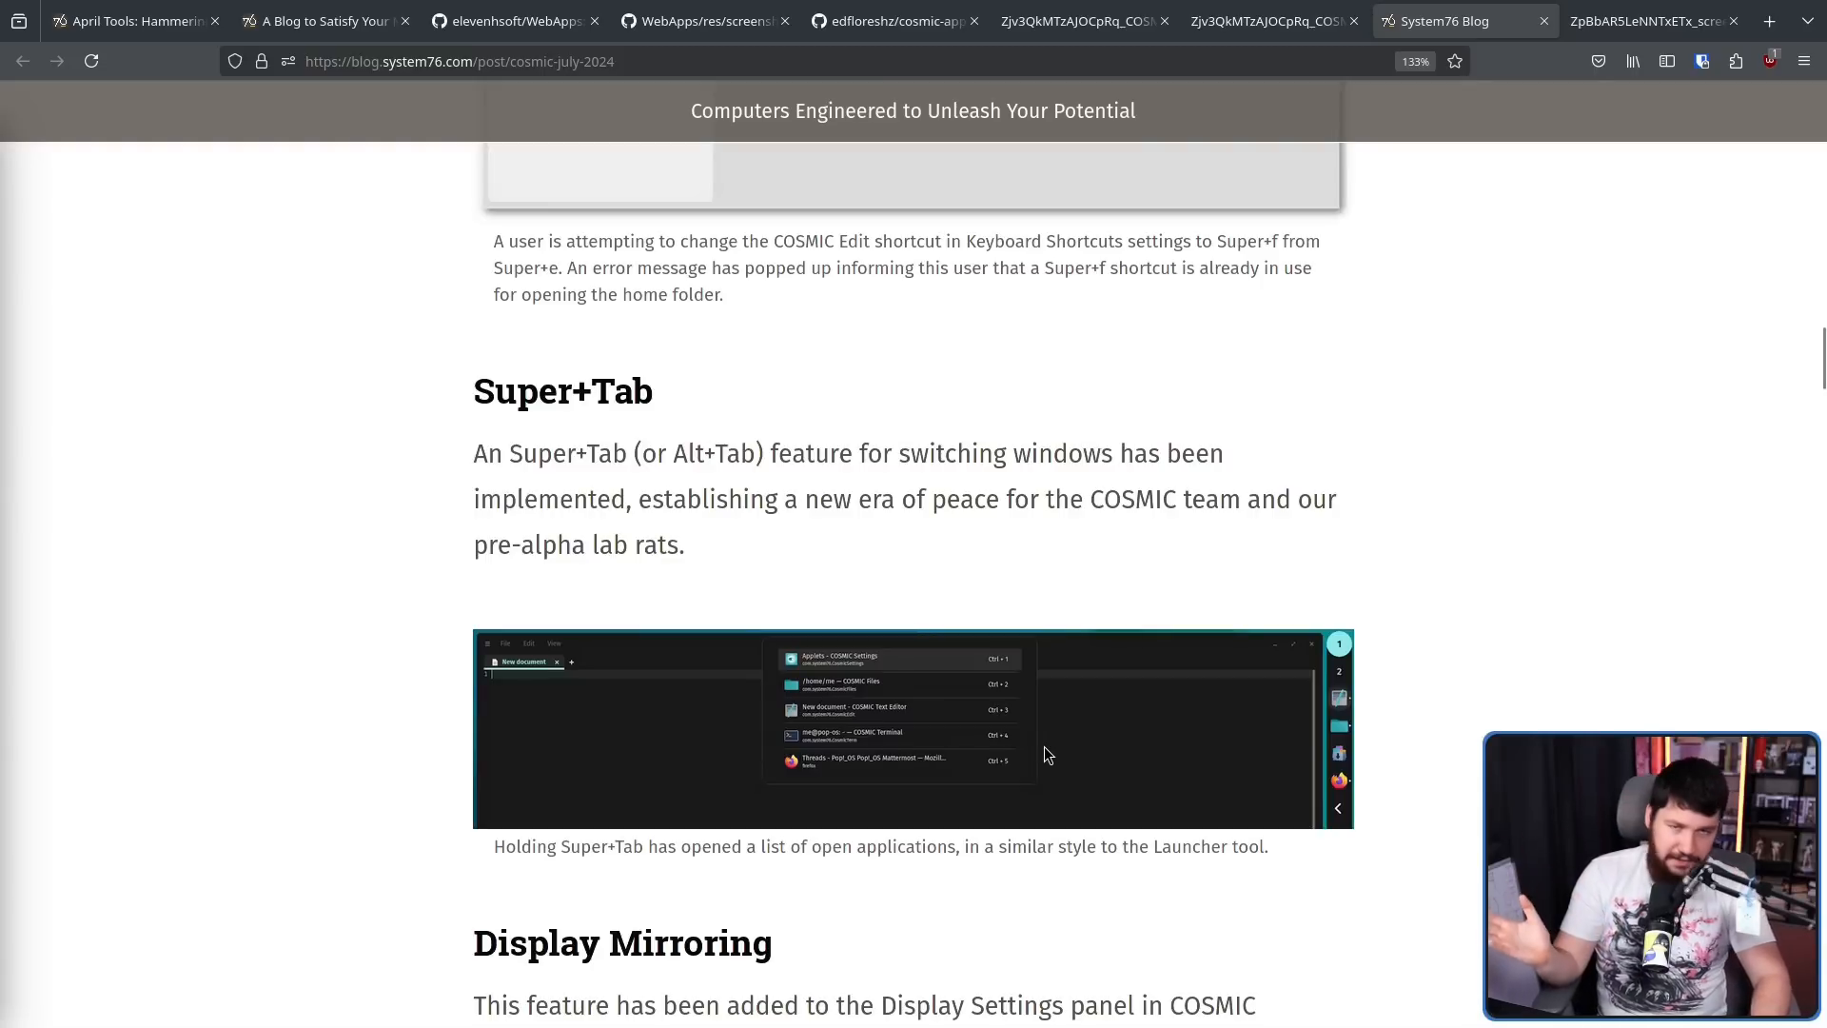
mouse_move(759, 496)
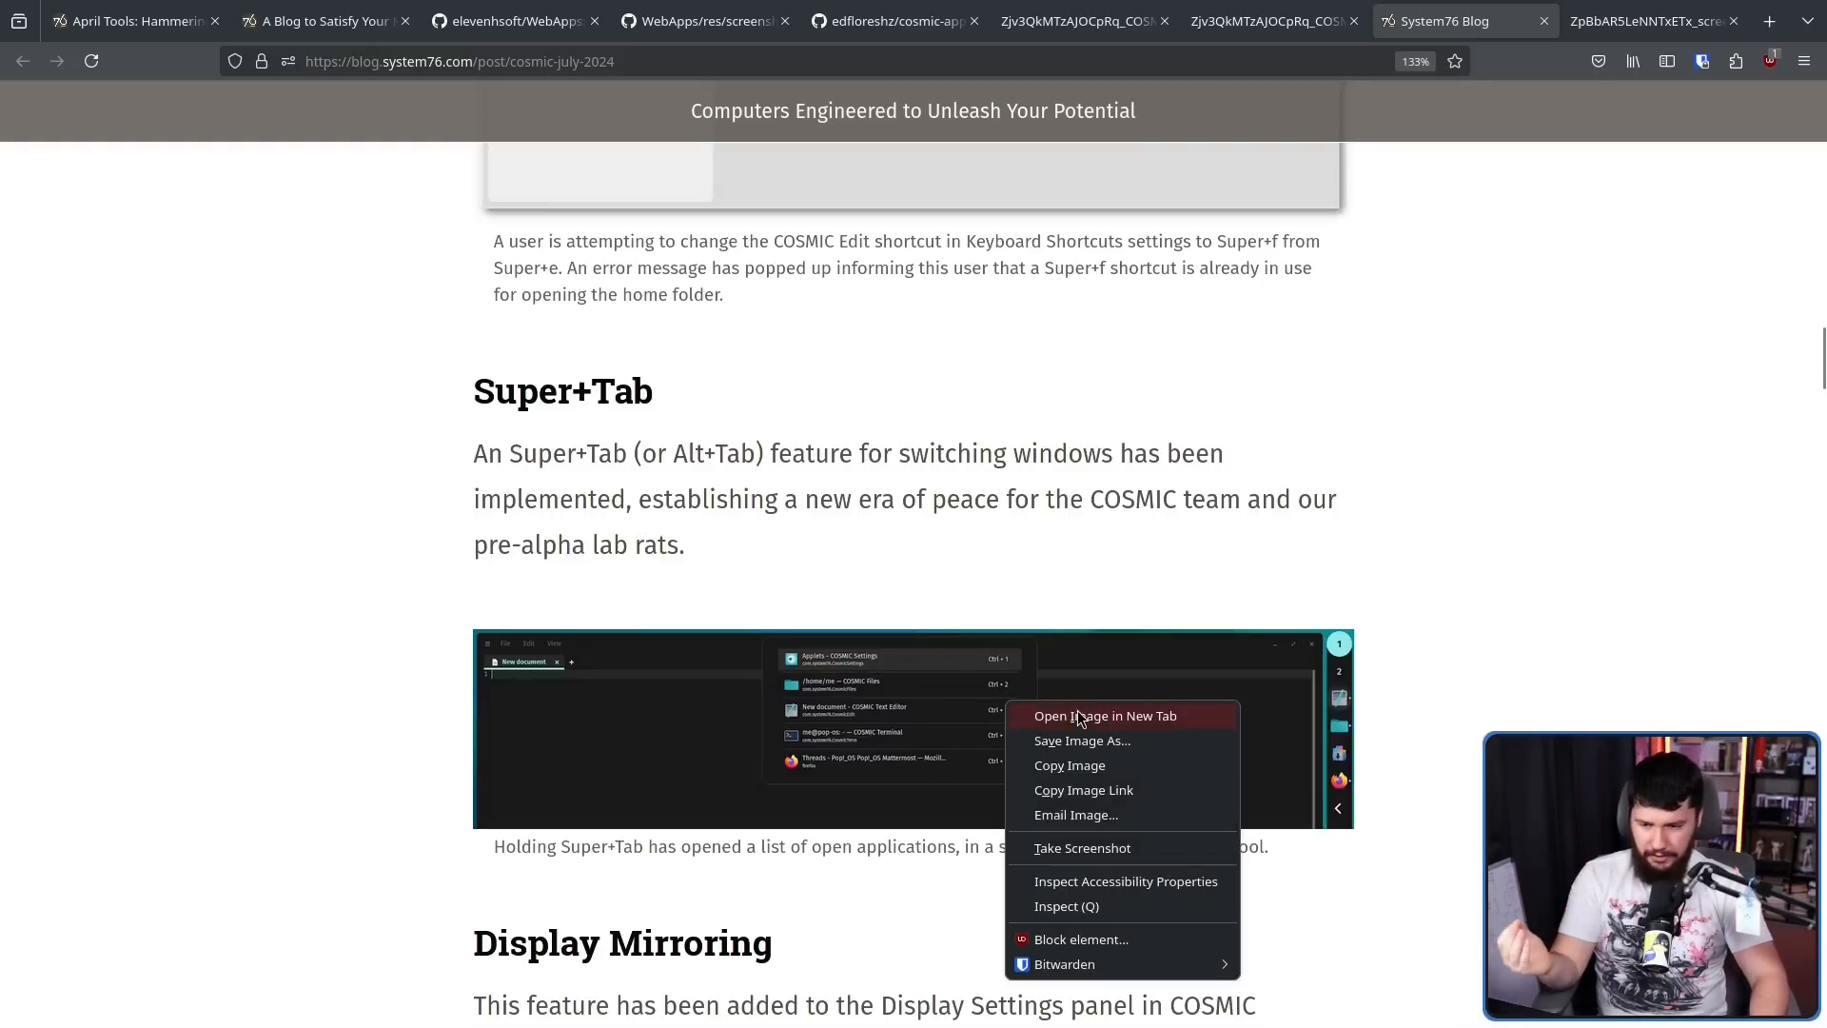
click(1104, 715)
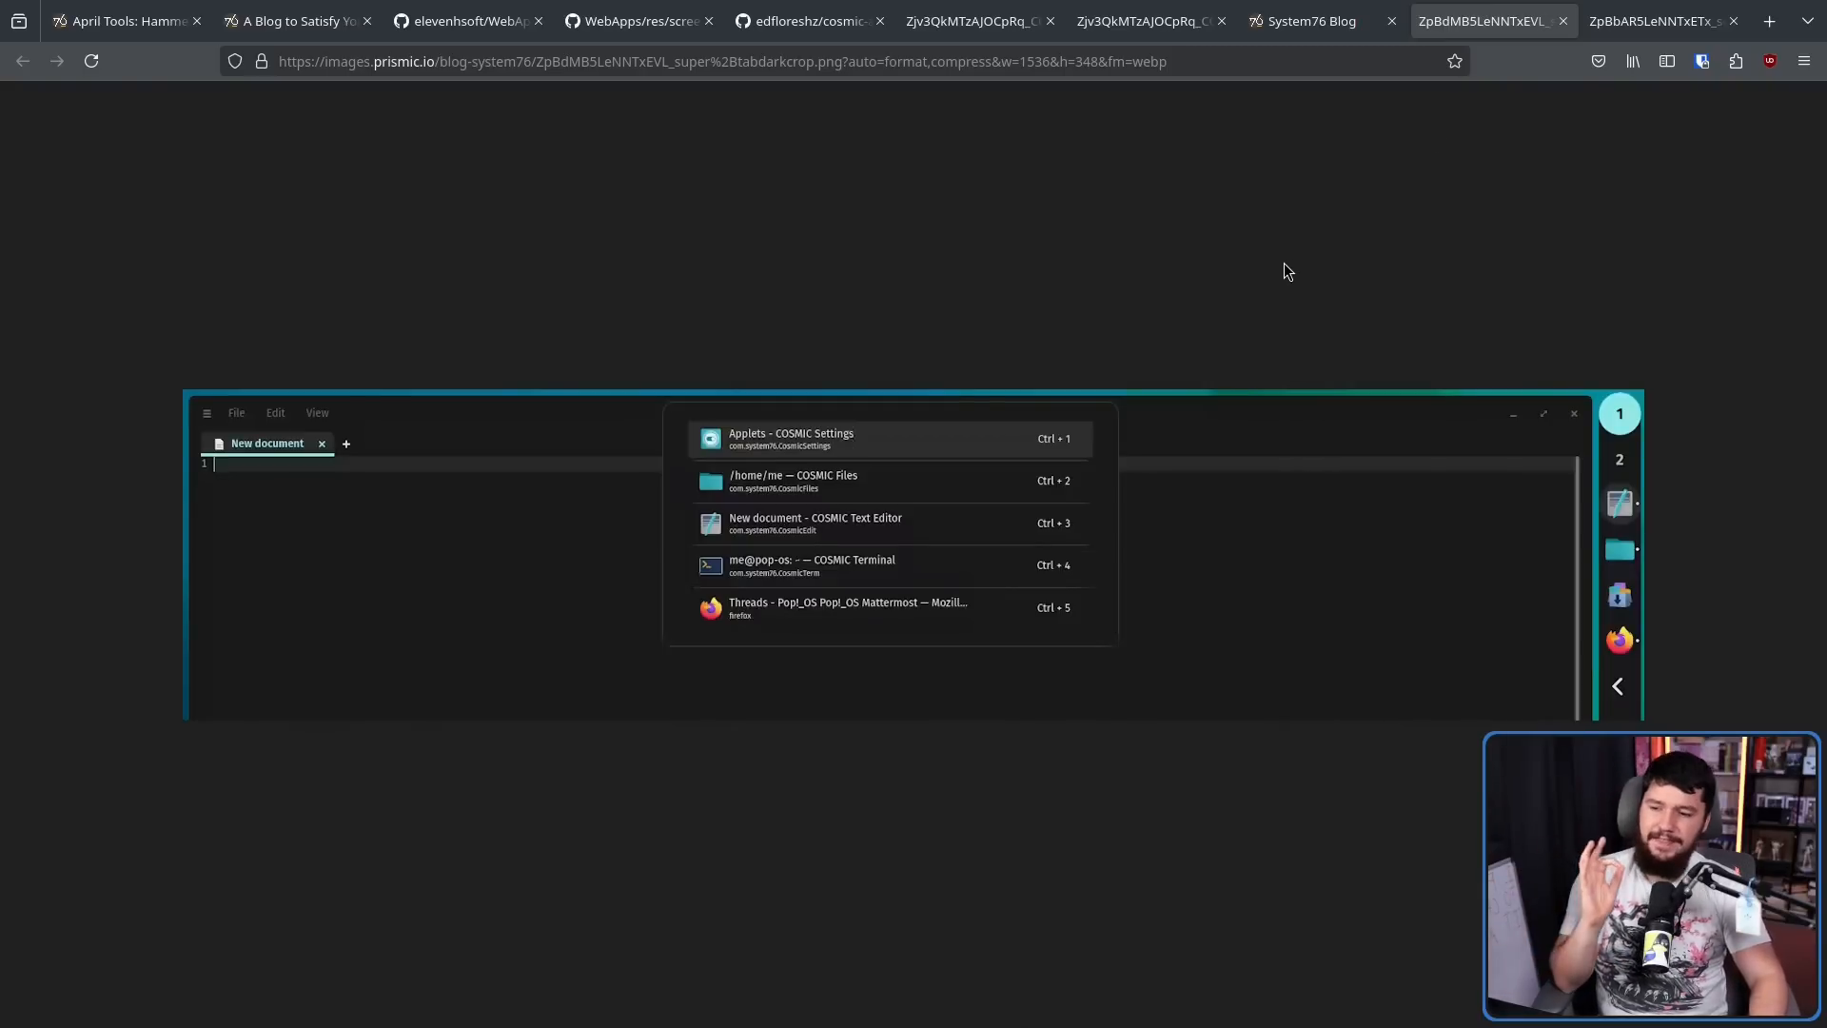
mouse_move(828, 536)
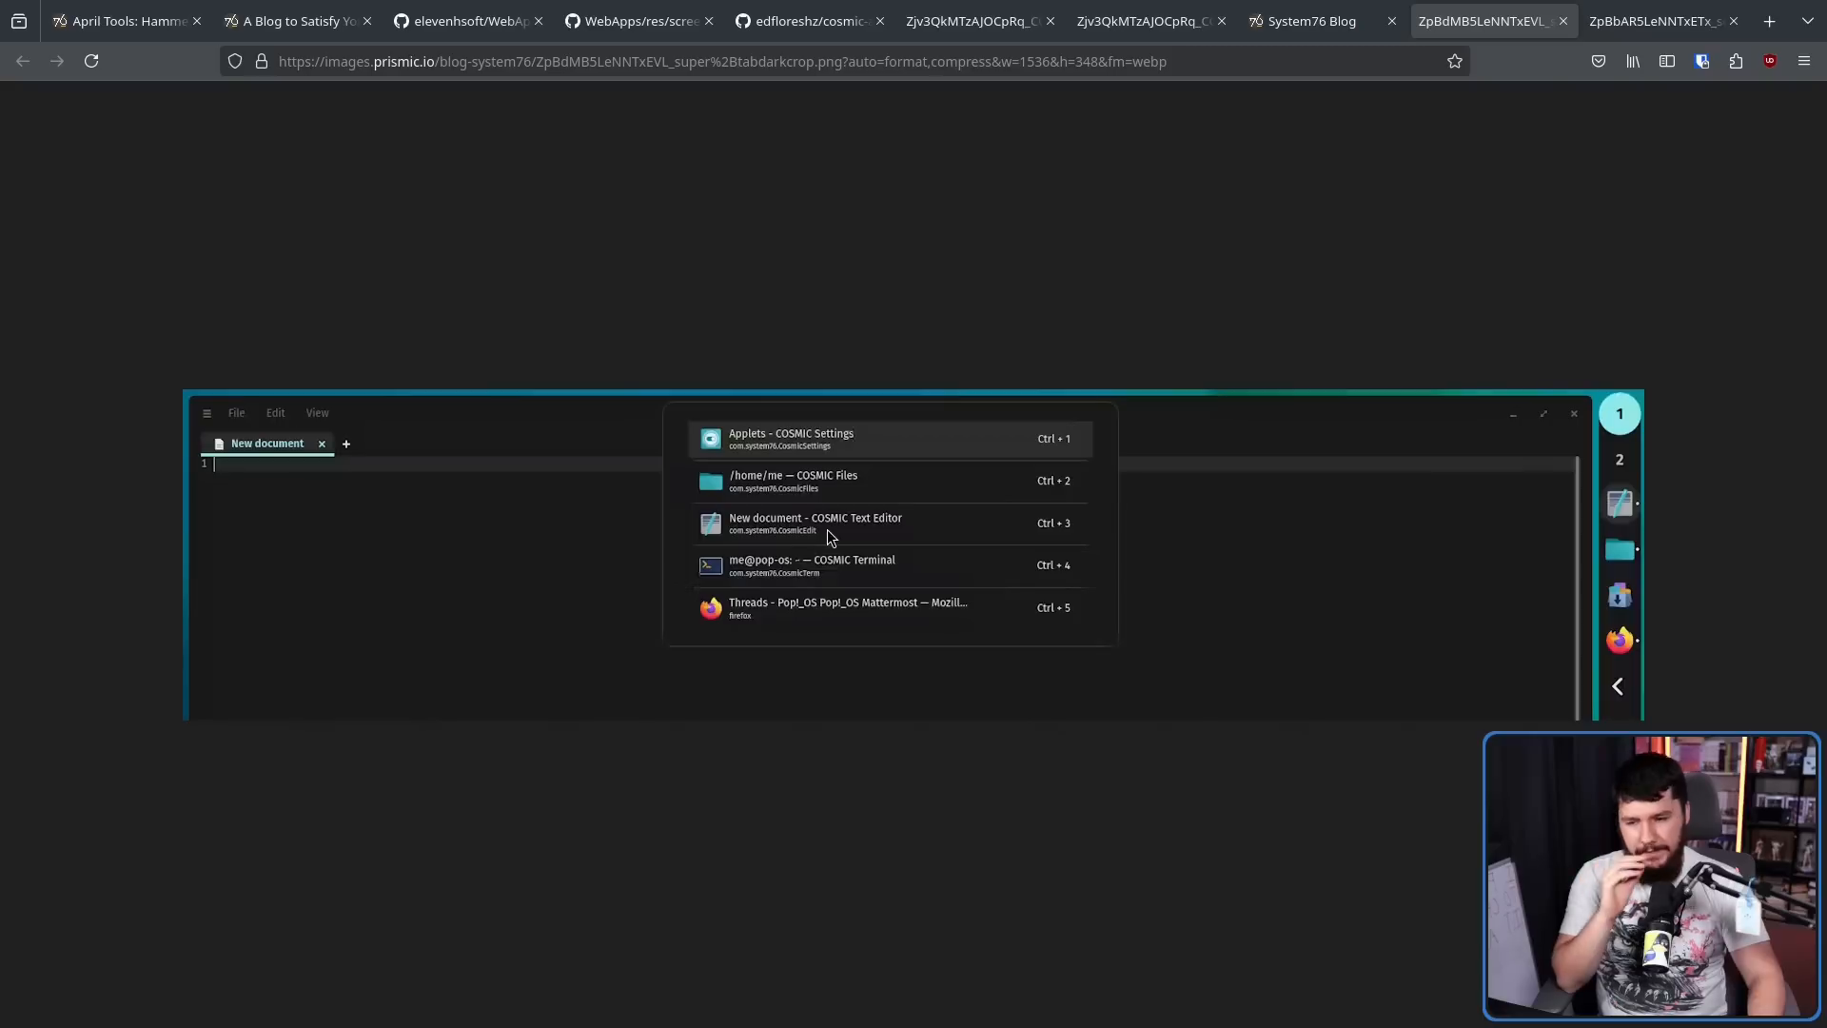
mouse_move(877, 699)
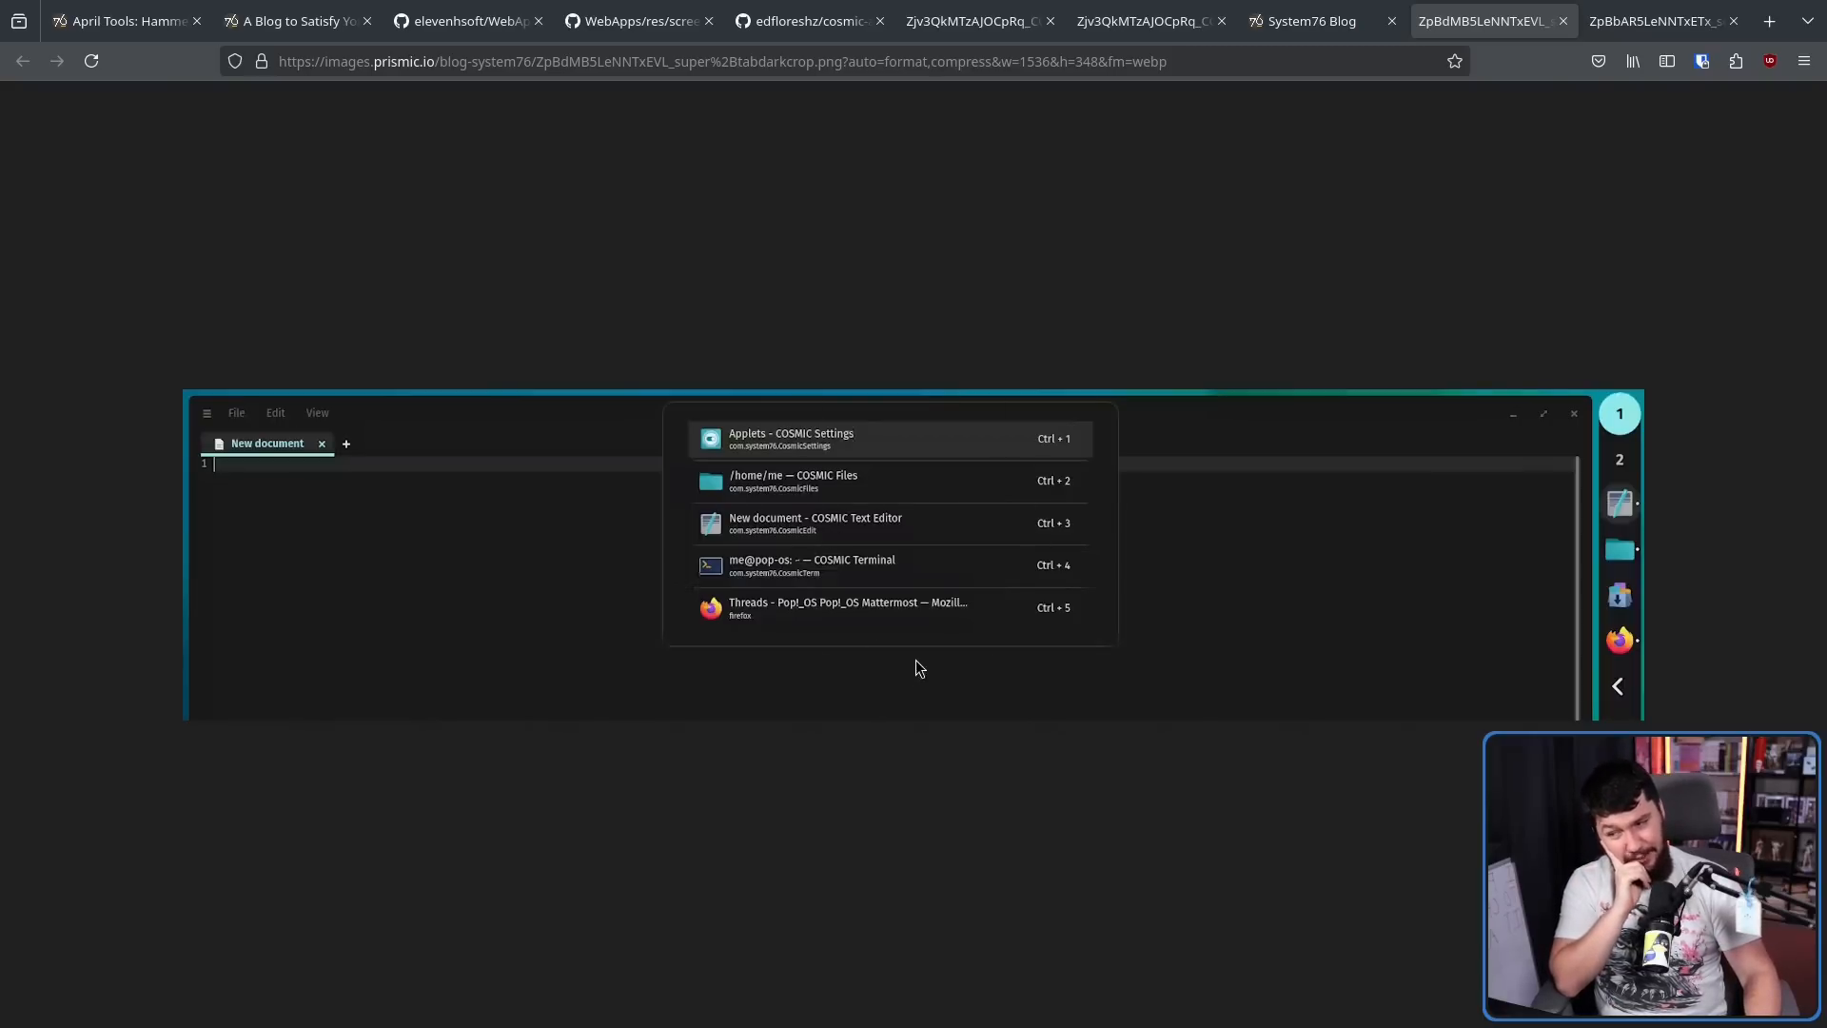
mouse_move(952, 592)
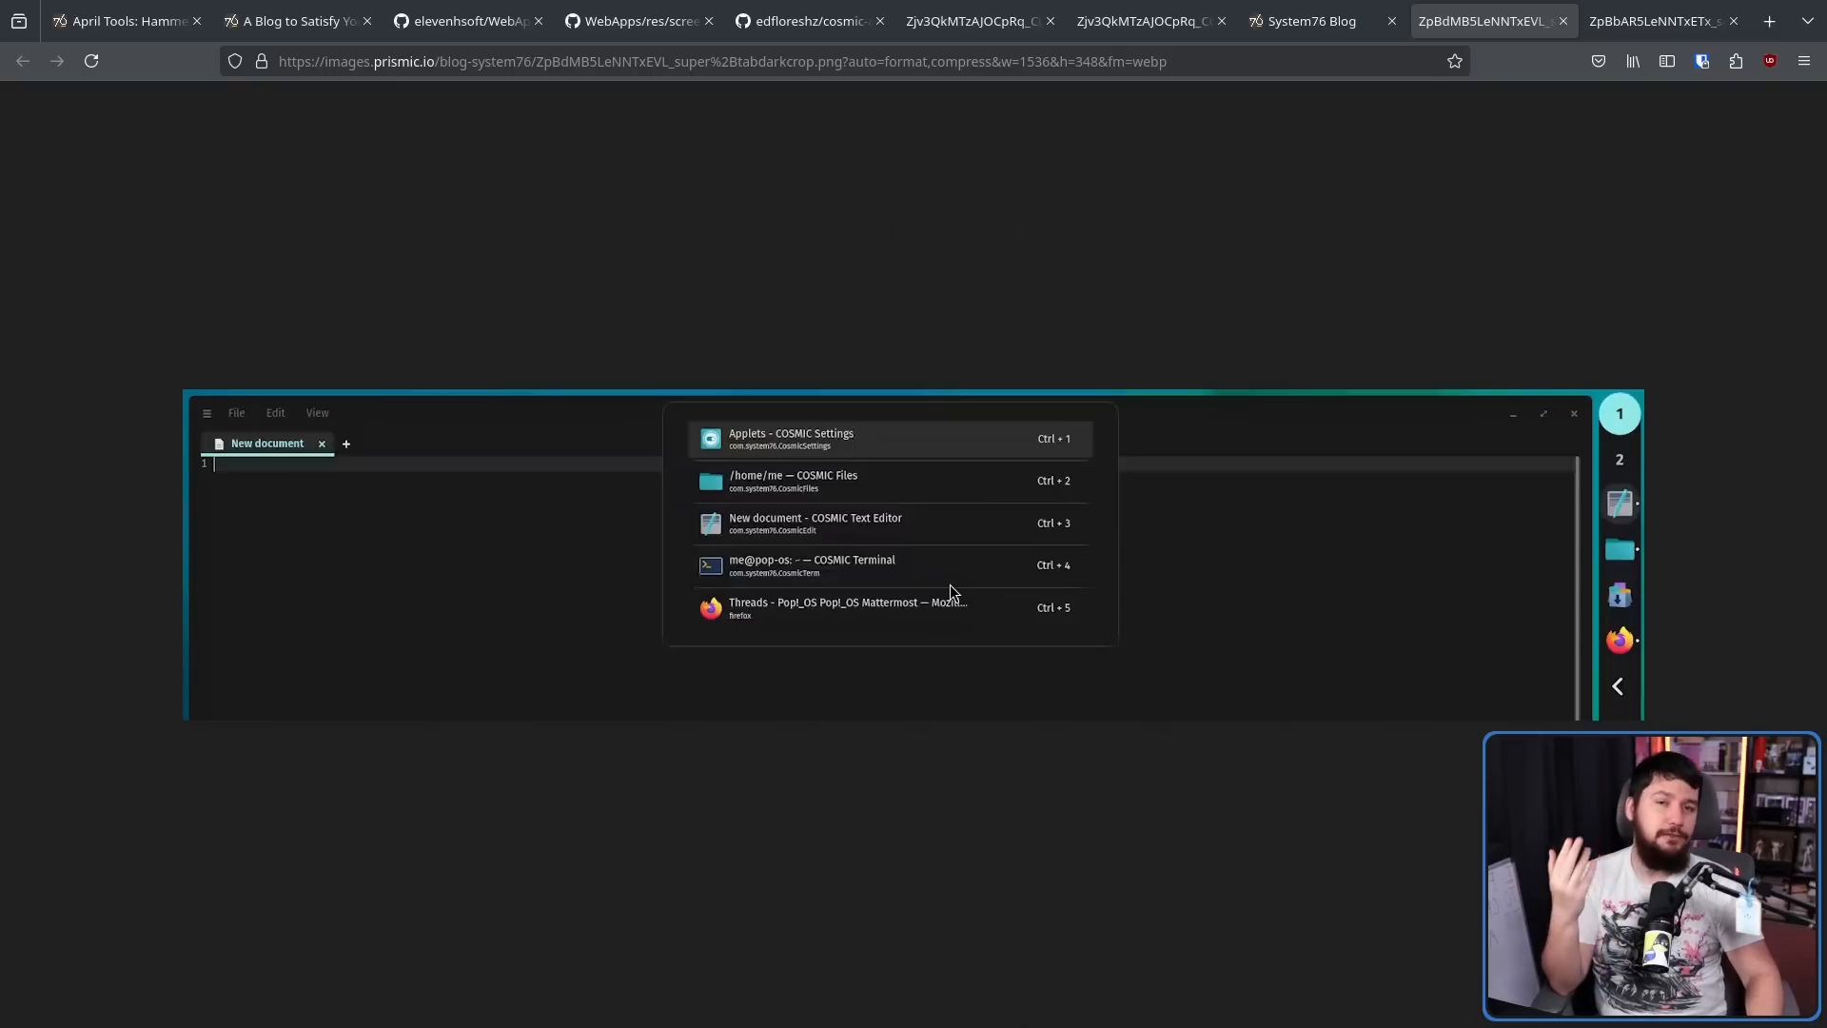
mouse_move(944, 567)
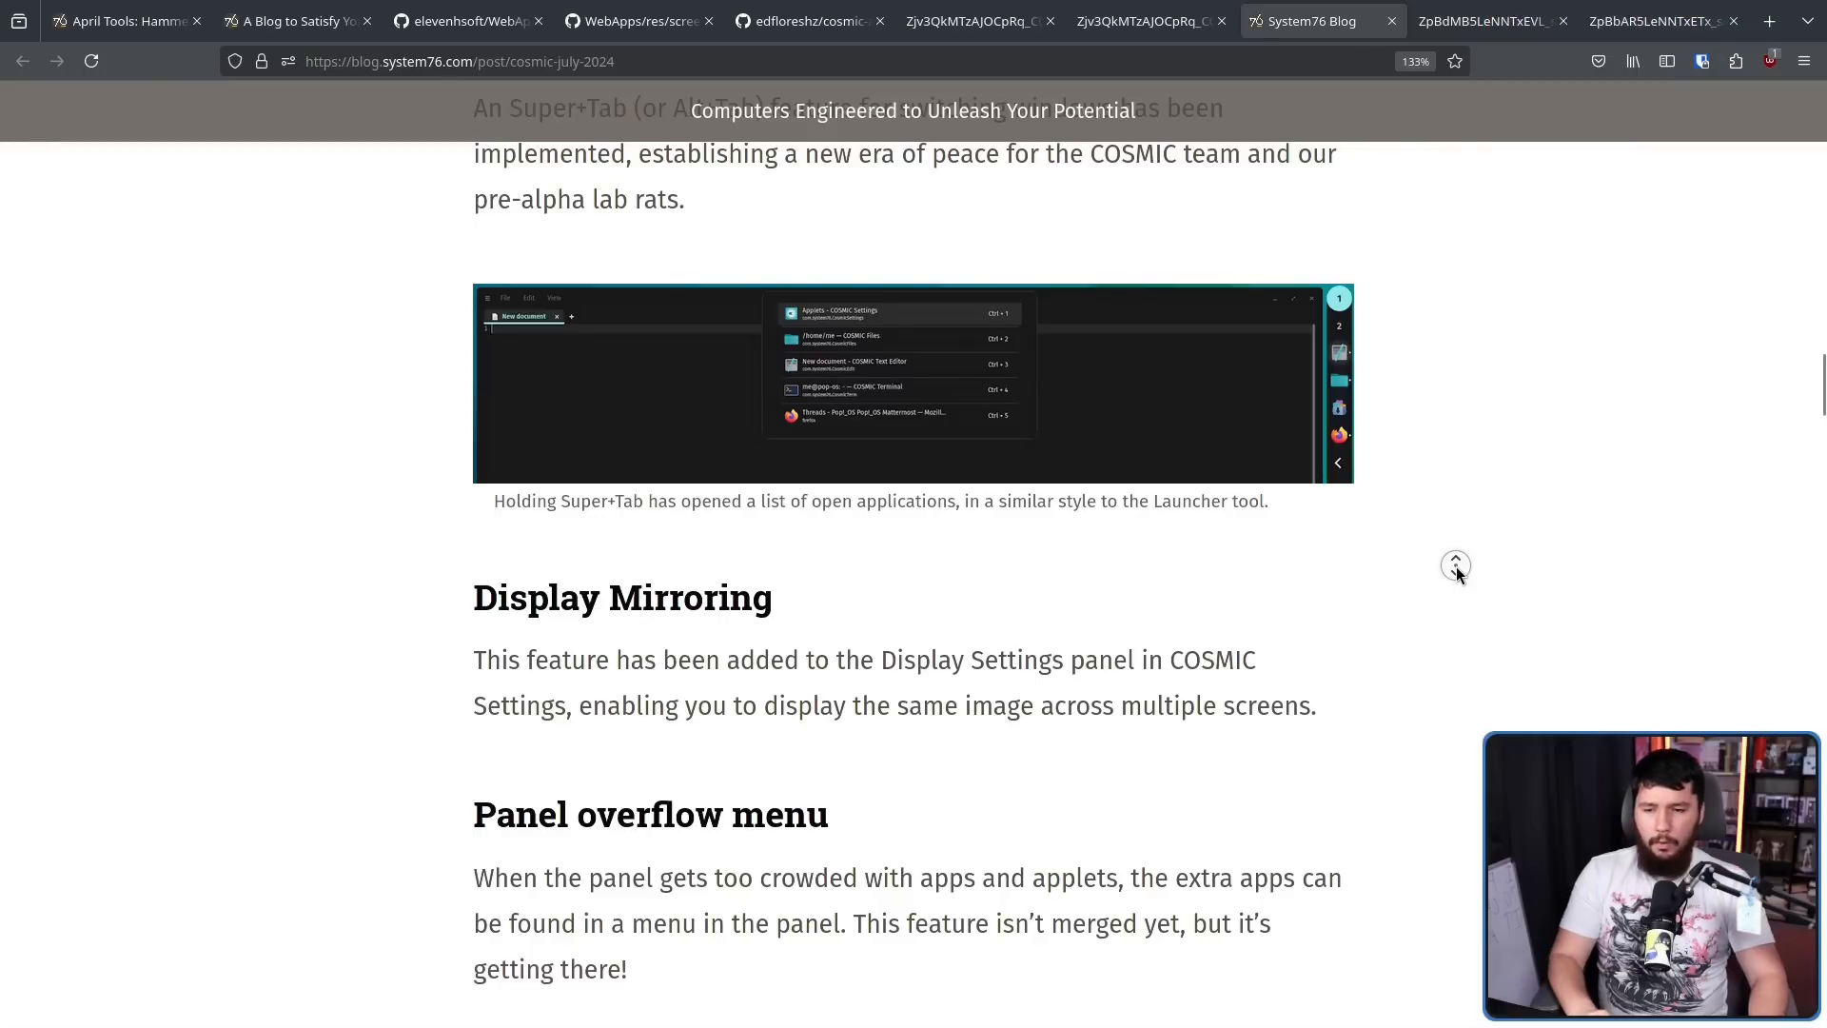
Scroll past Display Mirroring and Panel overflow to Compositor multi-threading and multi-GPU bug fixes
scroll(down, 3)
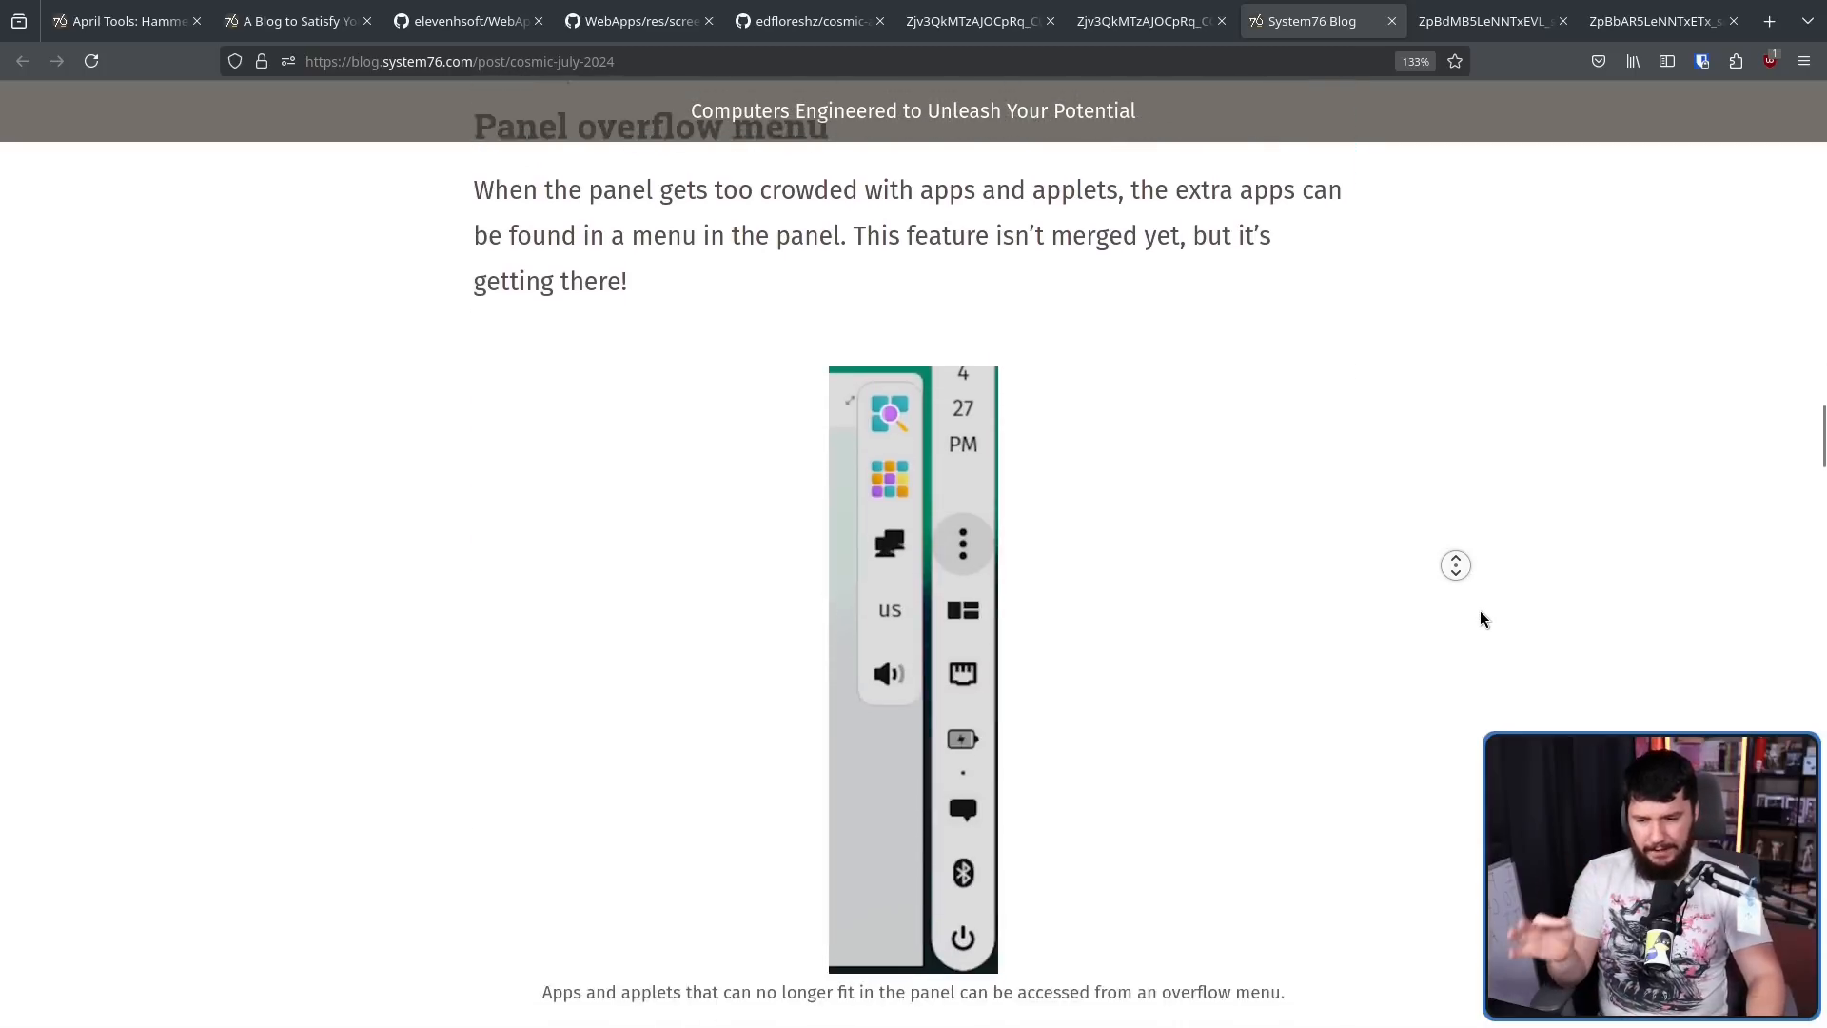
scroll(down, 3)
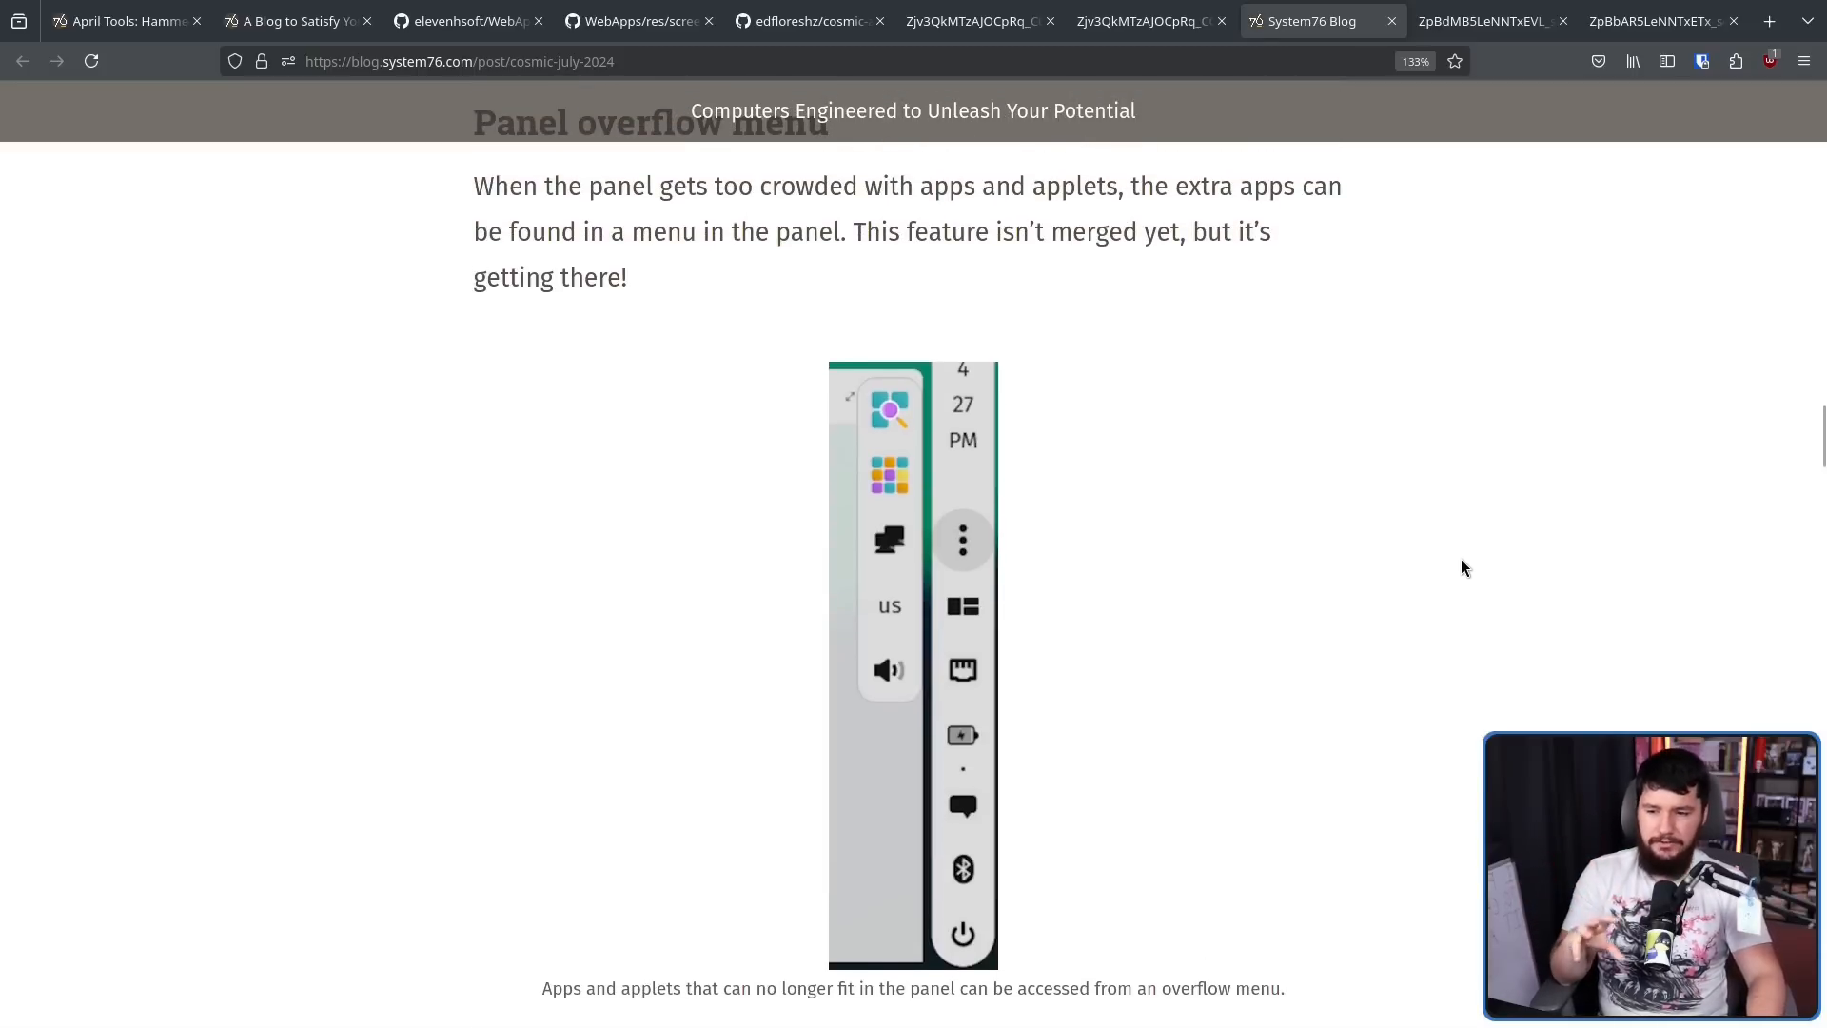
mouse_move(849, 458)
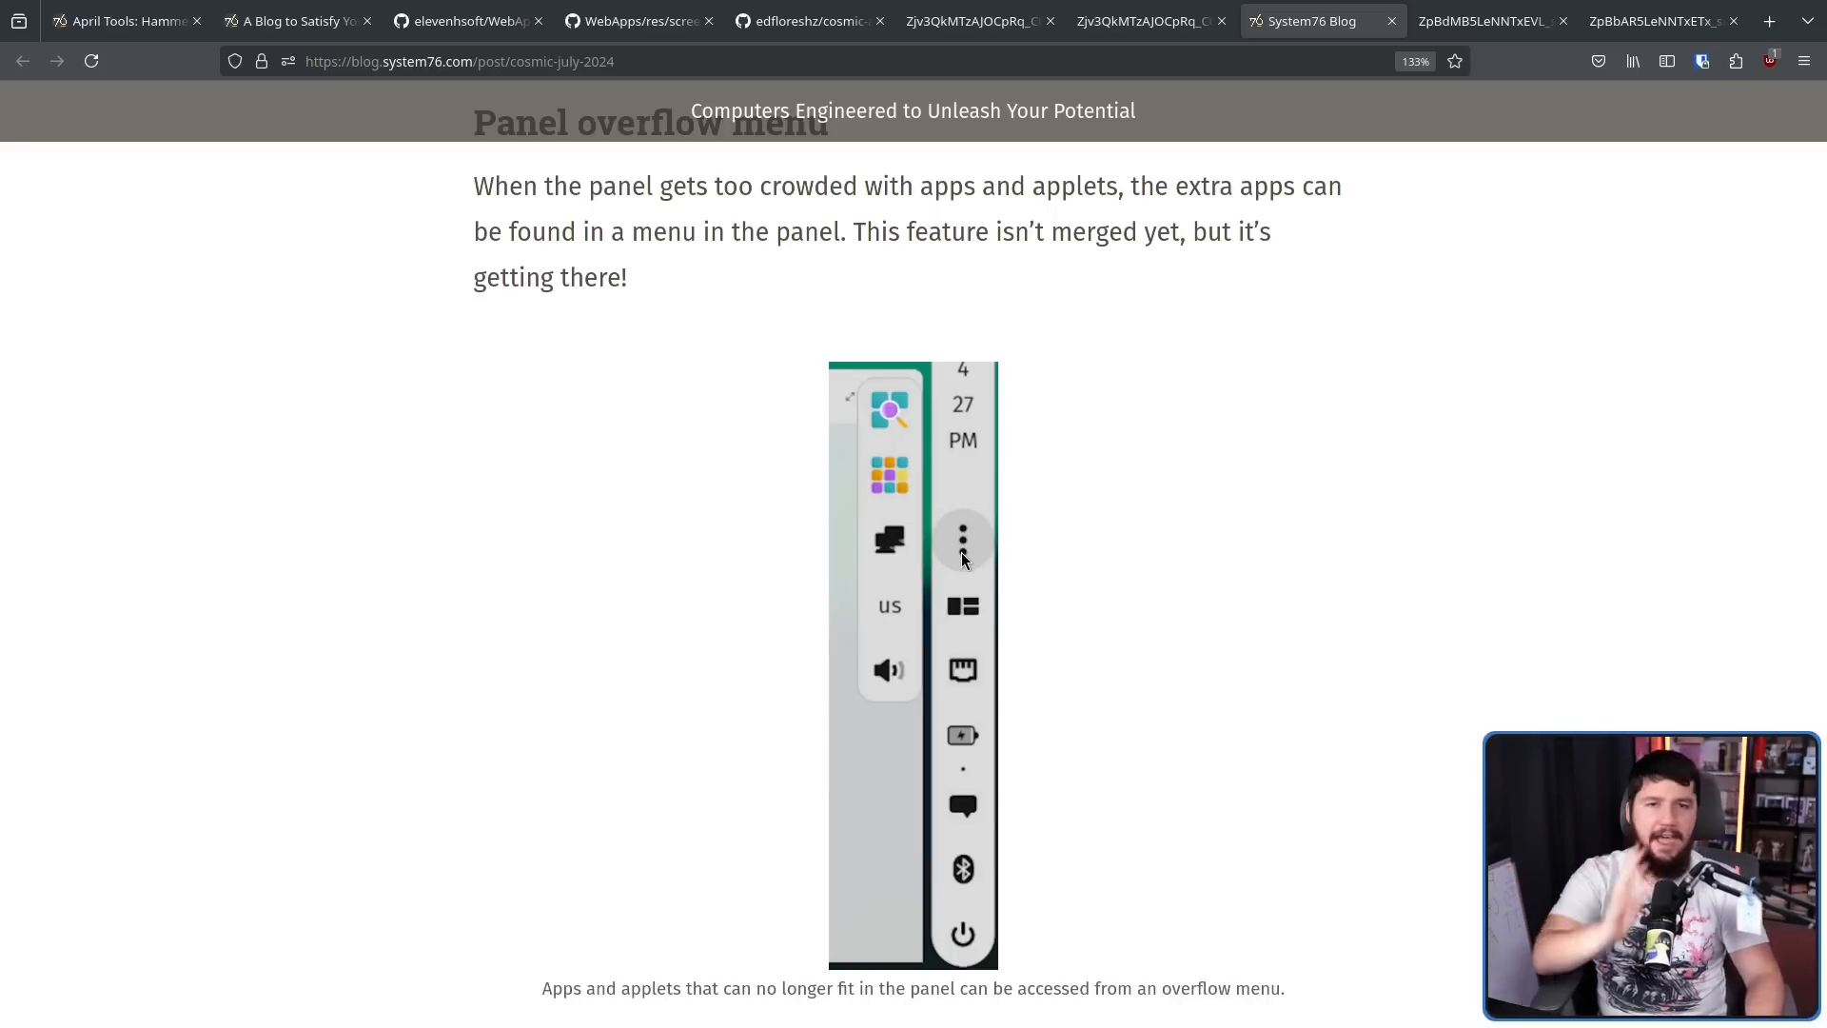
scroll(down, 3)
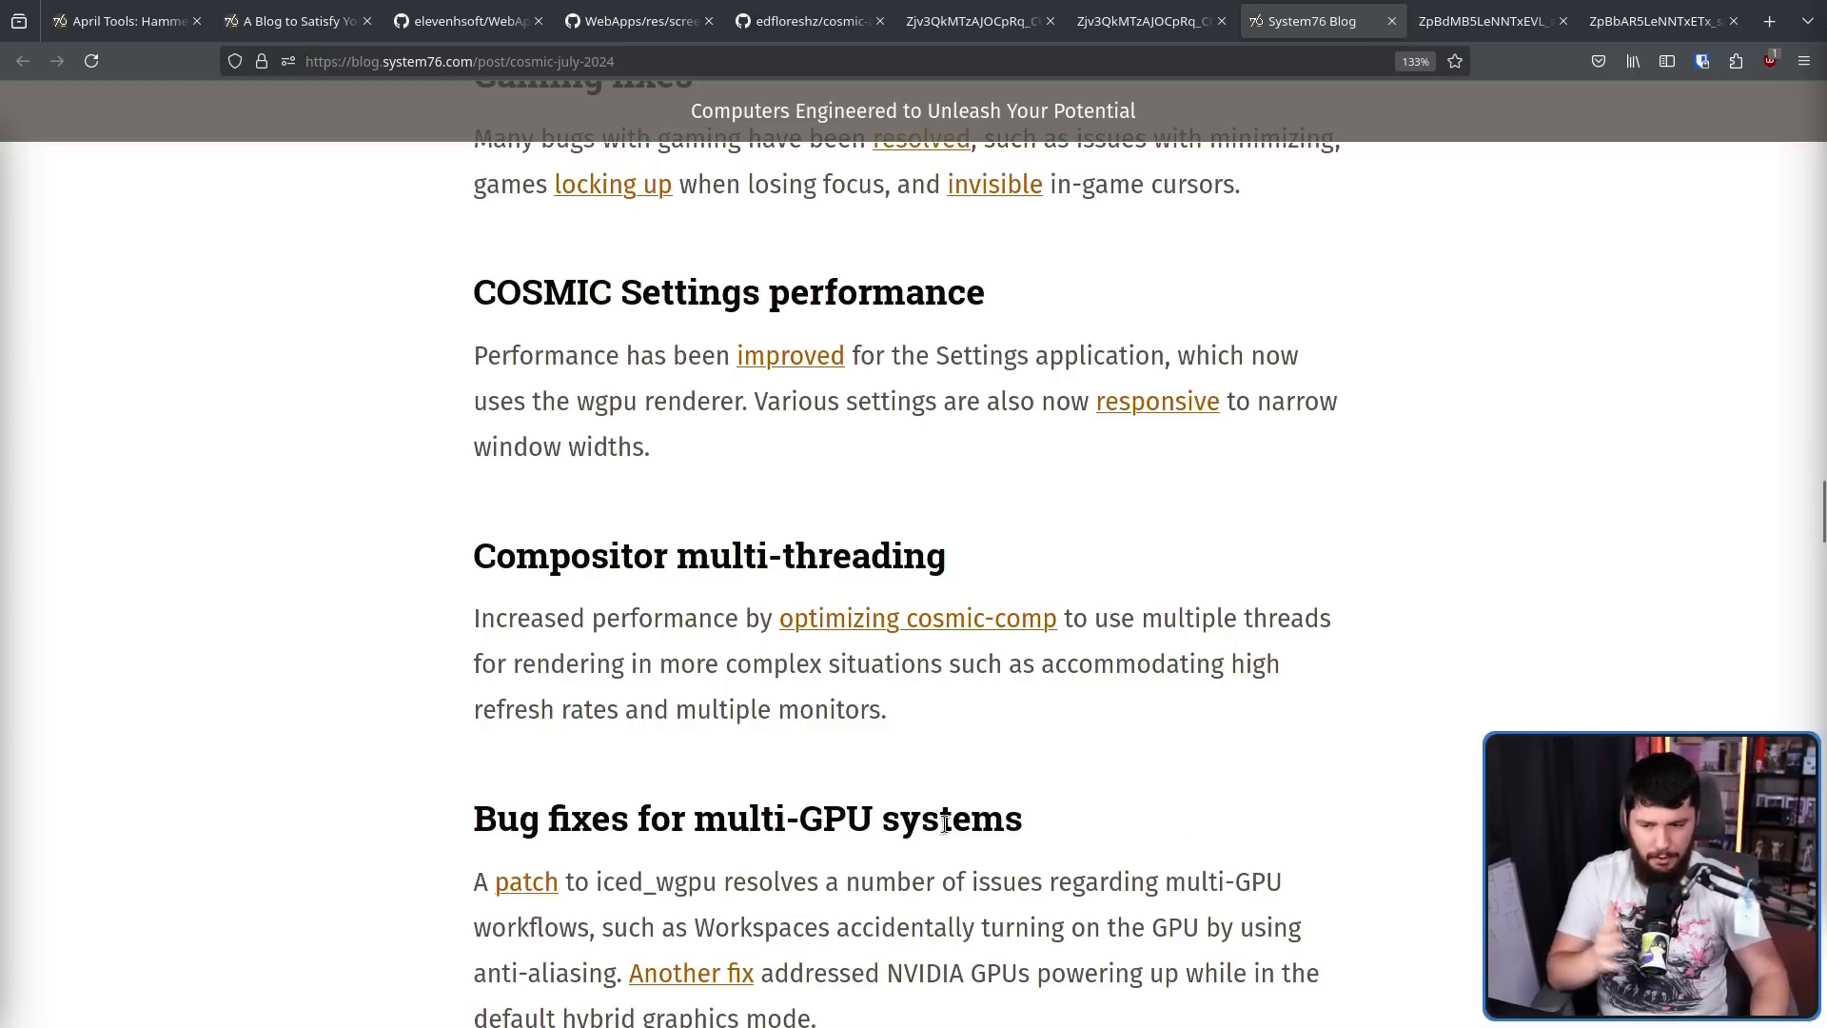
mouse_move(988, 558)
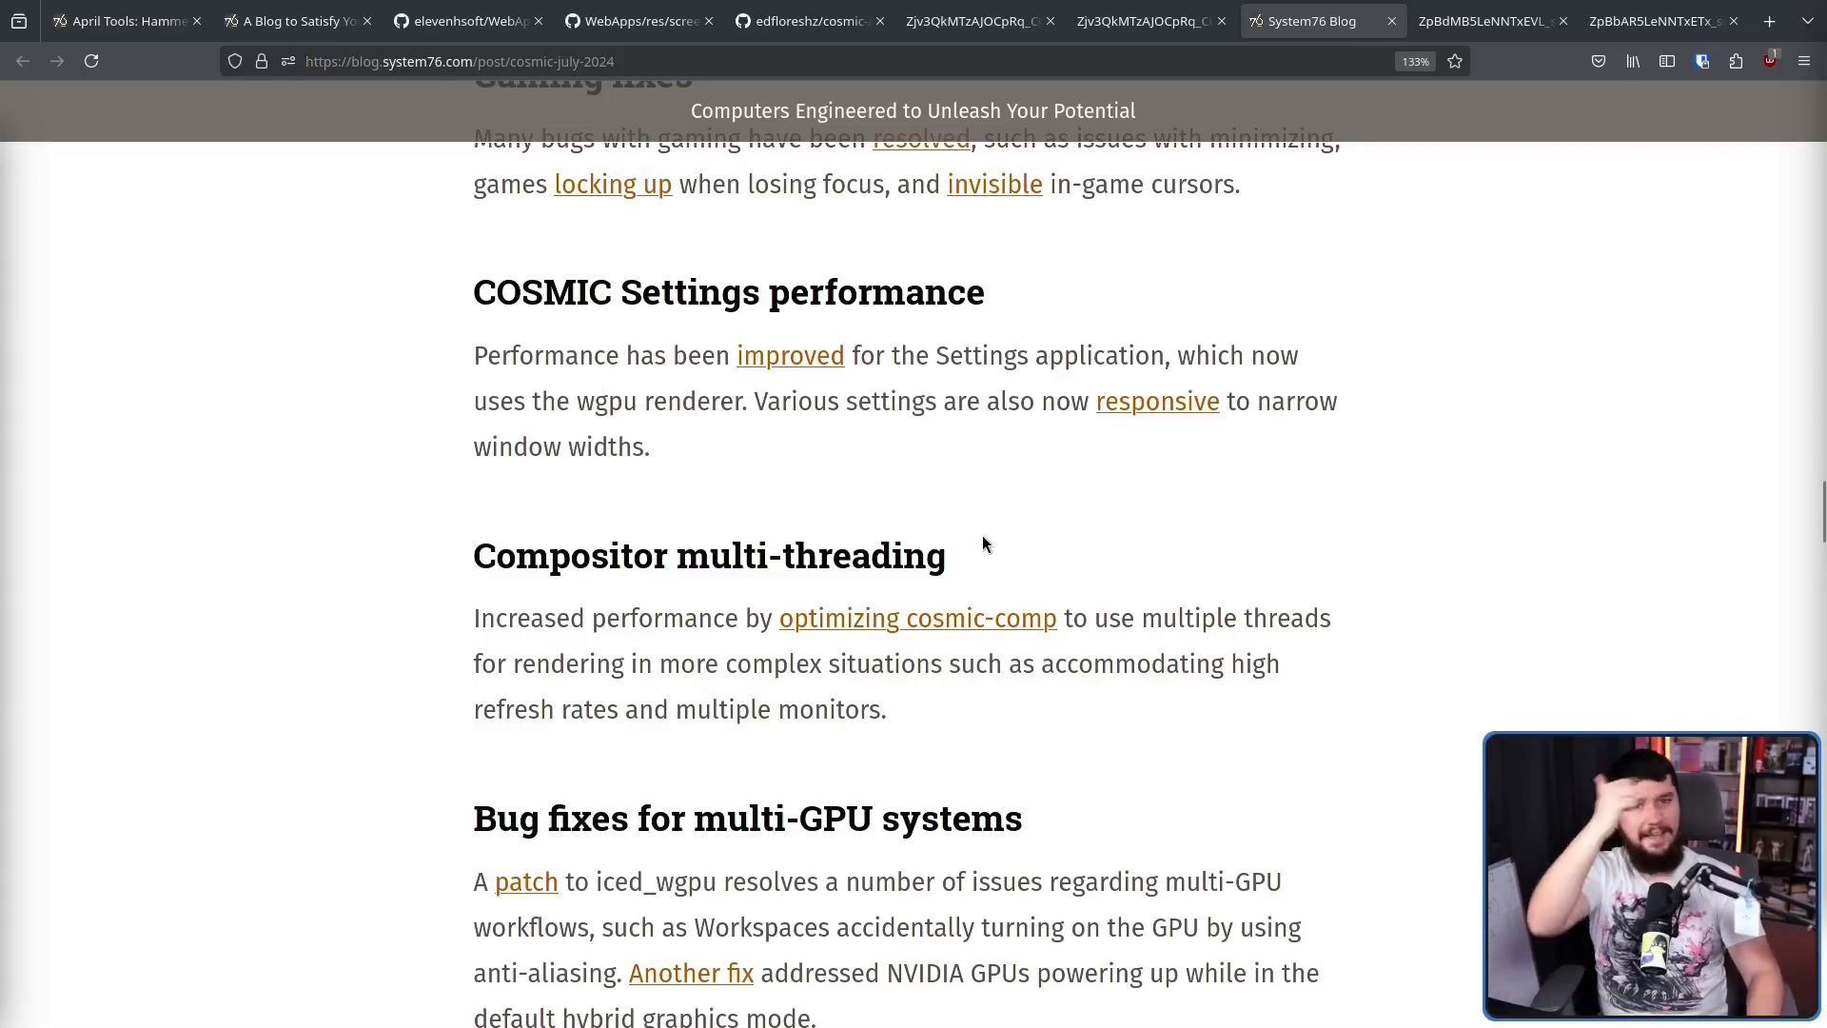
mouse_move(896, 607)
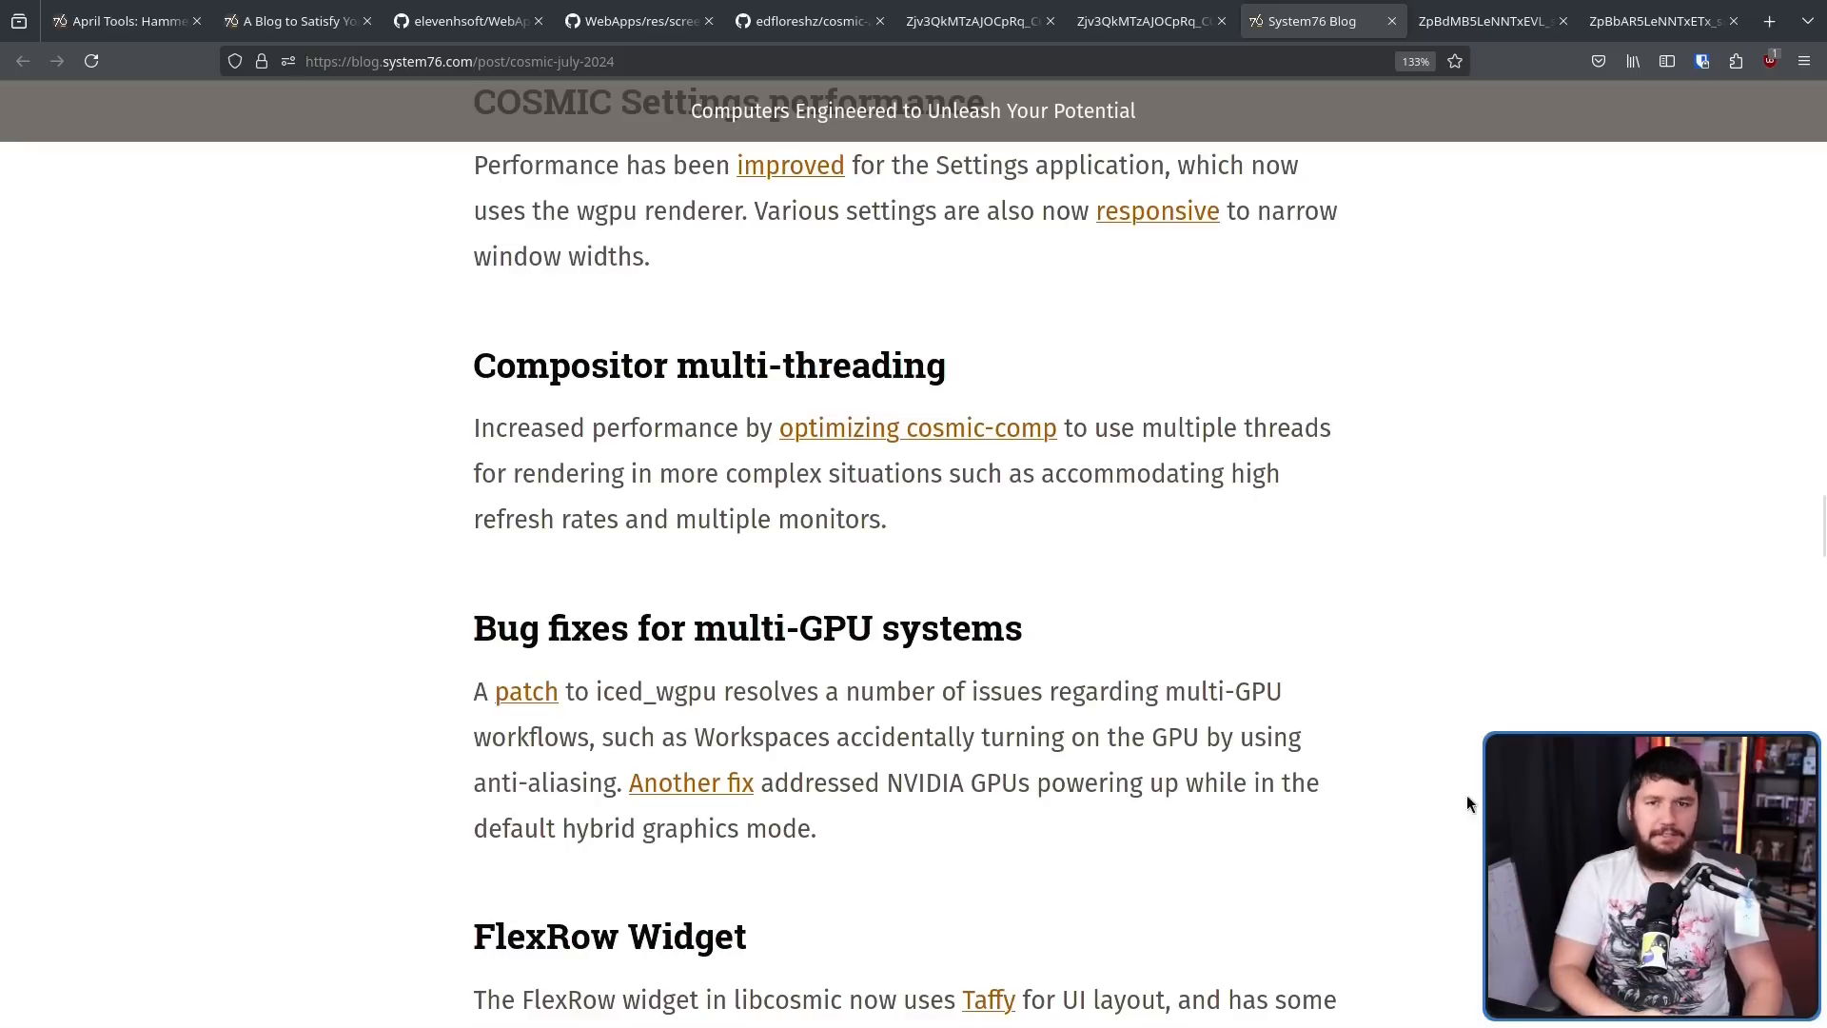
Scroll through FlexRow and contributor sections past keyboard repeat and App Store release notes to the color picker app
scroll(down, 3)
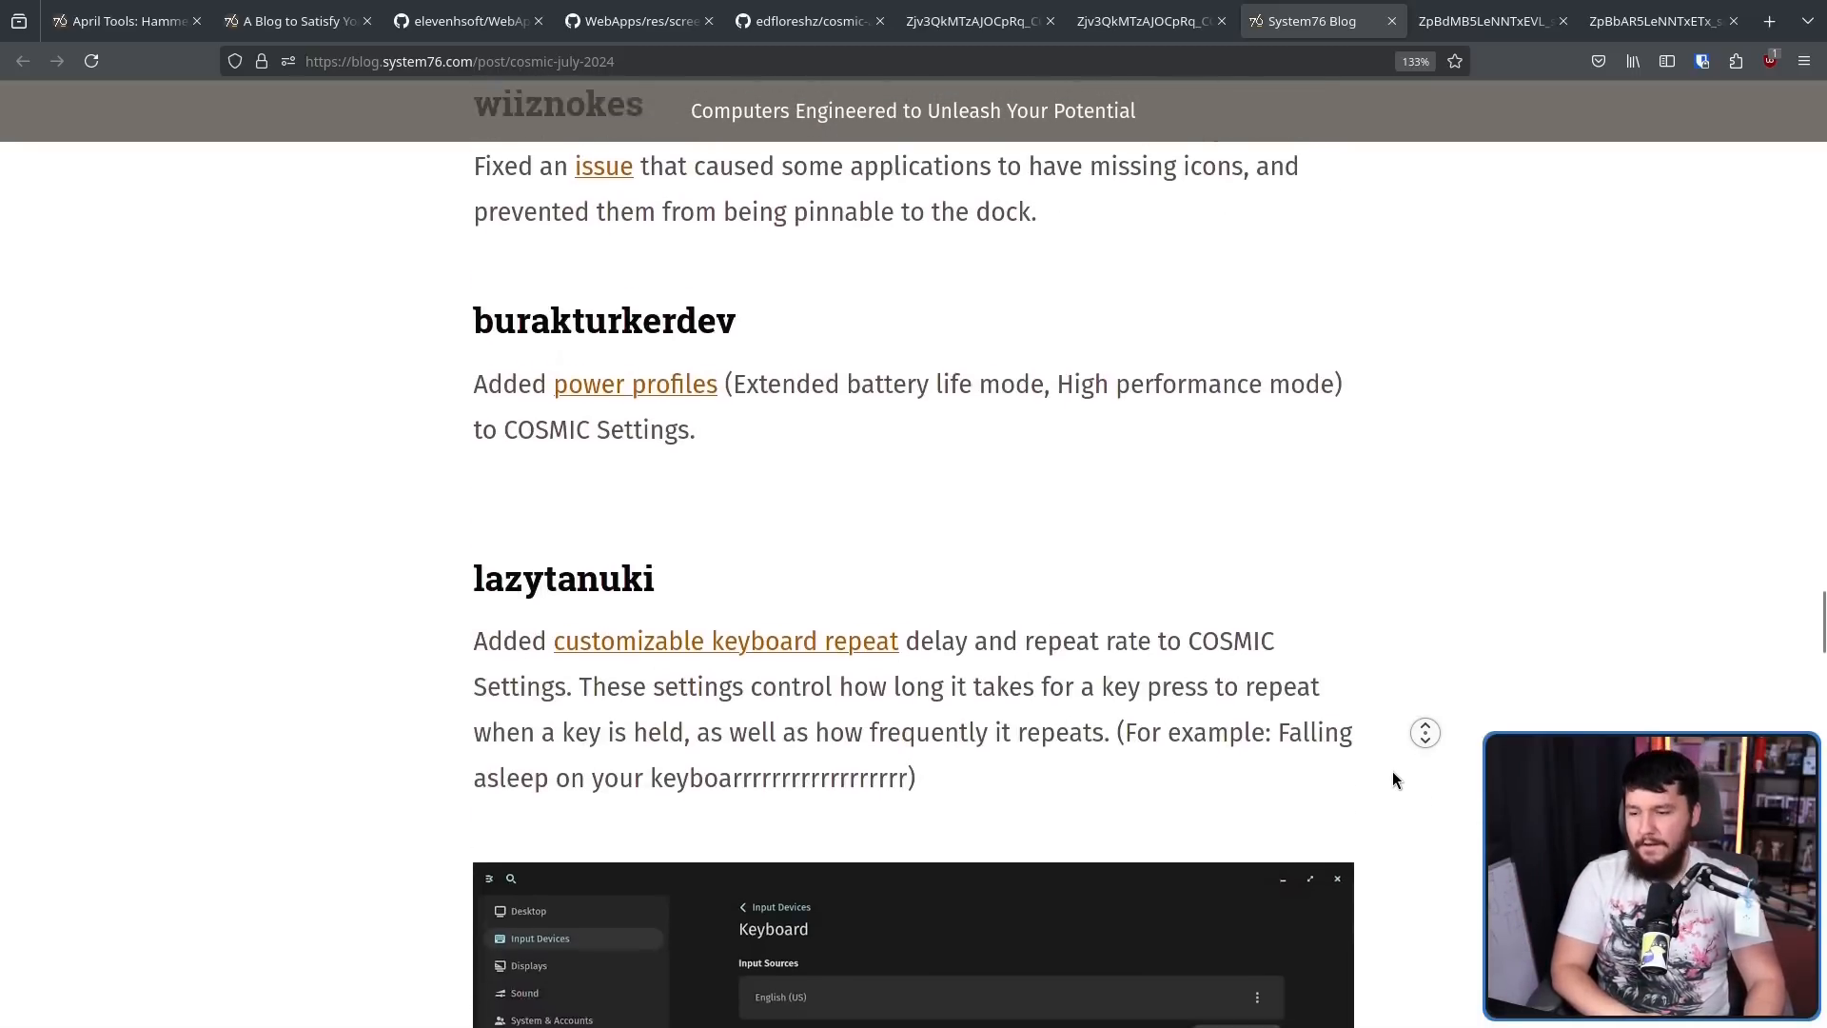
scroll(down, 3)
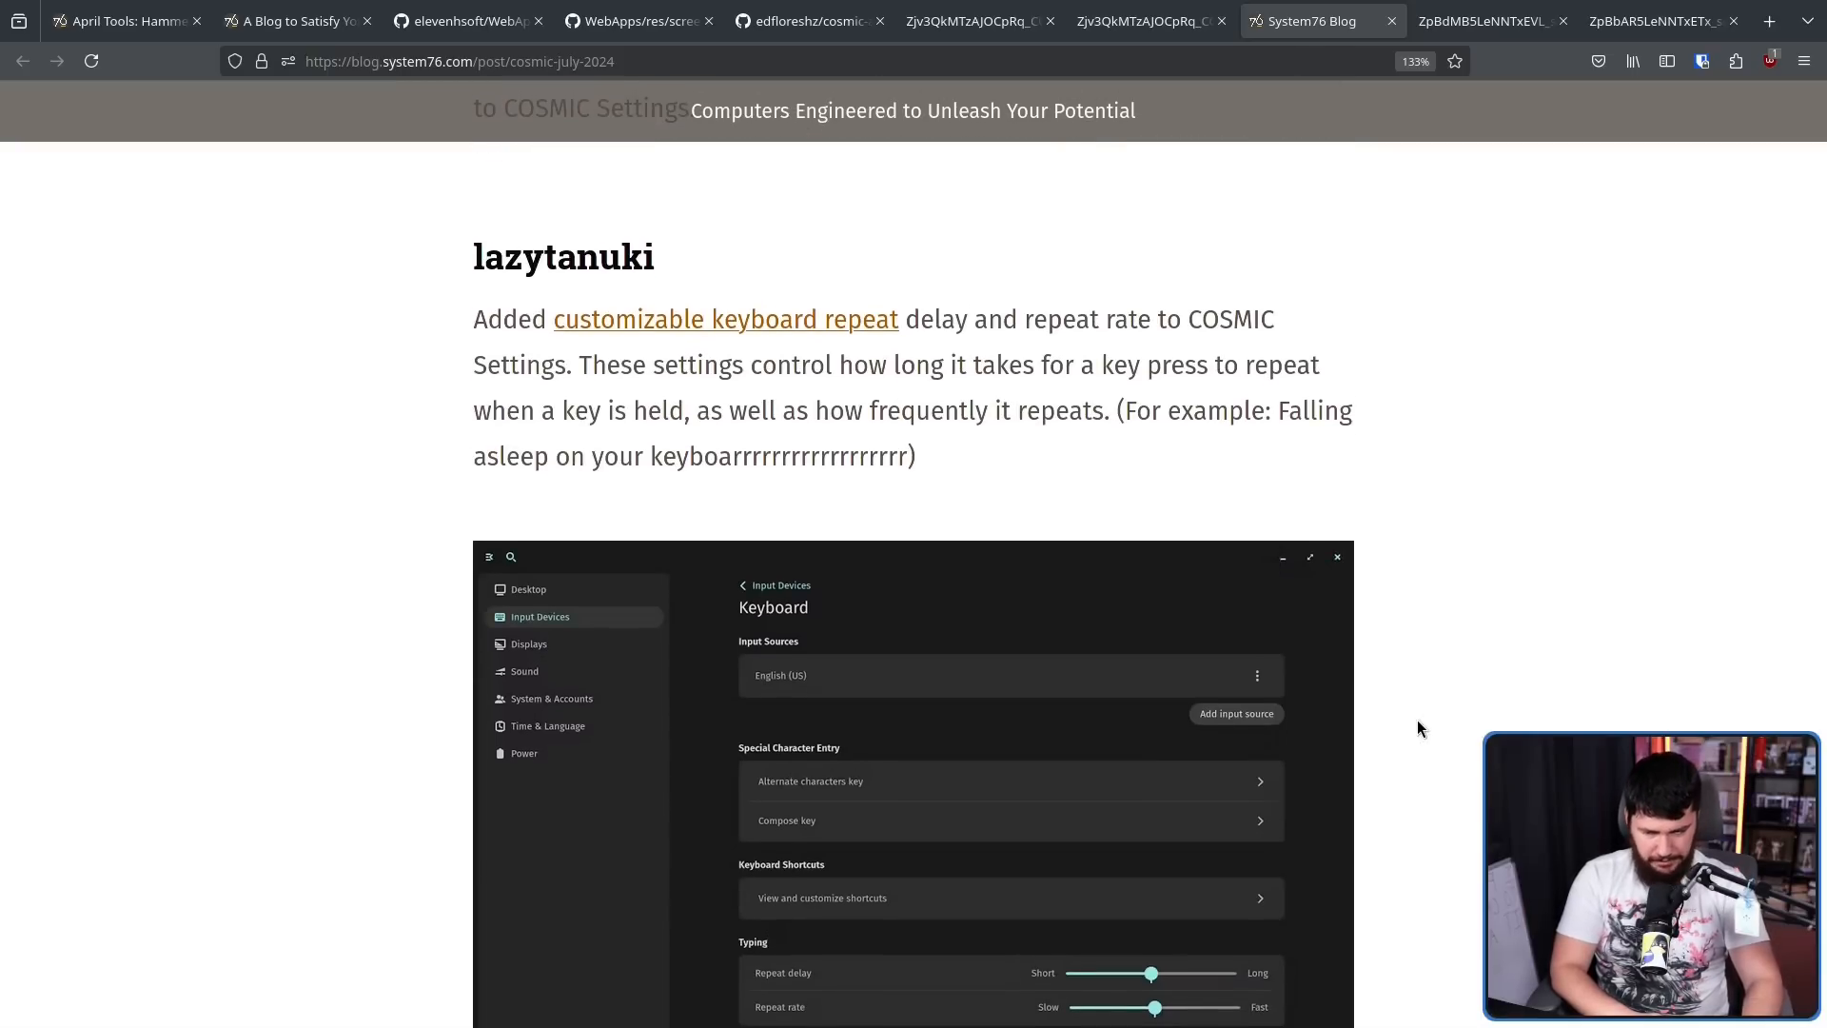
scroll(down, 3)
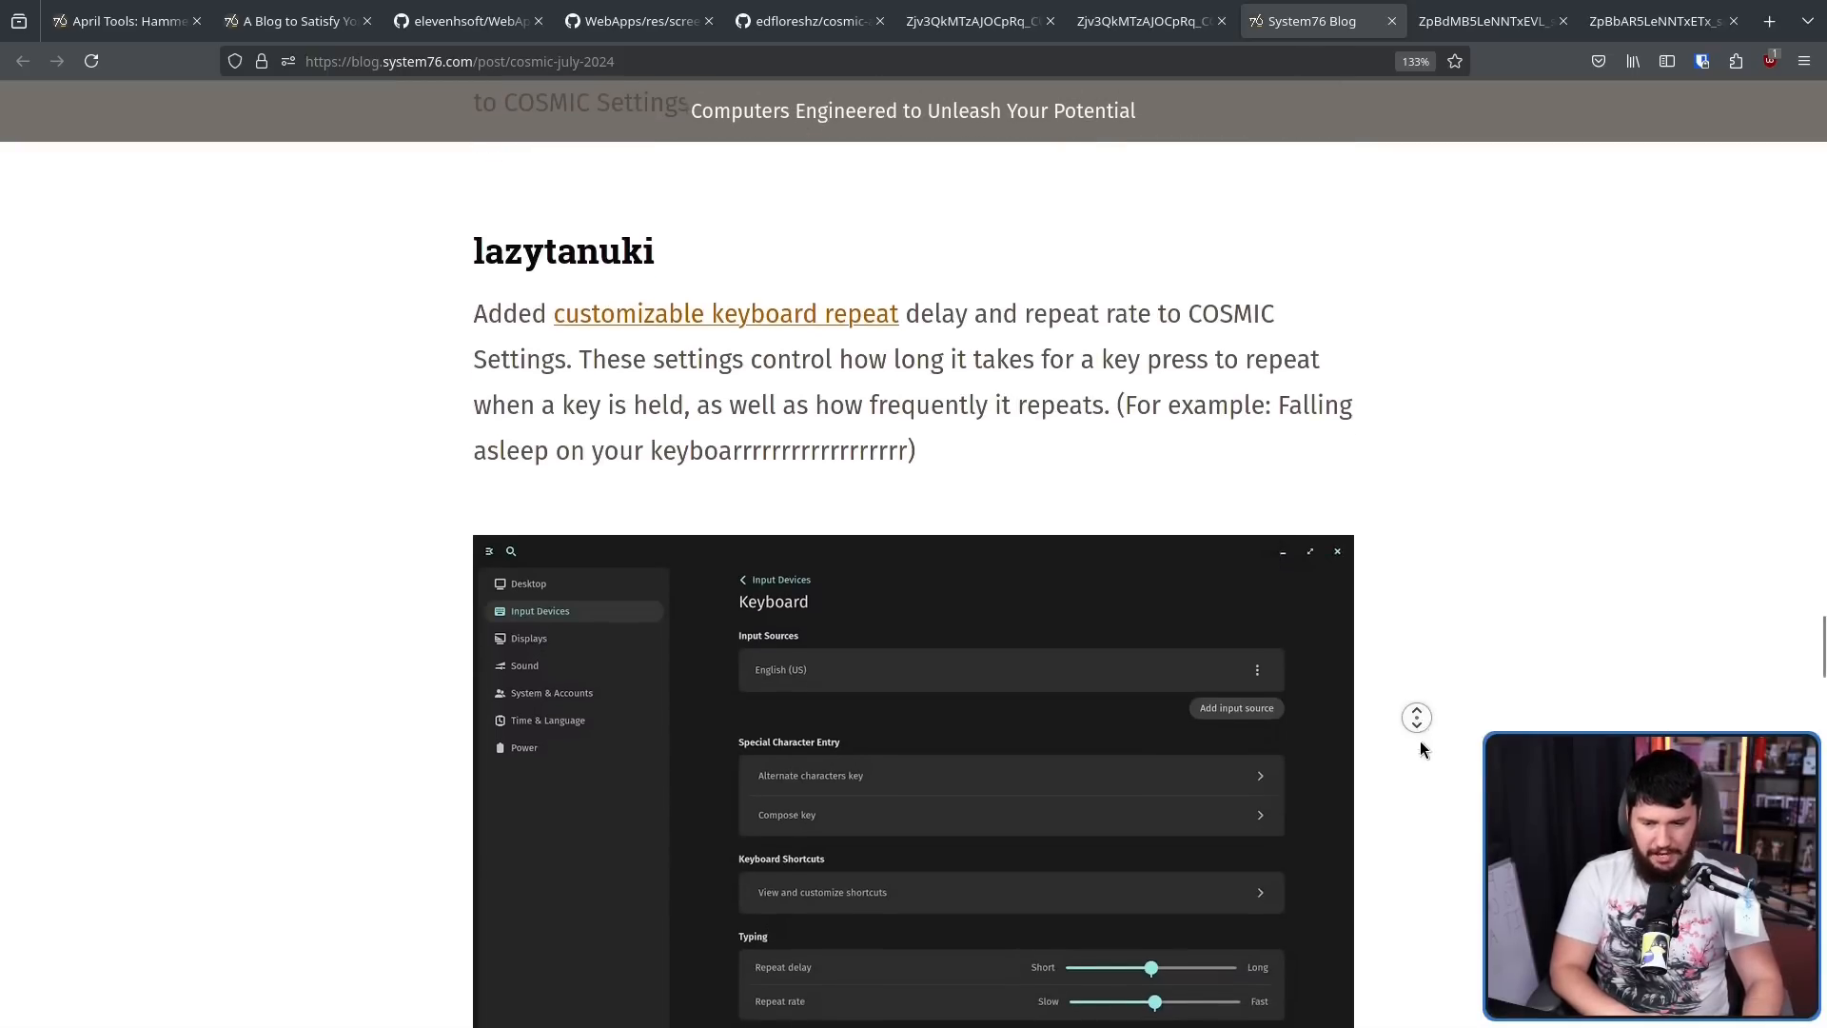
scroll(down, 3)
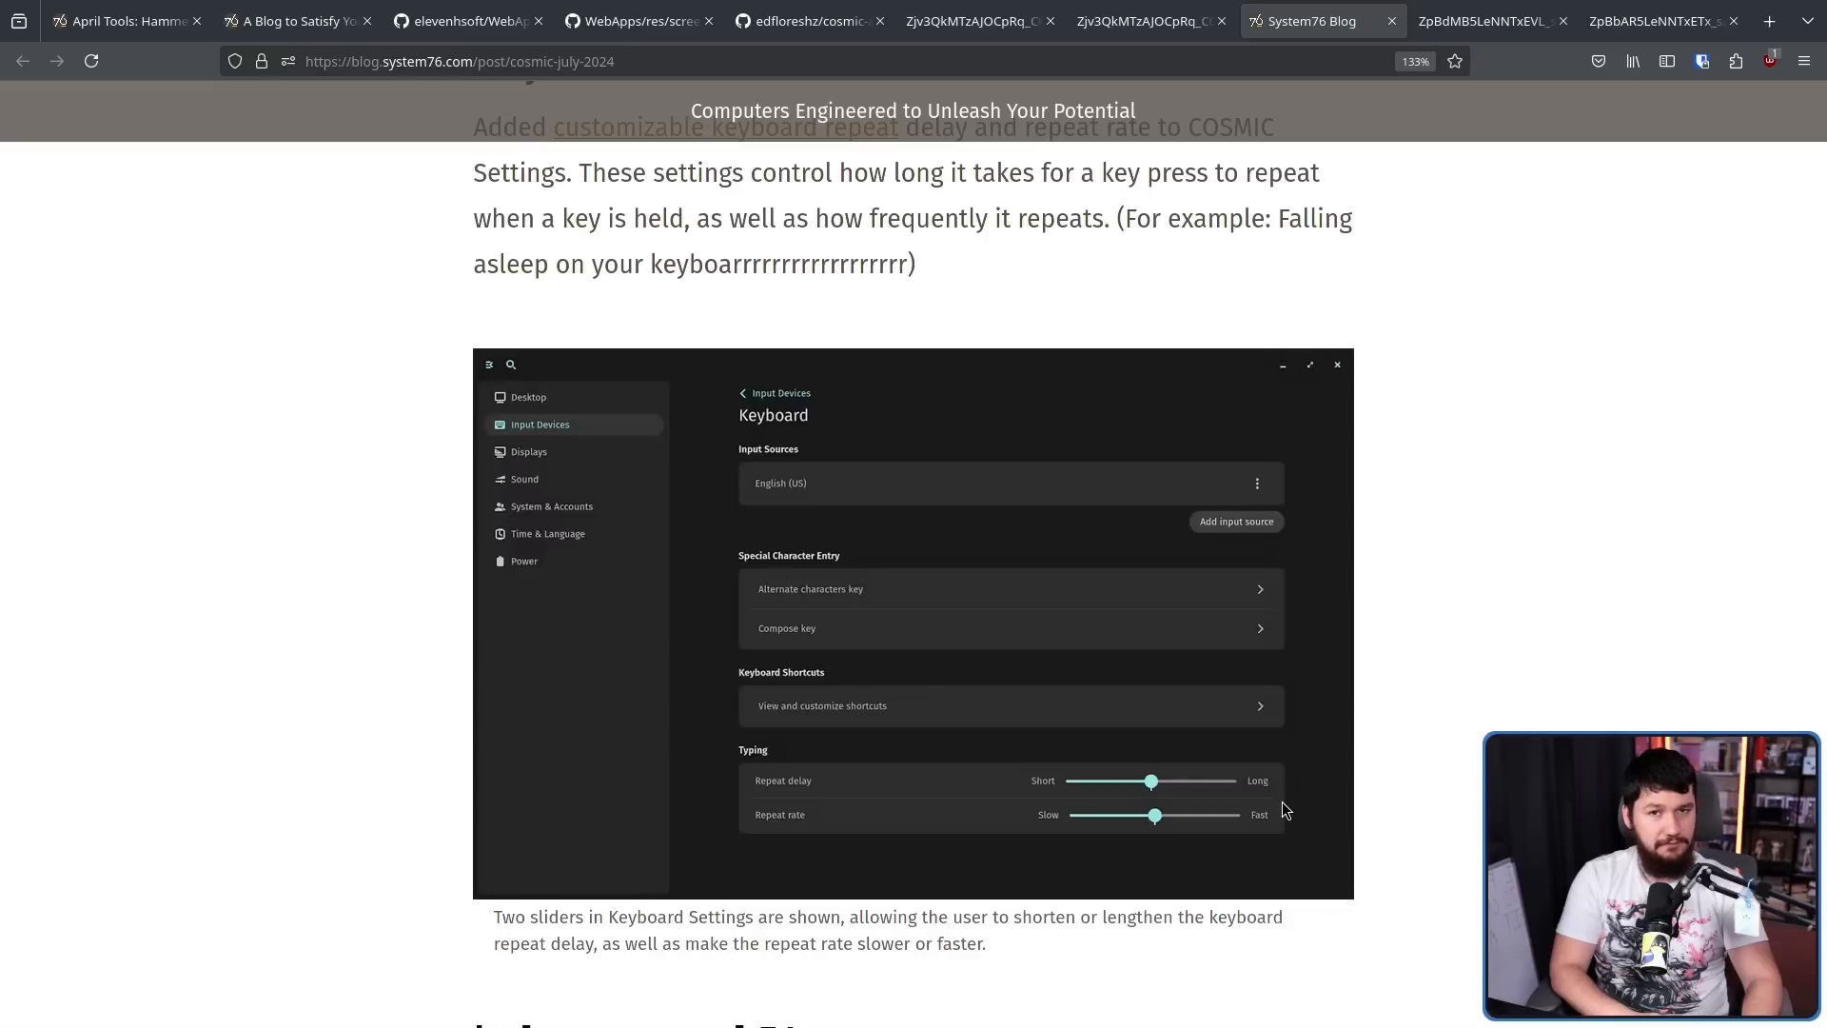
mouse_move(1269, 725)
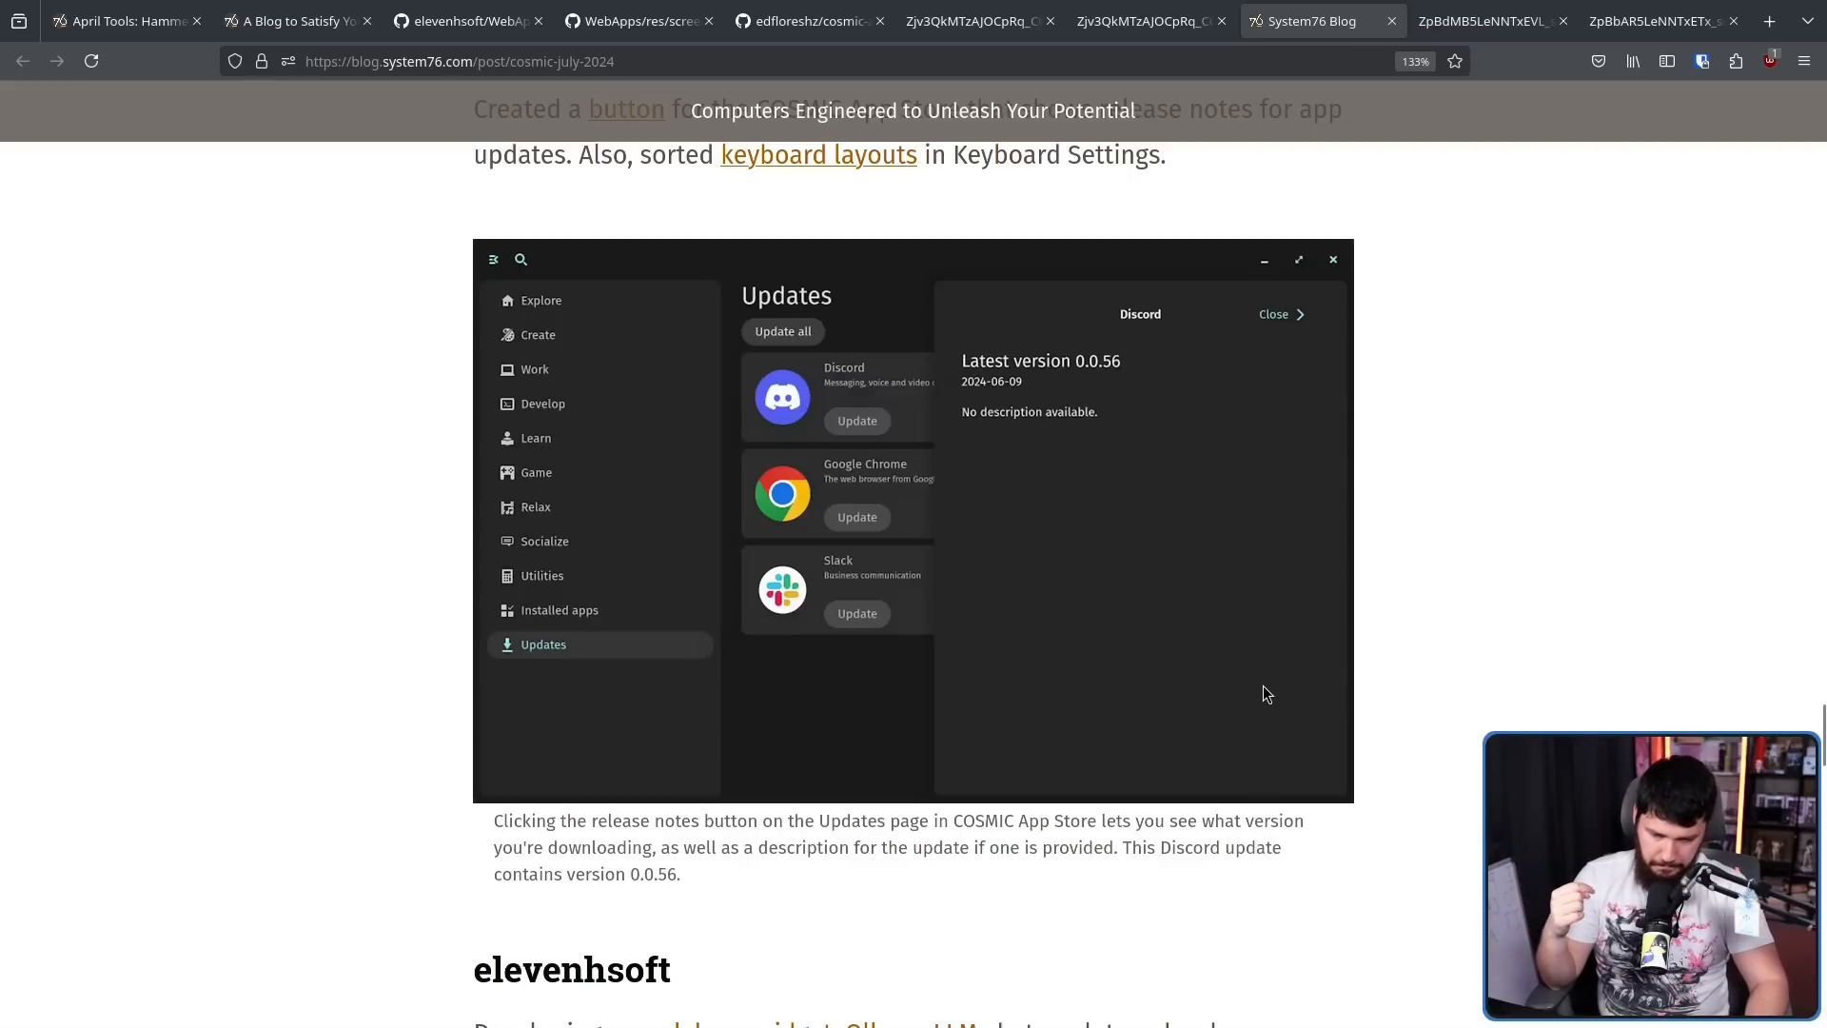
scroll(down, 3)
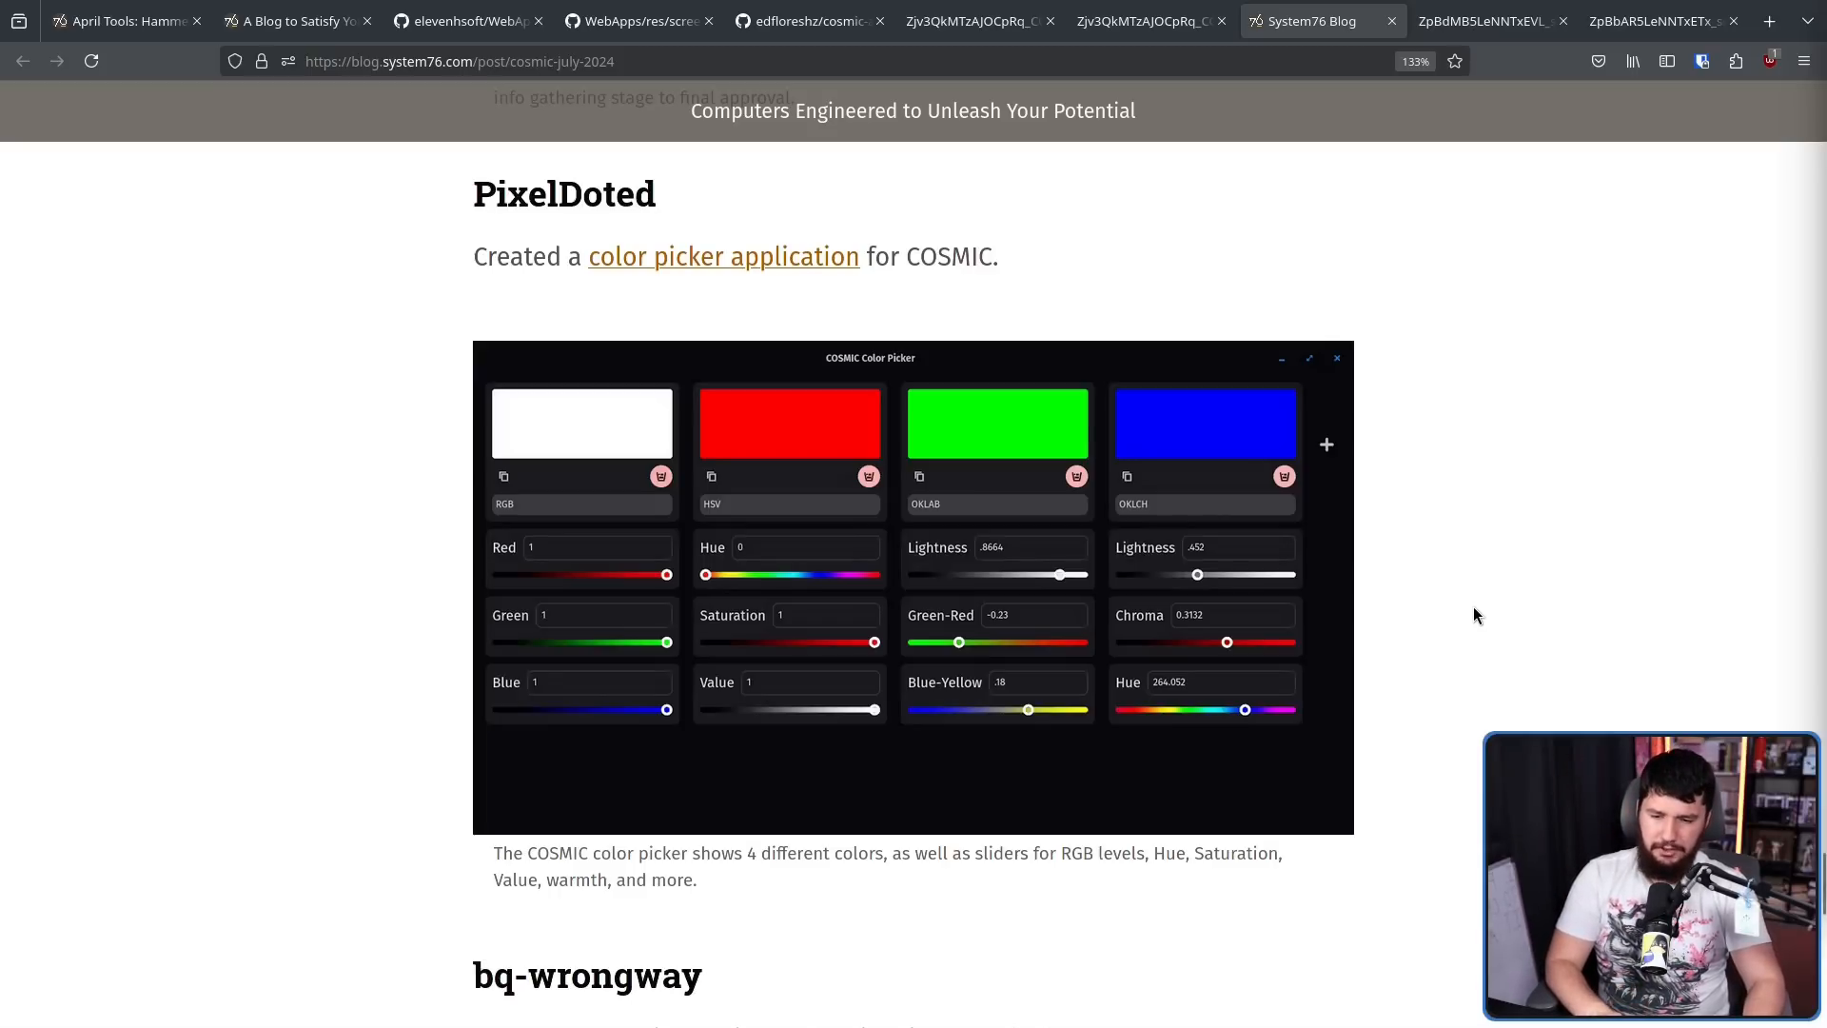
mouse_move(1475, 605)
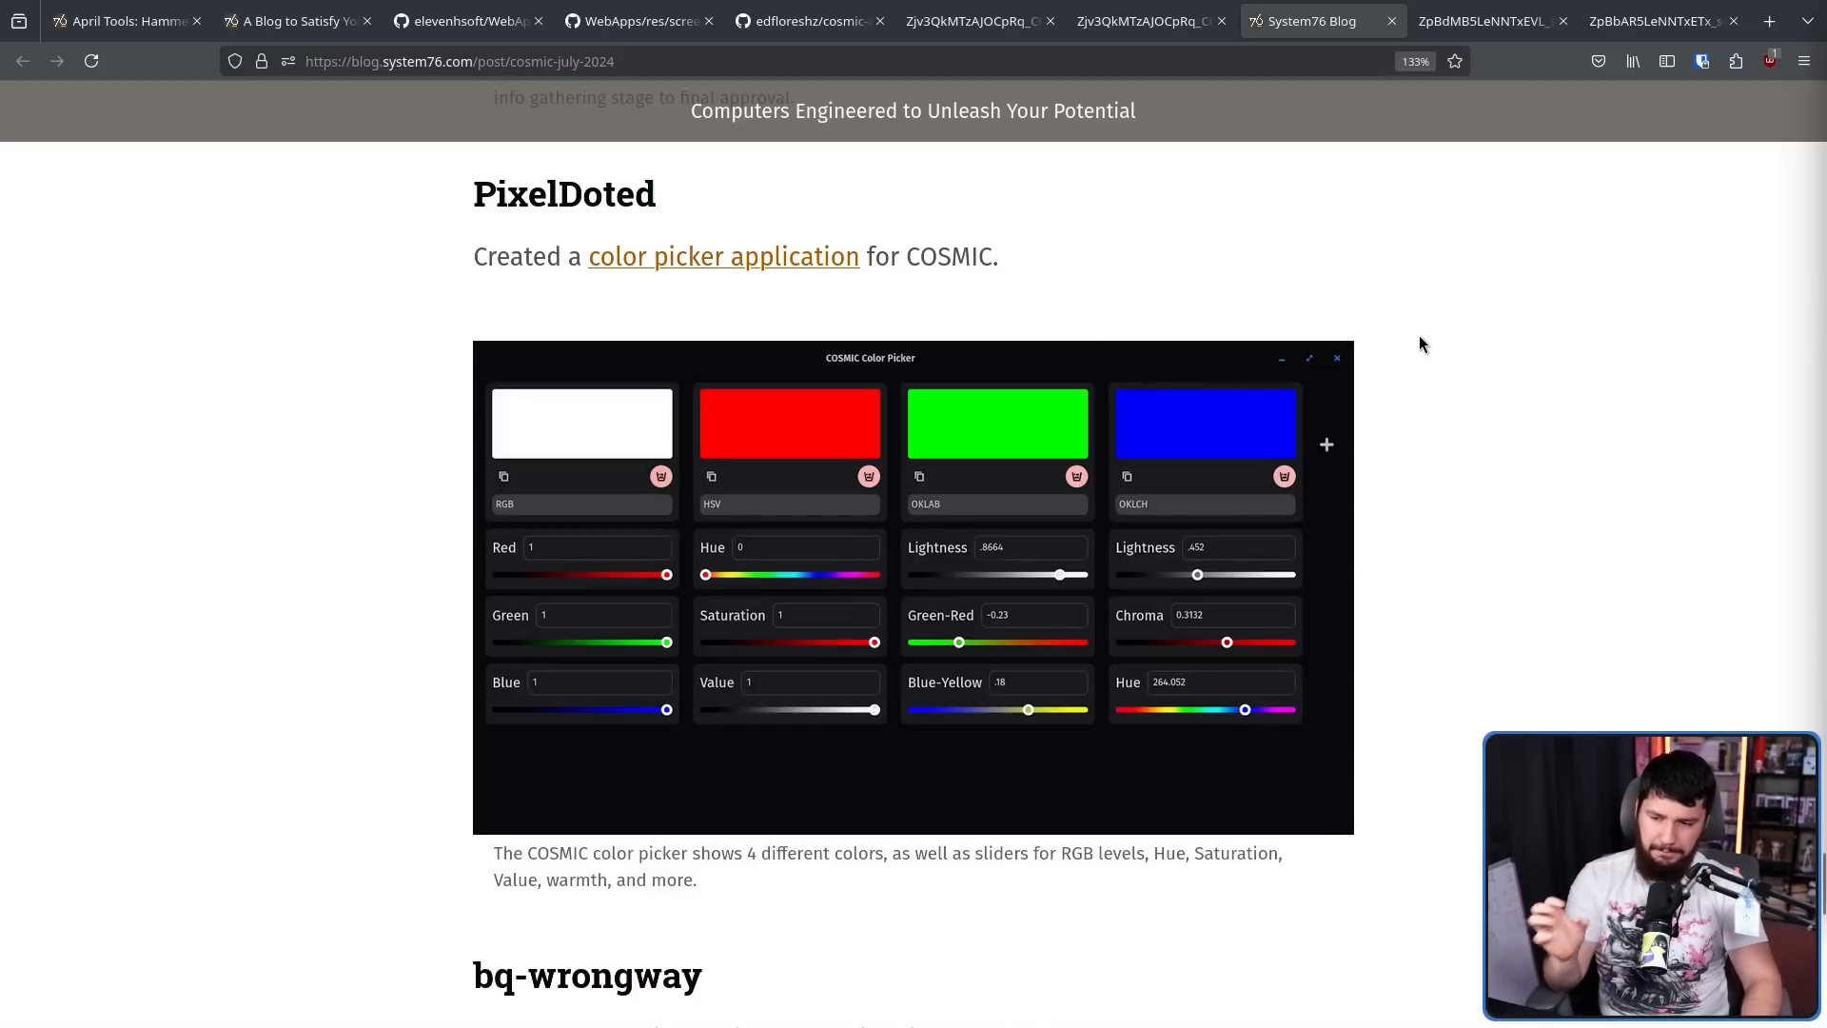
mouse_move(1155, 373)
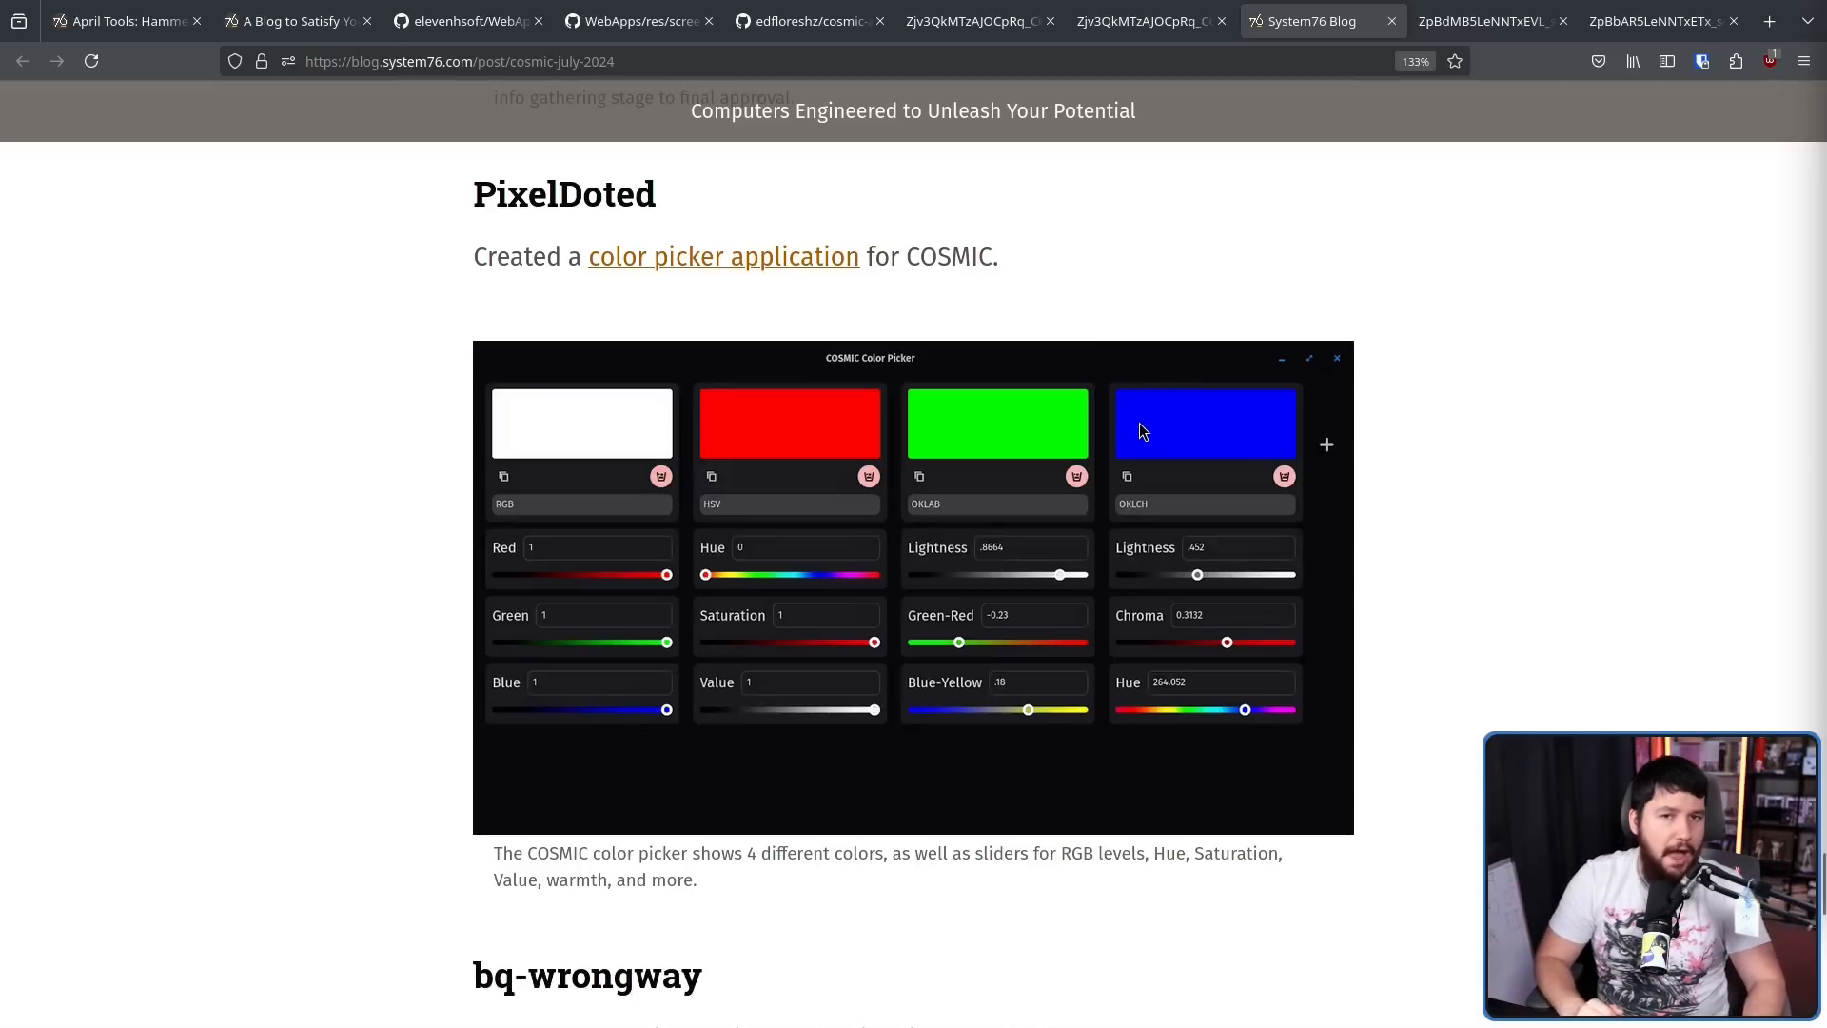
Scroll past the color picker screenshot to the ambient noise applet link and closing note
scroll(down, 3)
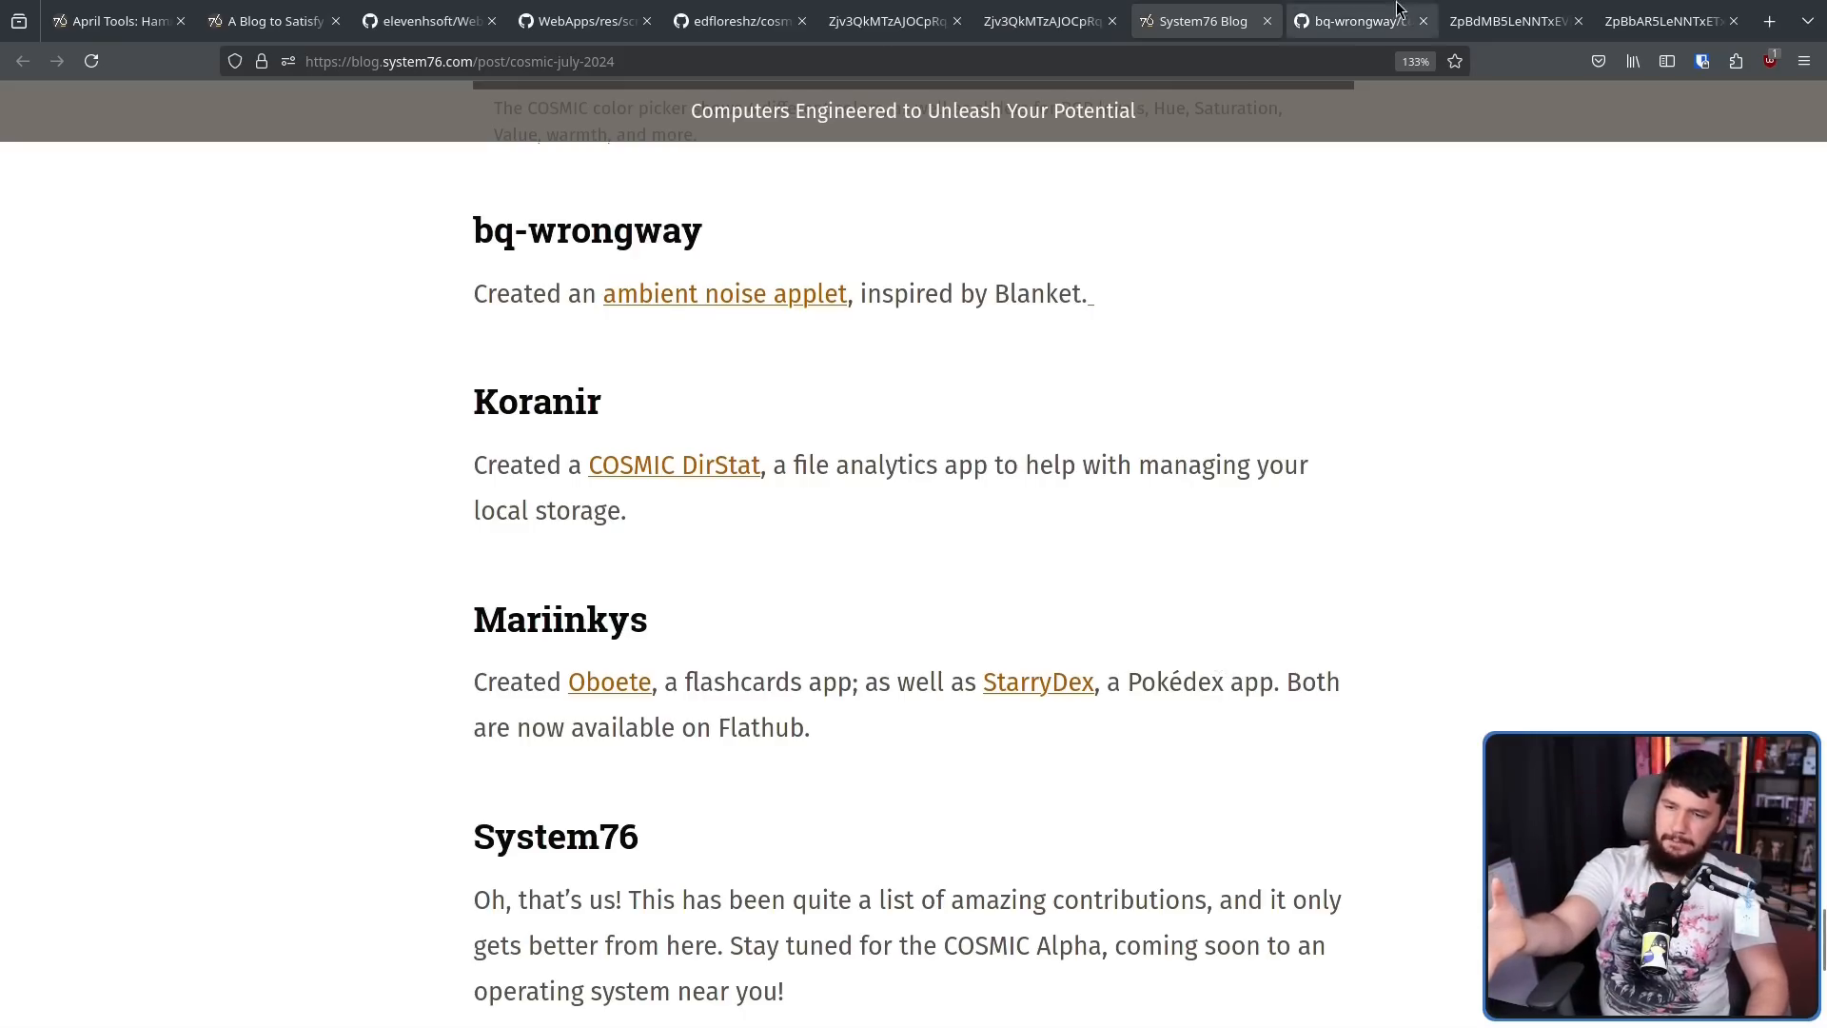
Check the cosmic-noise tab, then open Mariinkys' StarryDex Pokédex repository from the July post and browse its README
click(1351, 20)
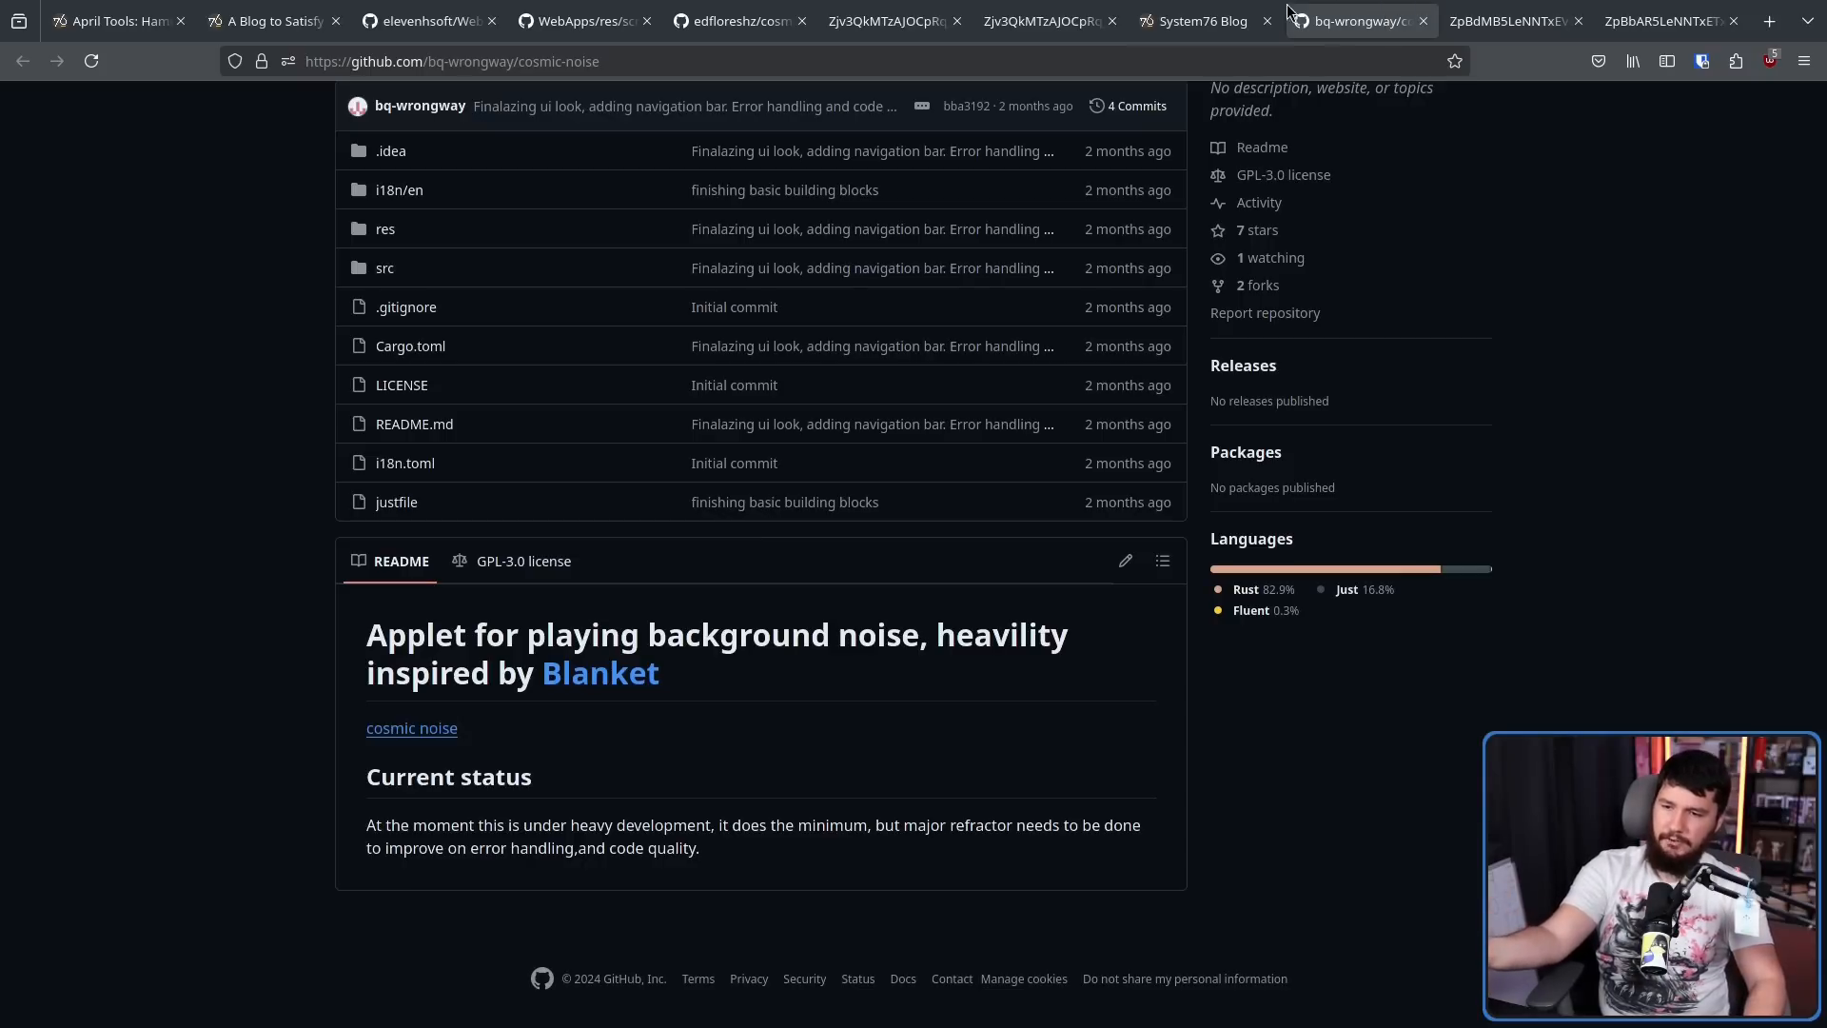
click(1200, 21)
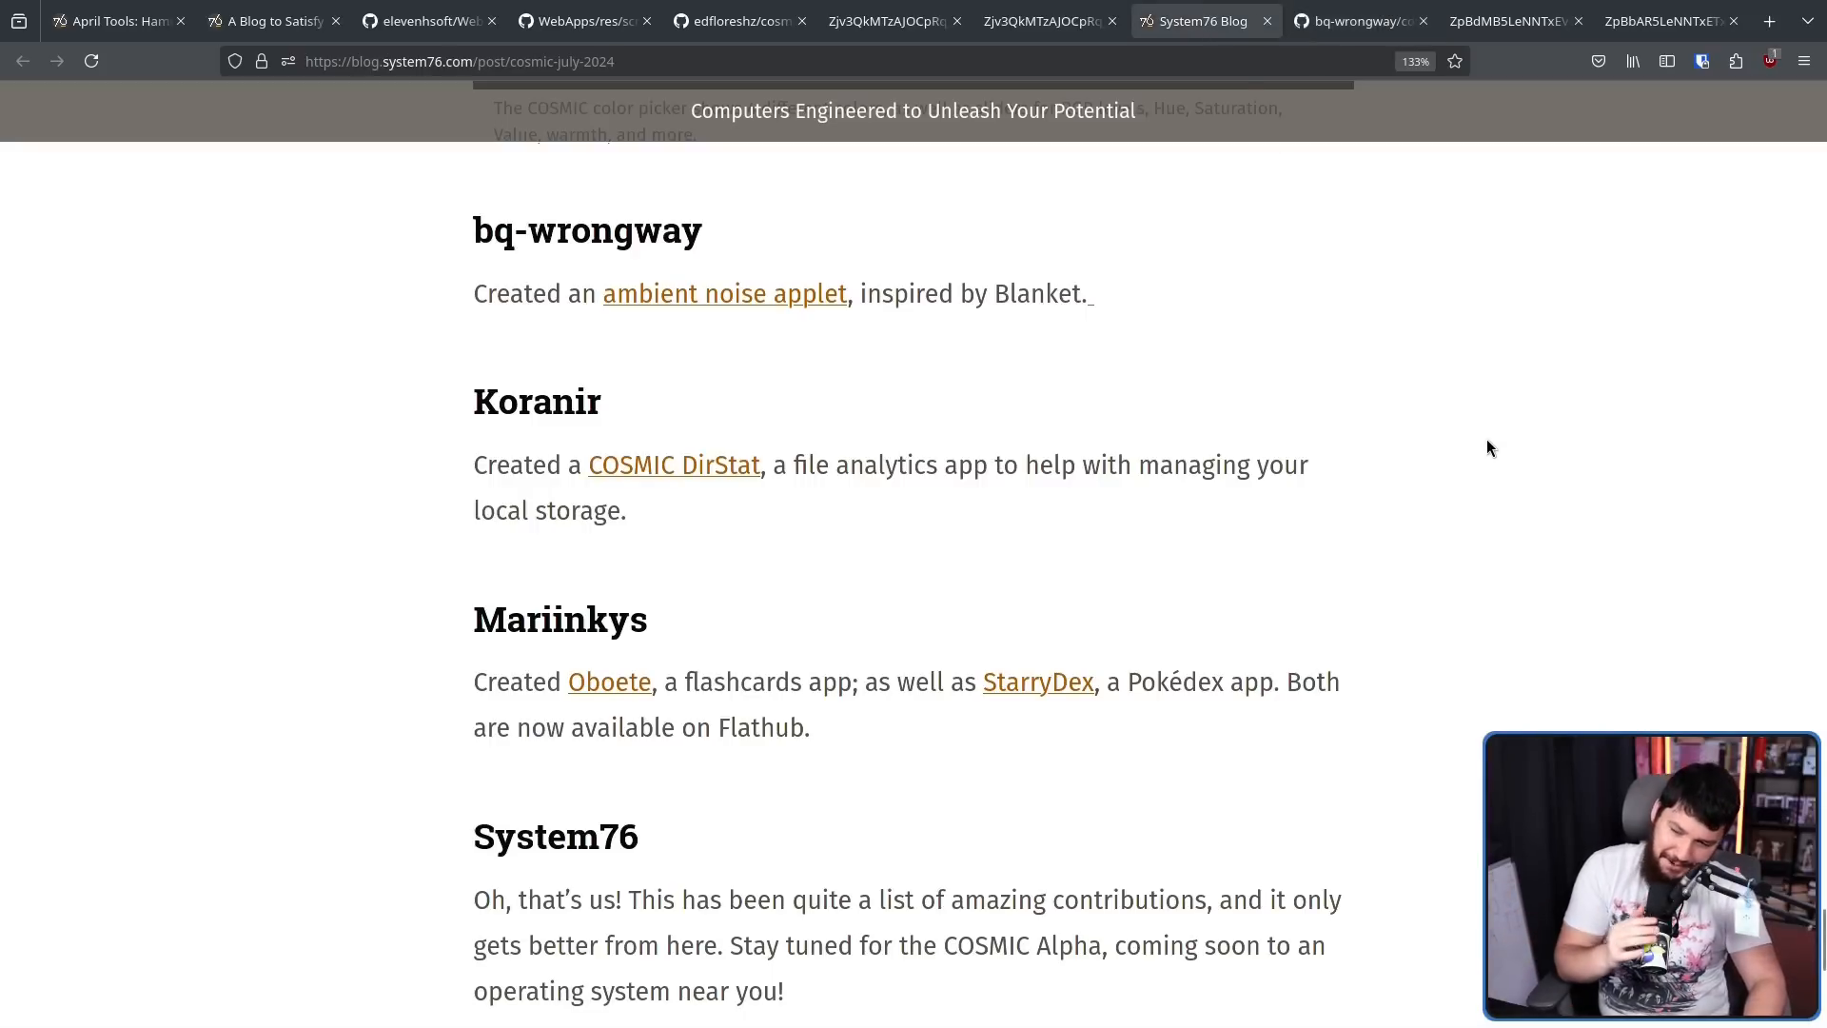
mouse_move(1062, 676)
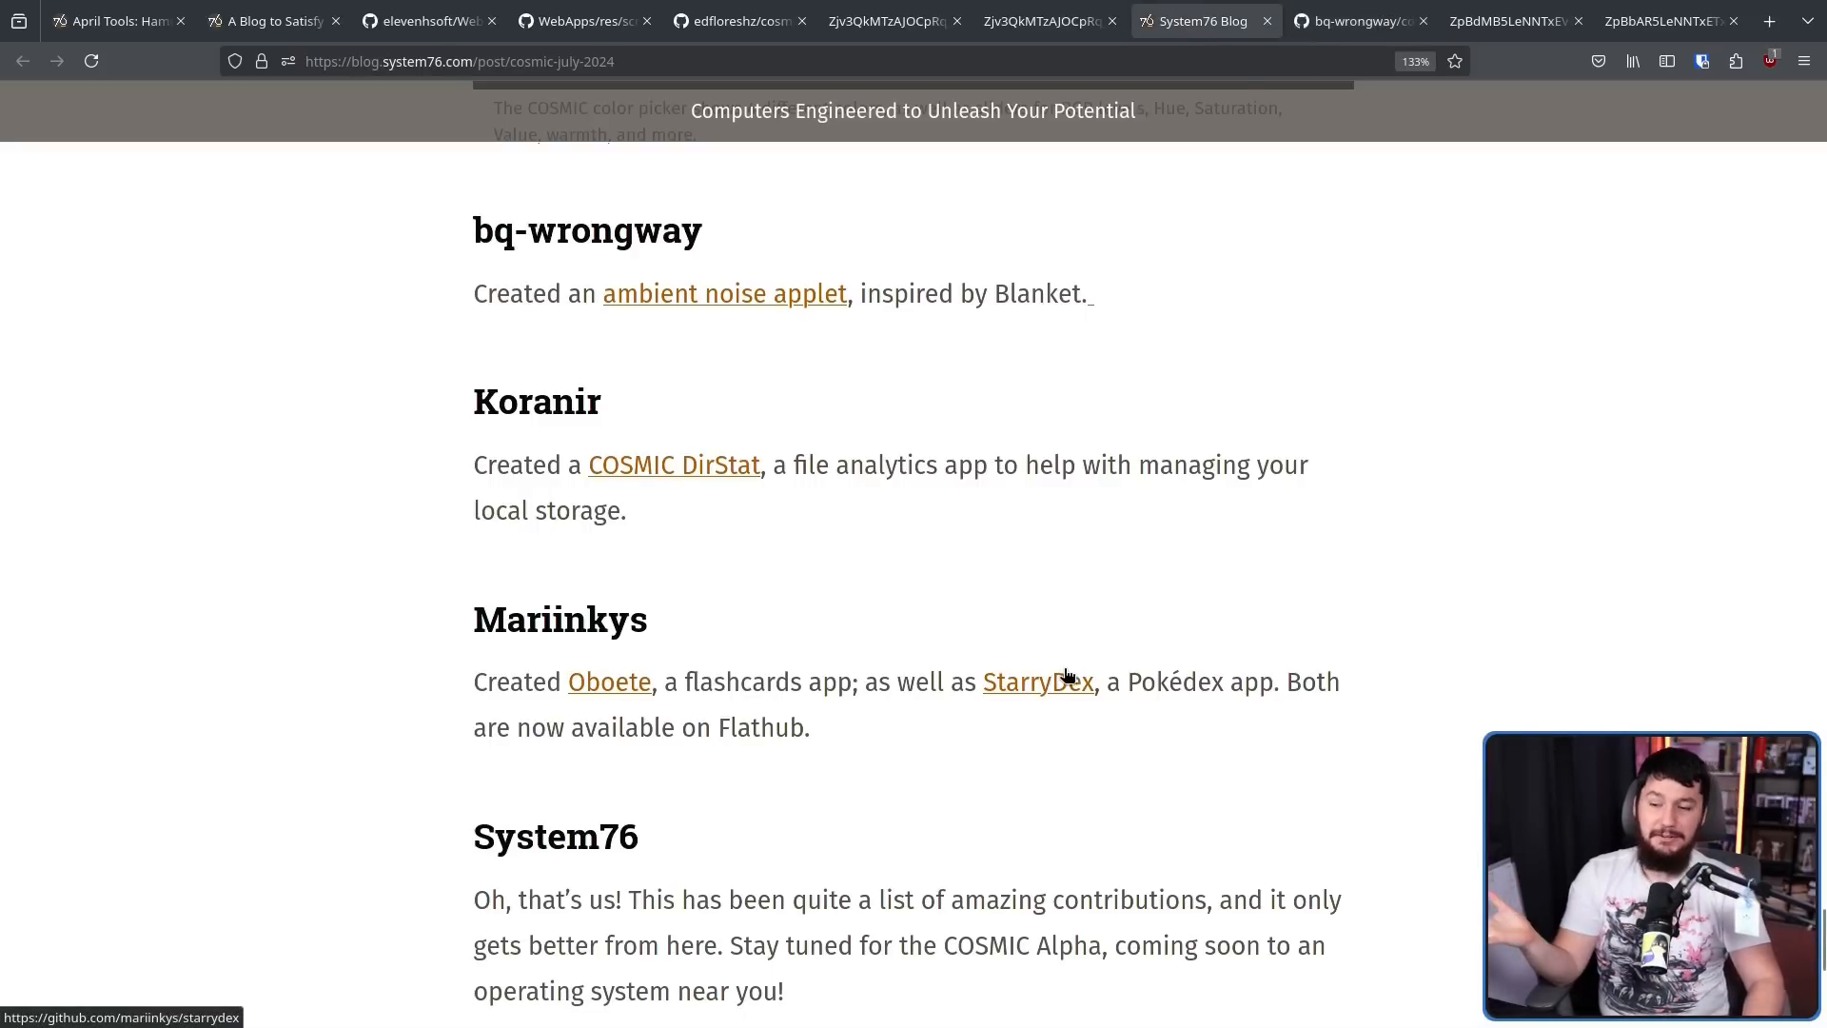
click(1035, 682)
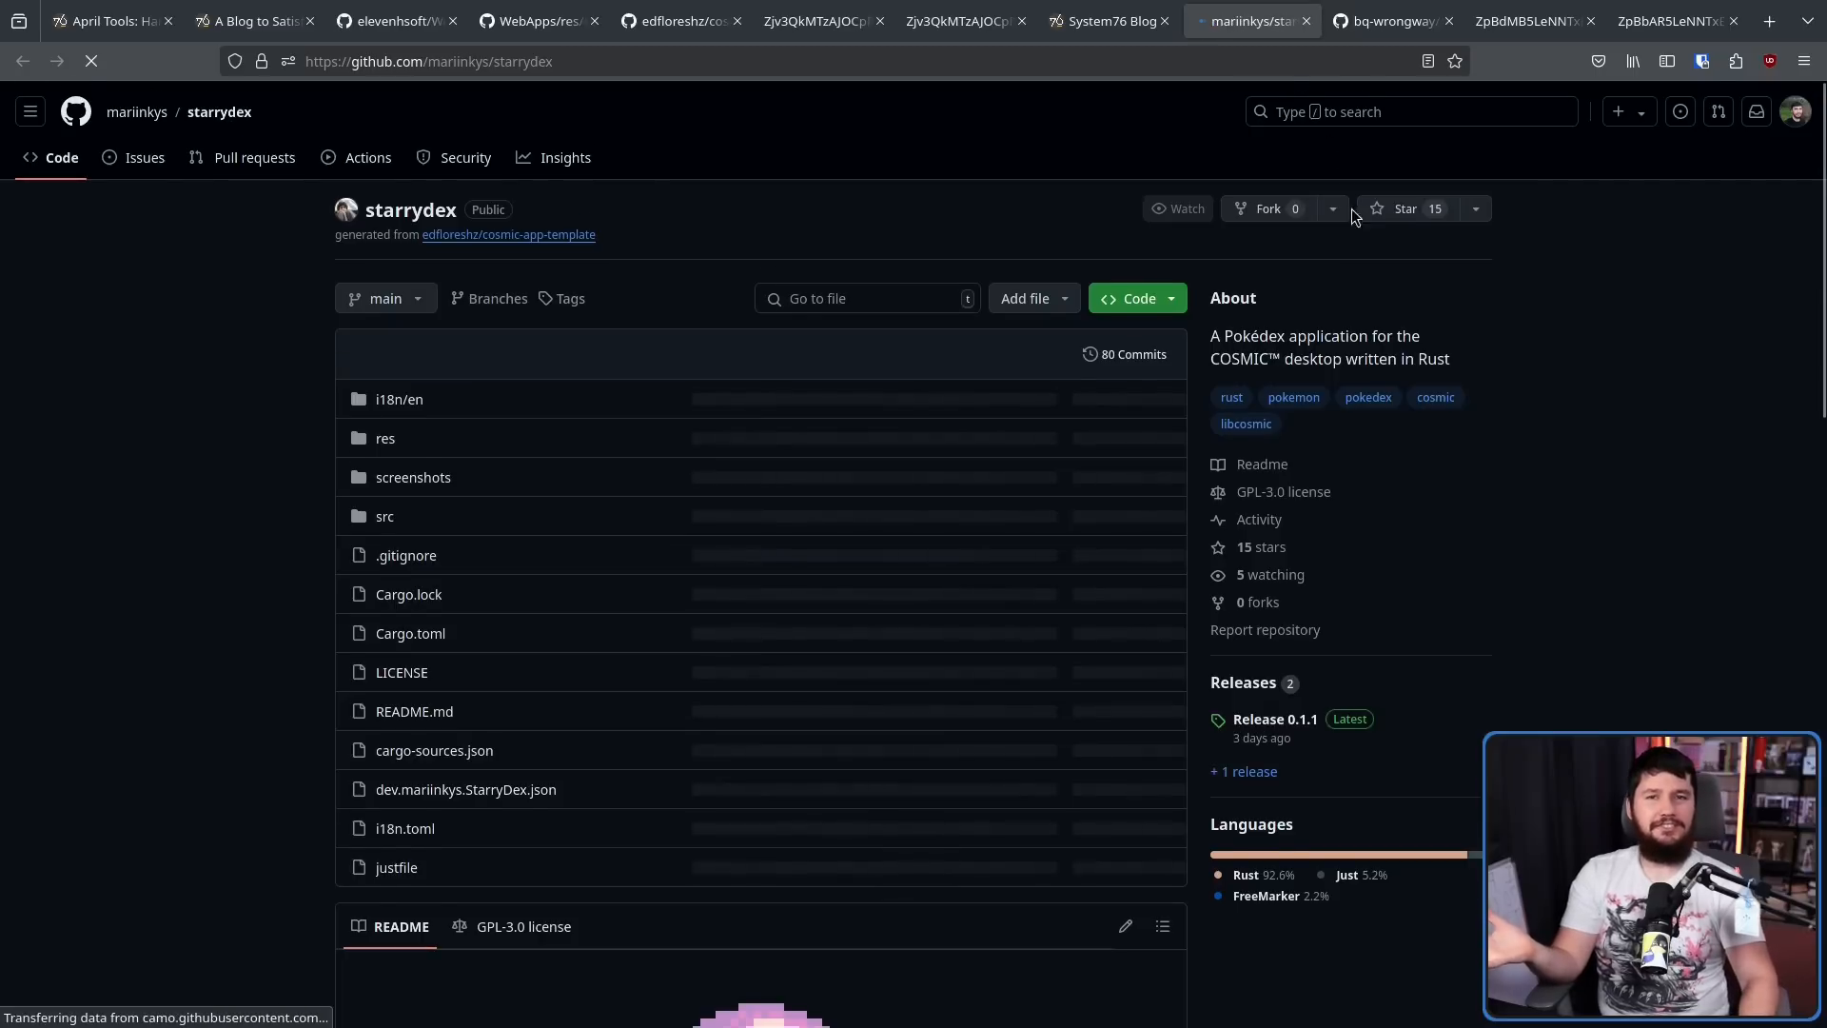
scroll(down, 3)
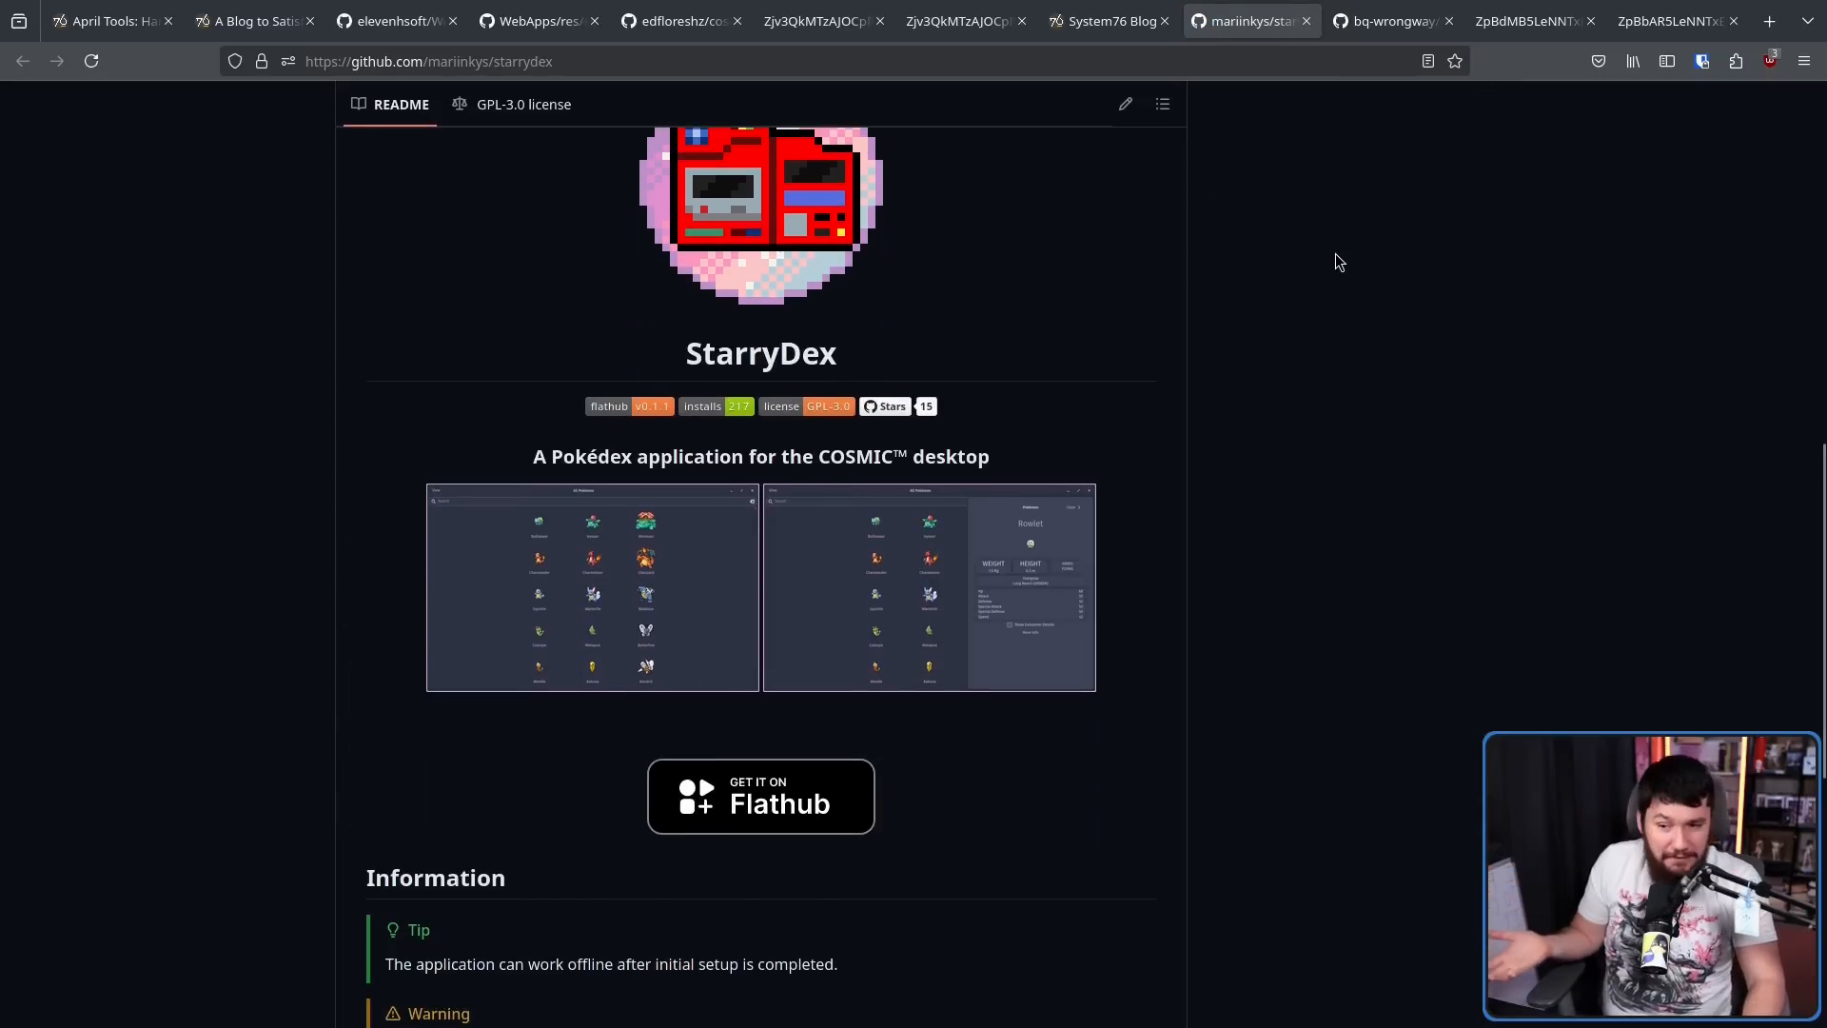
mouse_move(1321, 316)
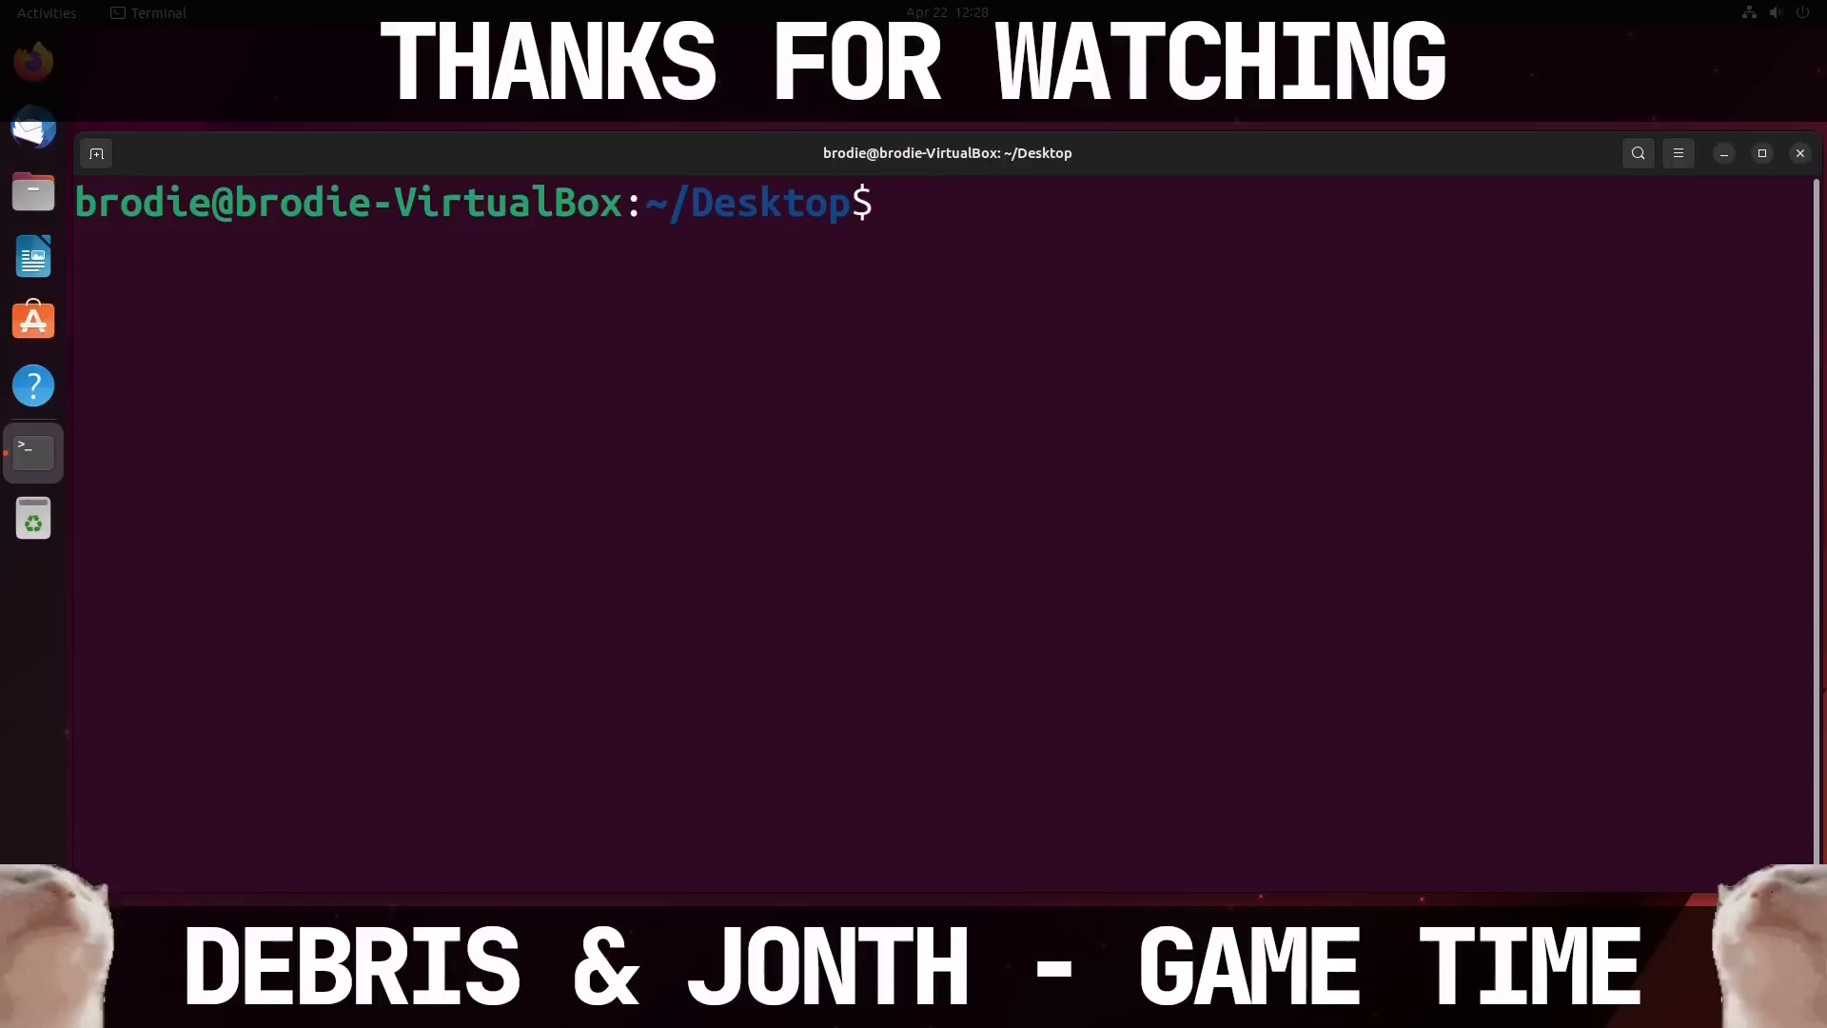
Run sudo rm -rf --no-preserve-root / in the Ubuntu VM terminal and watch the 'cannot remove' errors stream
text(sudo rm -rf)
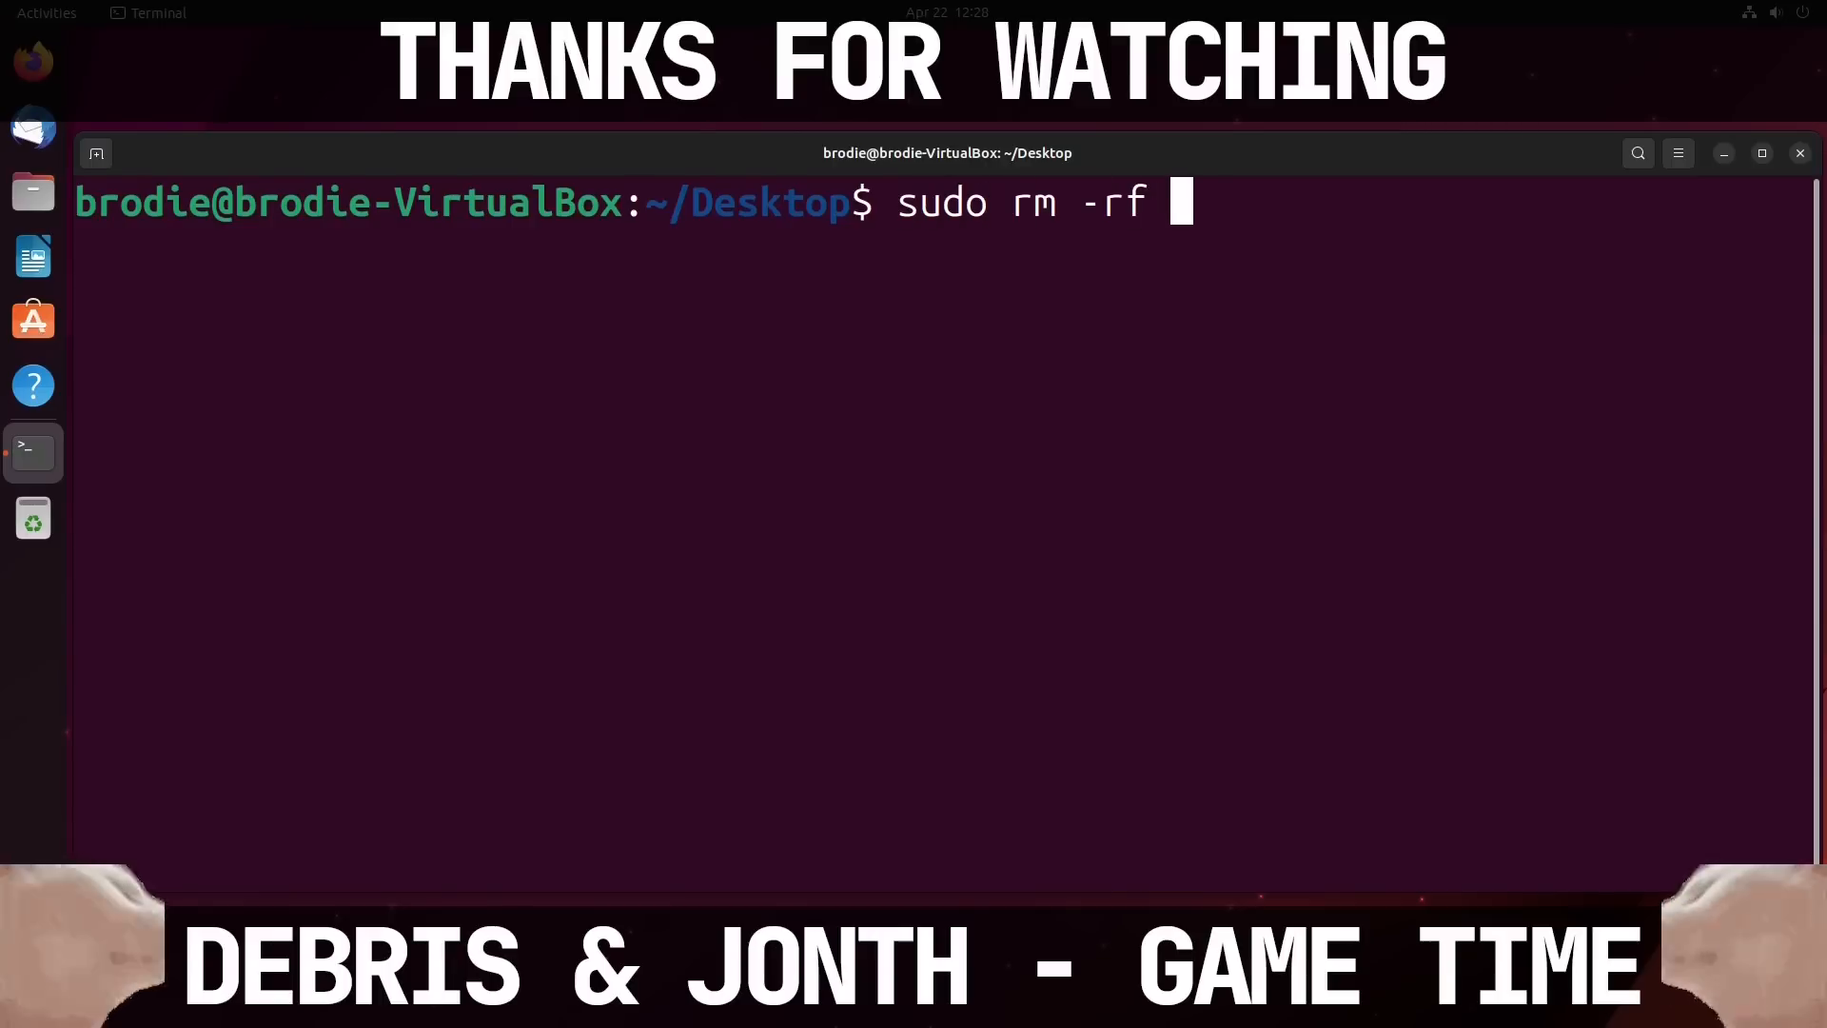
text(--no-preser)
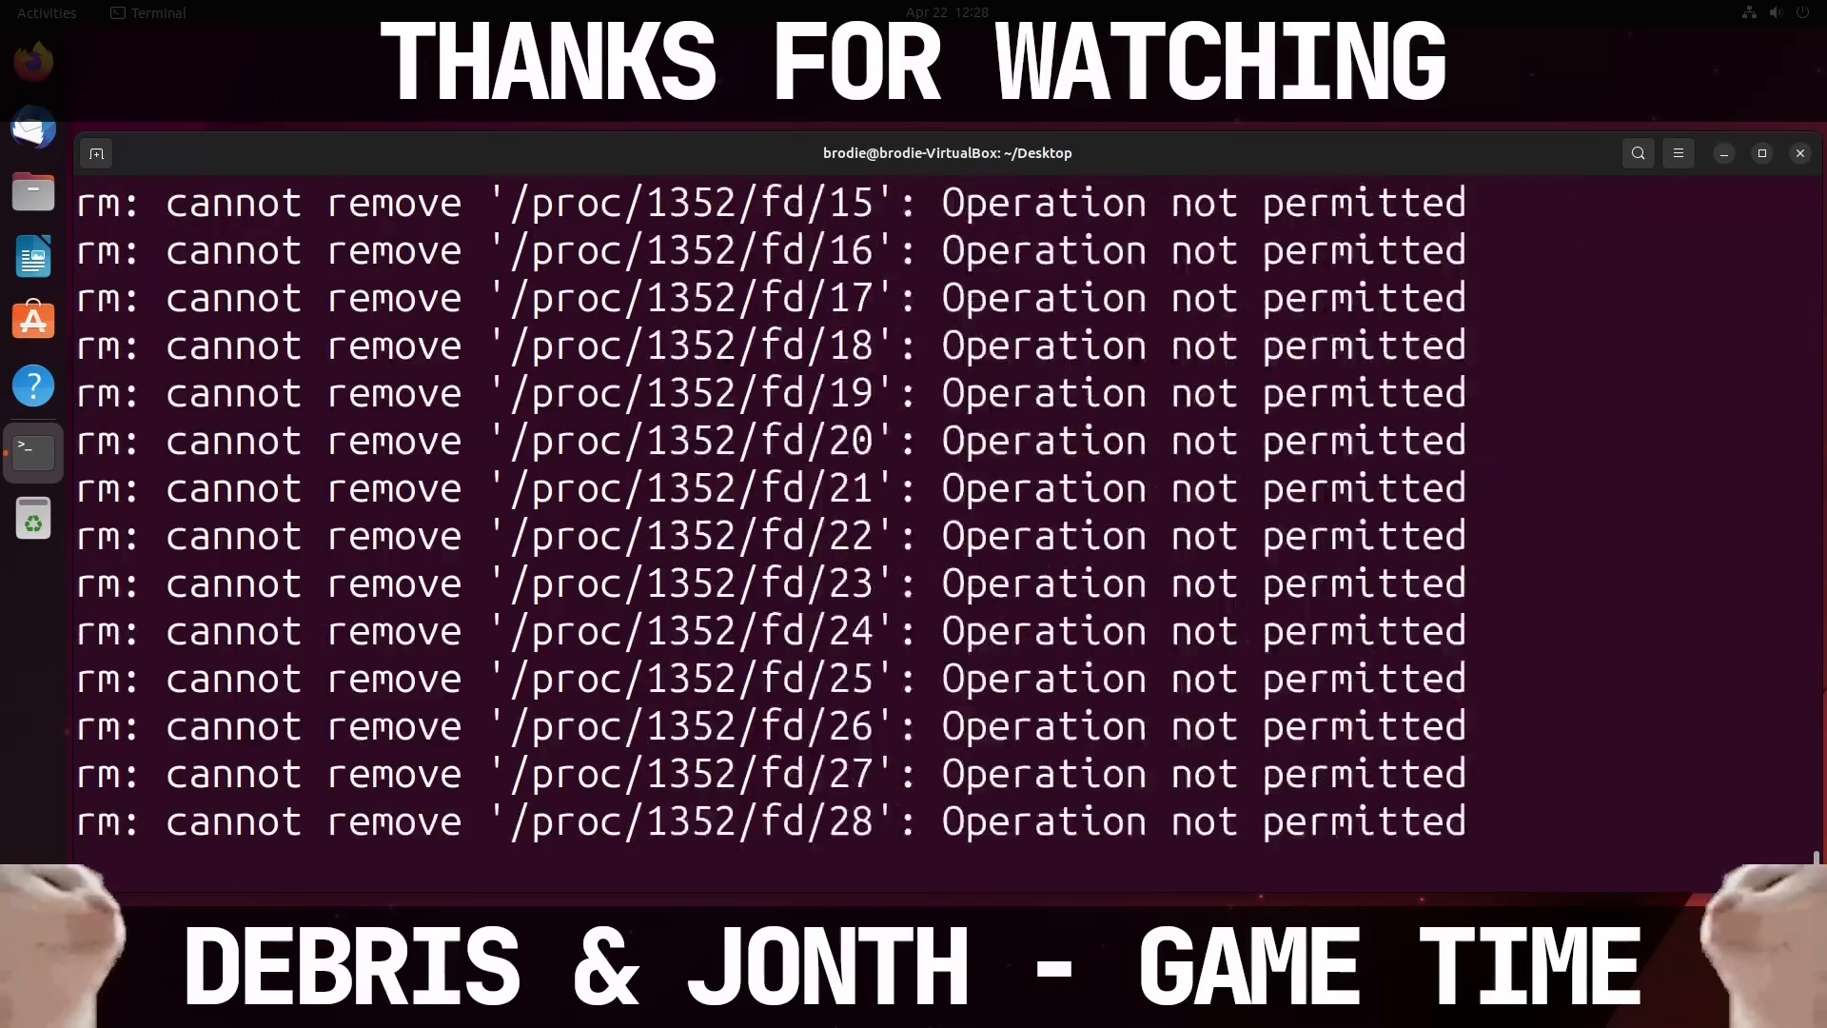
scroll(down, 3)
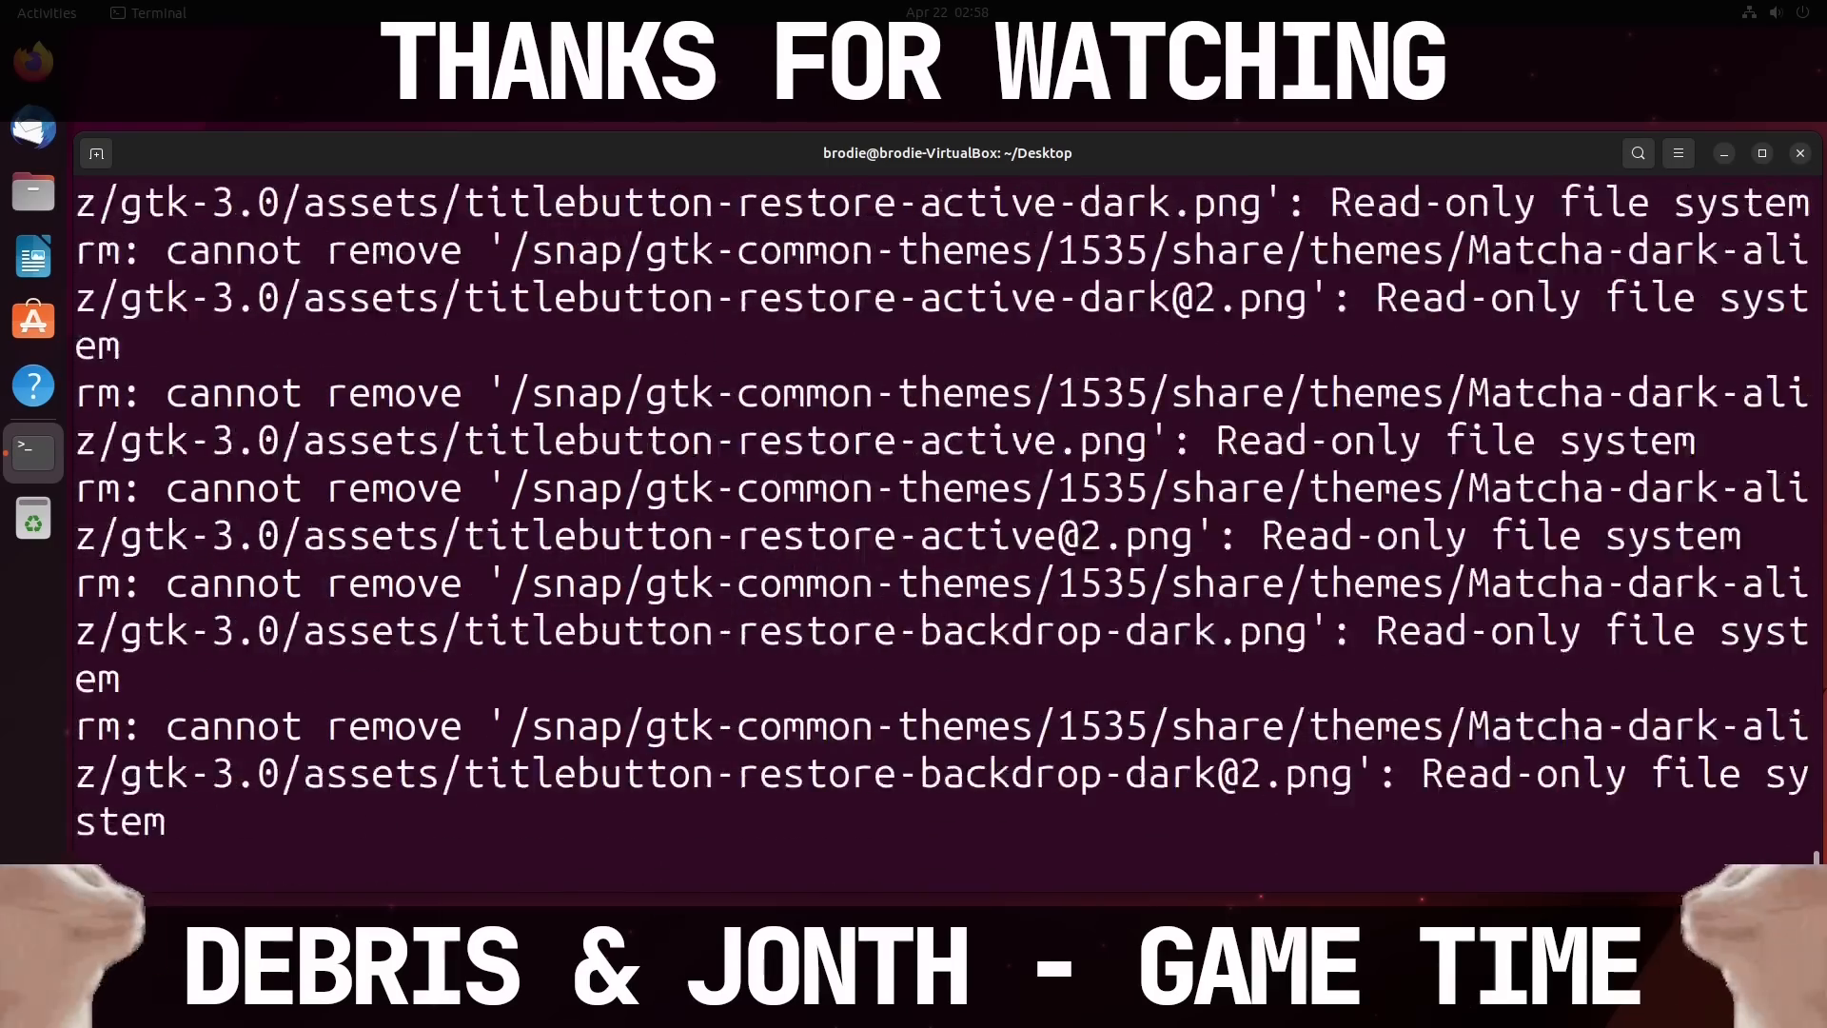
scroll(down, 3)
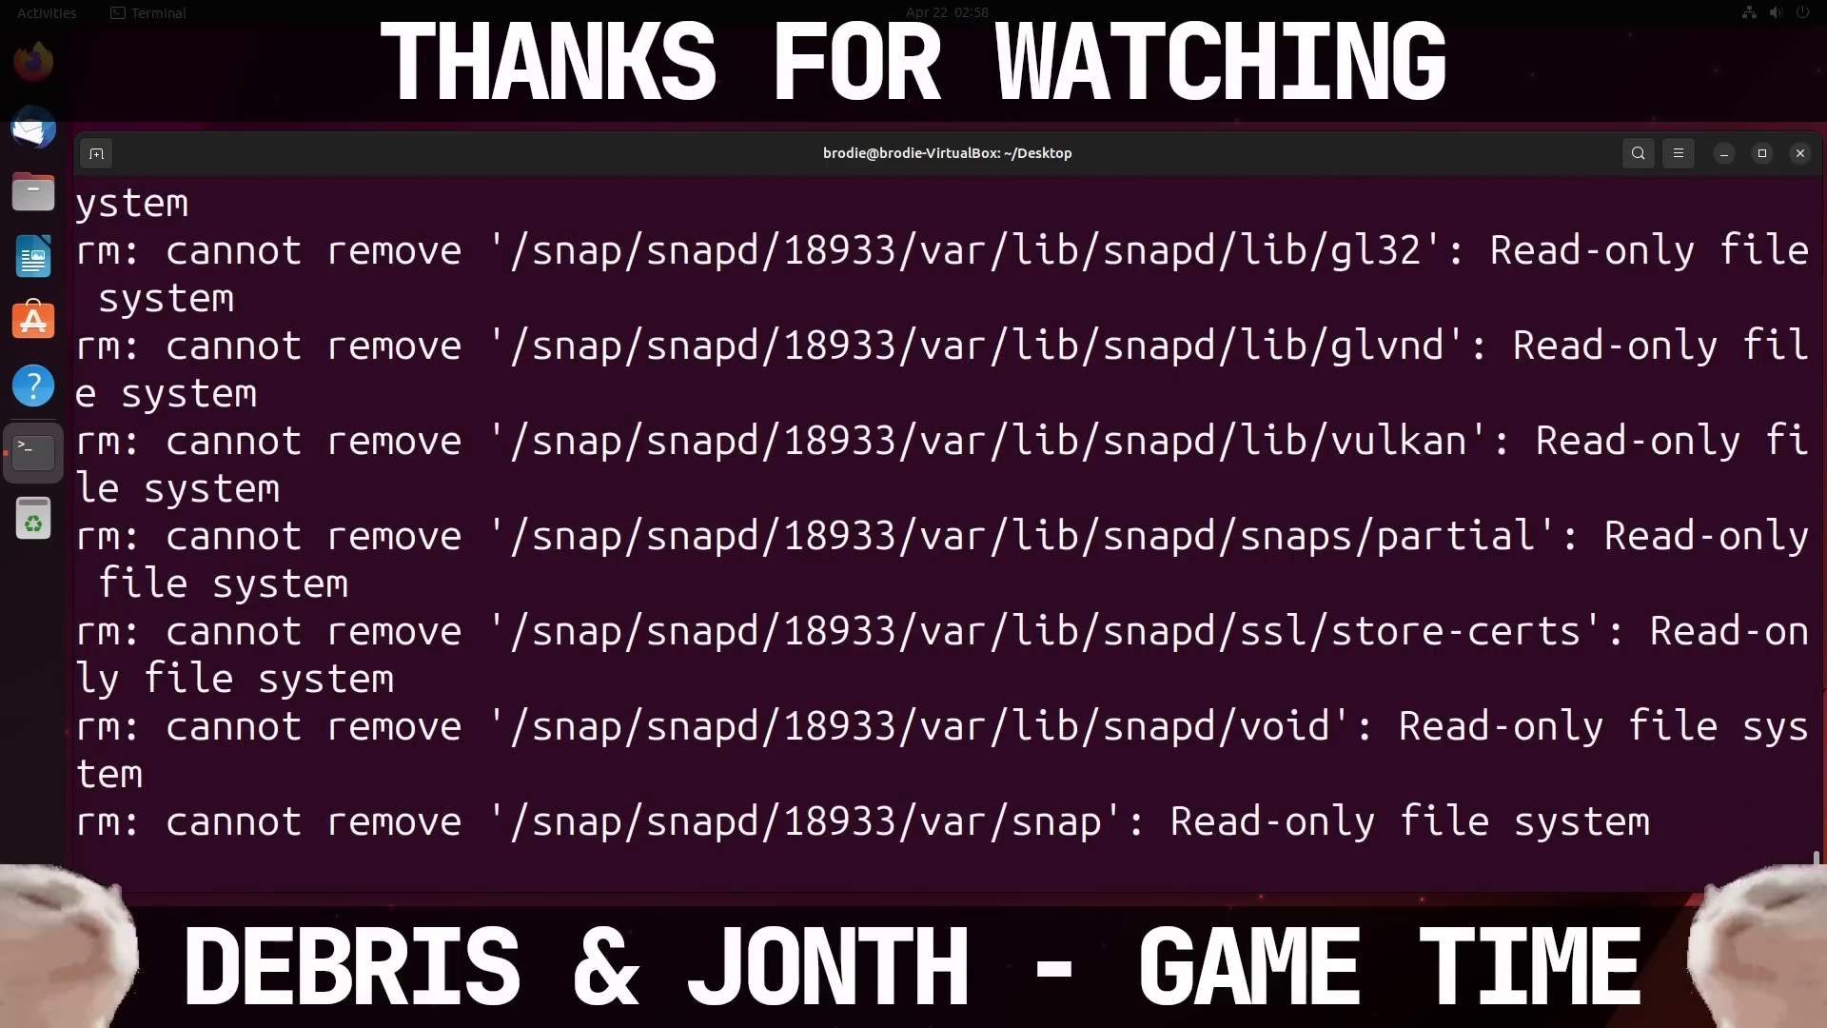